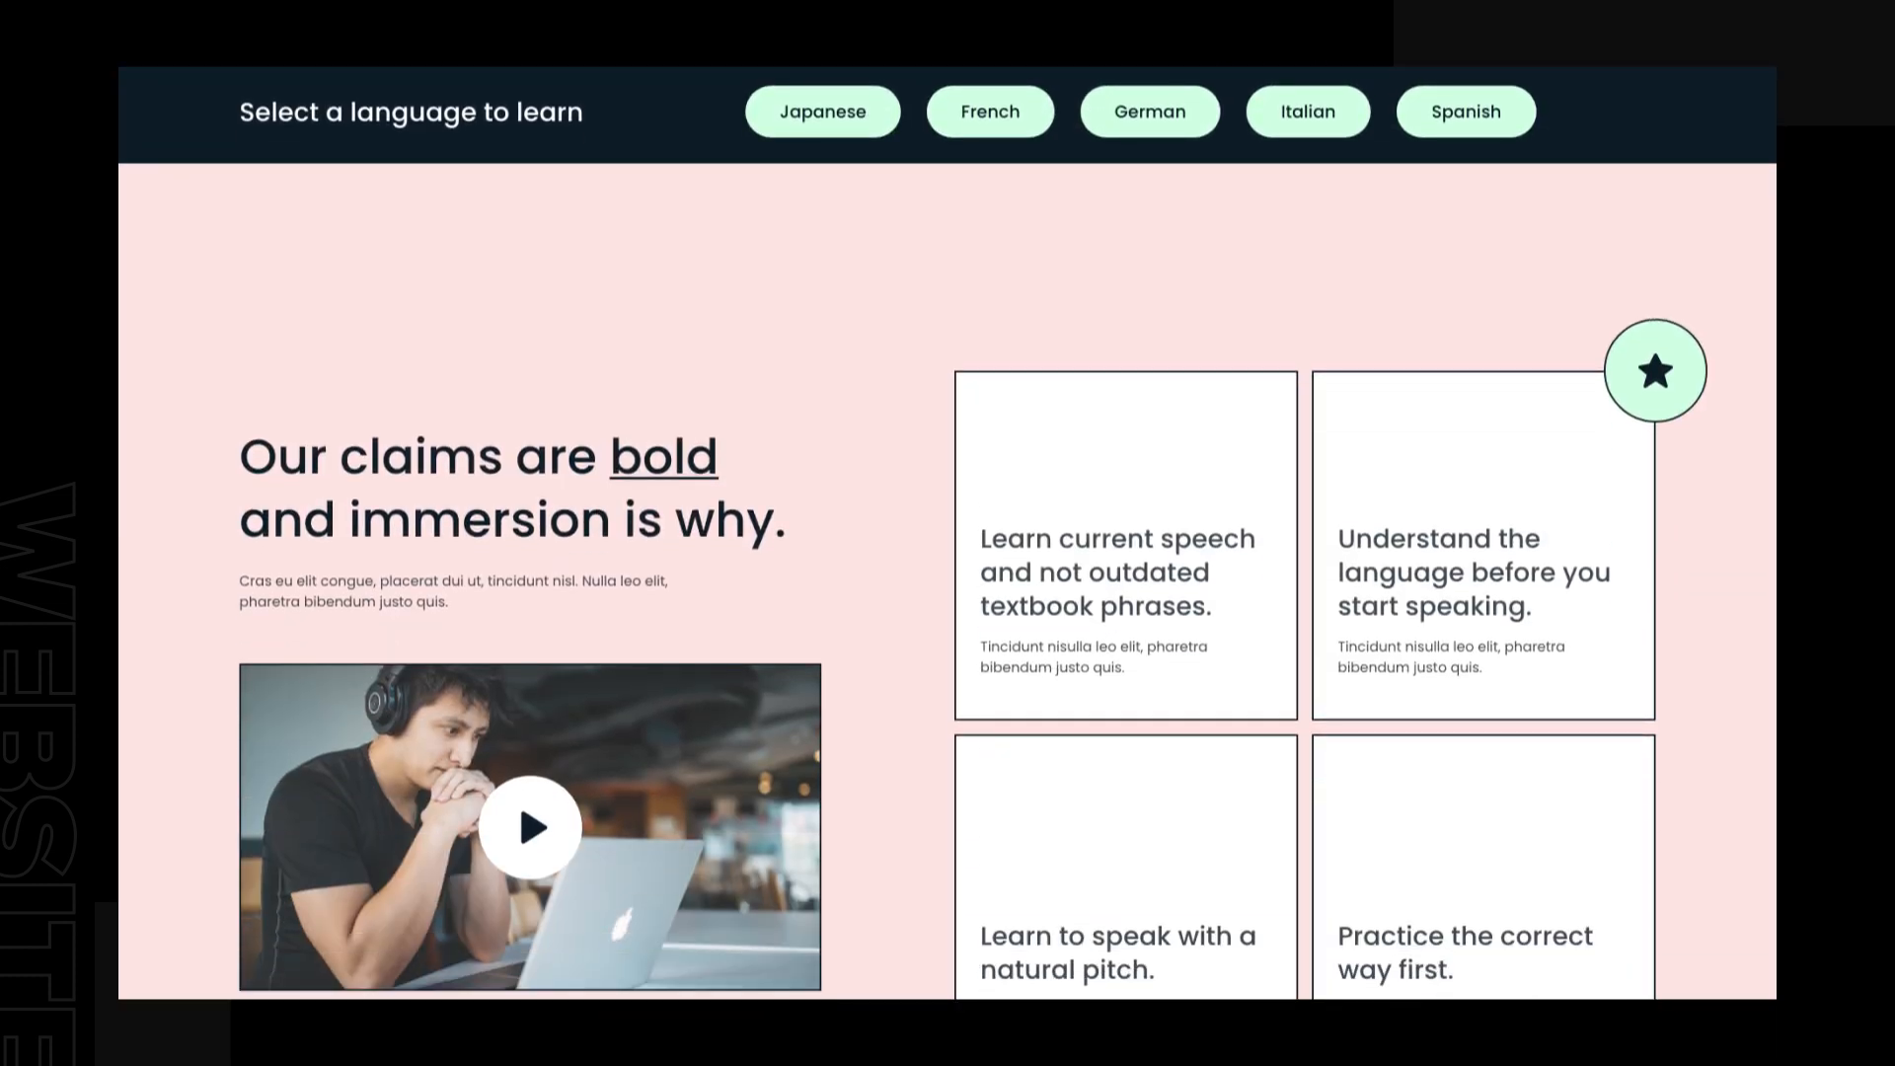
Step: Enable a 12-column layout grid with 16px gutters in faint cyan on the artboard
scroll(down, 3)
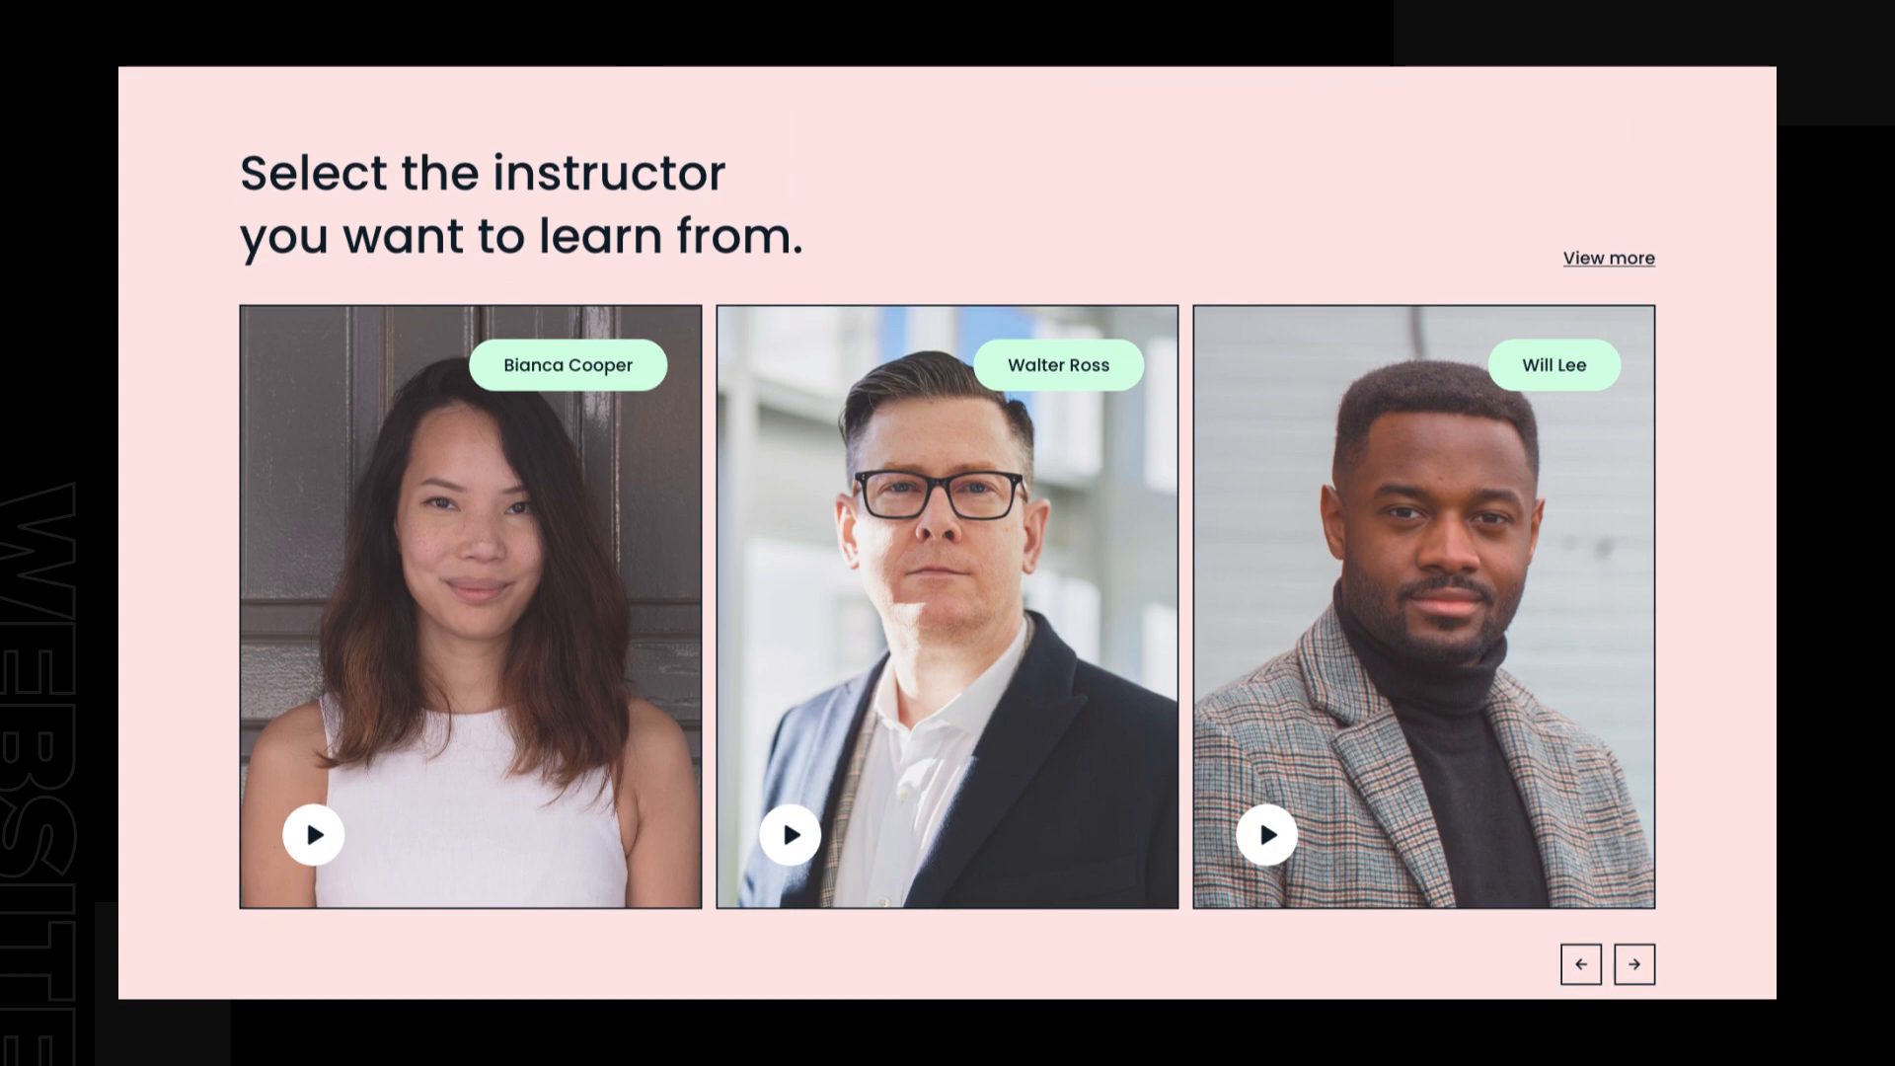
scroll(down, 3)
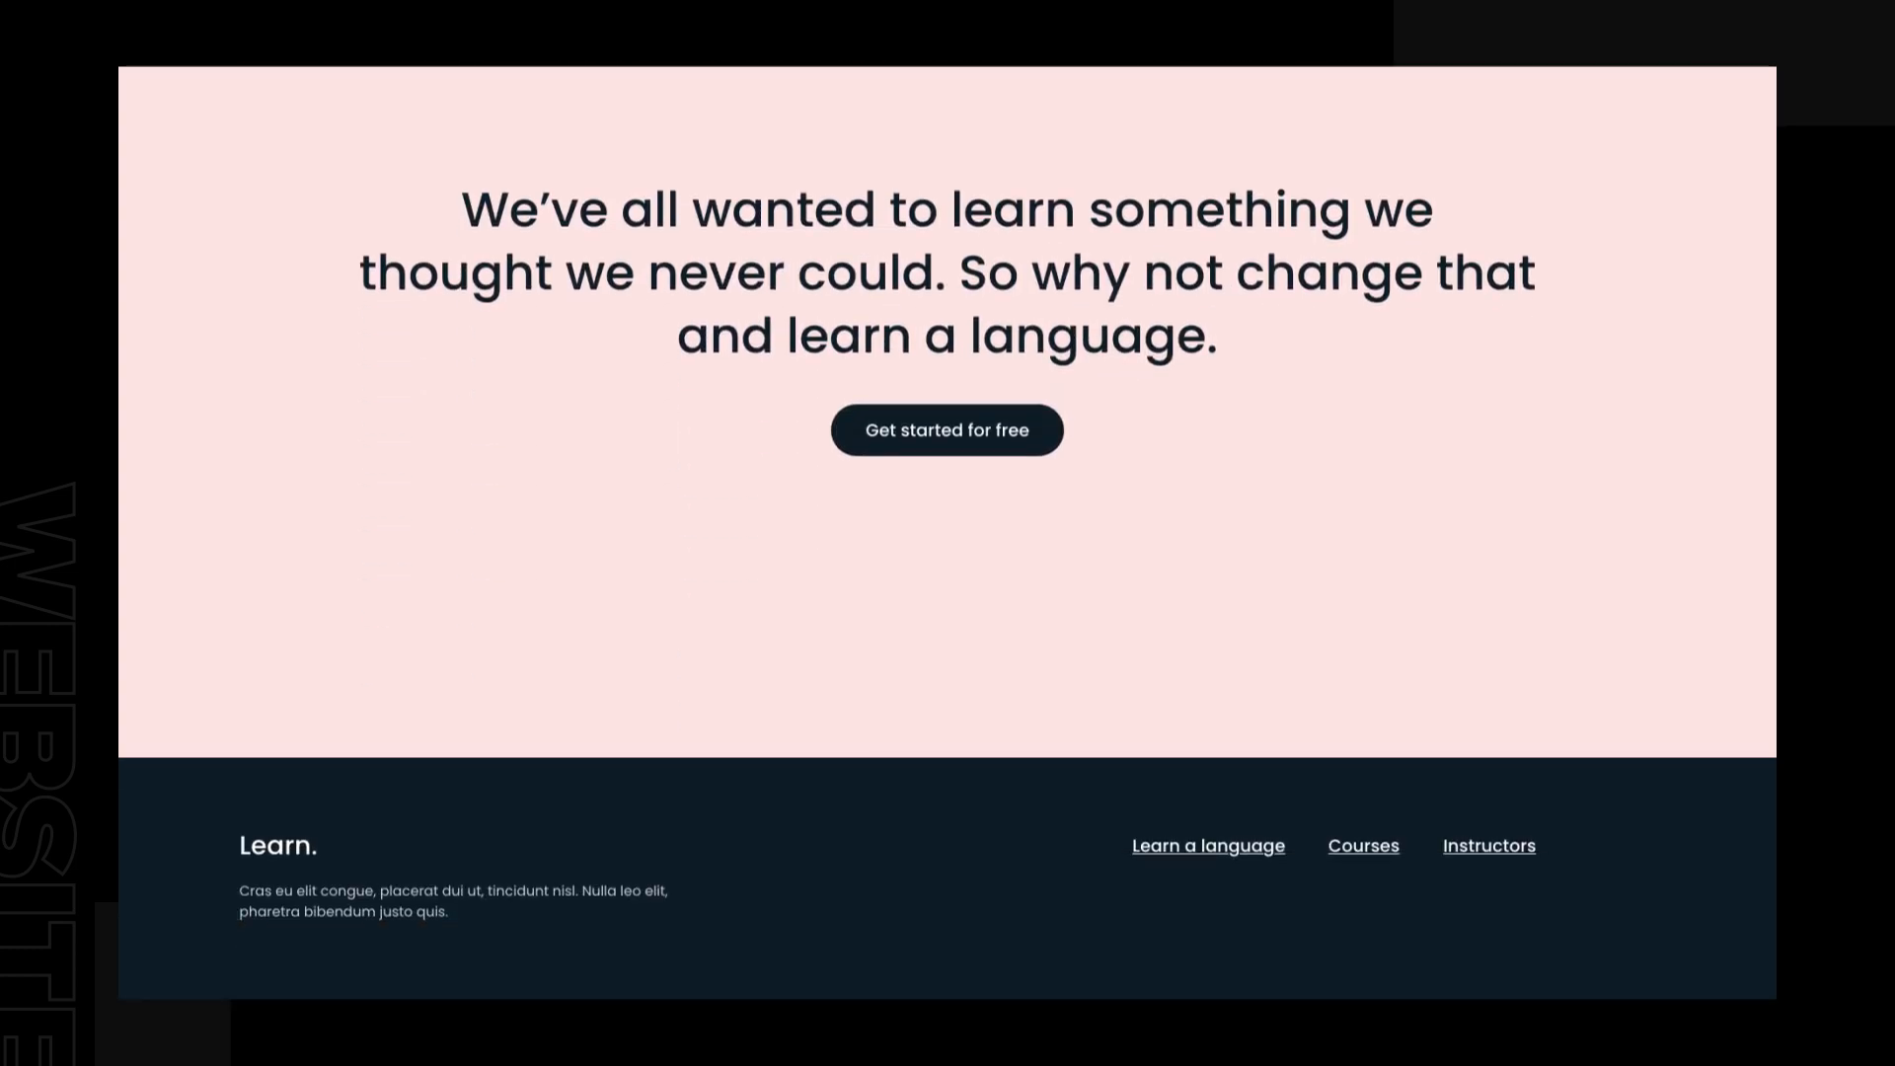
scroll(up, 3)
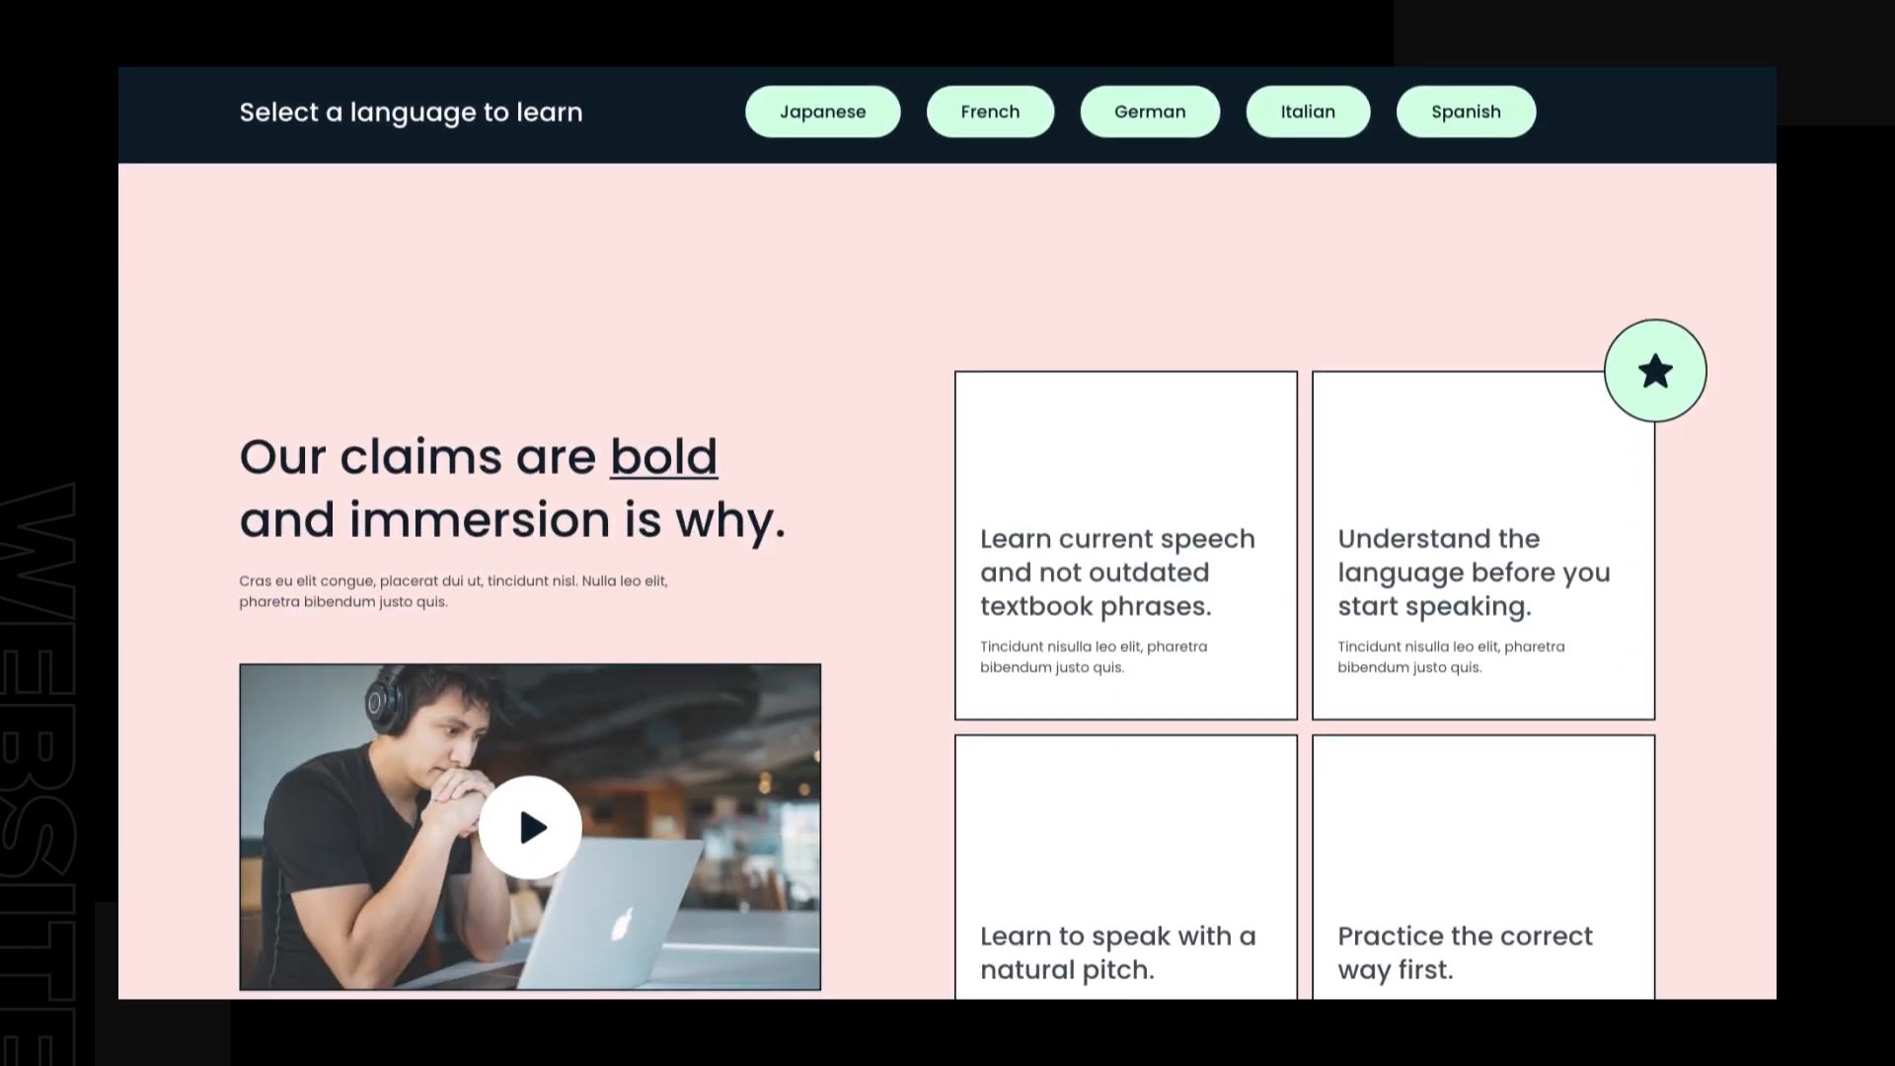
scroll(down, 3)
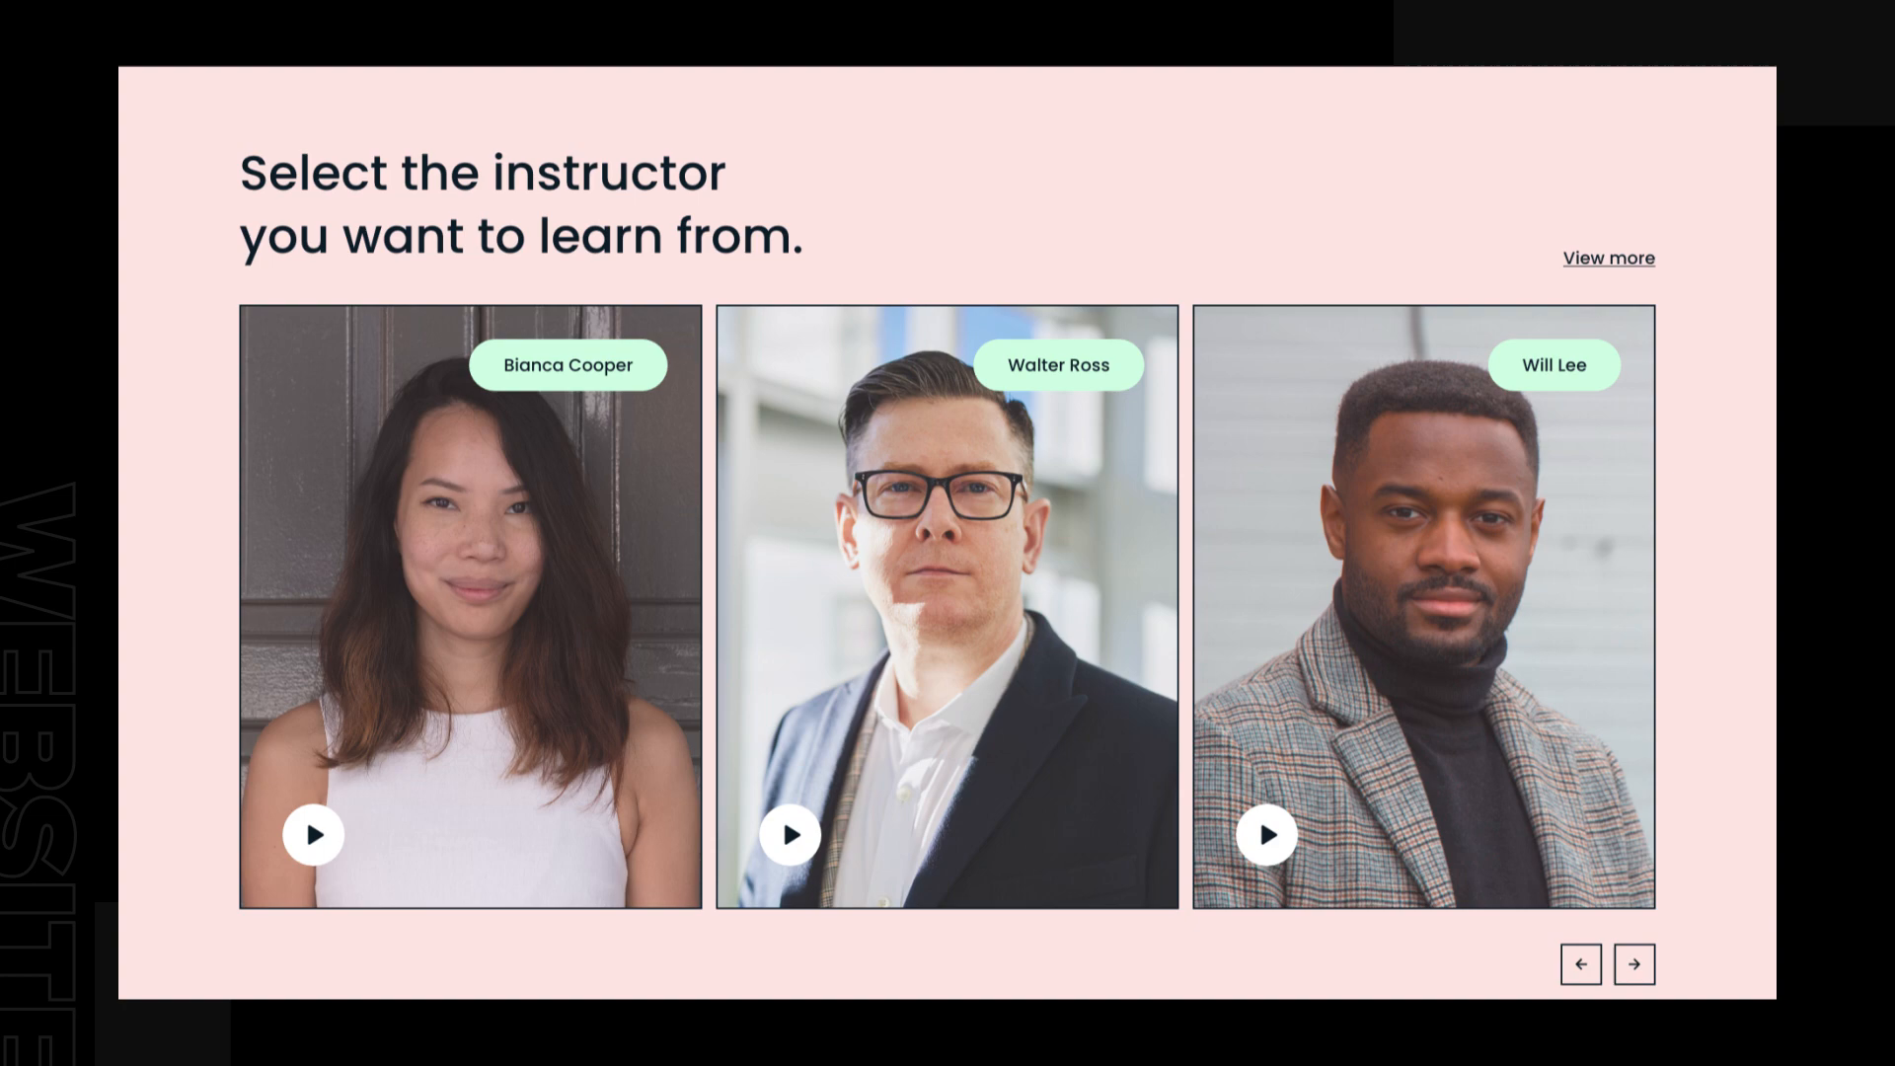
scroll(down, 3)
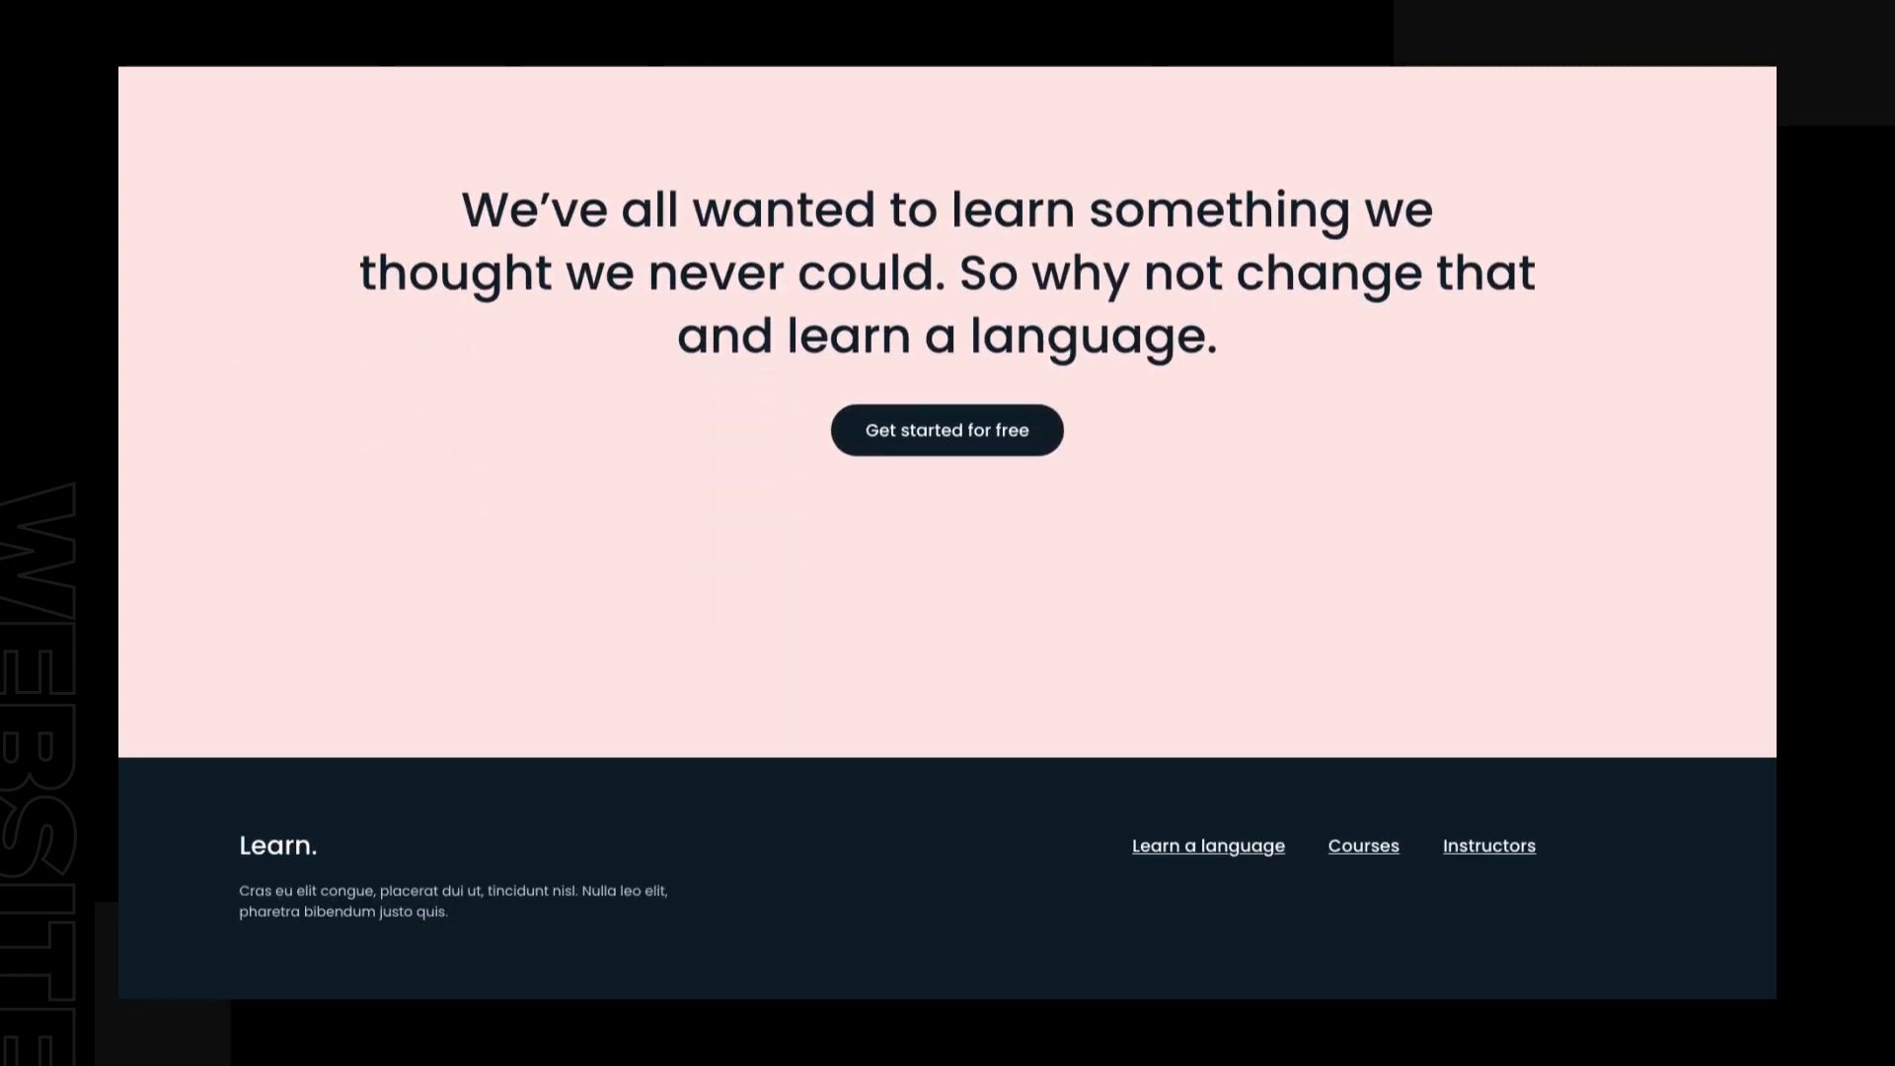
scroll(up, 3)
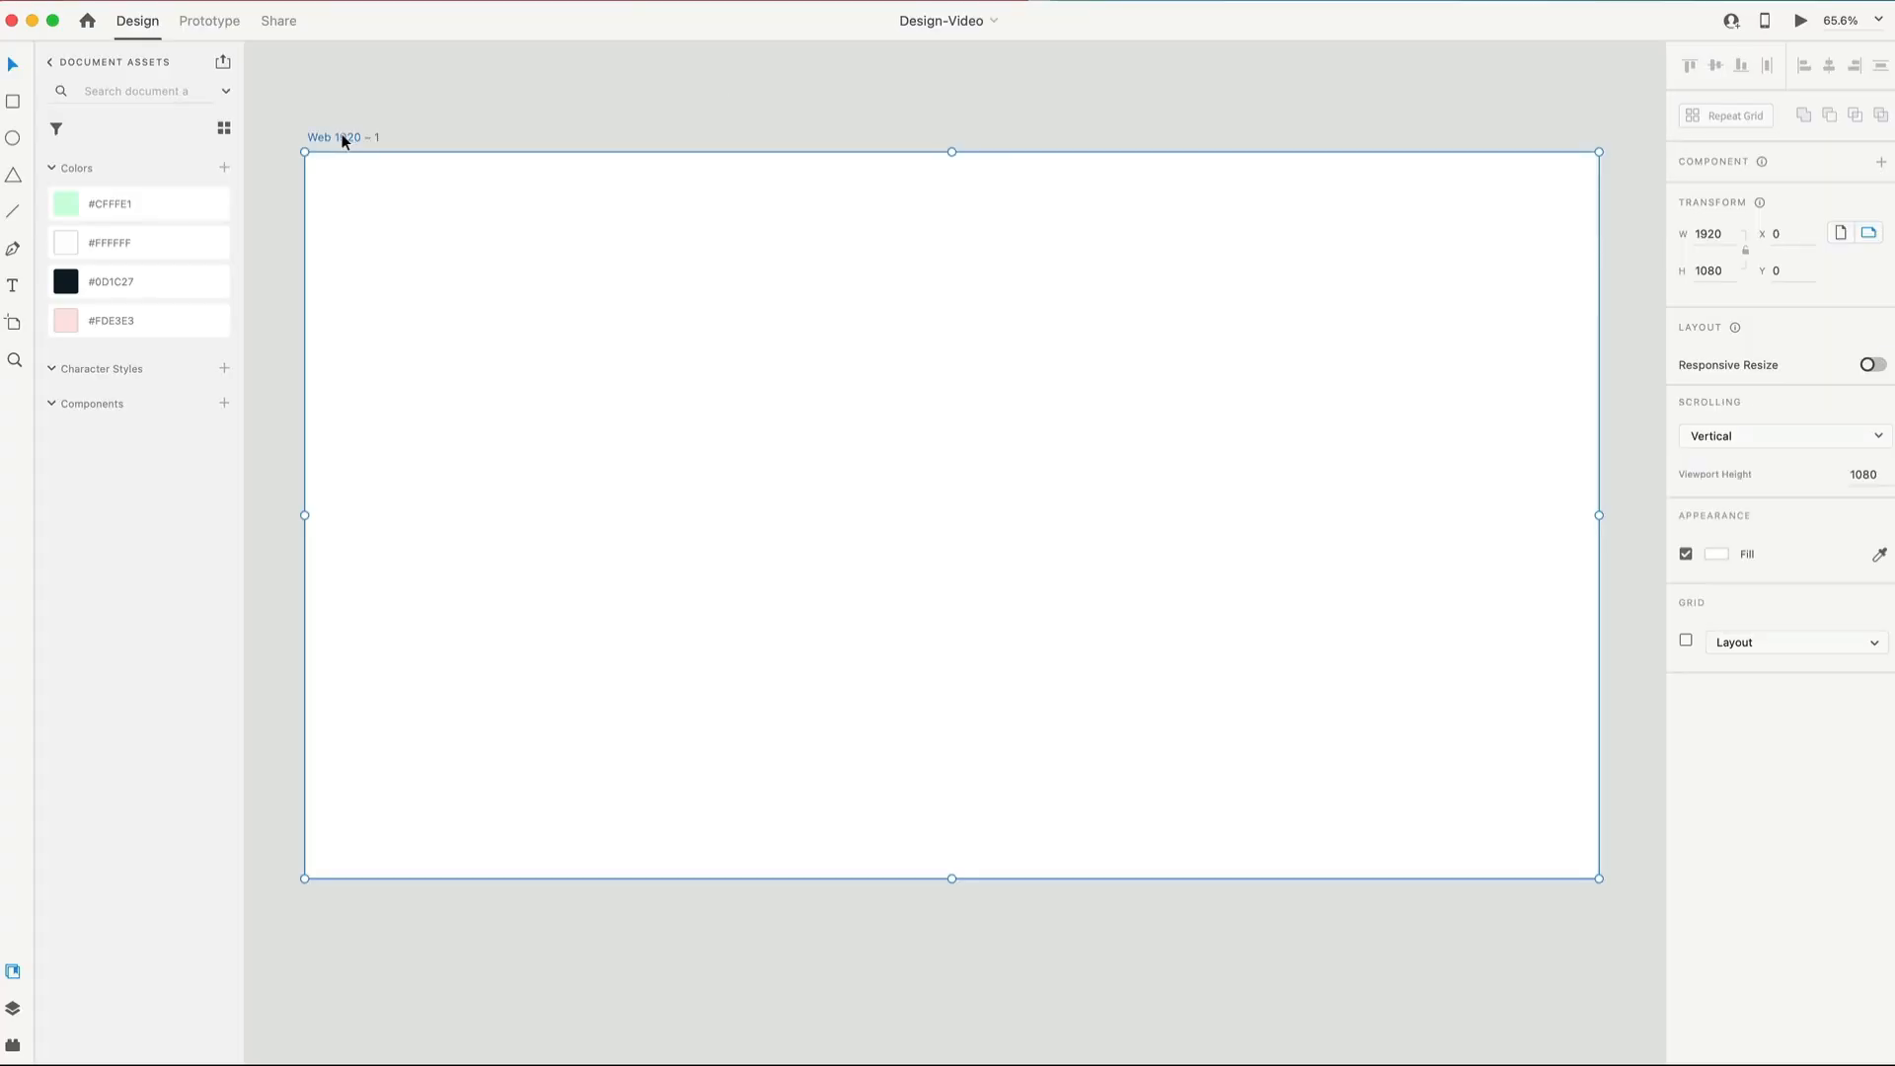
mouse_move(1668, 653)
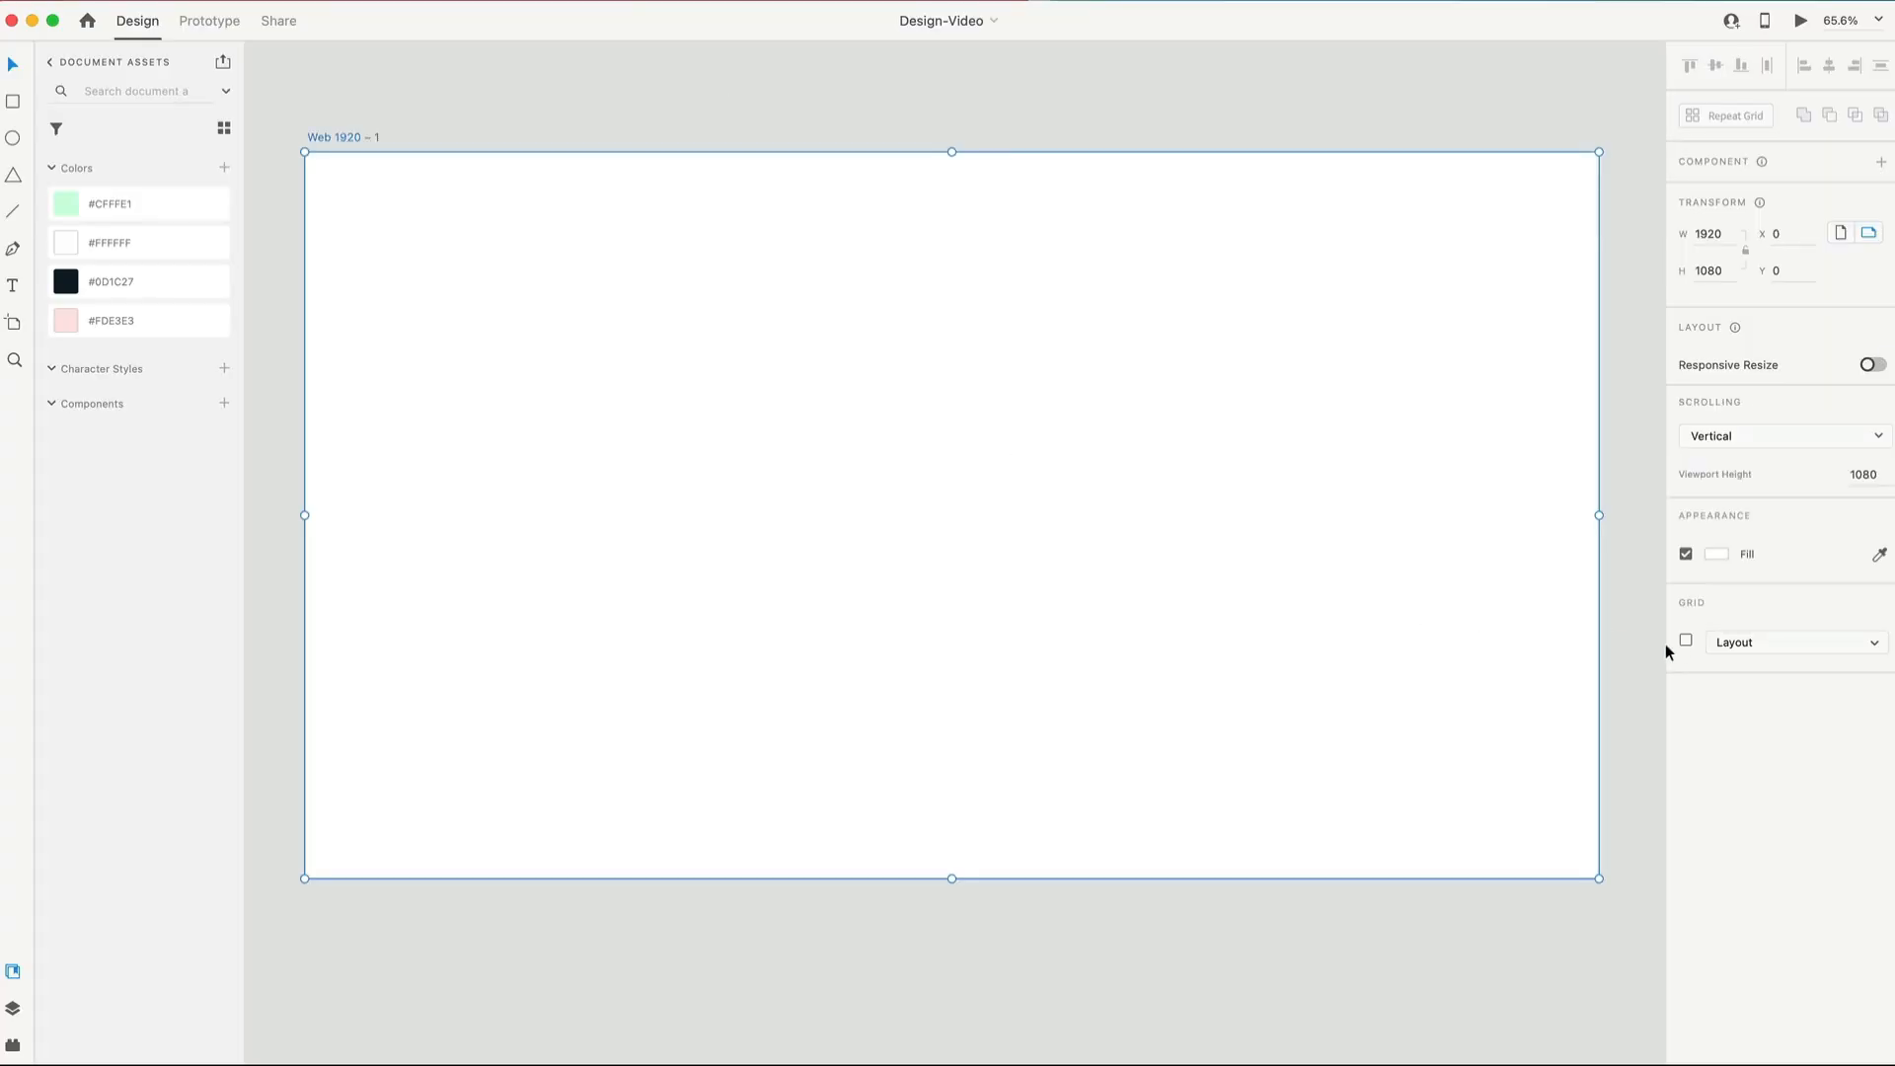
click(1686, 642)
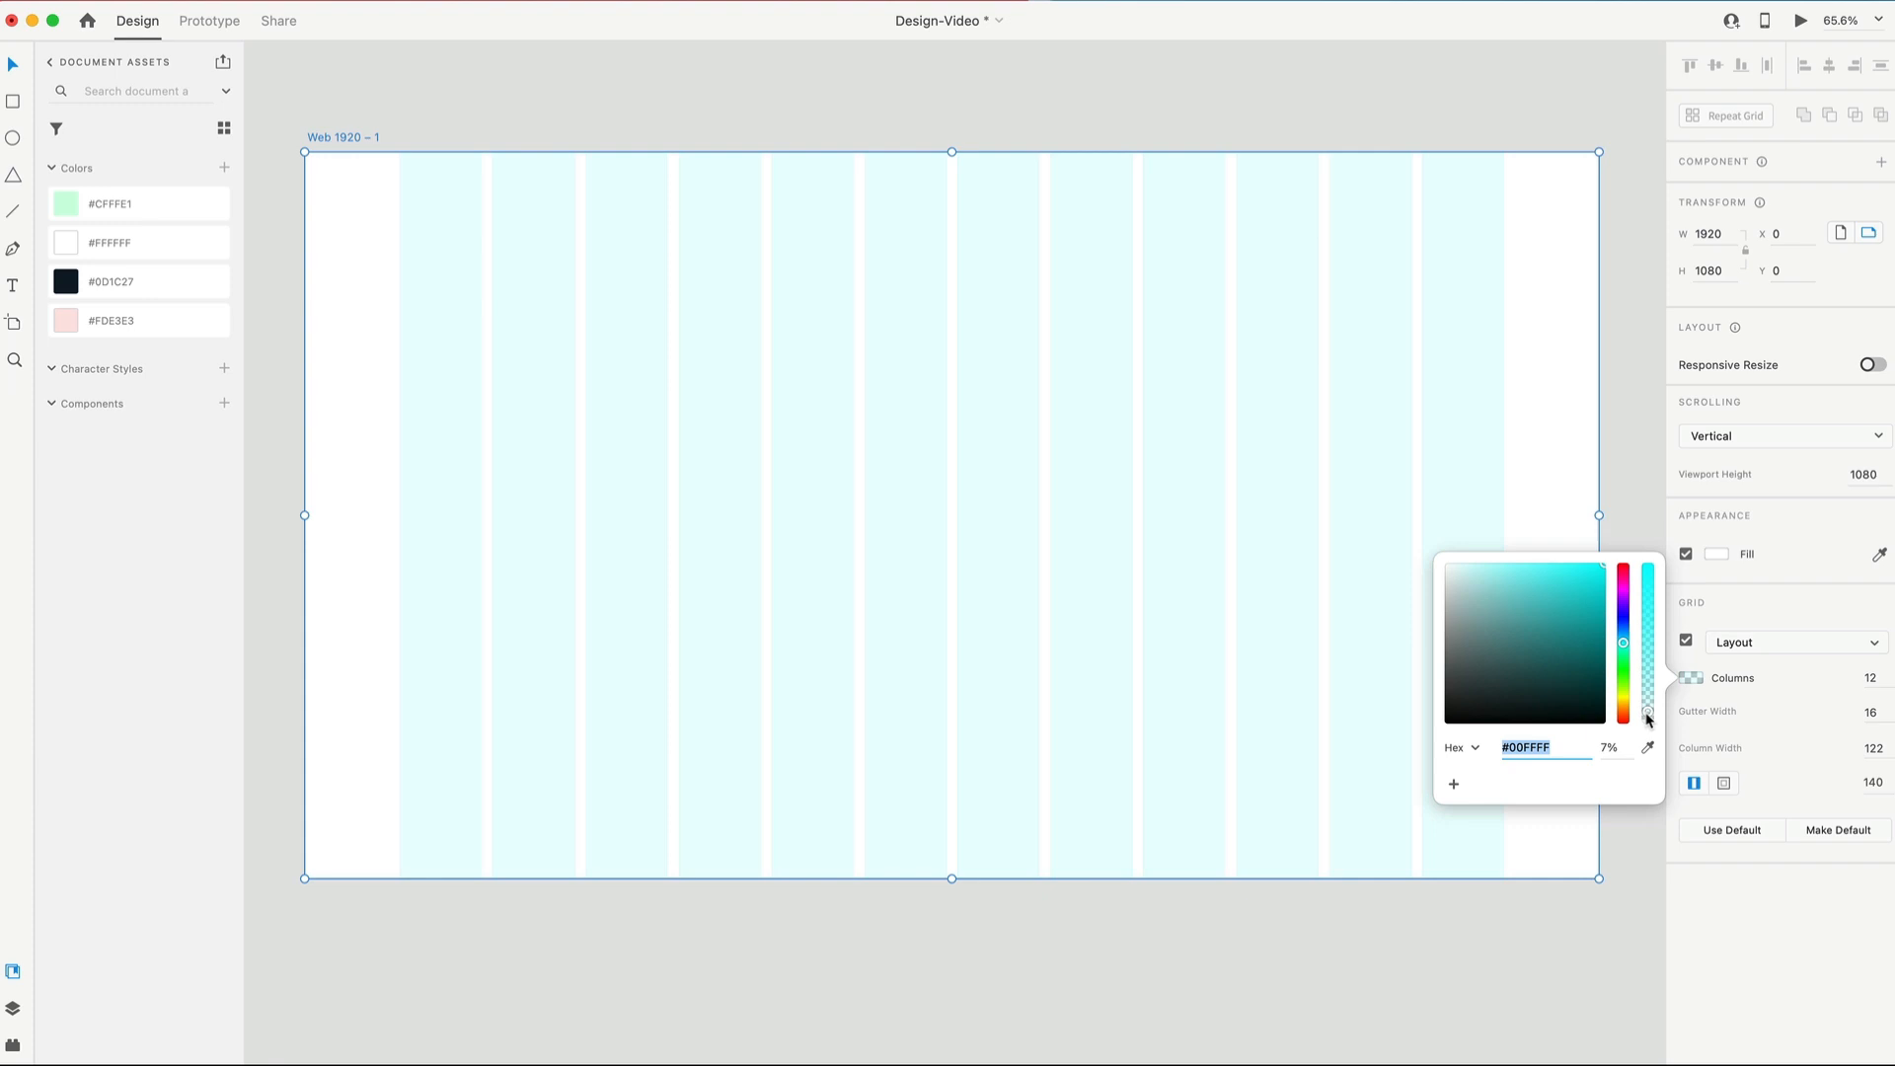
click(979, 285)
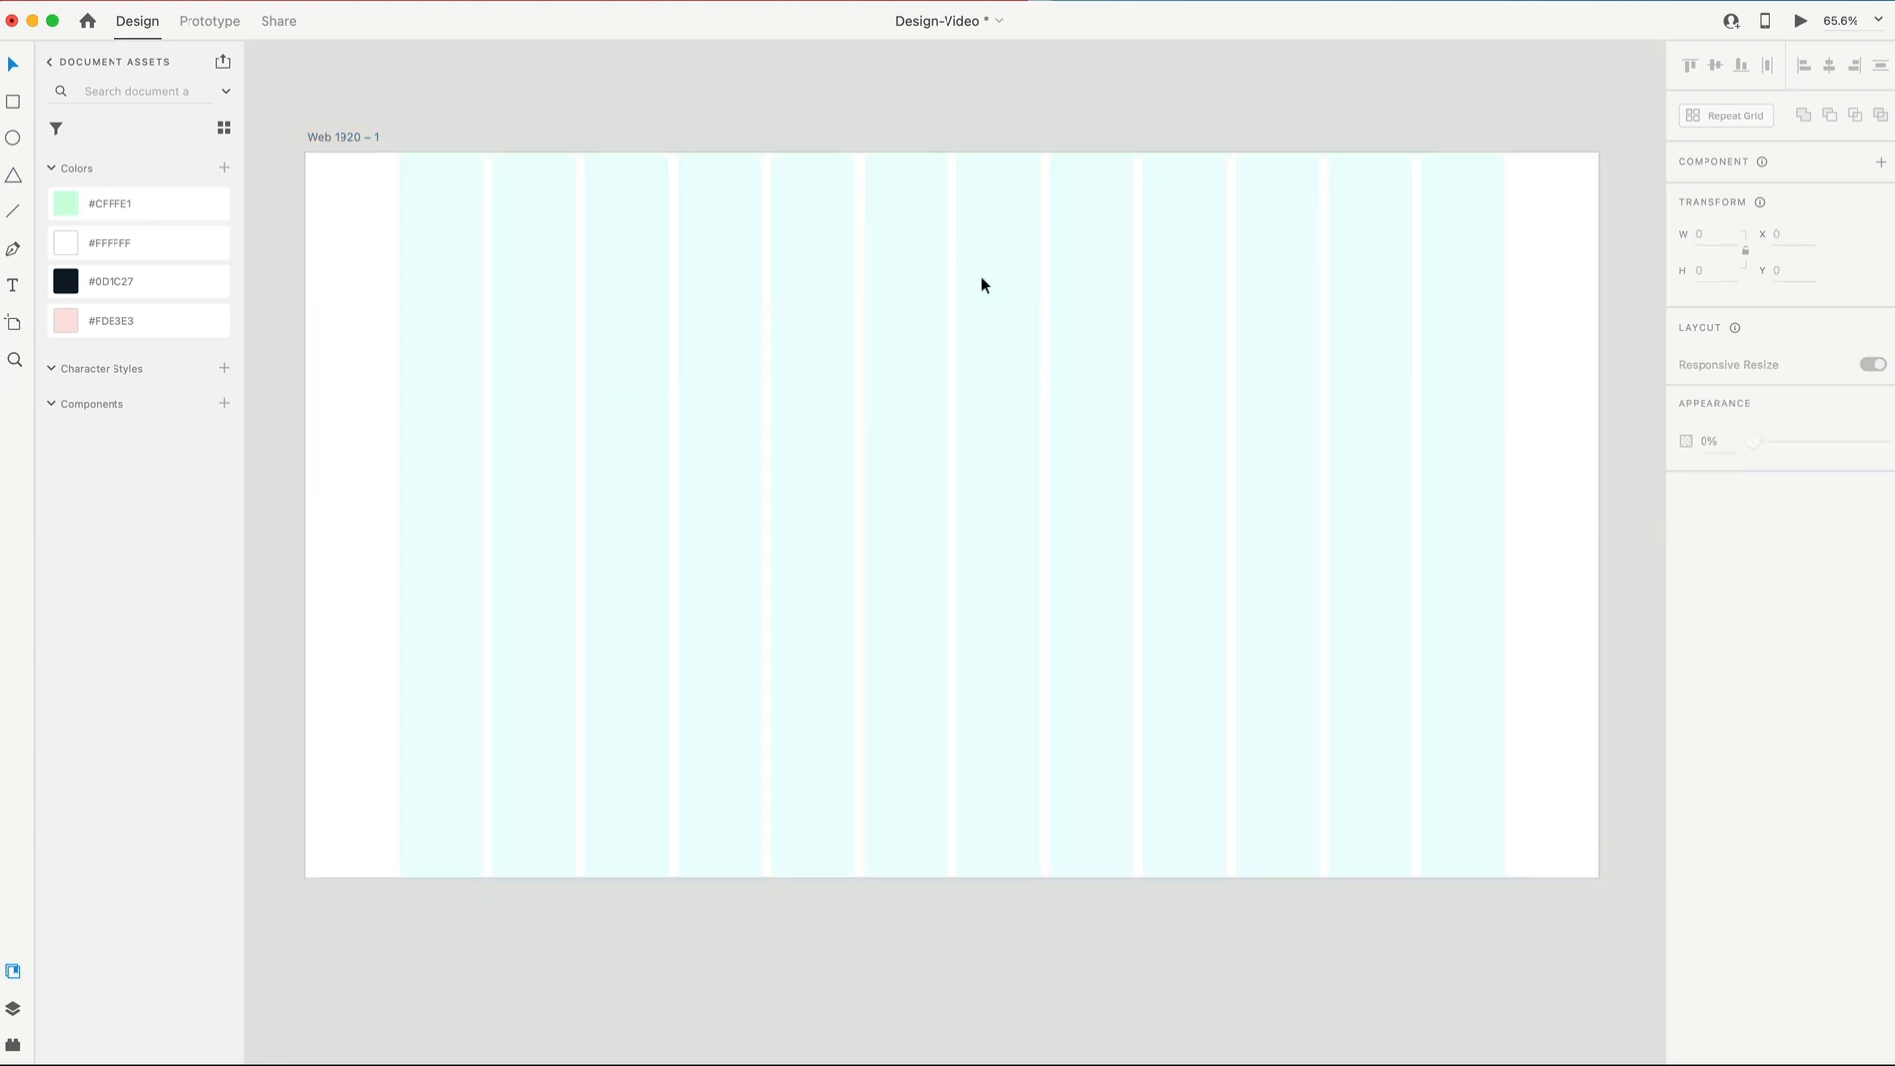
mouse_move(930, 387)
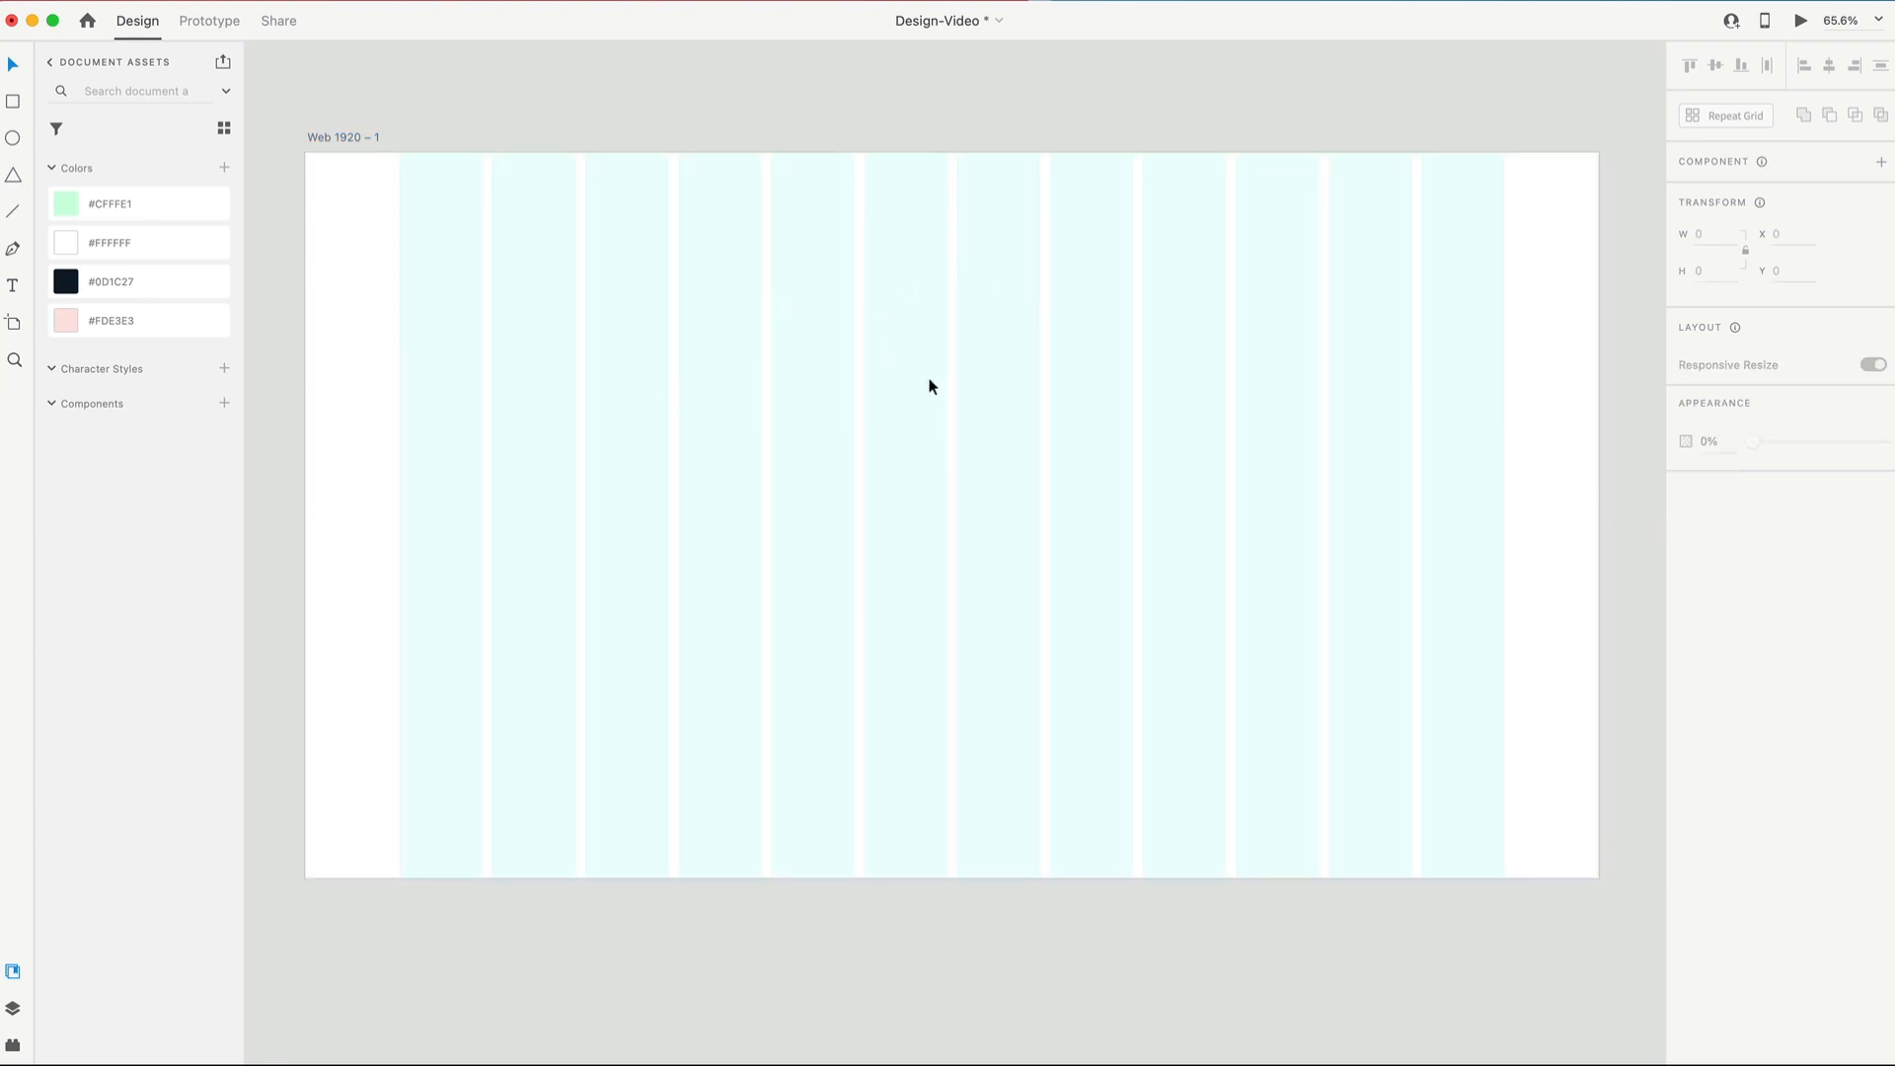
mouse_move(636, 138)
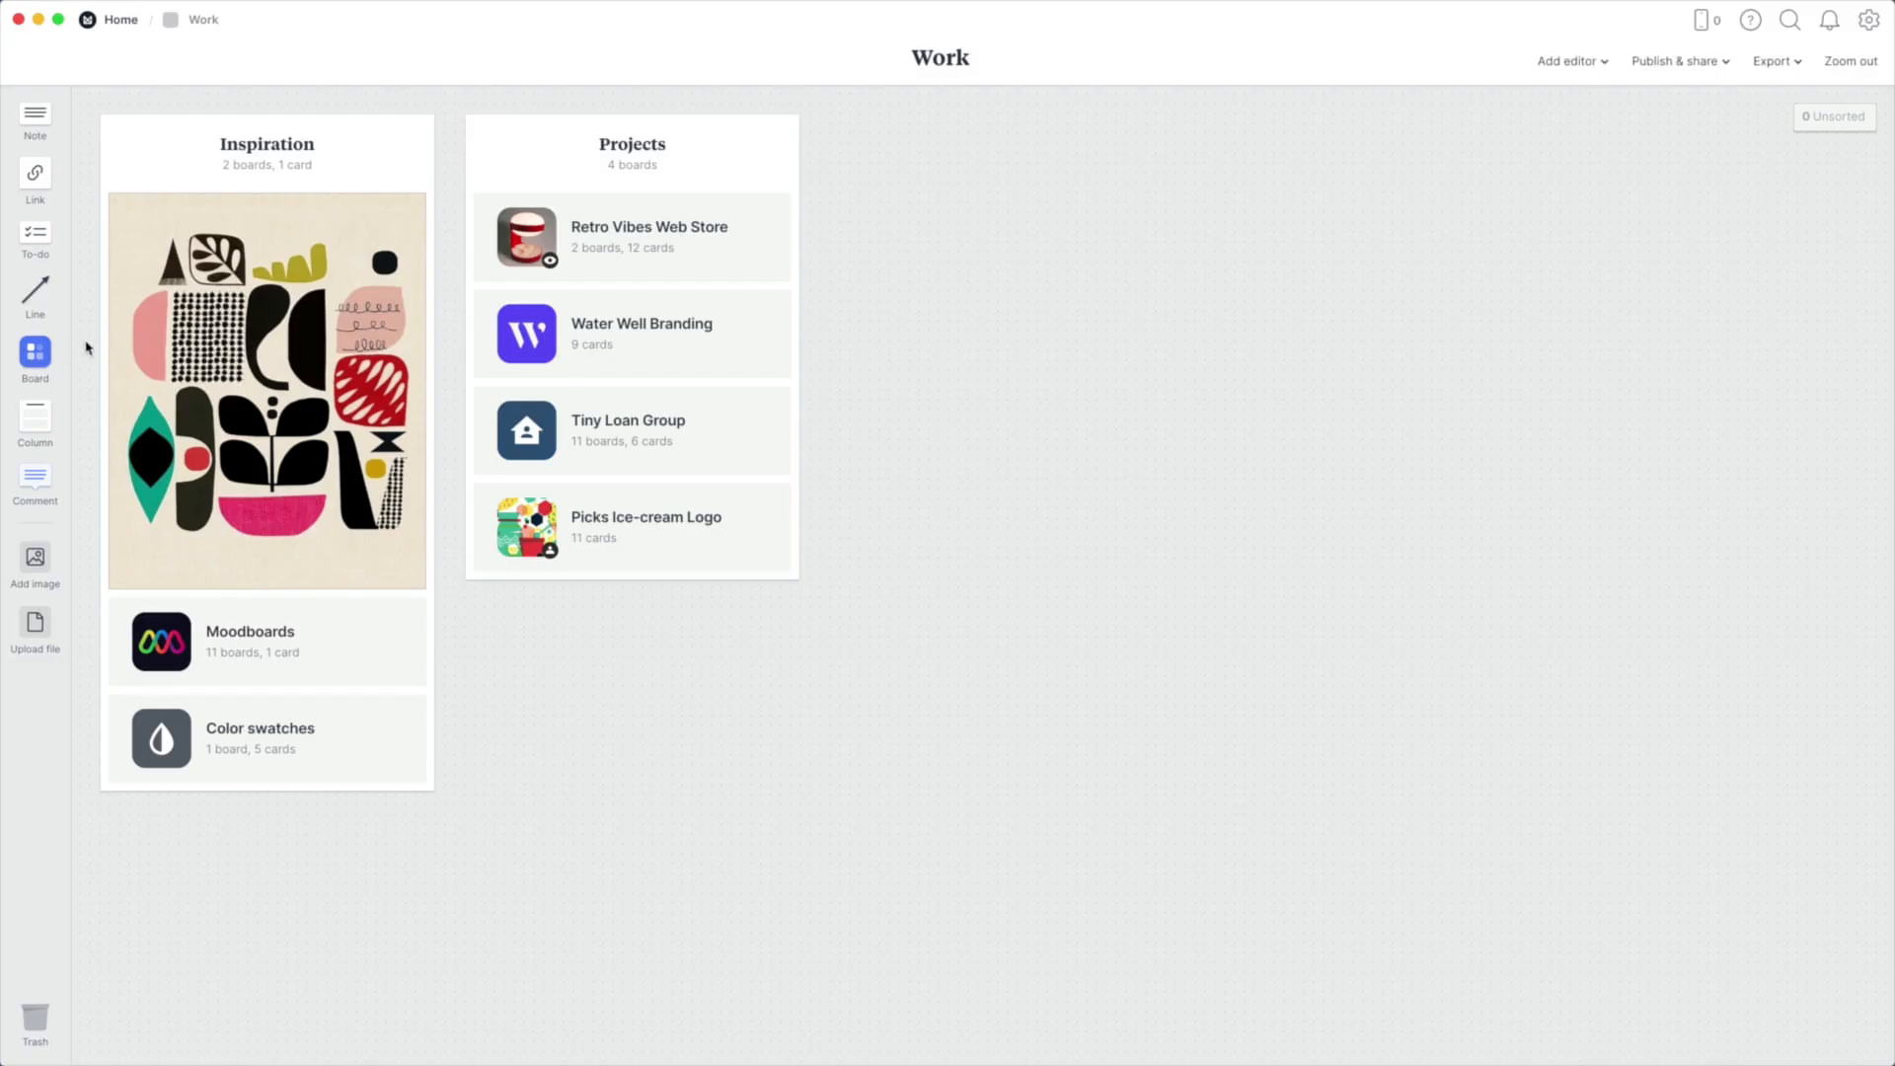
Step: Add a new board named 'Insen Market Launch' to the Work canvas
click(34, 354)
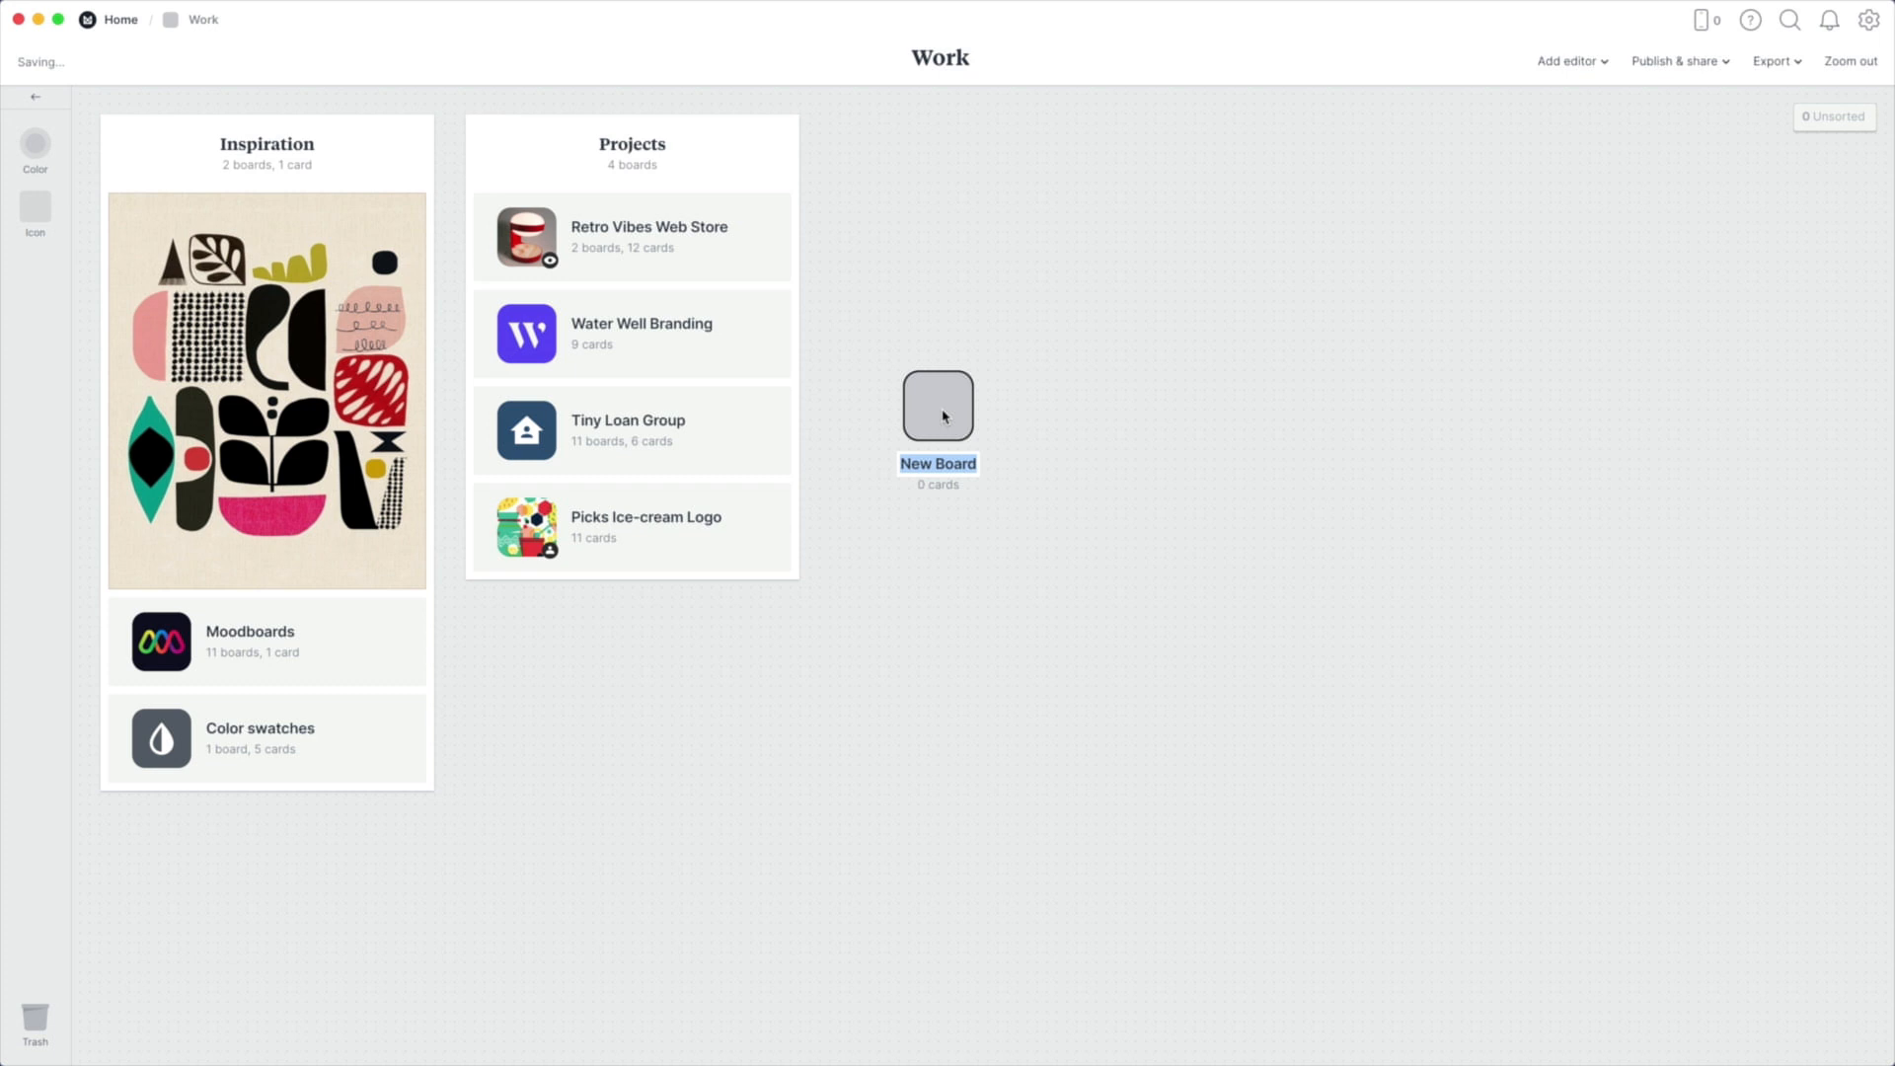
text(Insen Market Launch)
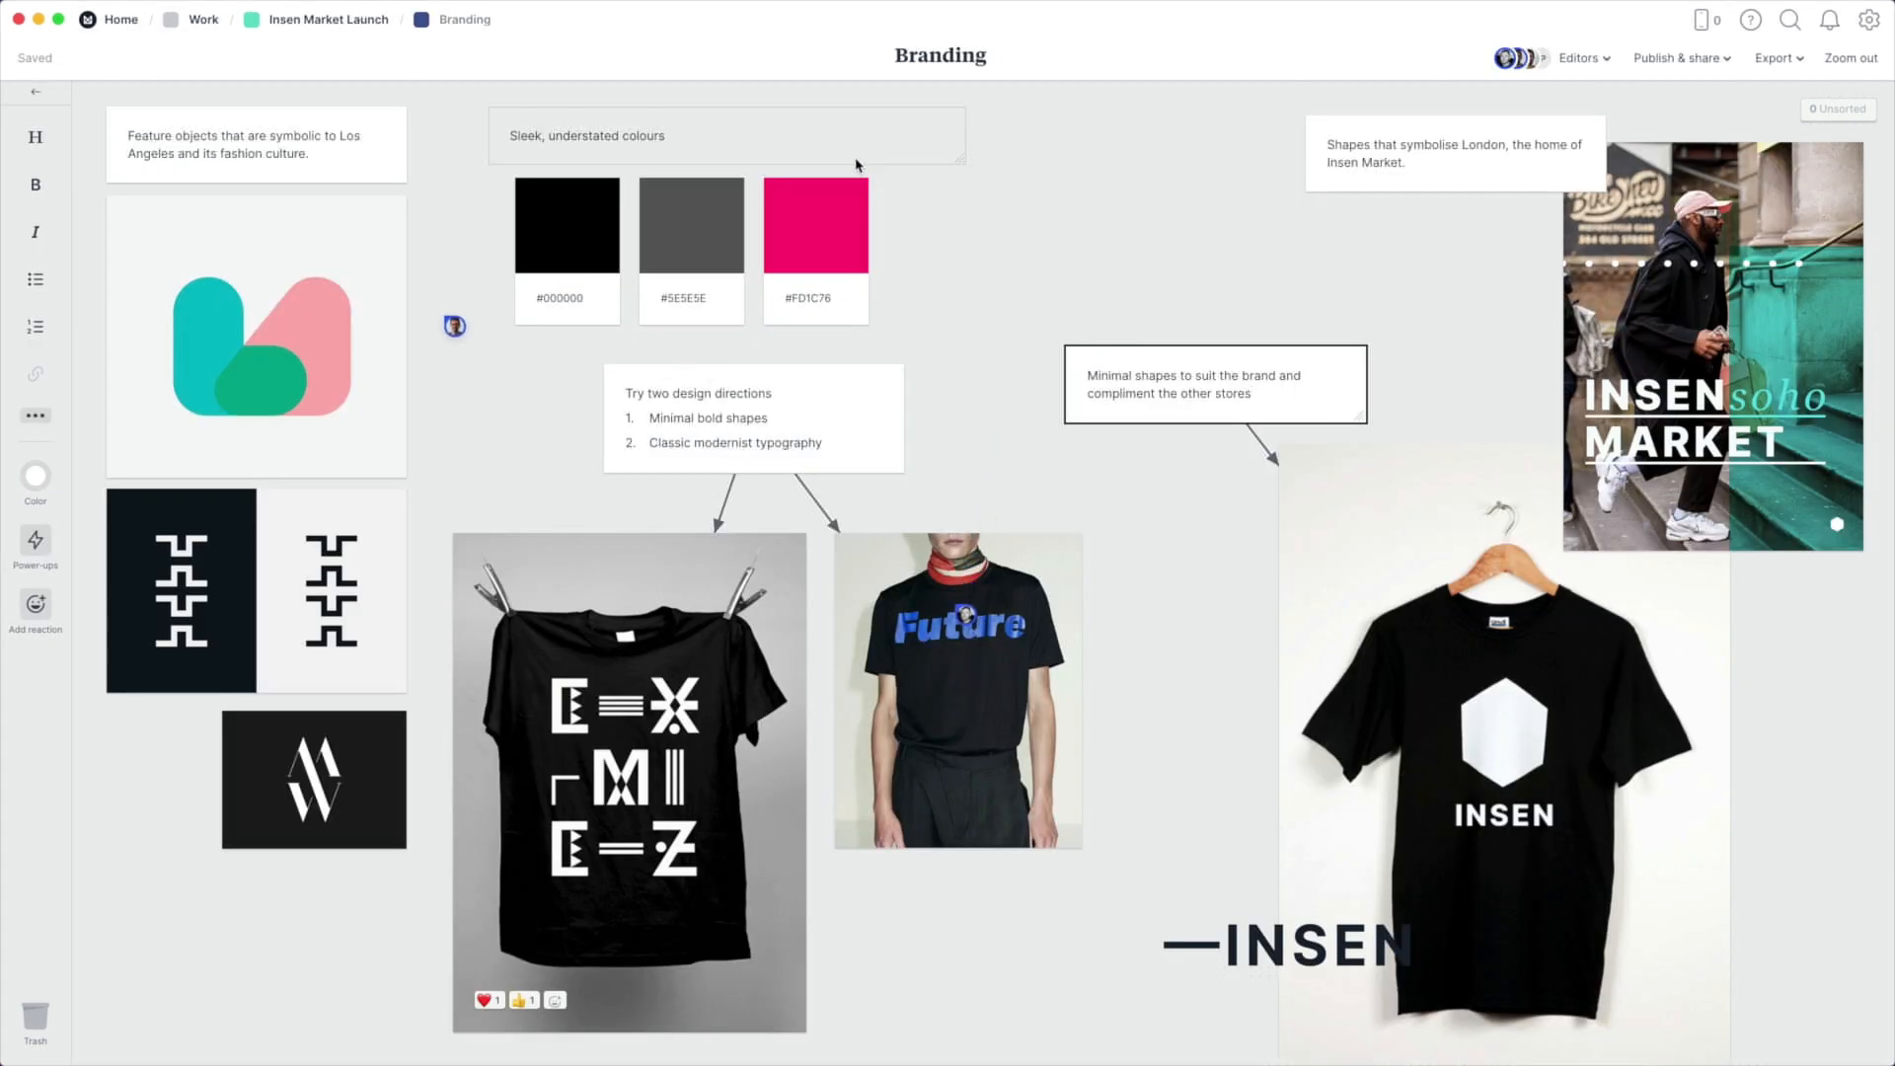
Step: Start a note beside the Branding swatches with the hex code '#2ea41'
click(1072, 224)
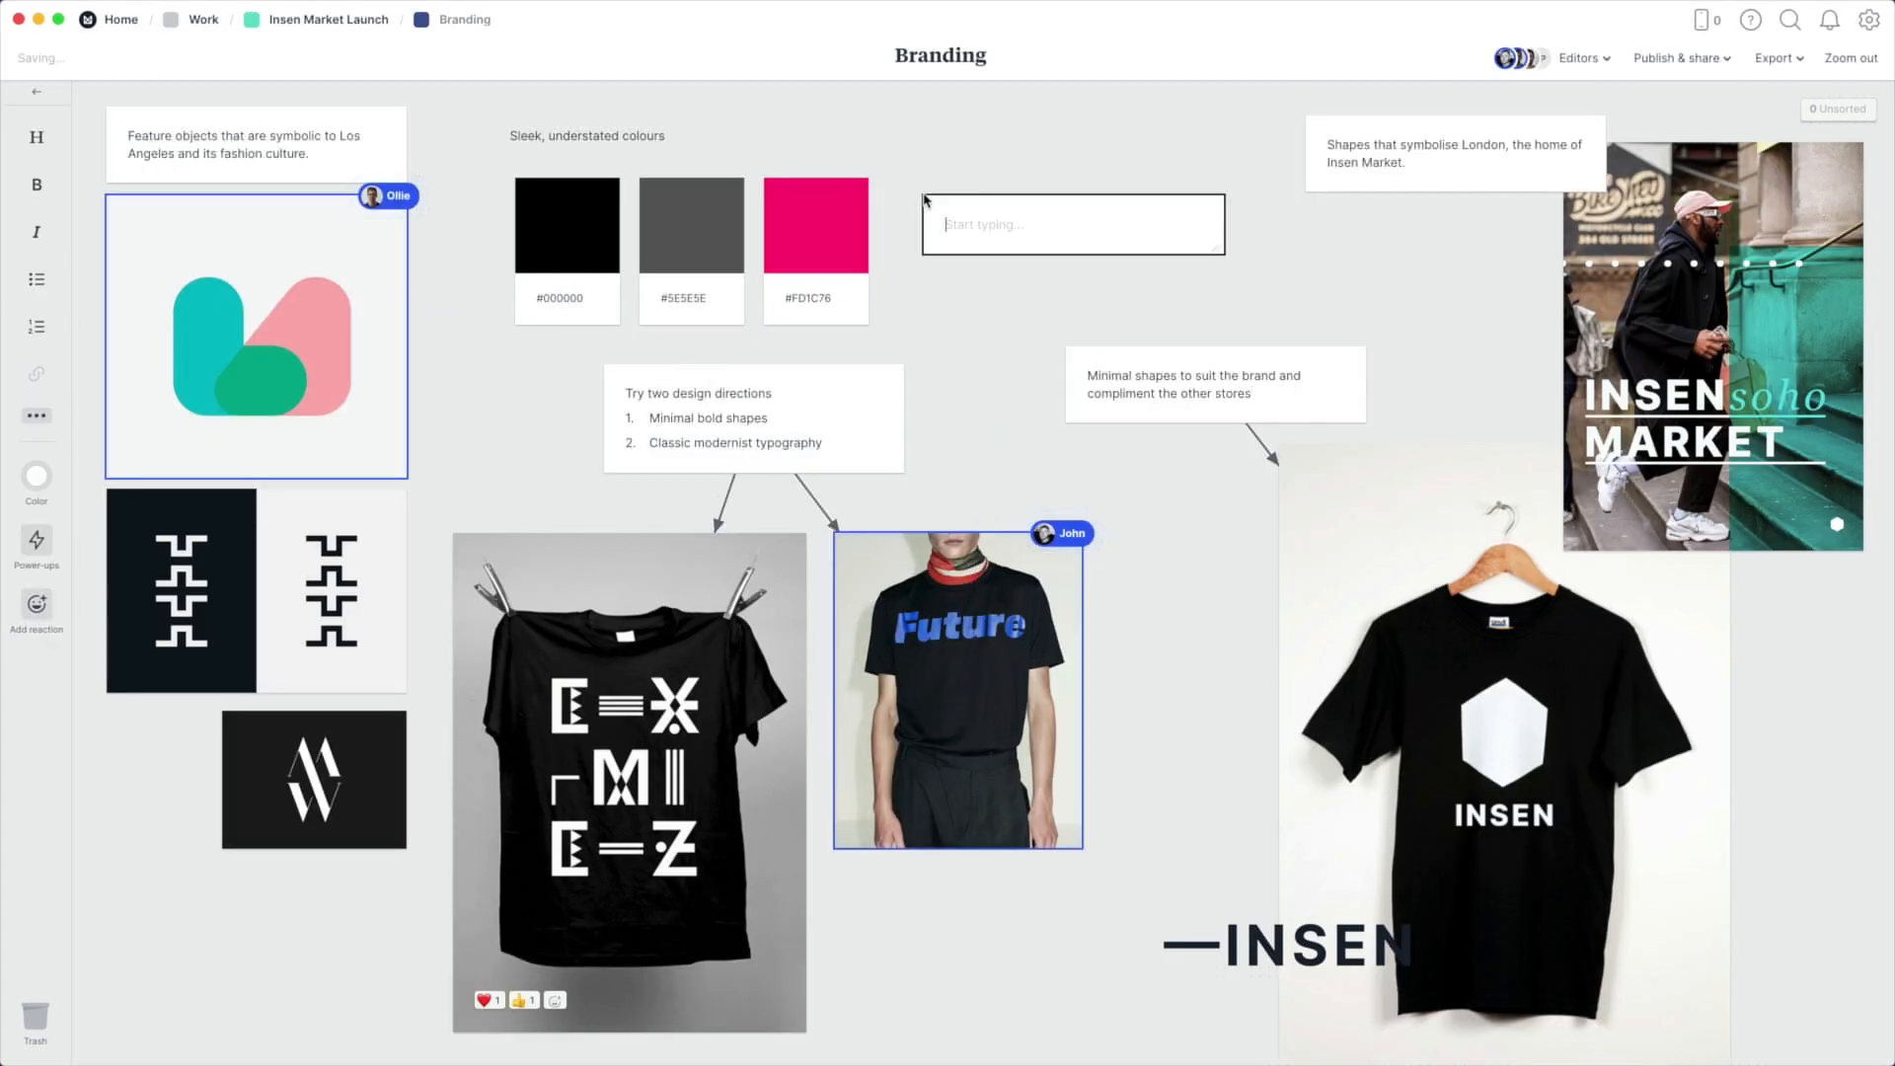
text(#)
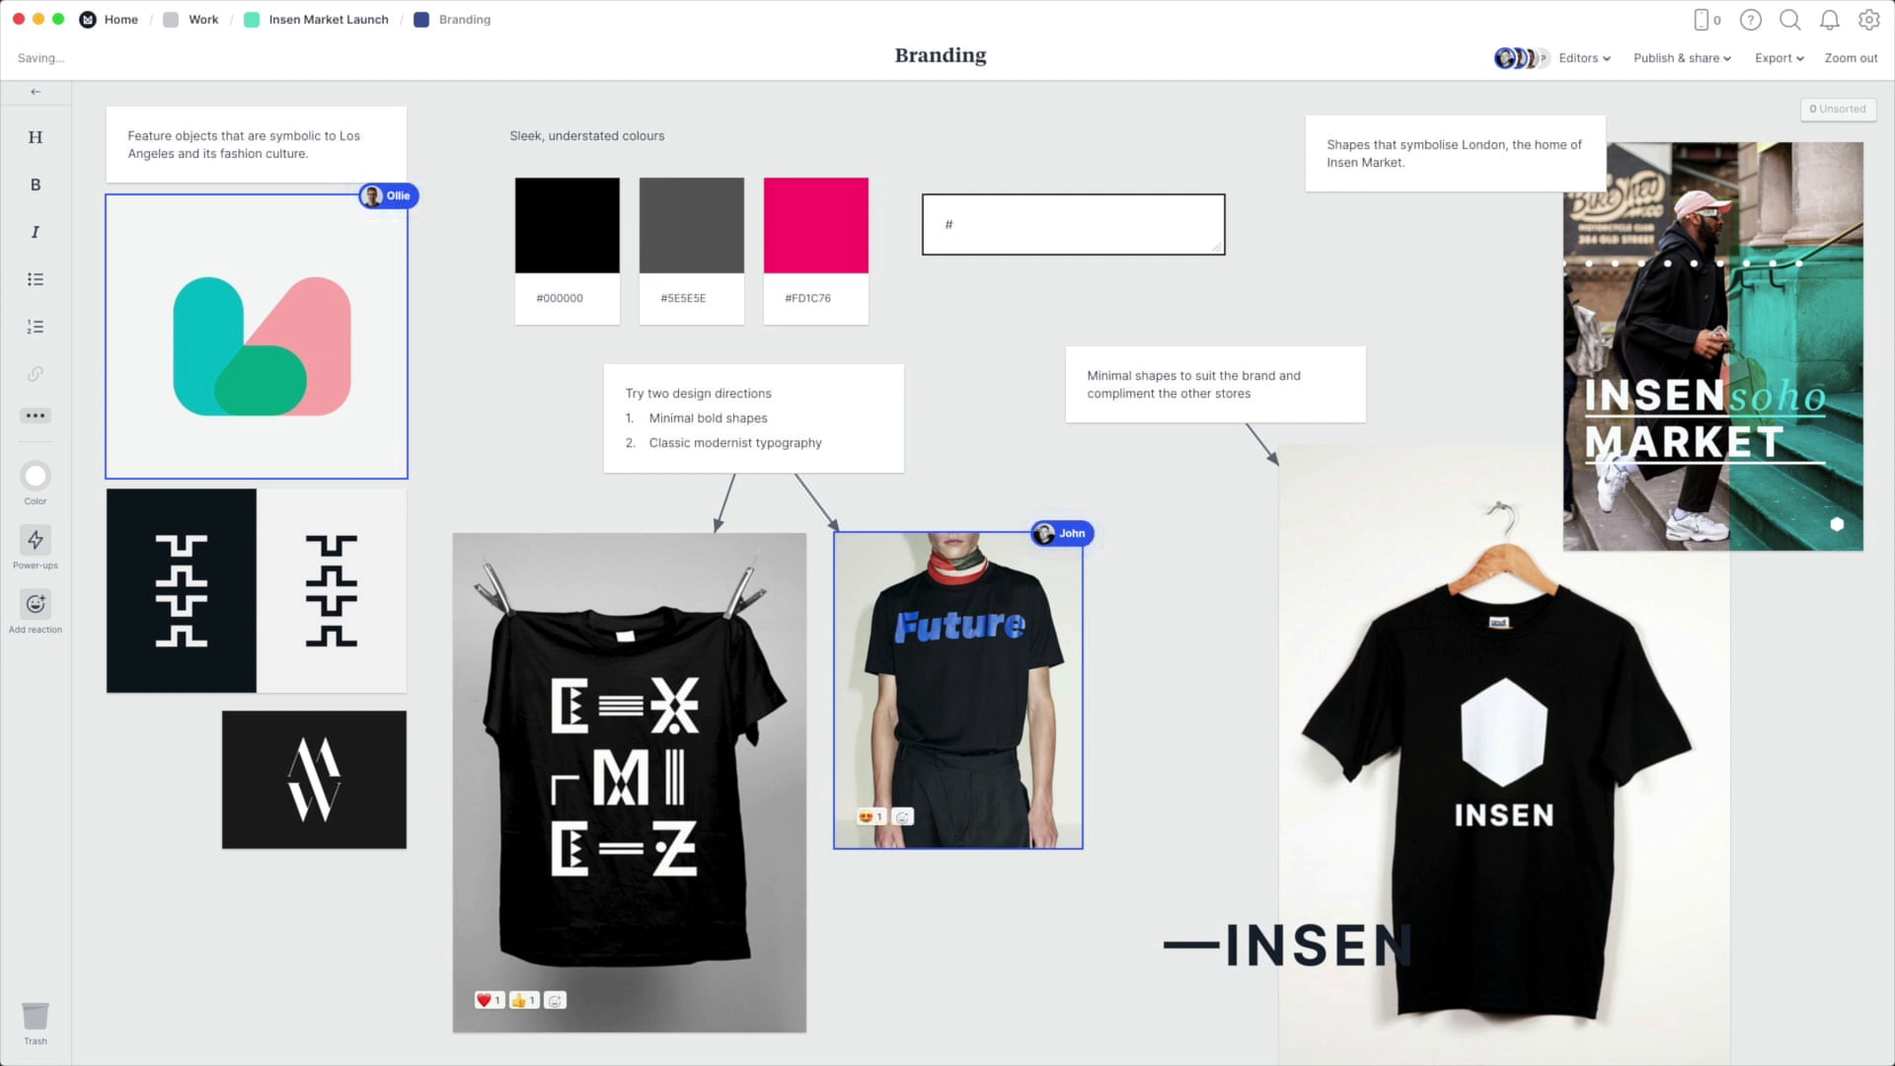
text(2ea41)
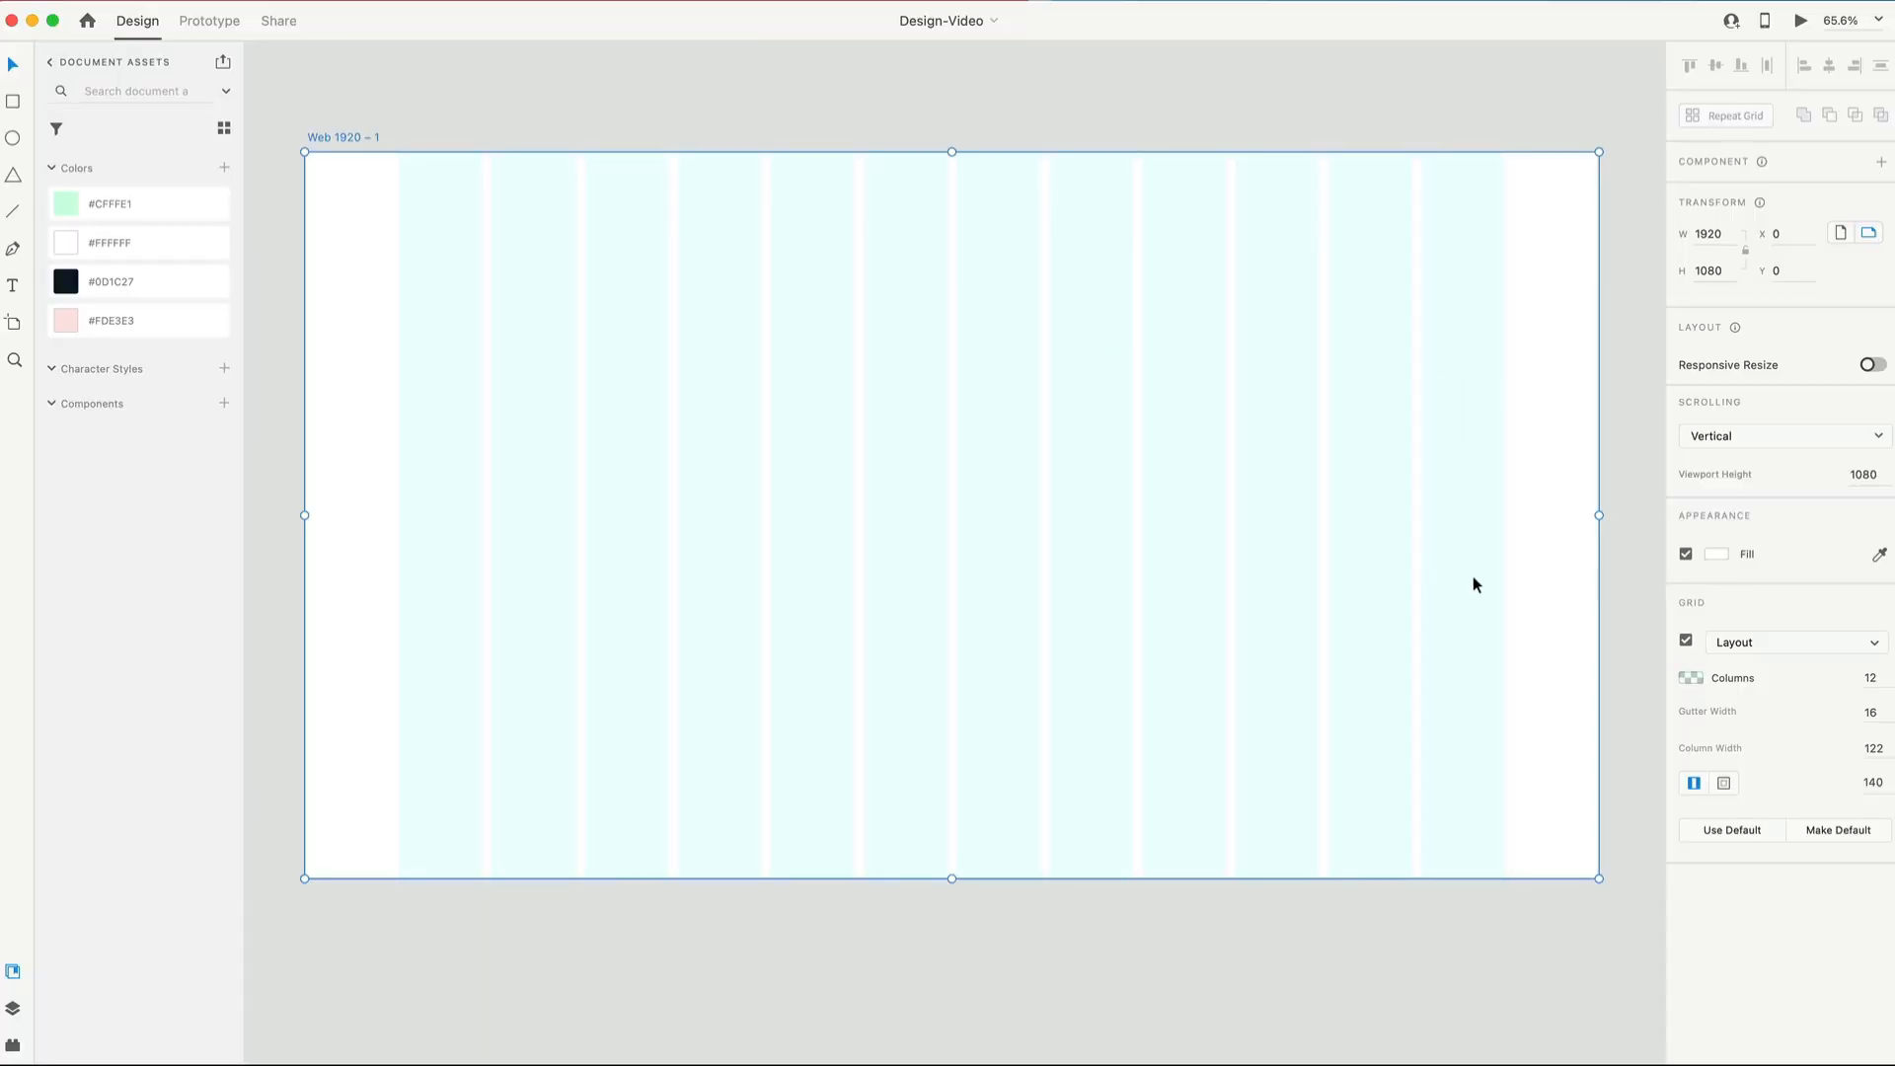
mouse_move(1363, 458)
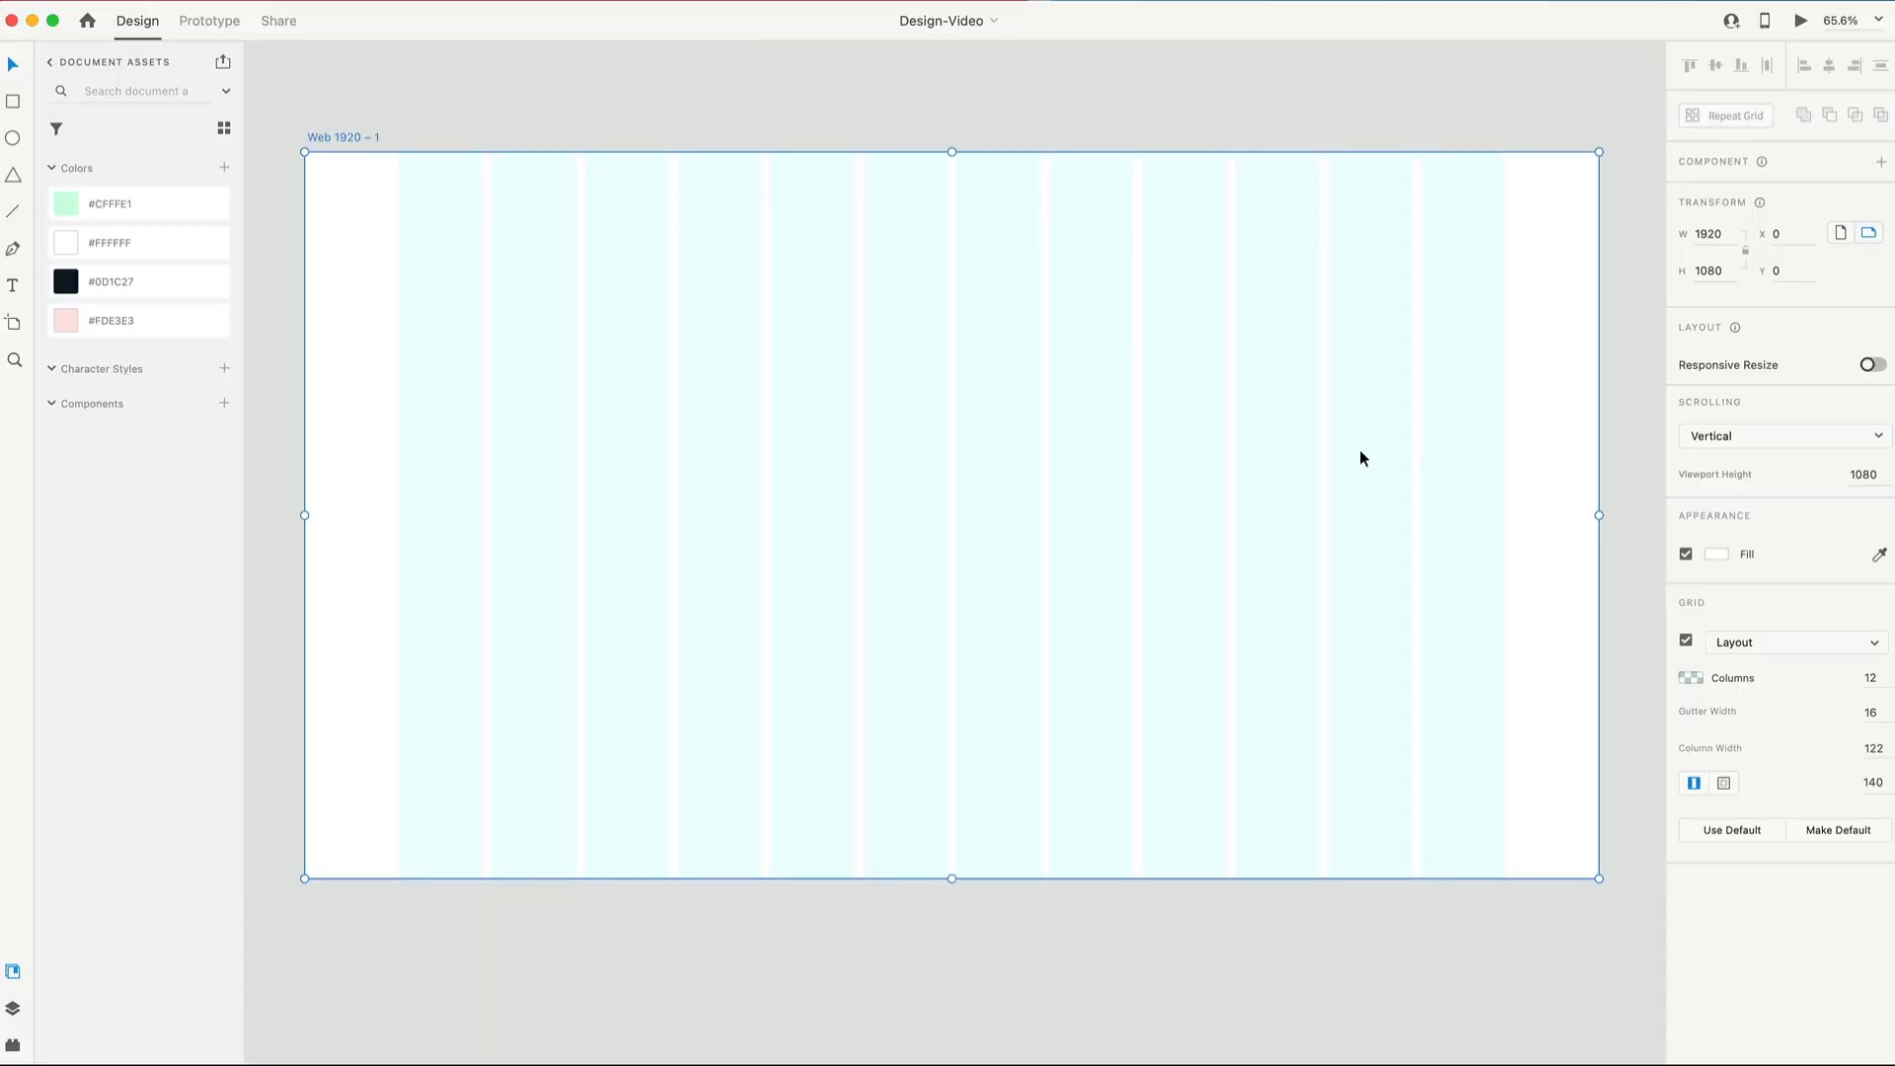
mouse_move(519, 247)
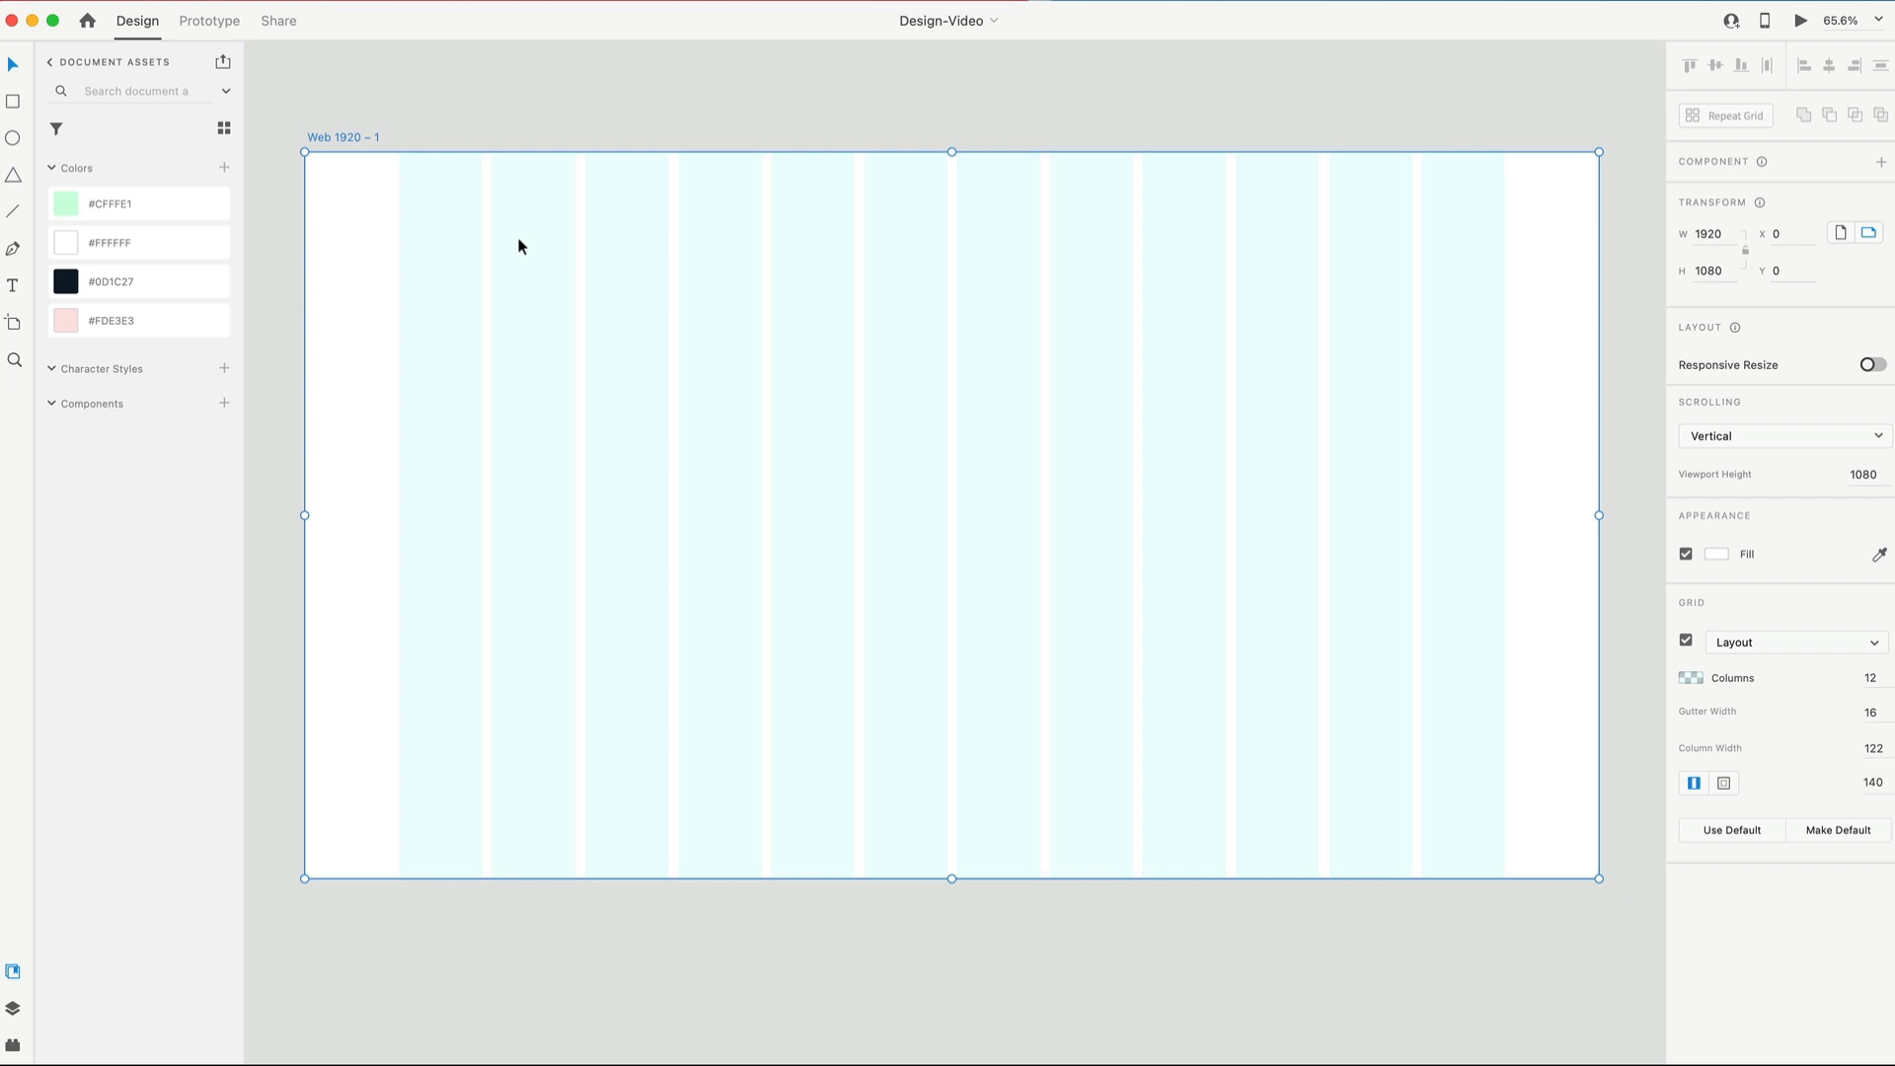
mouse_move(423, 250)
text(Logo)
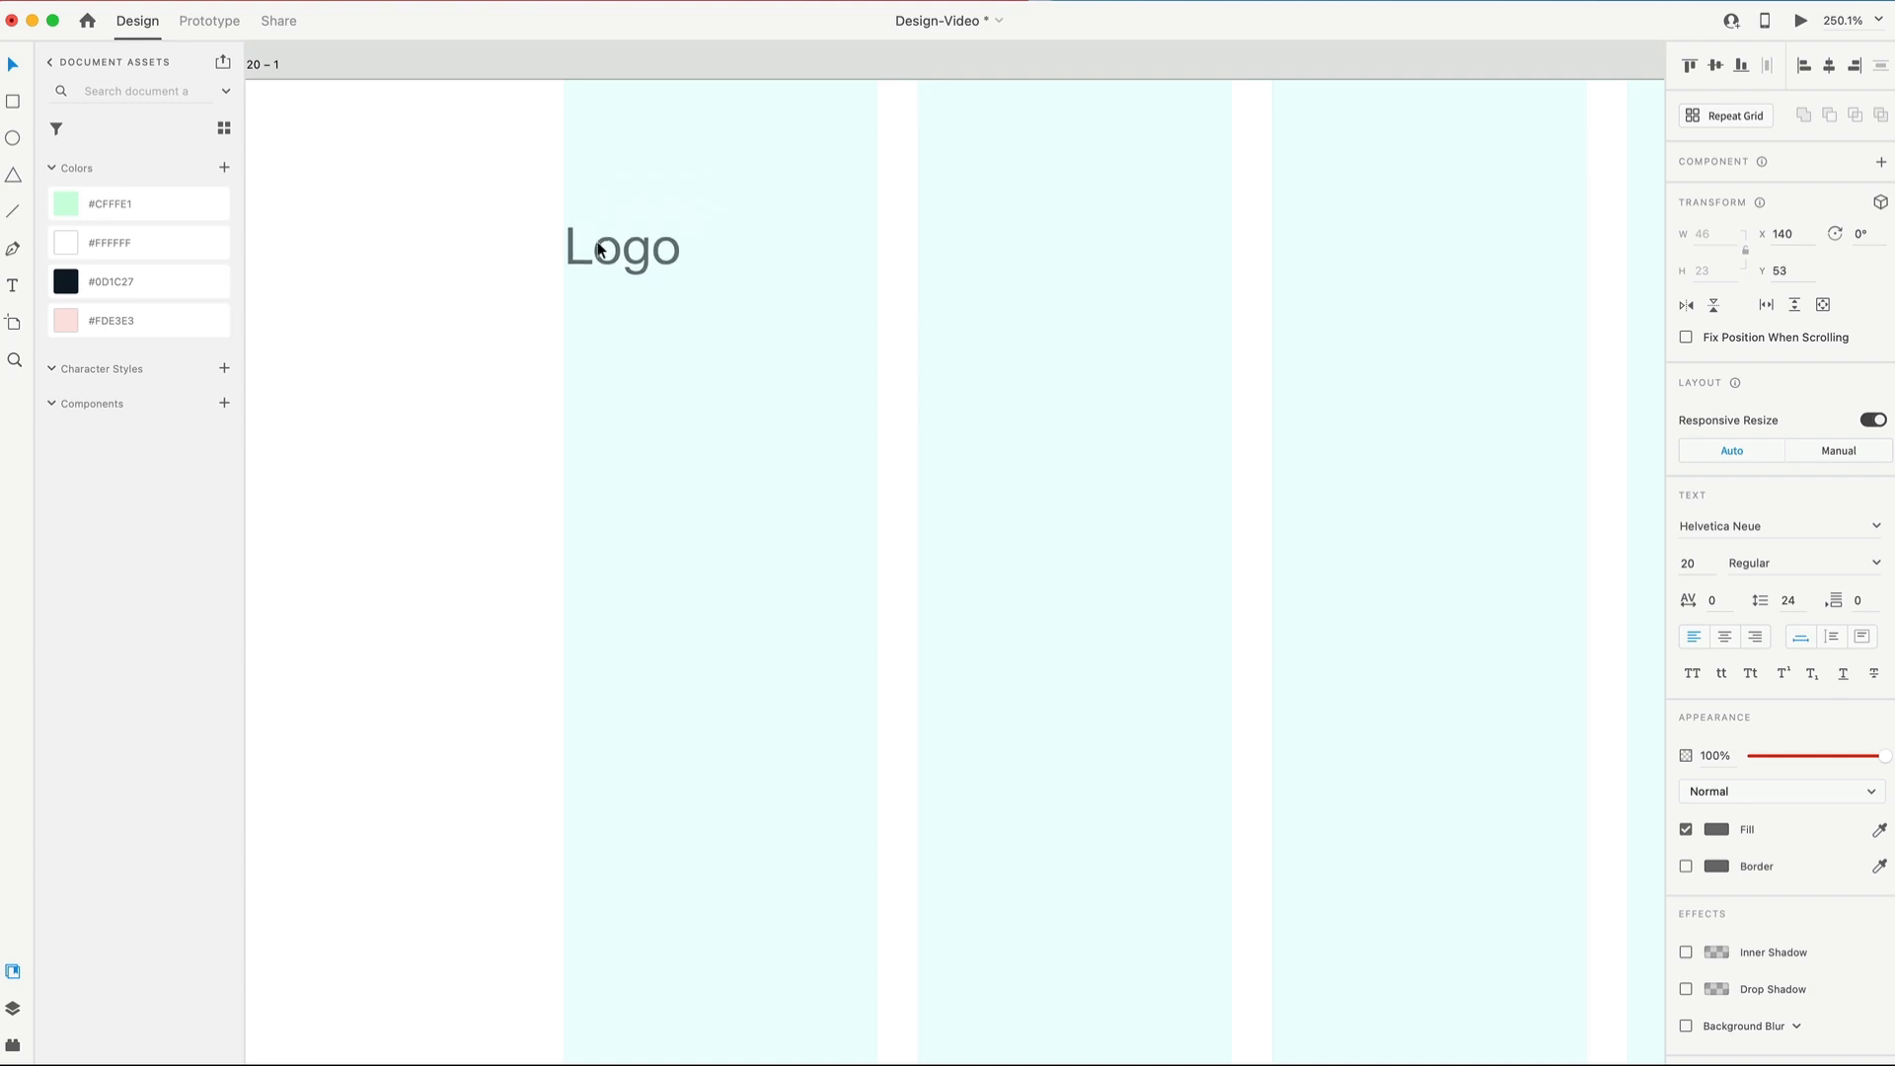
Step: Finish the 'Logo' text and set it to Poppins Medium
click(622, 247)
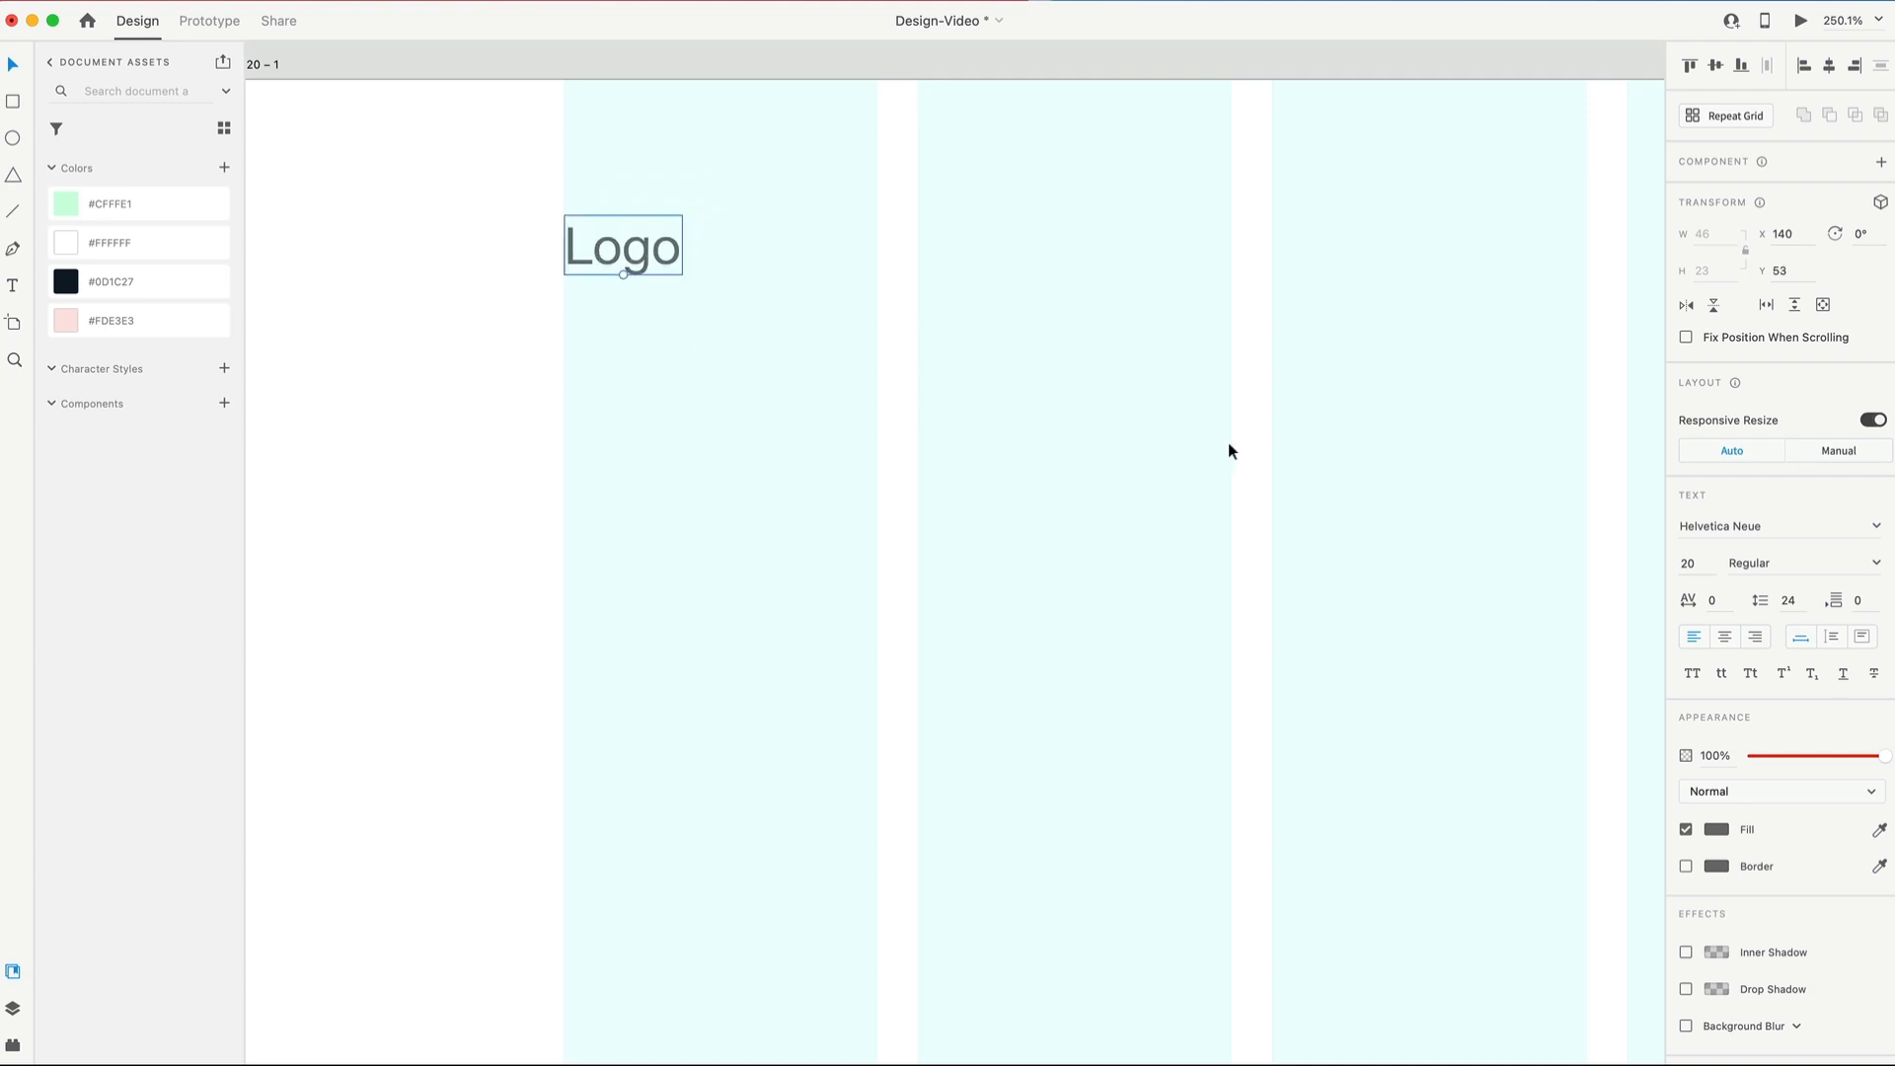
click(1776, 525)
text(Poppins)
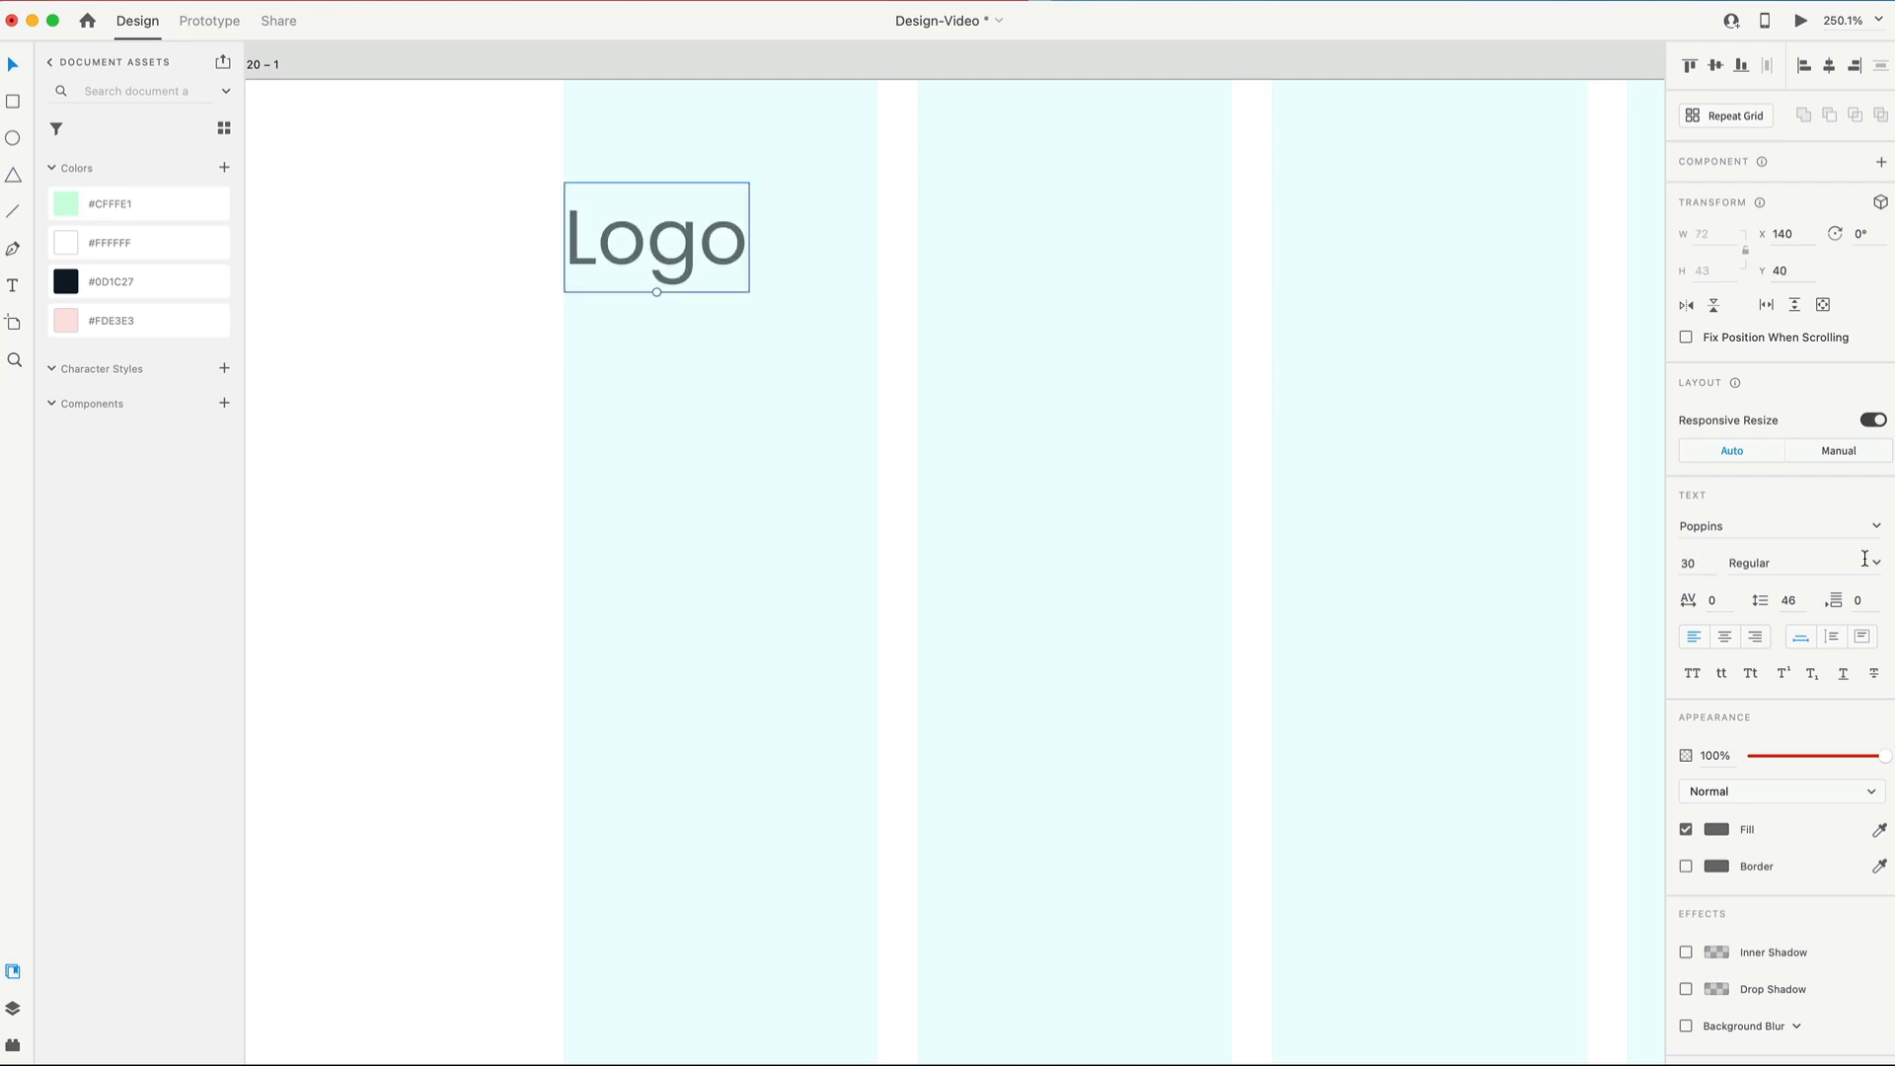
click(1796, 563)
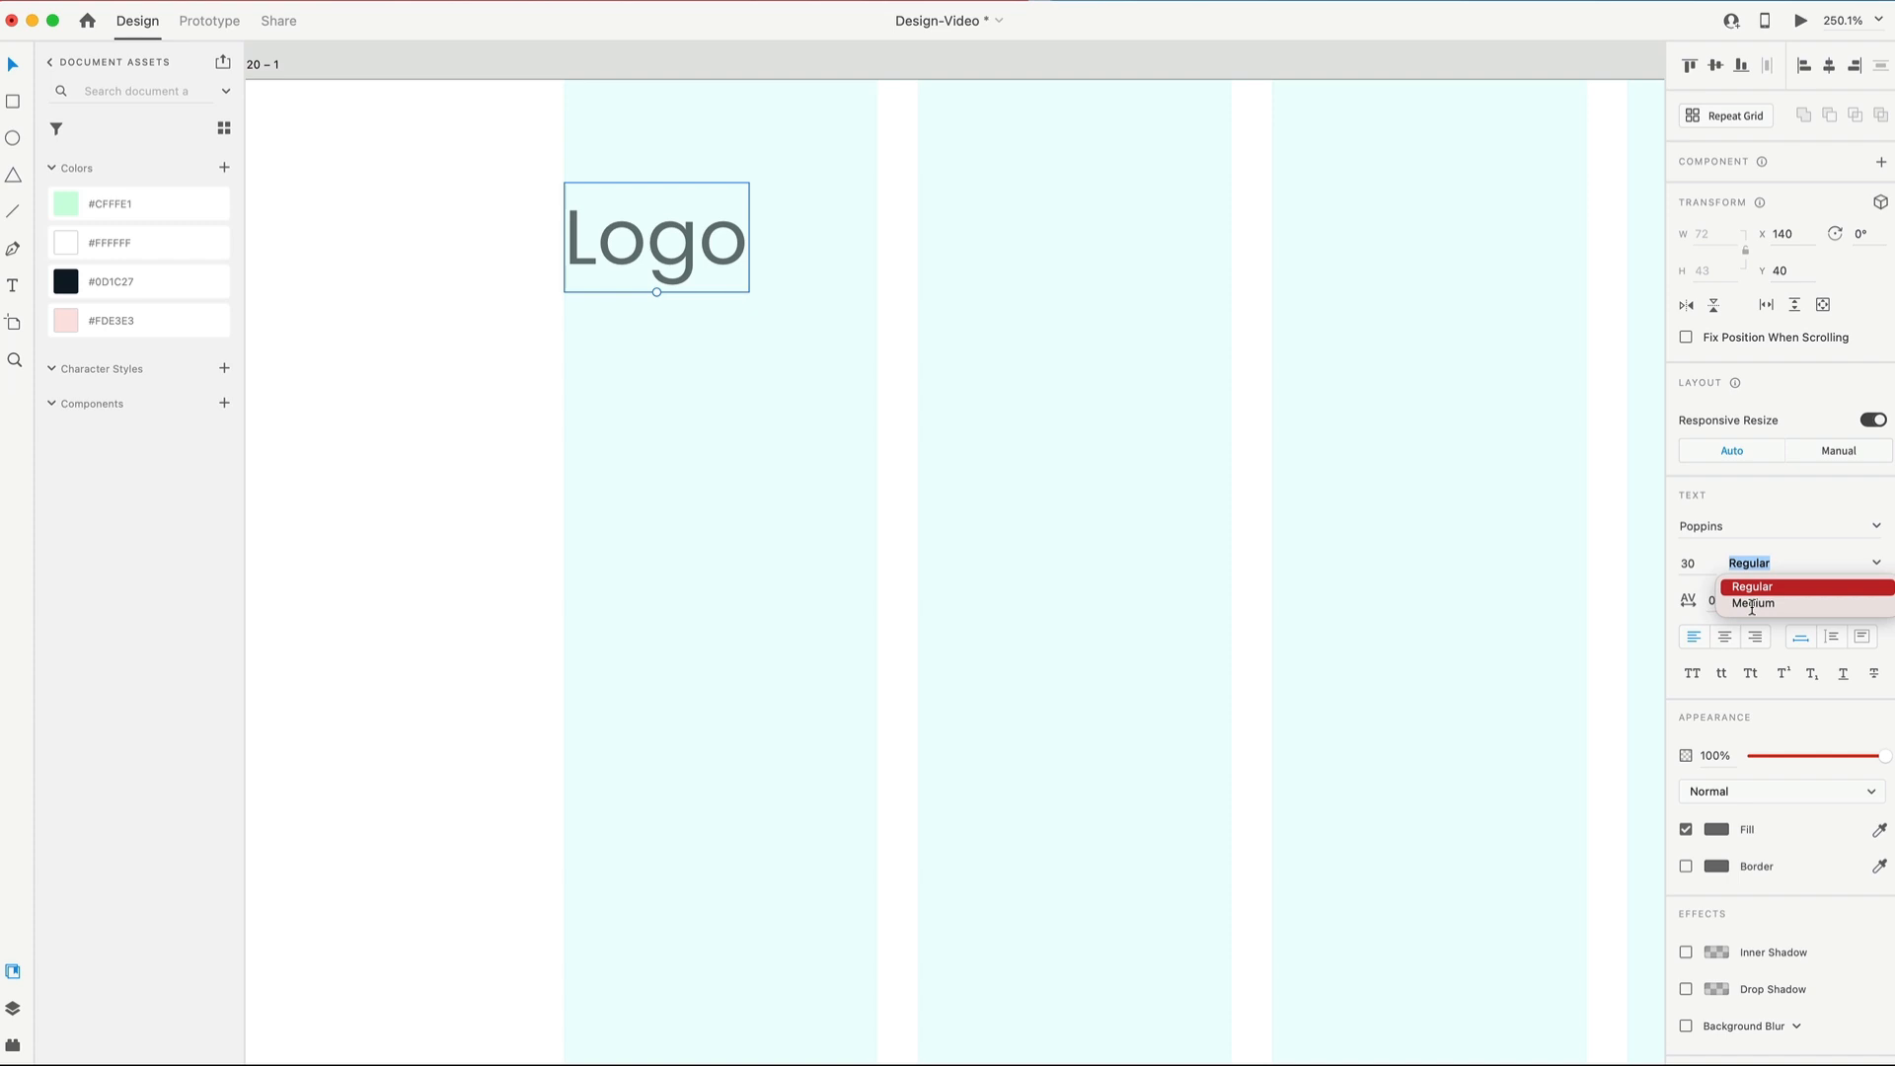
click(1753, 604)
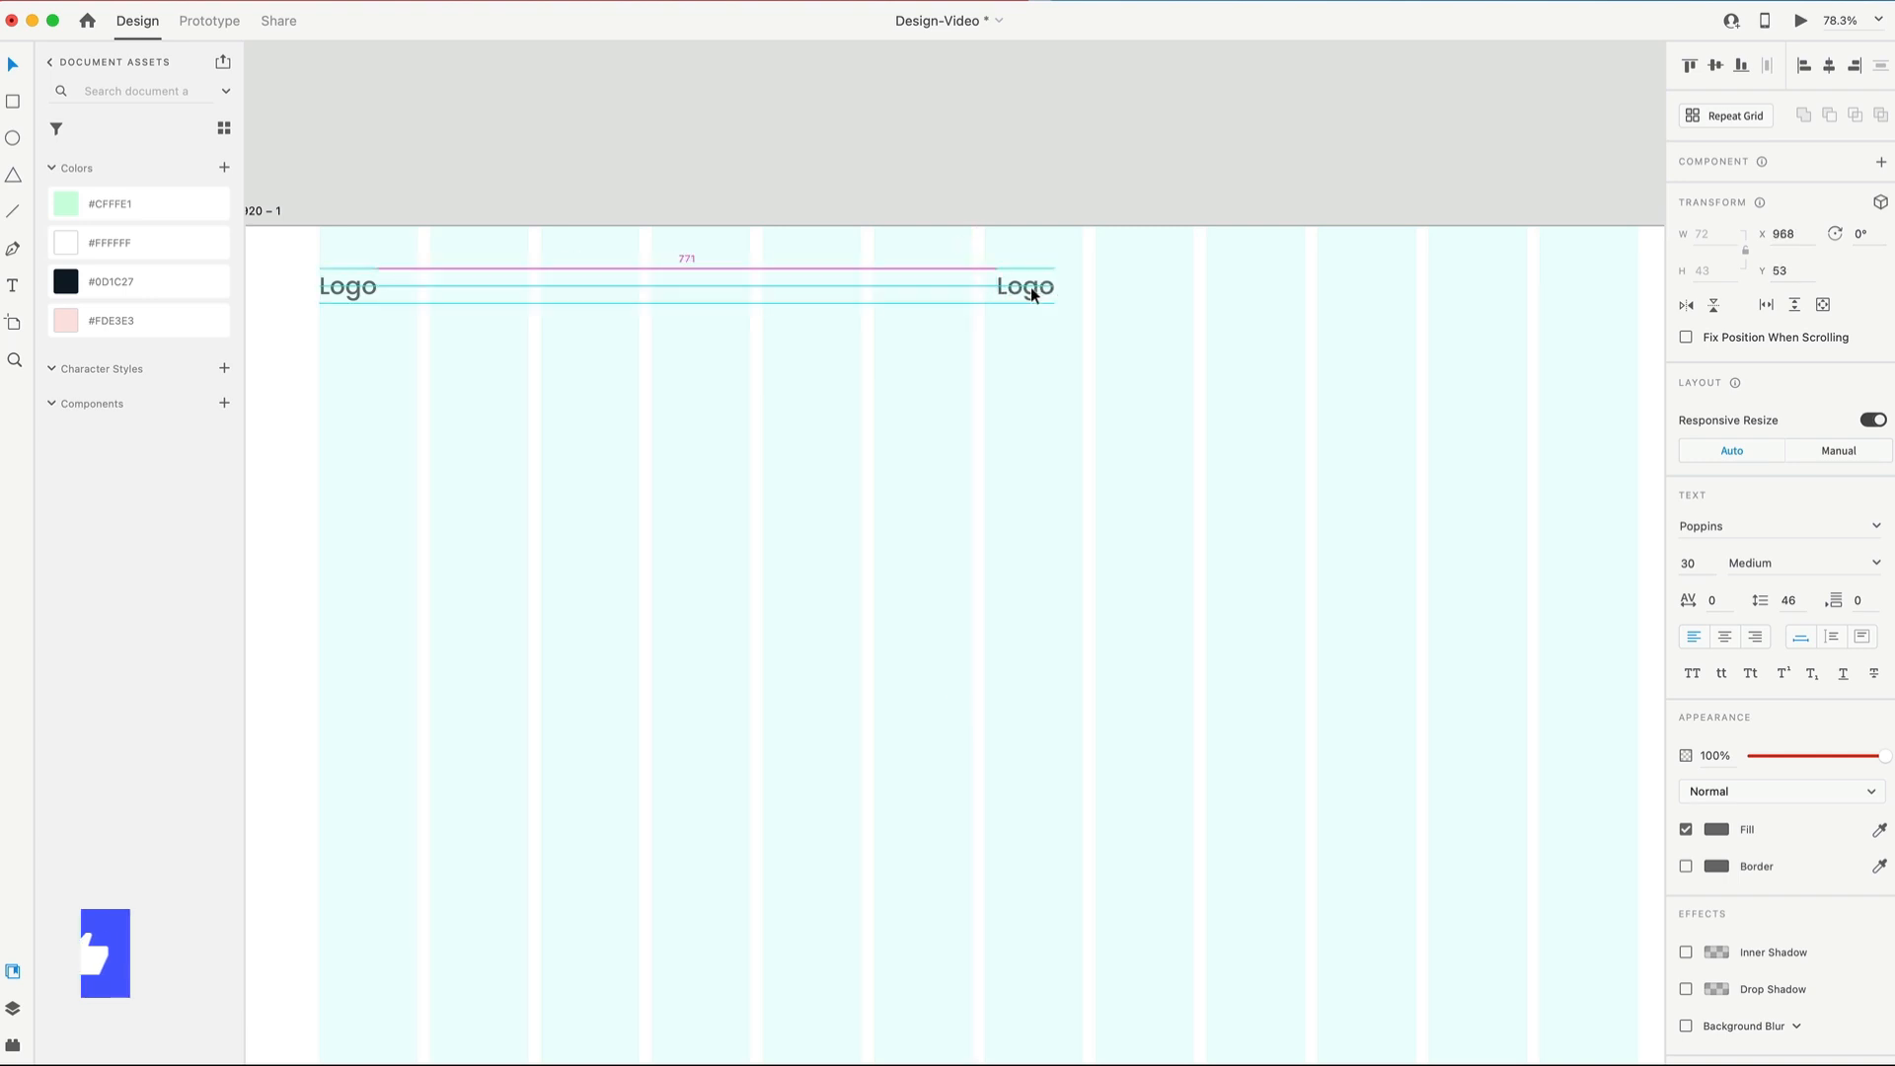
Step: Drop a duplicate of the Logo text further right on the same line
click(1025, 286)
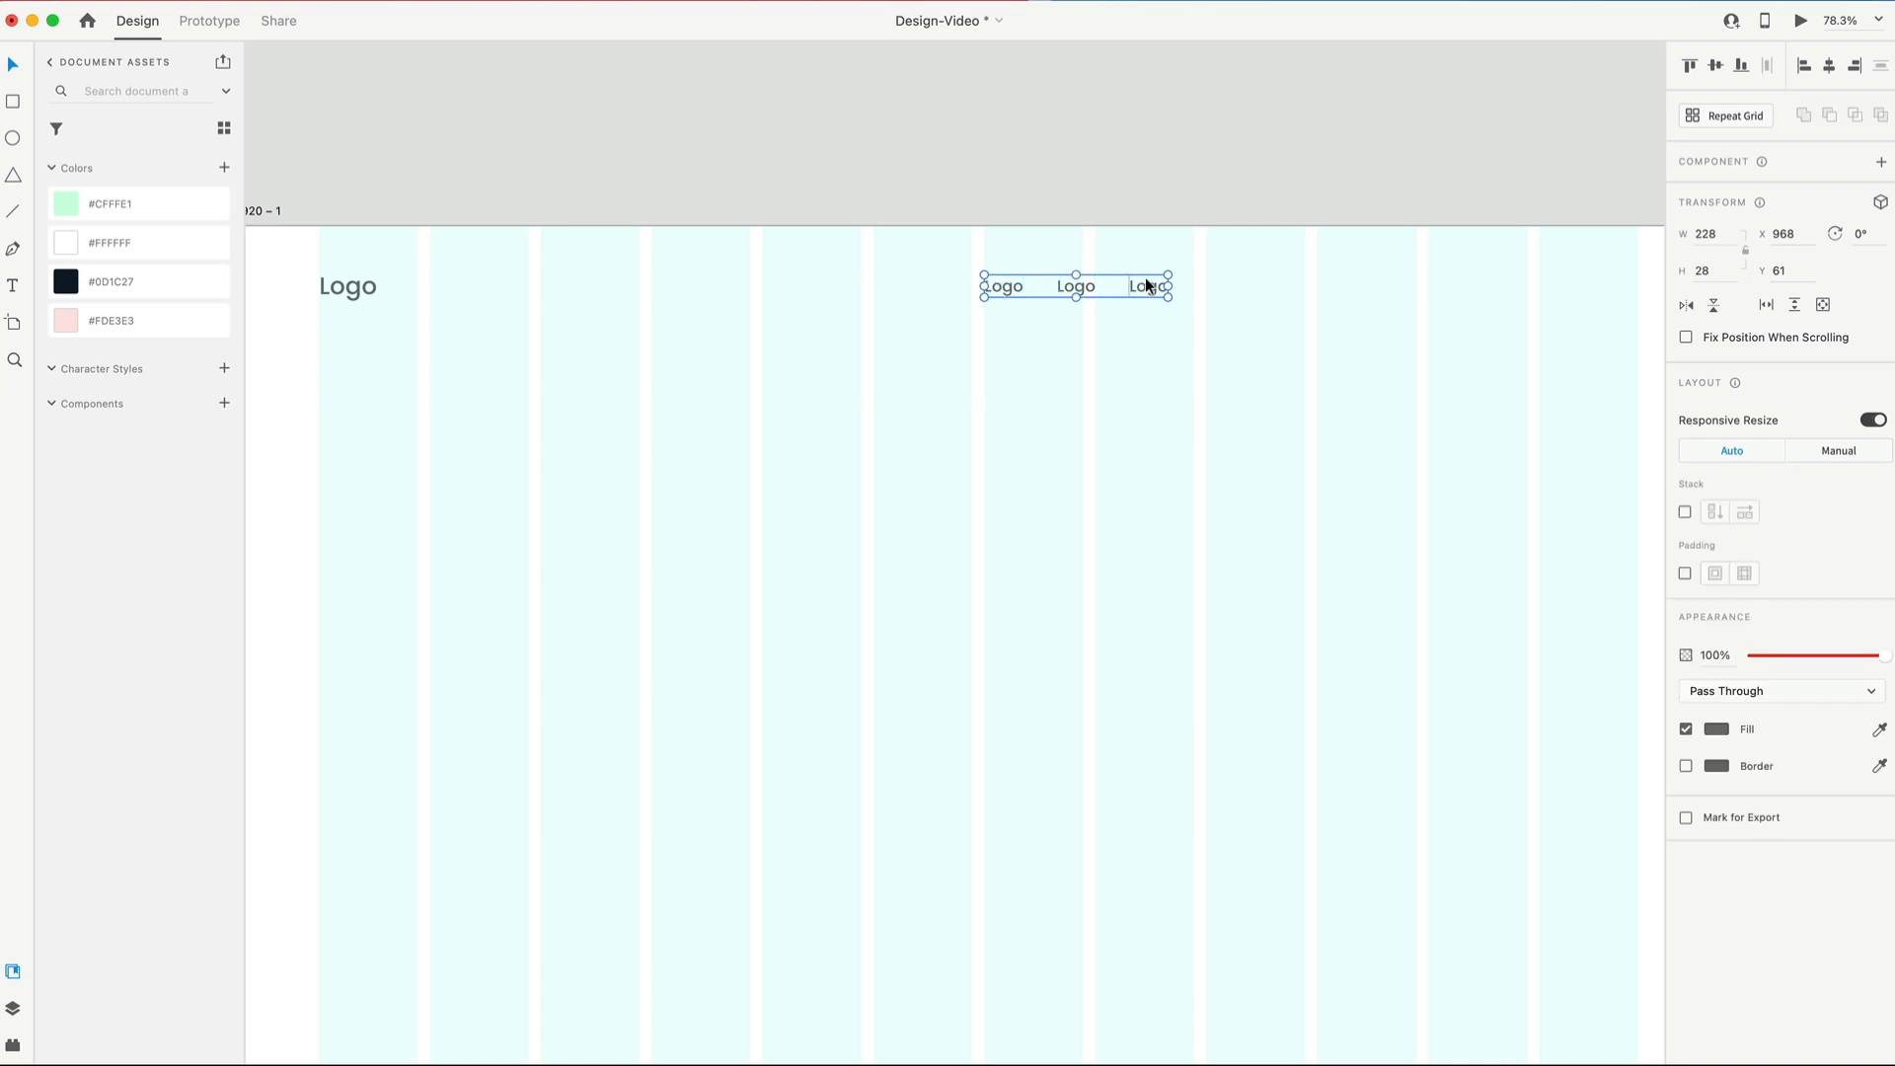
mouse_move(1287, 314)
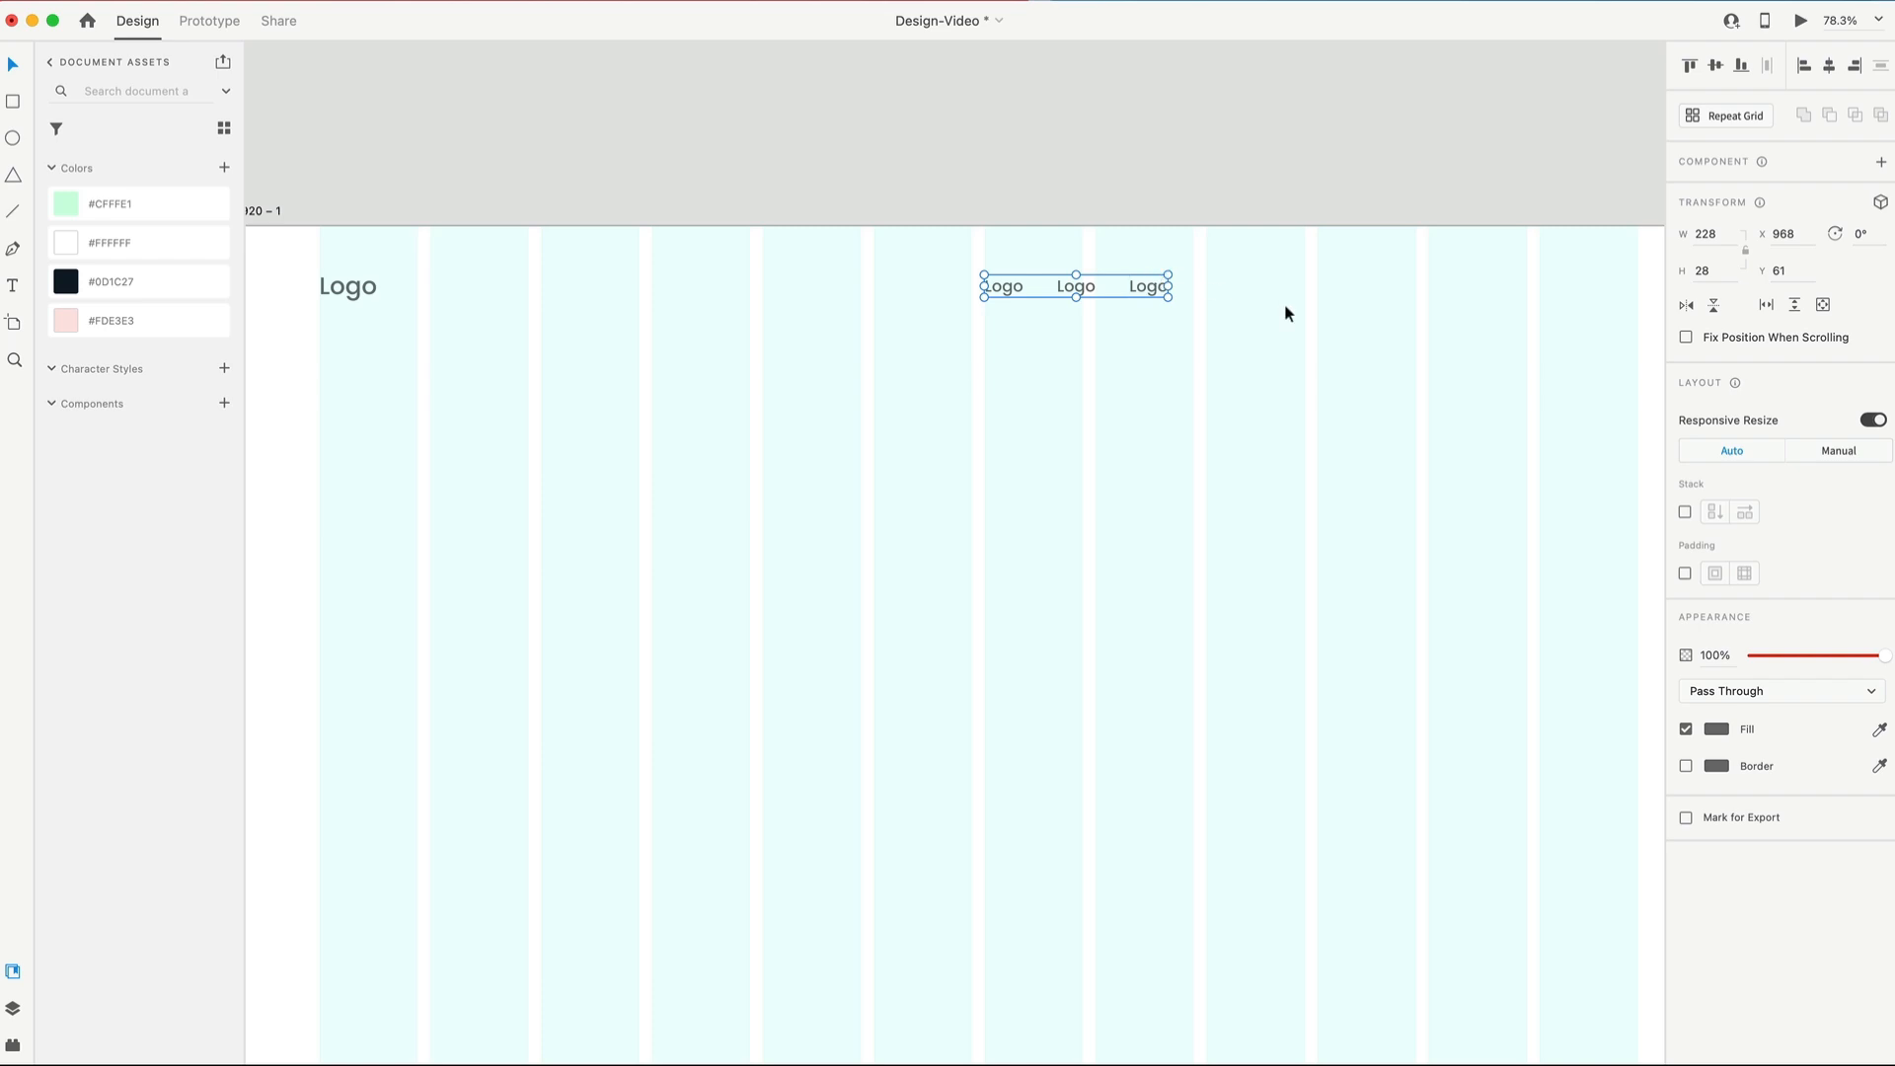
Step: Stack the three Logo links horizontally 50px apart and centre the group across the artboard
click(1684, 511)
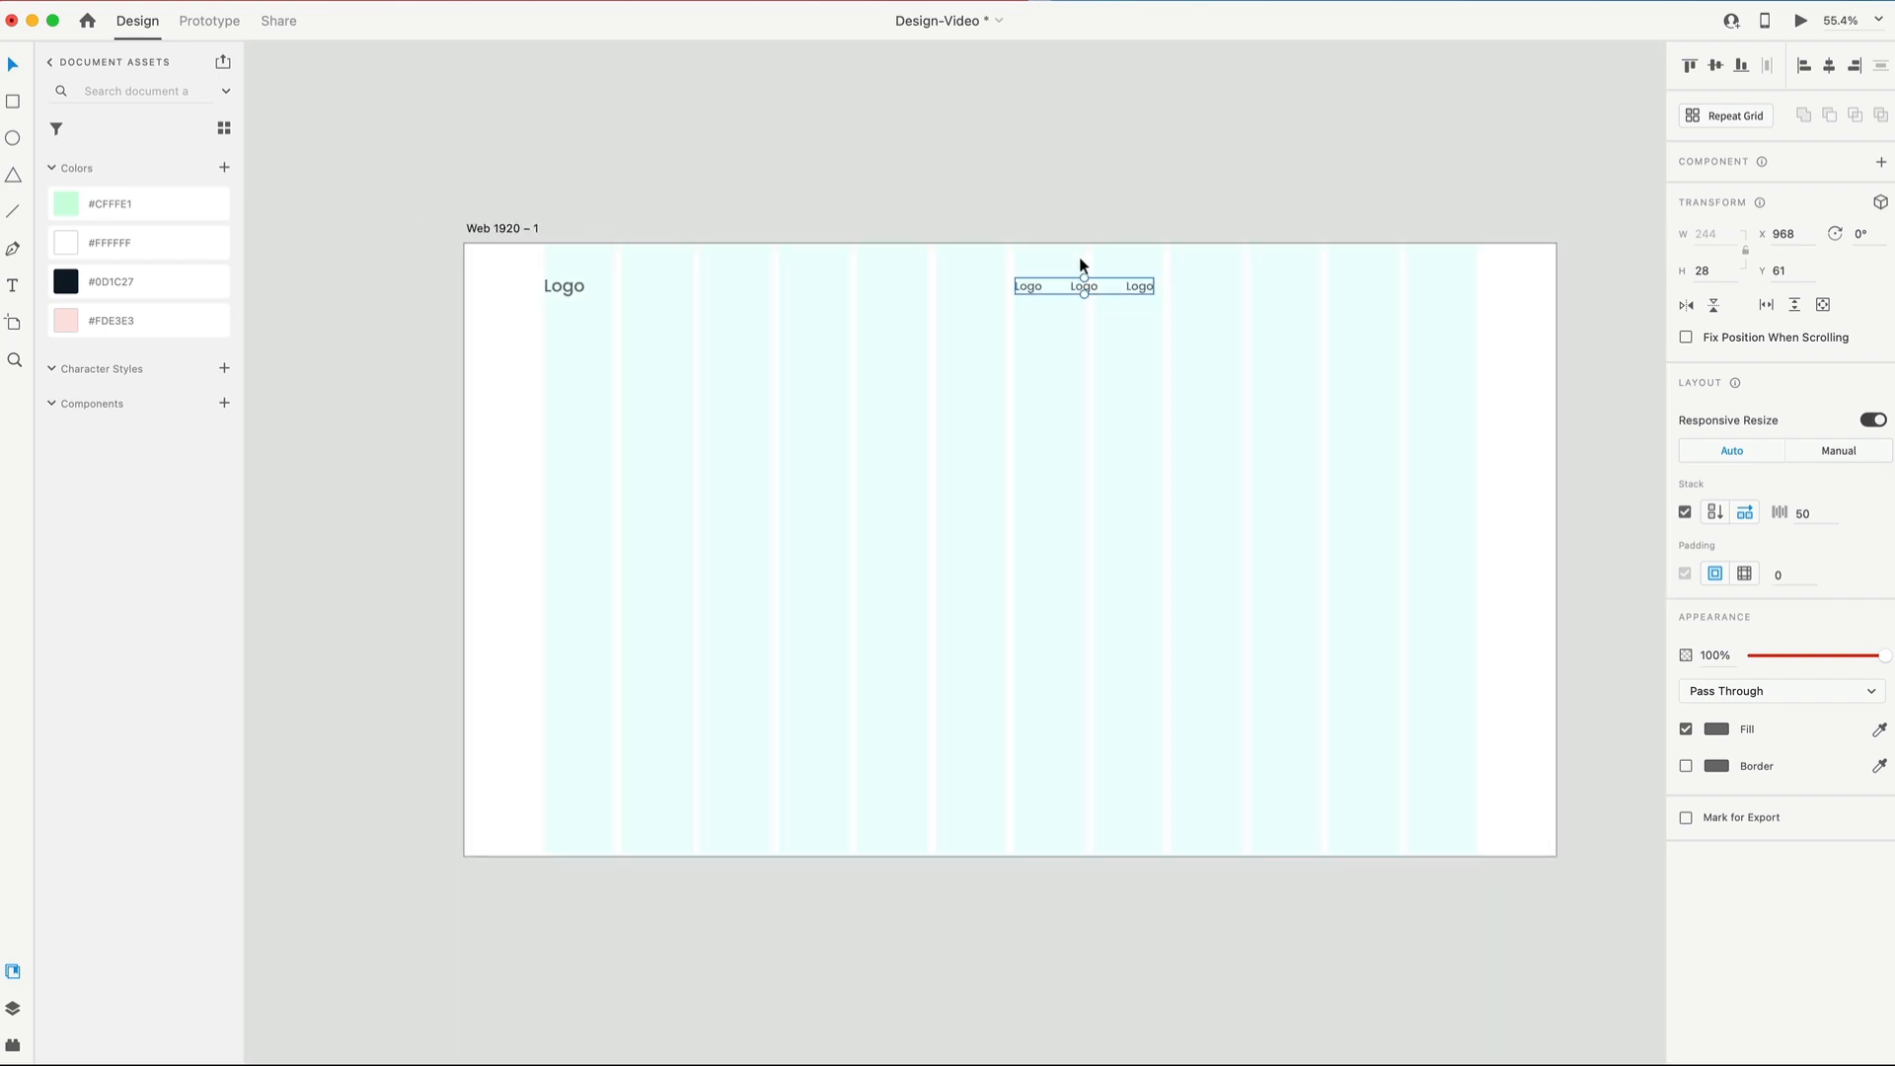
click(1831, 65)
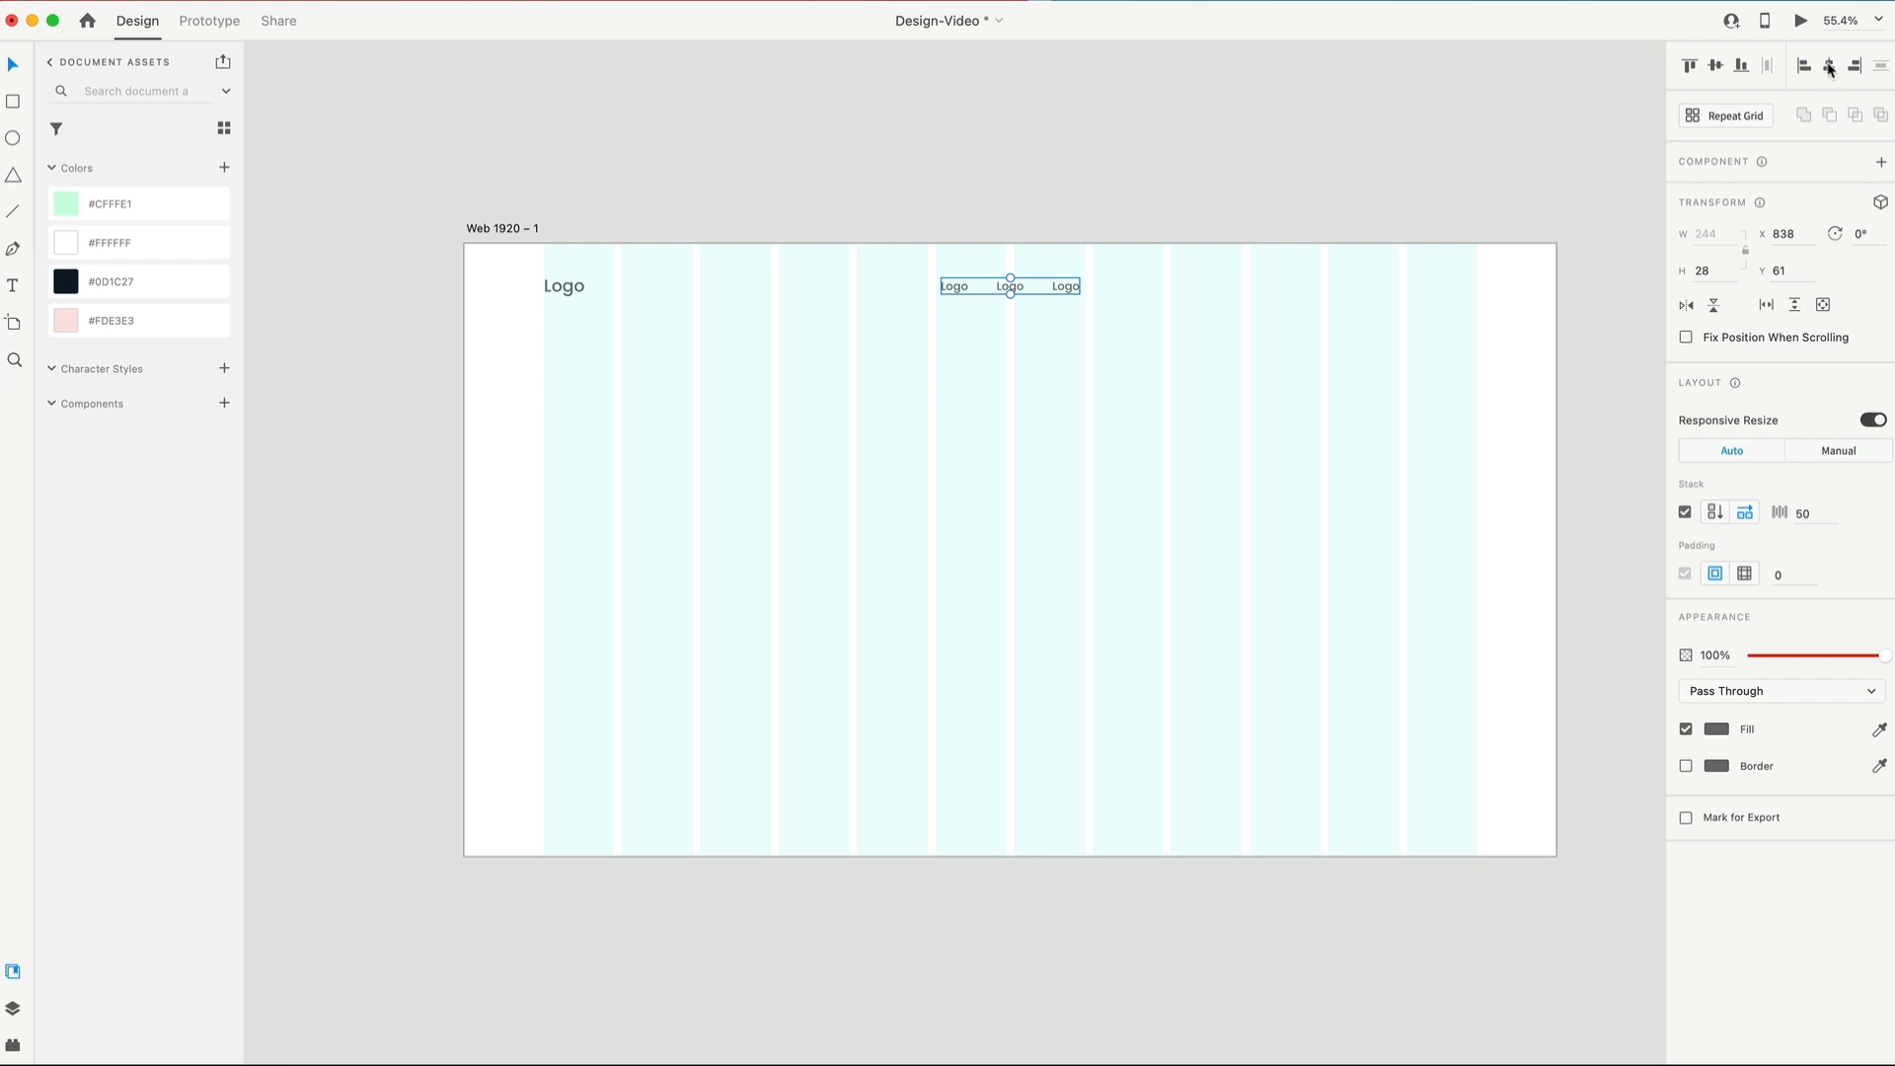
mouse_move(1024, 266)
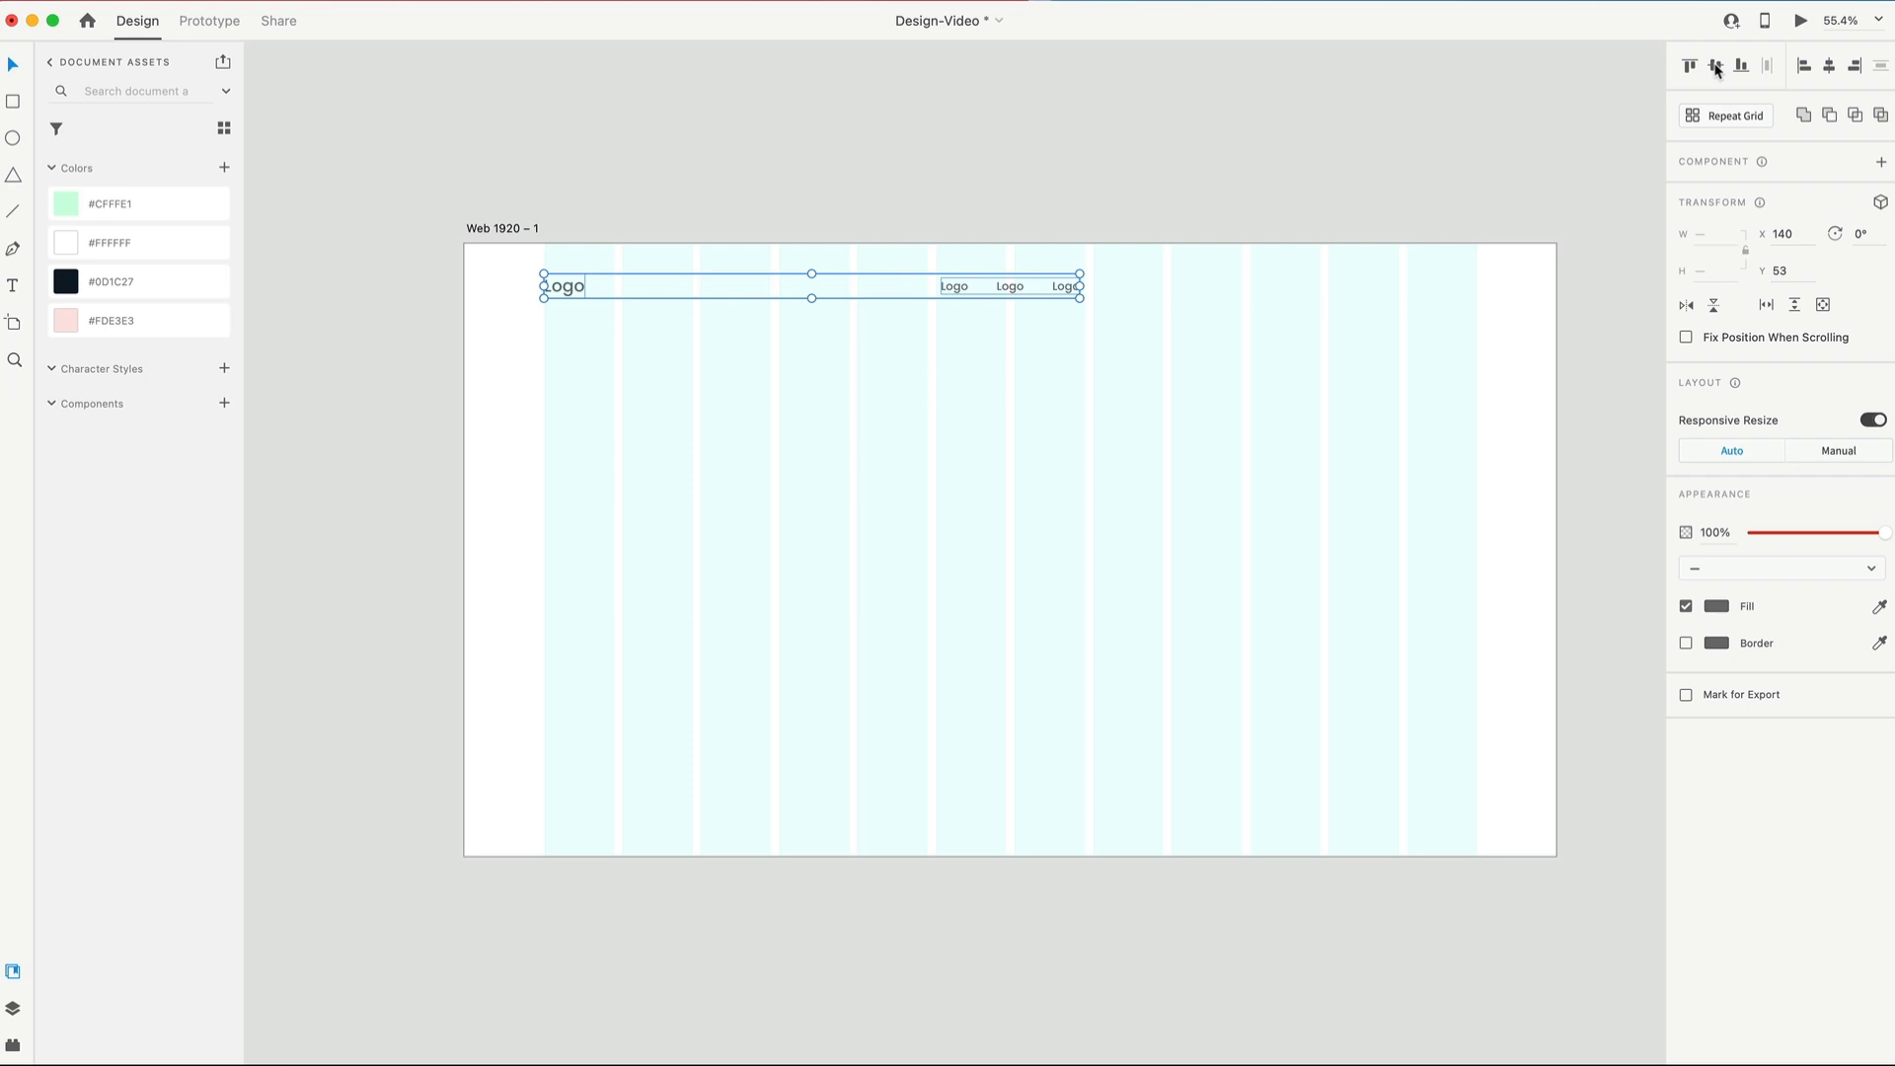
mouse_move(1104, 521)
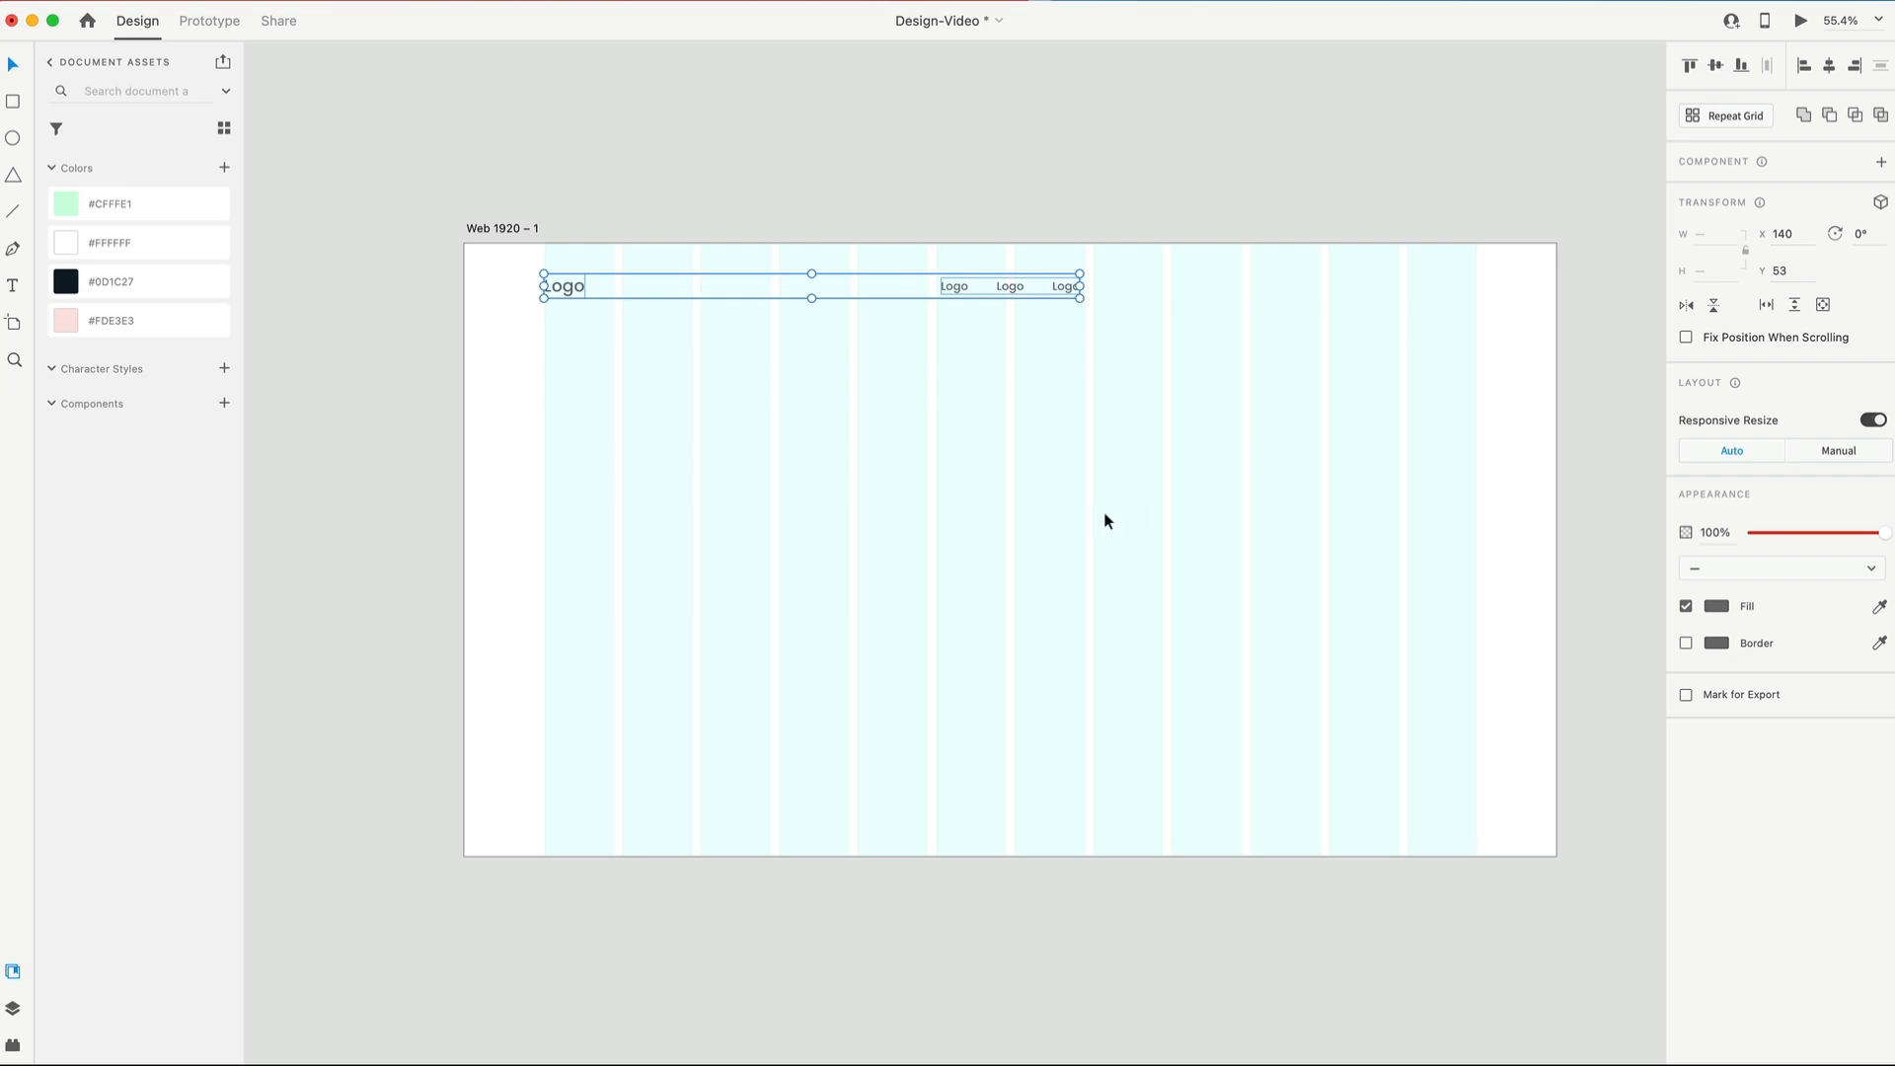
Step: Retype the duplicated header link as 'Sign Up' beside Log In
click(1348, 286)
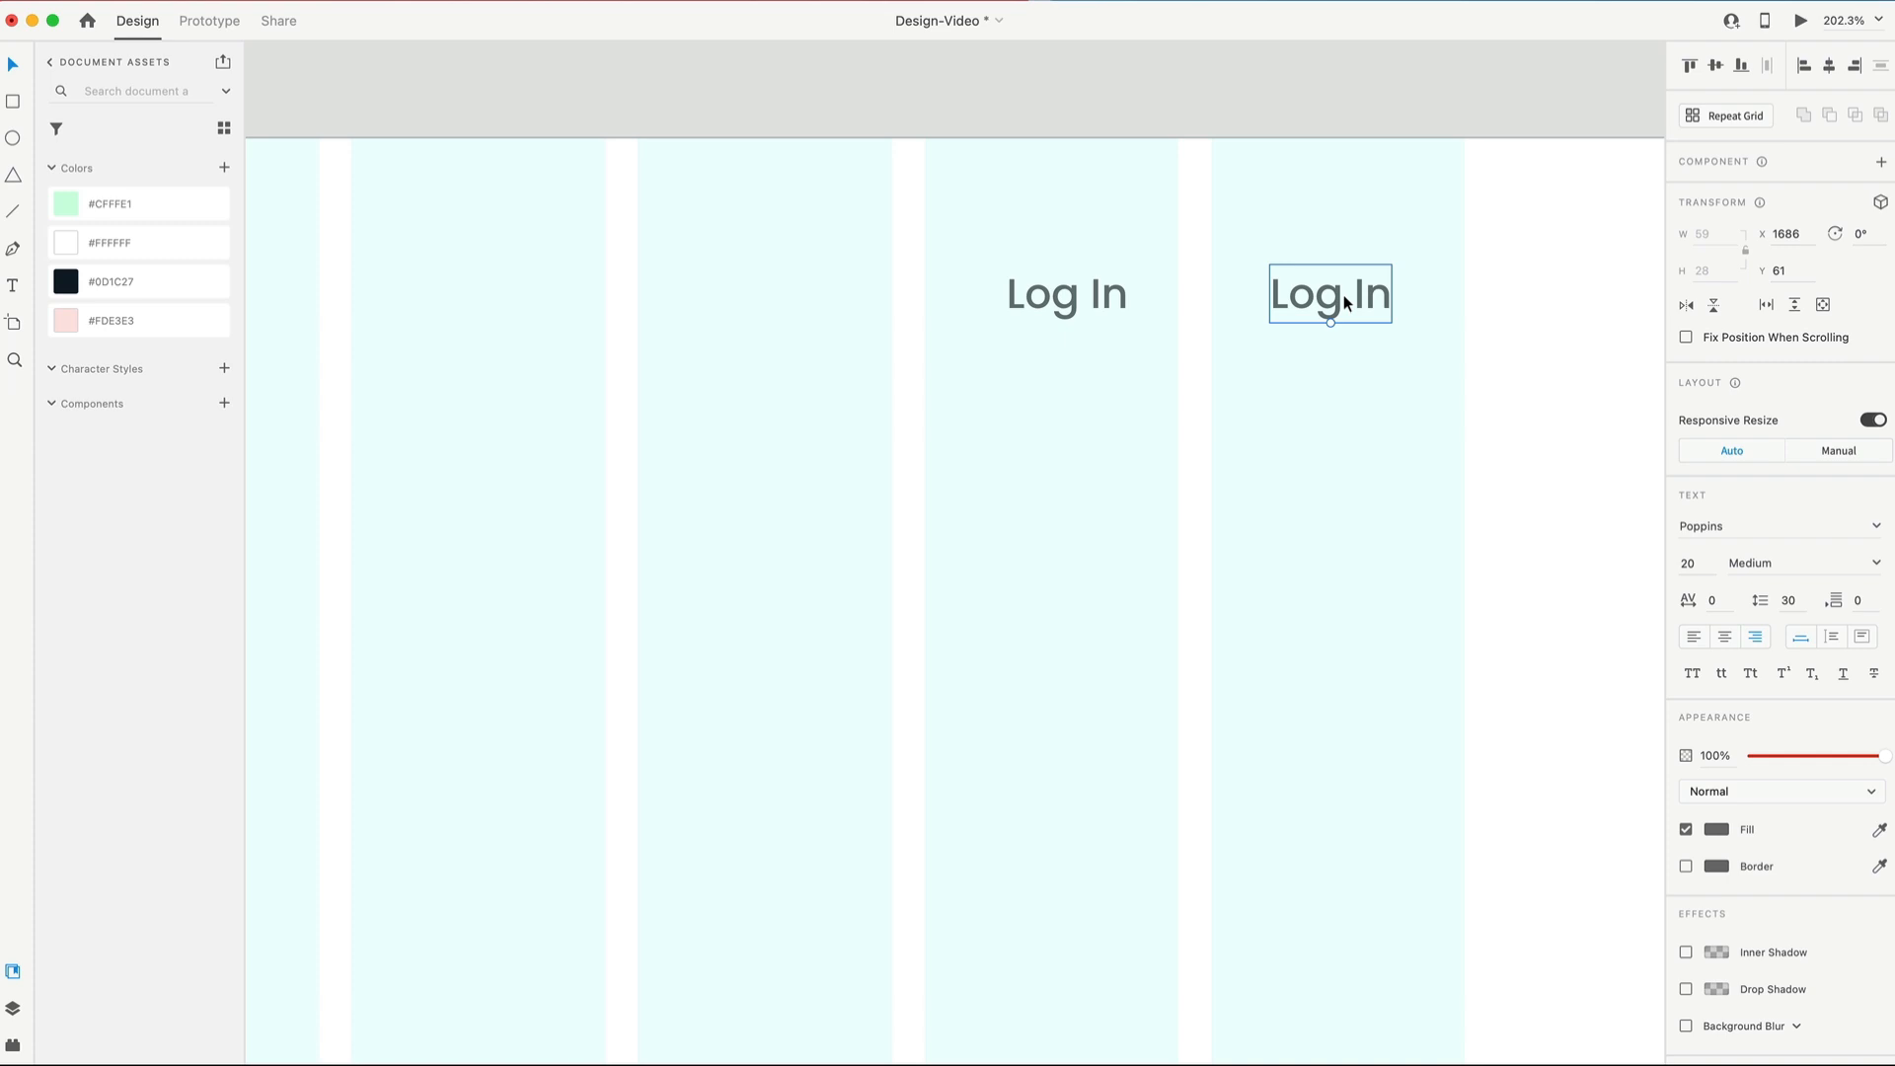
text(Sign Up)
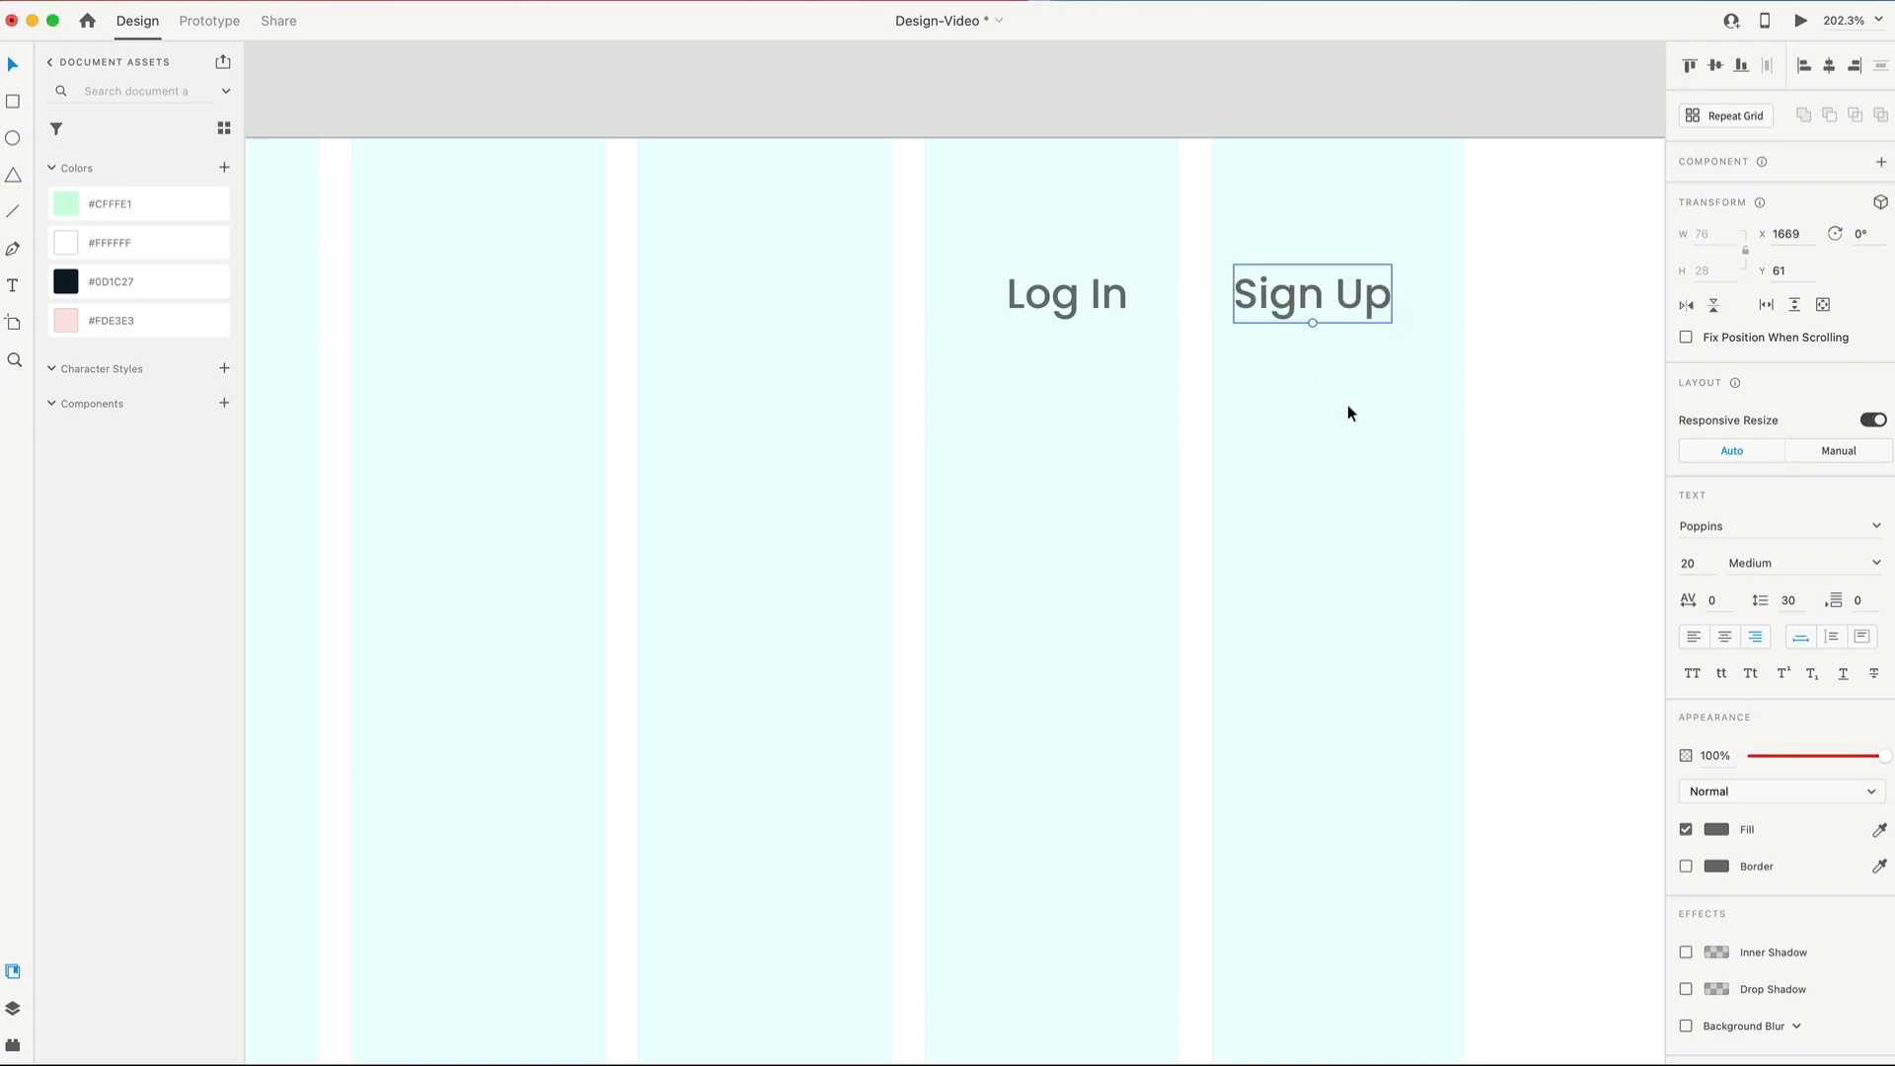
mouse_move(14, 107)
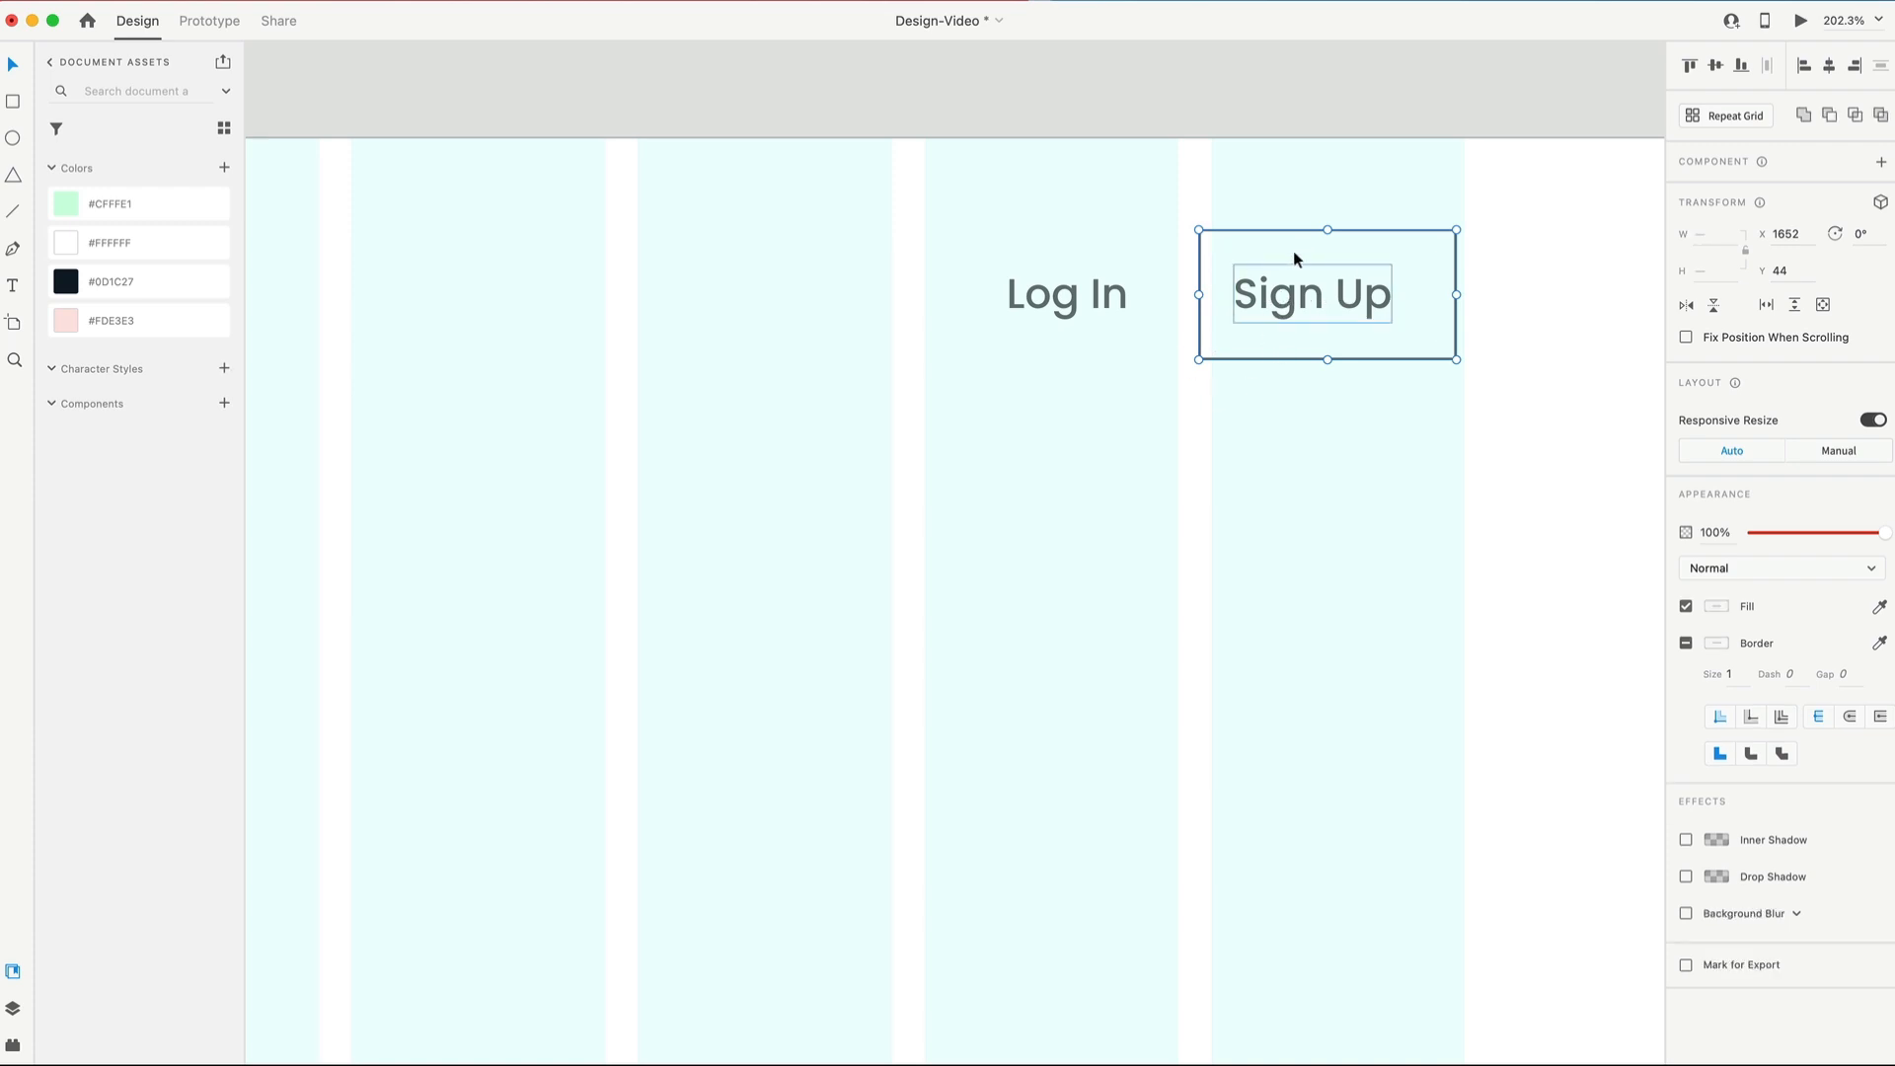
mouse_move(1285, 312)
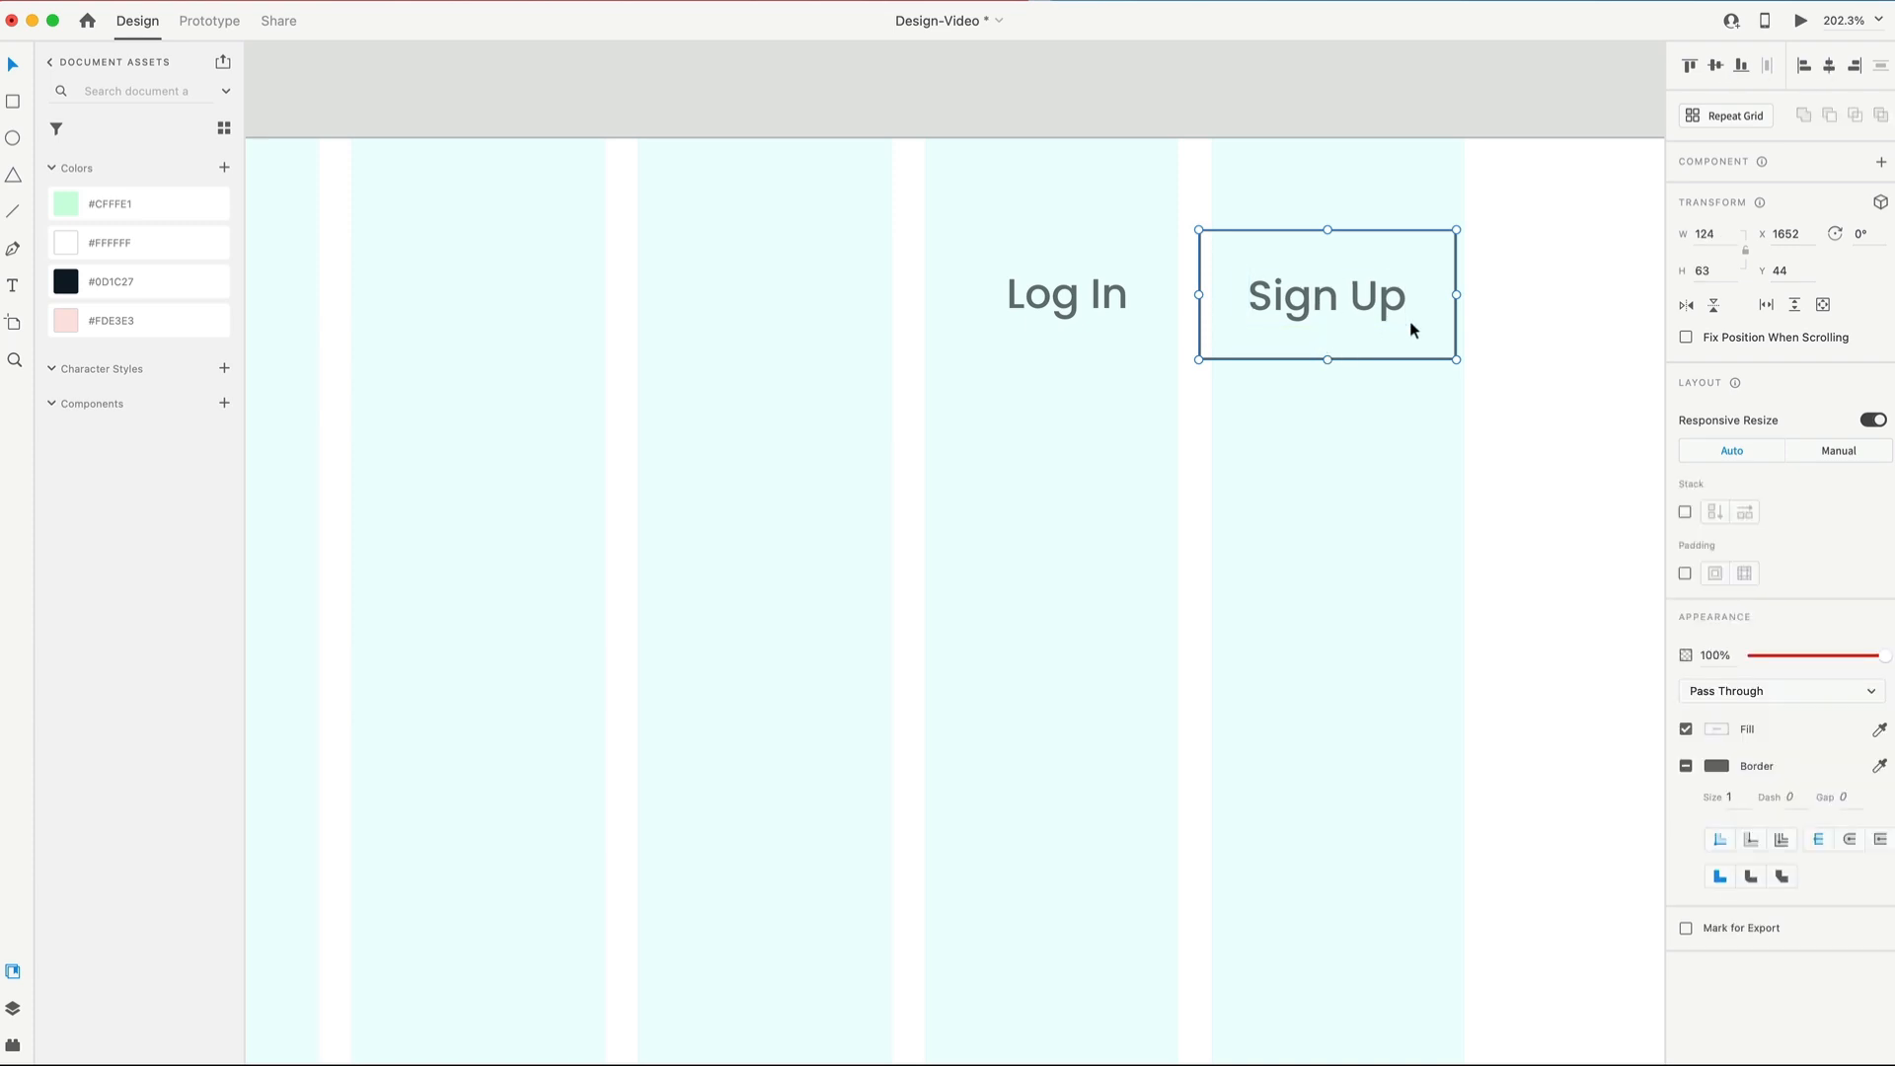
mouse_move(1611, 478)
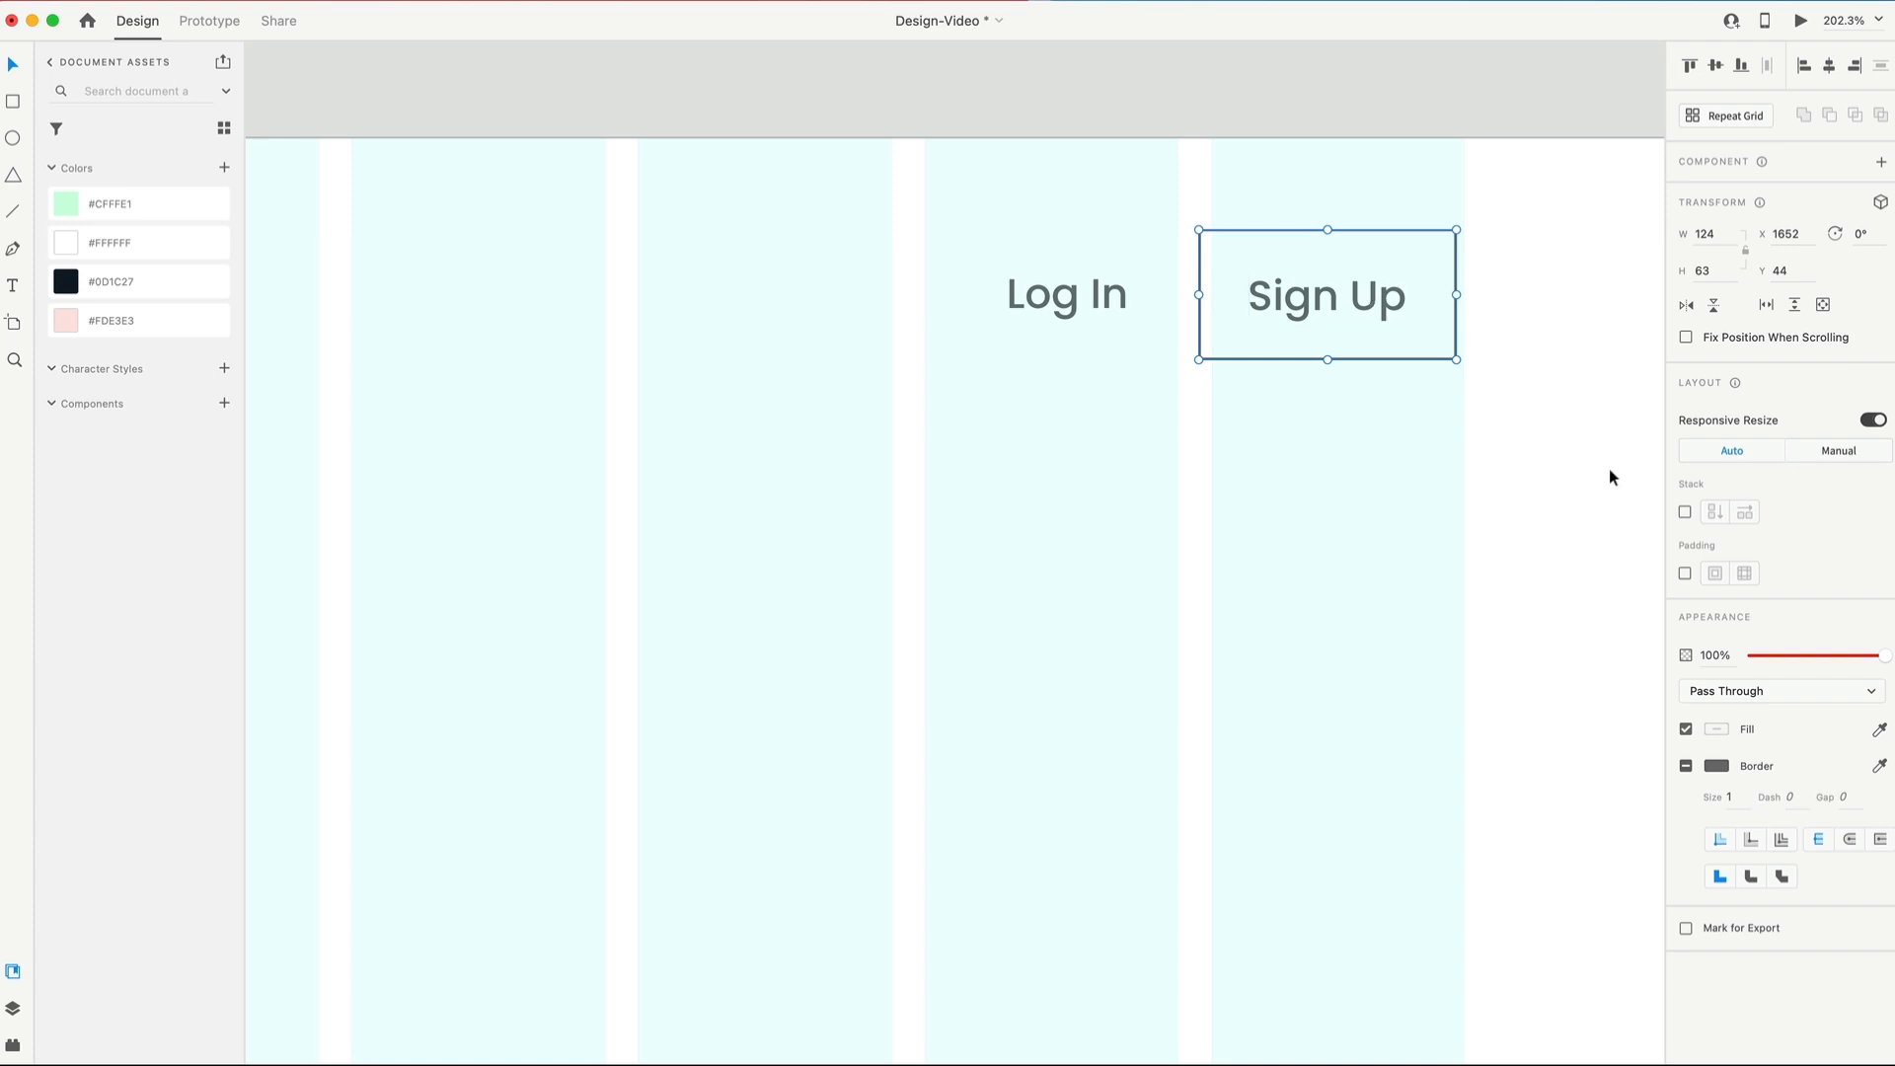
Step: Give the Sign Up button 16 by 40 pixel padding around its label
click(1743, 572)
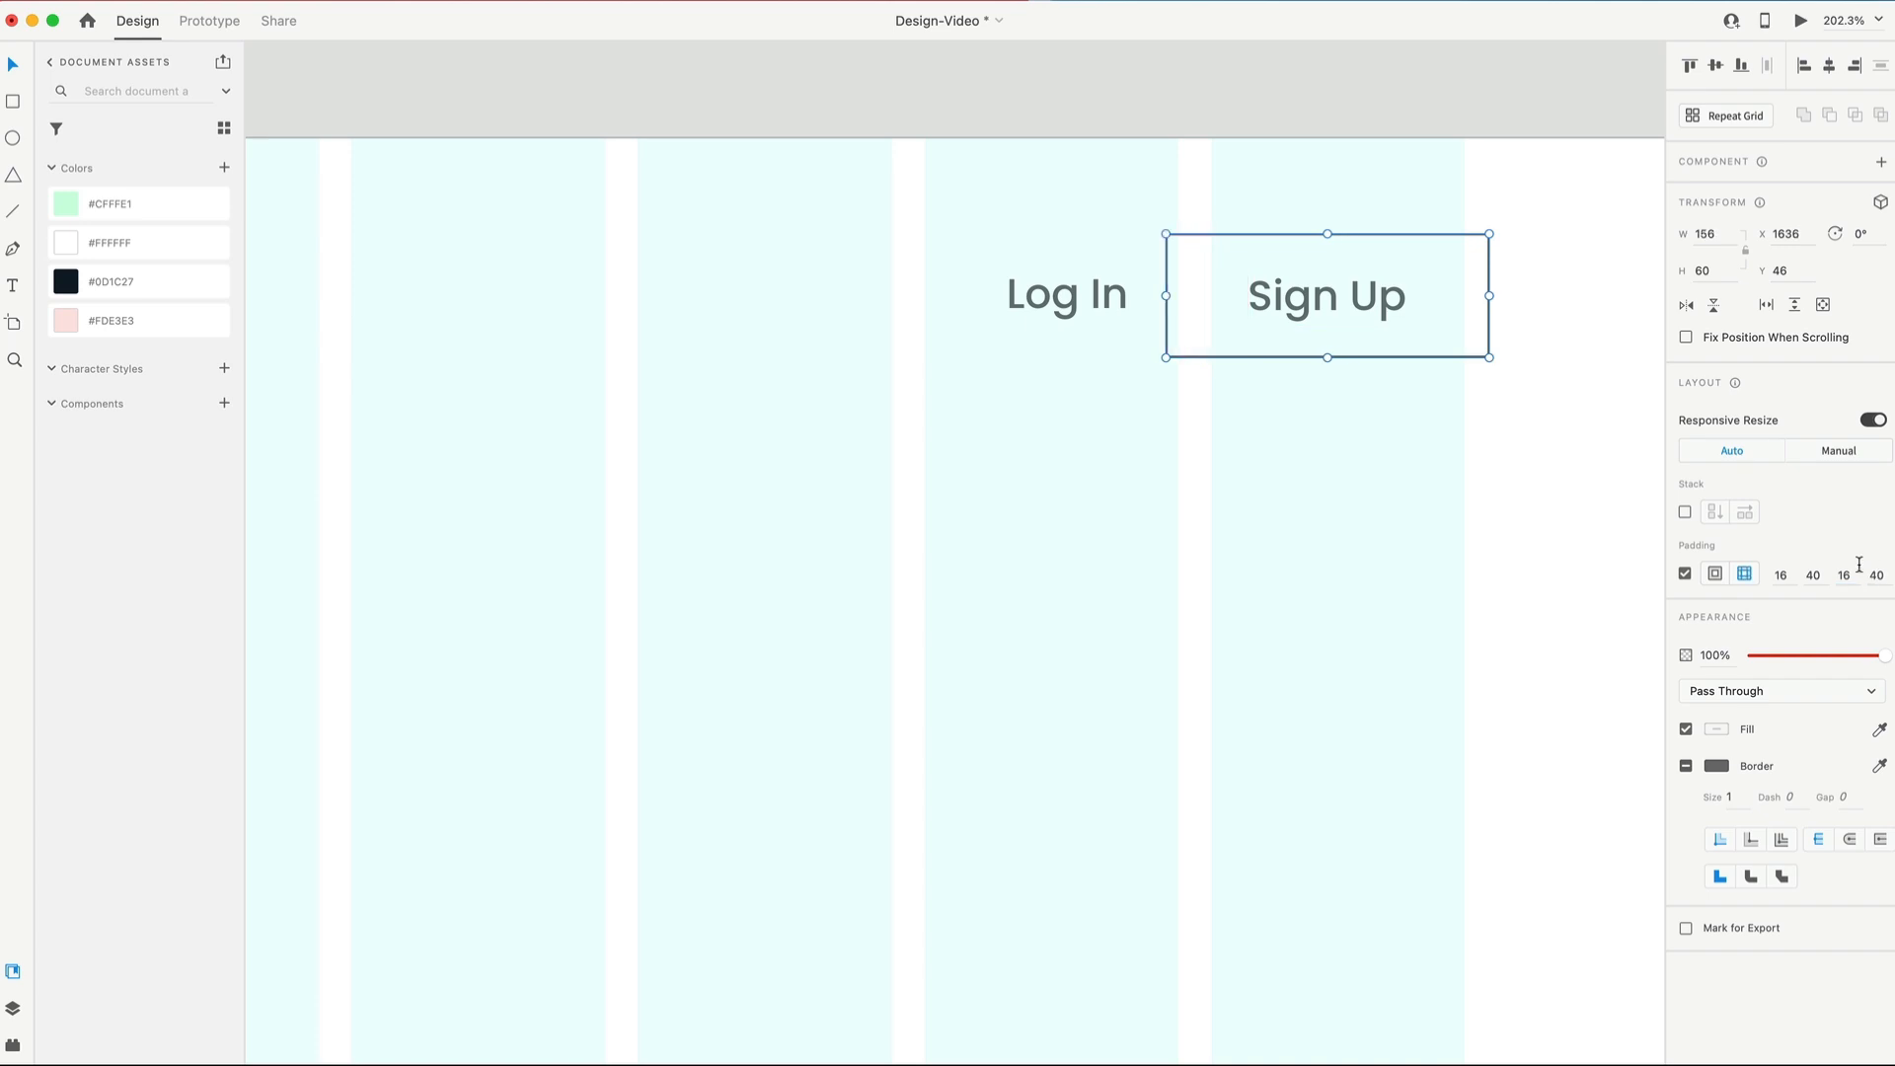
mouse_move(1453, 277)
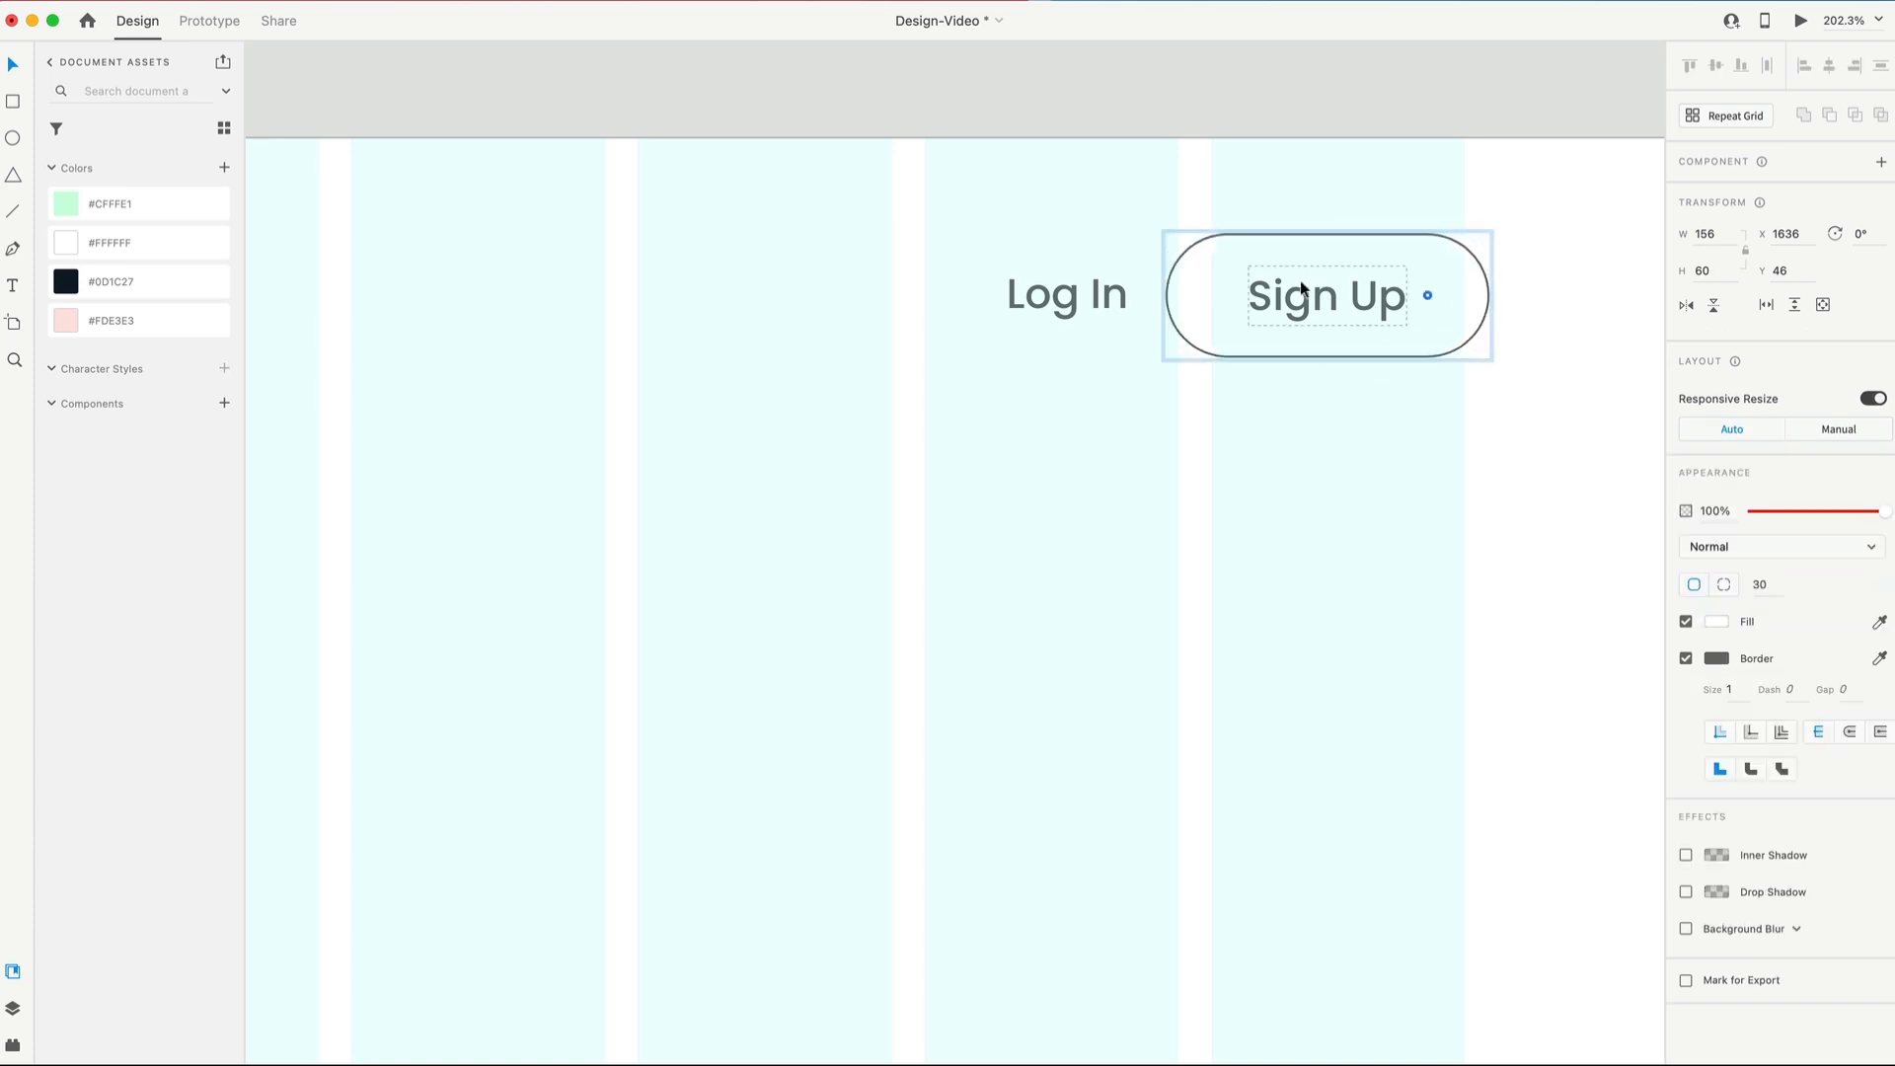
Step: Fill the Sign Up button dark grey with white text
click(1326, 294)
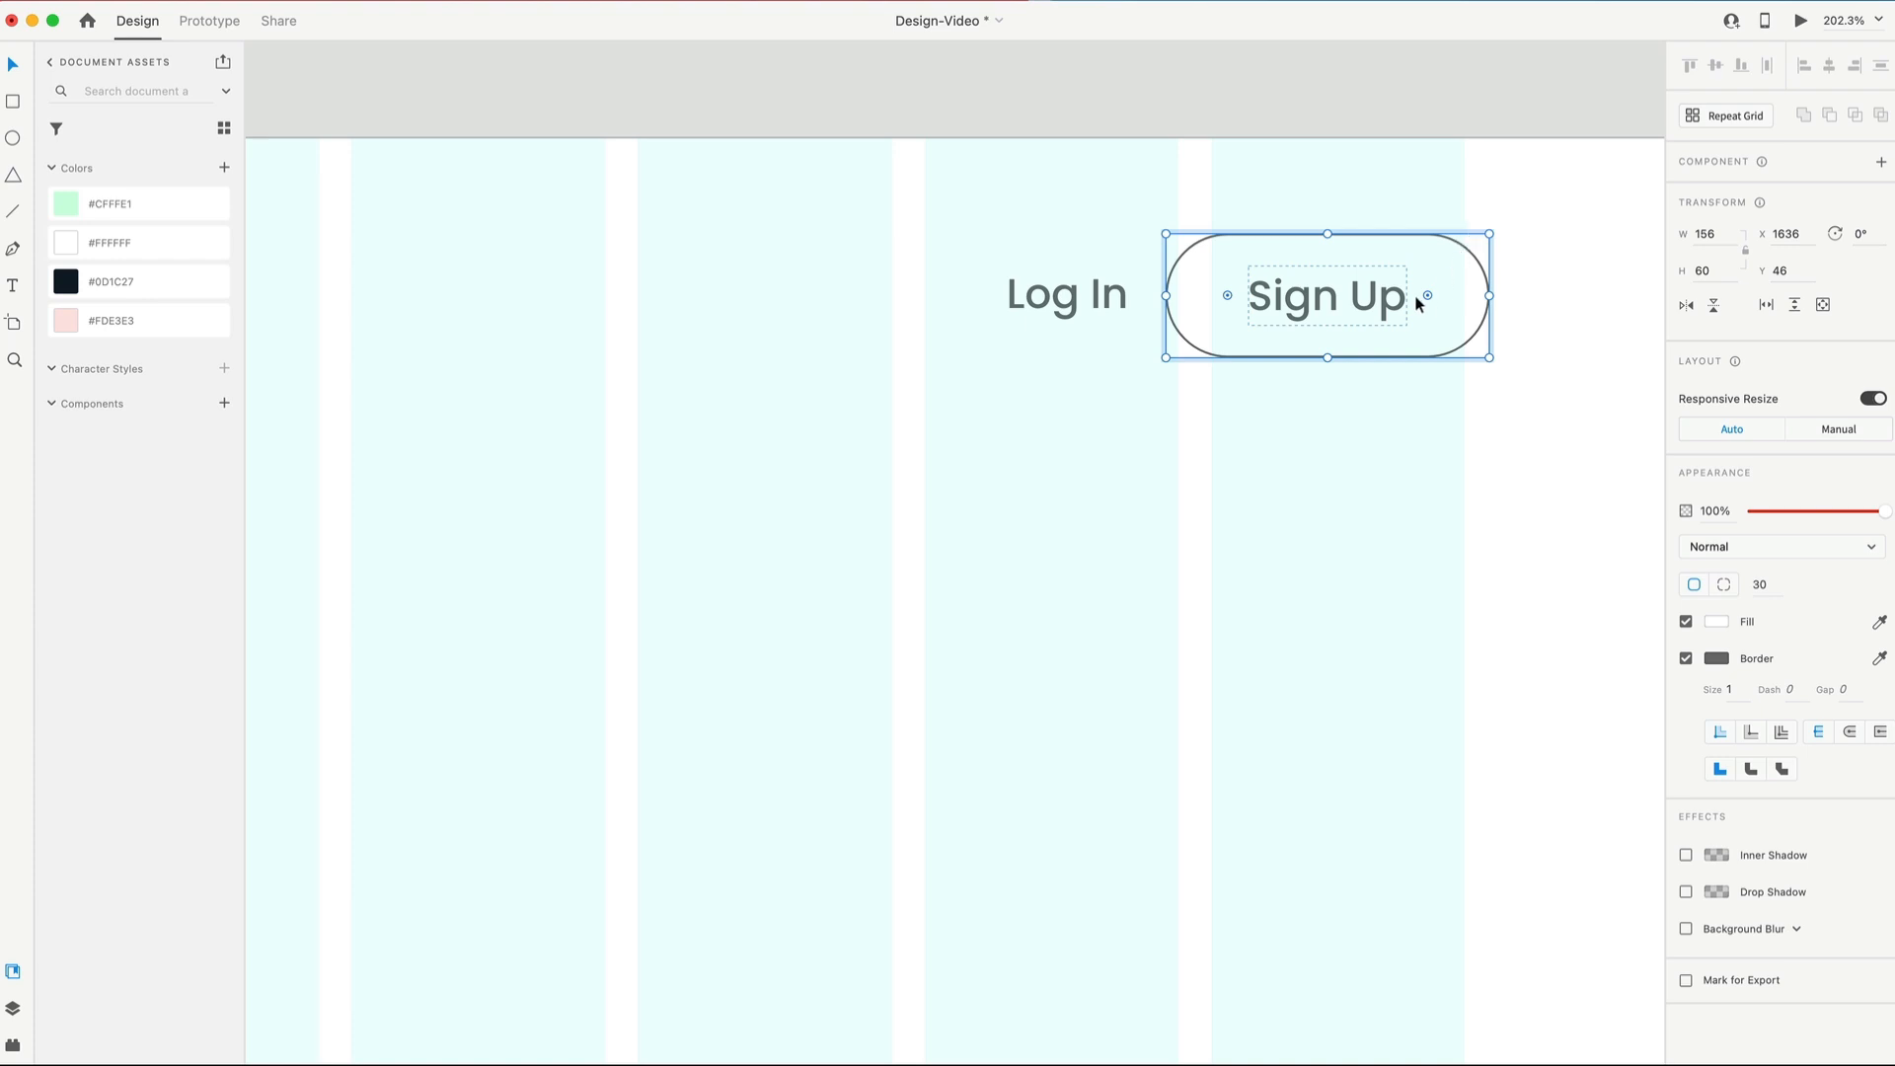
mouse_move(1640, 590)
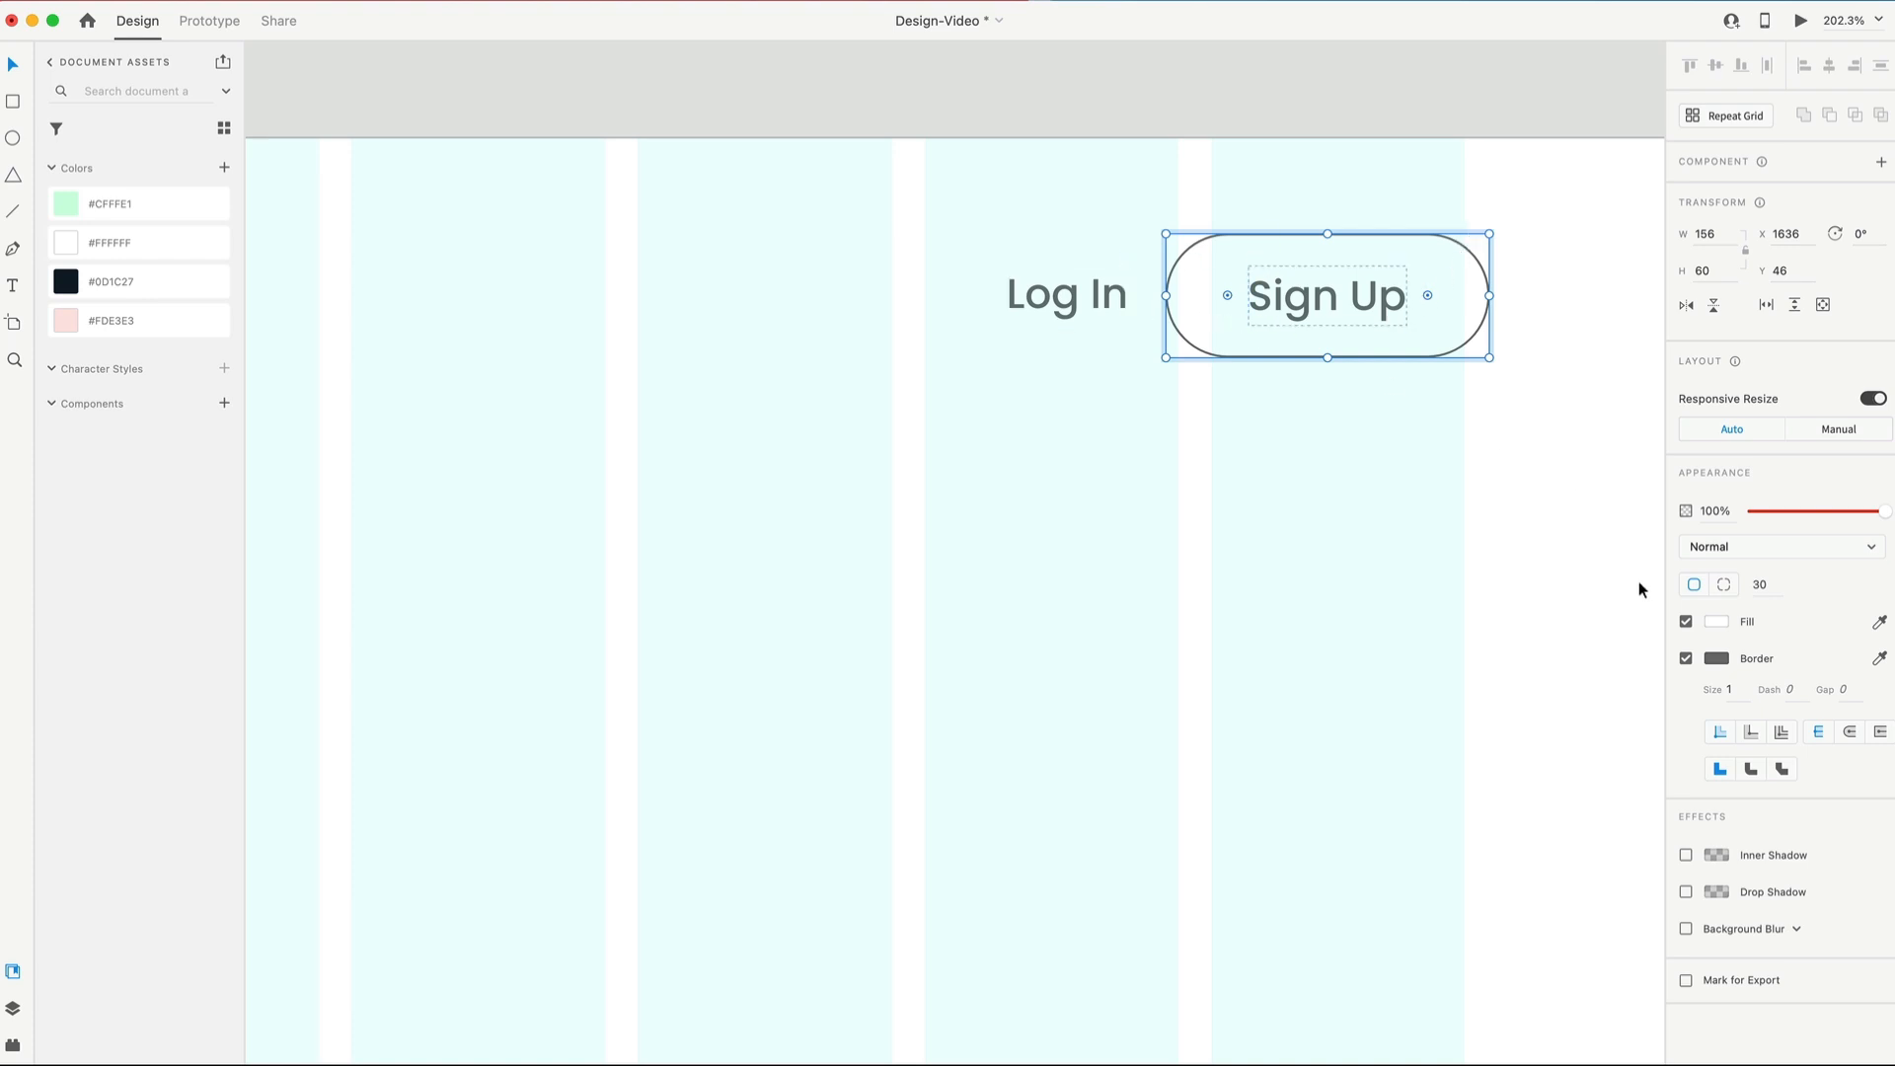
click(1715, 622)
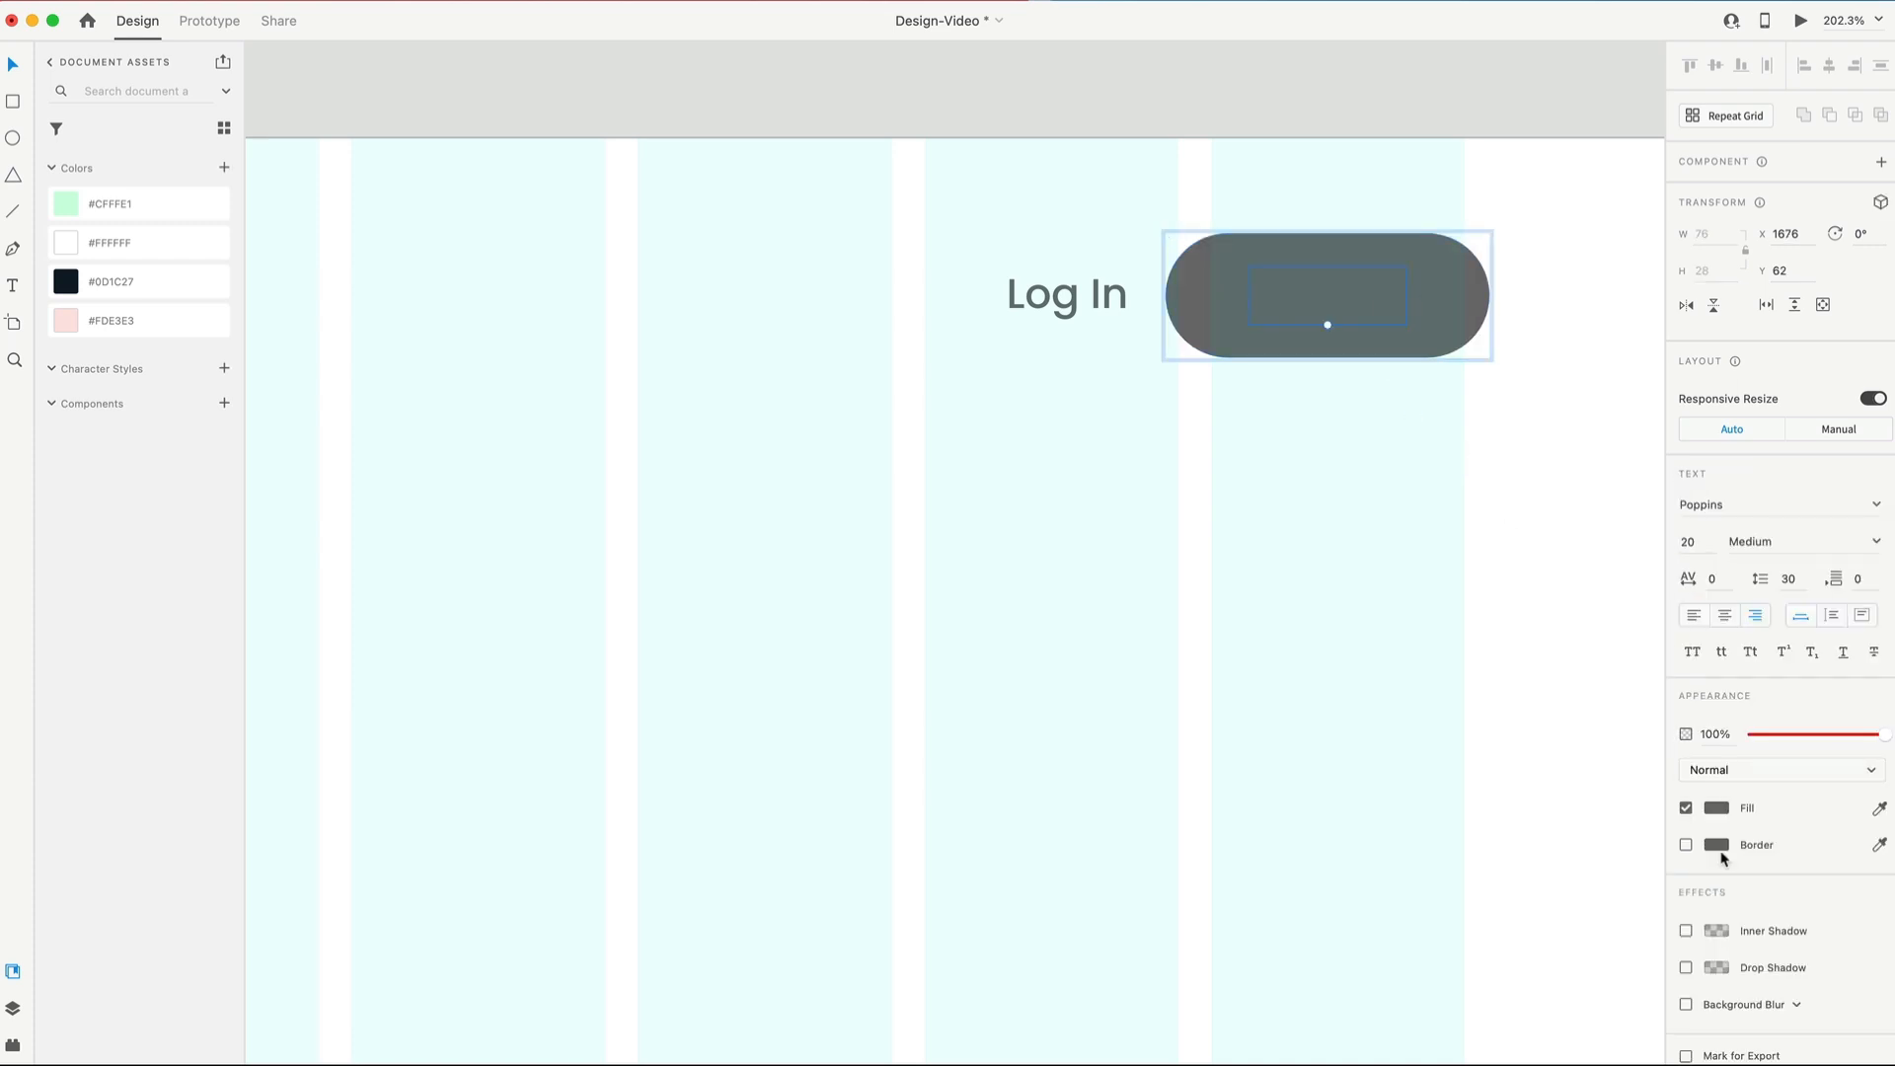
click(1715, 808)
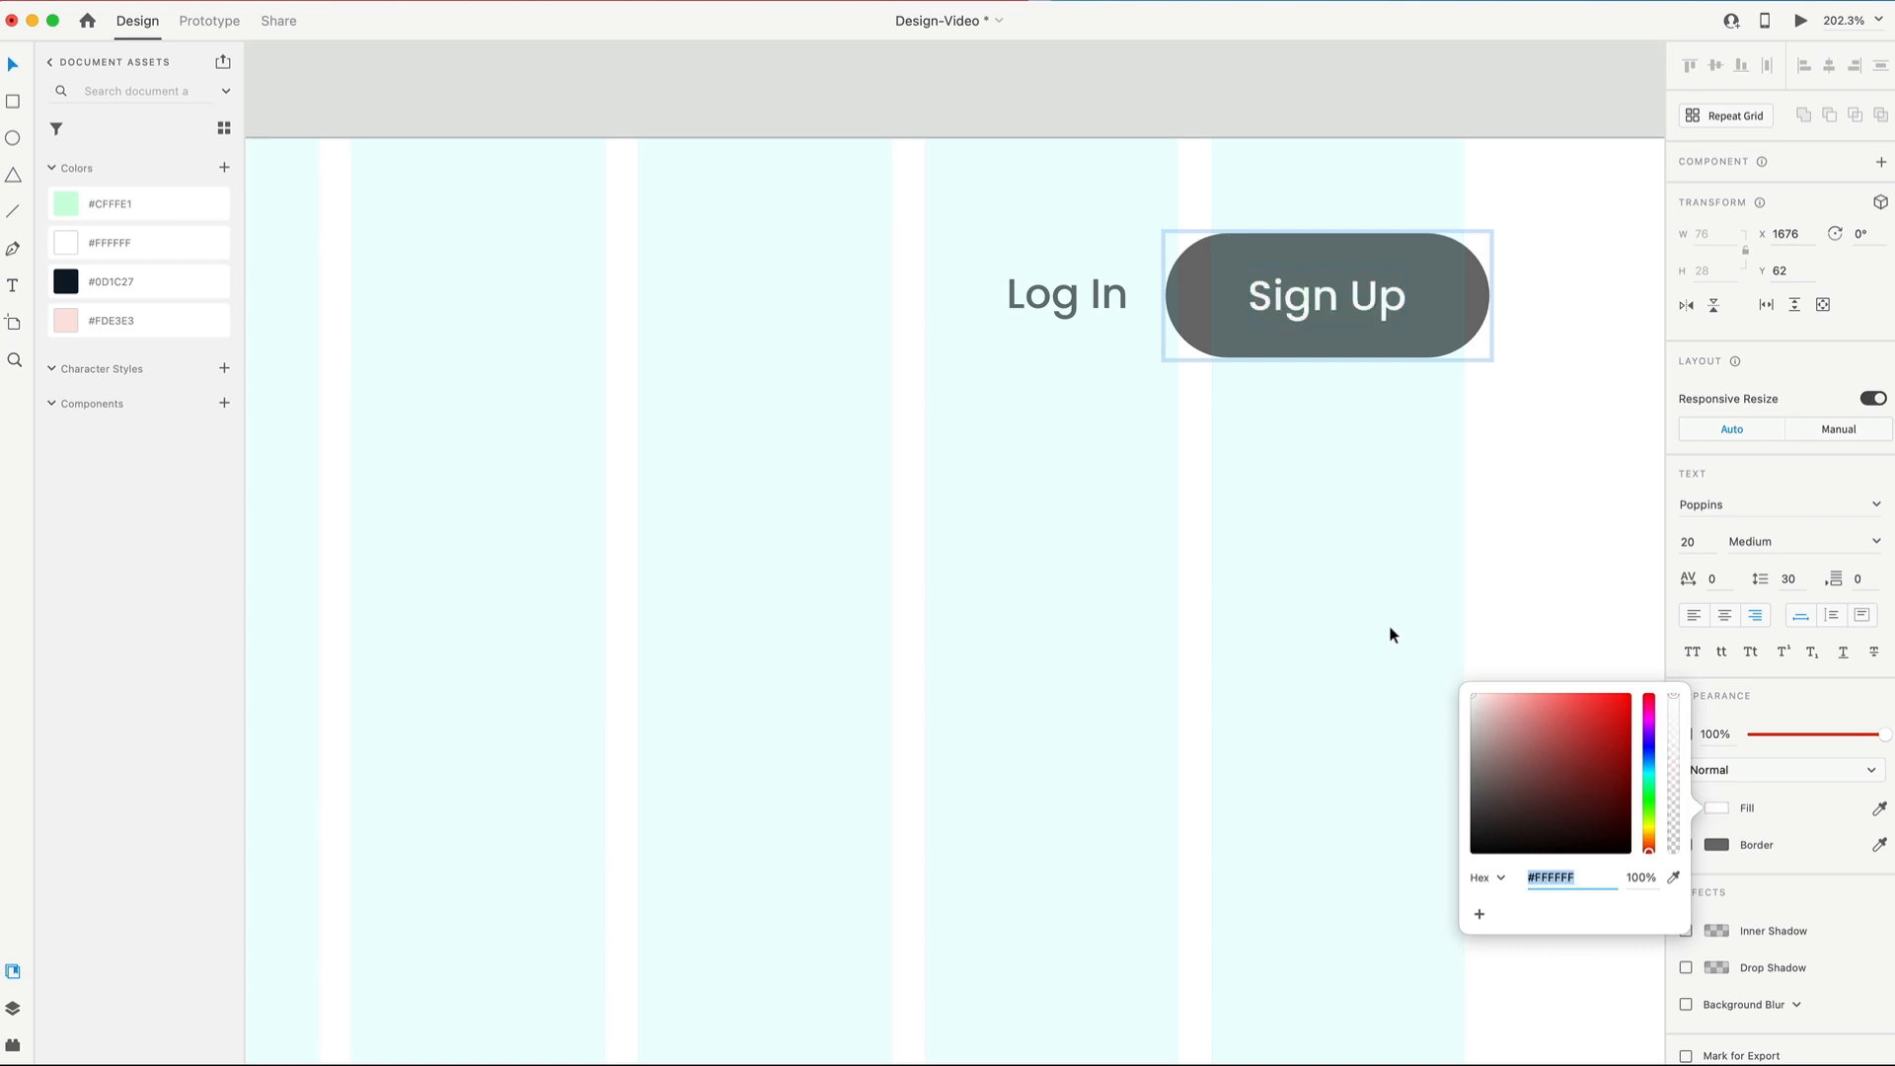
click(1563, 566)
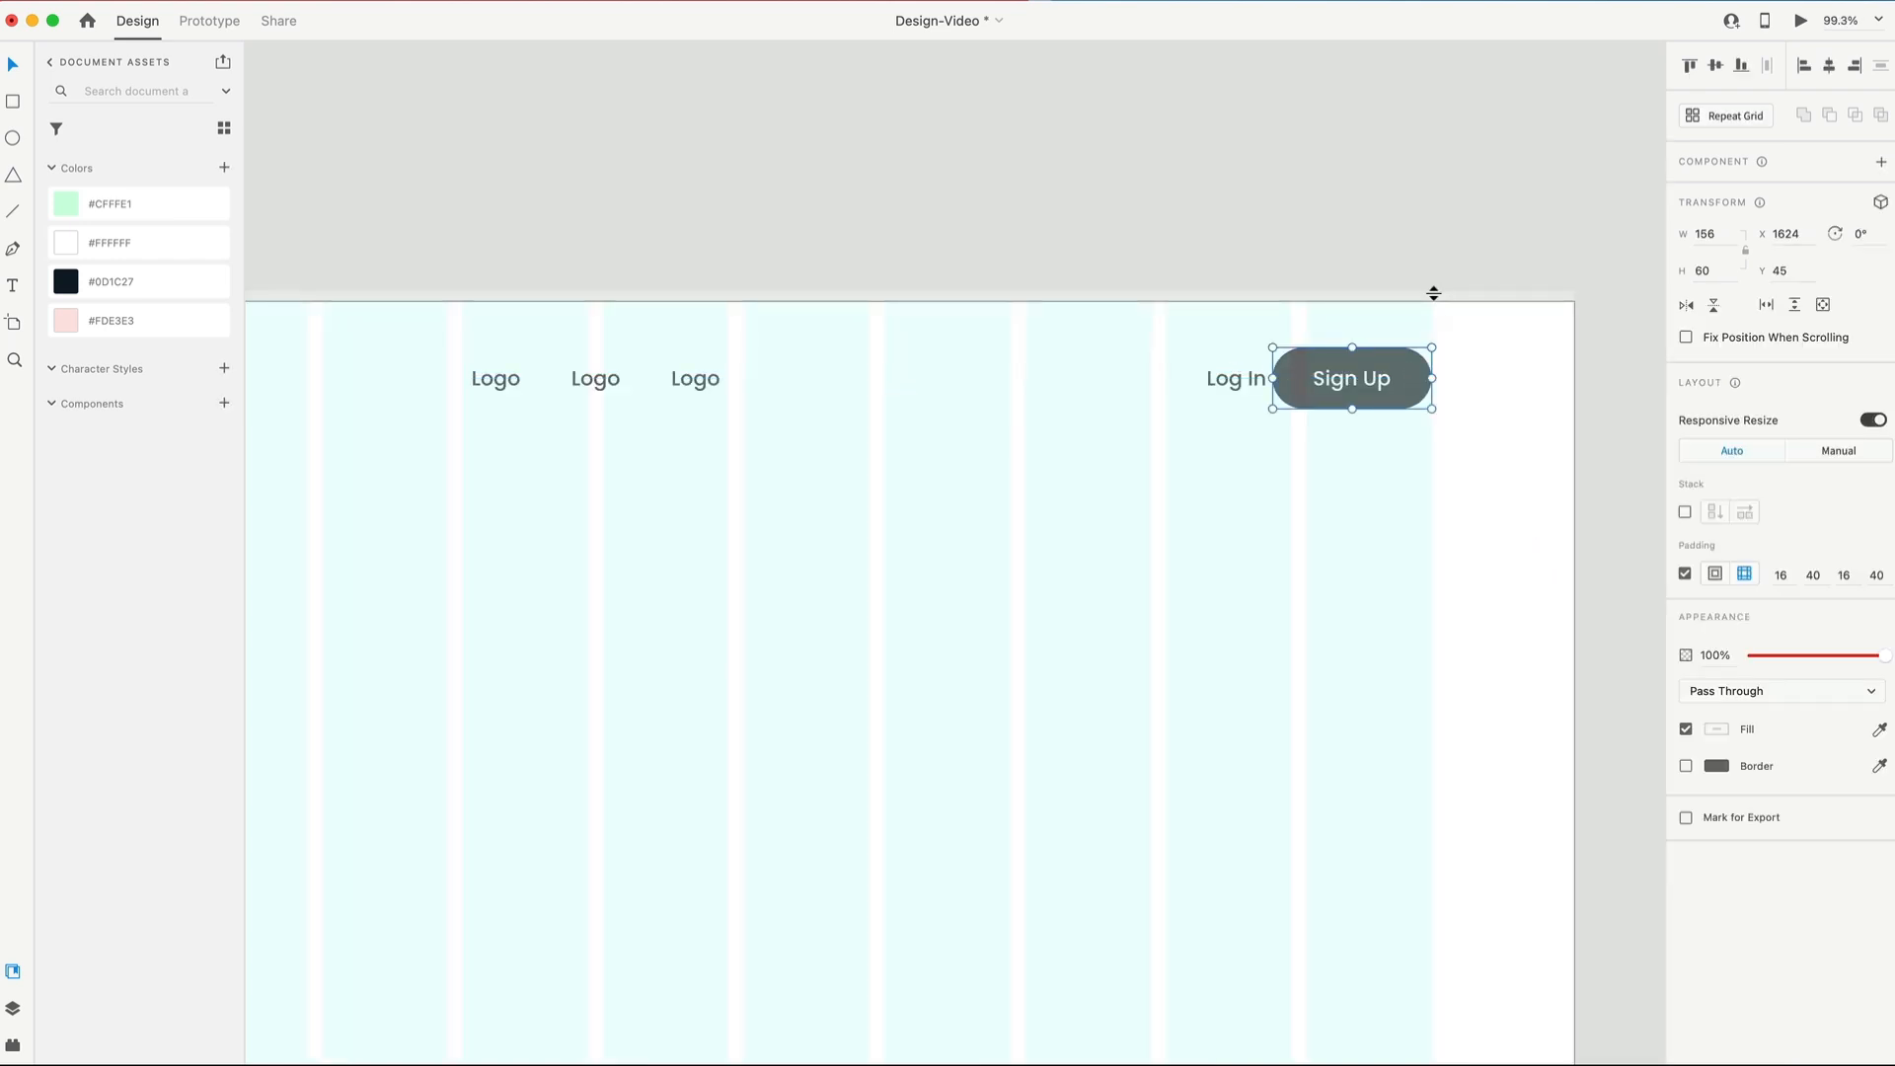
click(1261, 458)
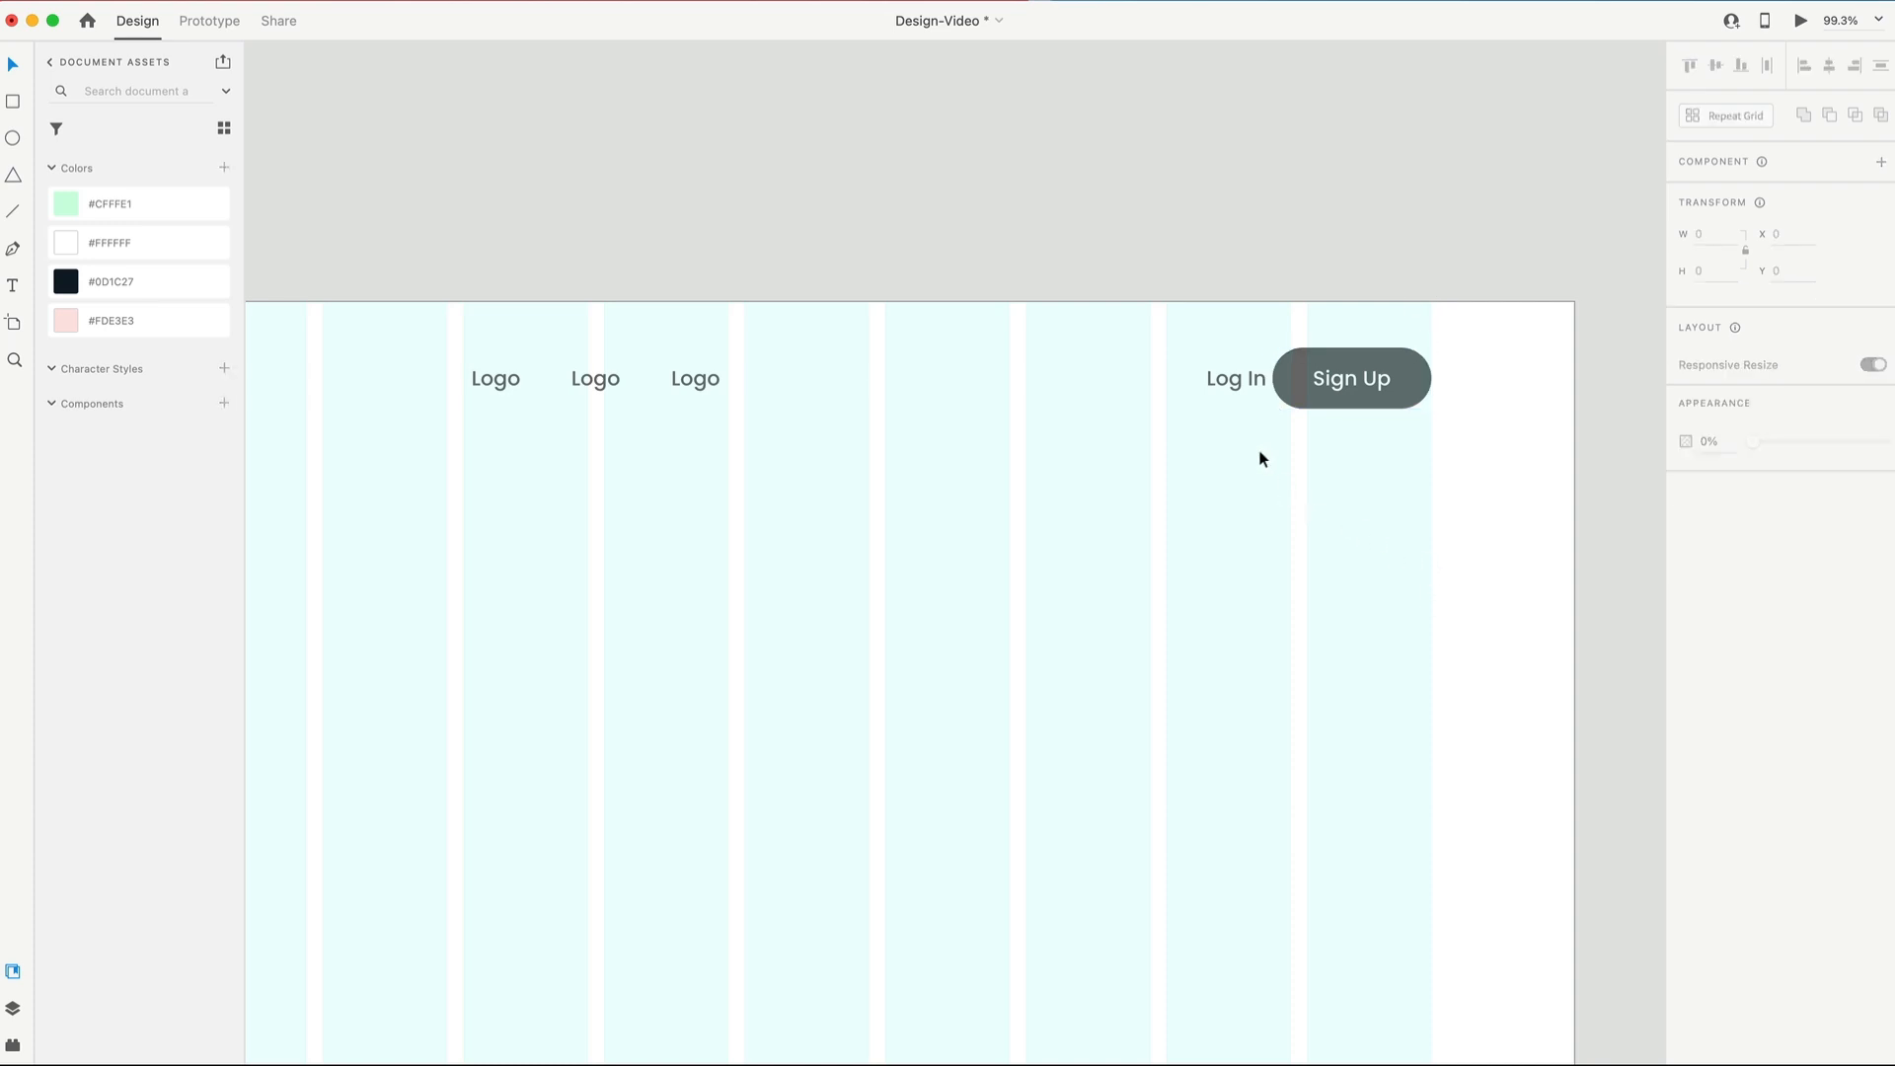
Step: Move the whole header row to 40 pixels from the page top
click(1196, 379)
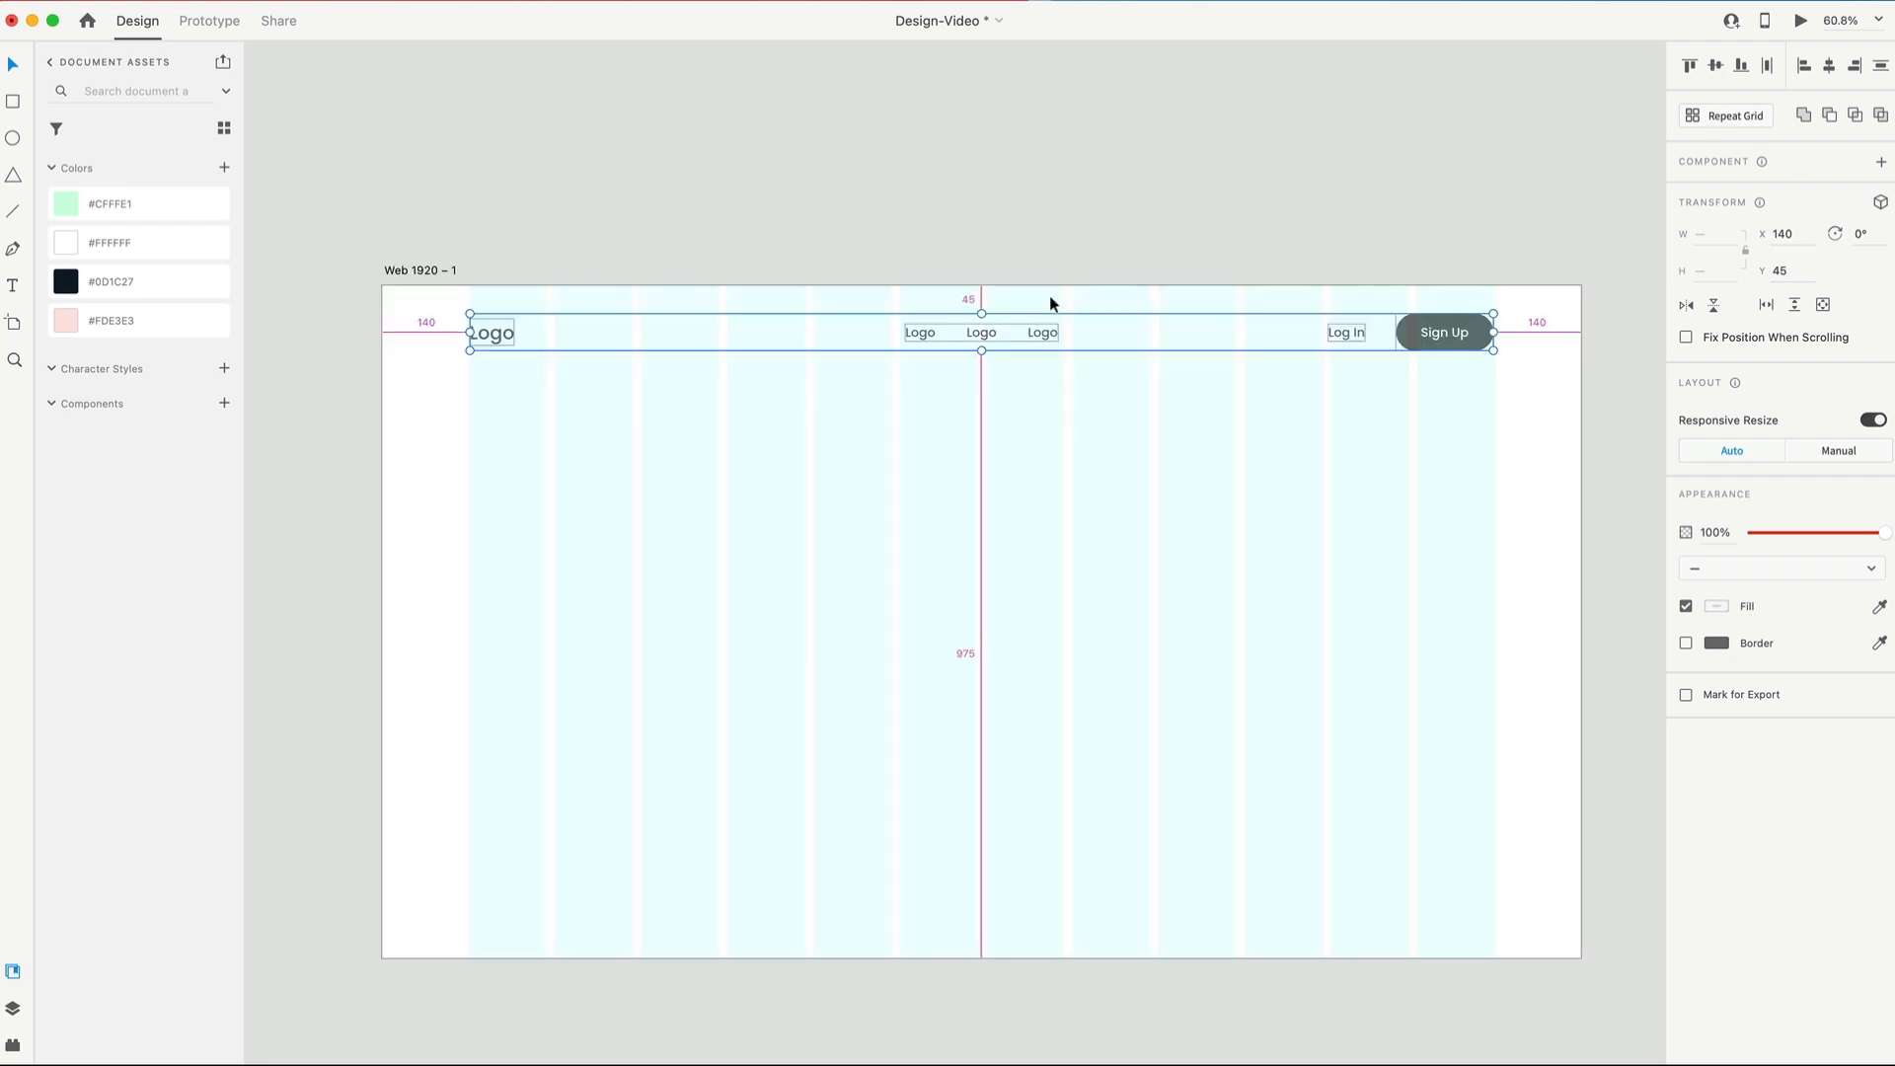
mouse_move(968, 300)
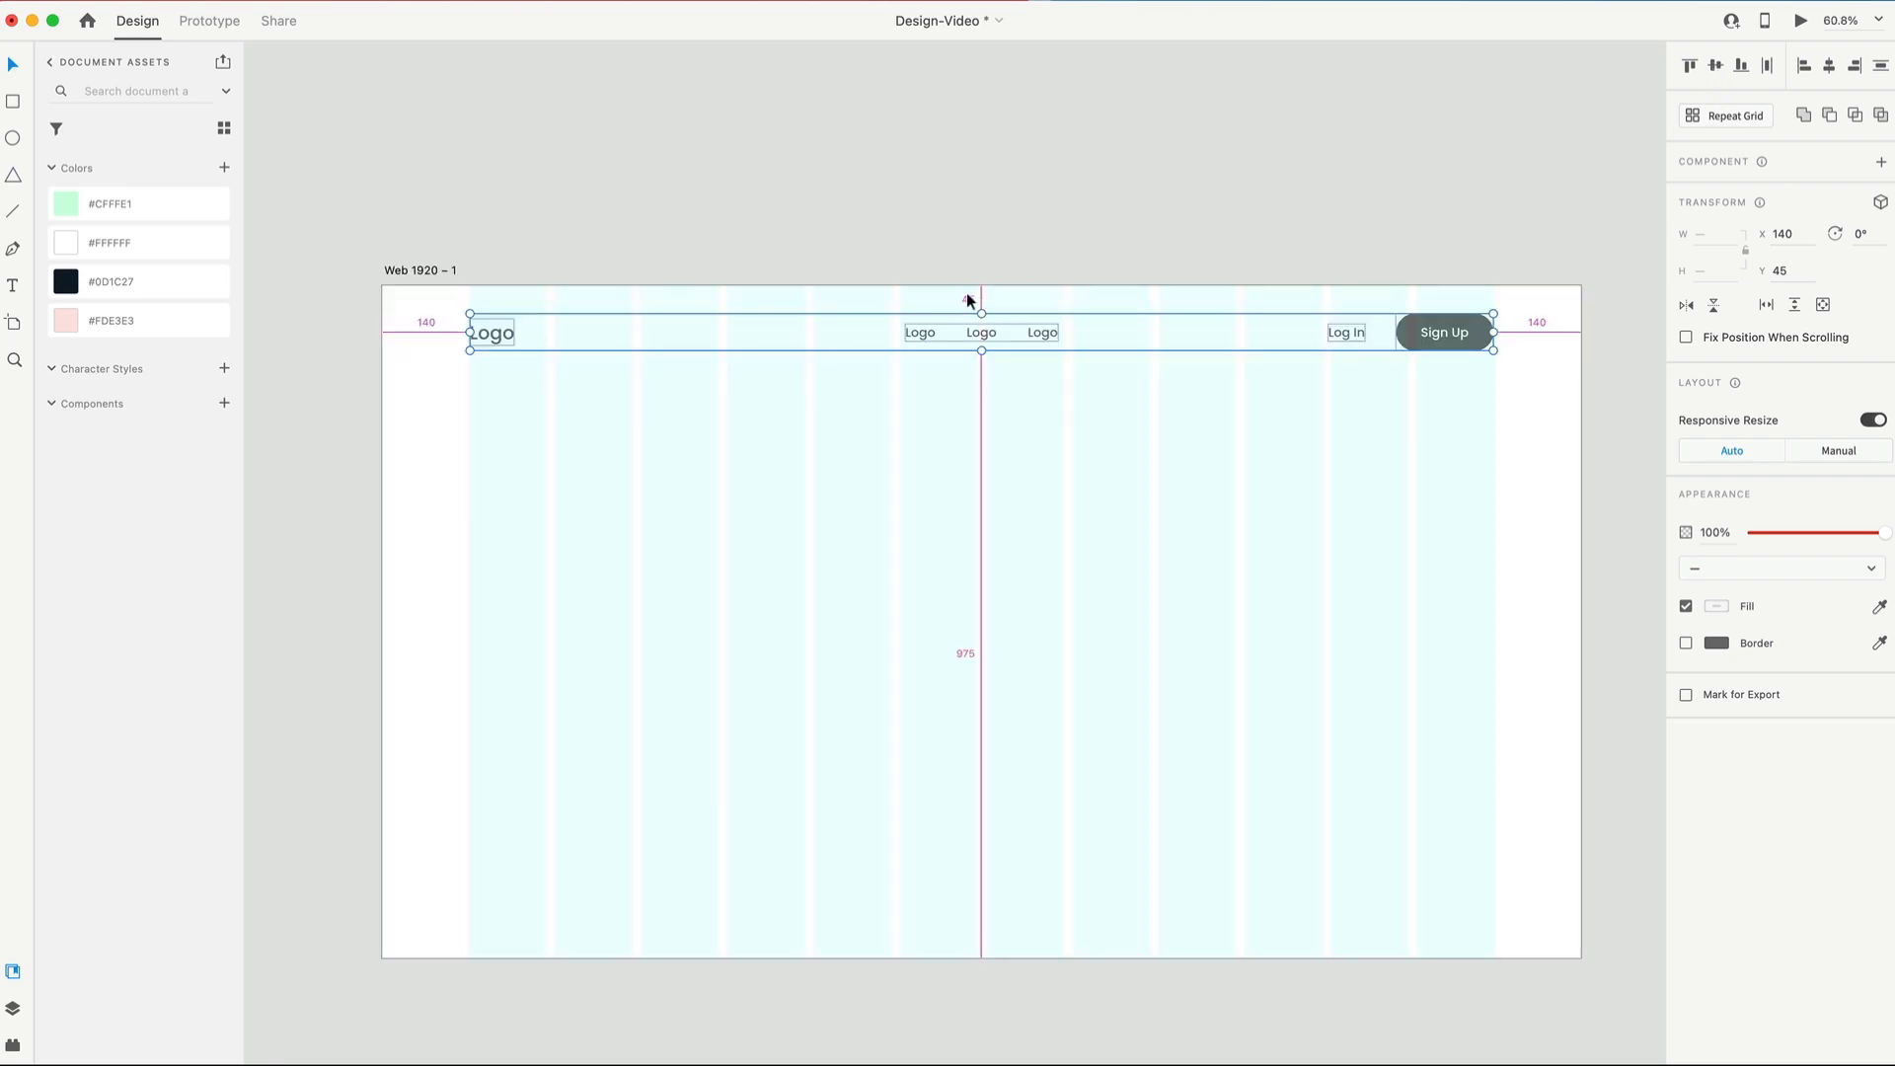
mouse_move(991, 300)
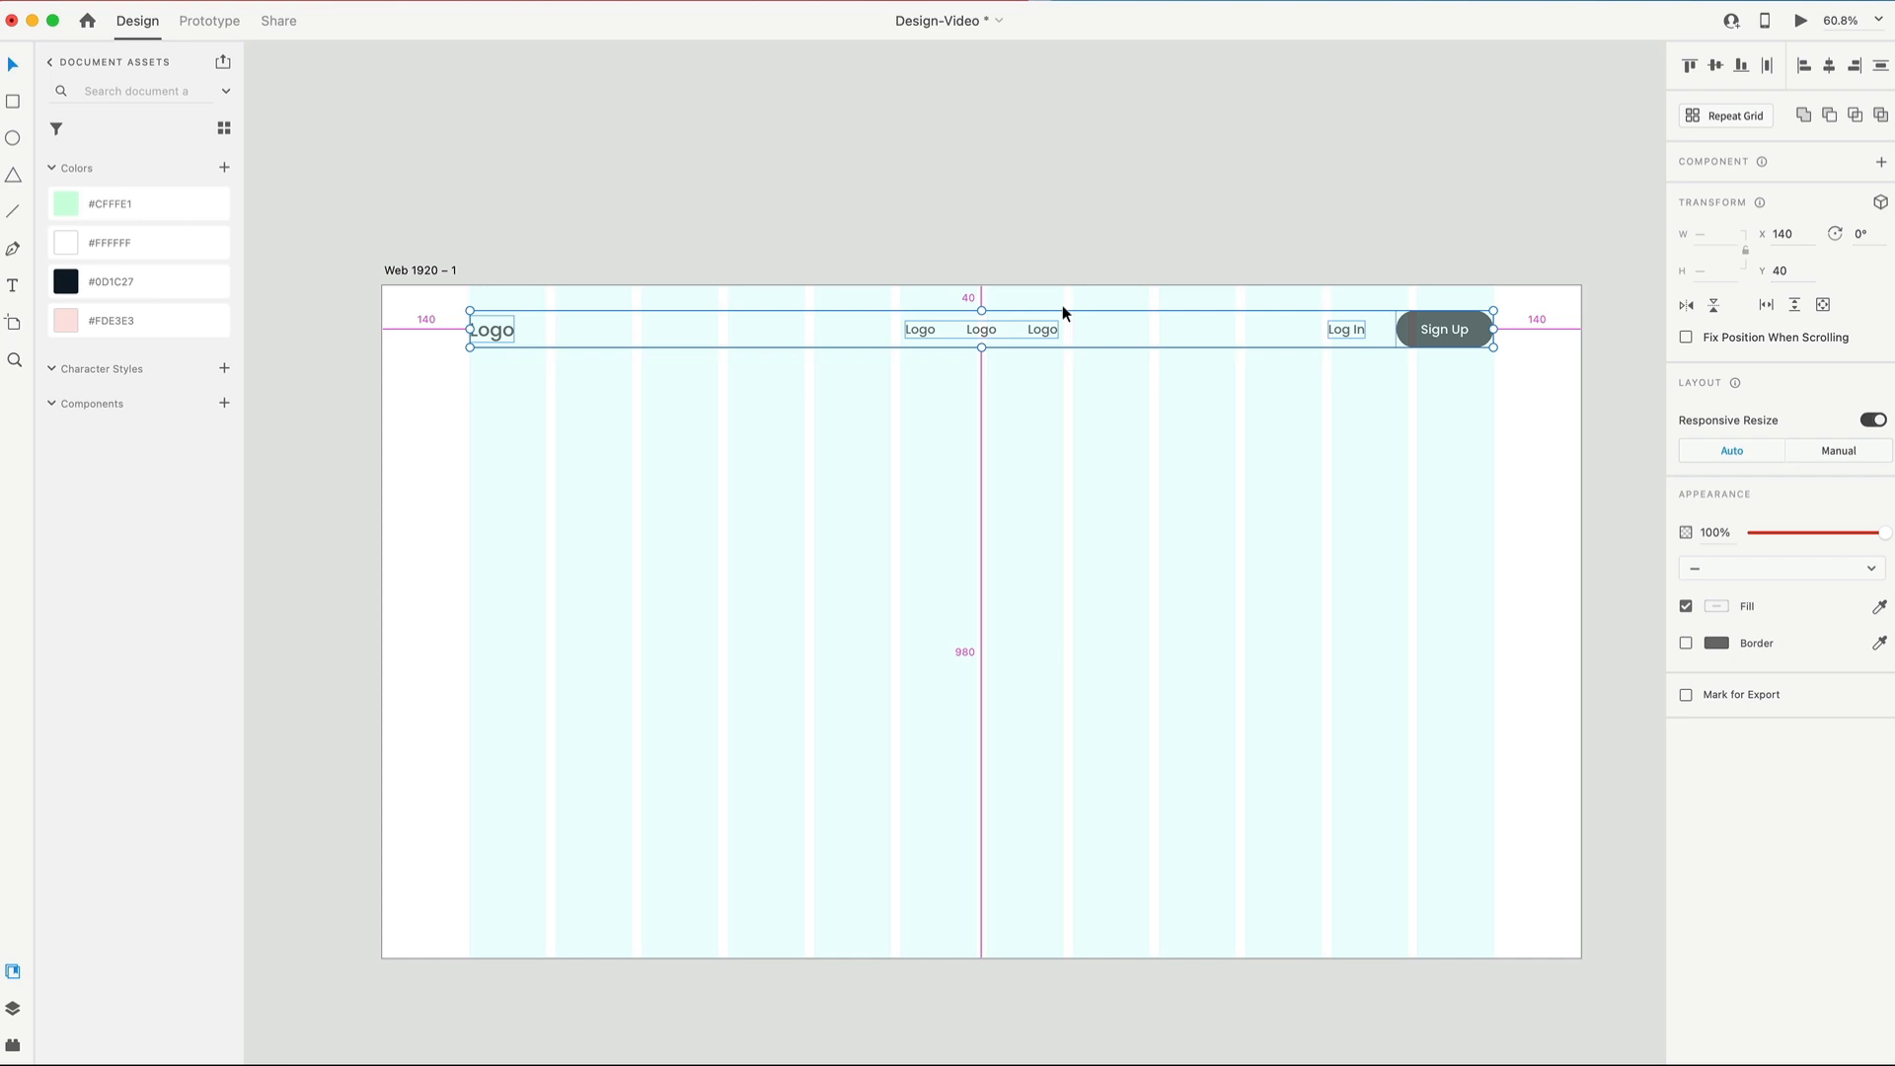
click(1204, 432)
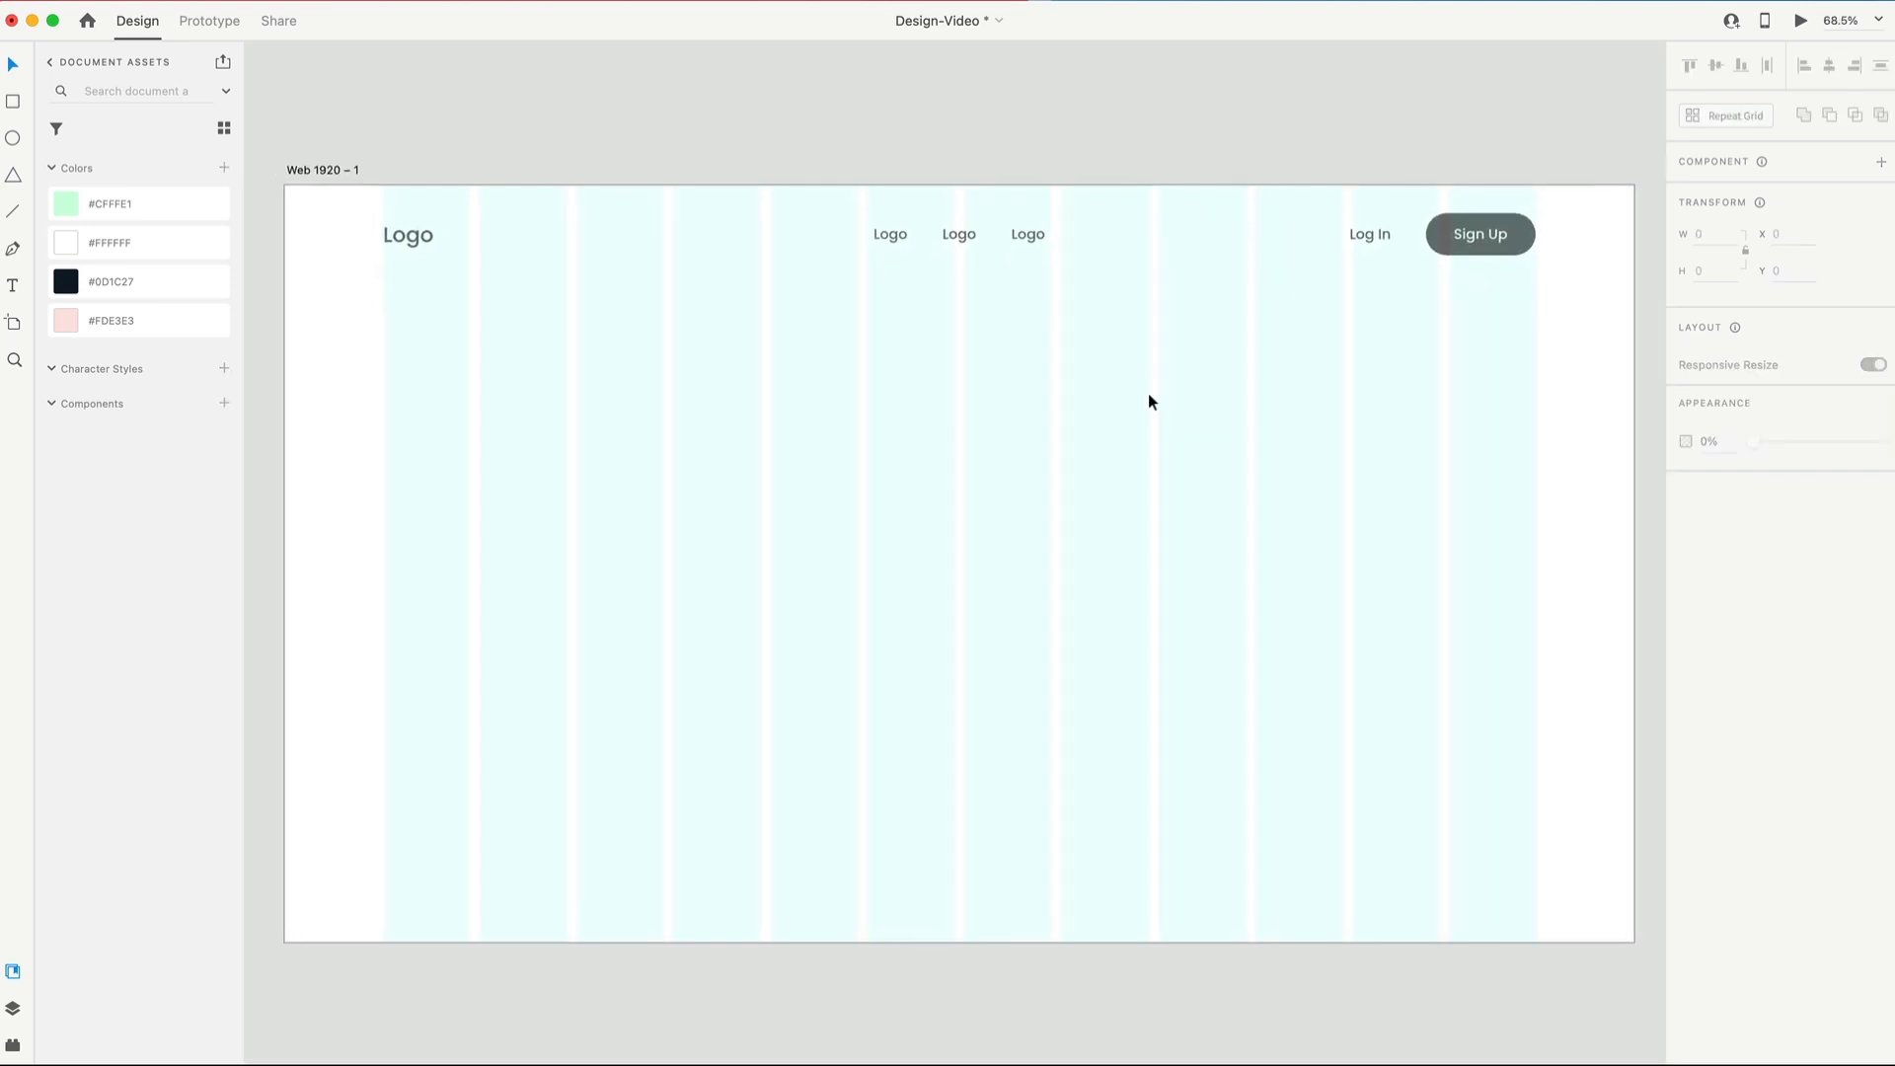
mouse_move(501, 580)
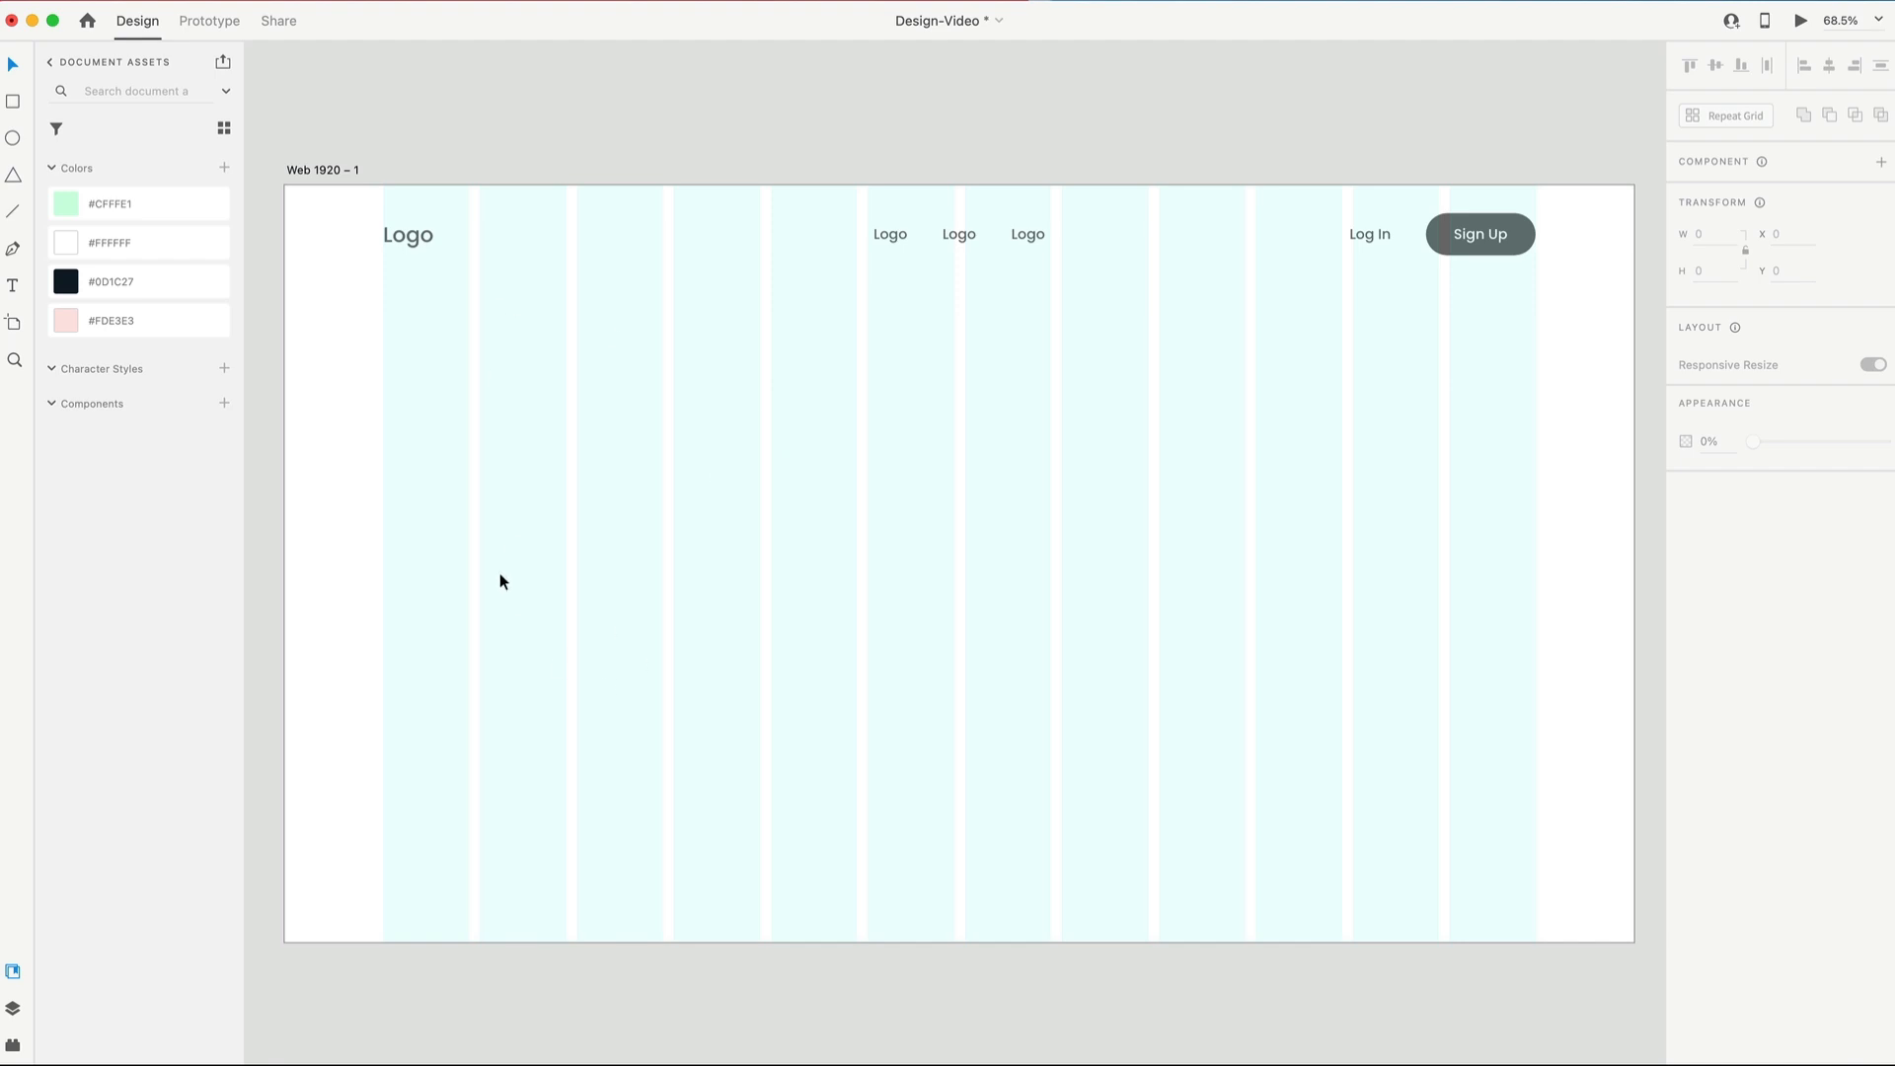
Step: Add the headline 'We teach language differently. Actually we teach it better' and select 'differently.' for strikethrough
click(407, 235)
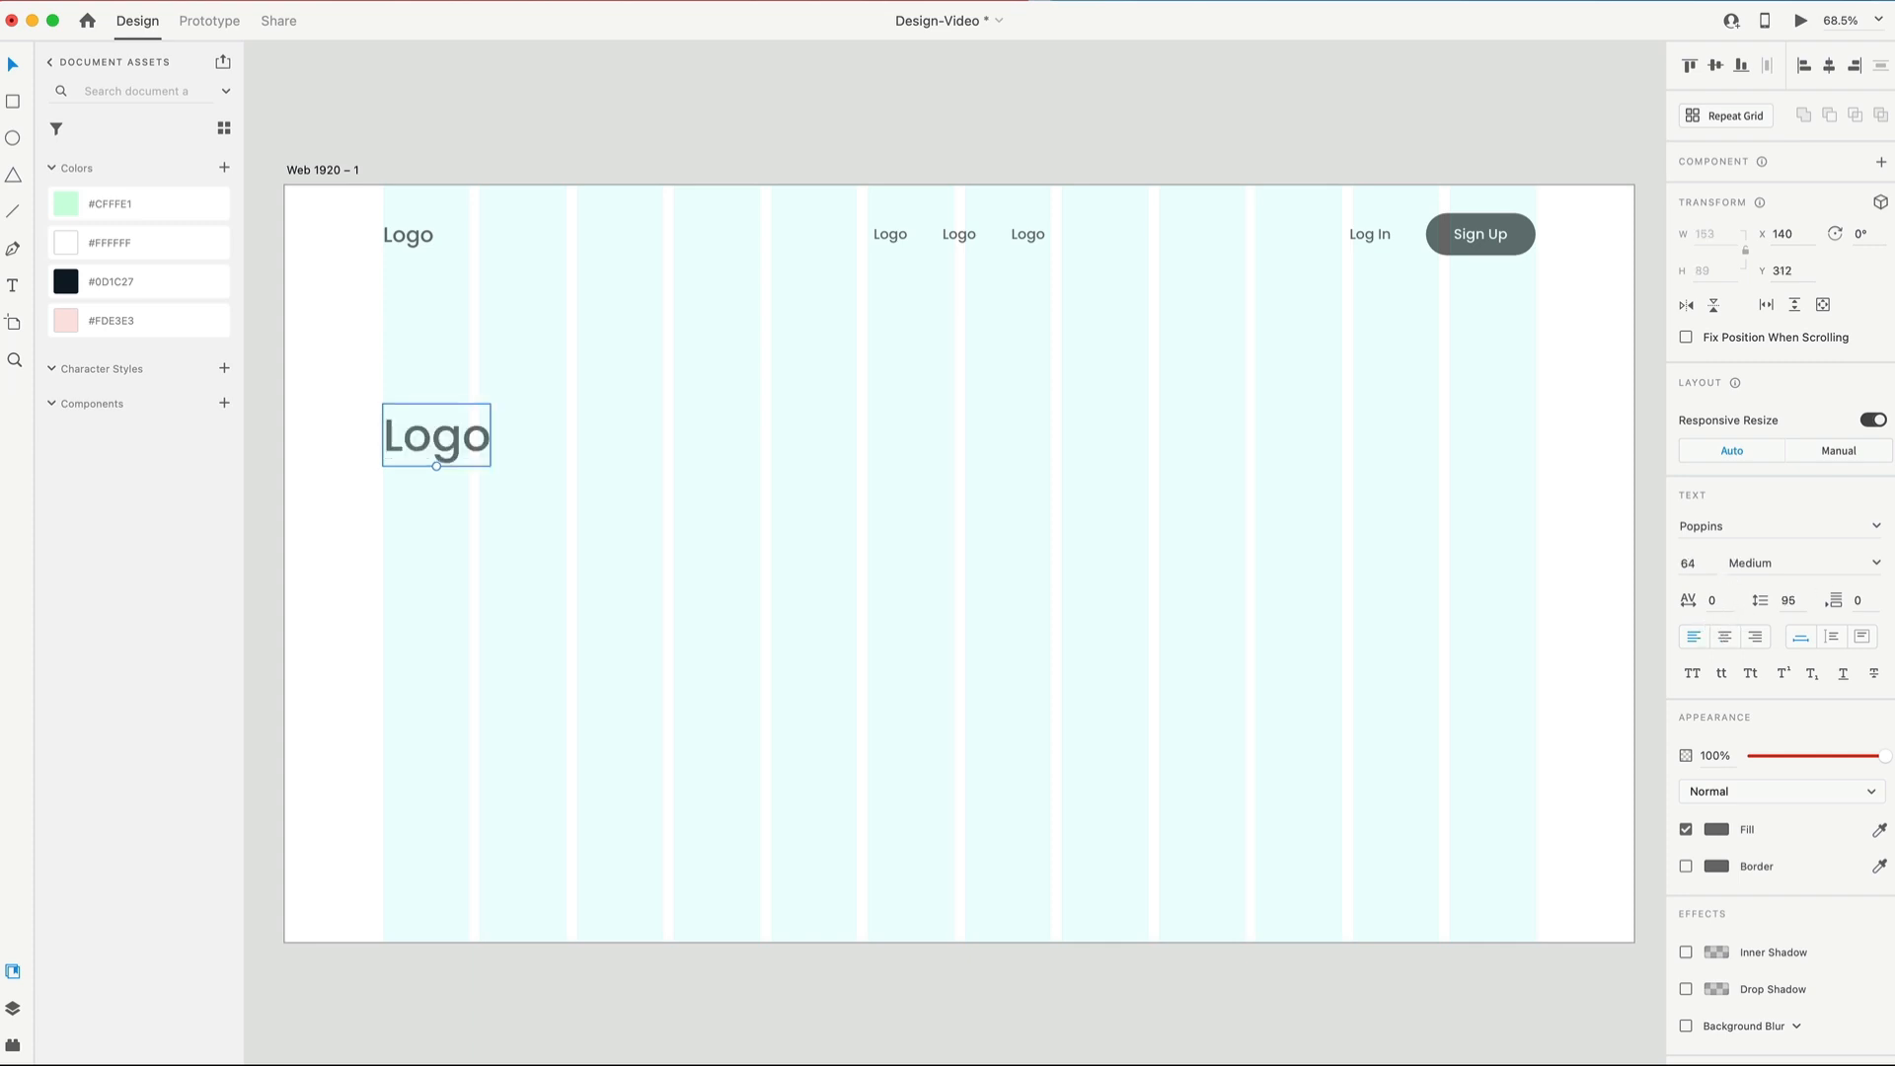
text(We teach language differently. Actually we teach it better)
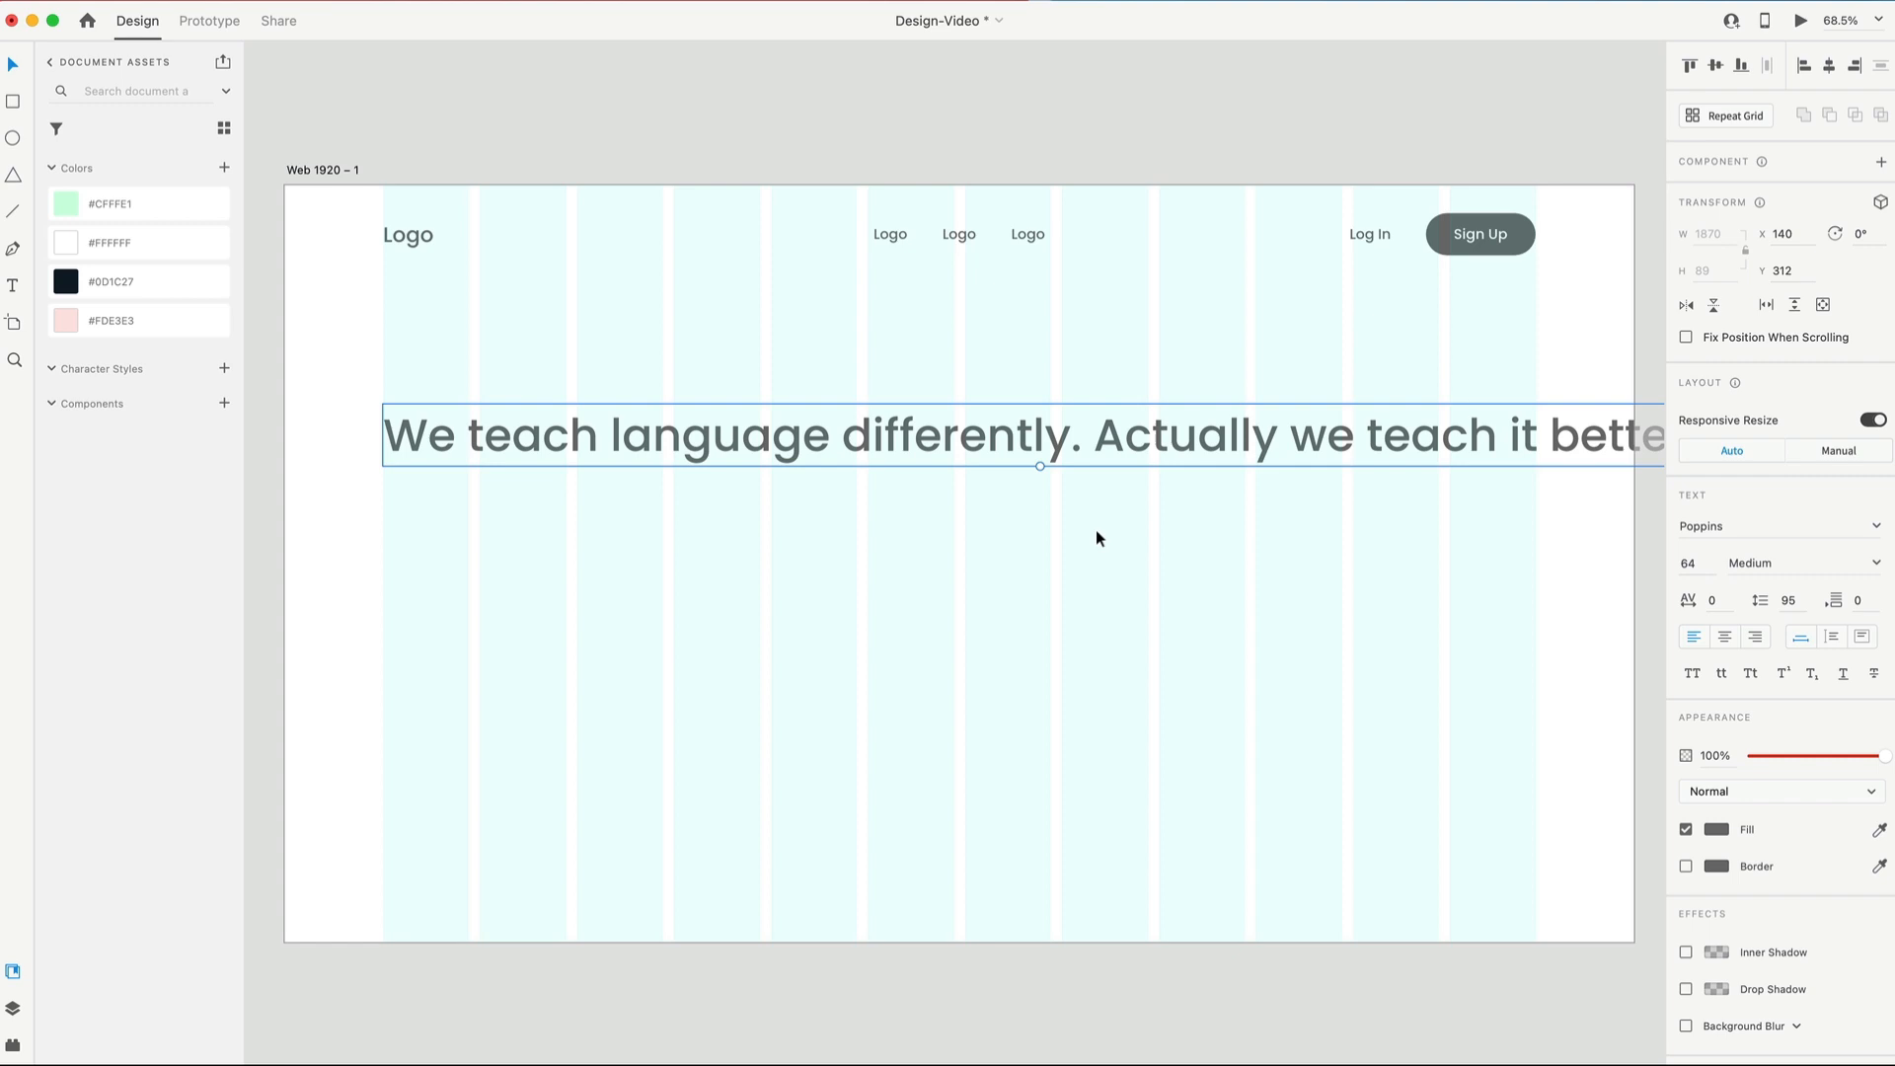
scroll(down, 3)
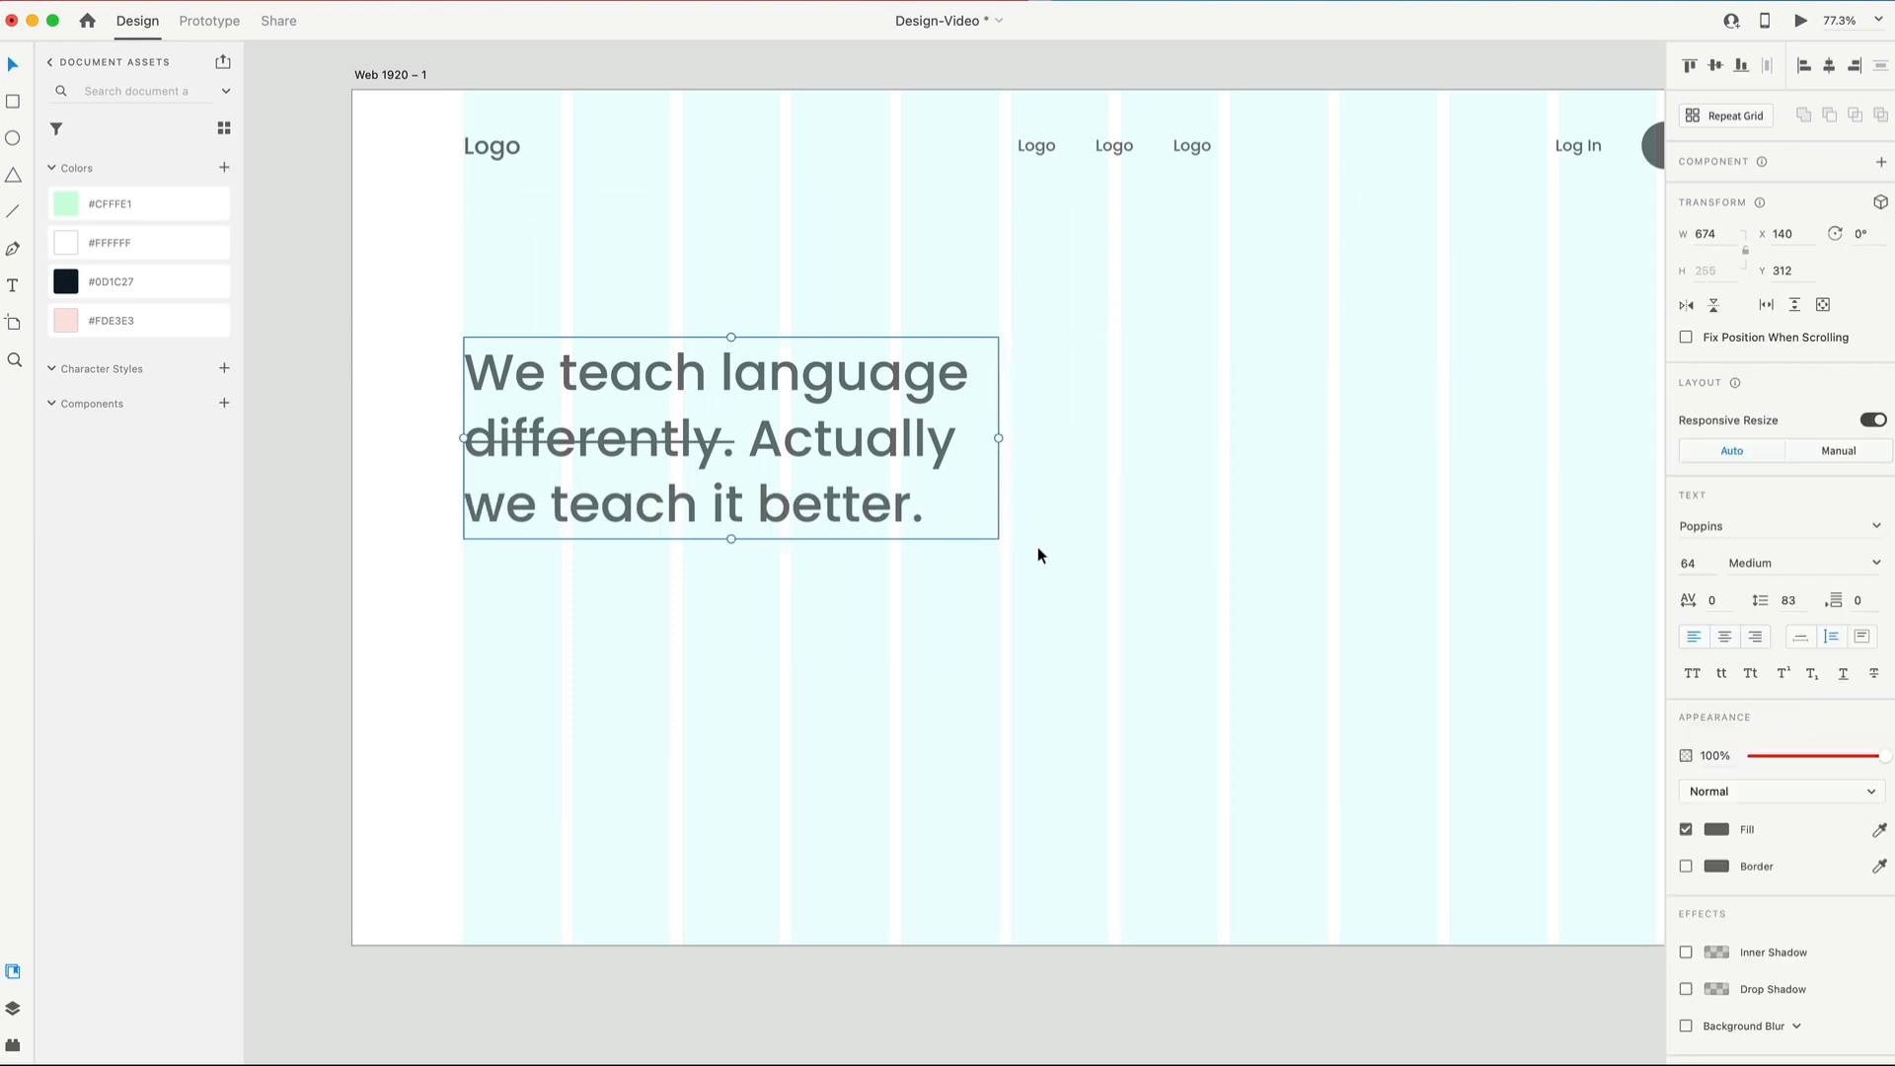
double_click(728, 438)
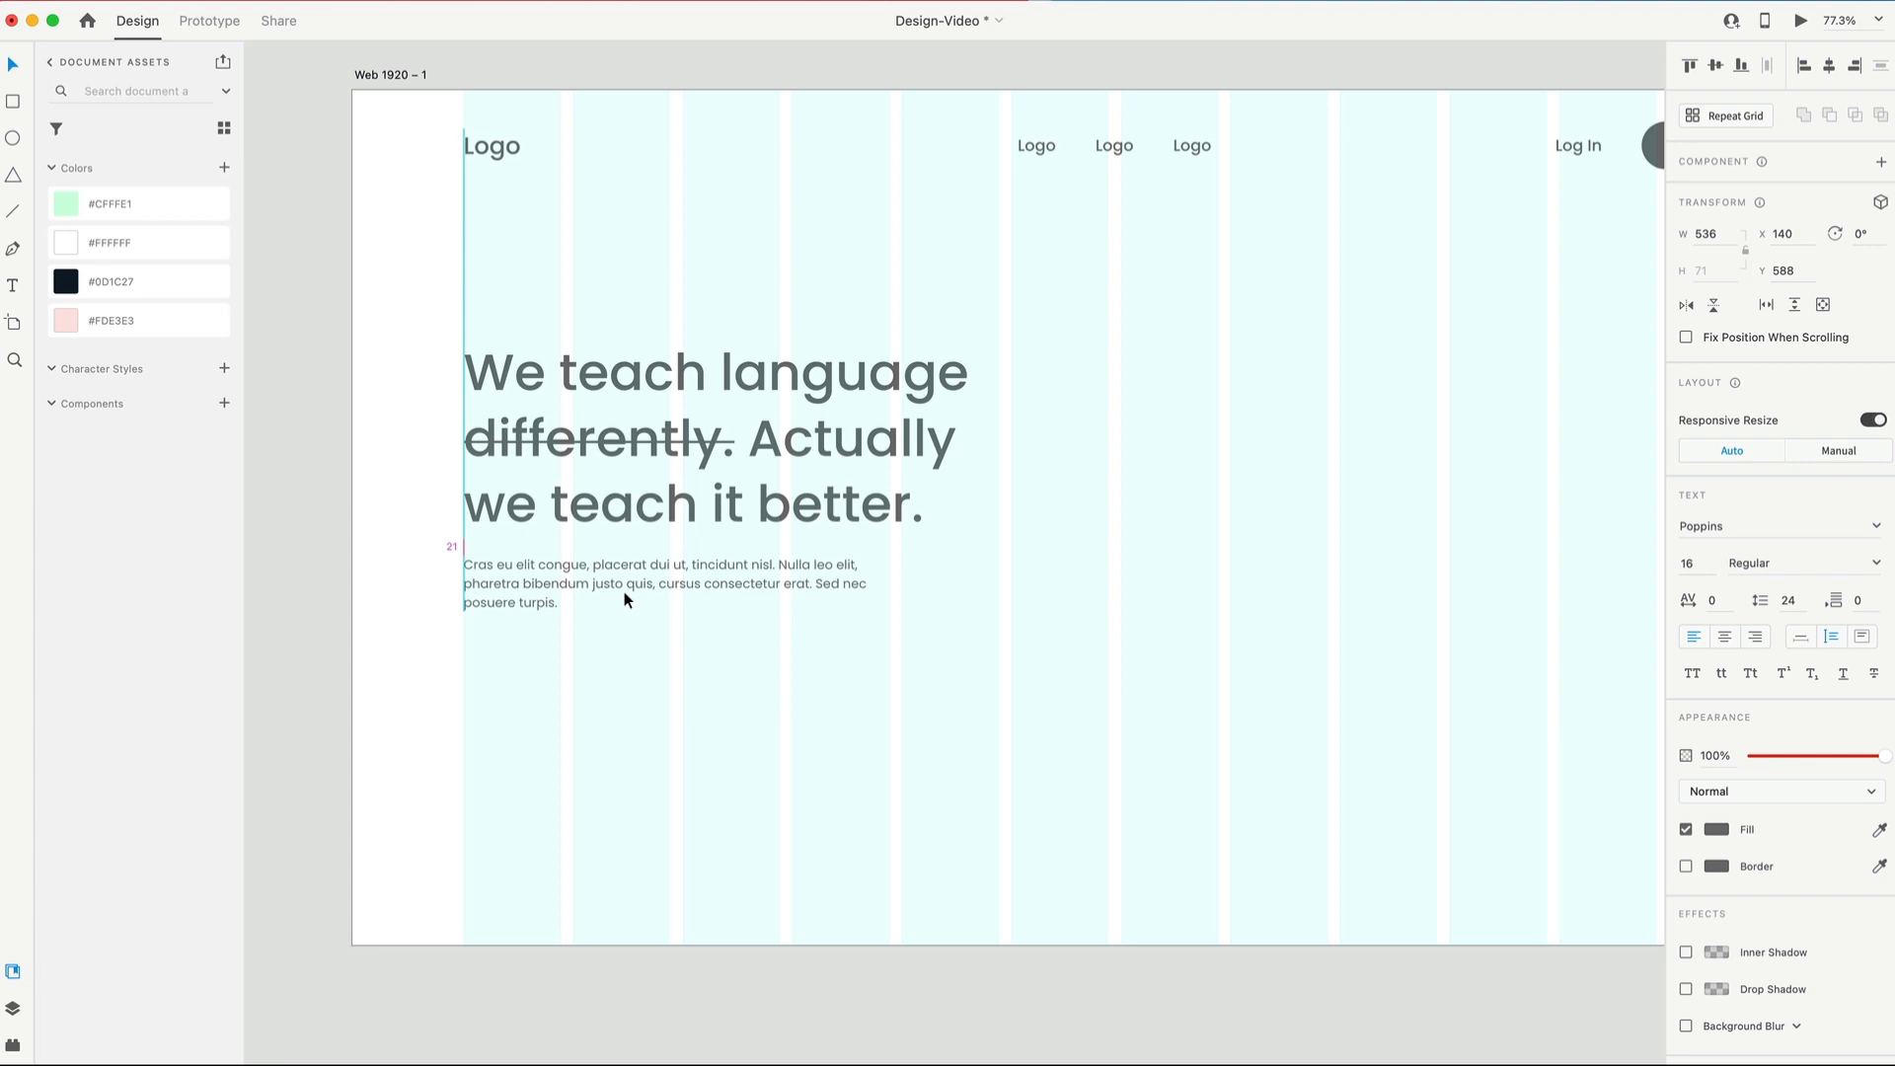
Step: Place the 'Get started for free' pill button under the paragraph at X 140
click(626, 580)
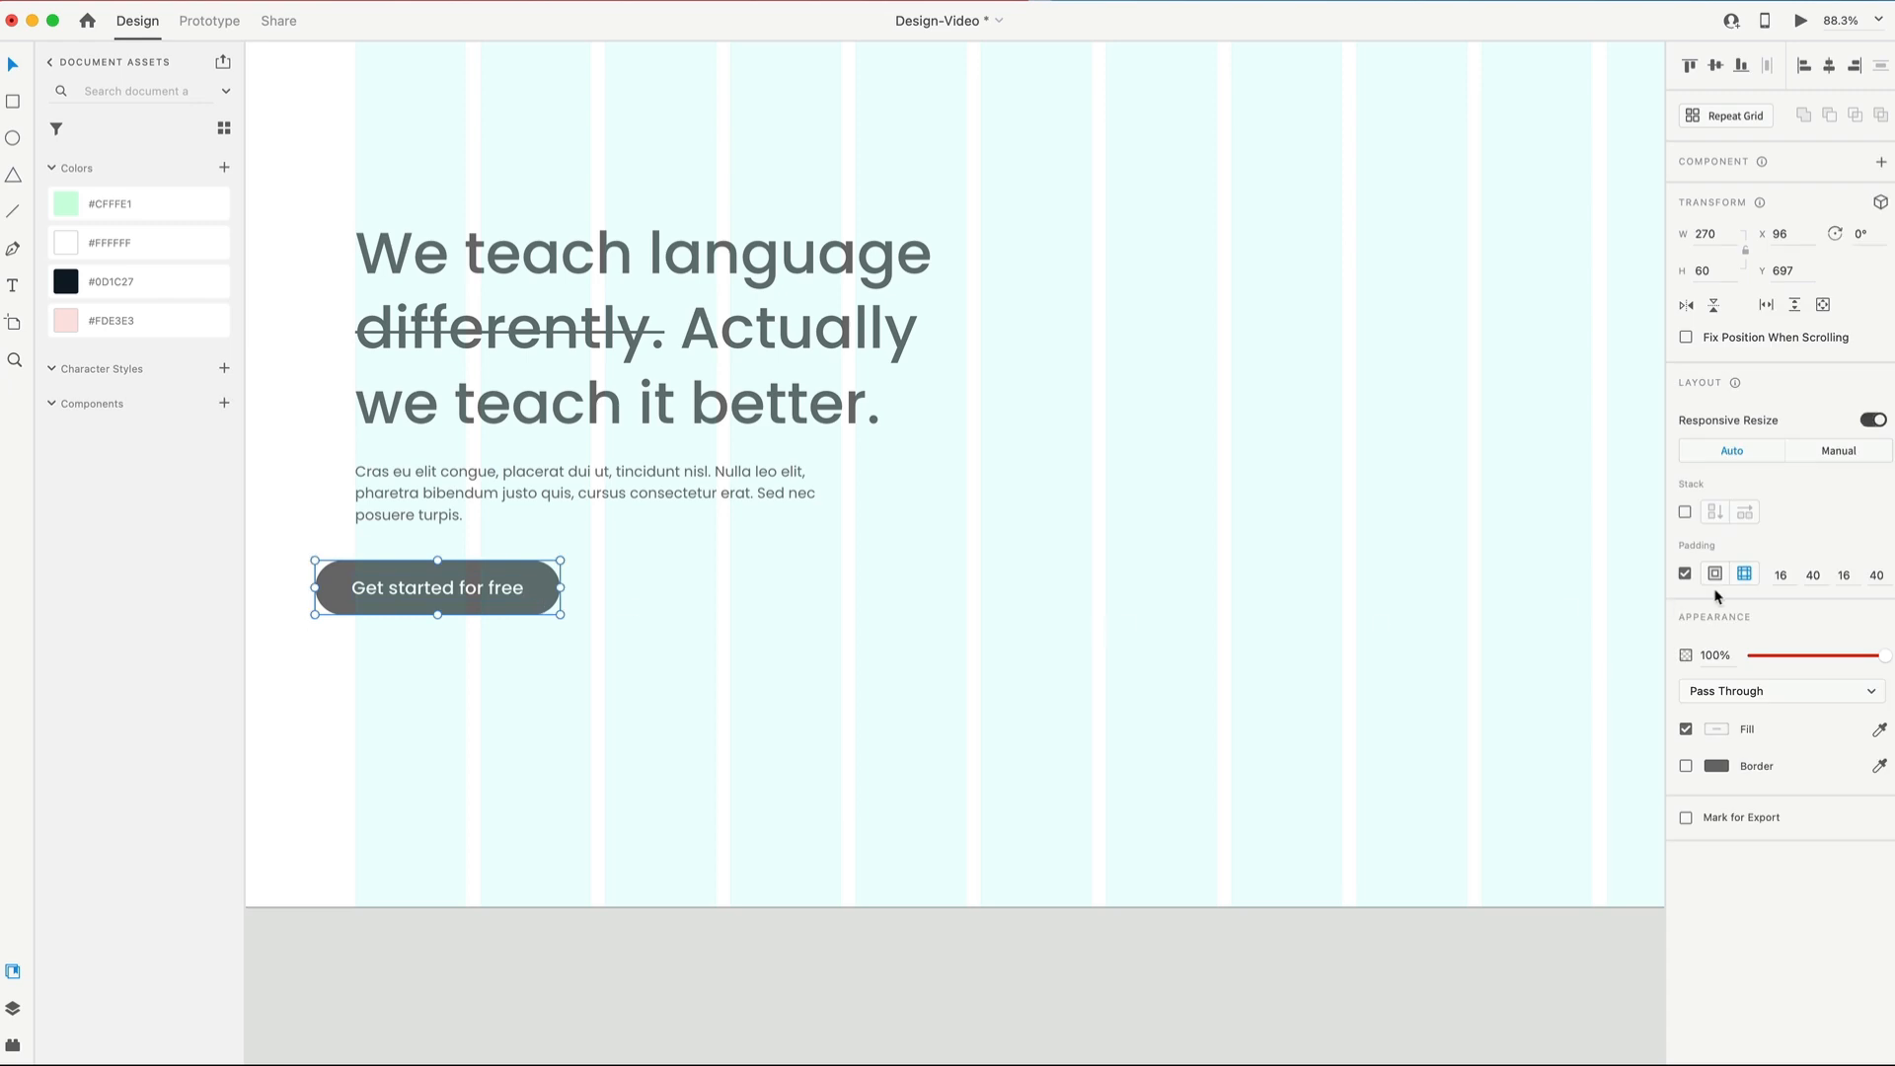
mouse_move(488, 589)
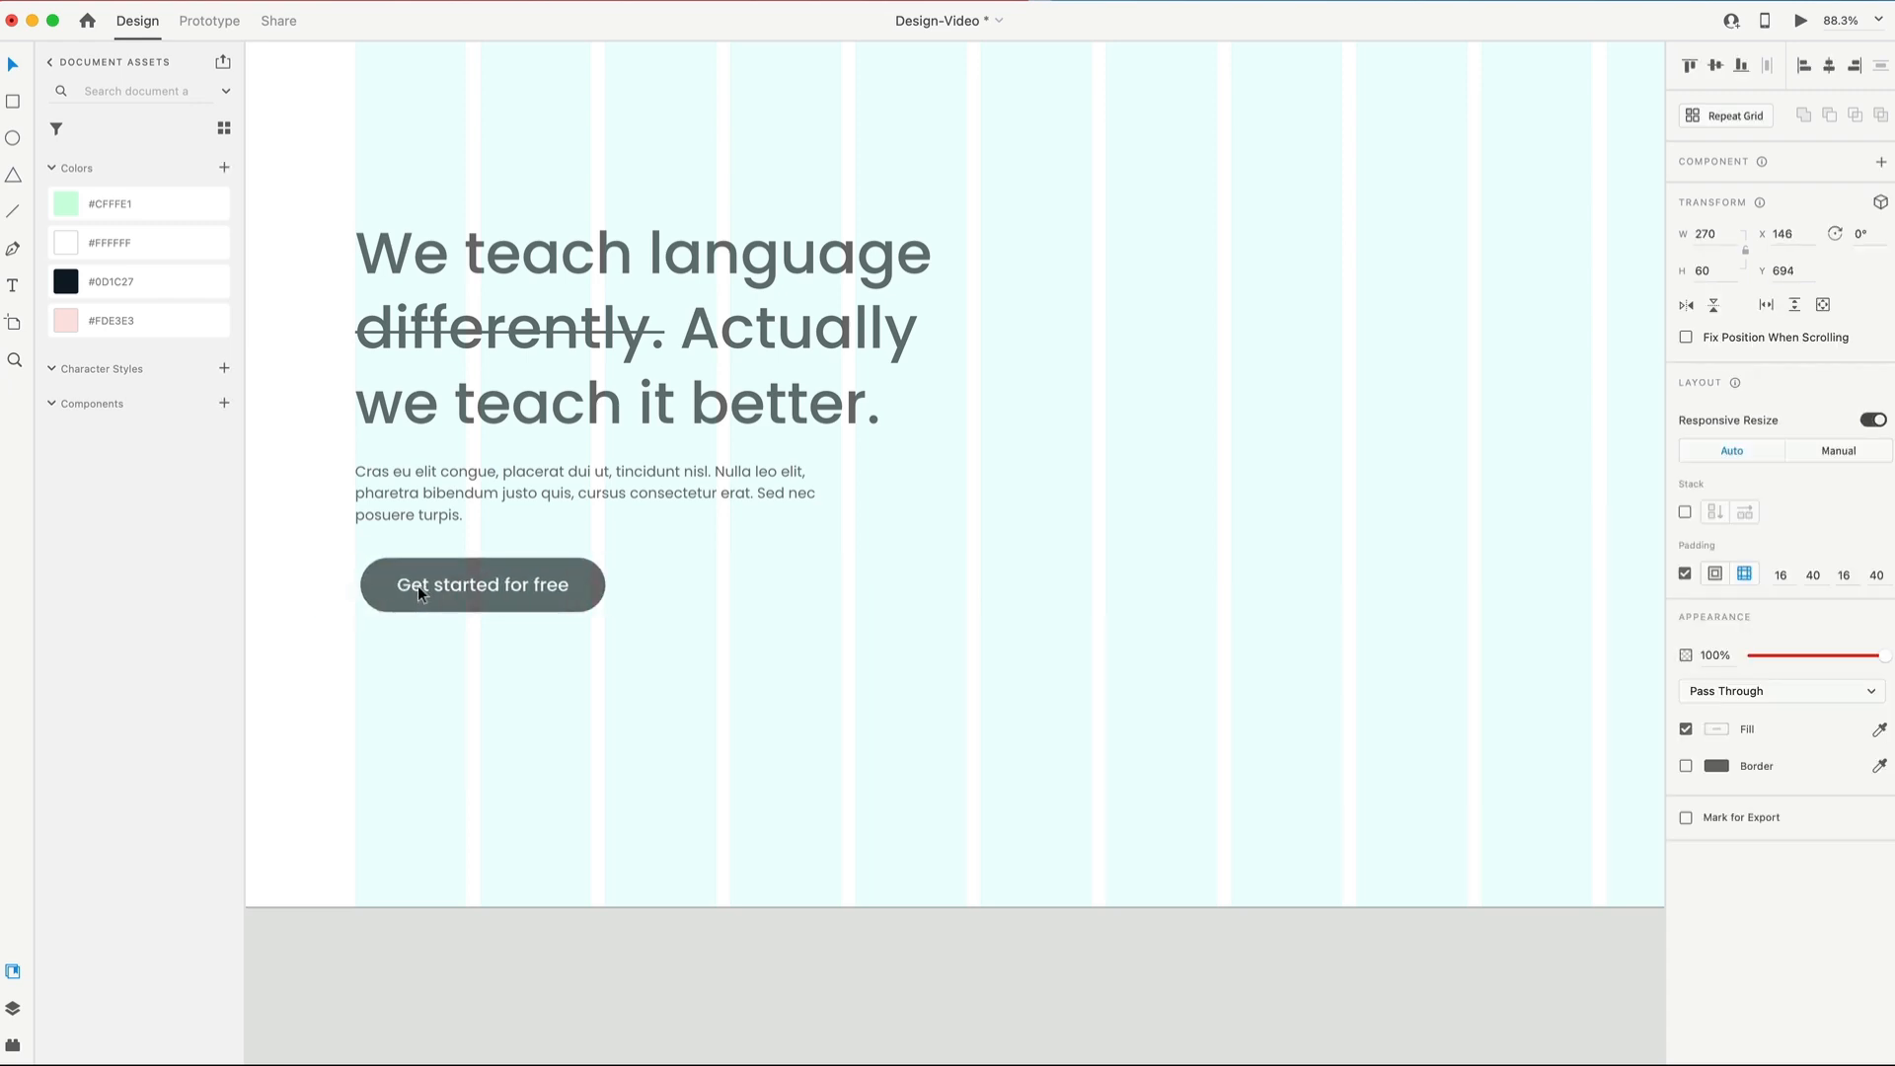
click(482, 588)
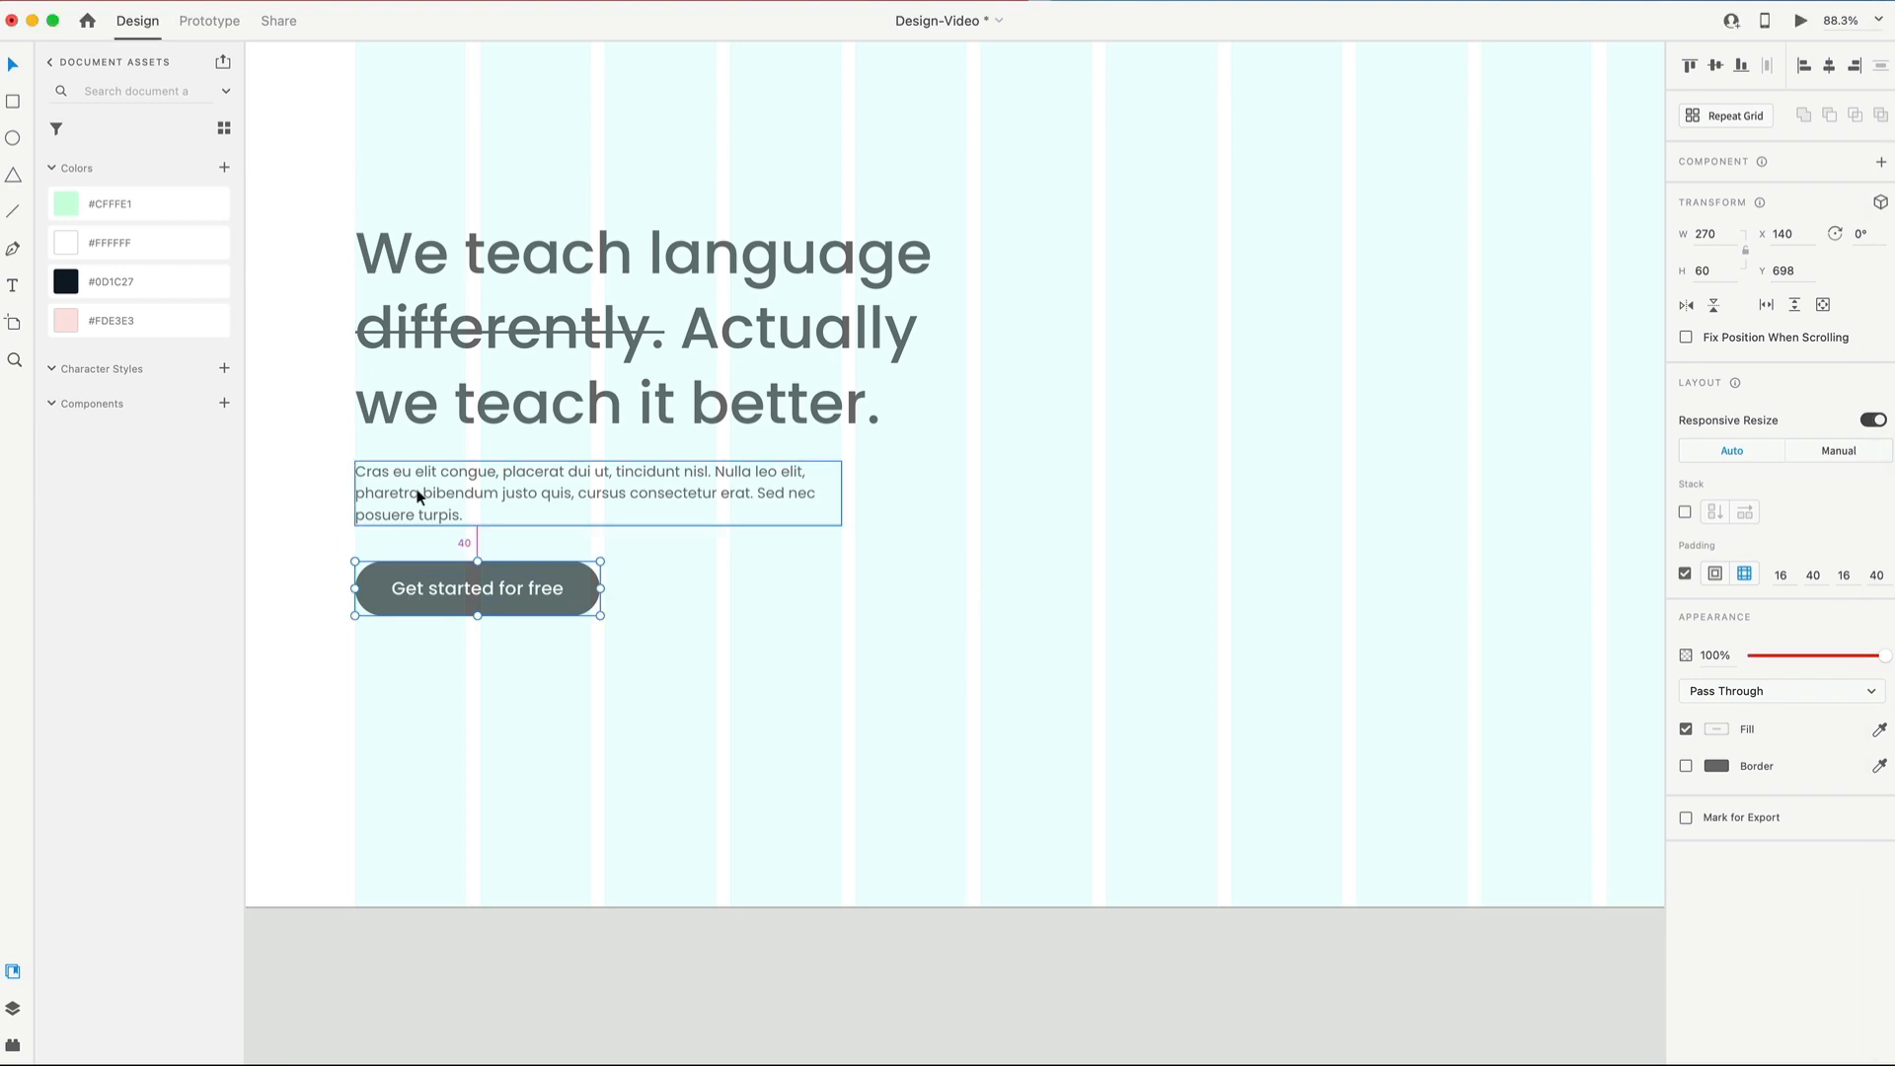
click(1070, 624)
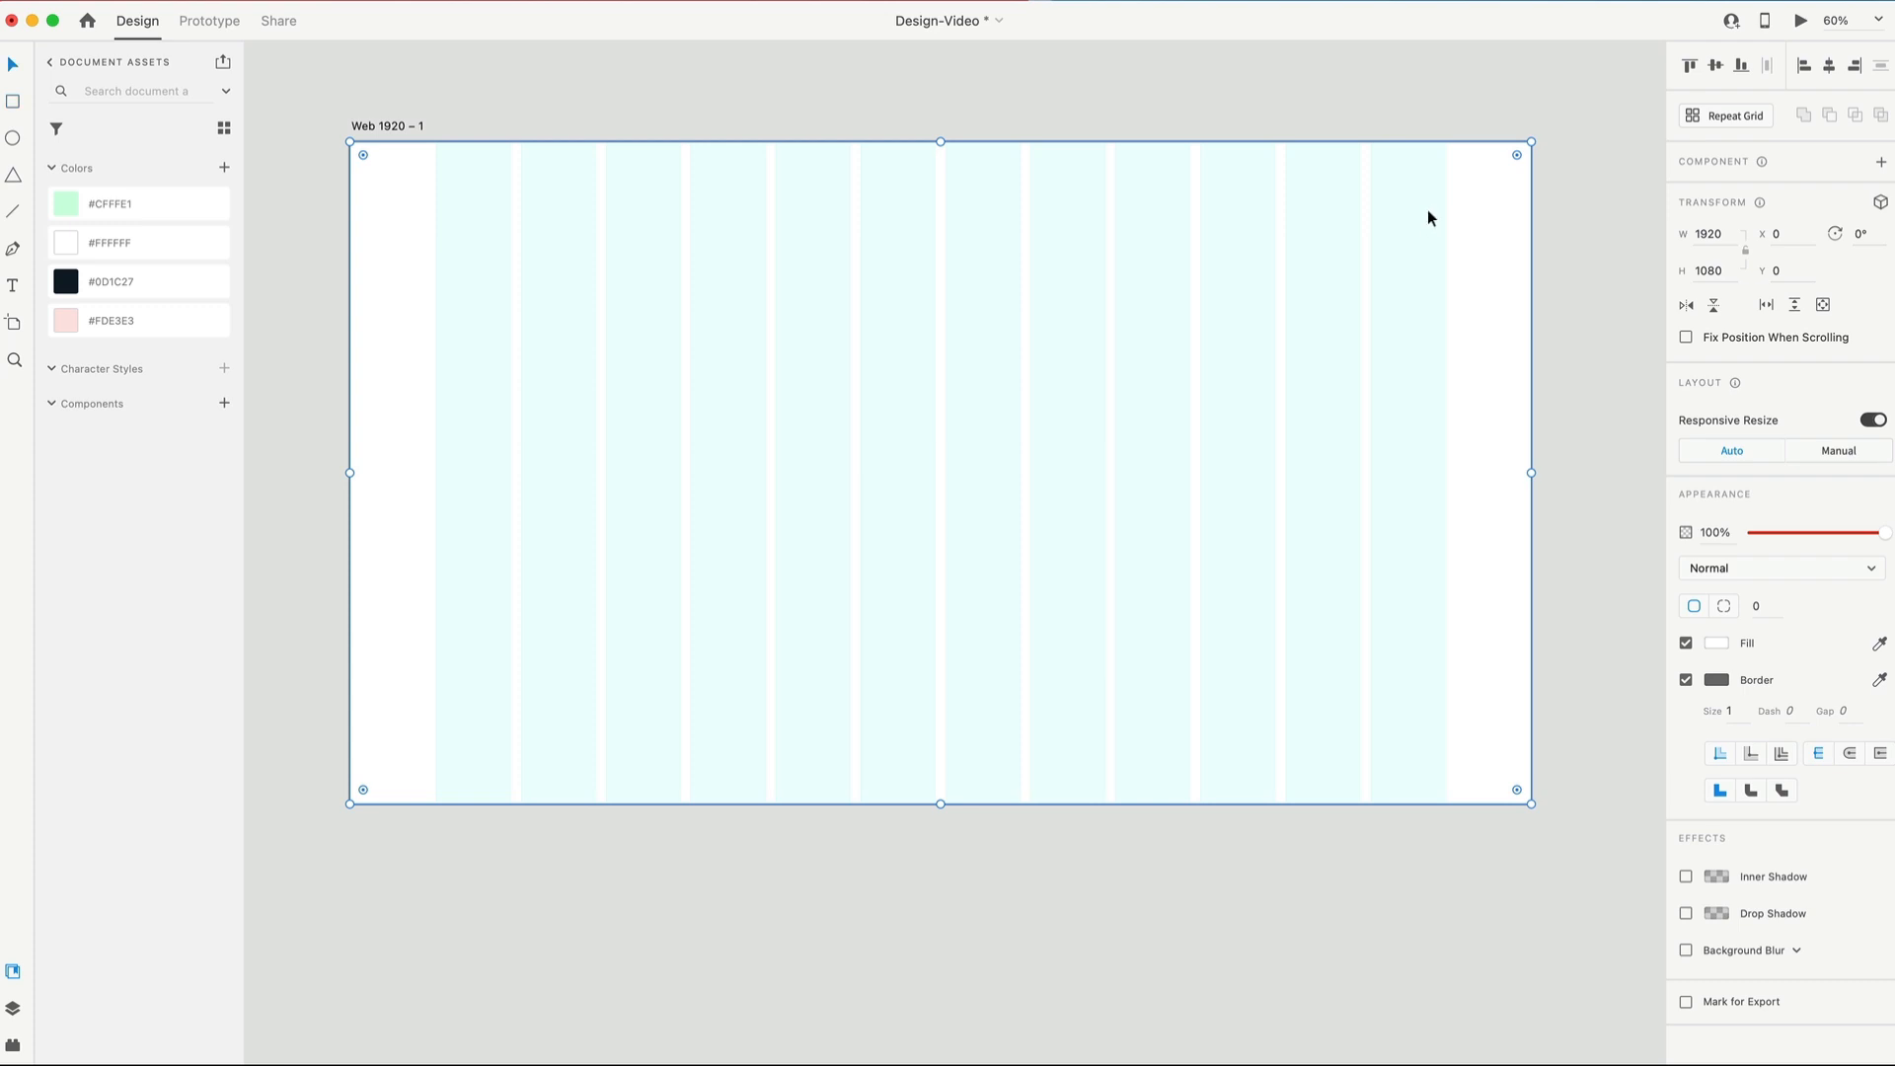
mouse_move(1528, 135)
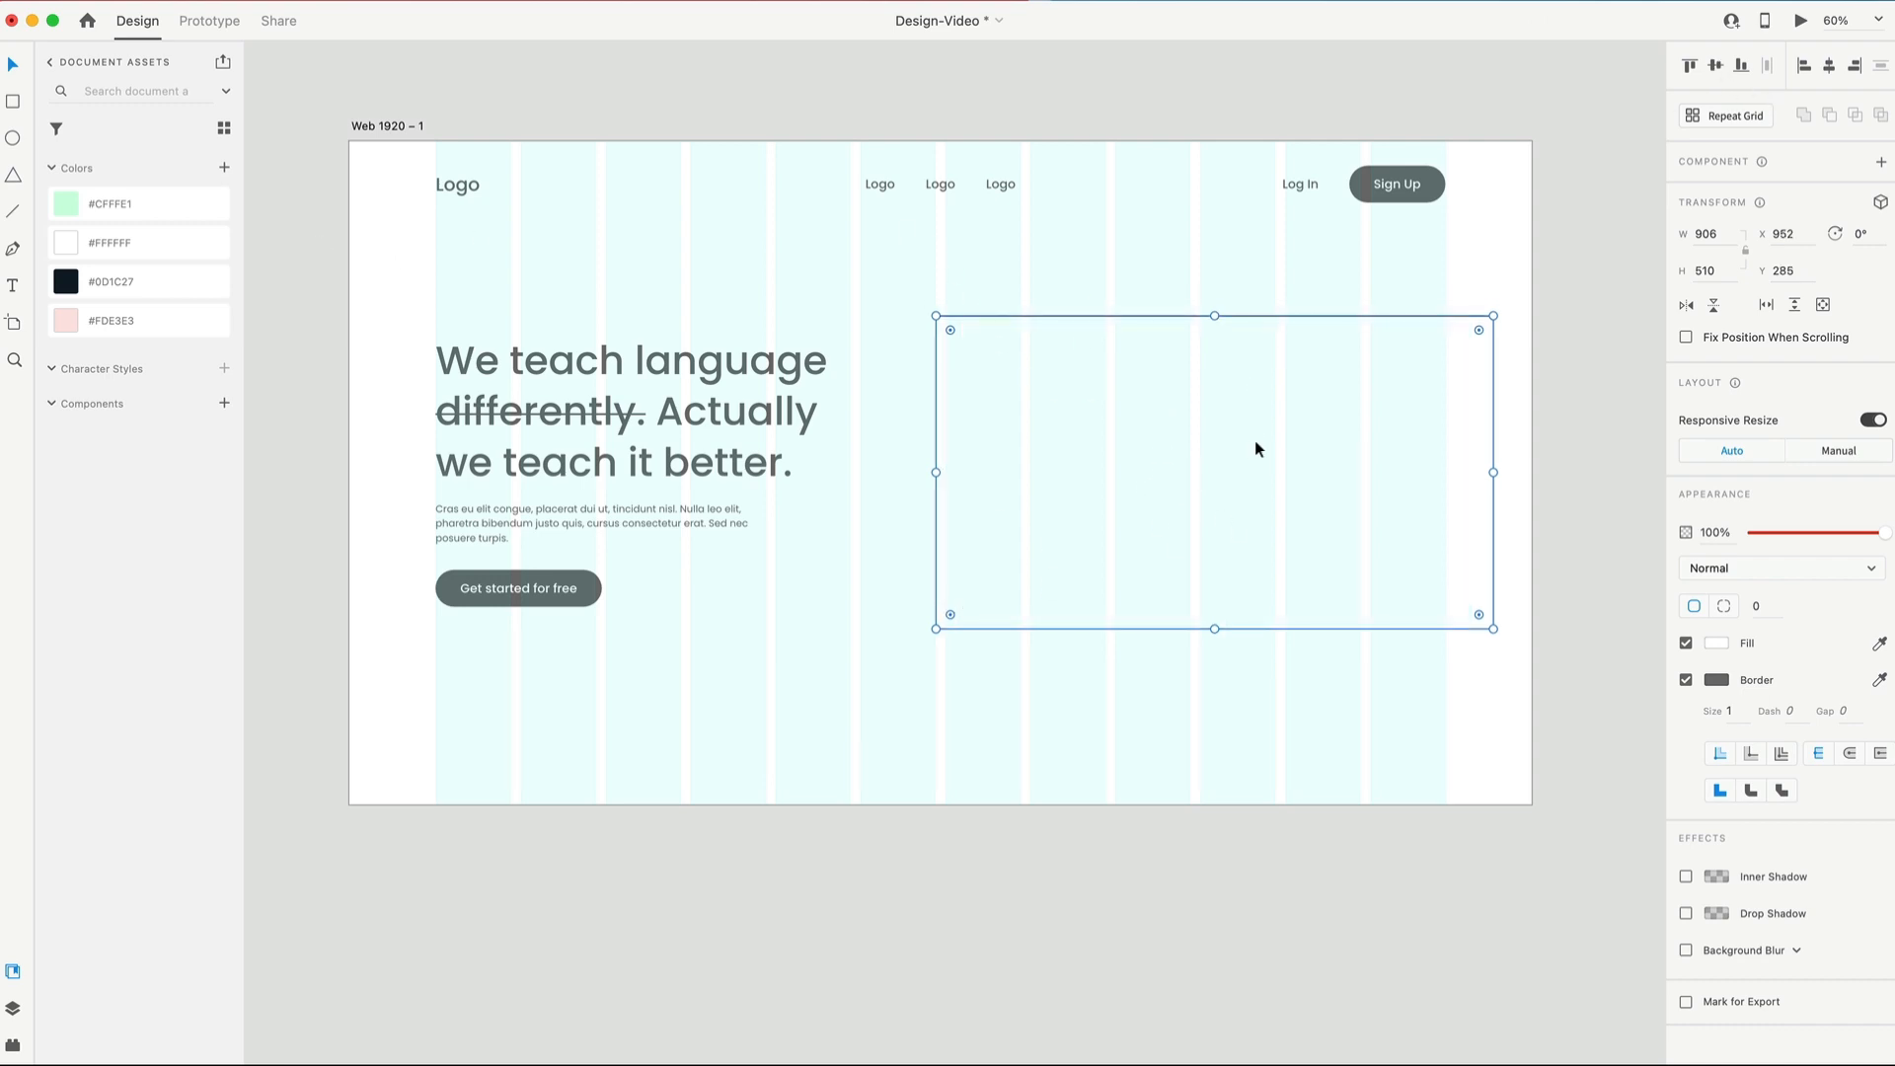
mouse_move(1222, 460)
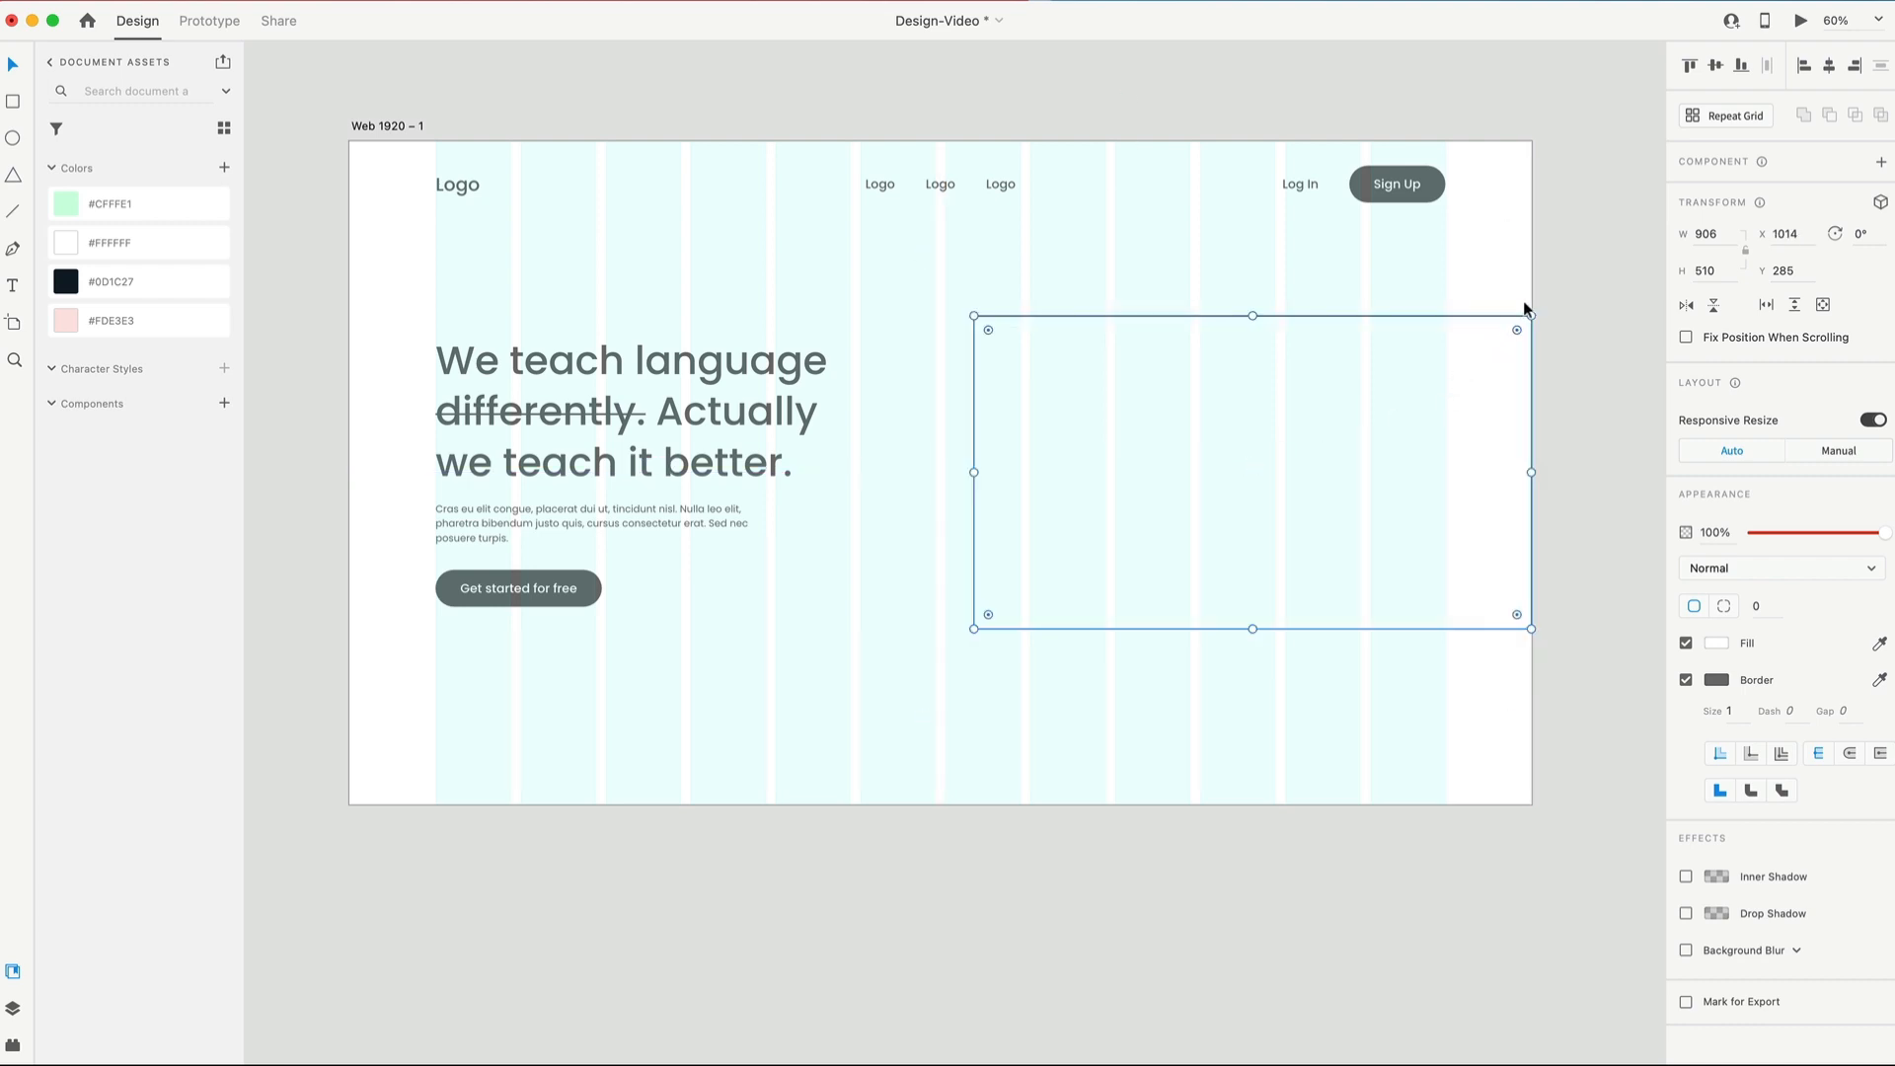
mouse_move(1522, 381)
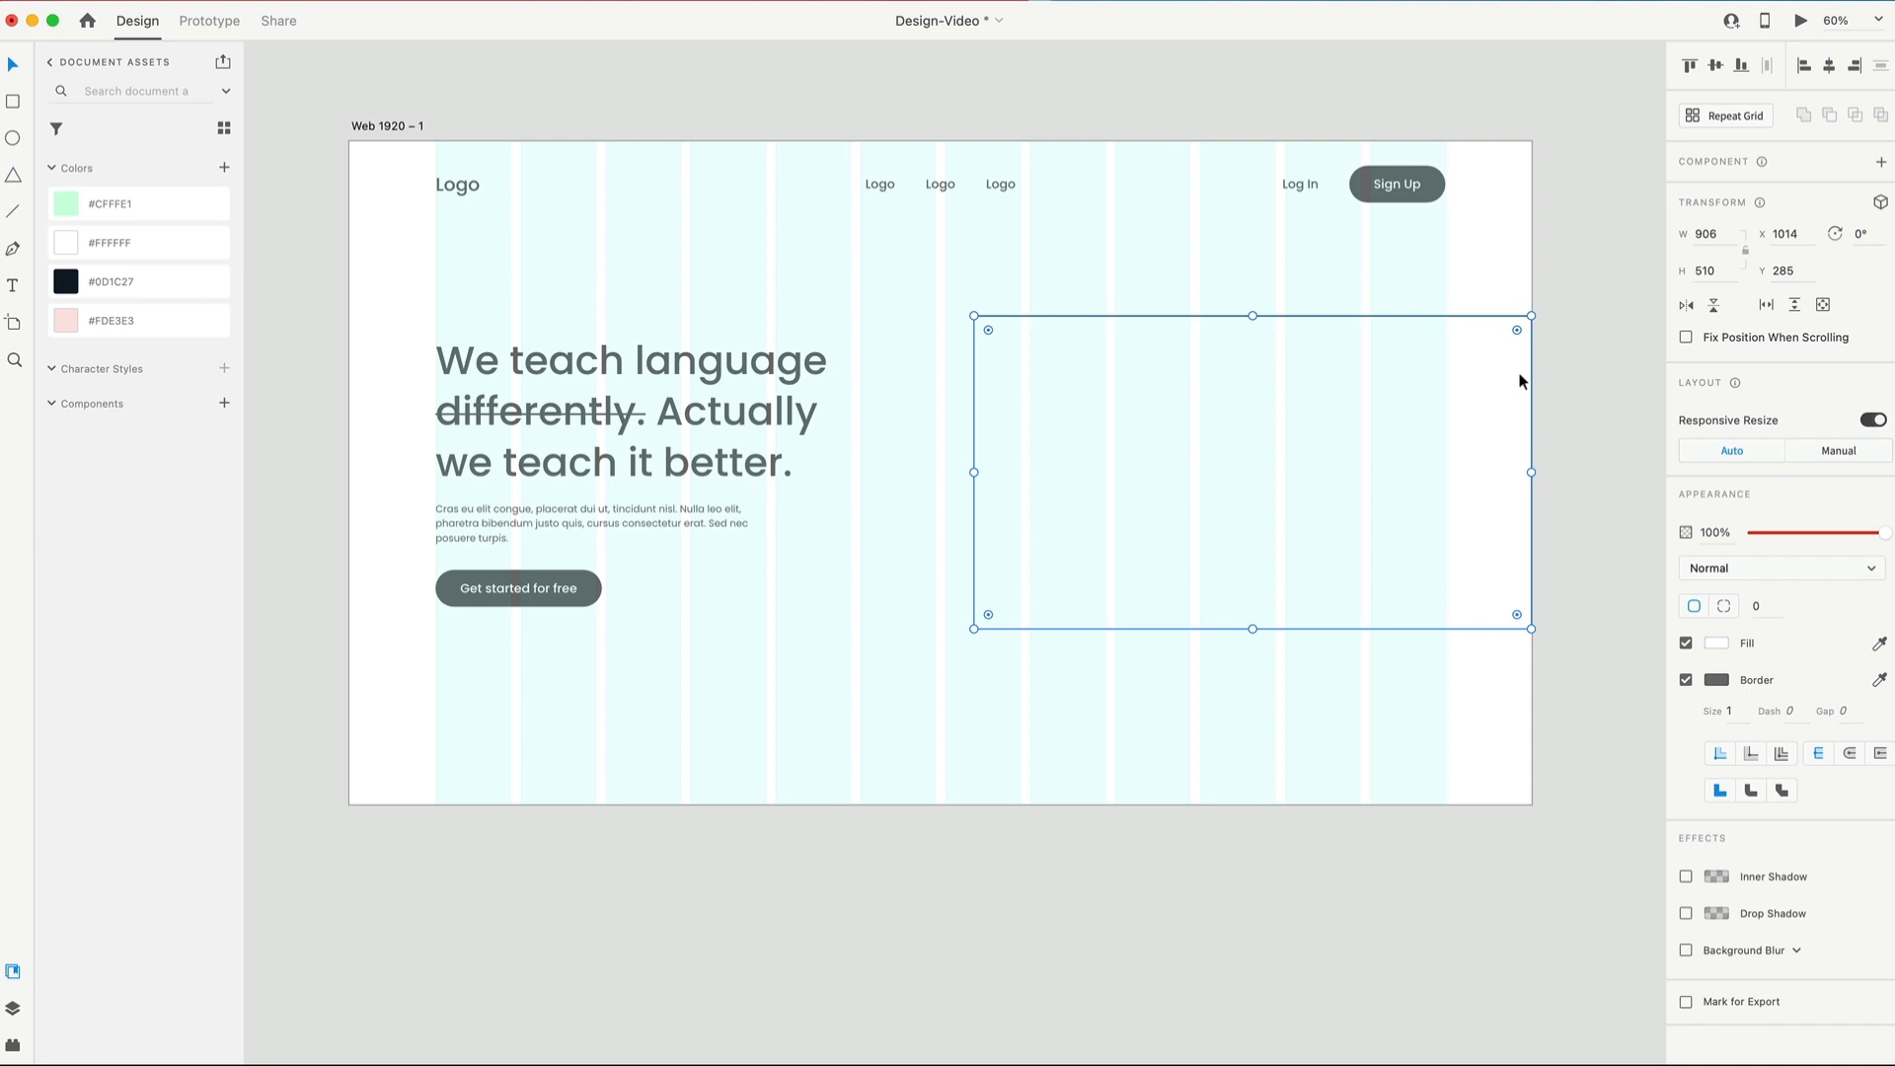
Step: Deselect the 906×510 hero video placeholder box and select the Home artboard
click(1033, 556)
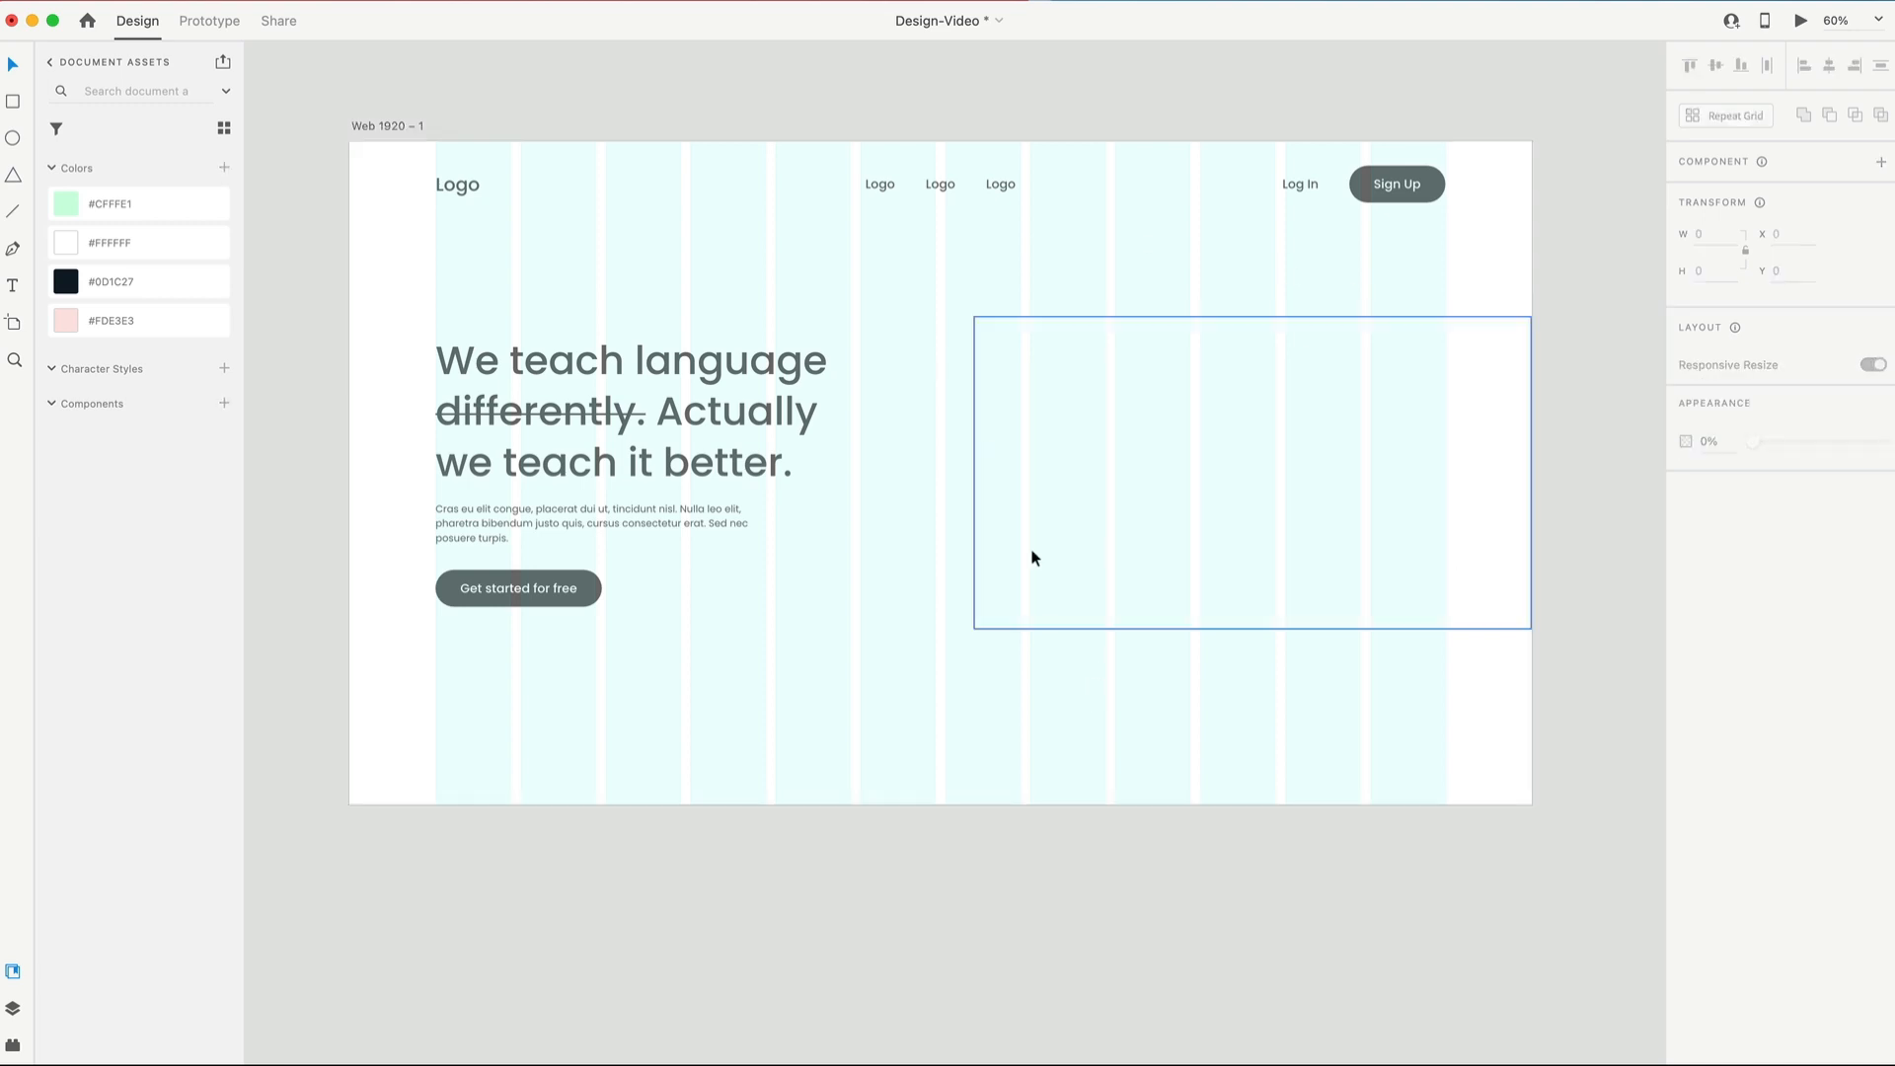
click(872, 705)
text(Home)
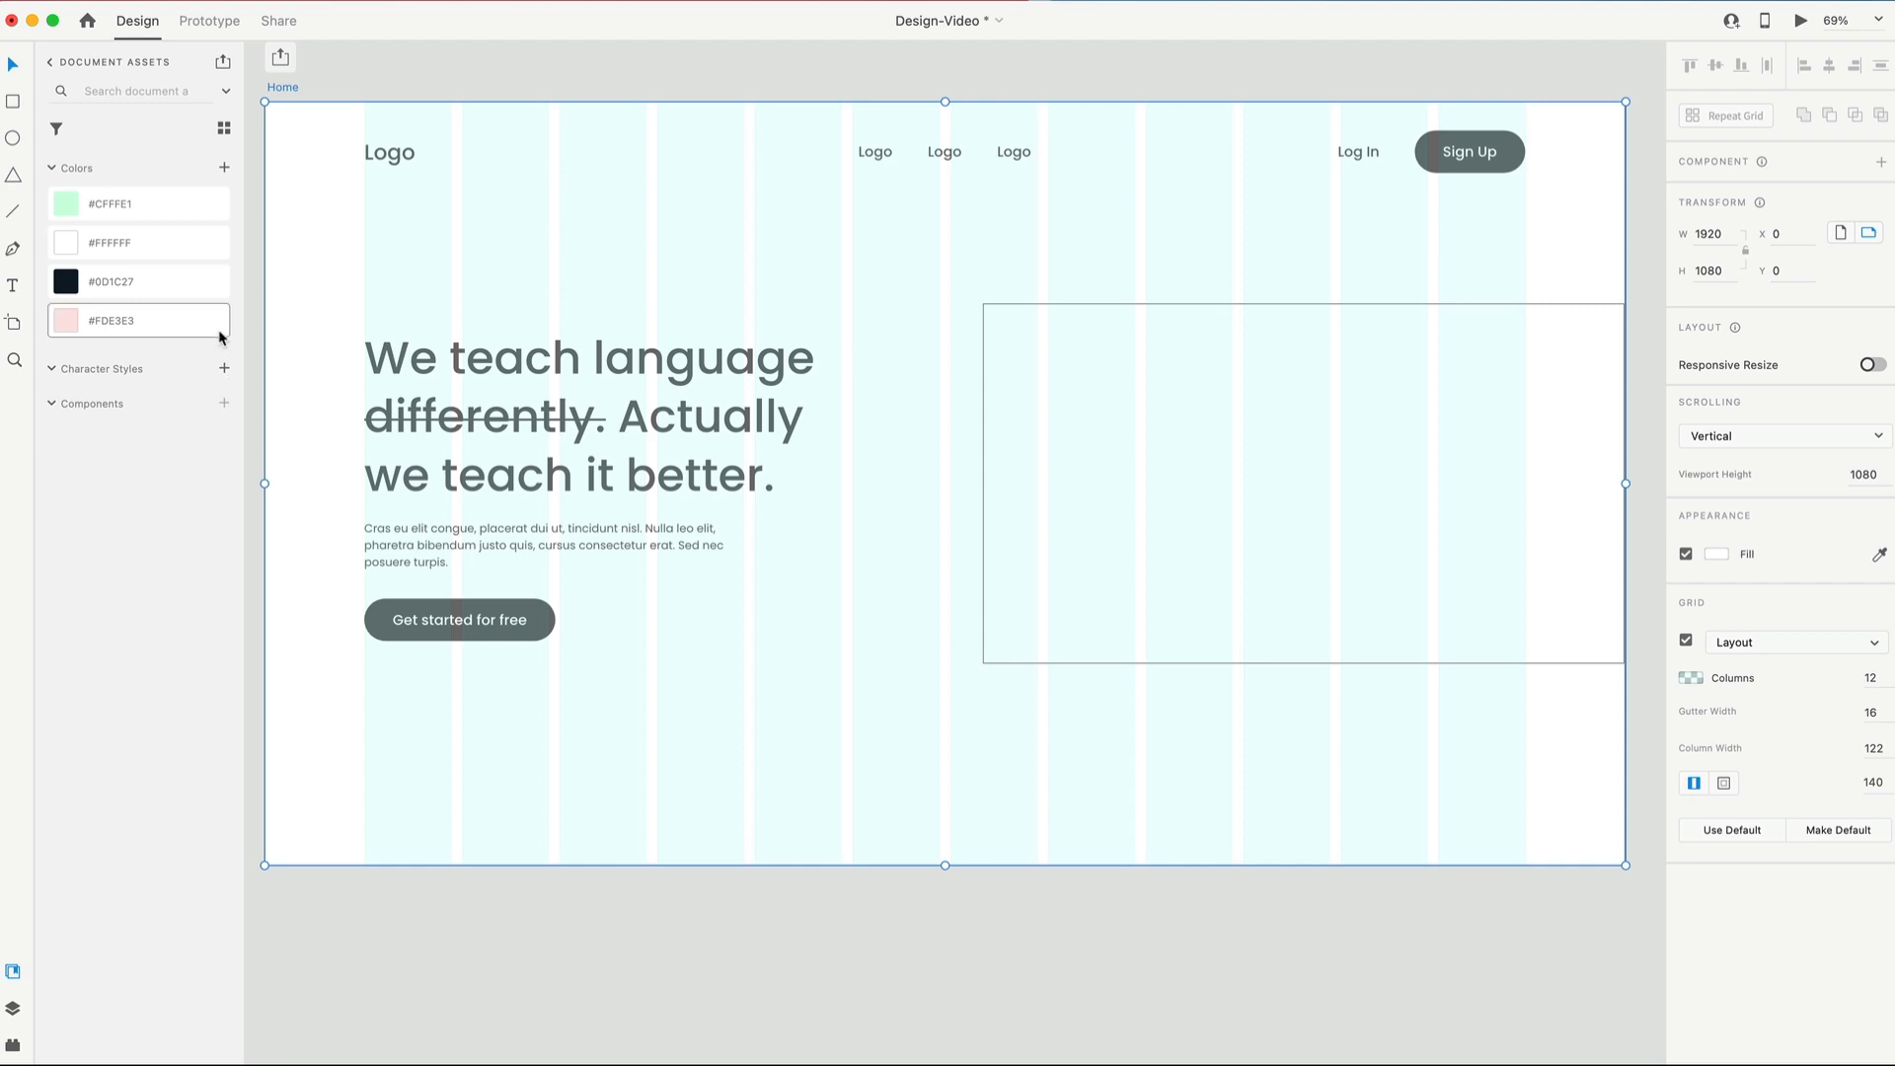
mouse_move(121, 326)
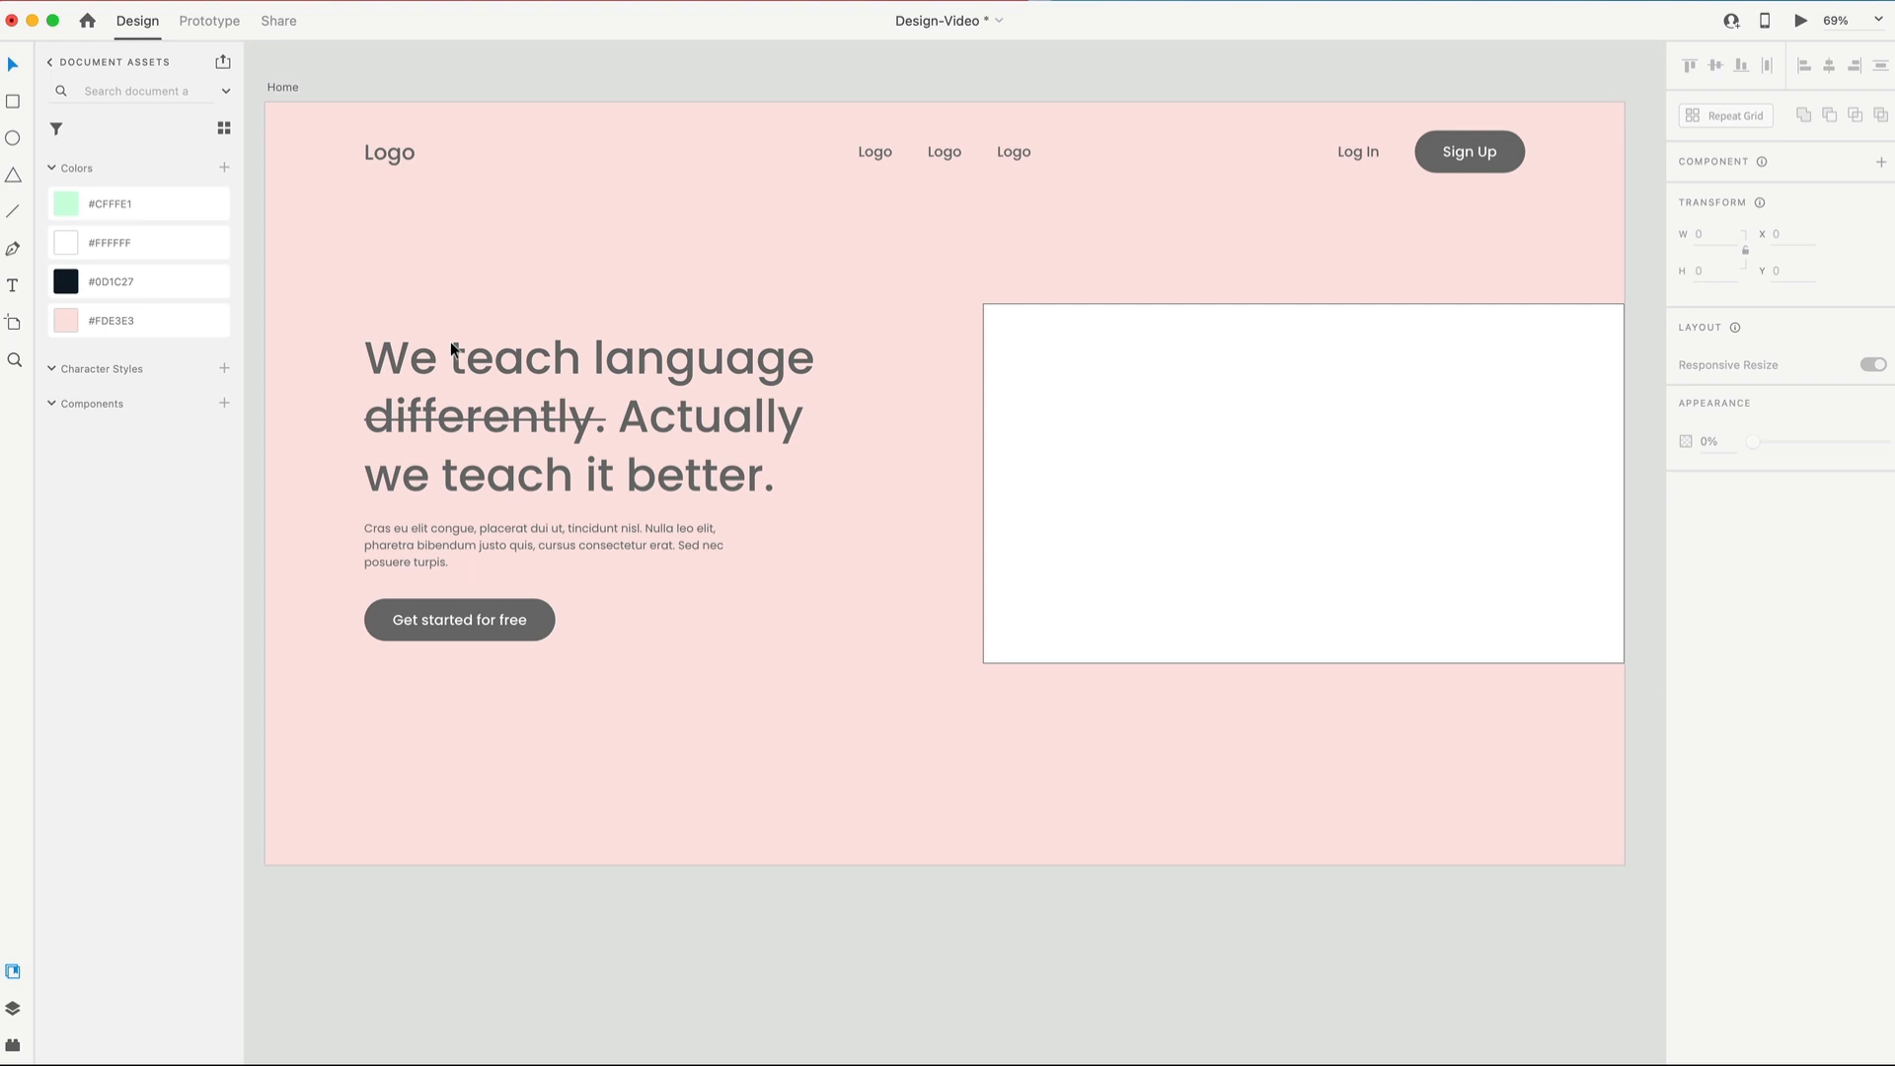
Step: Select the Learn. logo text and set its fill colour to black #000000
click(389, 152)
text(Learn.)
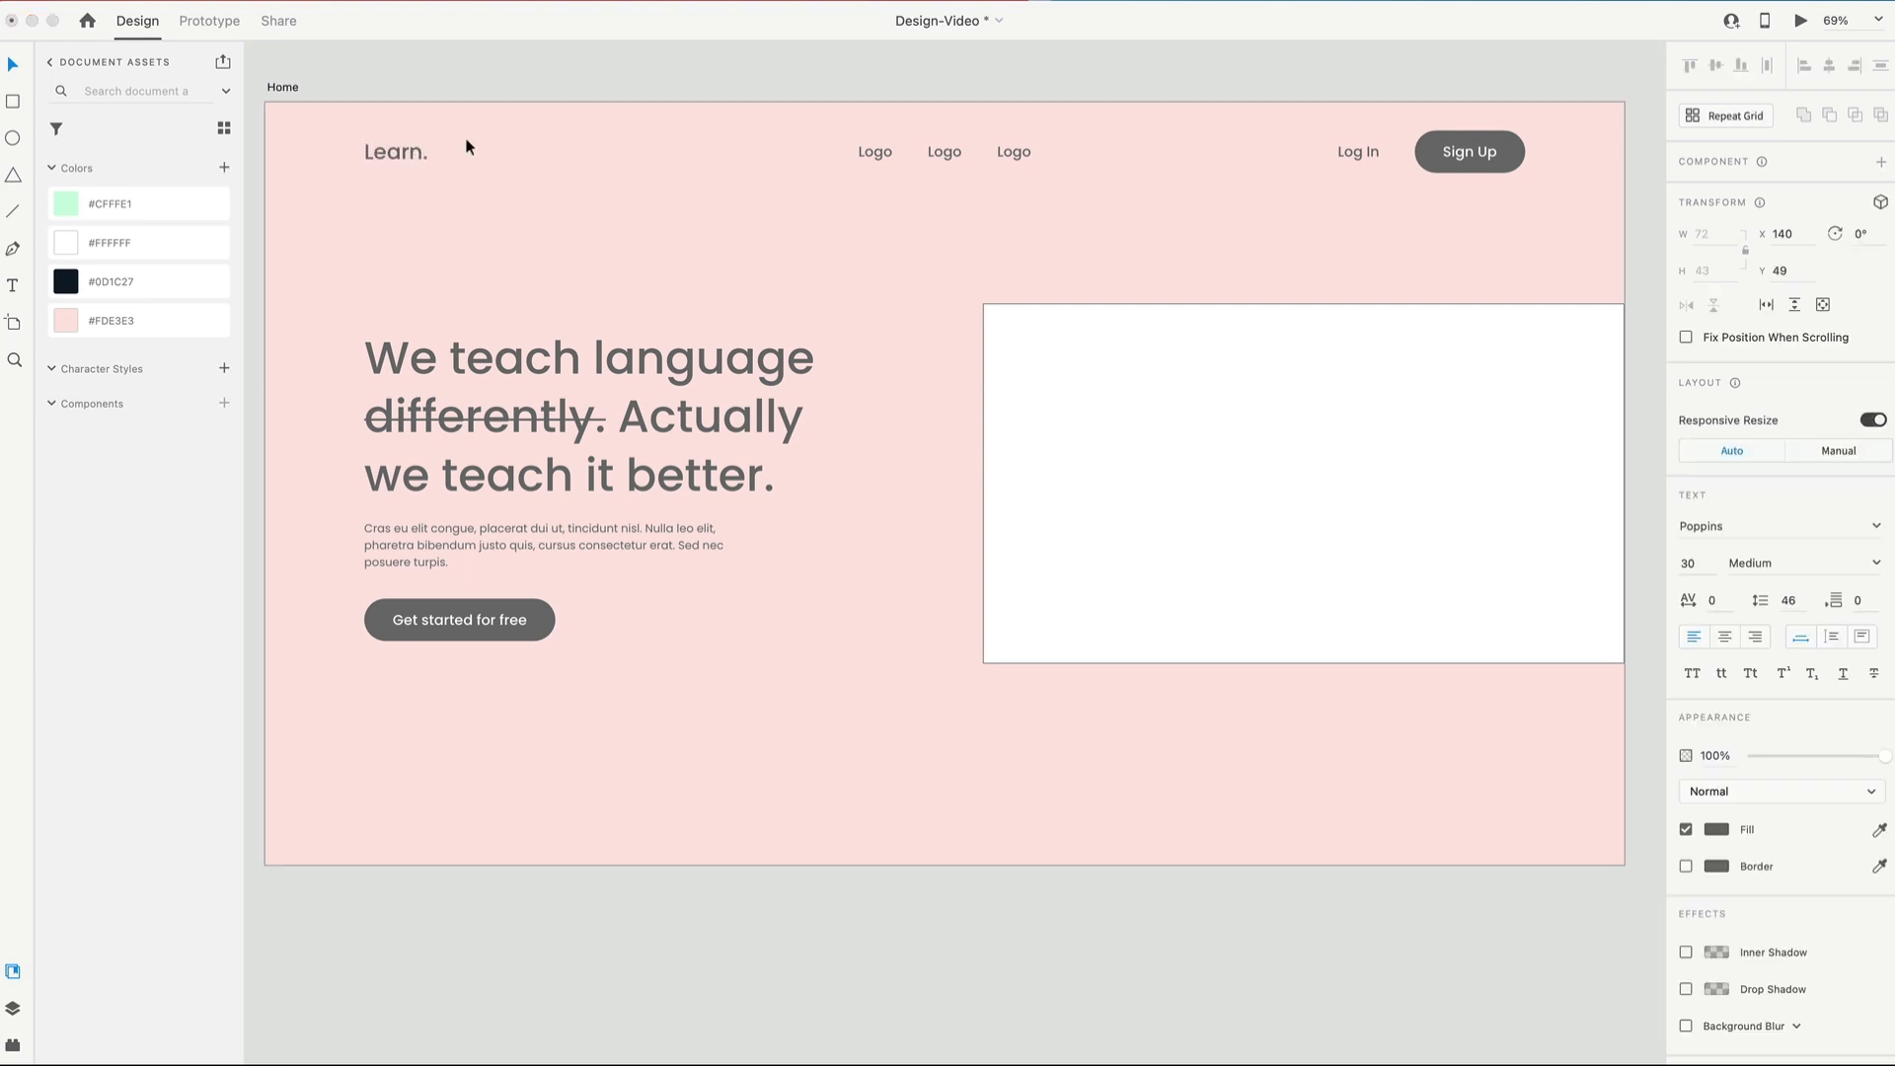
click(139, 282)
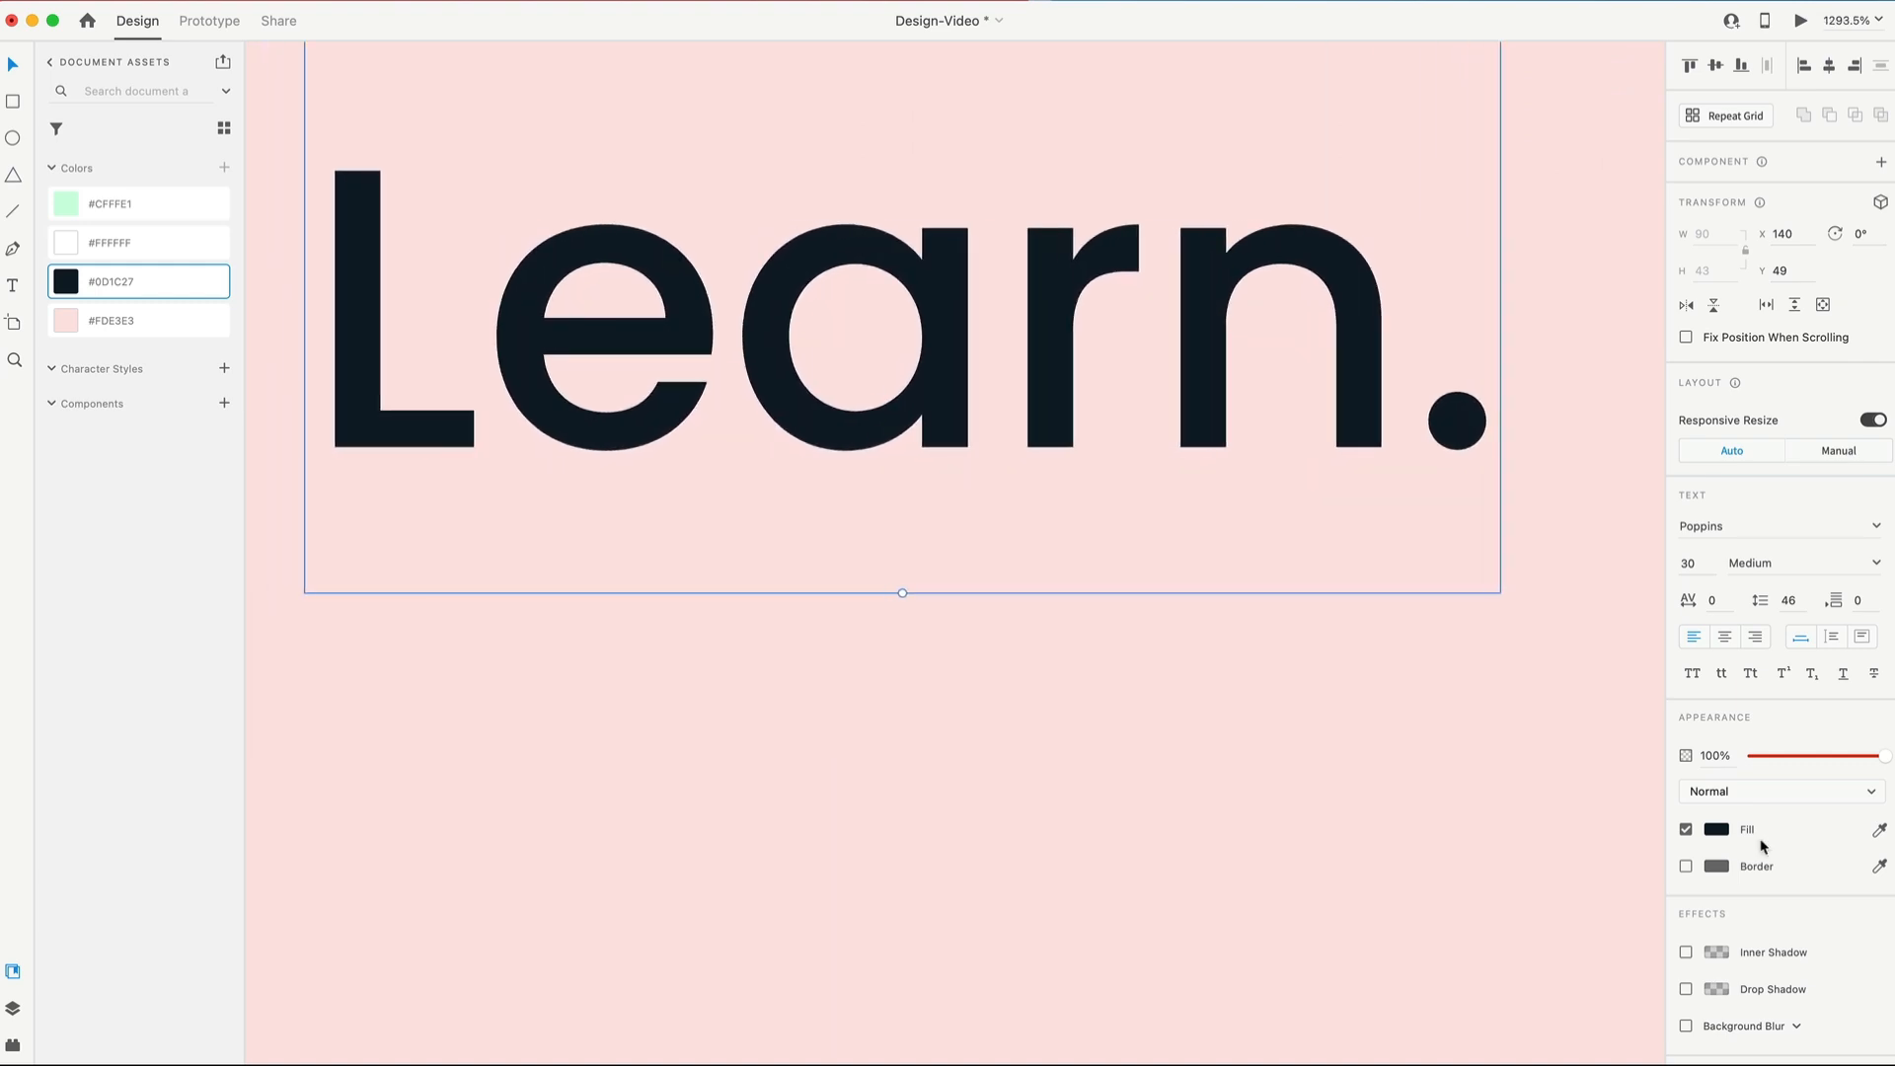
click(1715, 829)
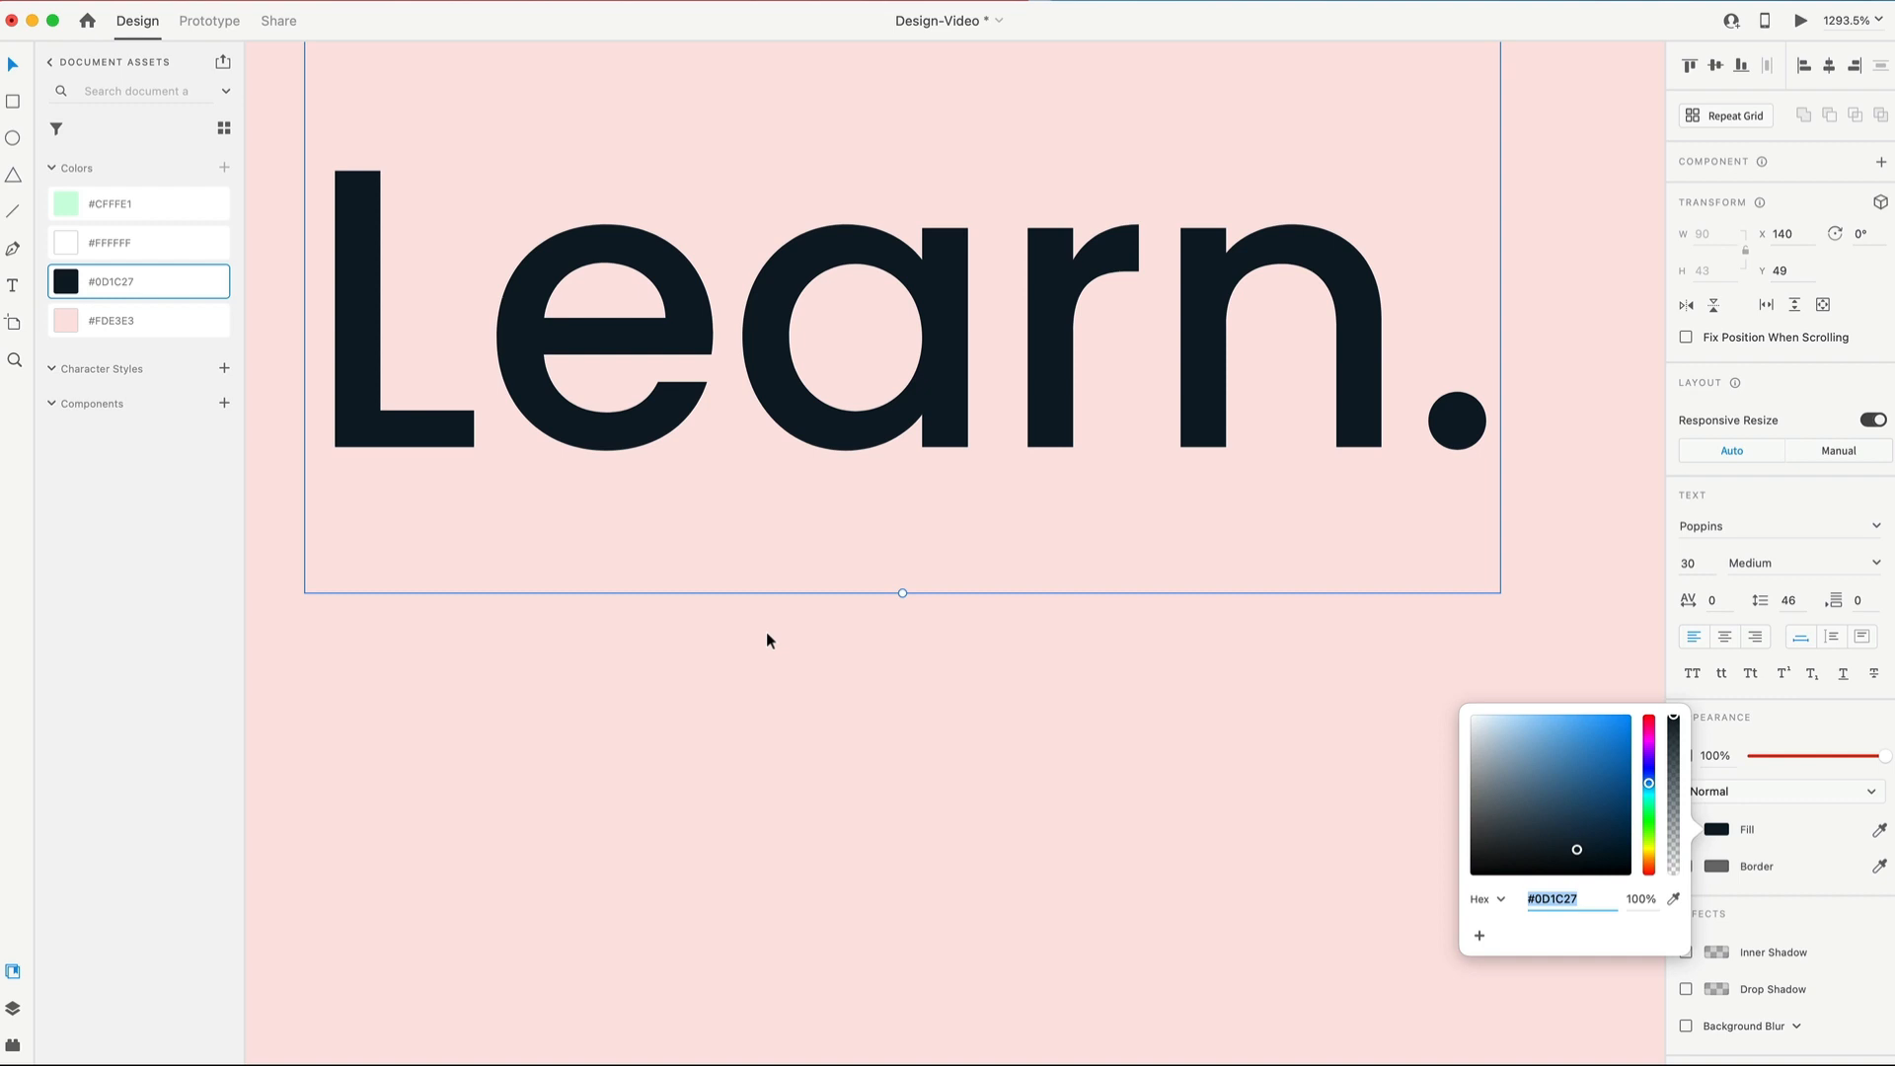
mouse_move(1348, 746)
text(#000000)
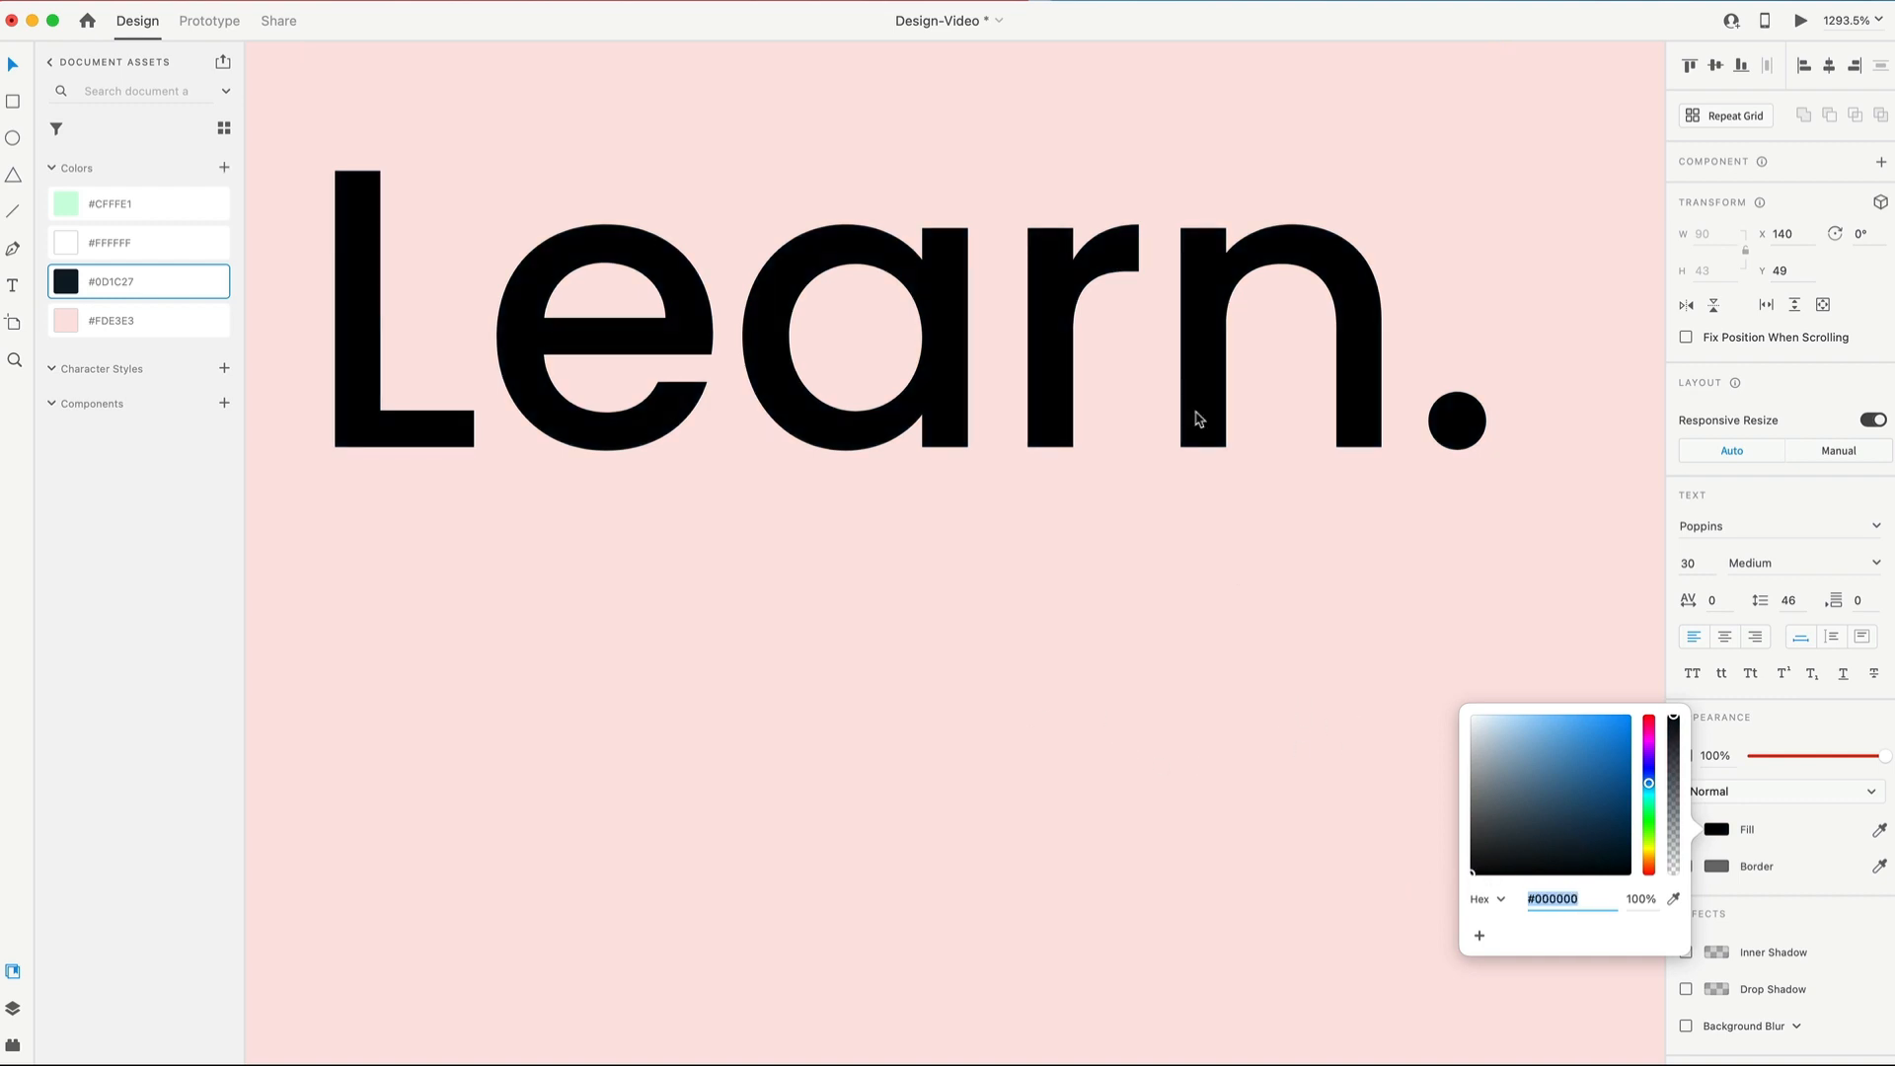
click(1114, 679)
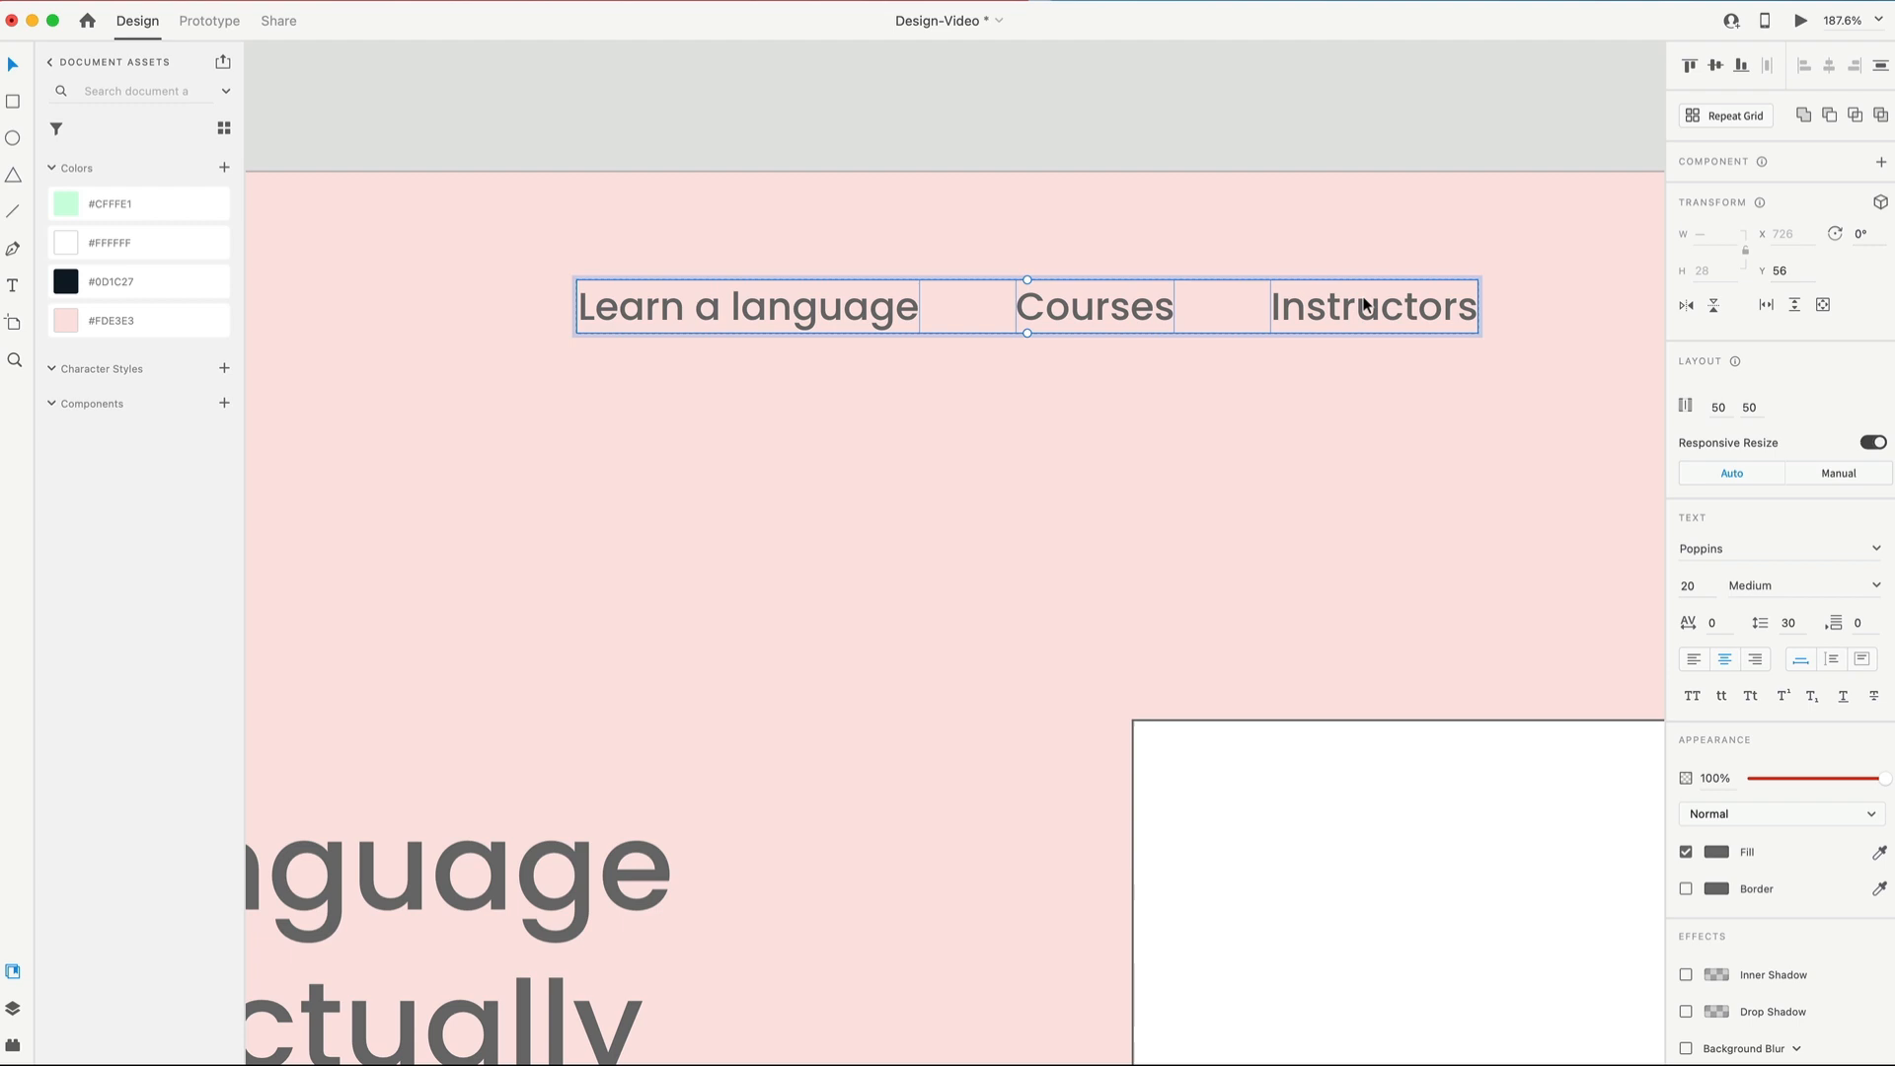
mouse_move(1175, 319)
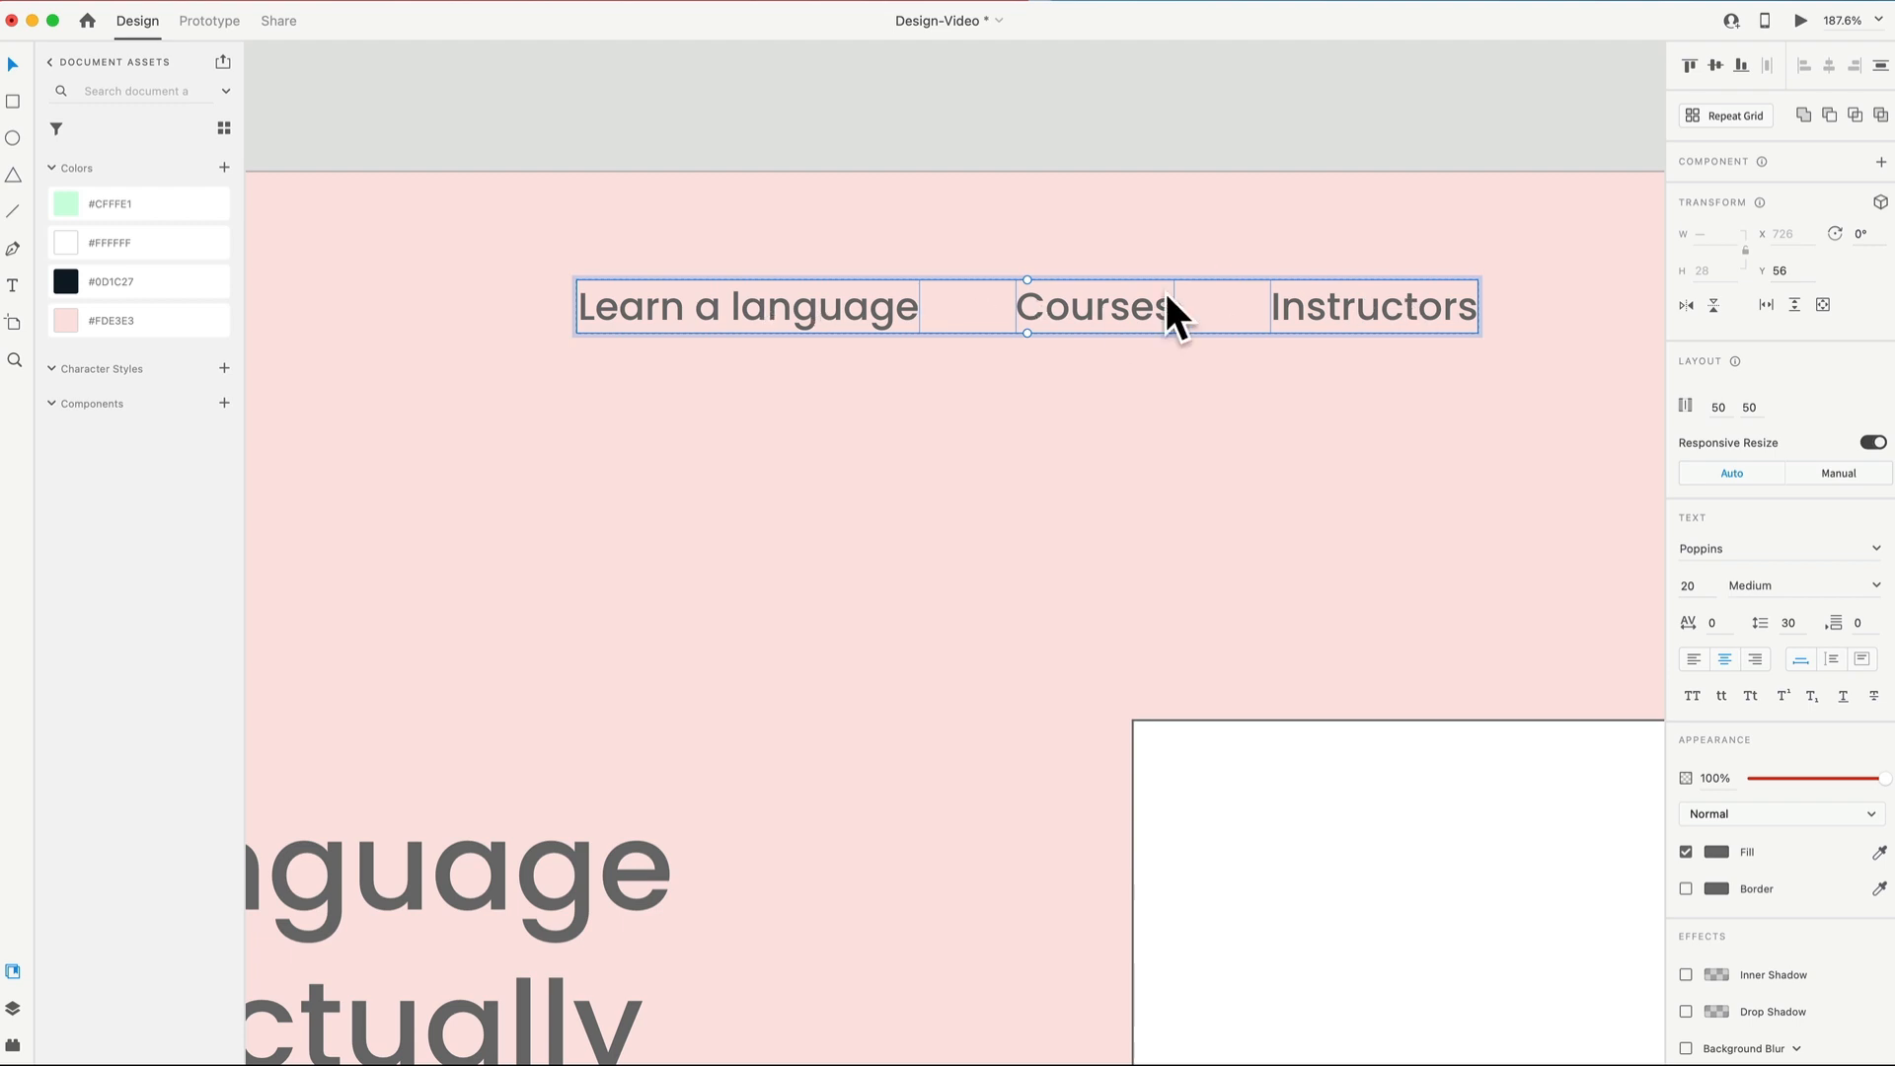
Step: Make the nav links and the Log In link dark #0D1C27 and underlined
click(138, 282)
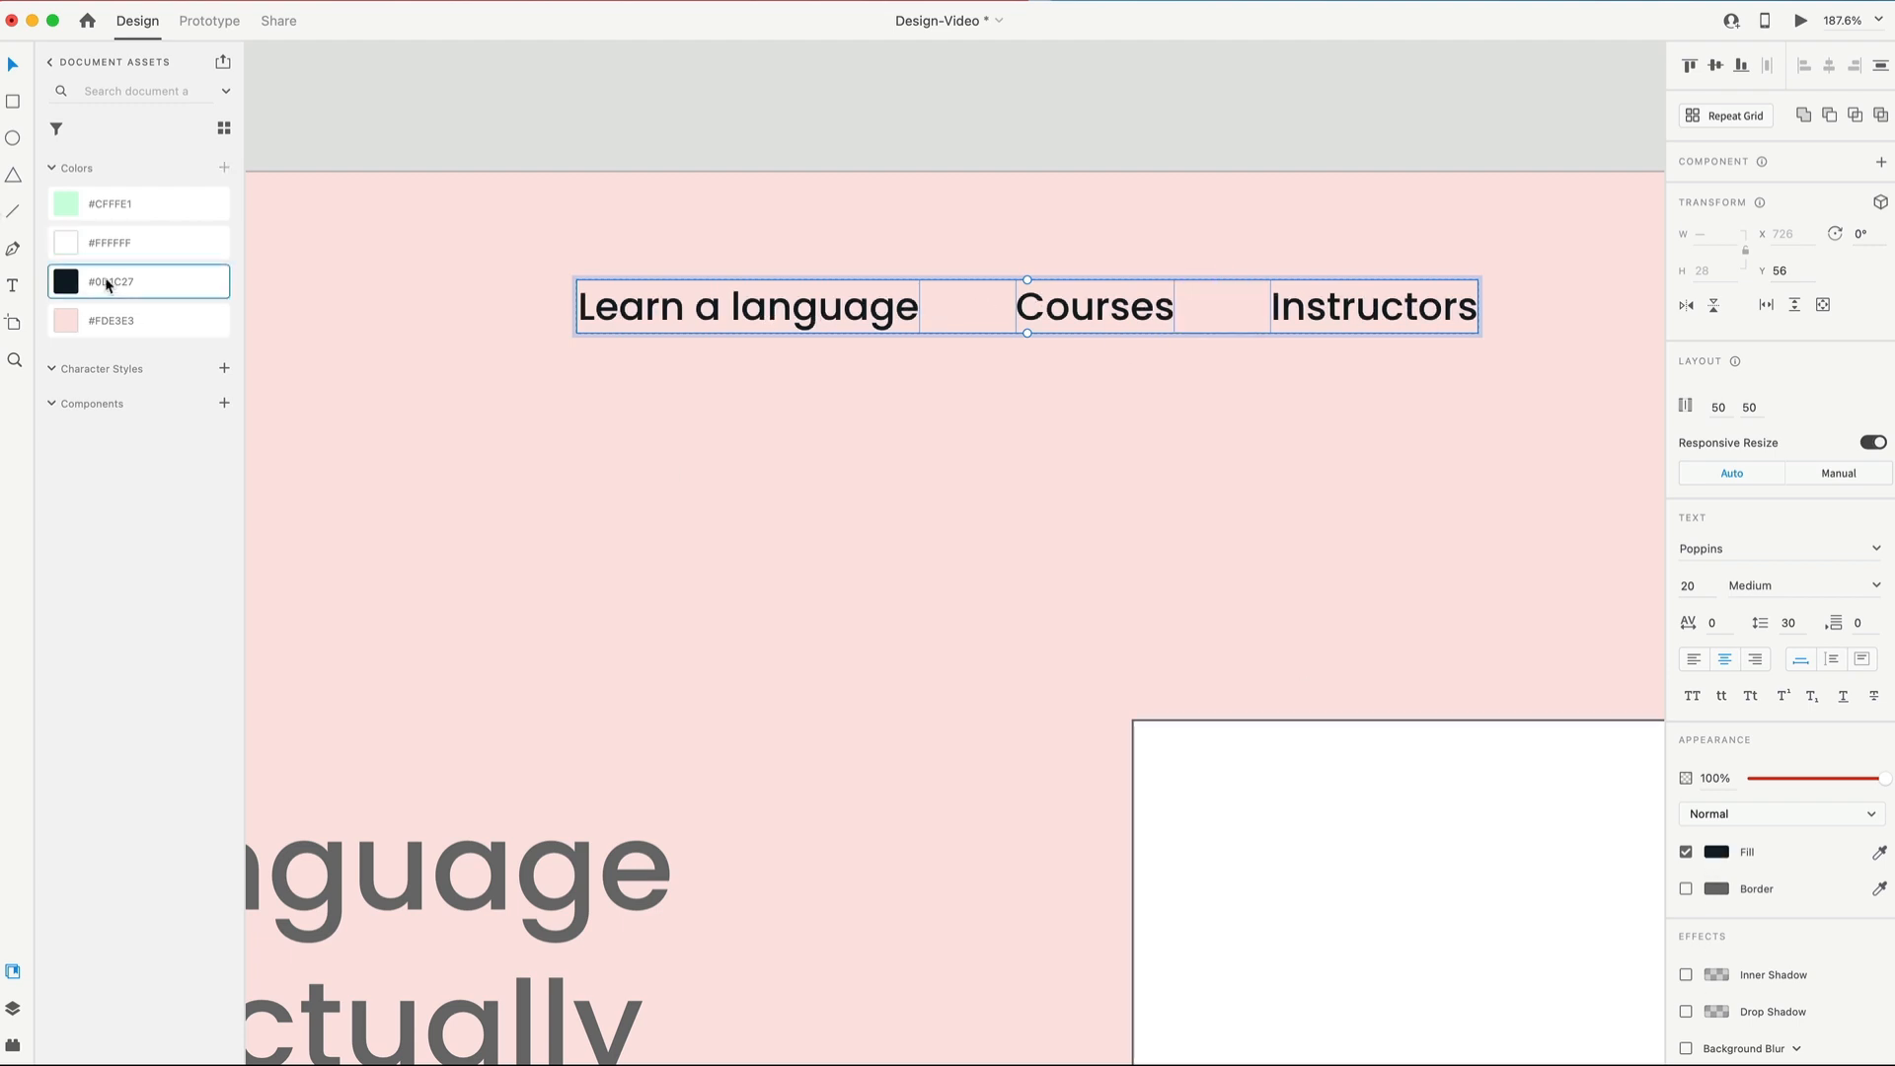
click(1842, 695)
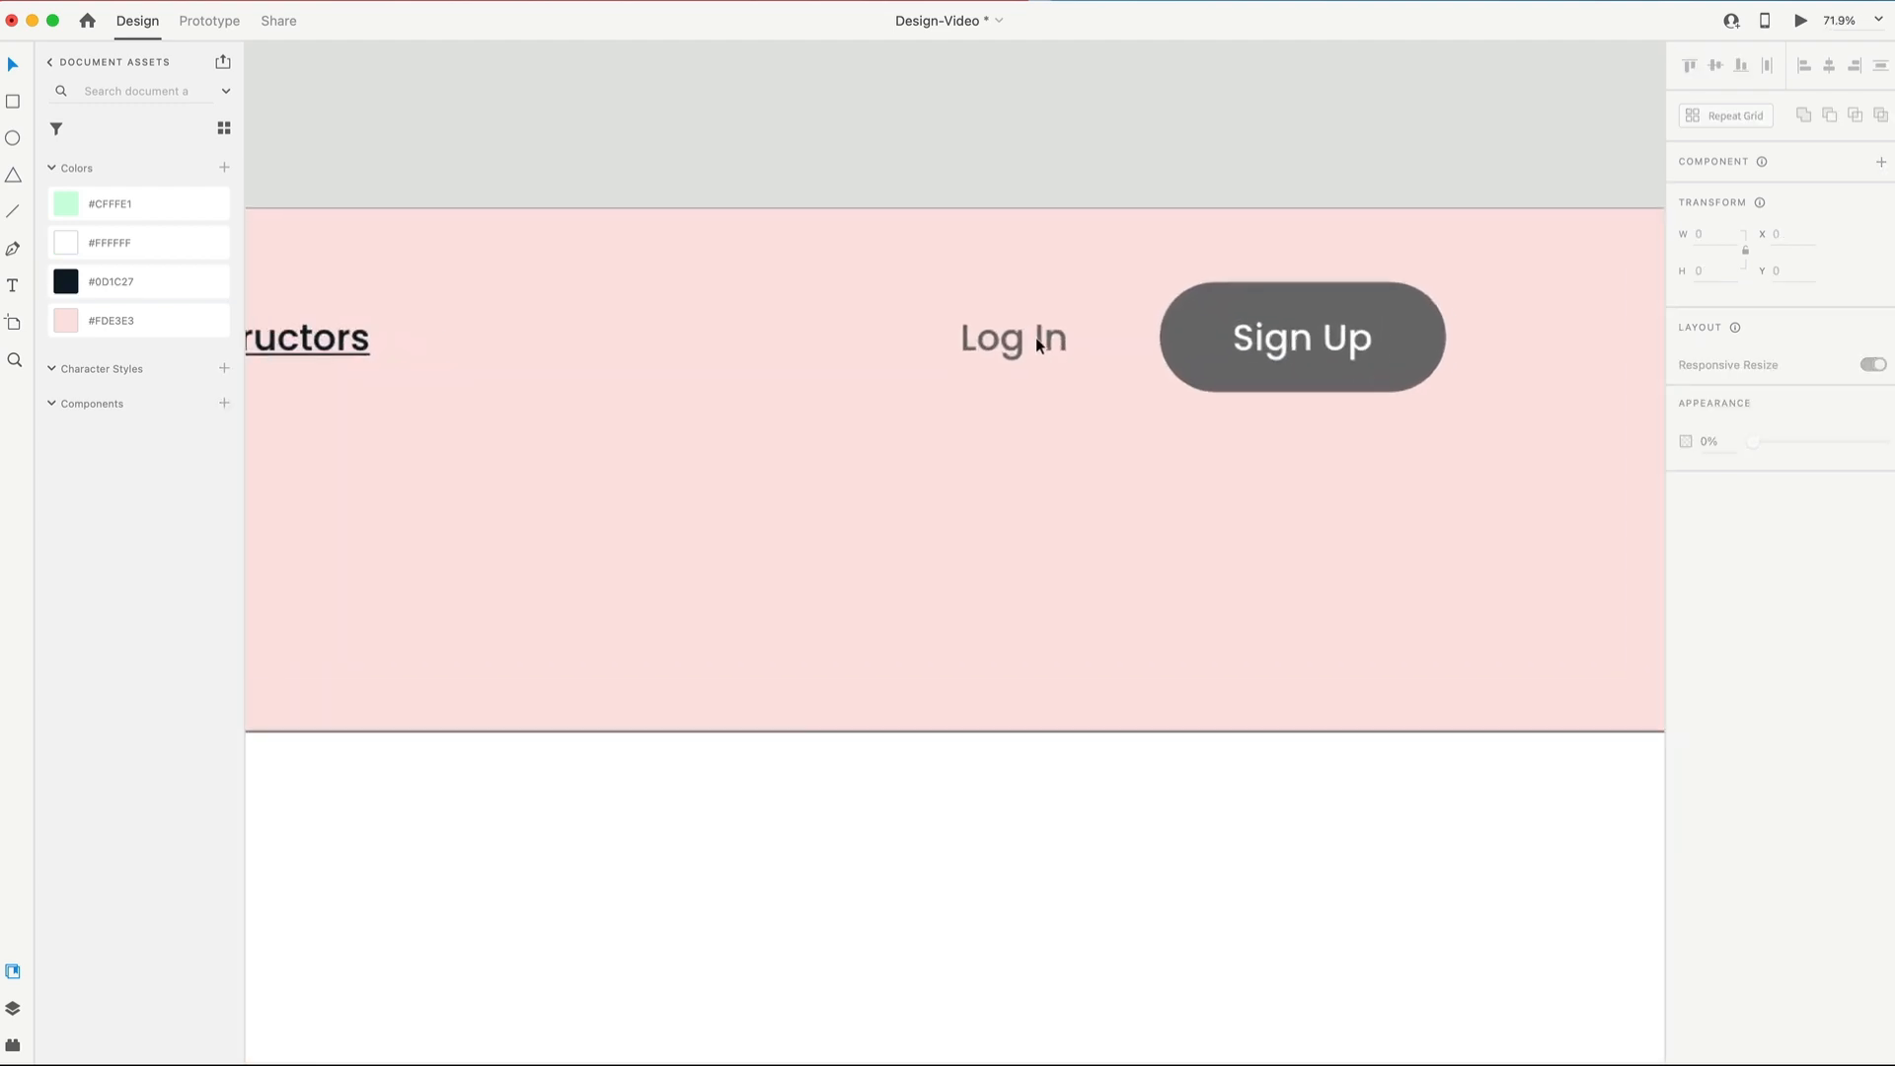
click(1012, 337)
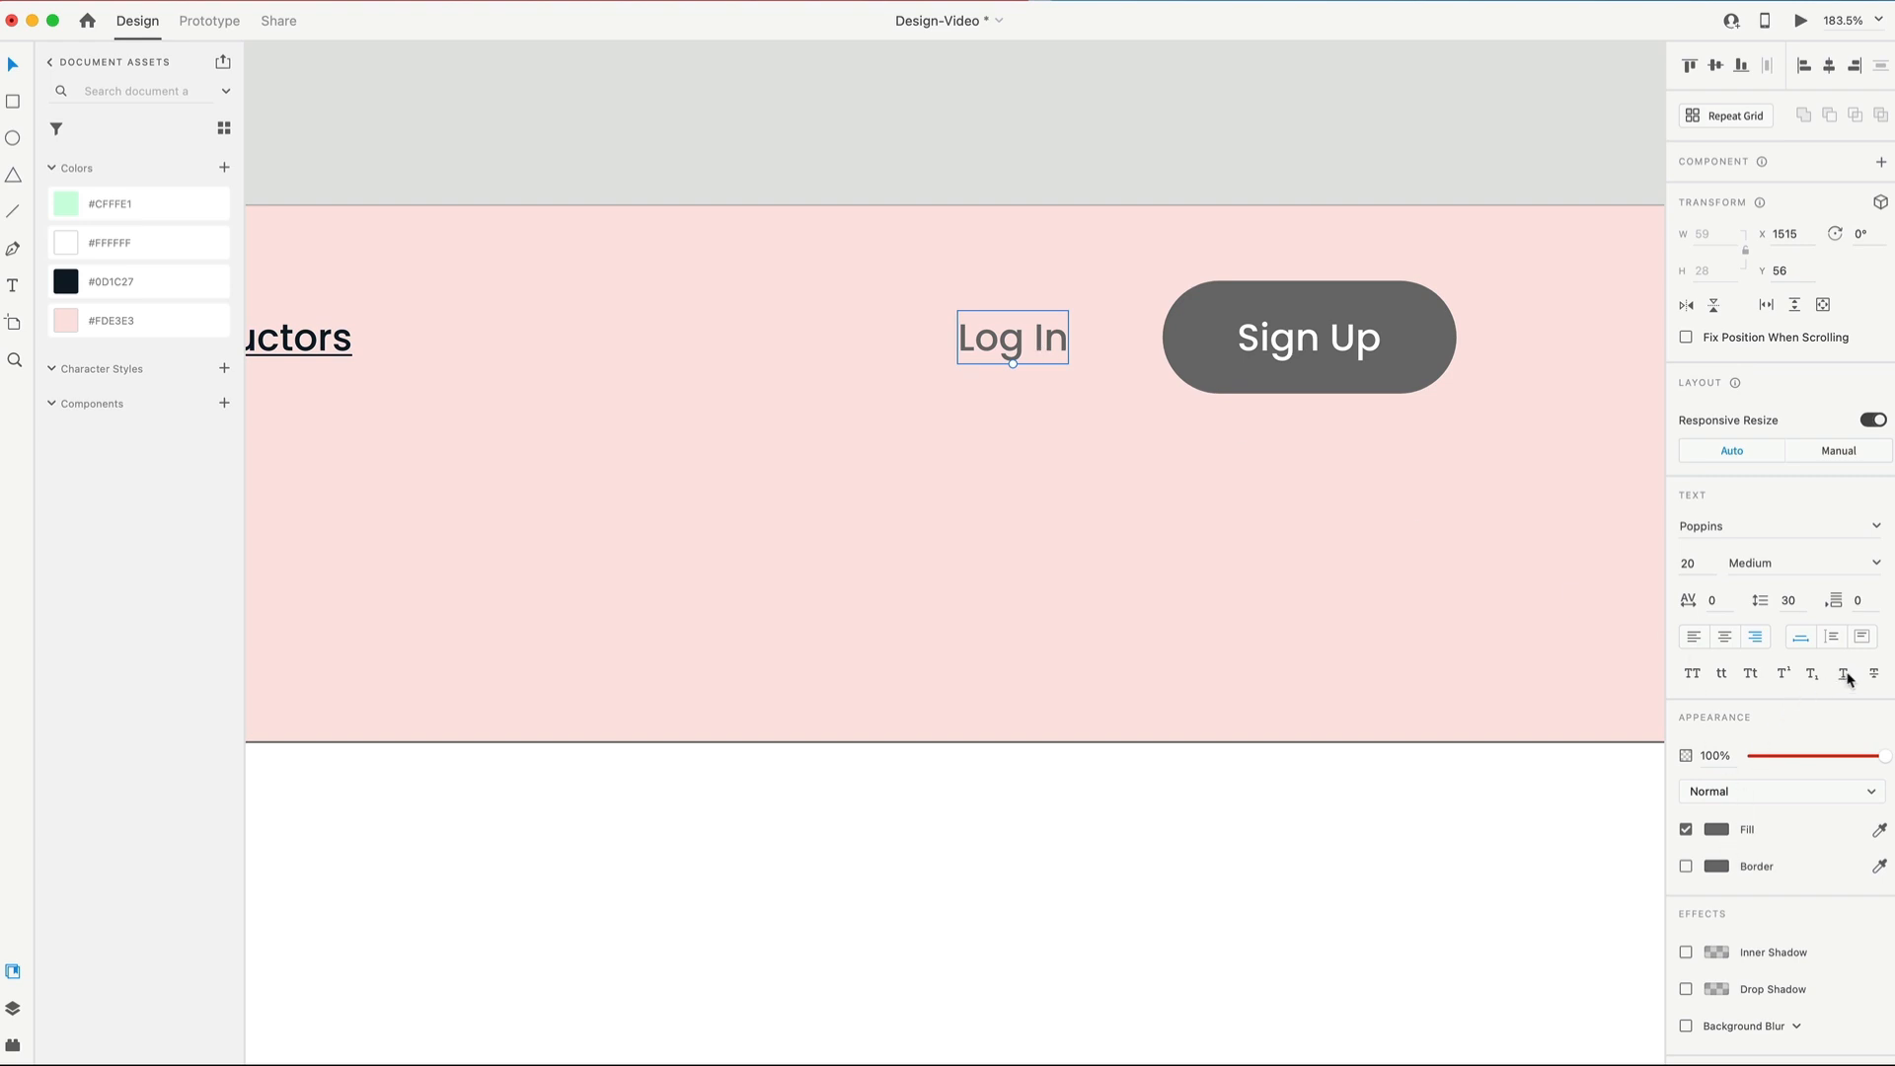
click(1307, 335)
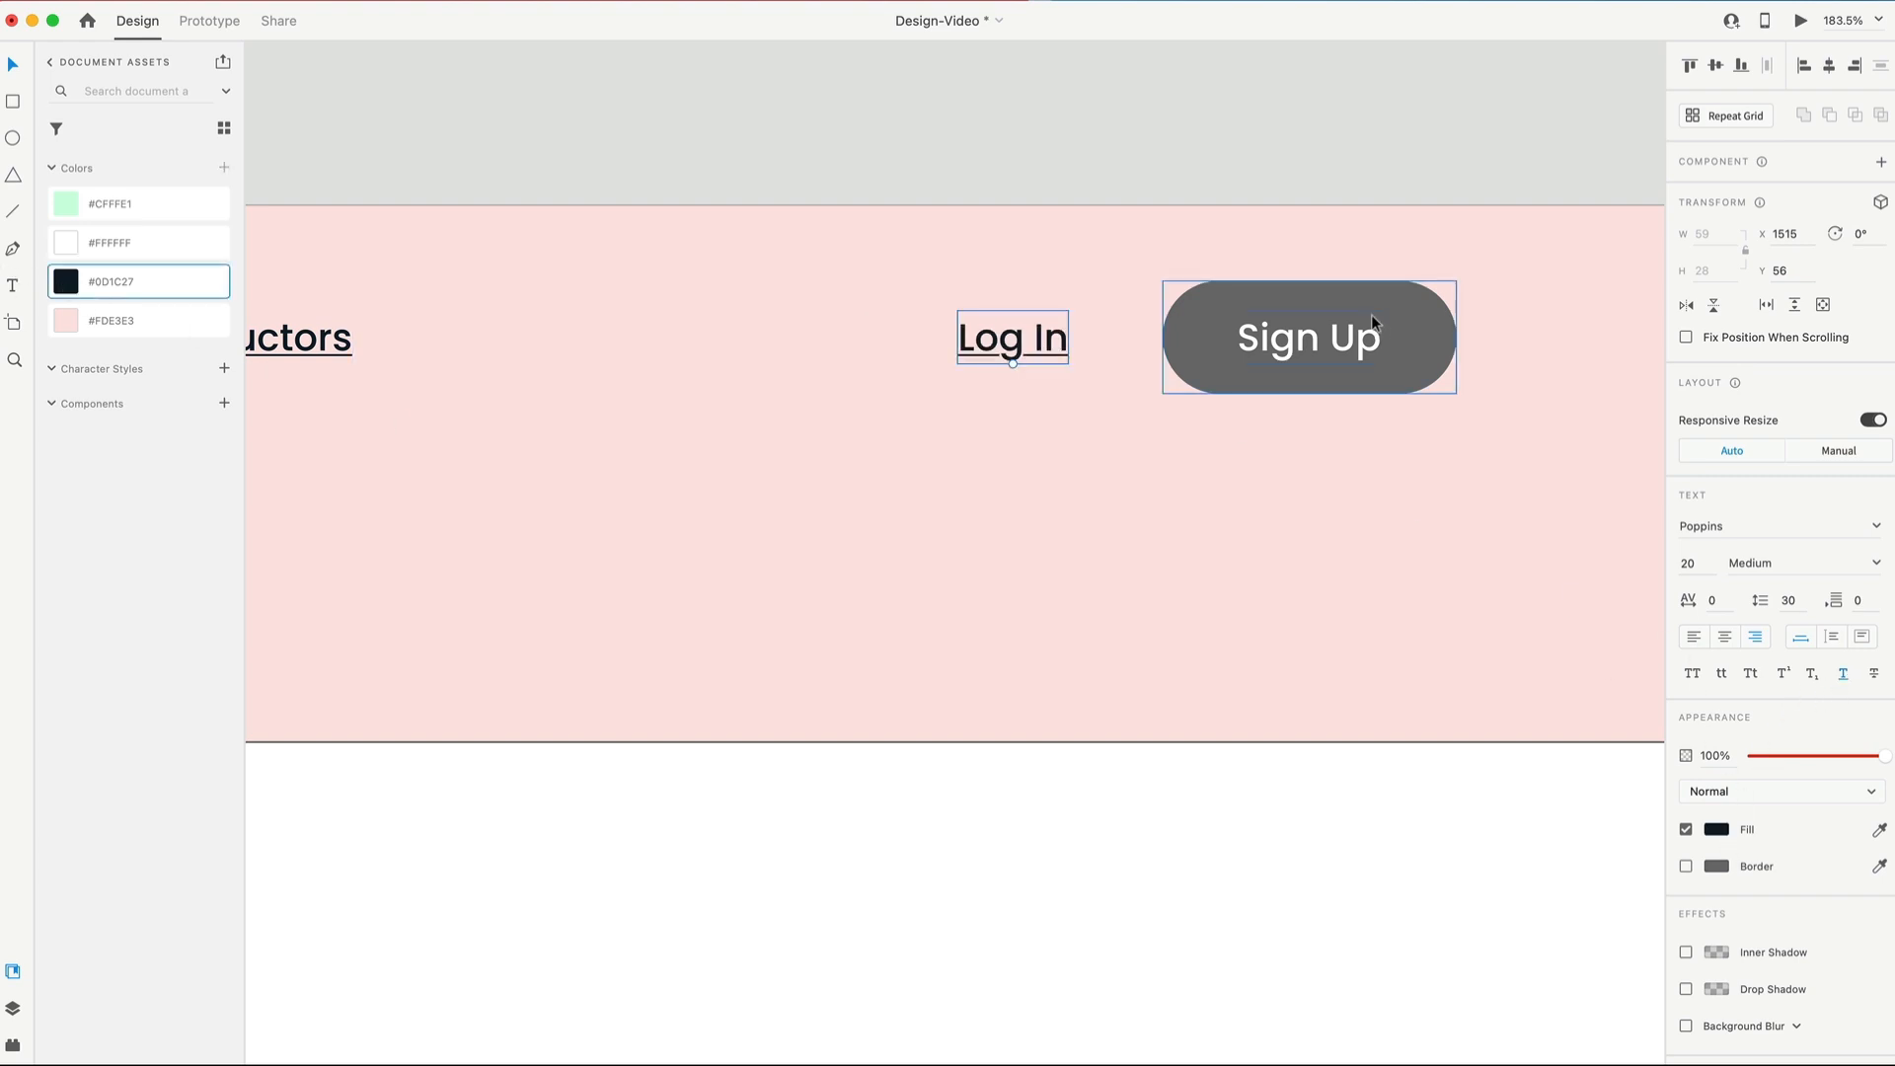
Step: Fill the Sign Up button and the thin top bar with the dark #0D1C27 colour
click(1307, 335)
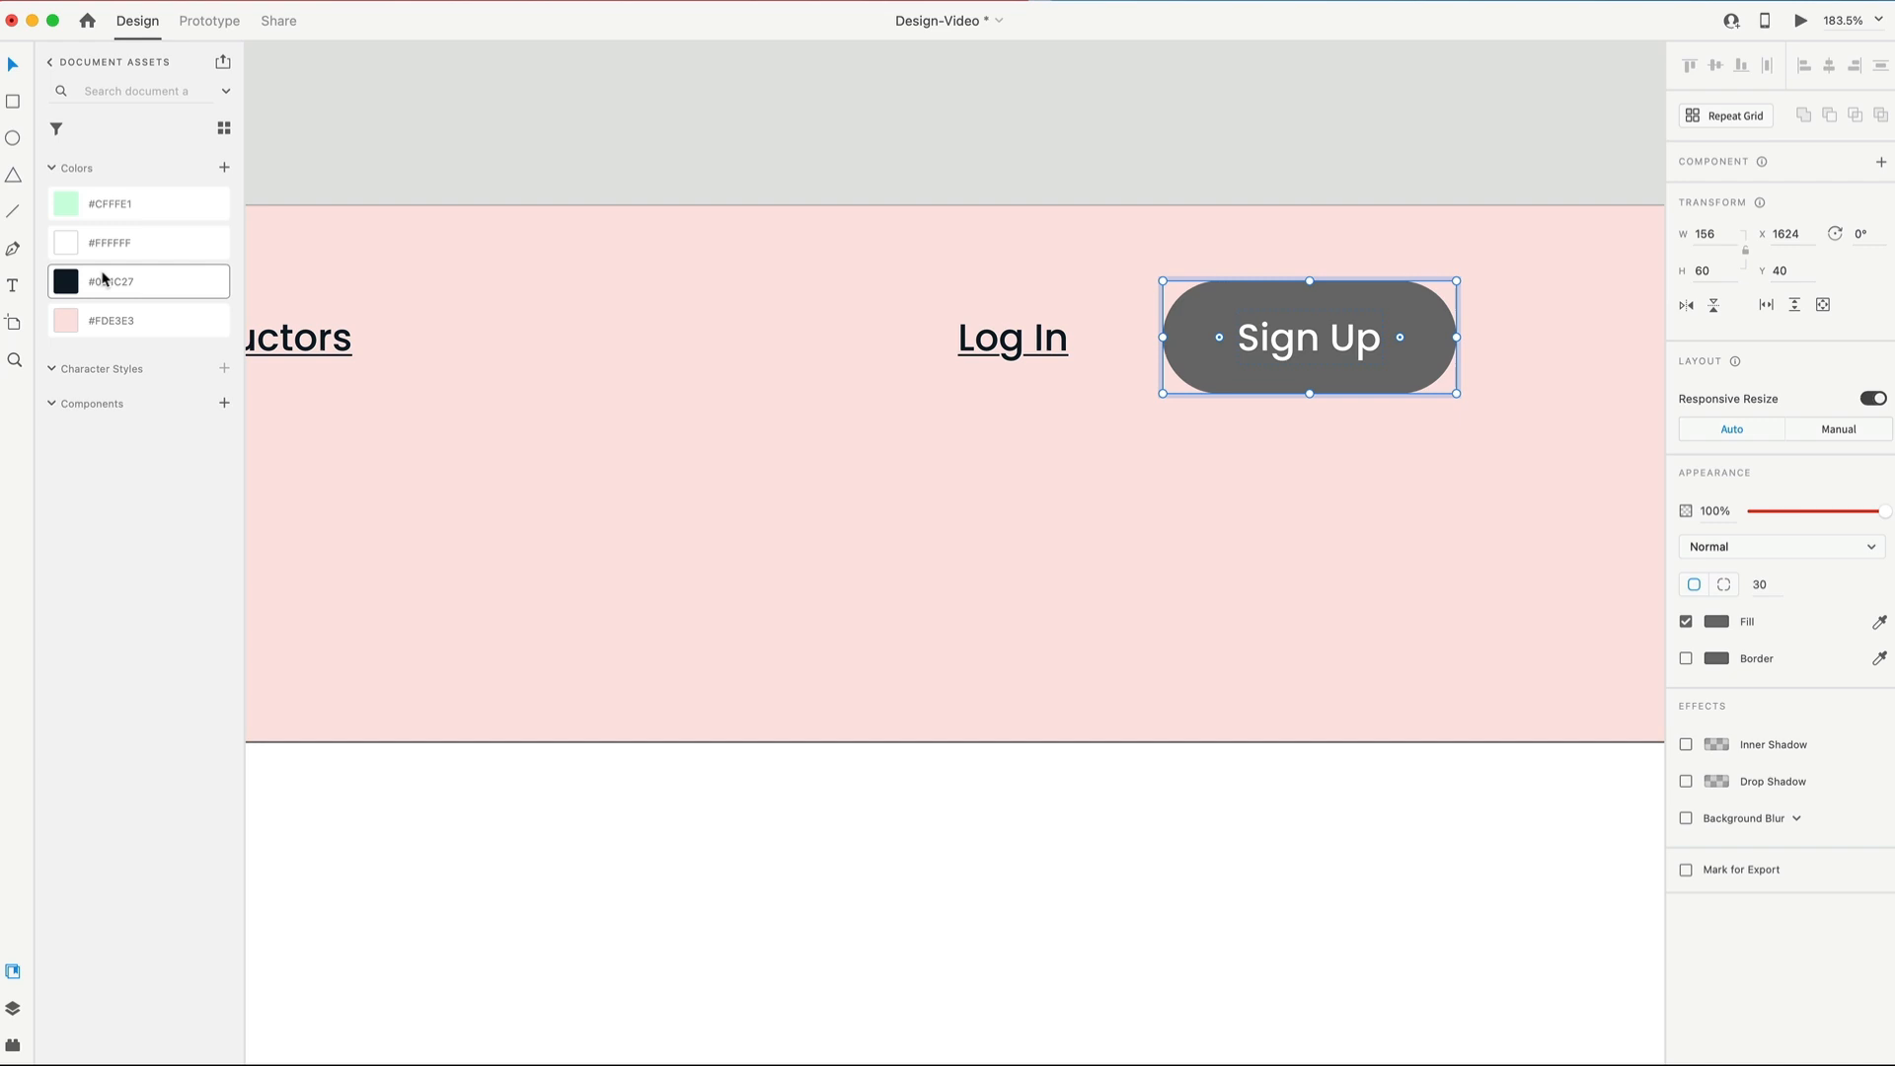
click(109, 280)
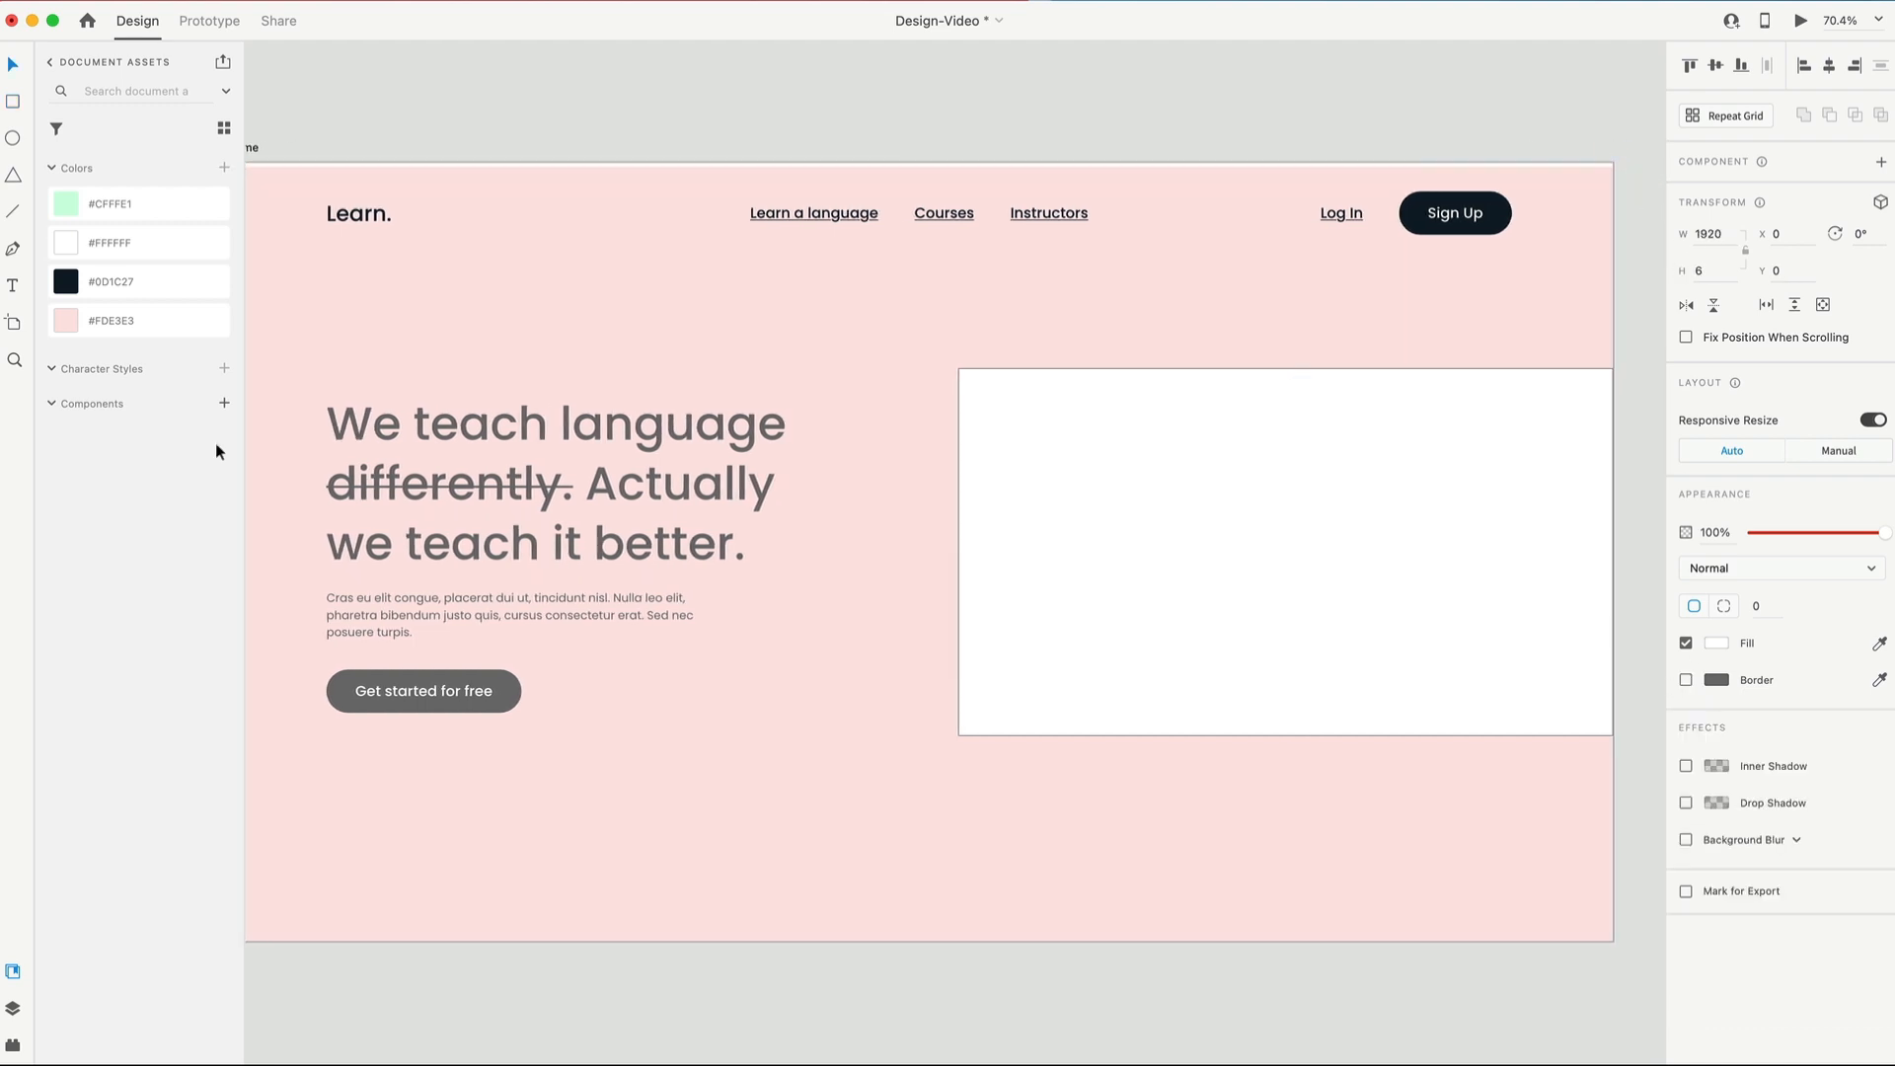
click(743, 69)
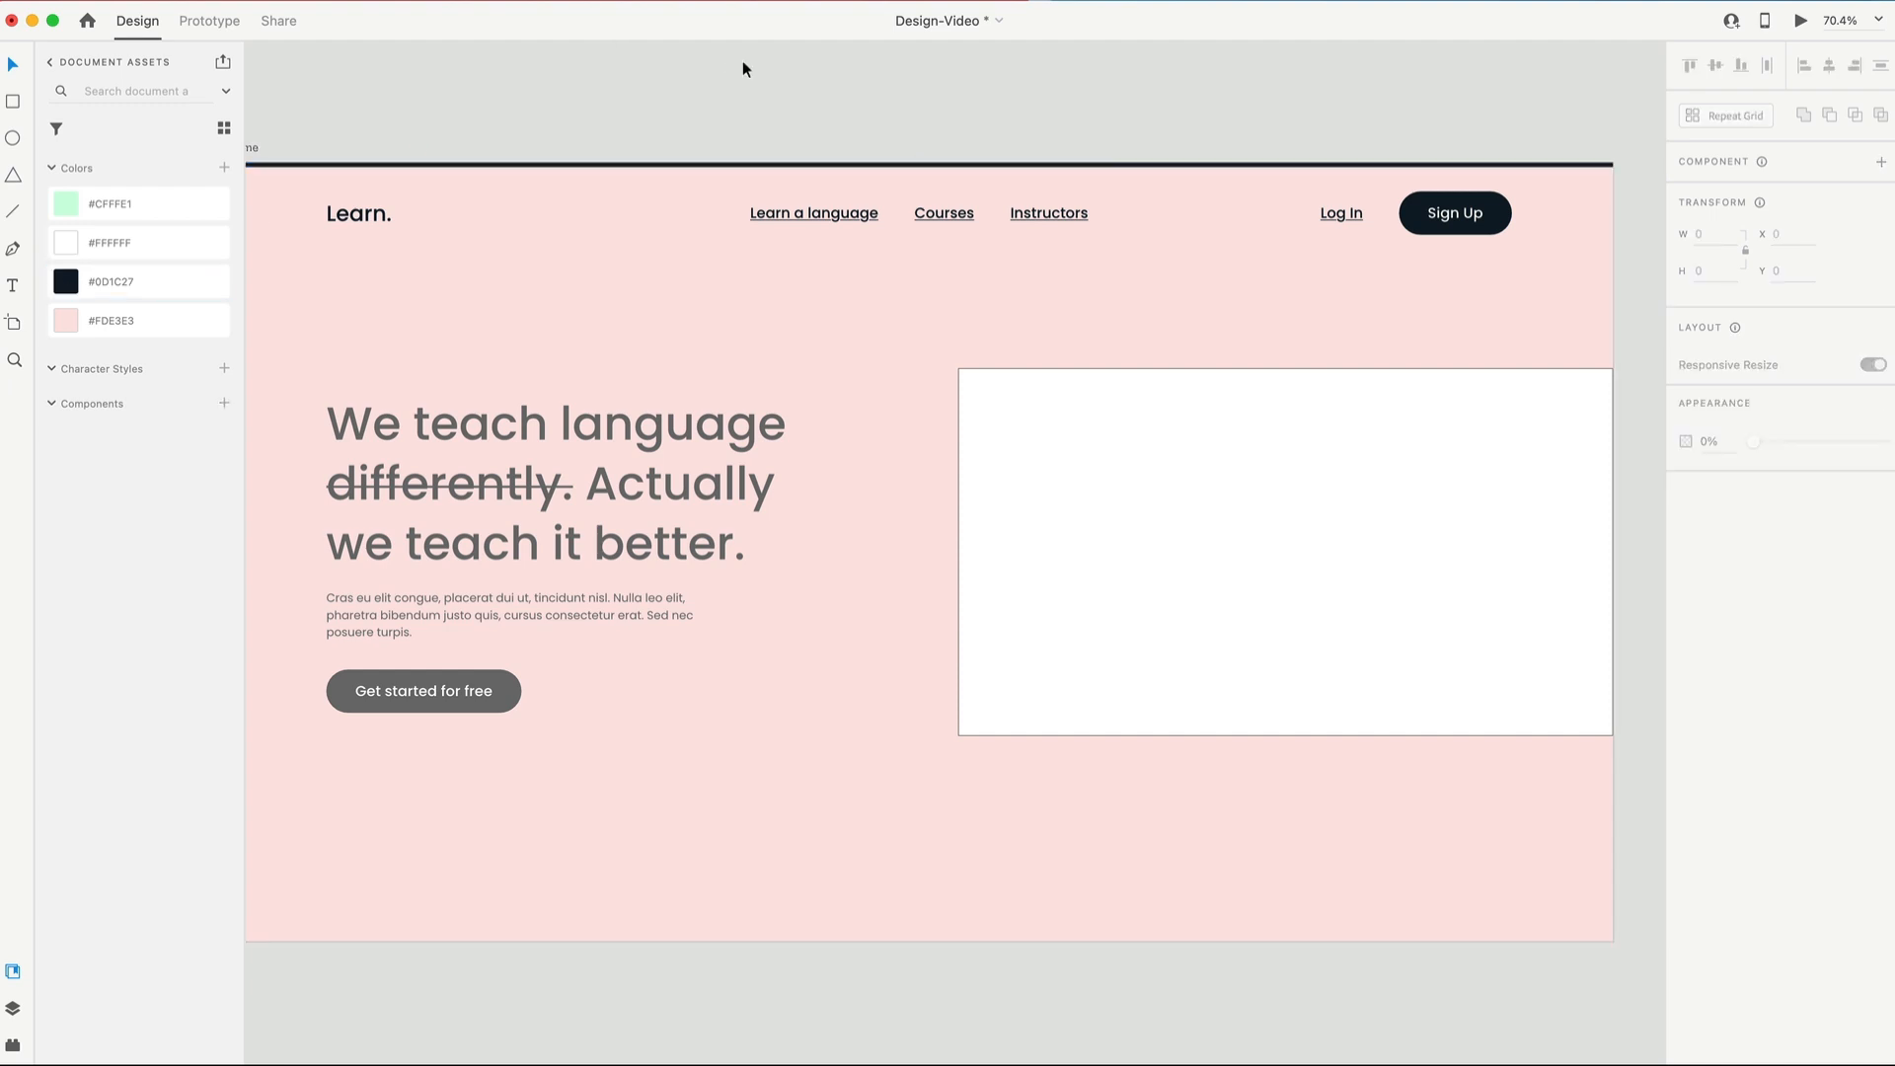
Step: Colour the hero headline, paragraph and Get started button dark #0D1C27
click(553, 482)
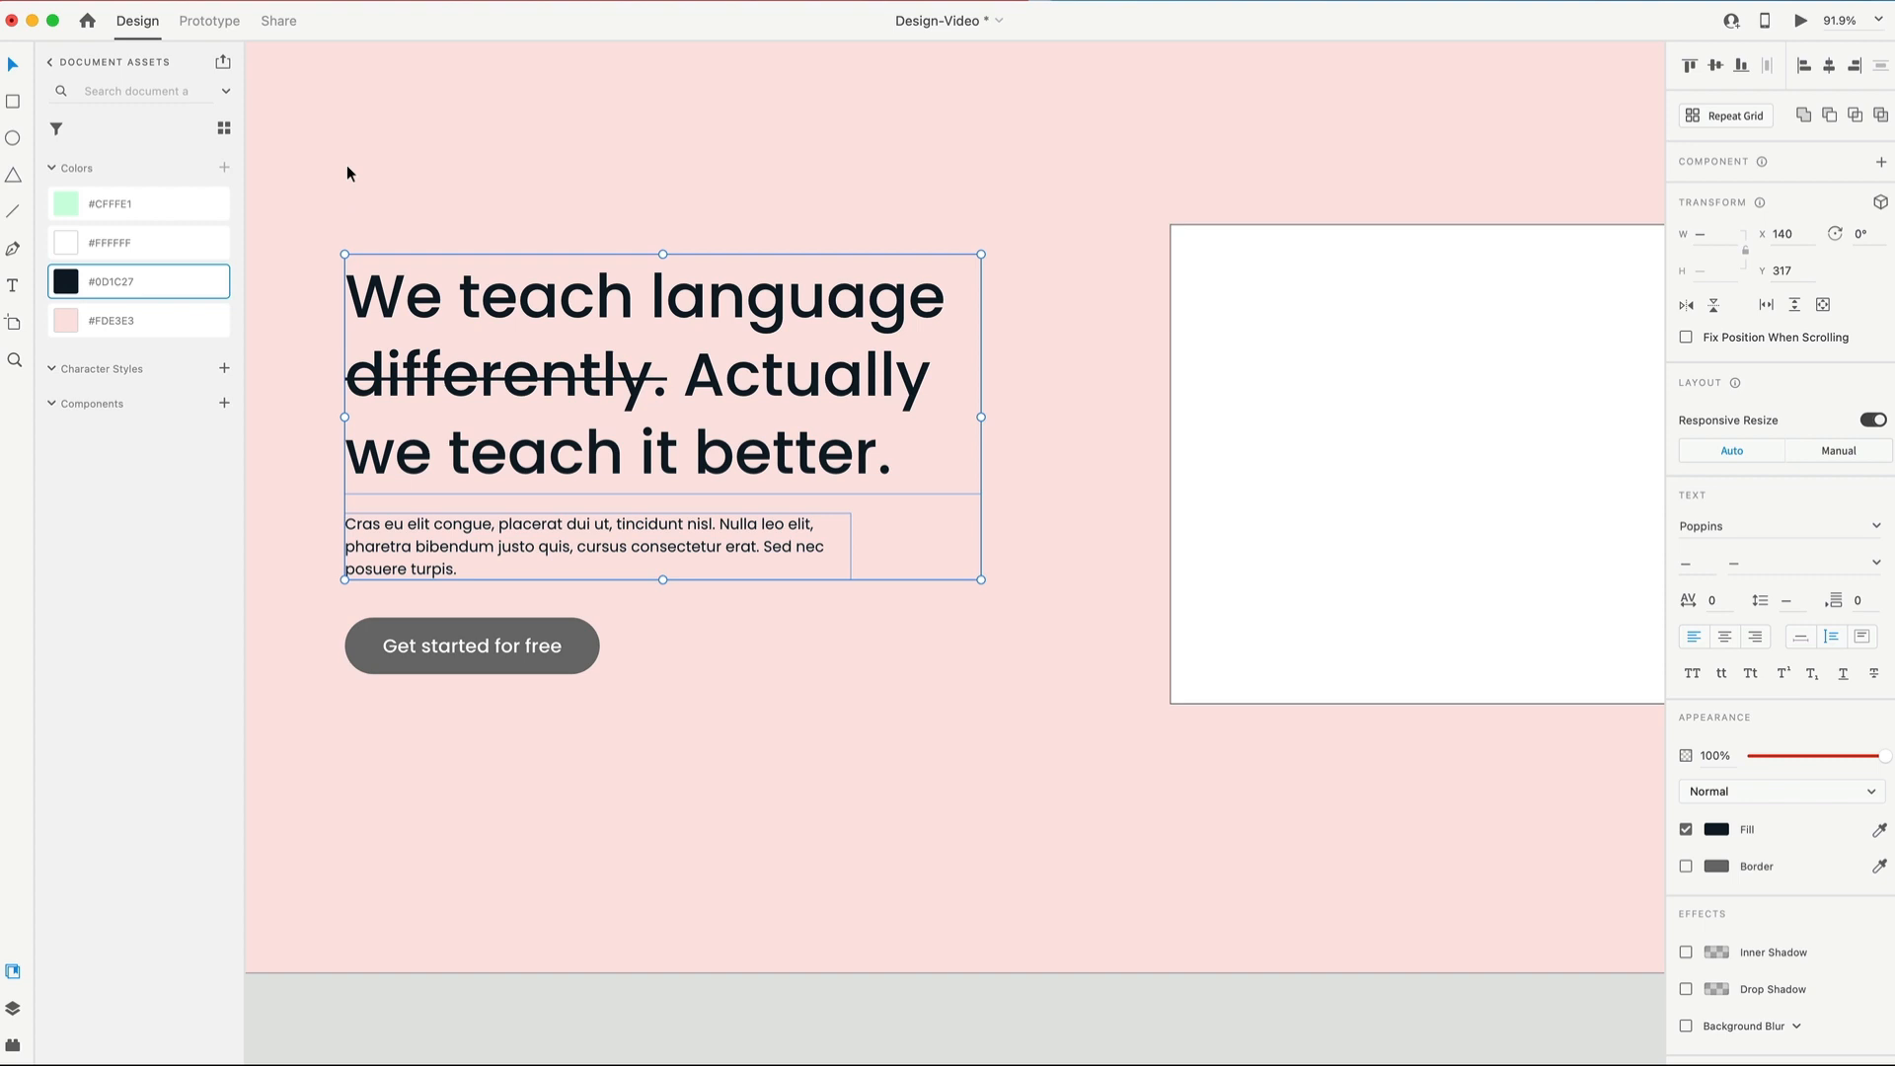
click(593, 545)
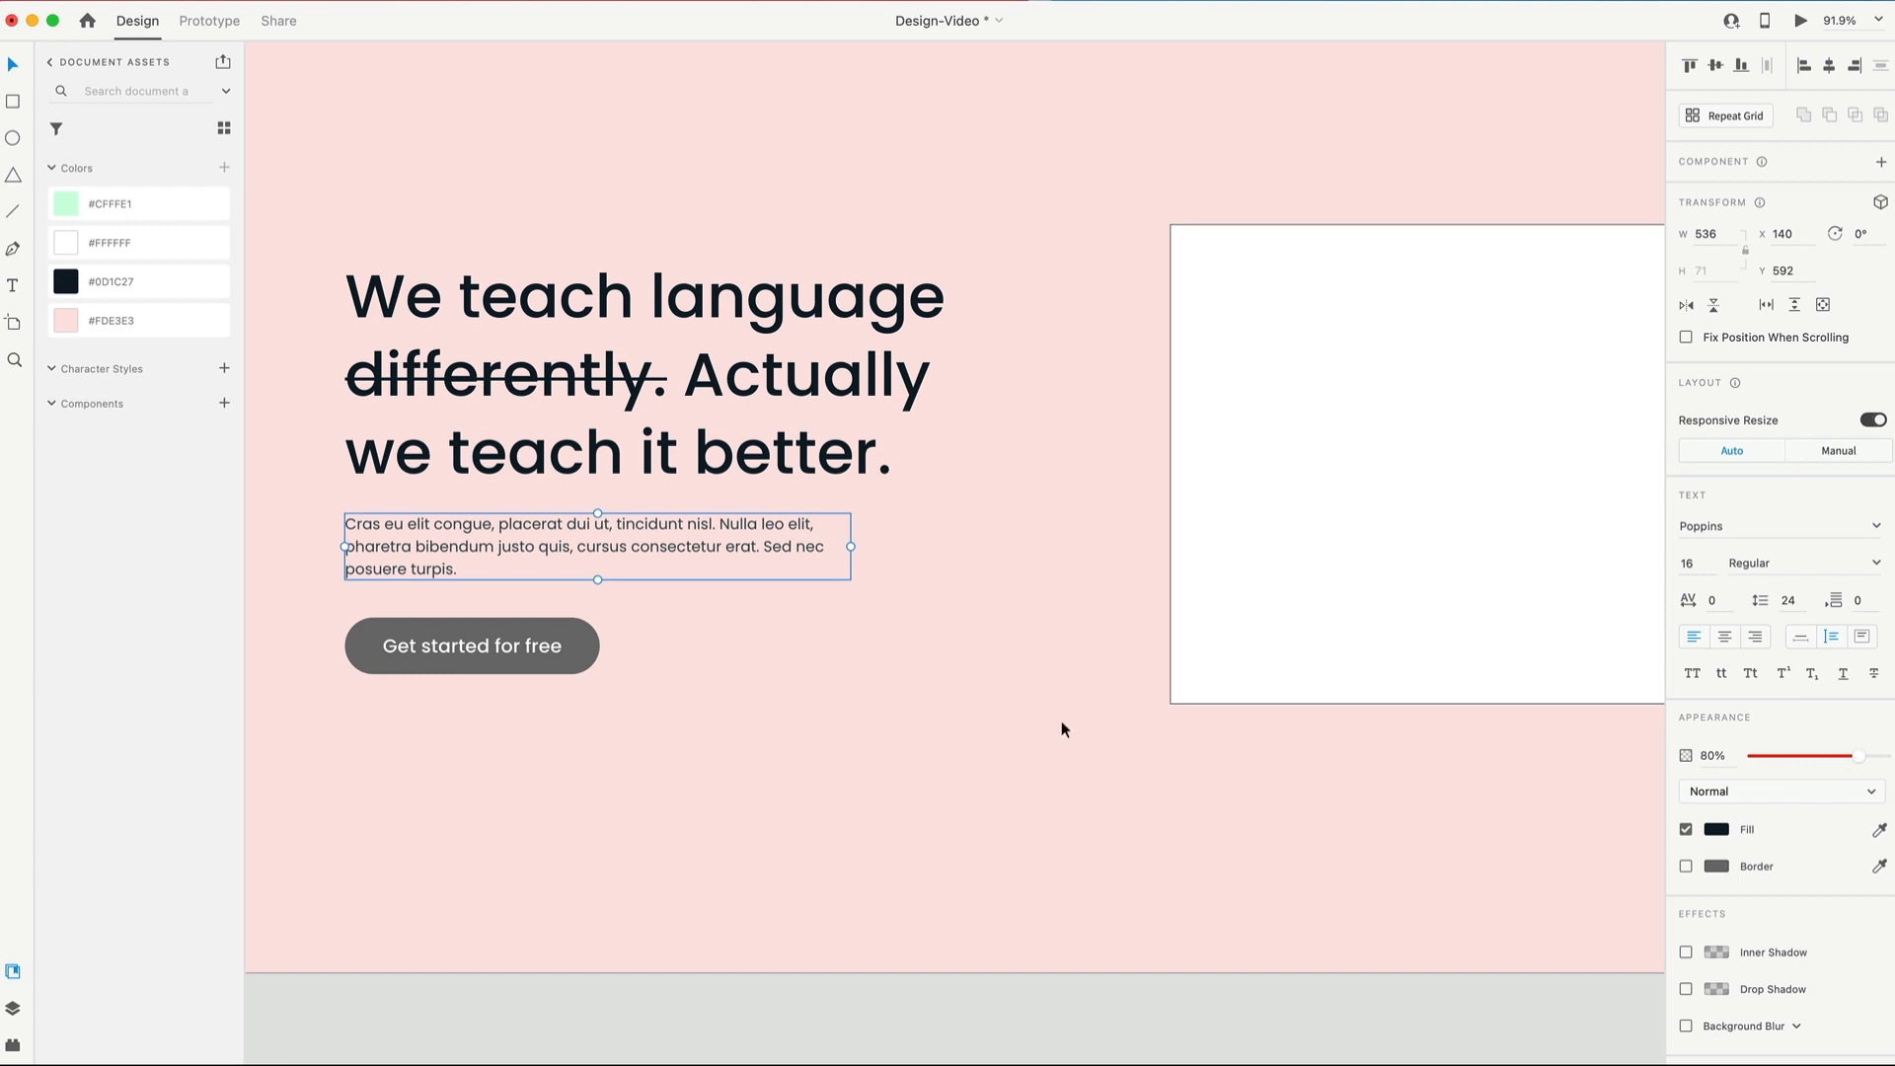
click(472, 644)
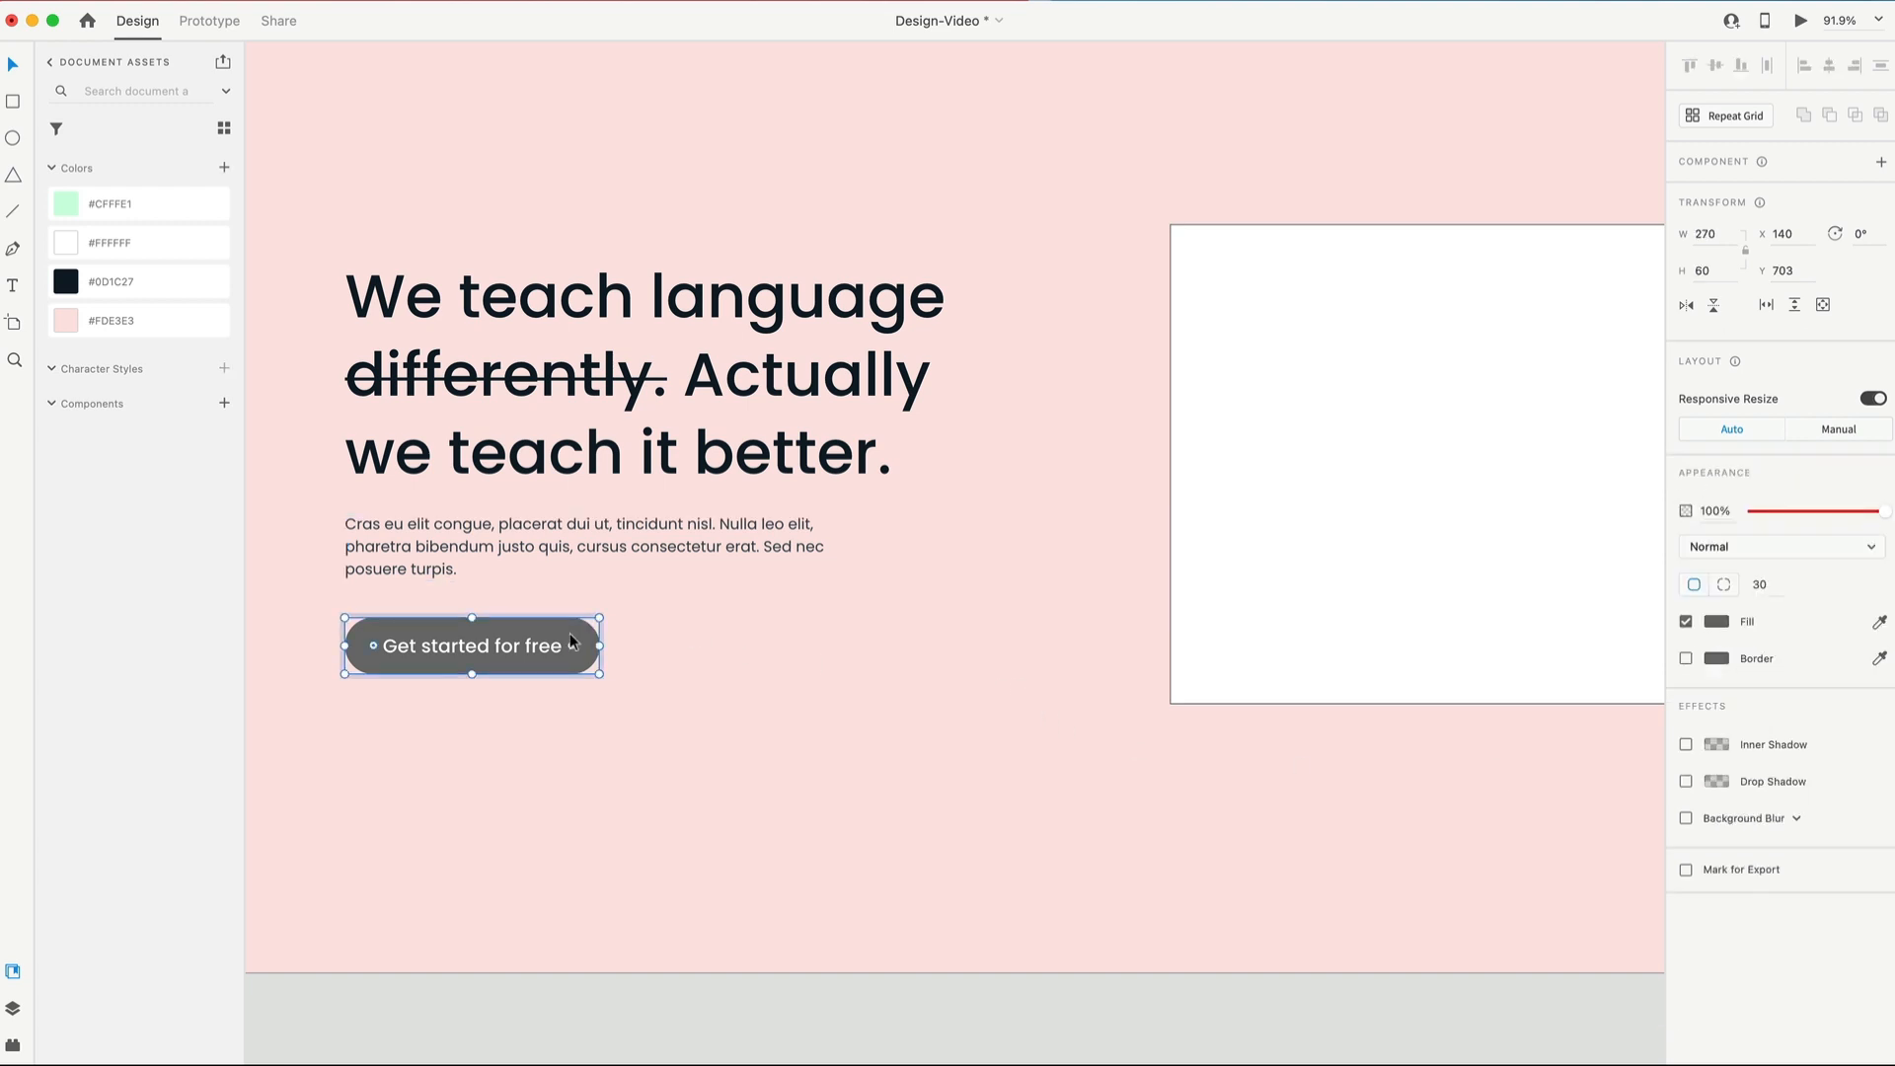
click(111, 283)
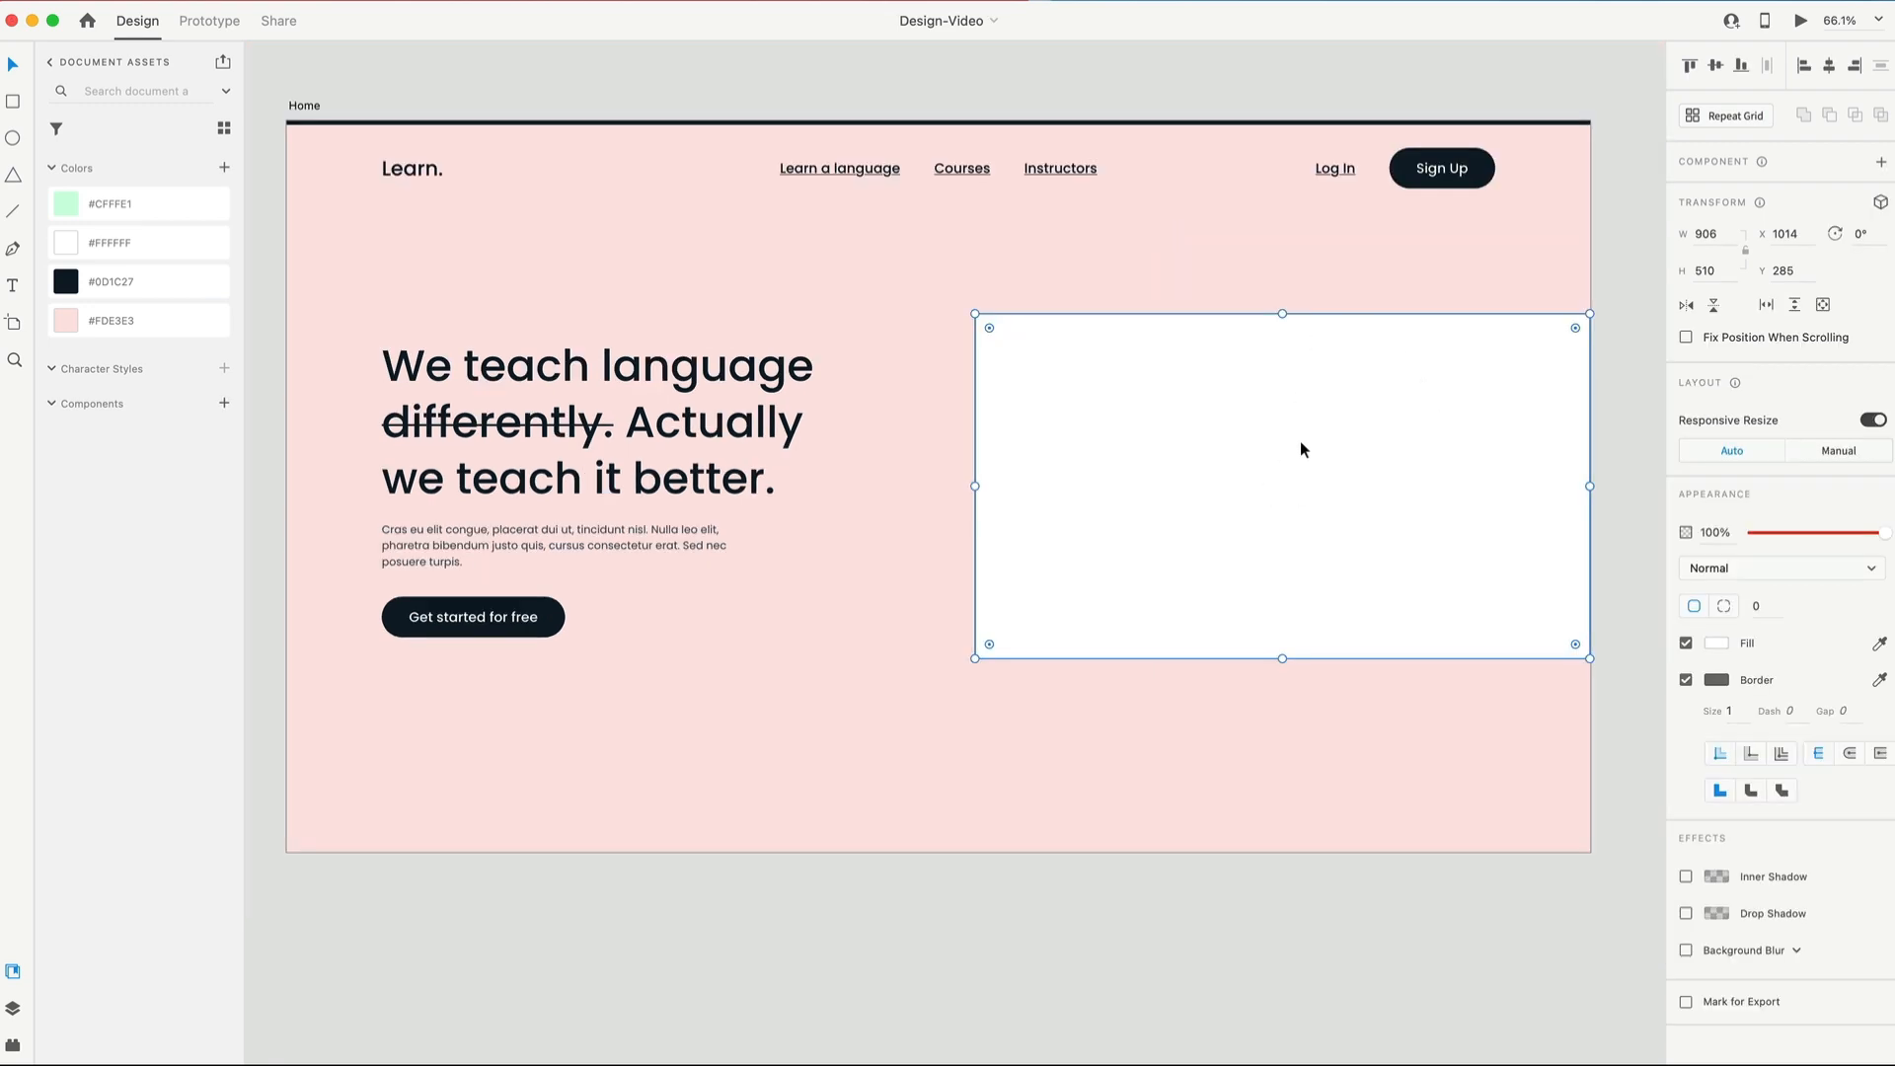
mouse_move(1333, 340)
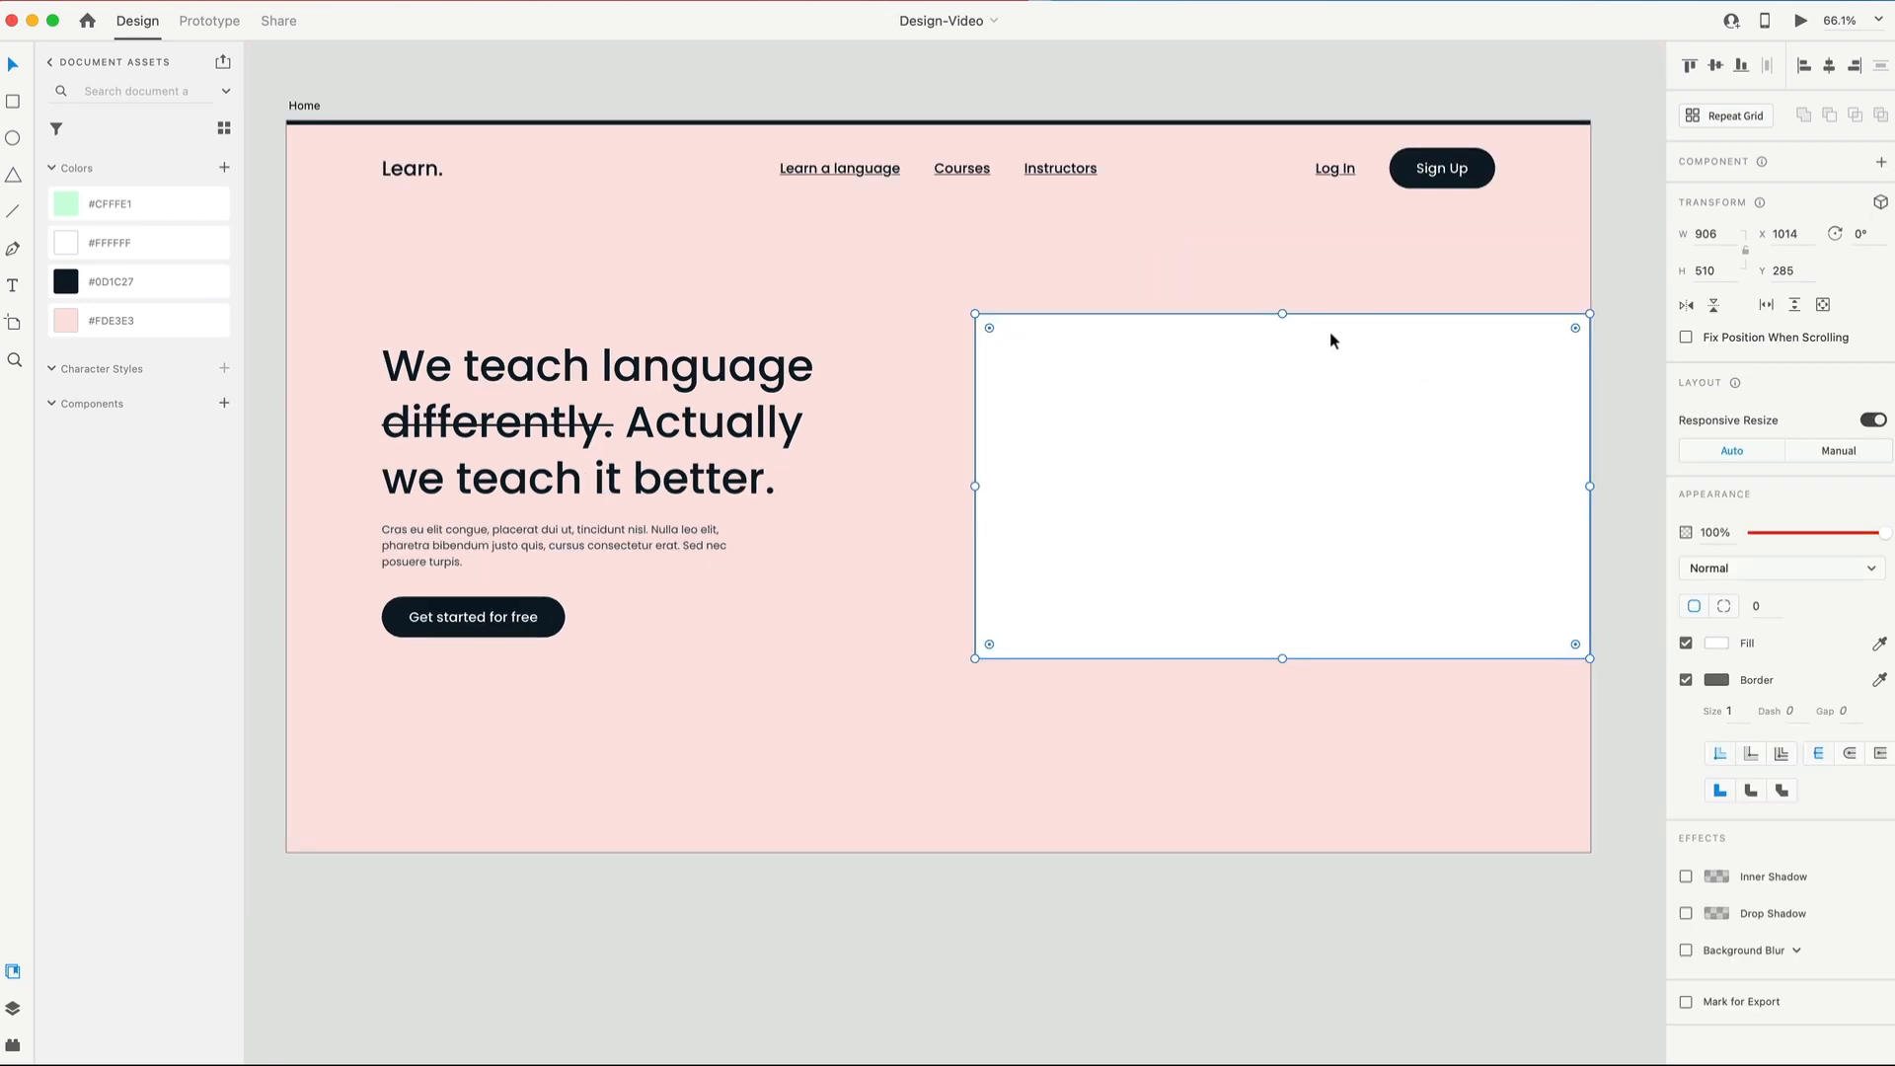
mouse_move(1432, 439)
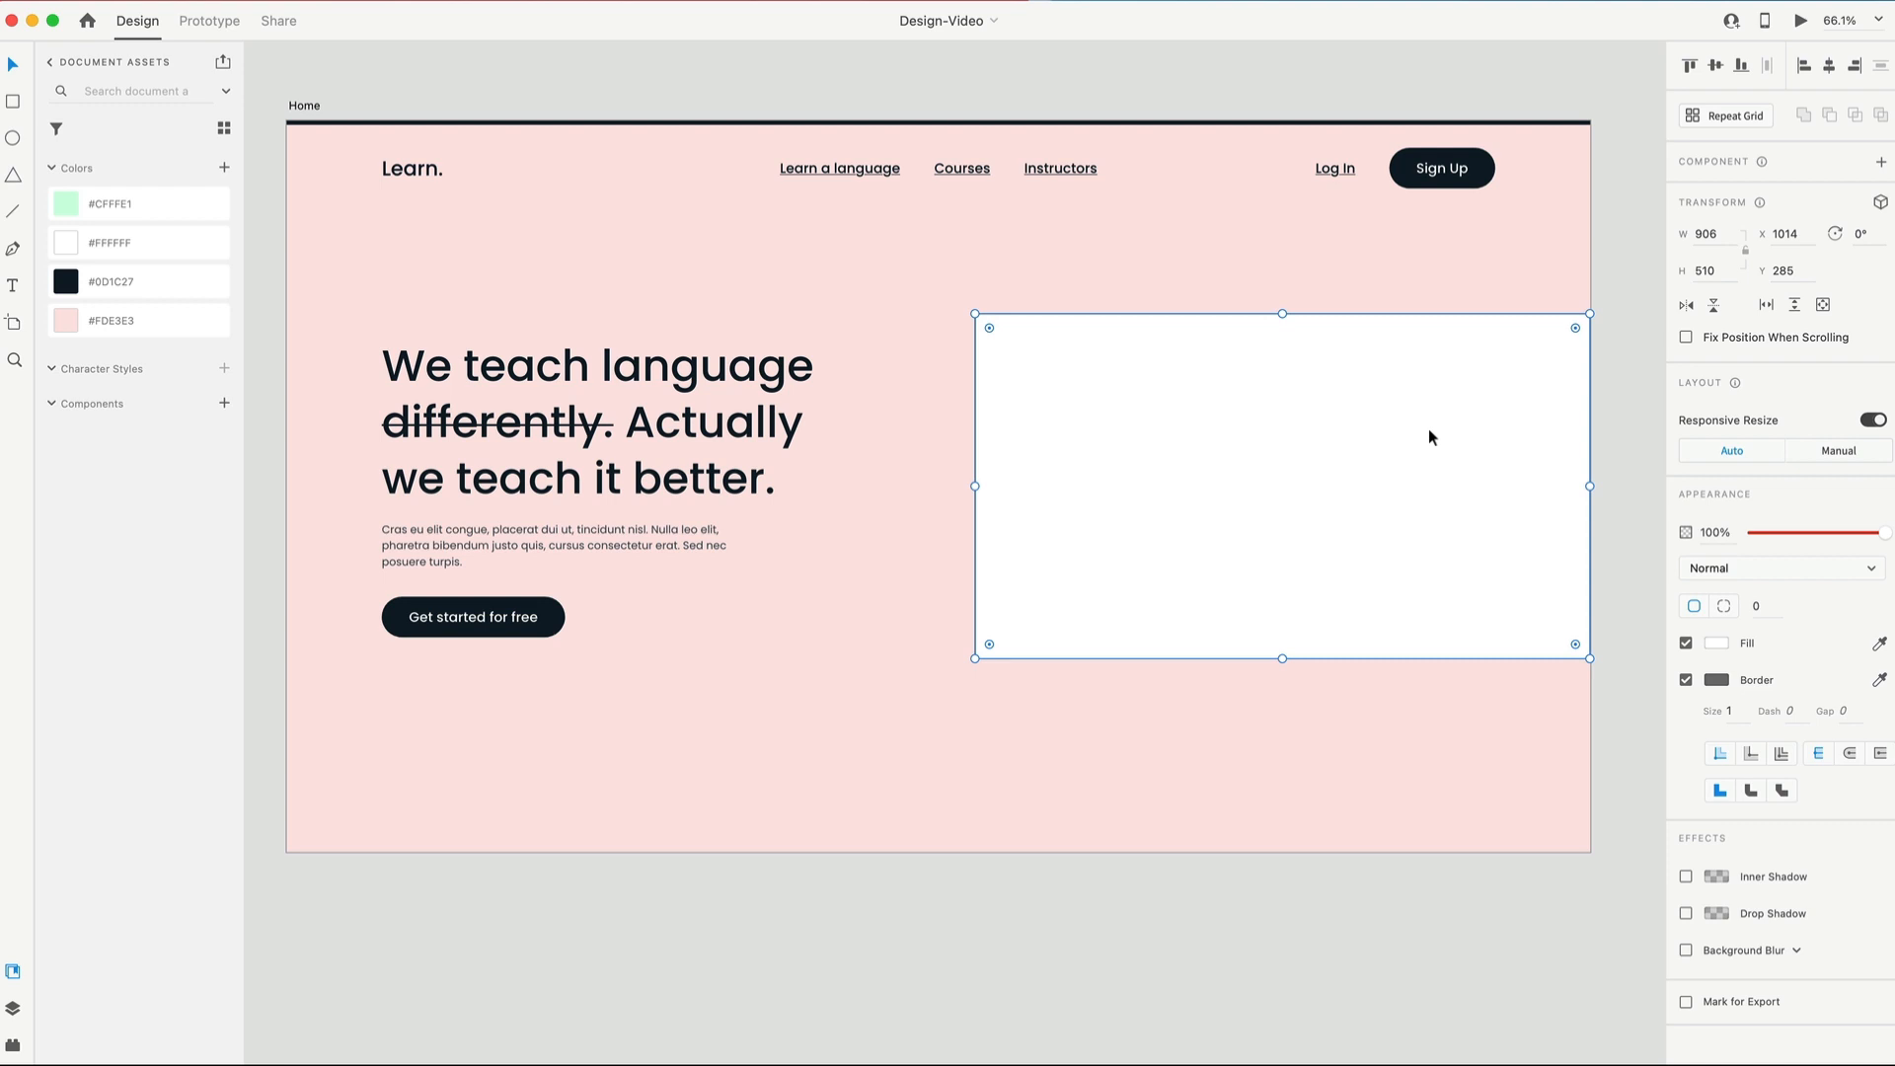
mouse_move(1374, 400)
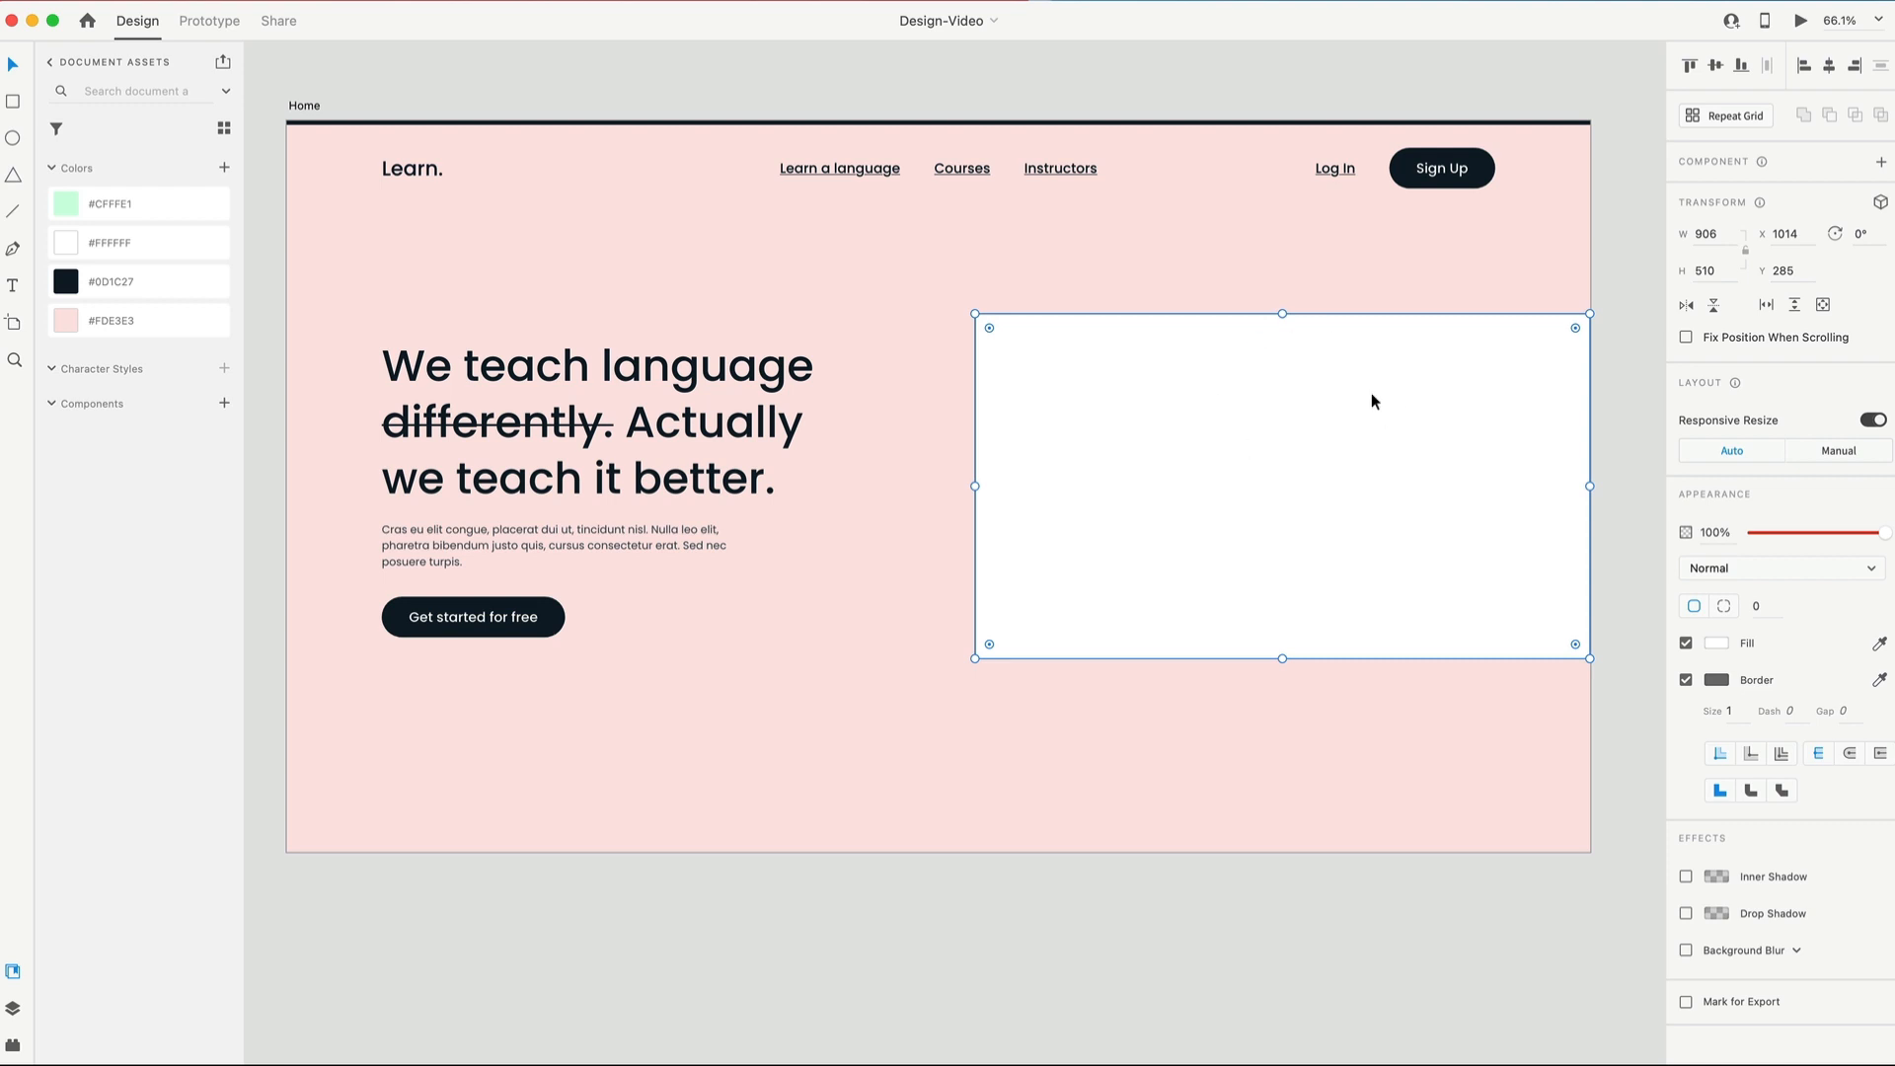
Step: Try a dark outside border on the content rectangle, then turn its border off
click(1715, 679)
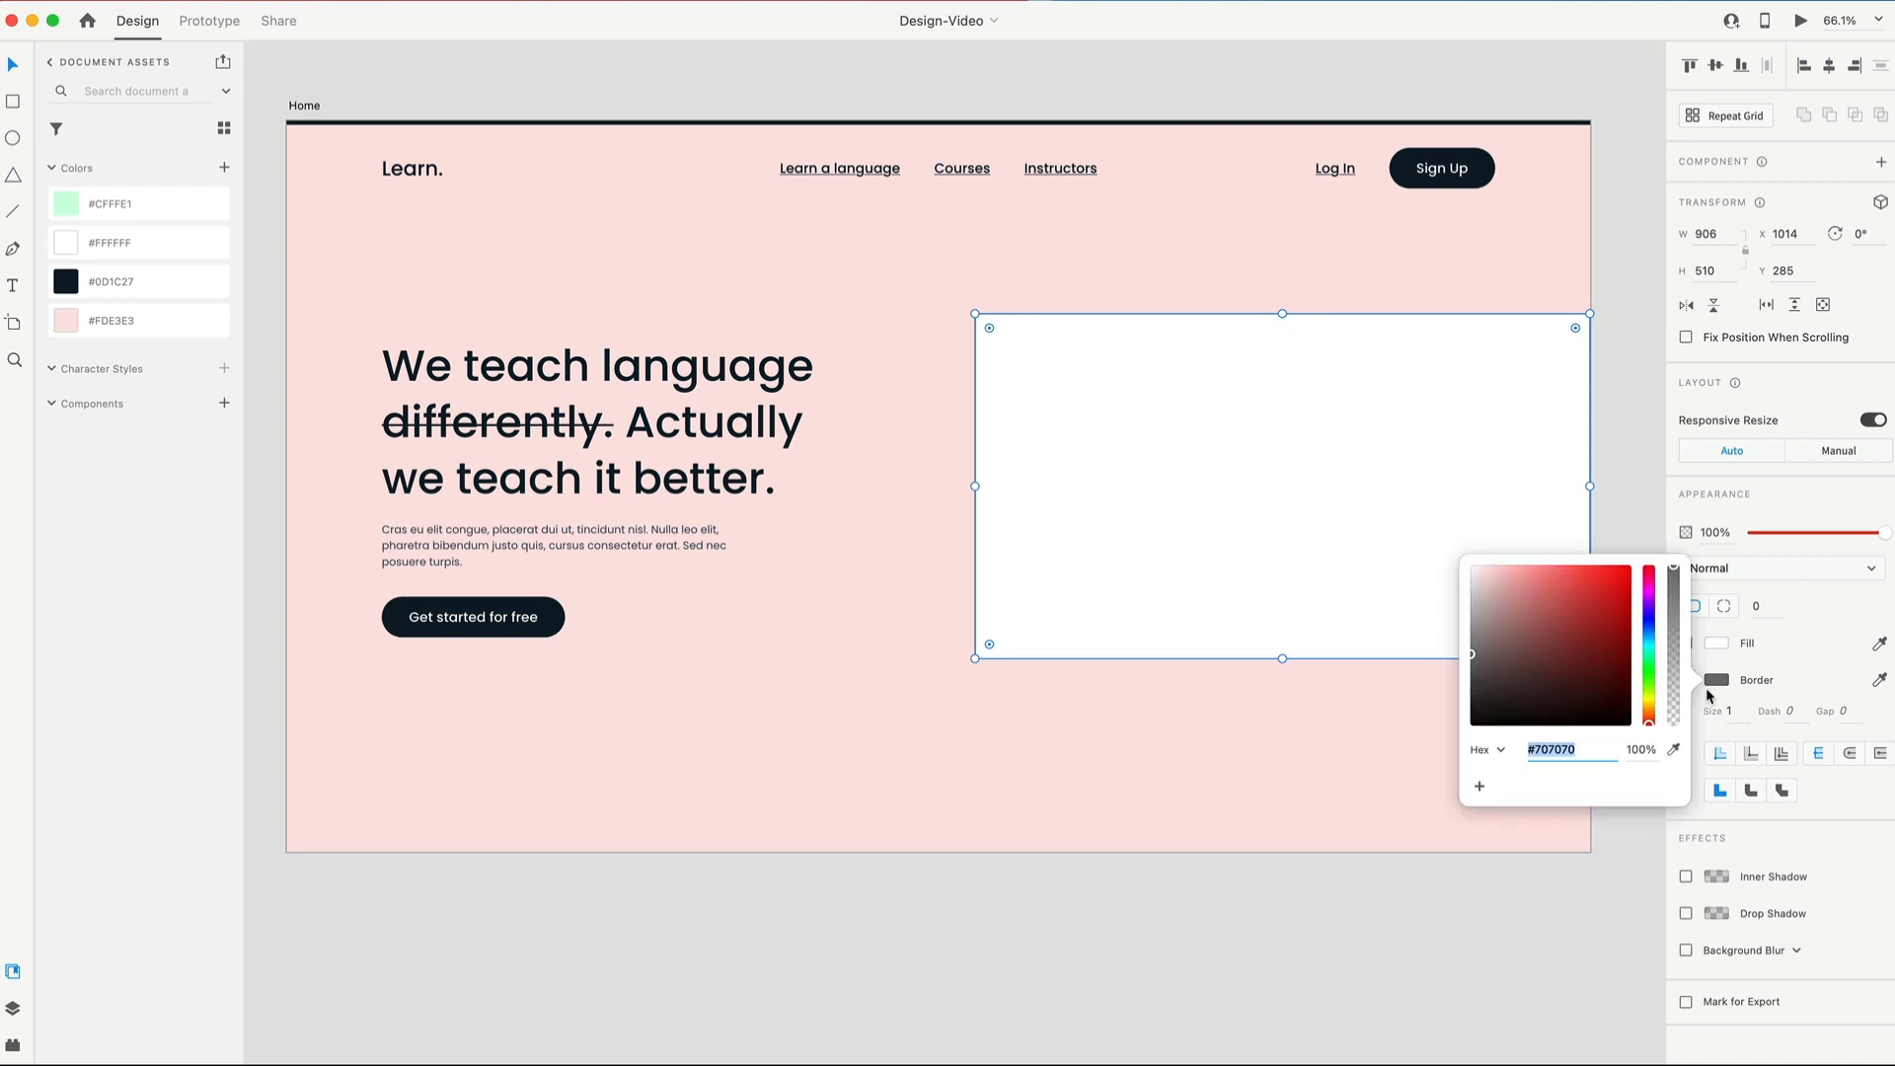
right_click(108, 280)
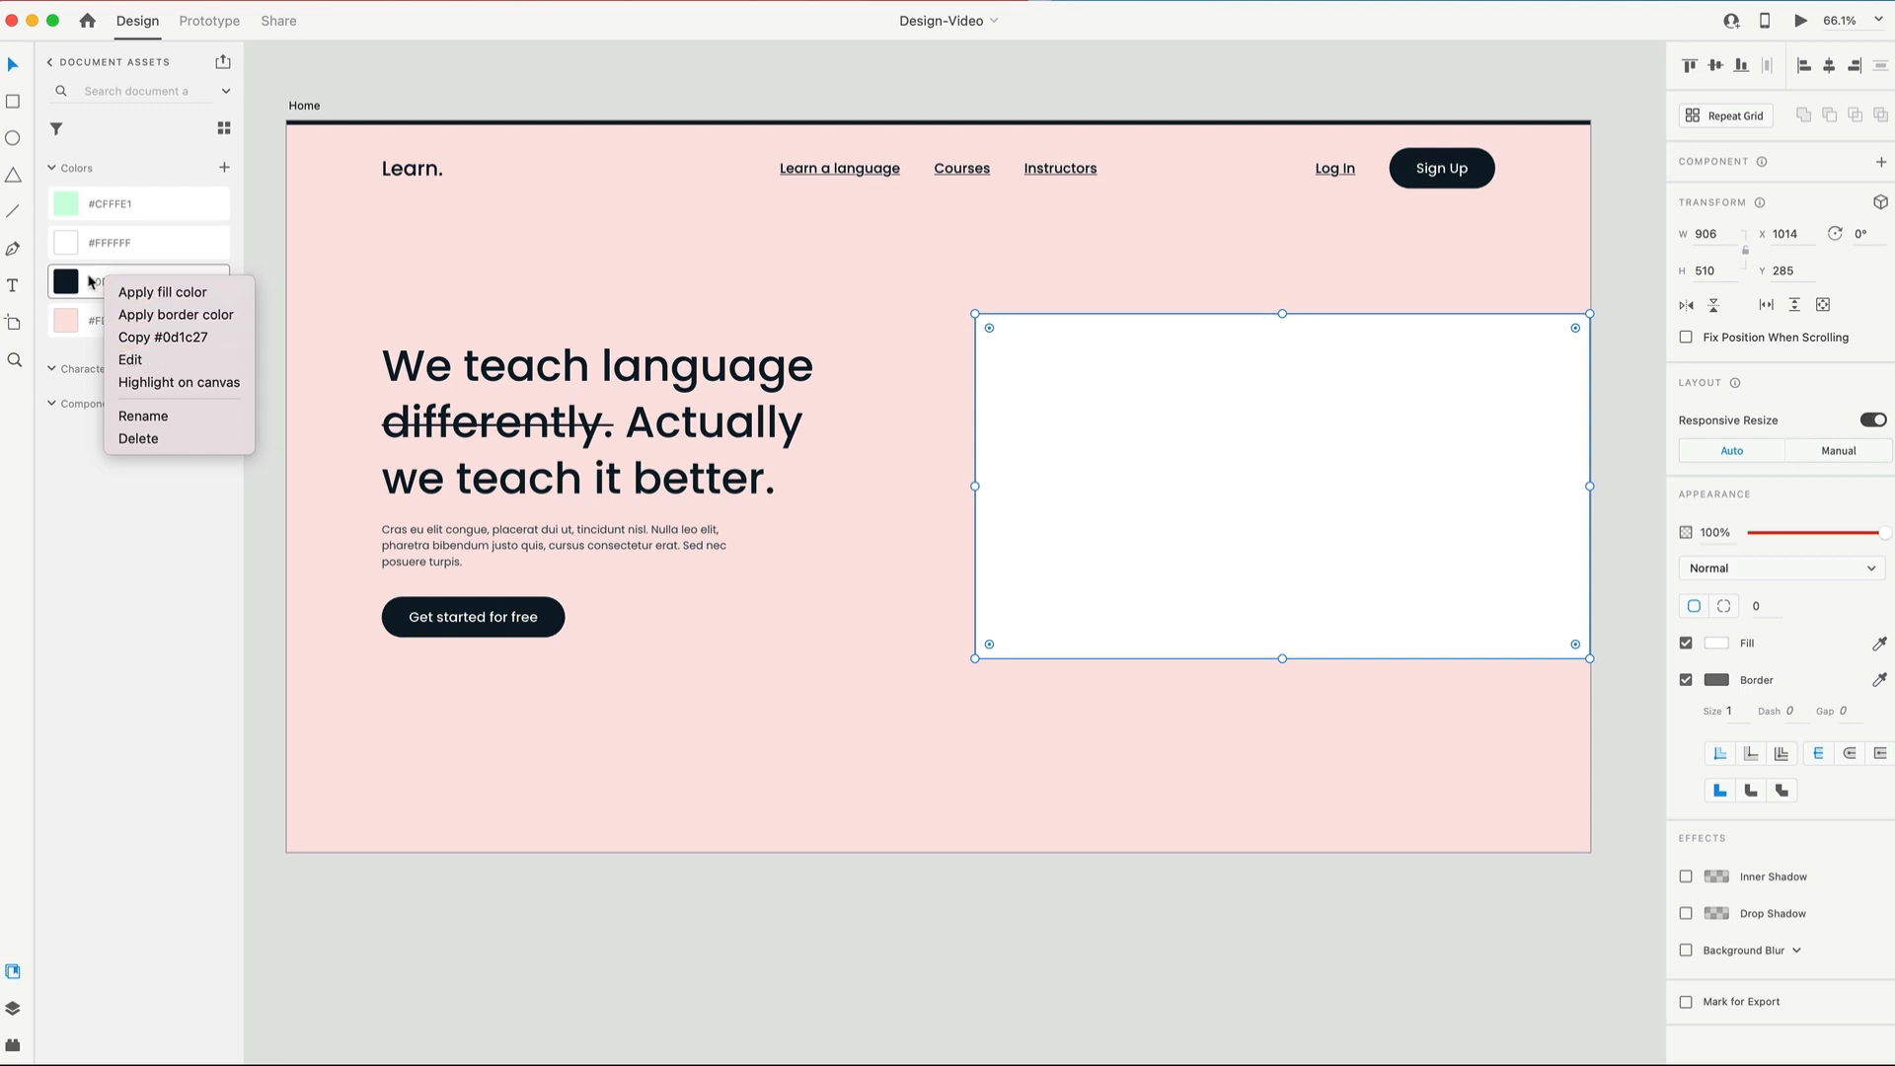
click(176, 314)
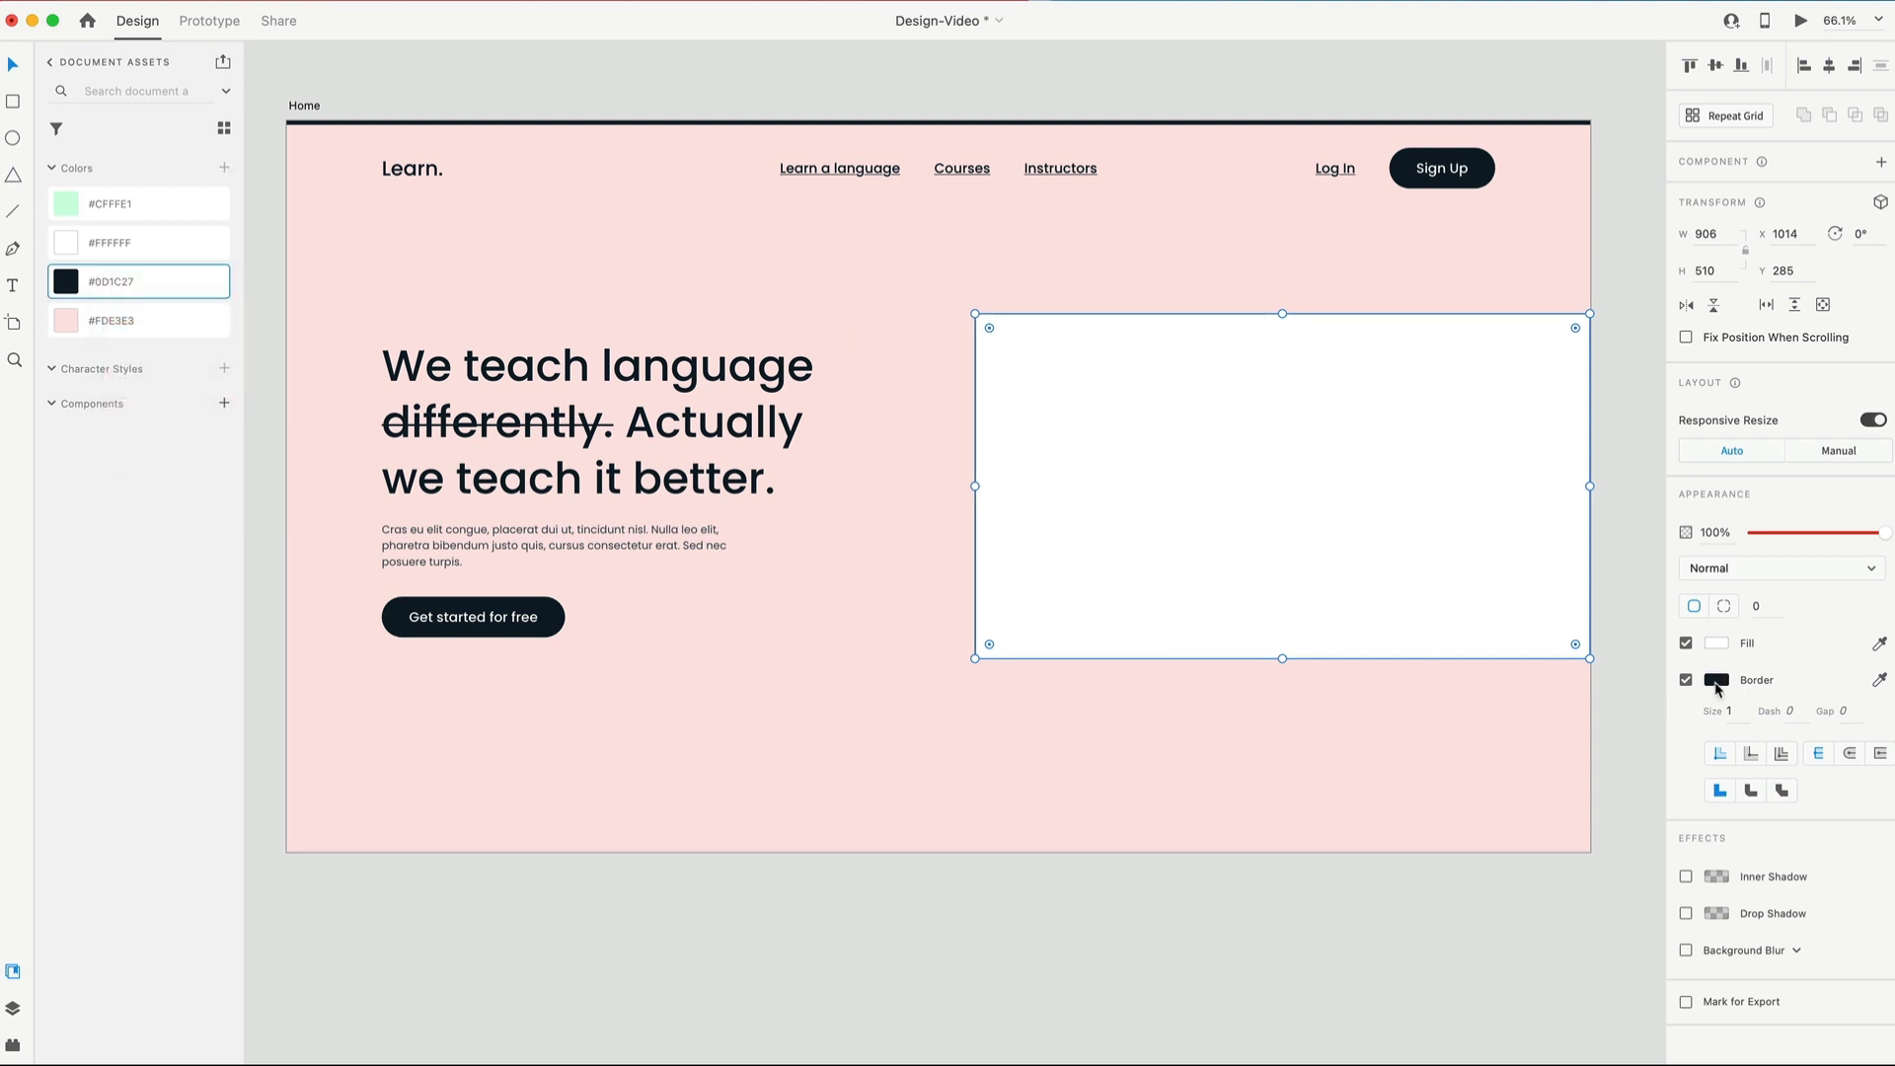
click(1730, 711)
text(2)
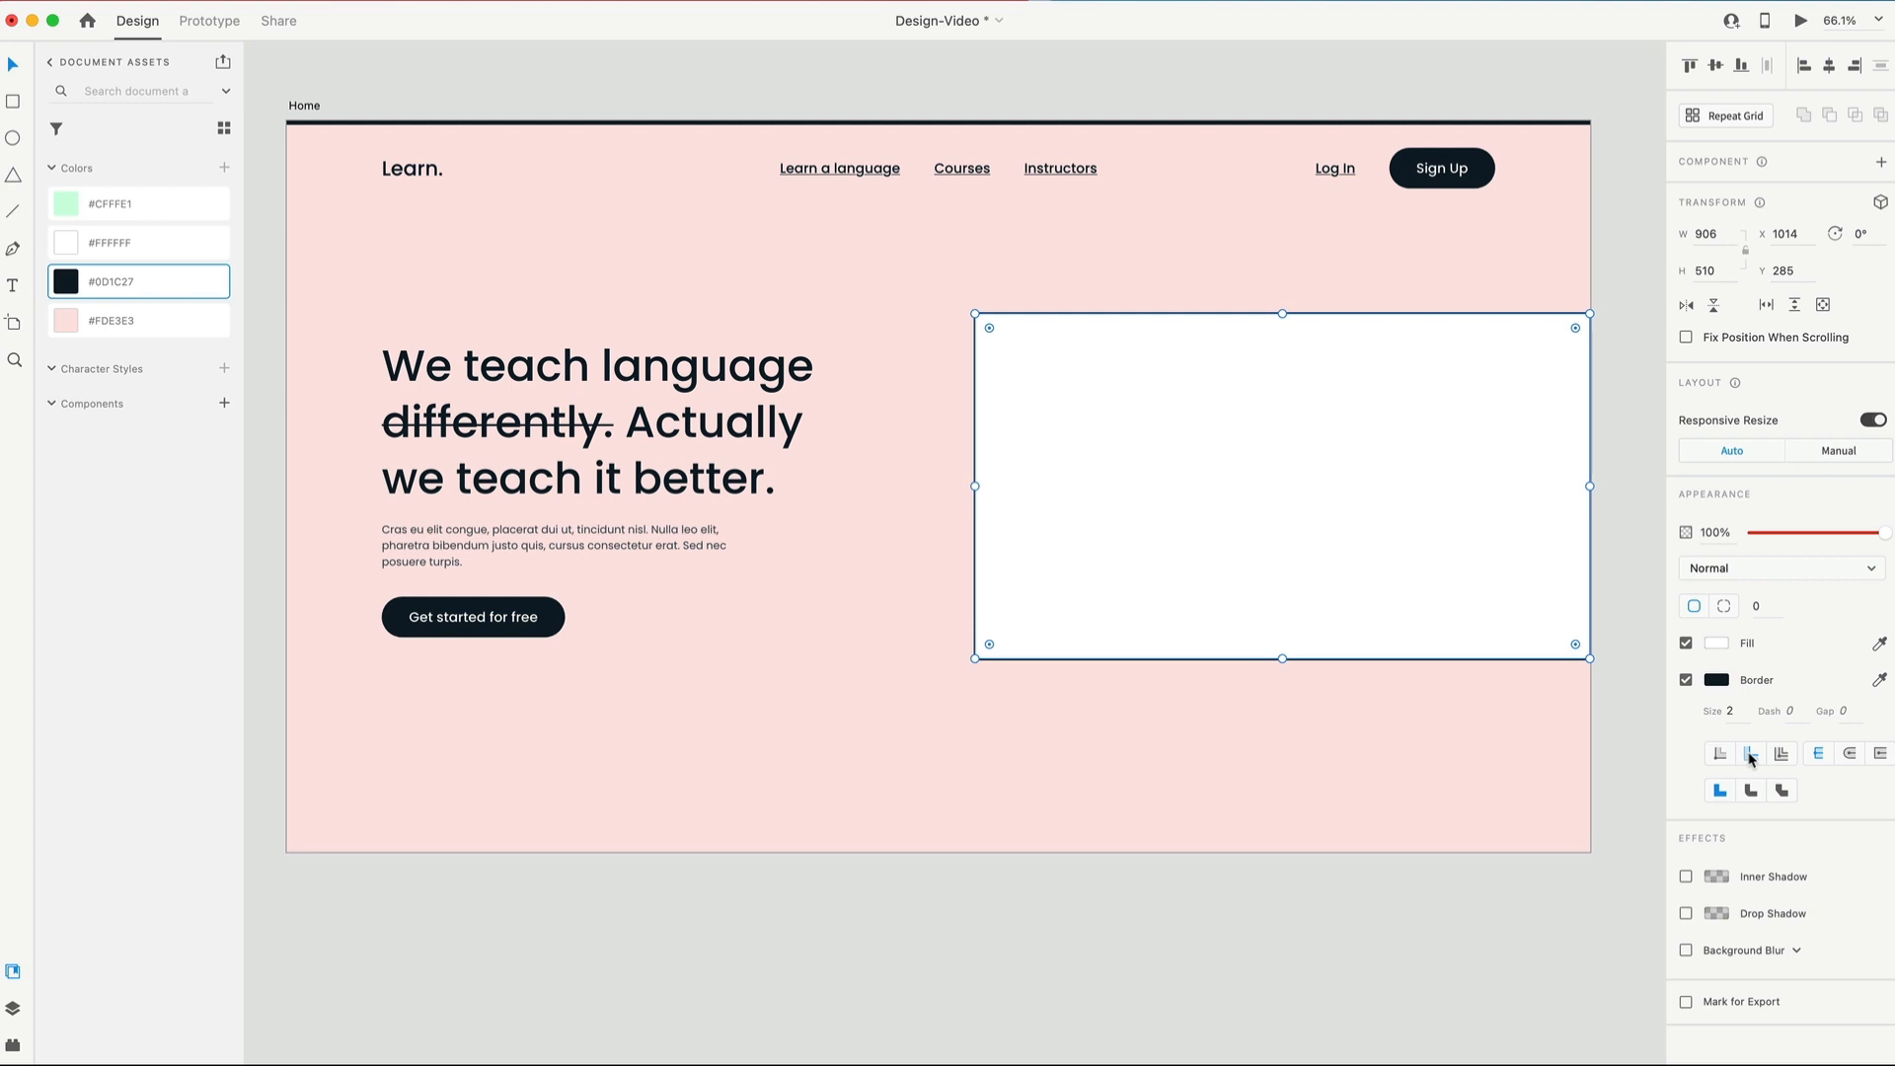
click(1686, 642)
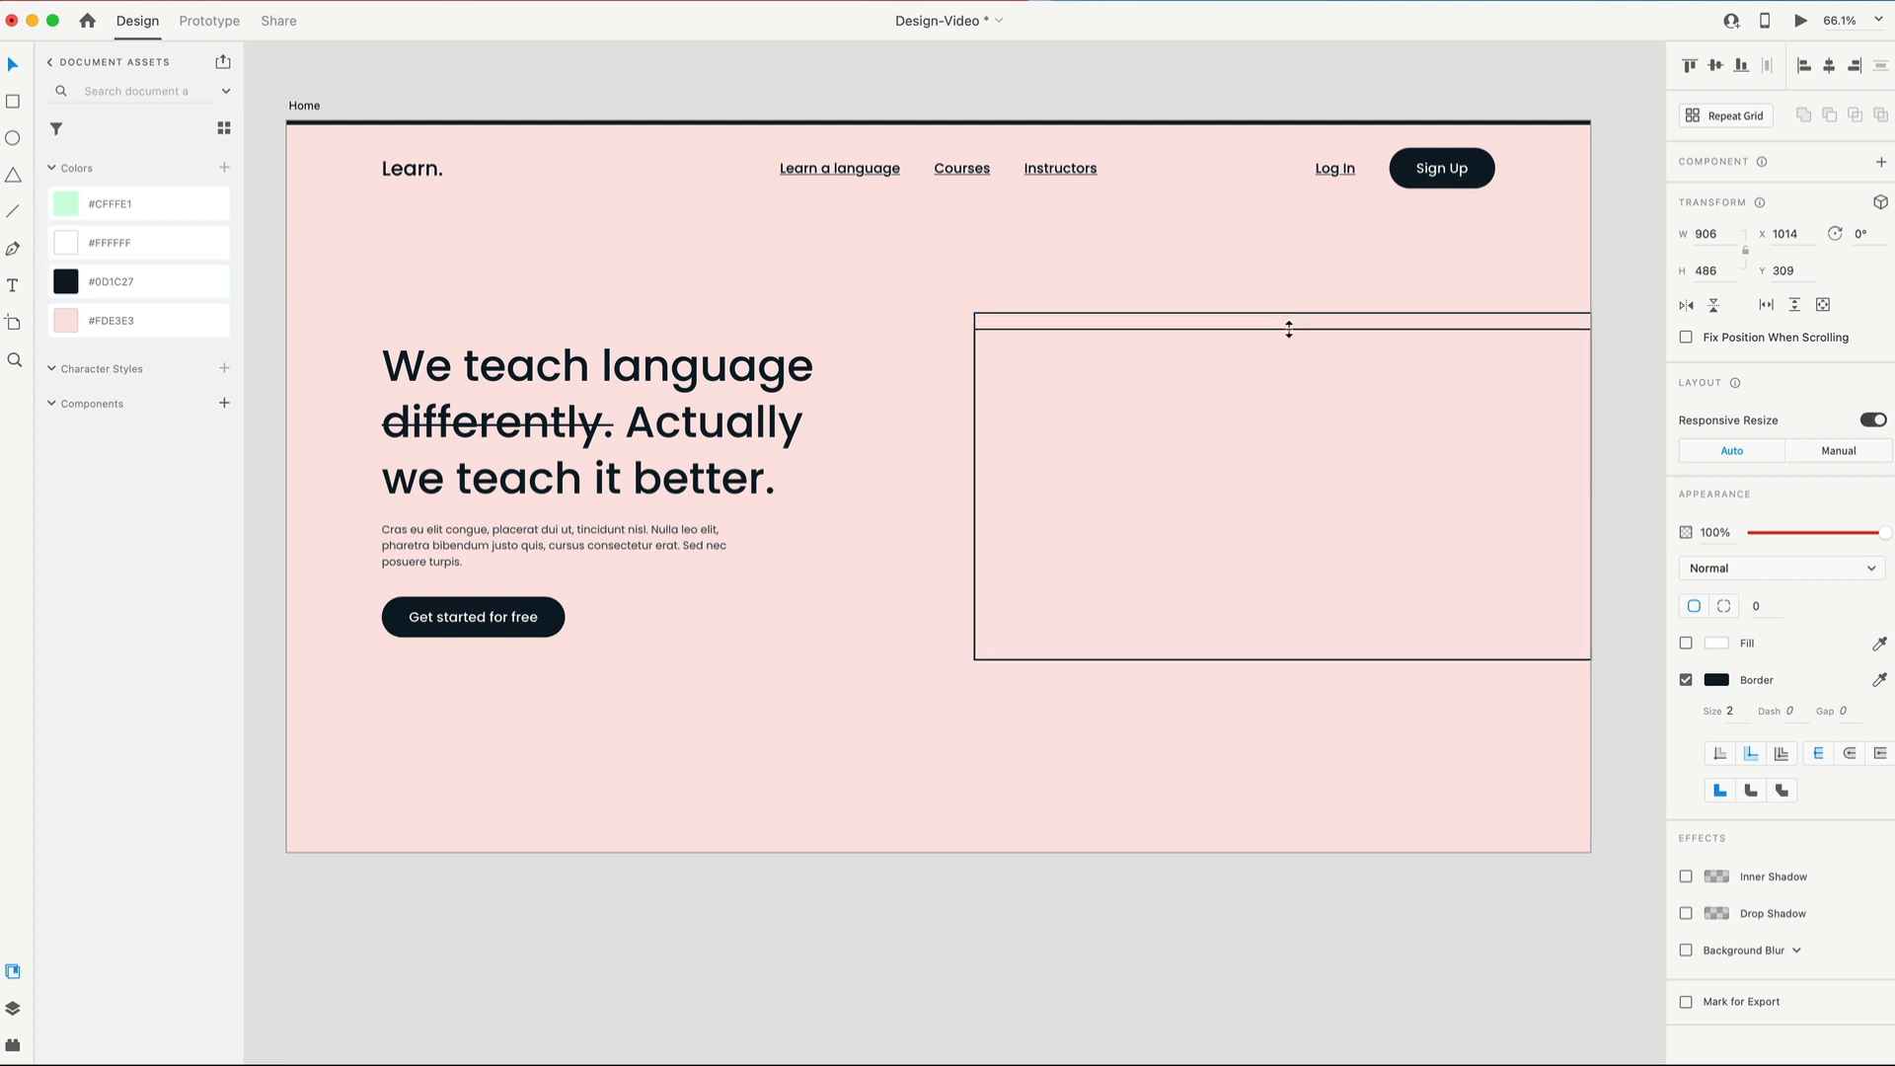
click(1686, 643)
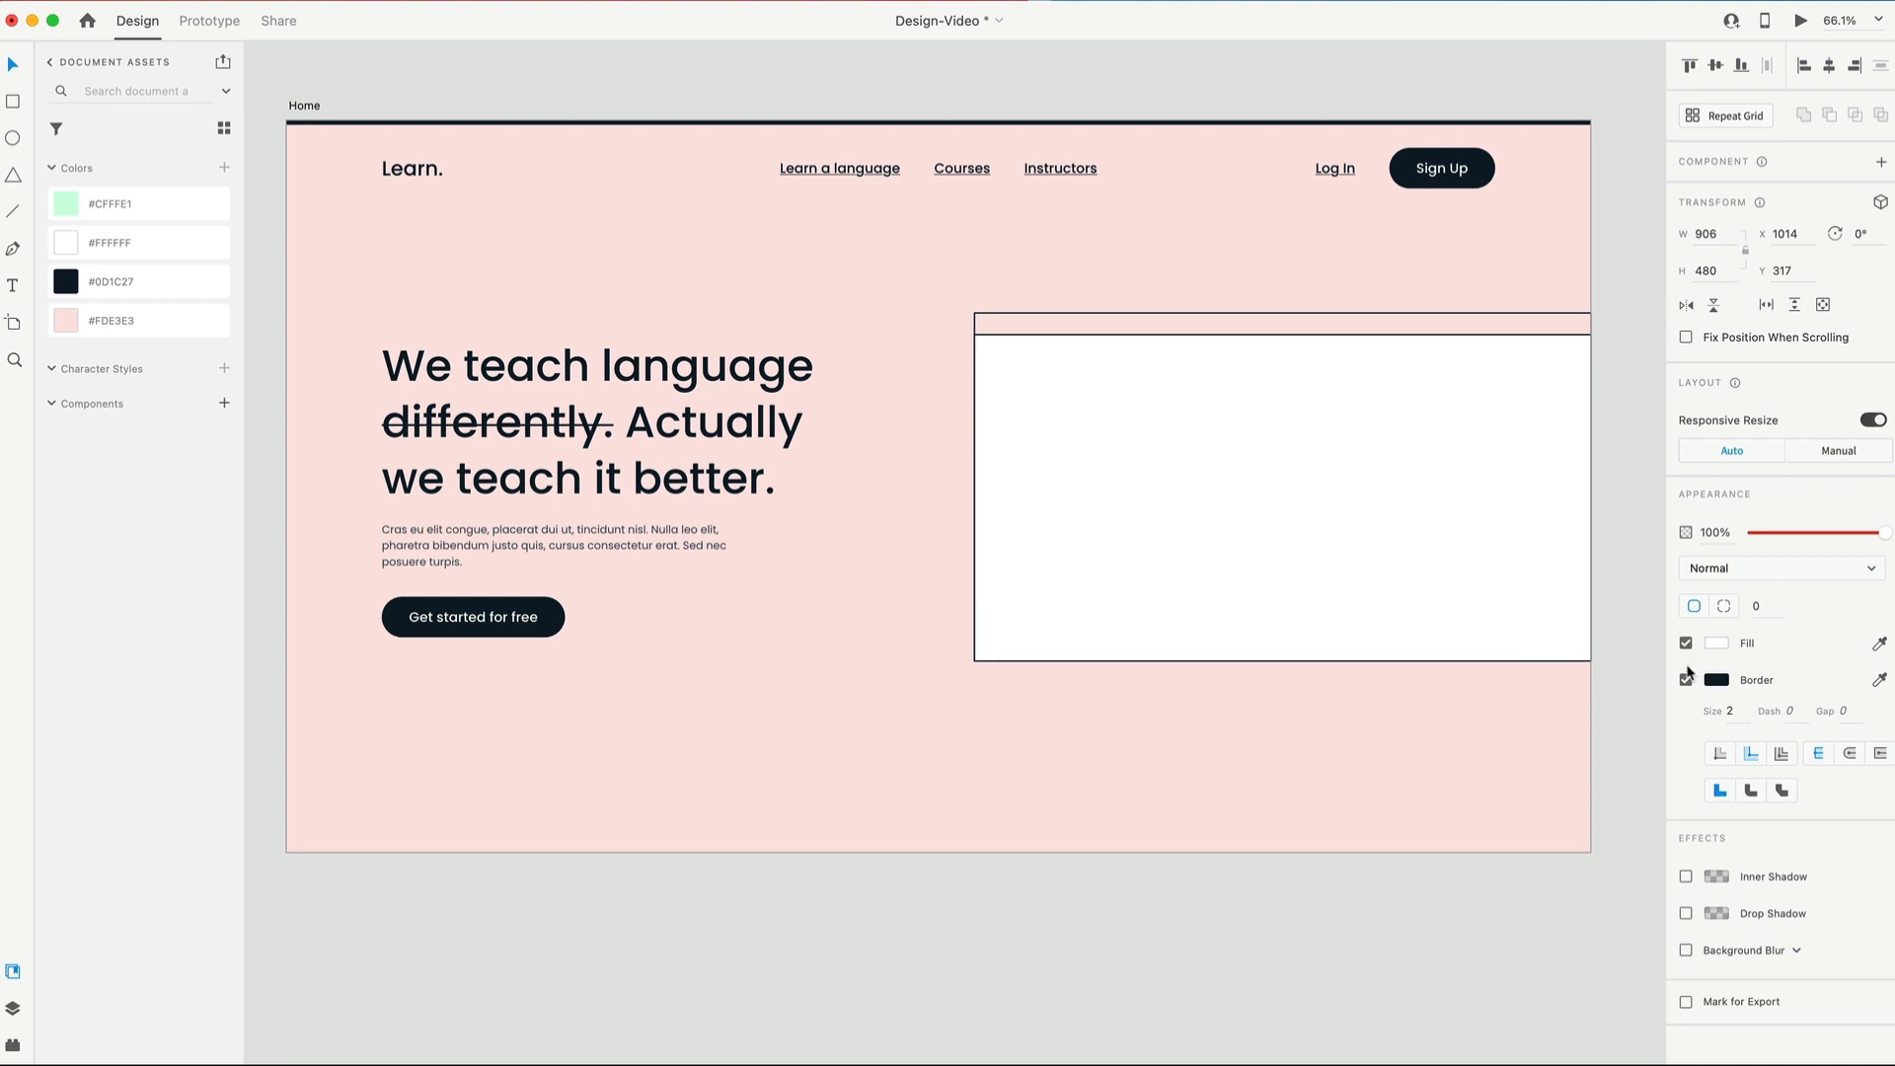
Step: Check Rectangle 4 in the Layers panel and return to Document Assets
click(1686, 680)
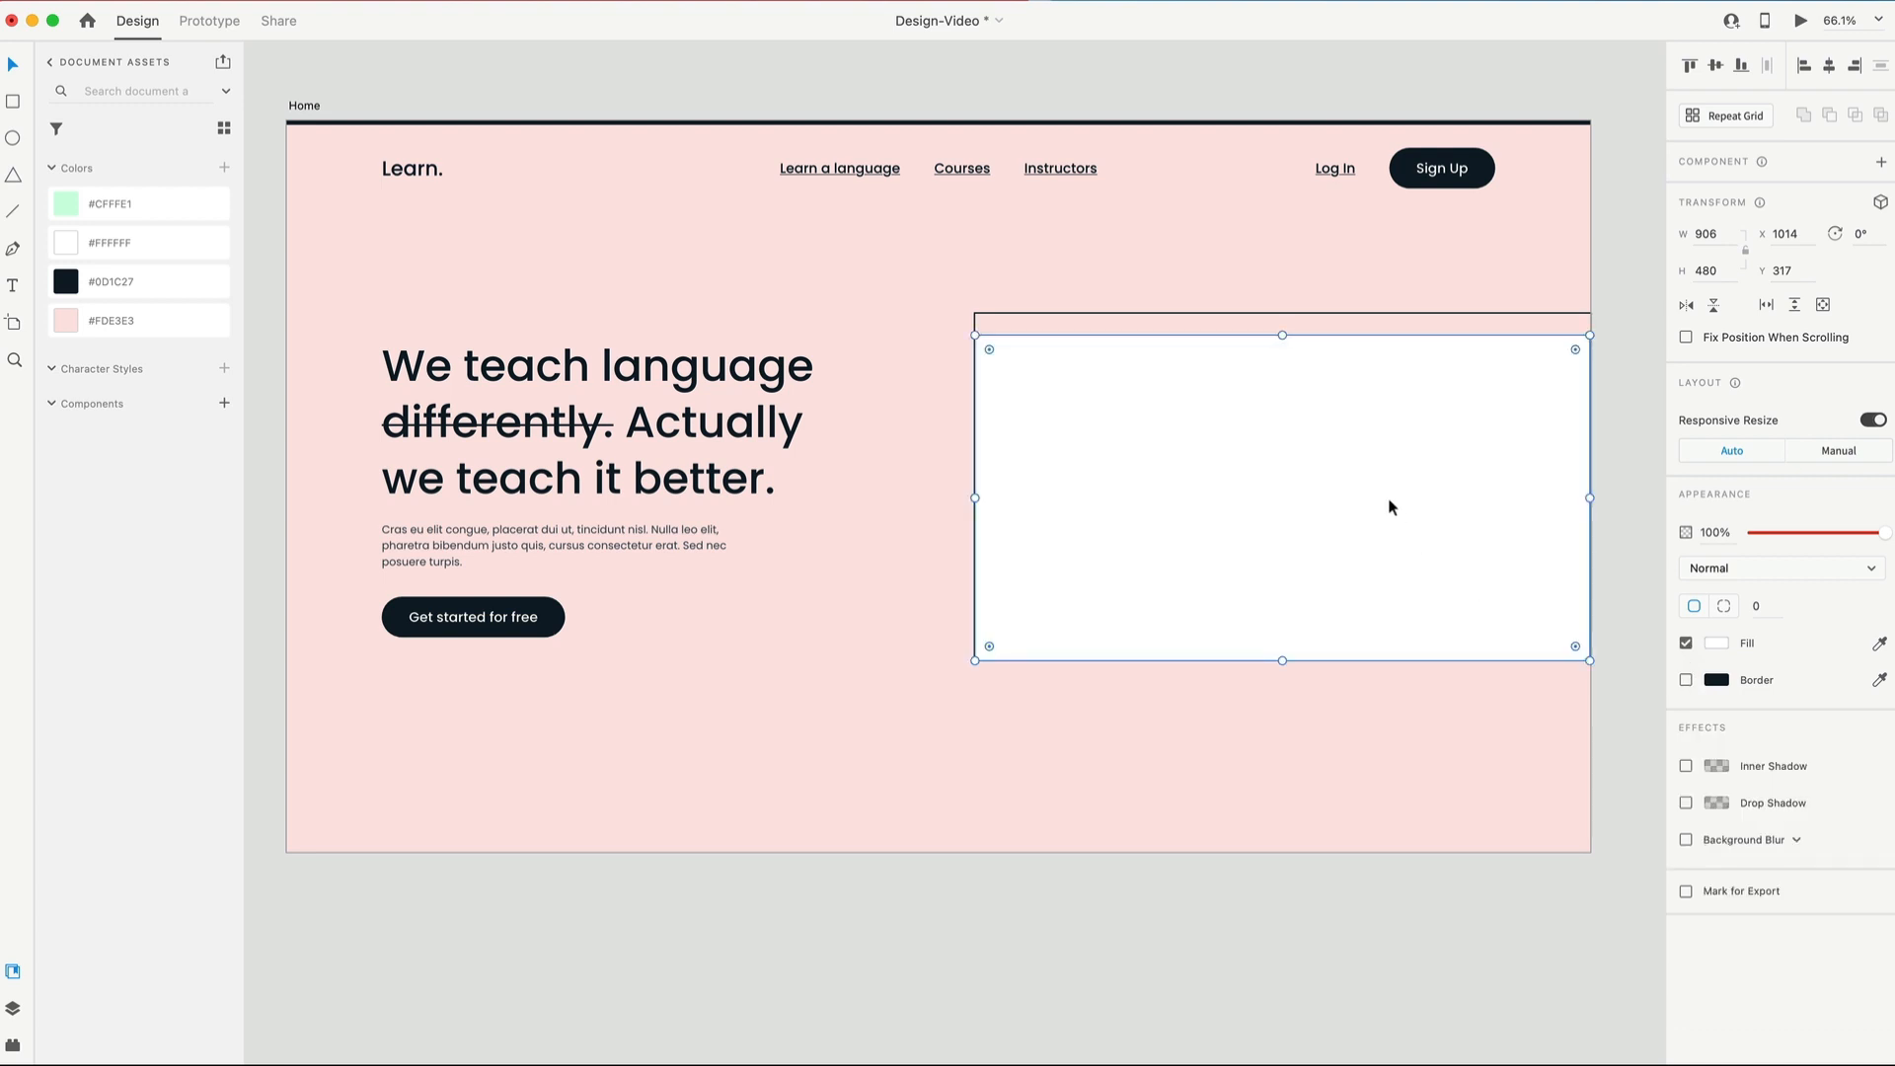
mouse_move(389, 800)
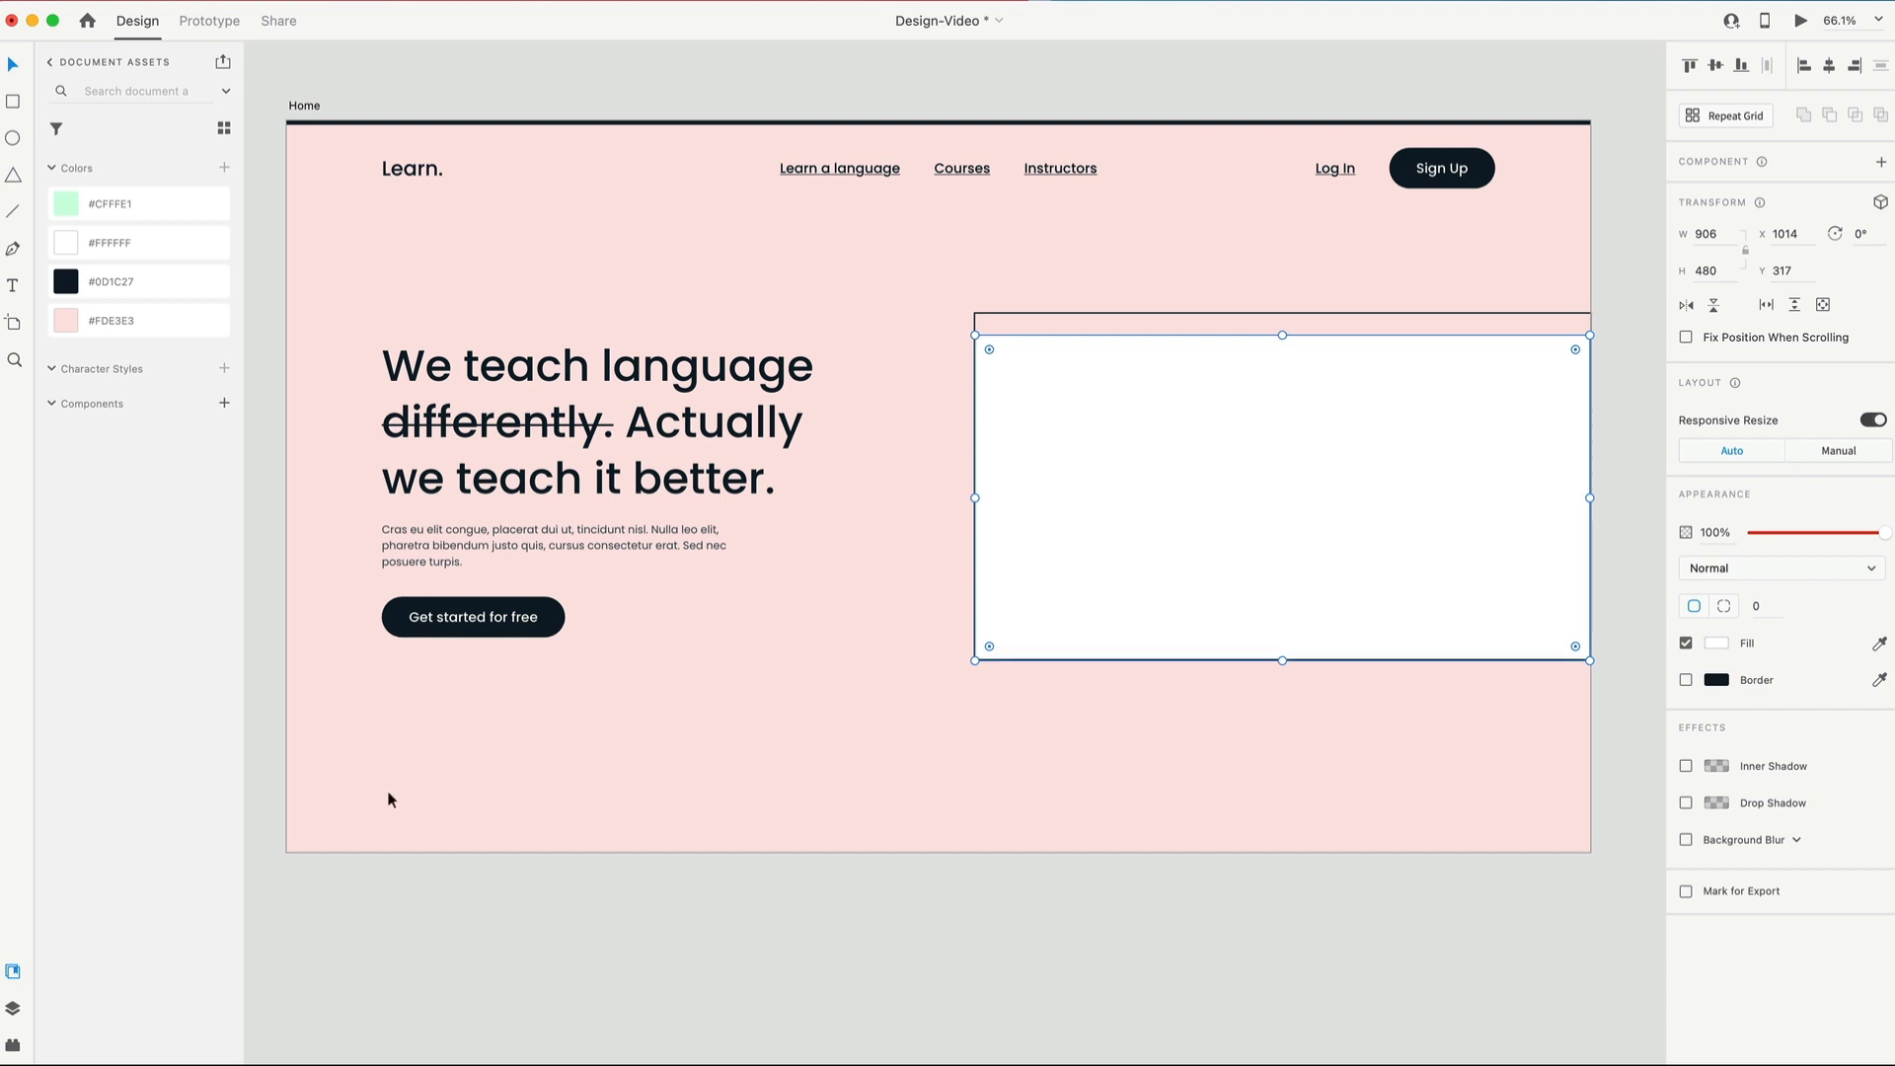
click(14, 1009)
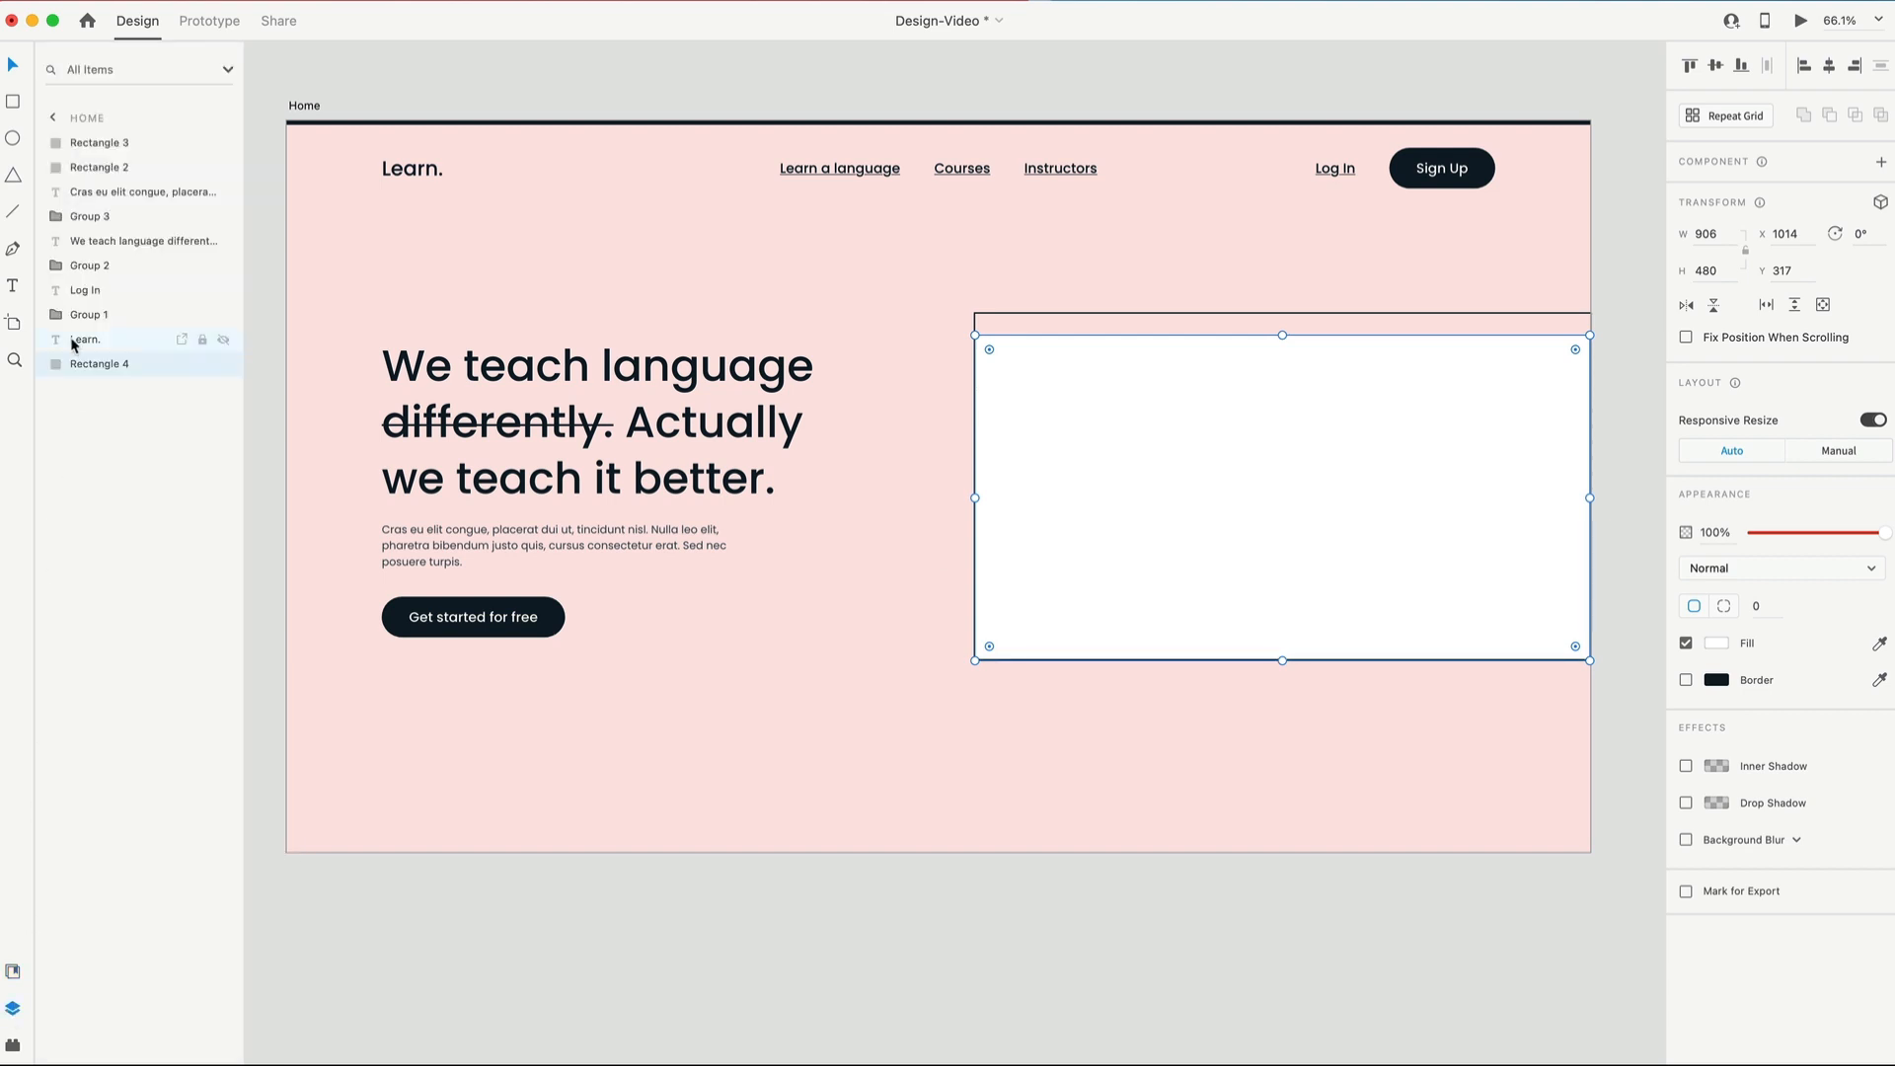
click(98, 363)
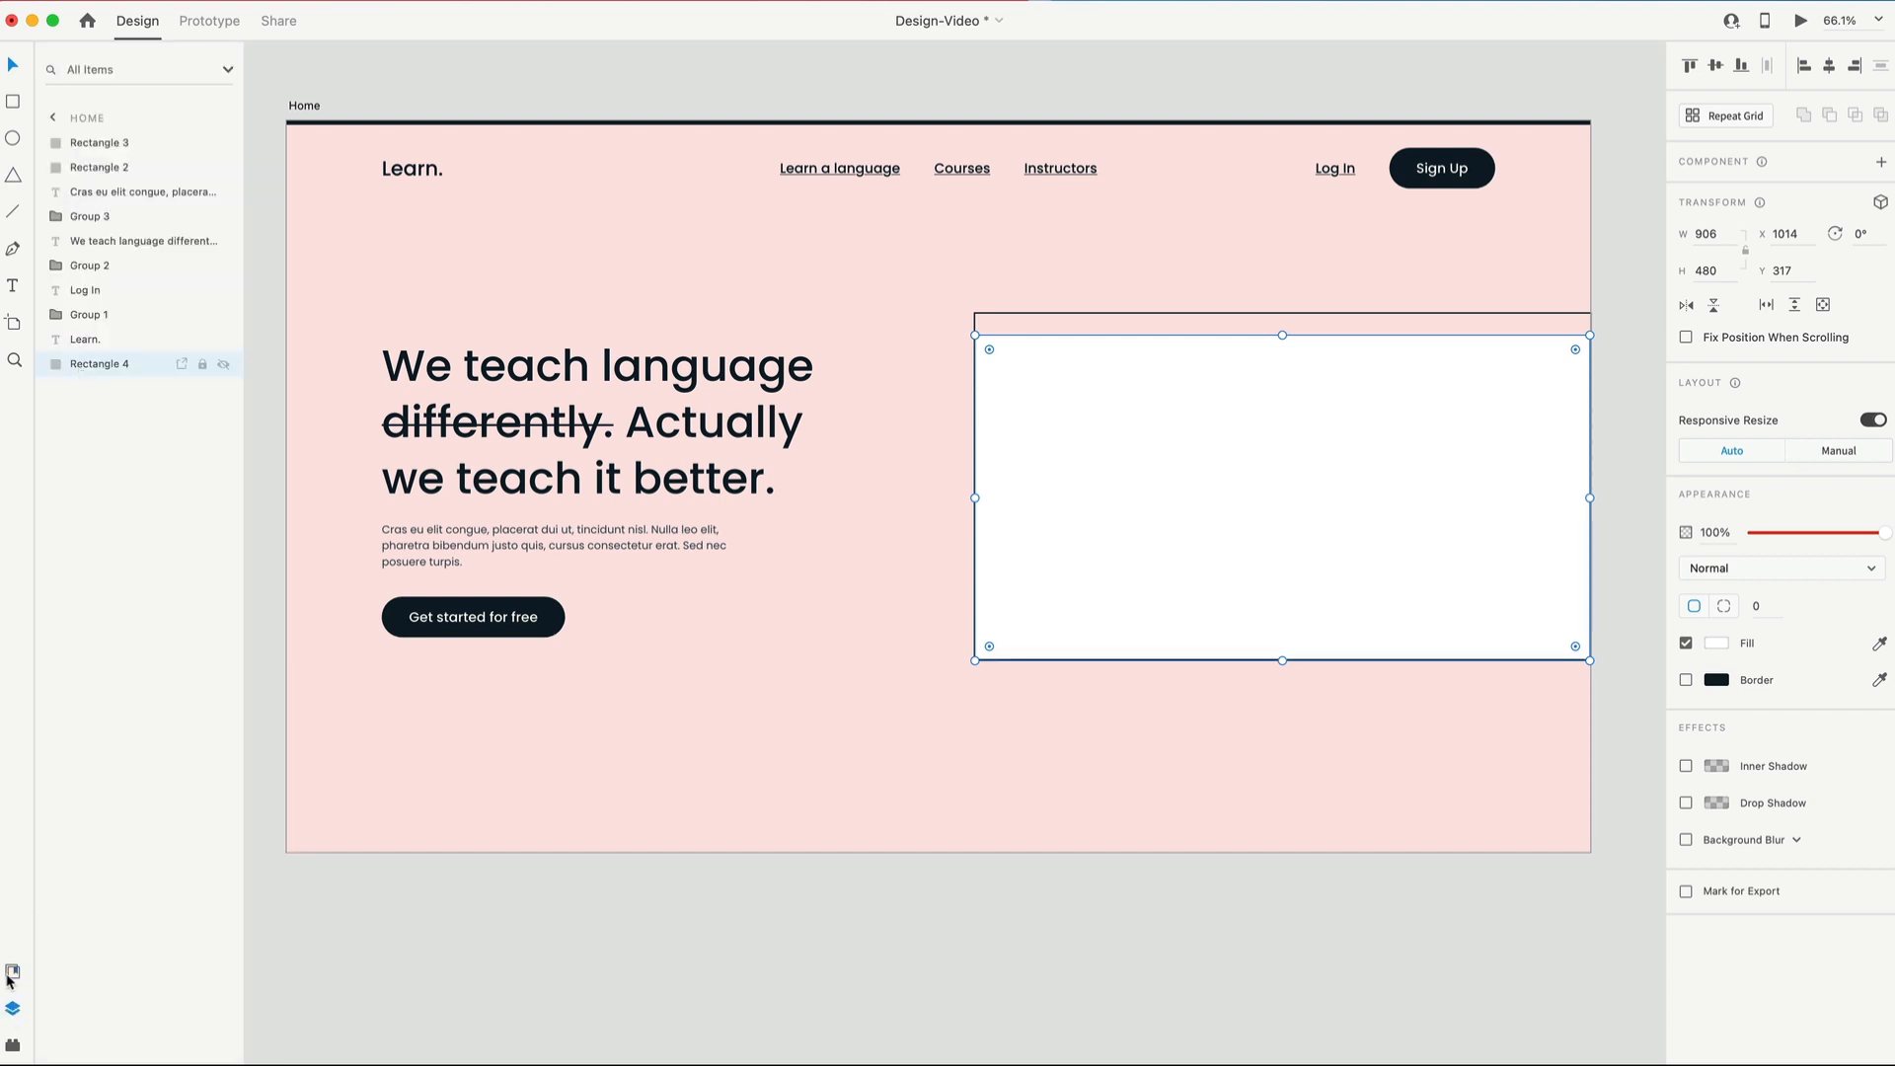
click(13, 973)
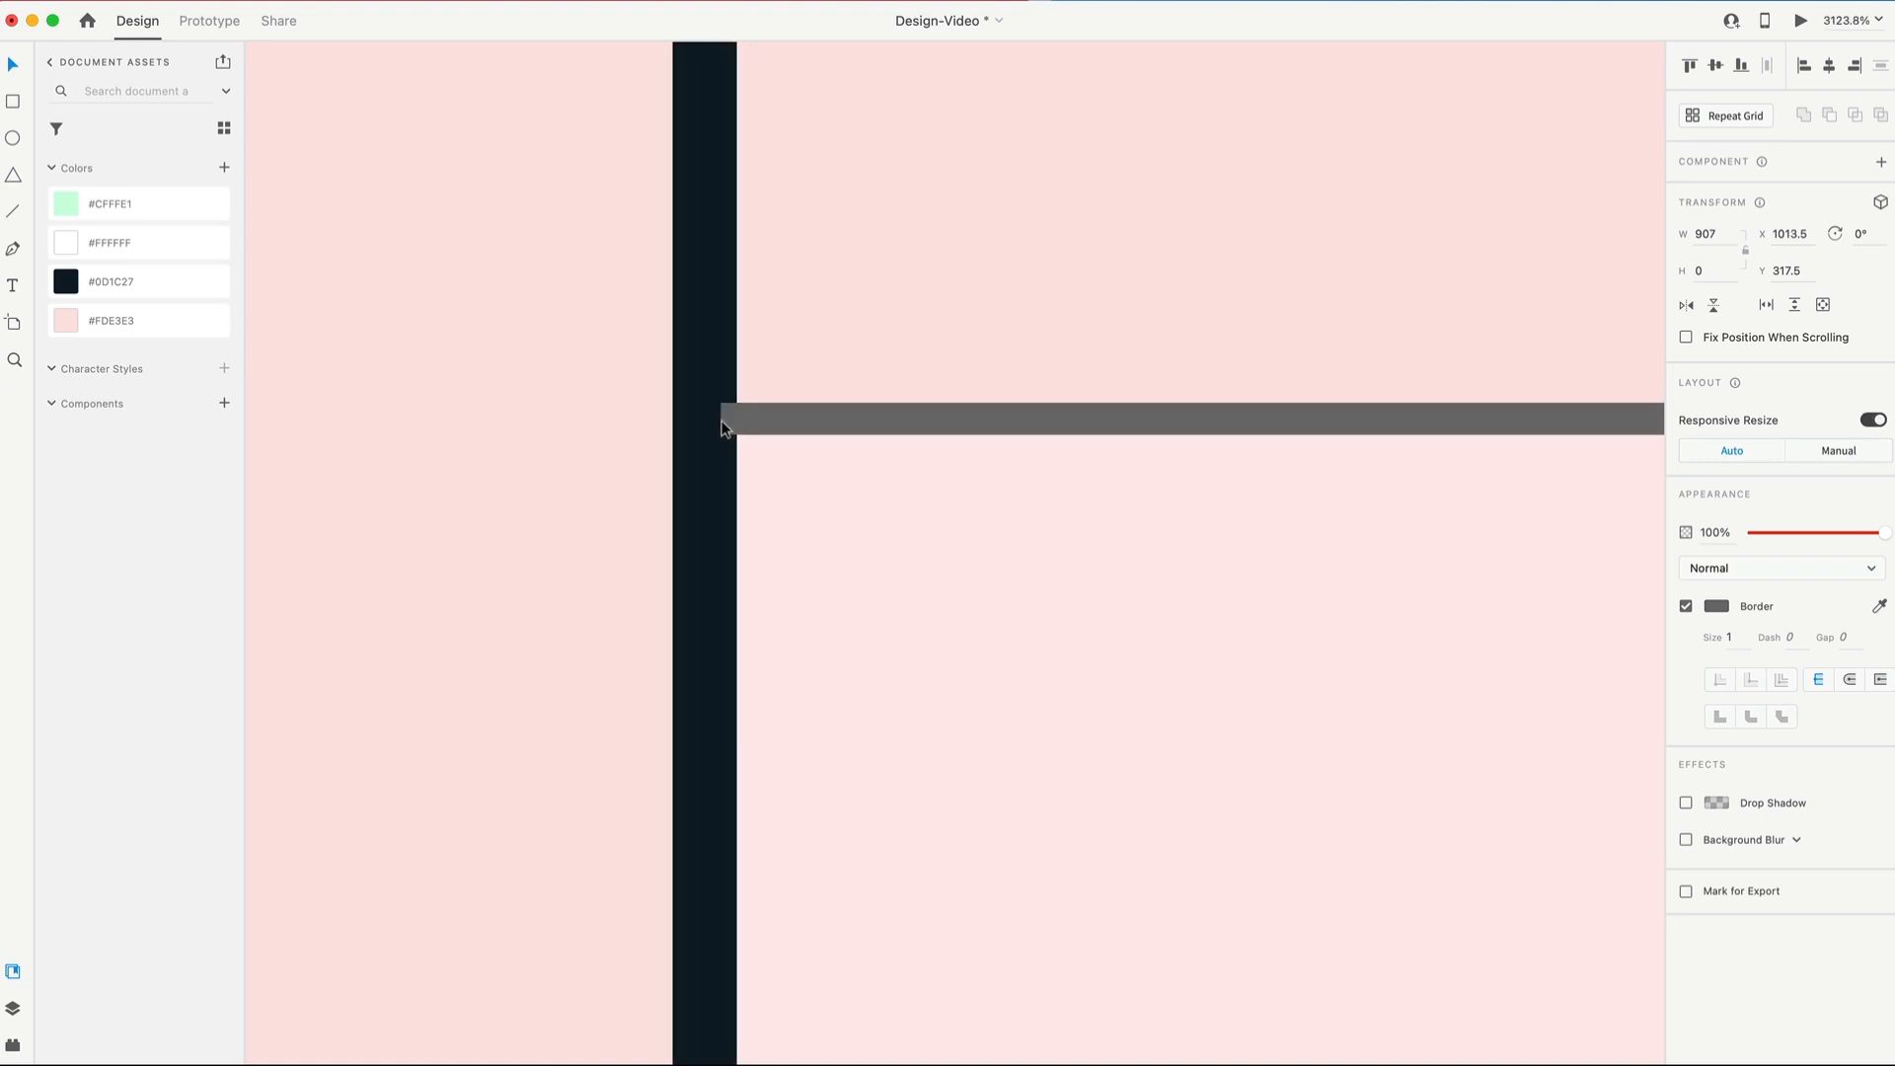
Step: Give the divider line a 2 px dark navy #0D1C27 border
click(1729, 637)
text(2)
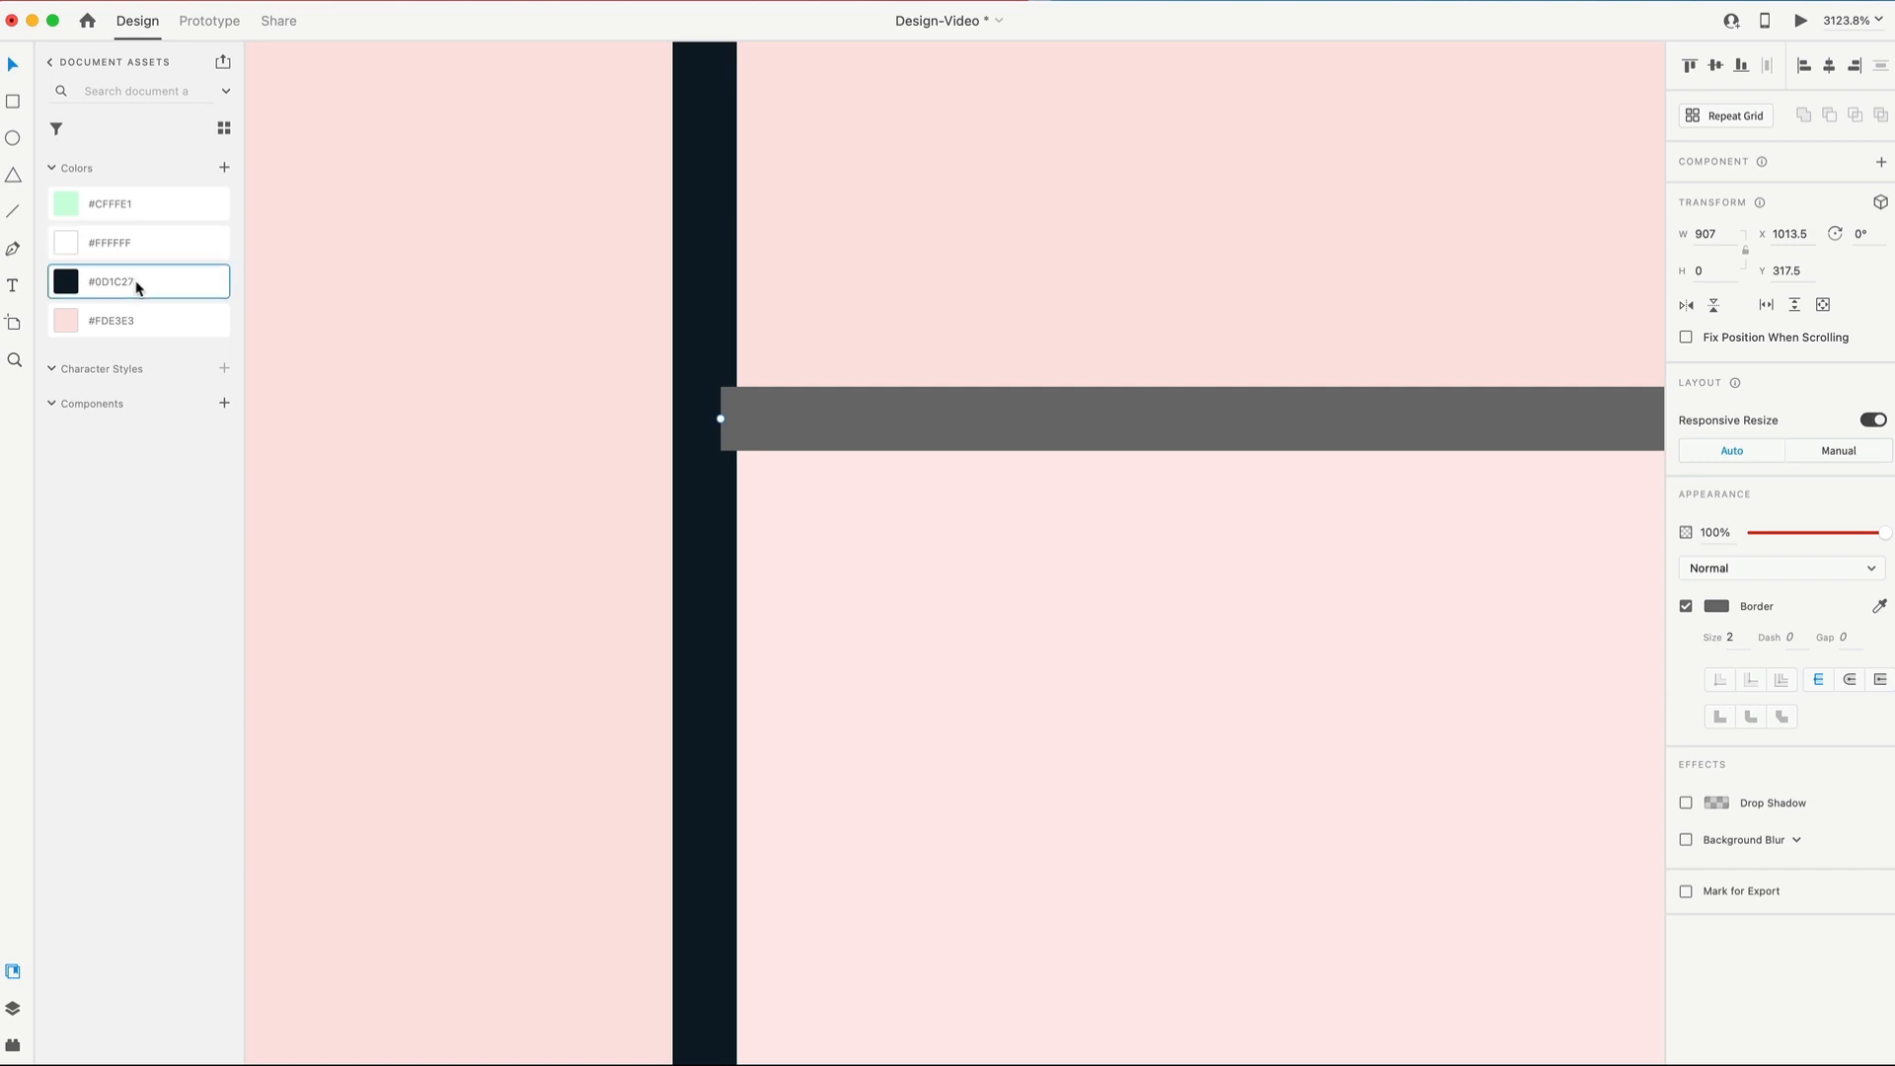
right_click(136, 282)
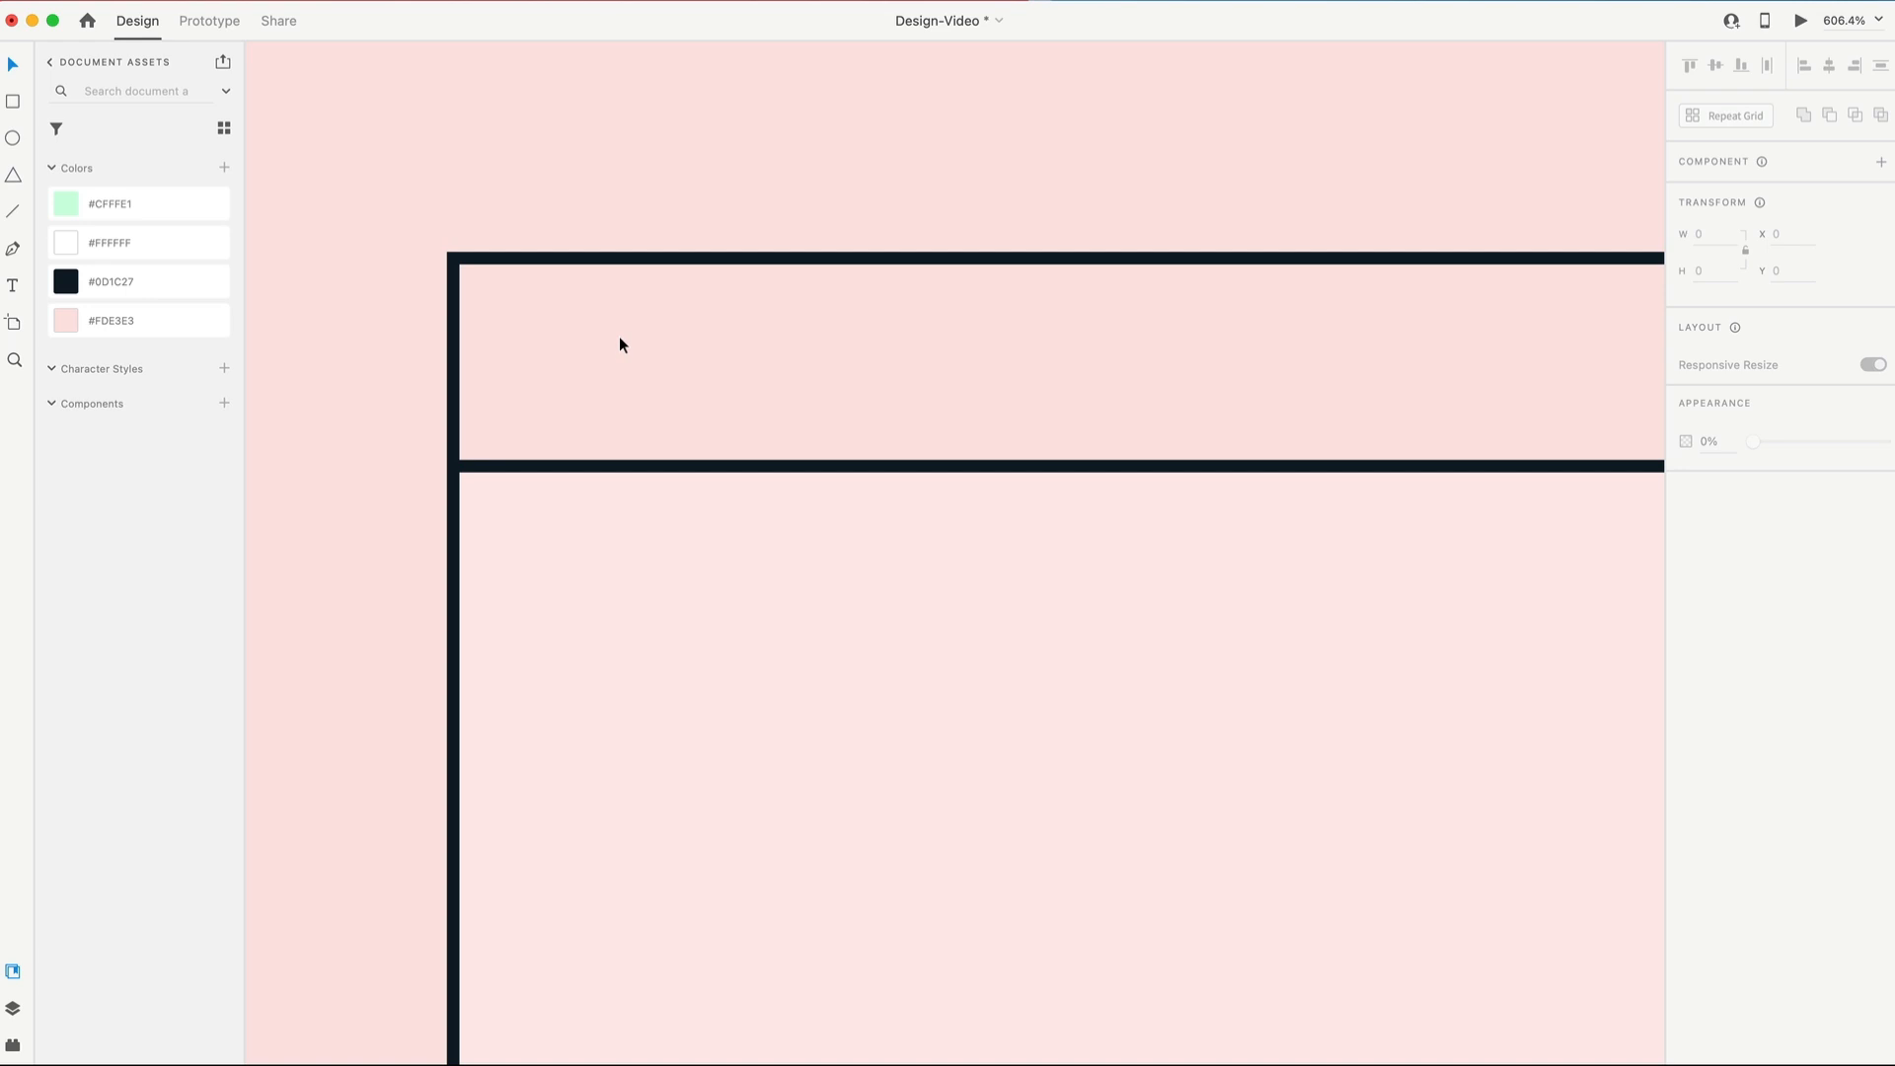
mouse_move(787, 355)
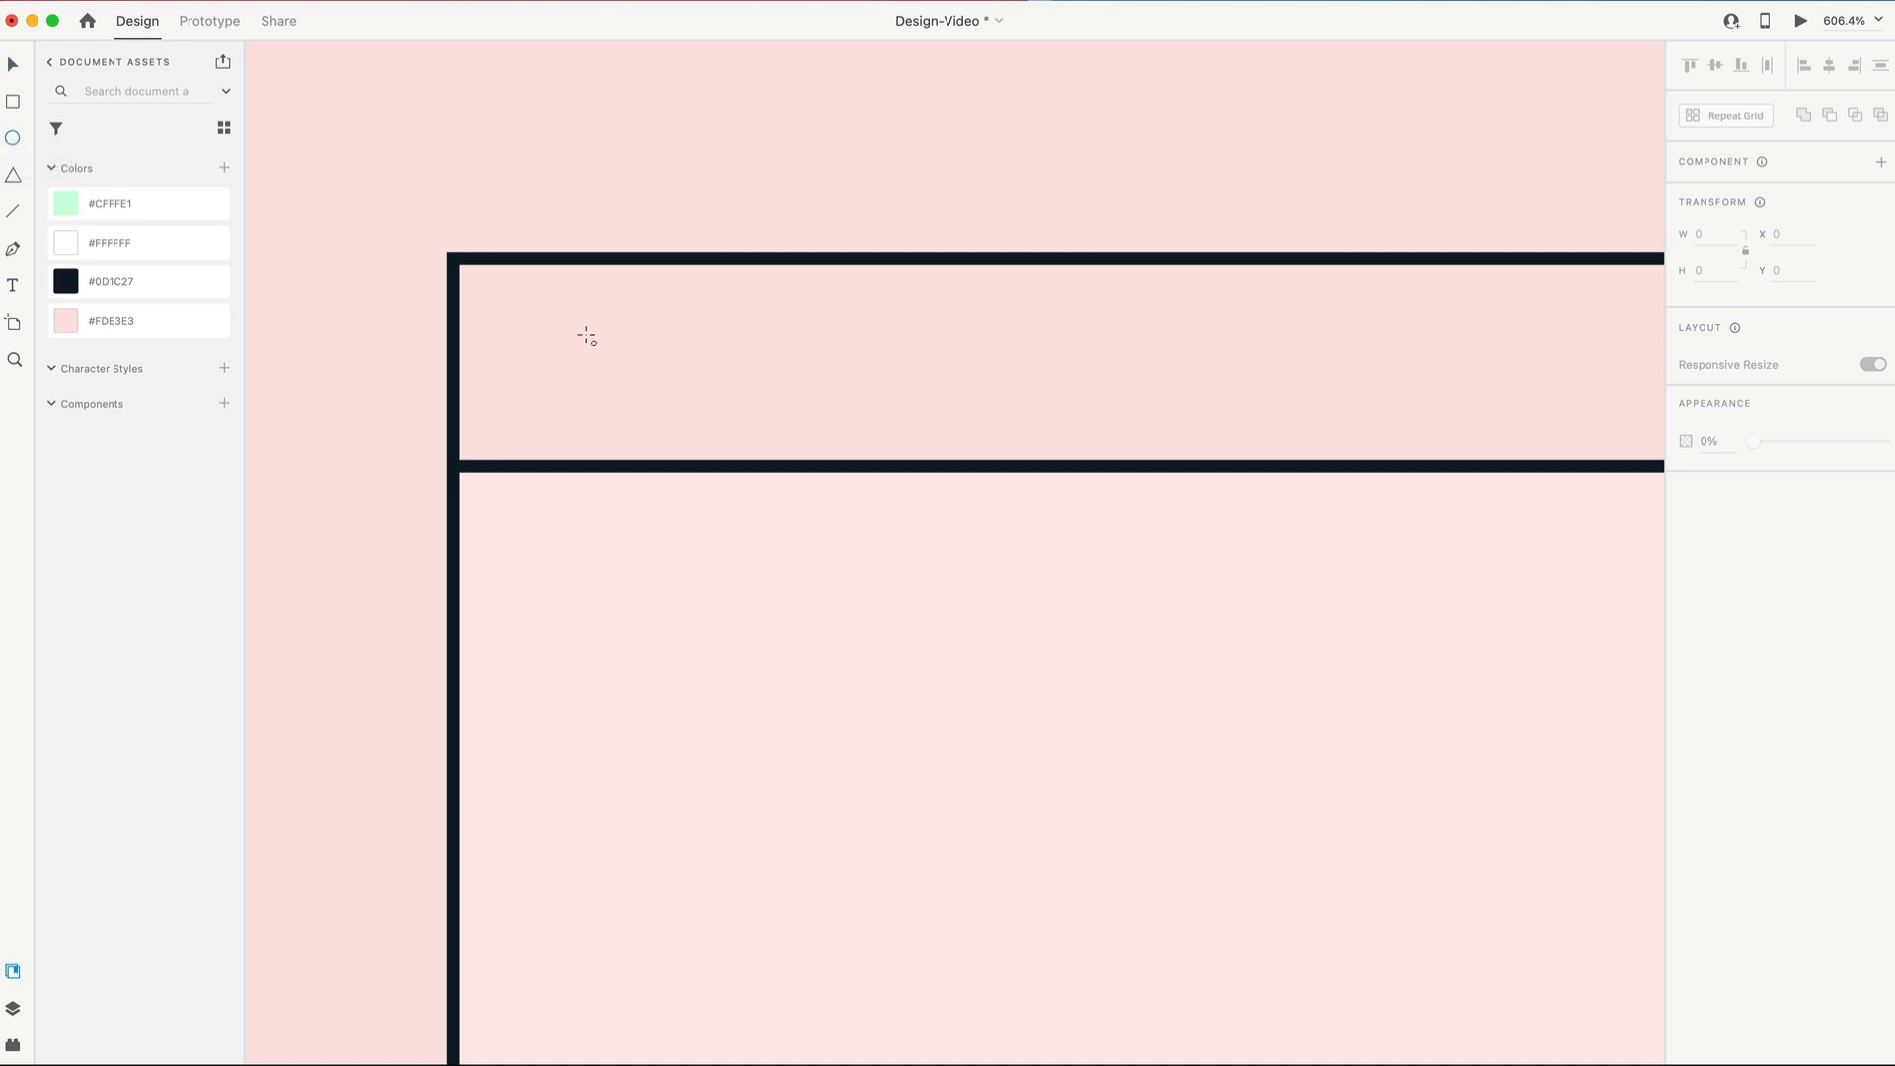
Step: Draw an 8 px dark navy circle in the top bar and duplicate it twice into a row
click(610, 363)
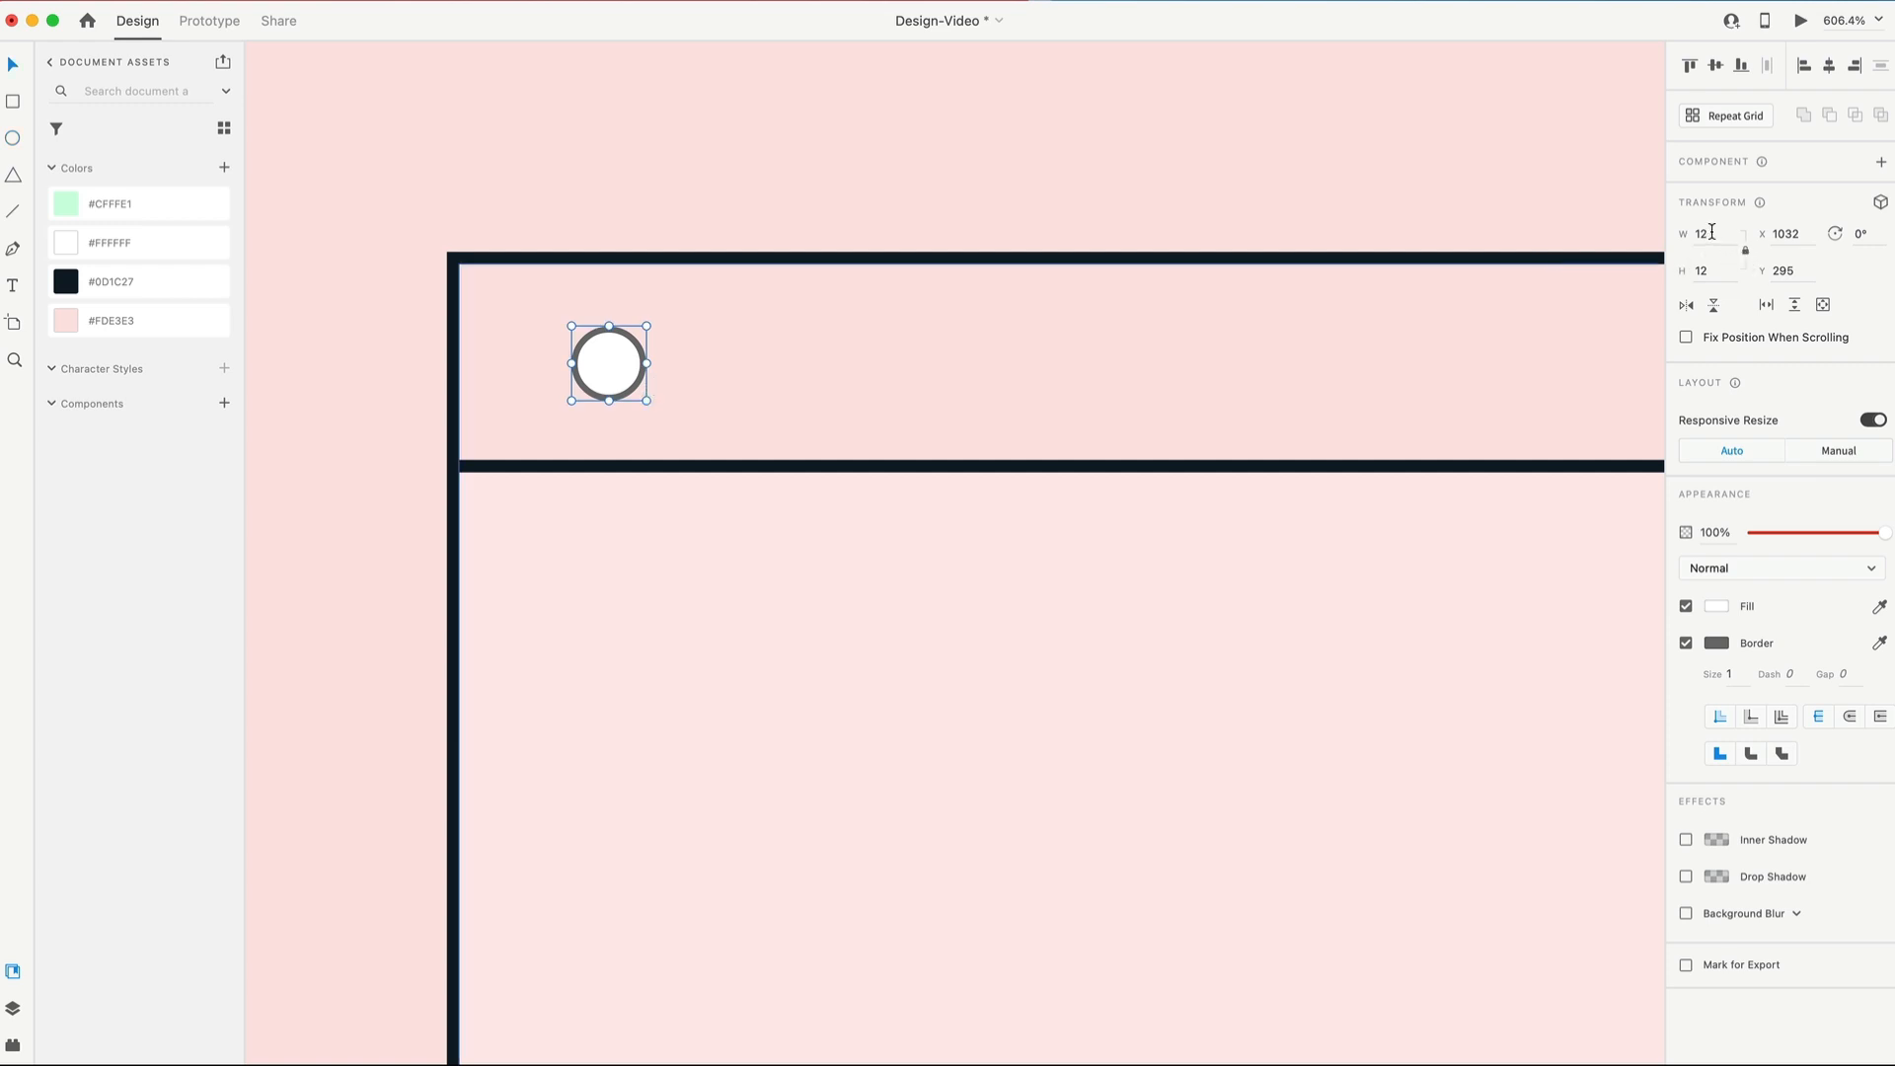
text(8)
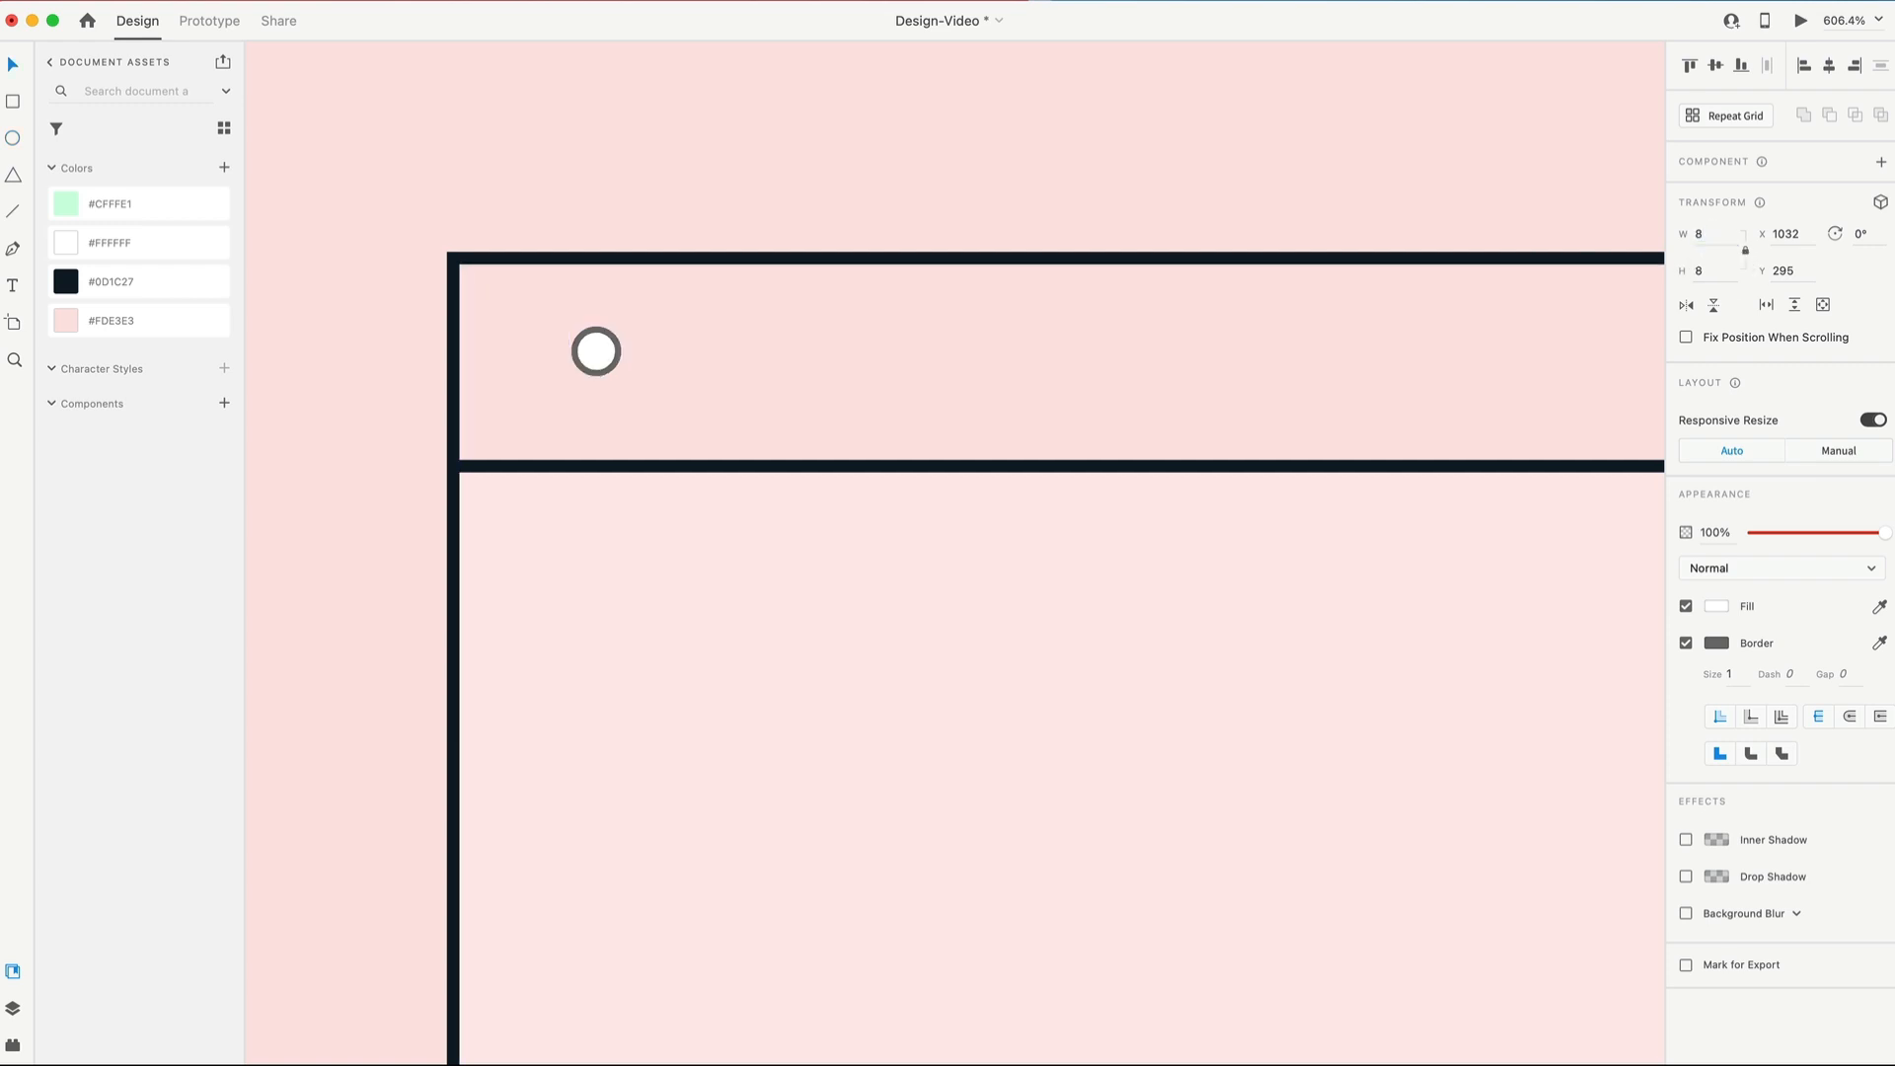
click(594, 352)
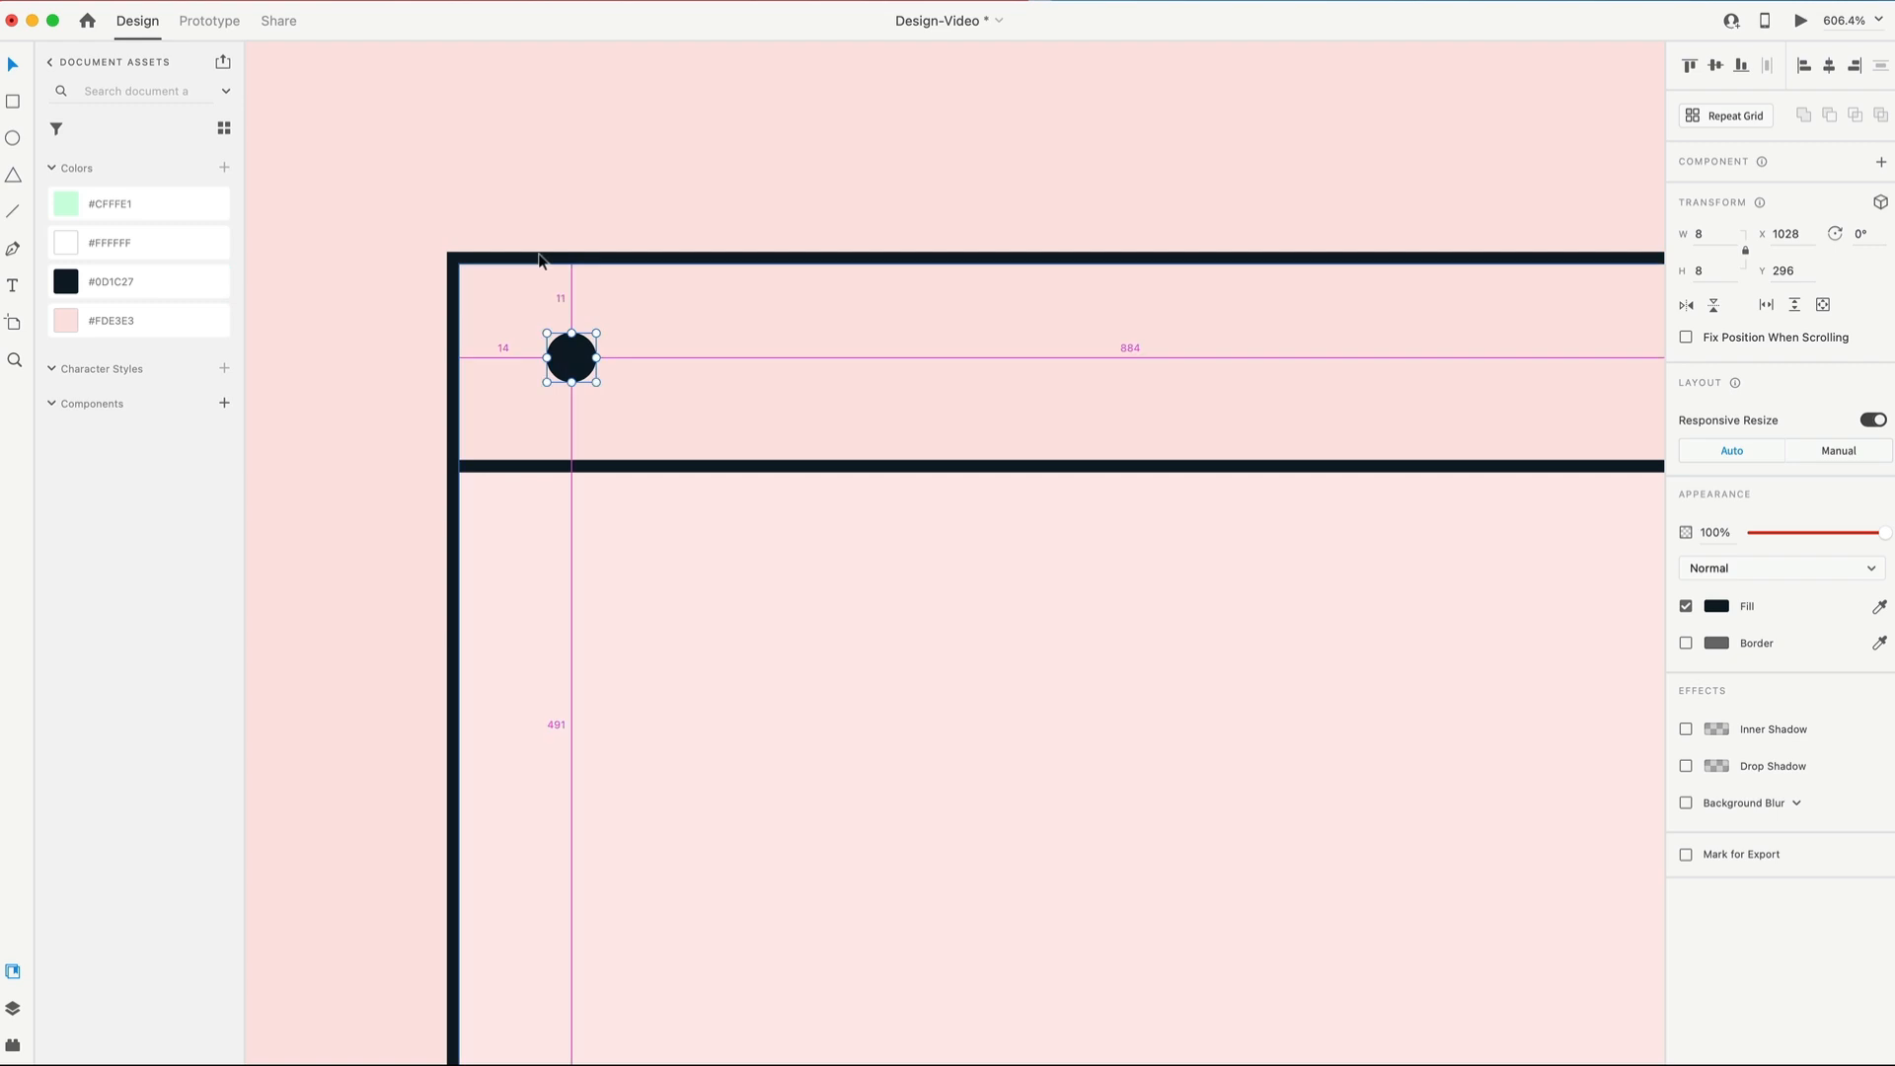
mouse_move(626, 424)
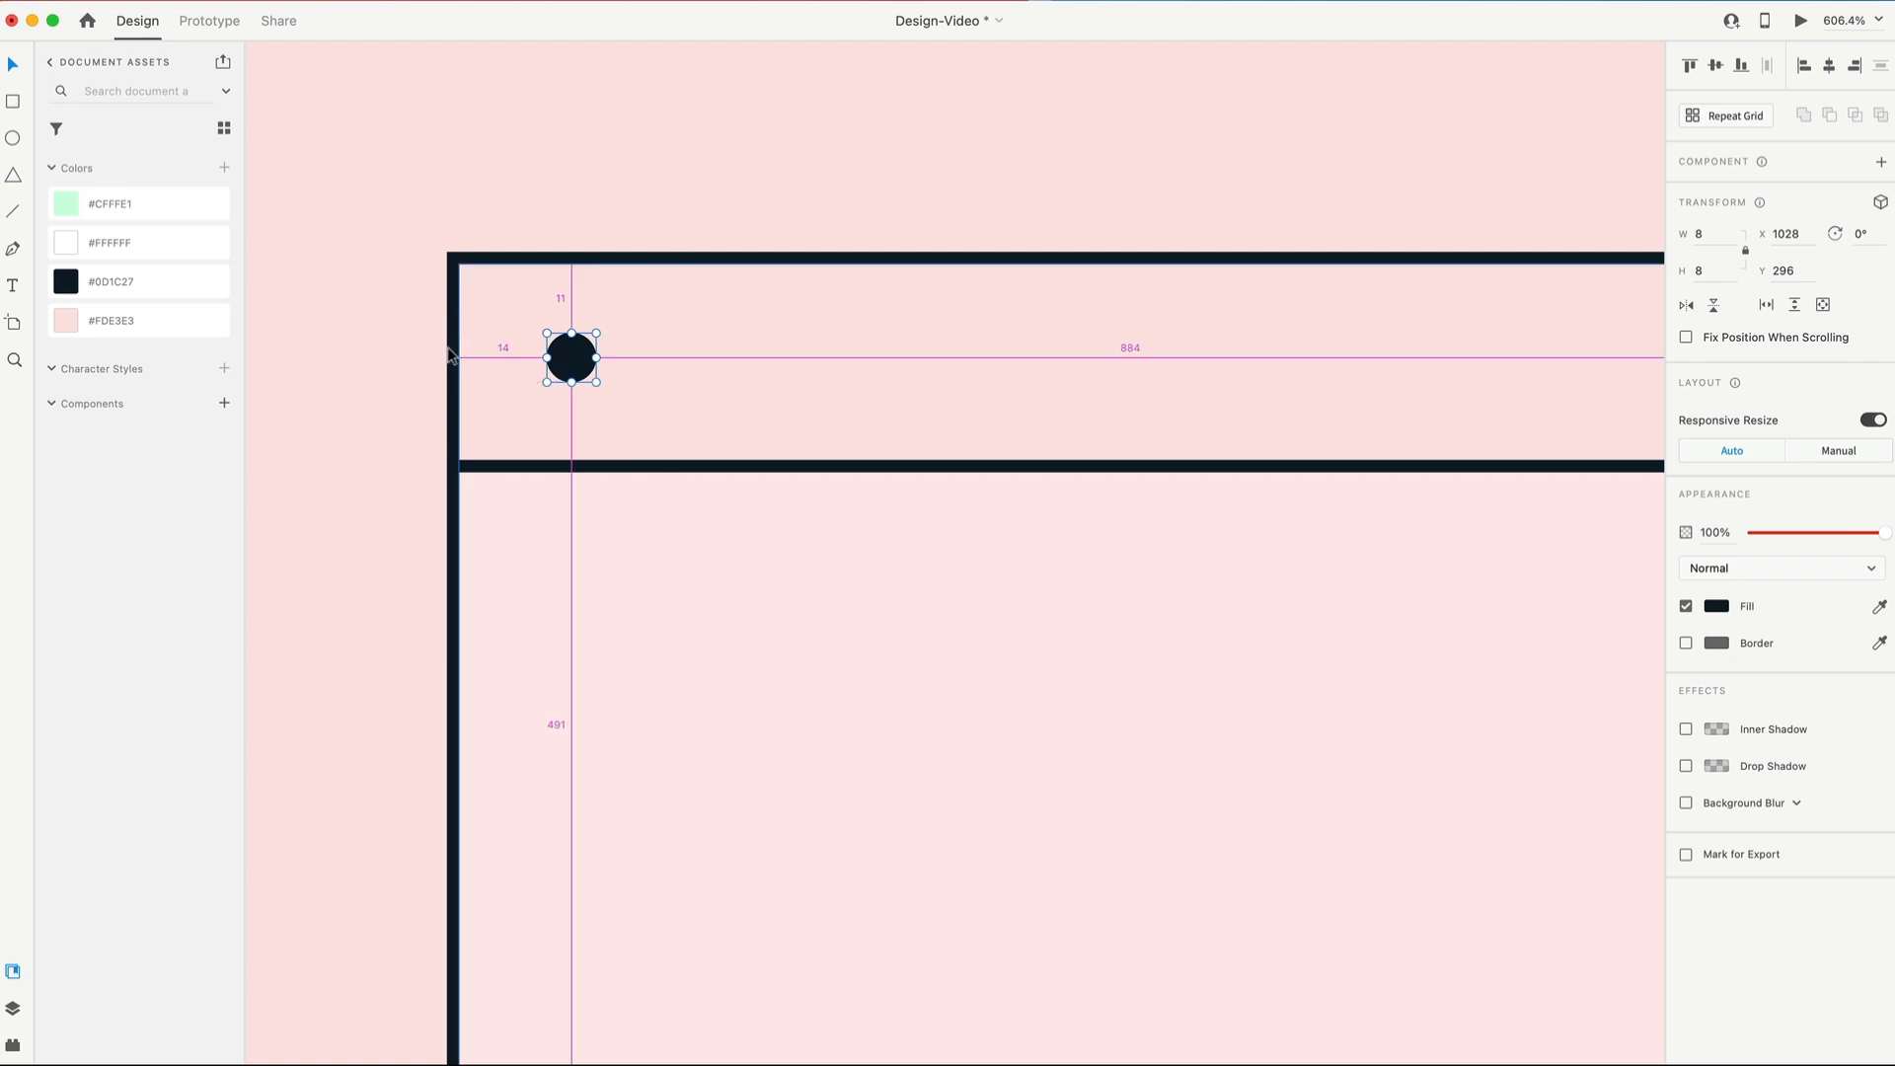
drag(571, 357, 584, 357)
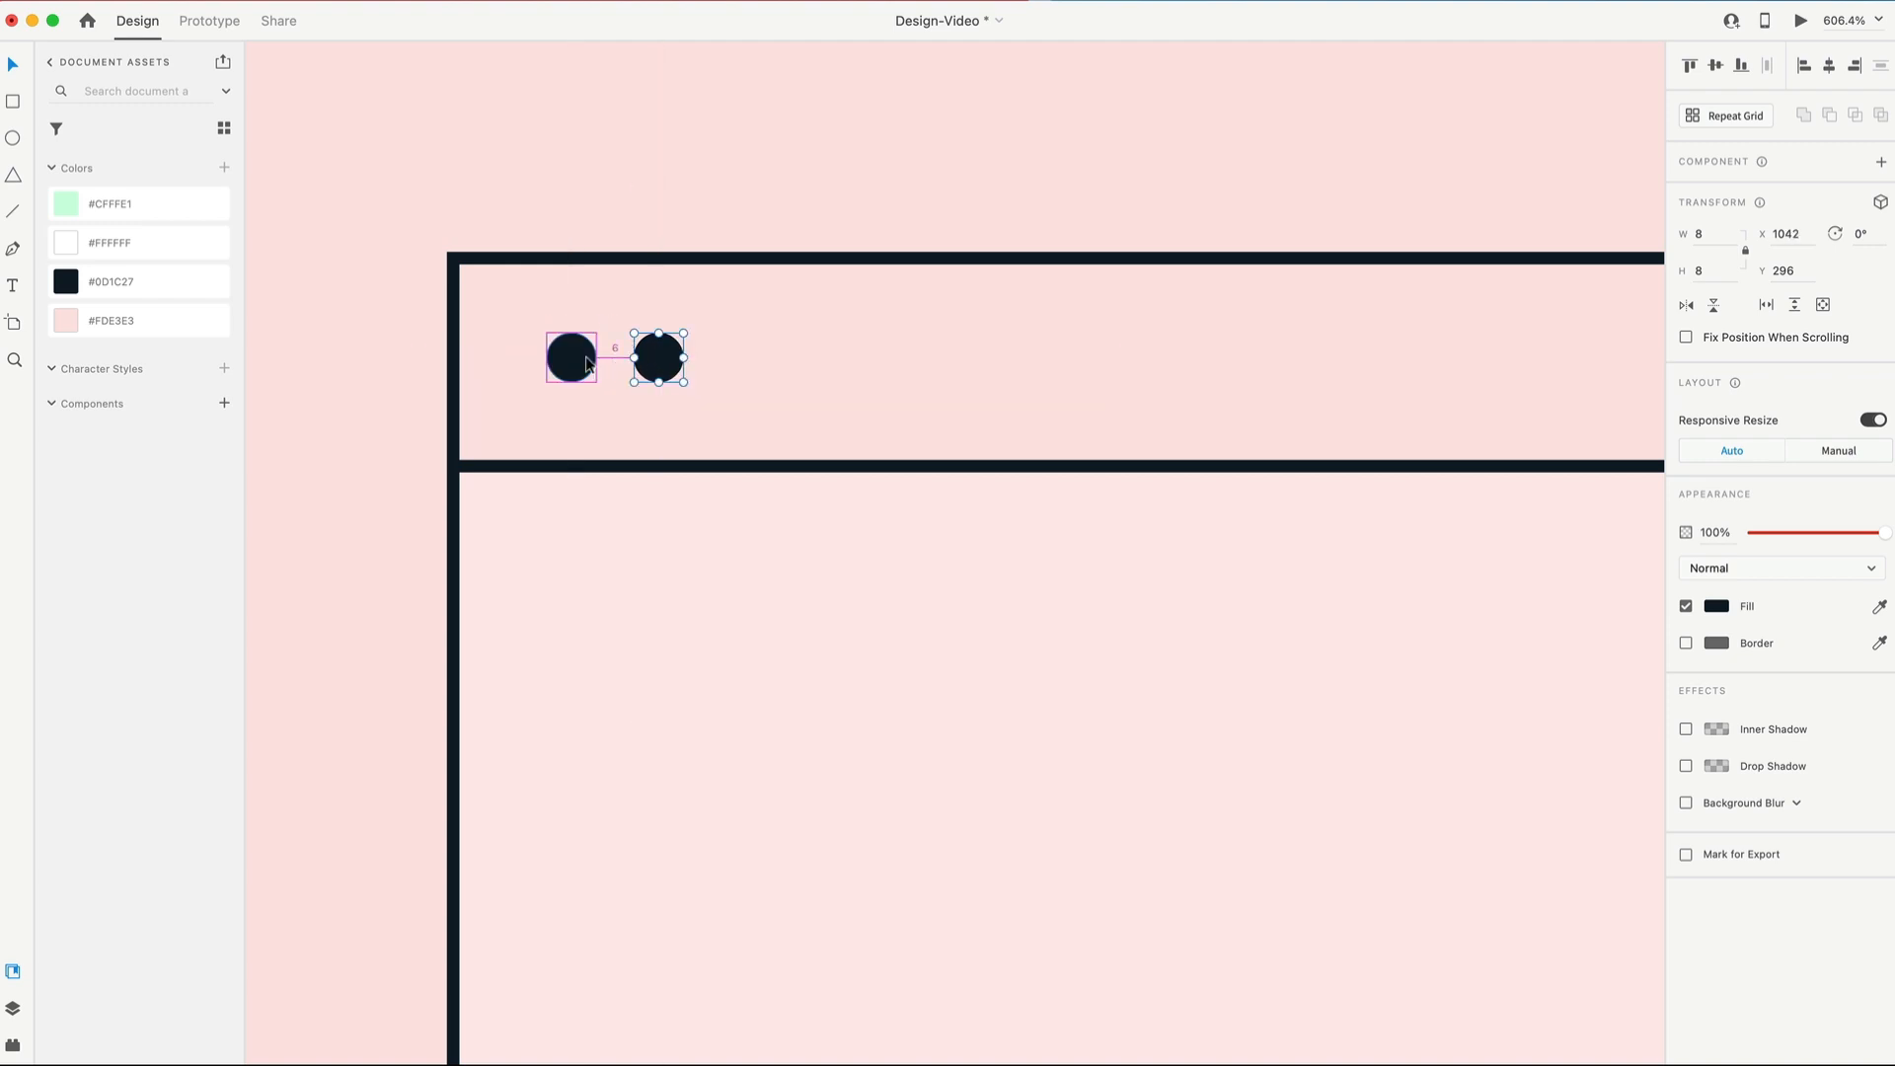
drag(689, 357, 768, 357)
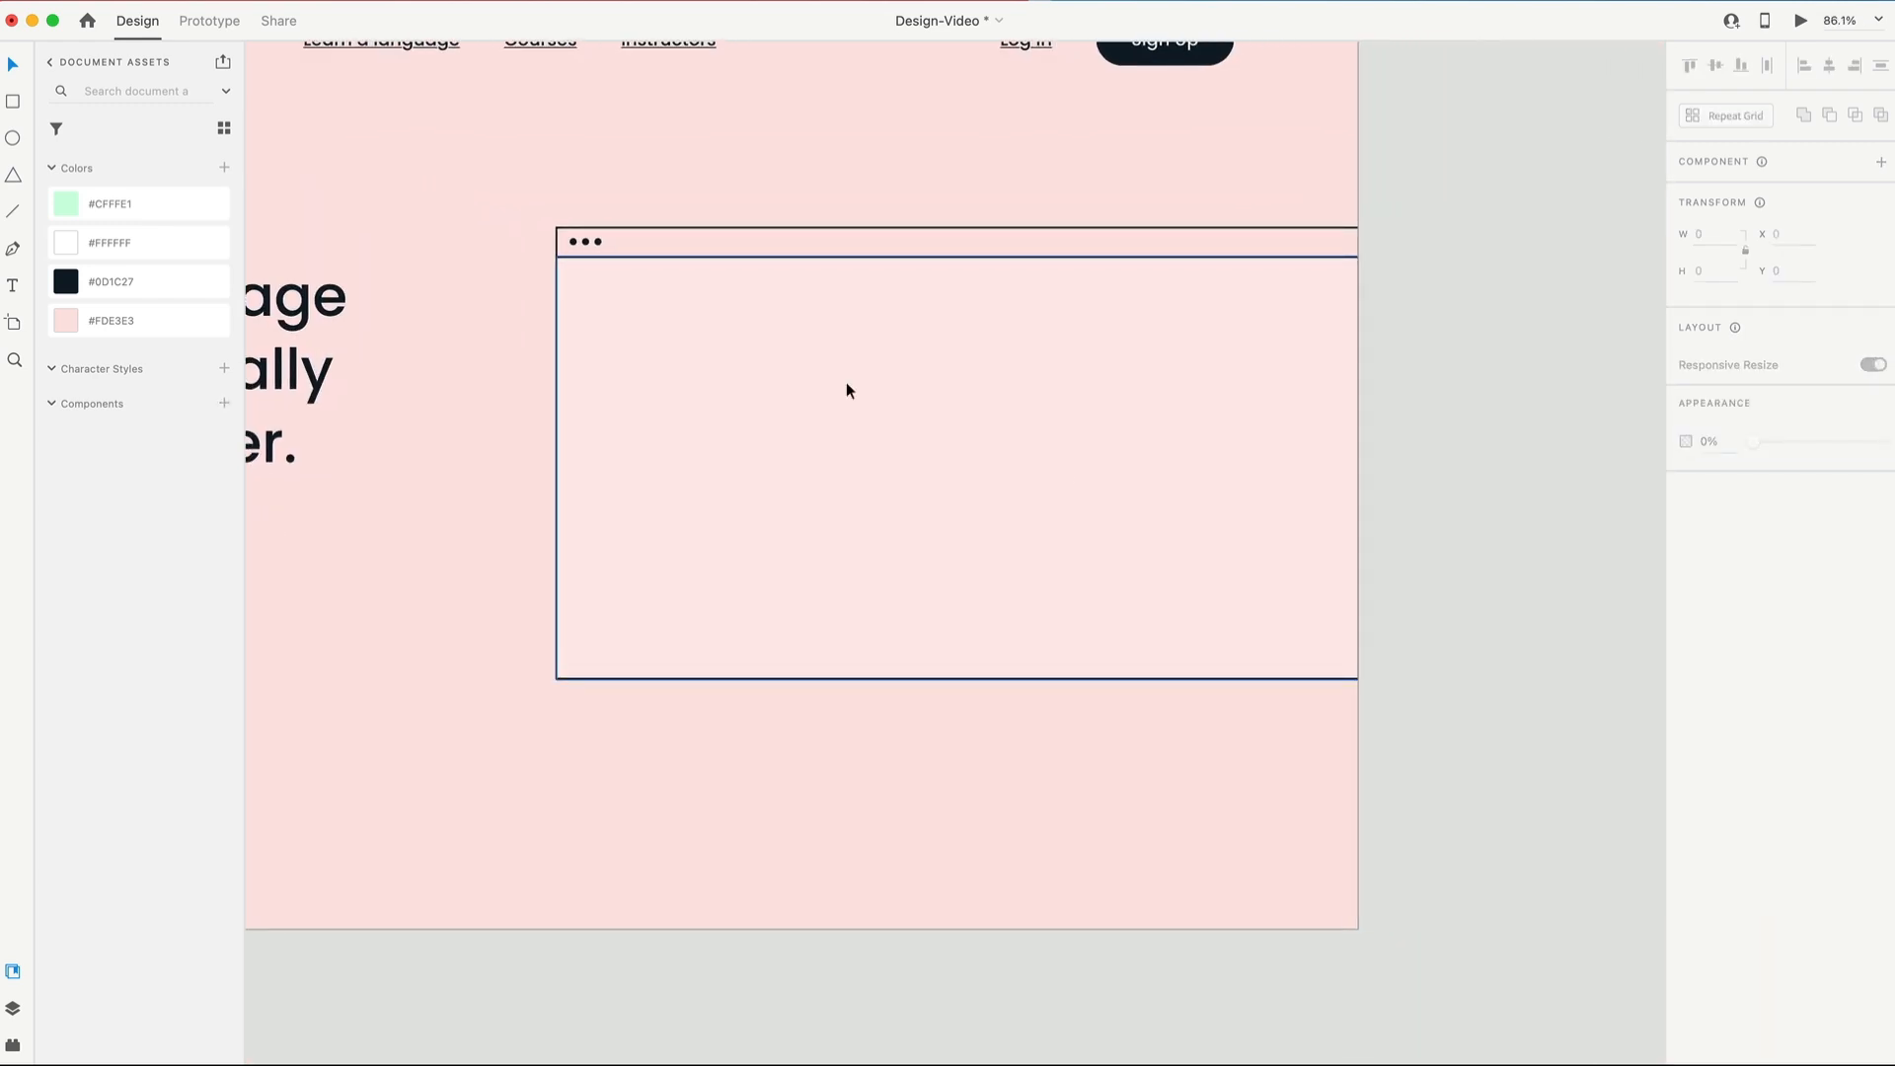
Step: Place the cherry-blossom photo in the content rectangle at 85% opacity
click(955, 460)
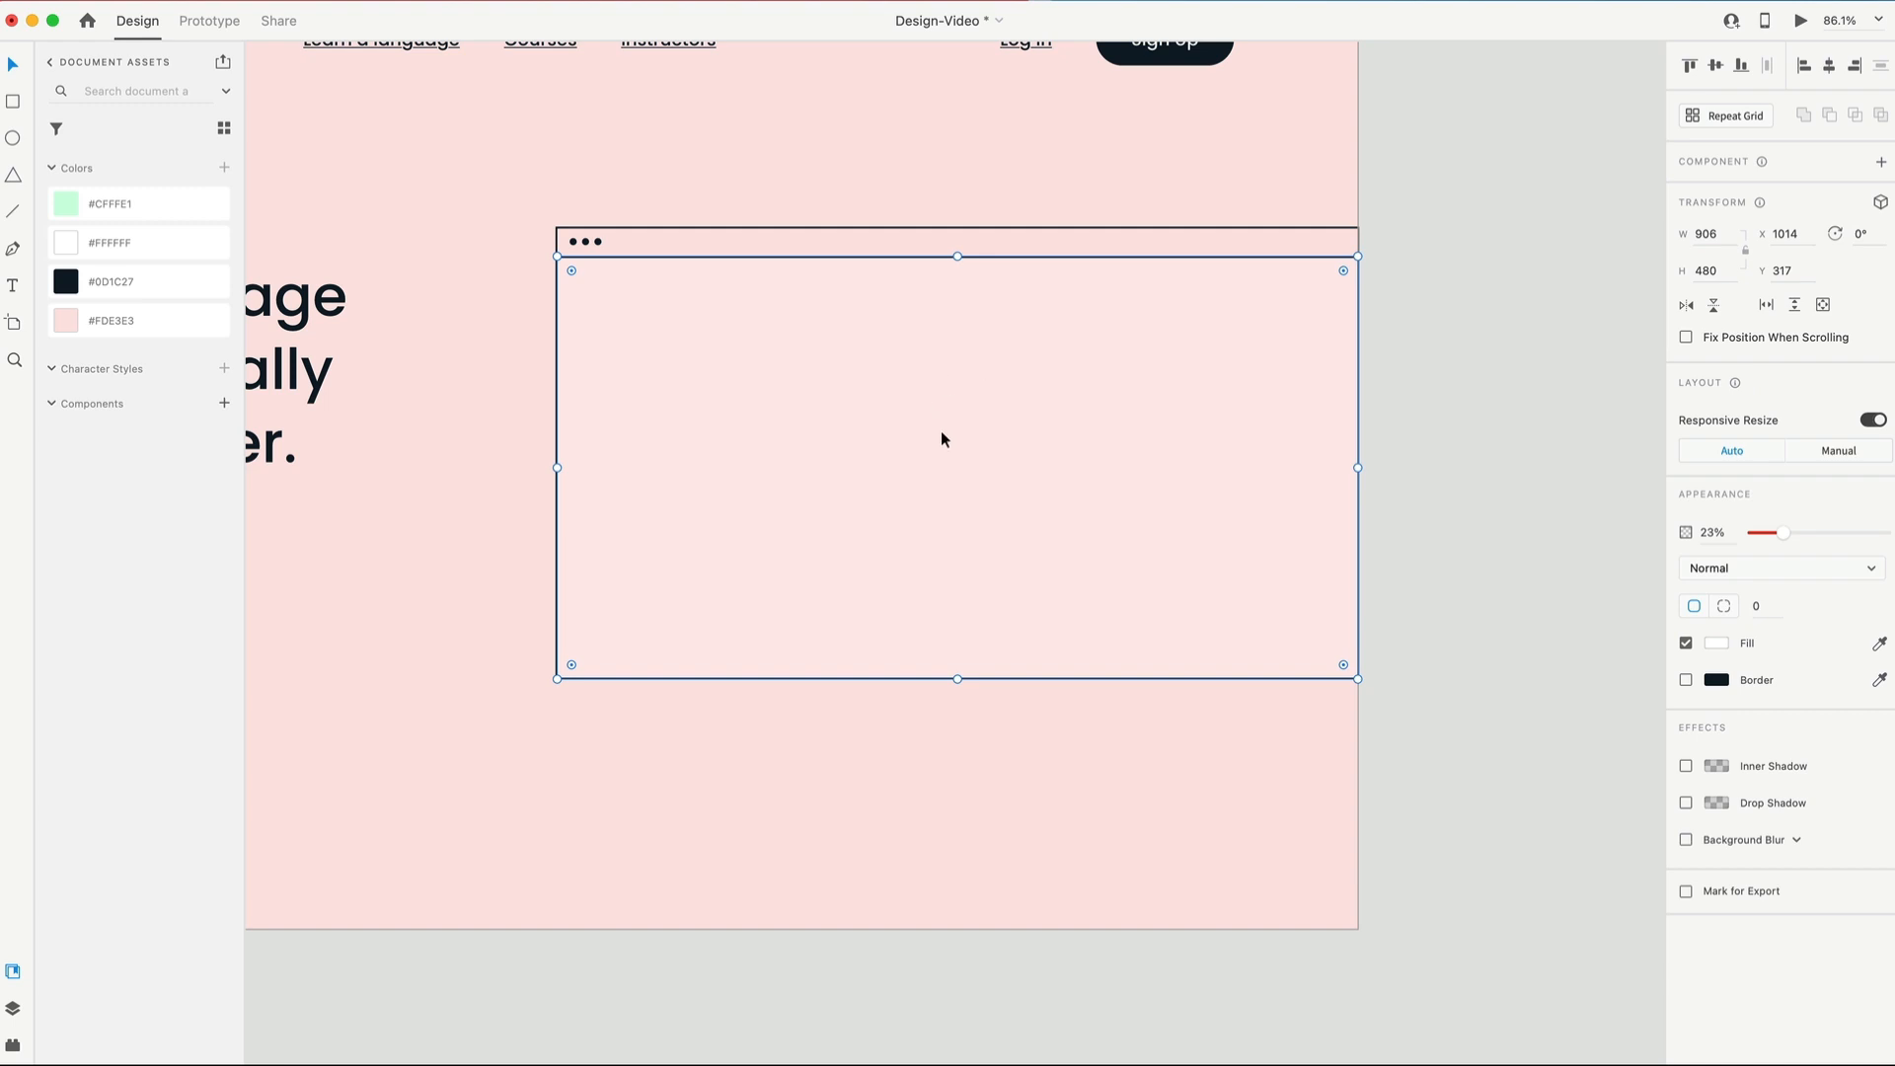
mouse_move(745, 541)
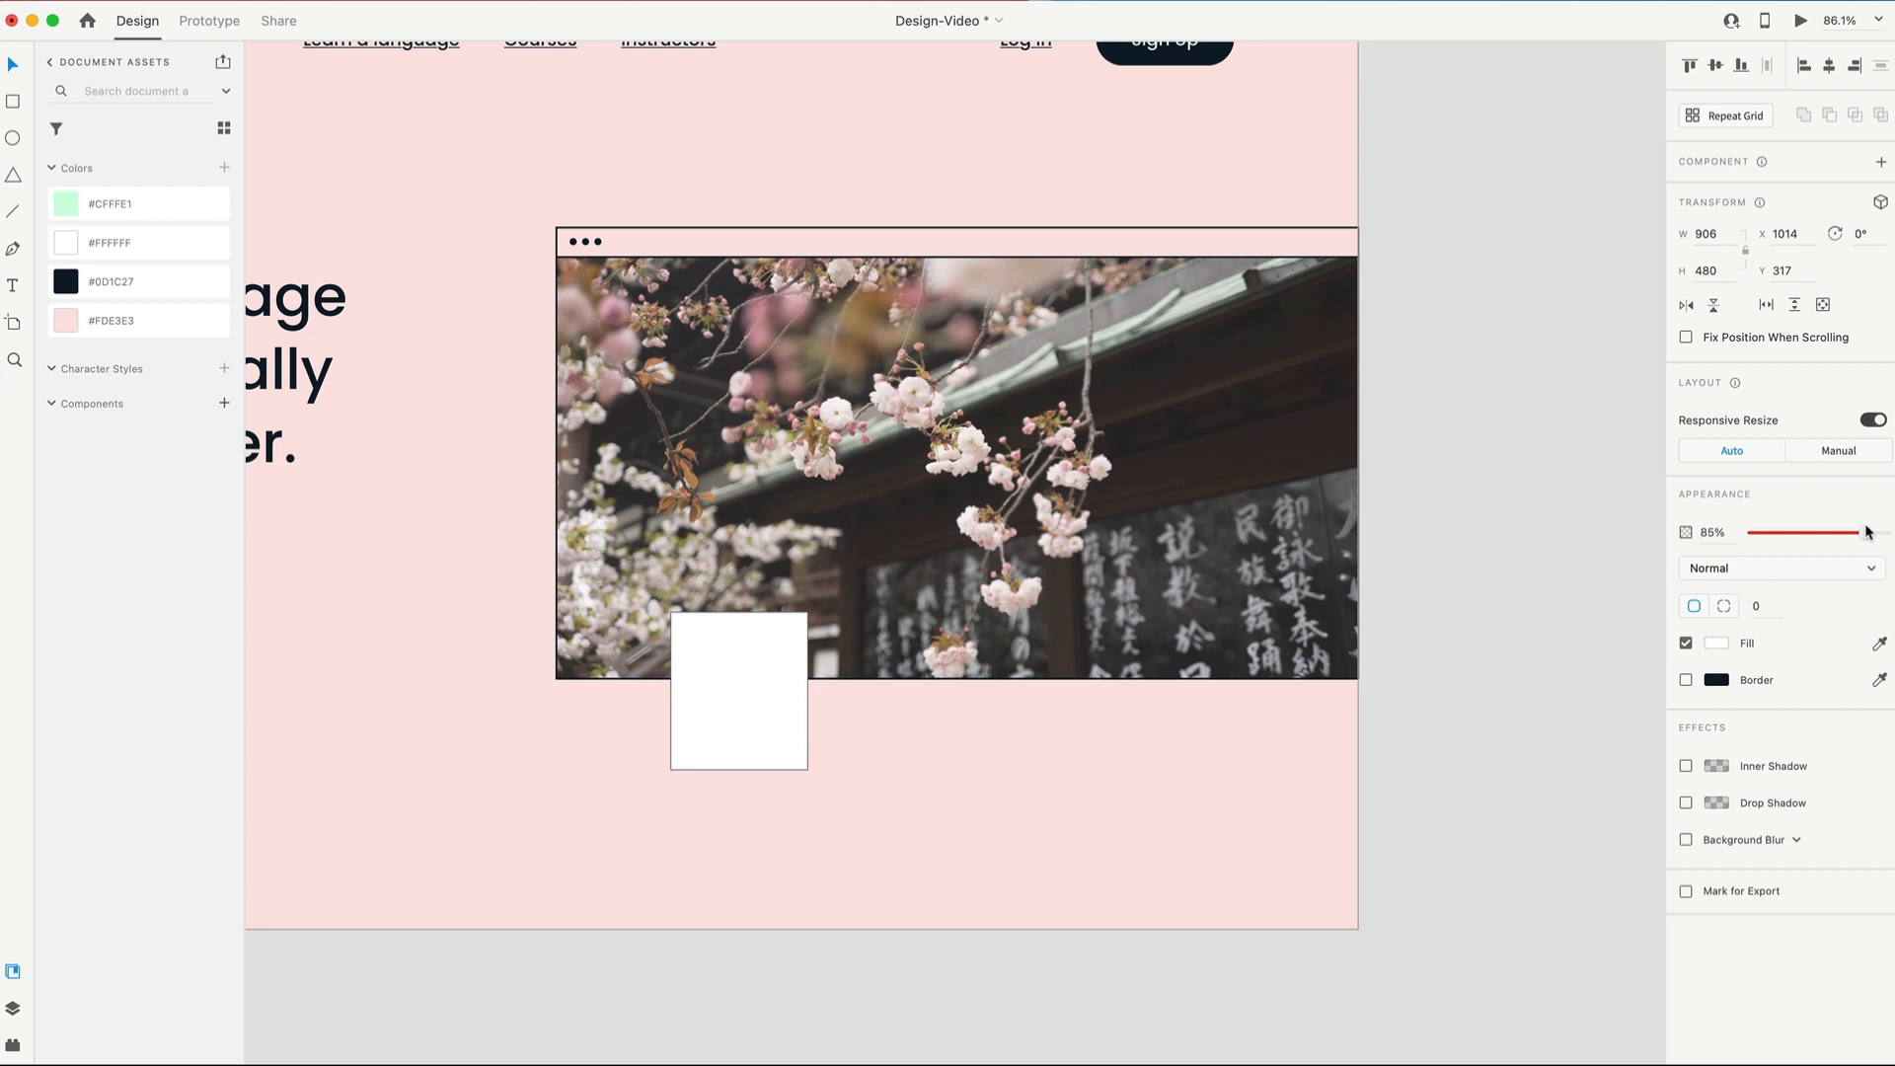
click(955, 465)
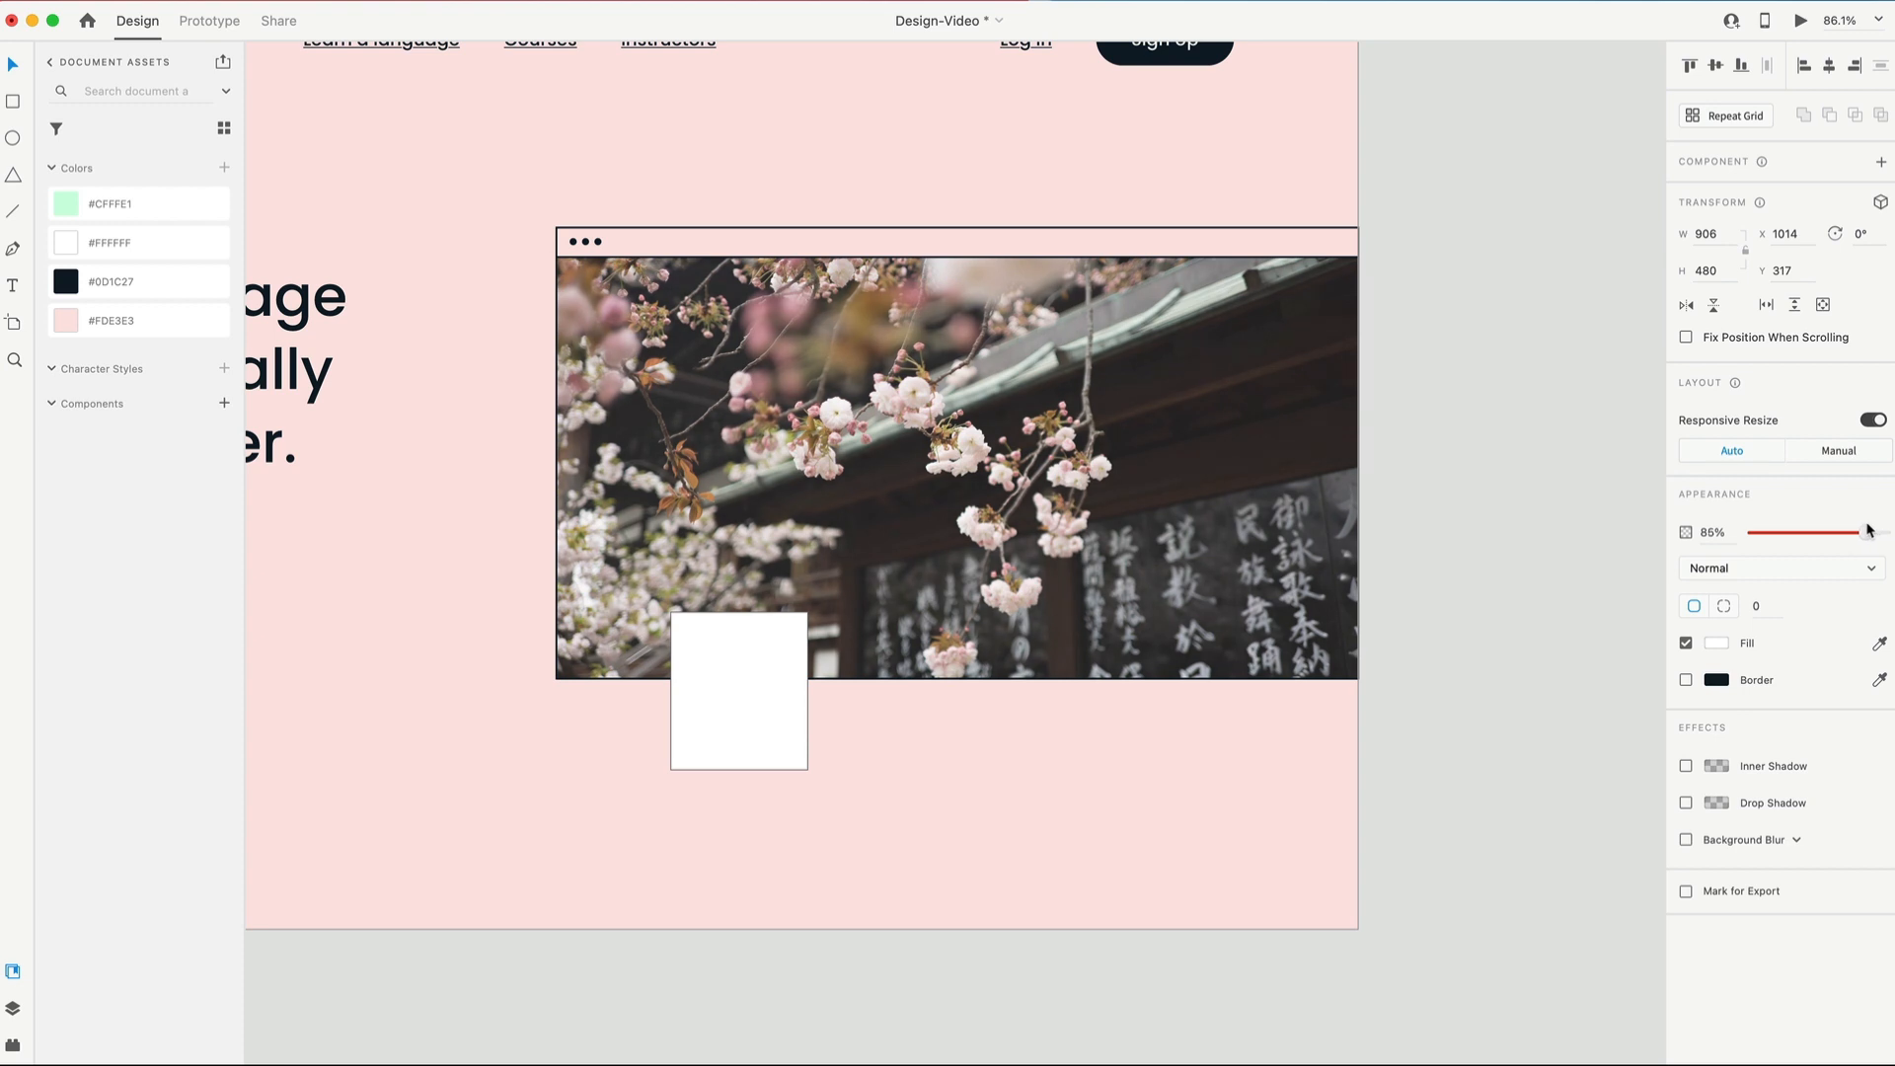
click(955, 466)
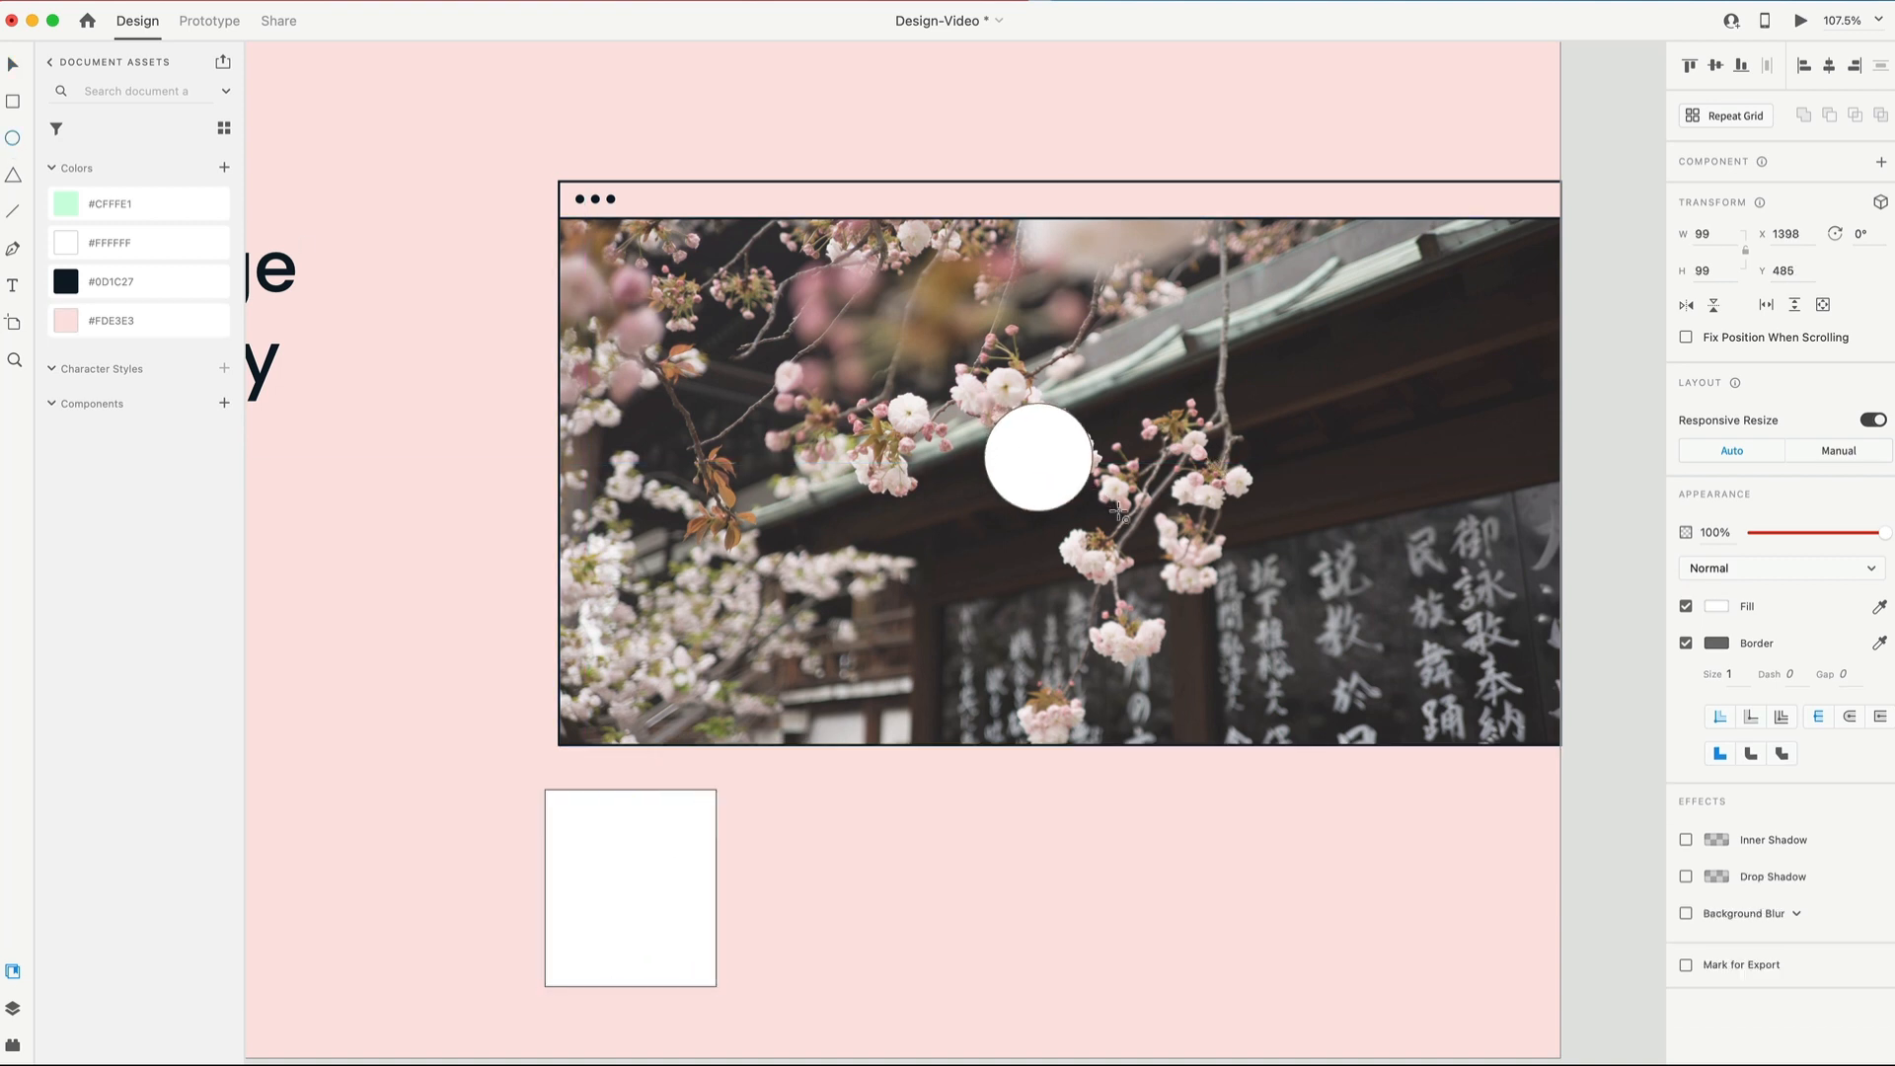
Step: Size the white circle to 120×120 and remove its border
click(1037, 456)
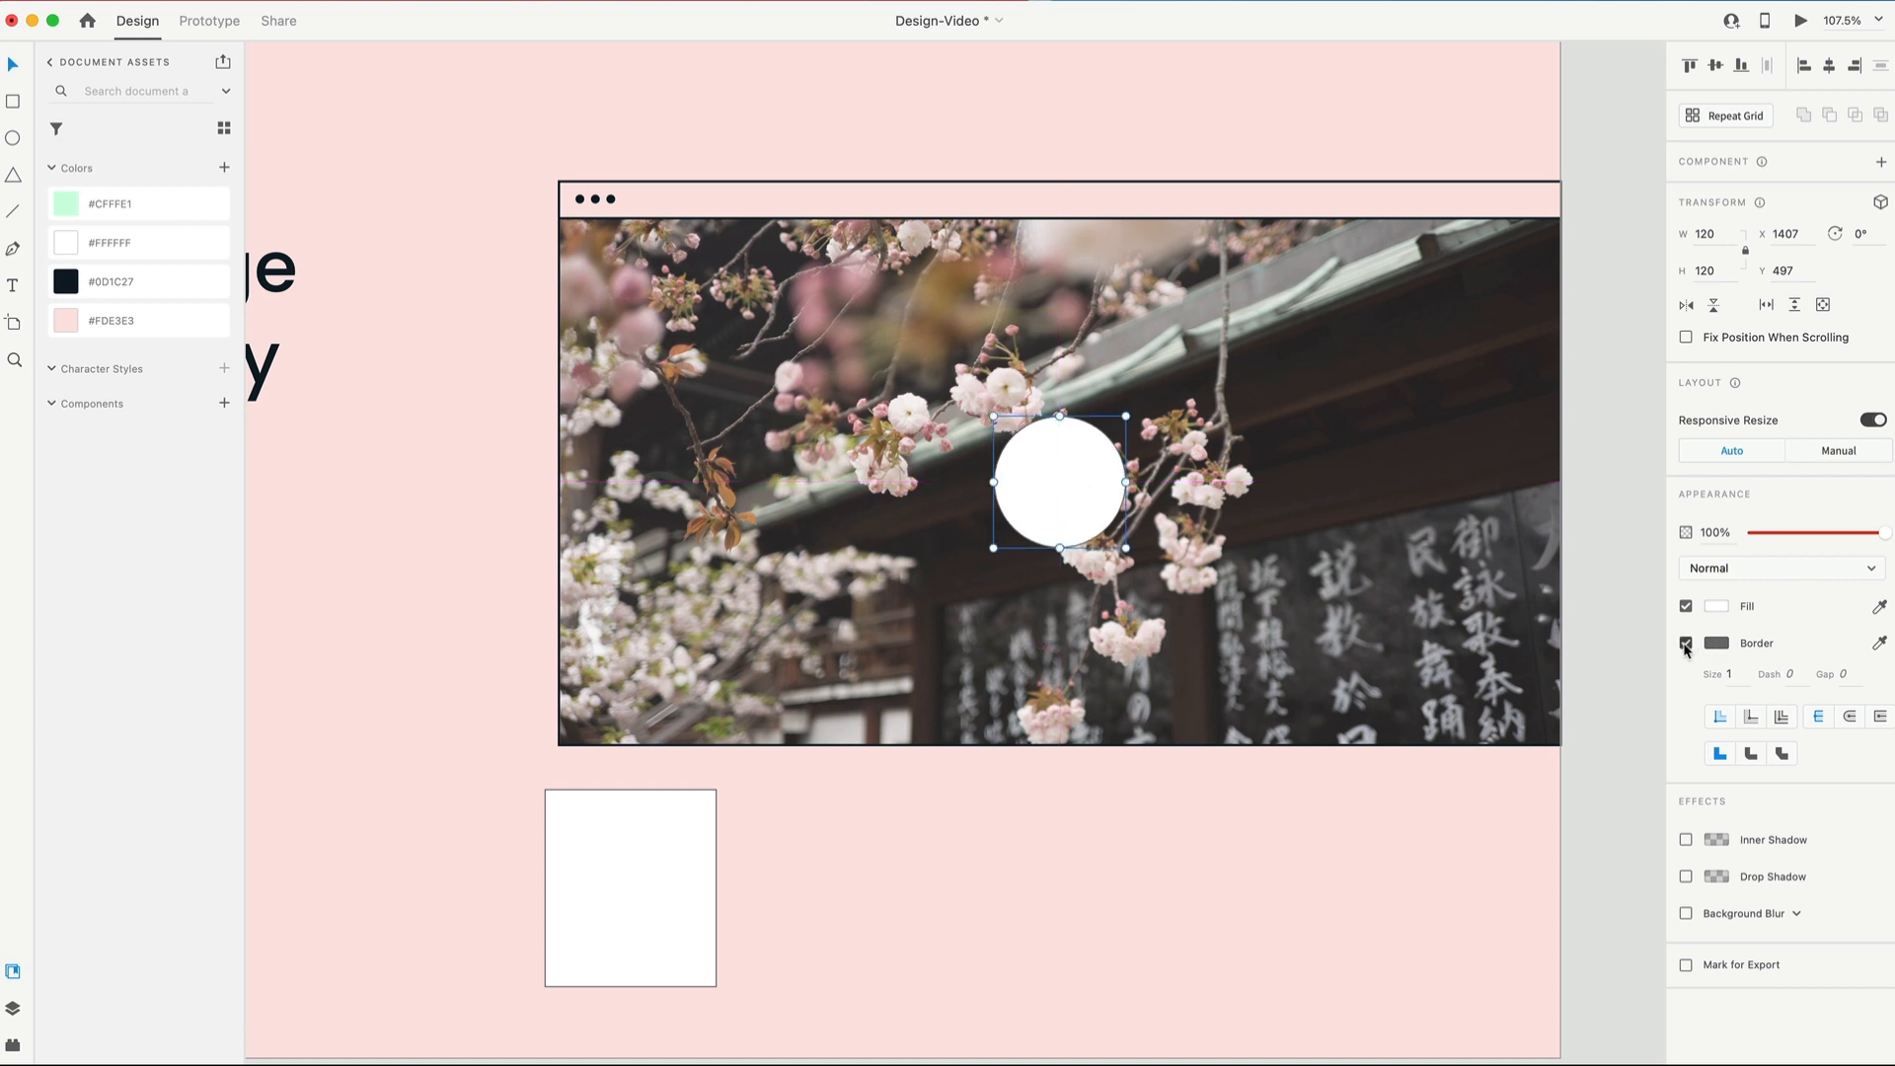
click(1686, 644)
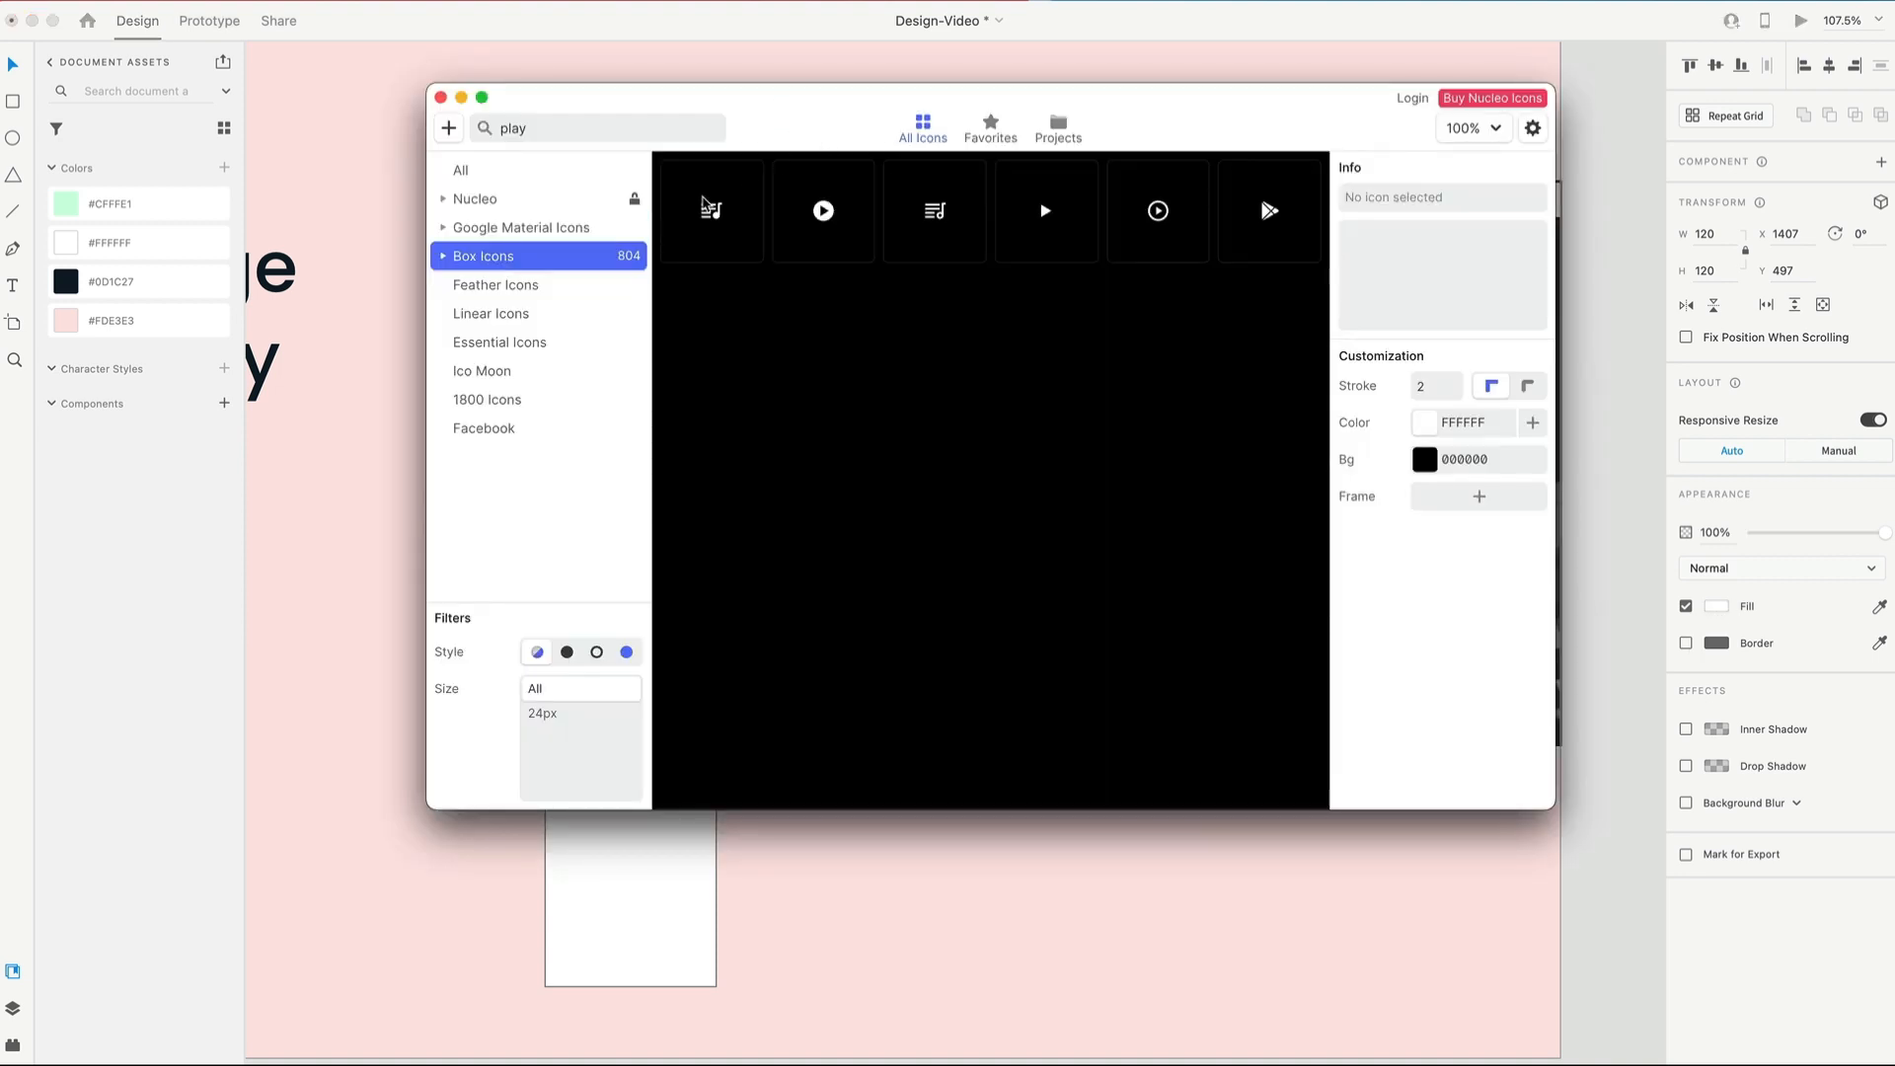
mouse_move(507, 260)
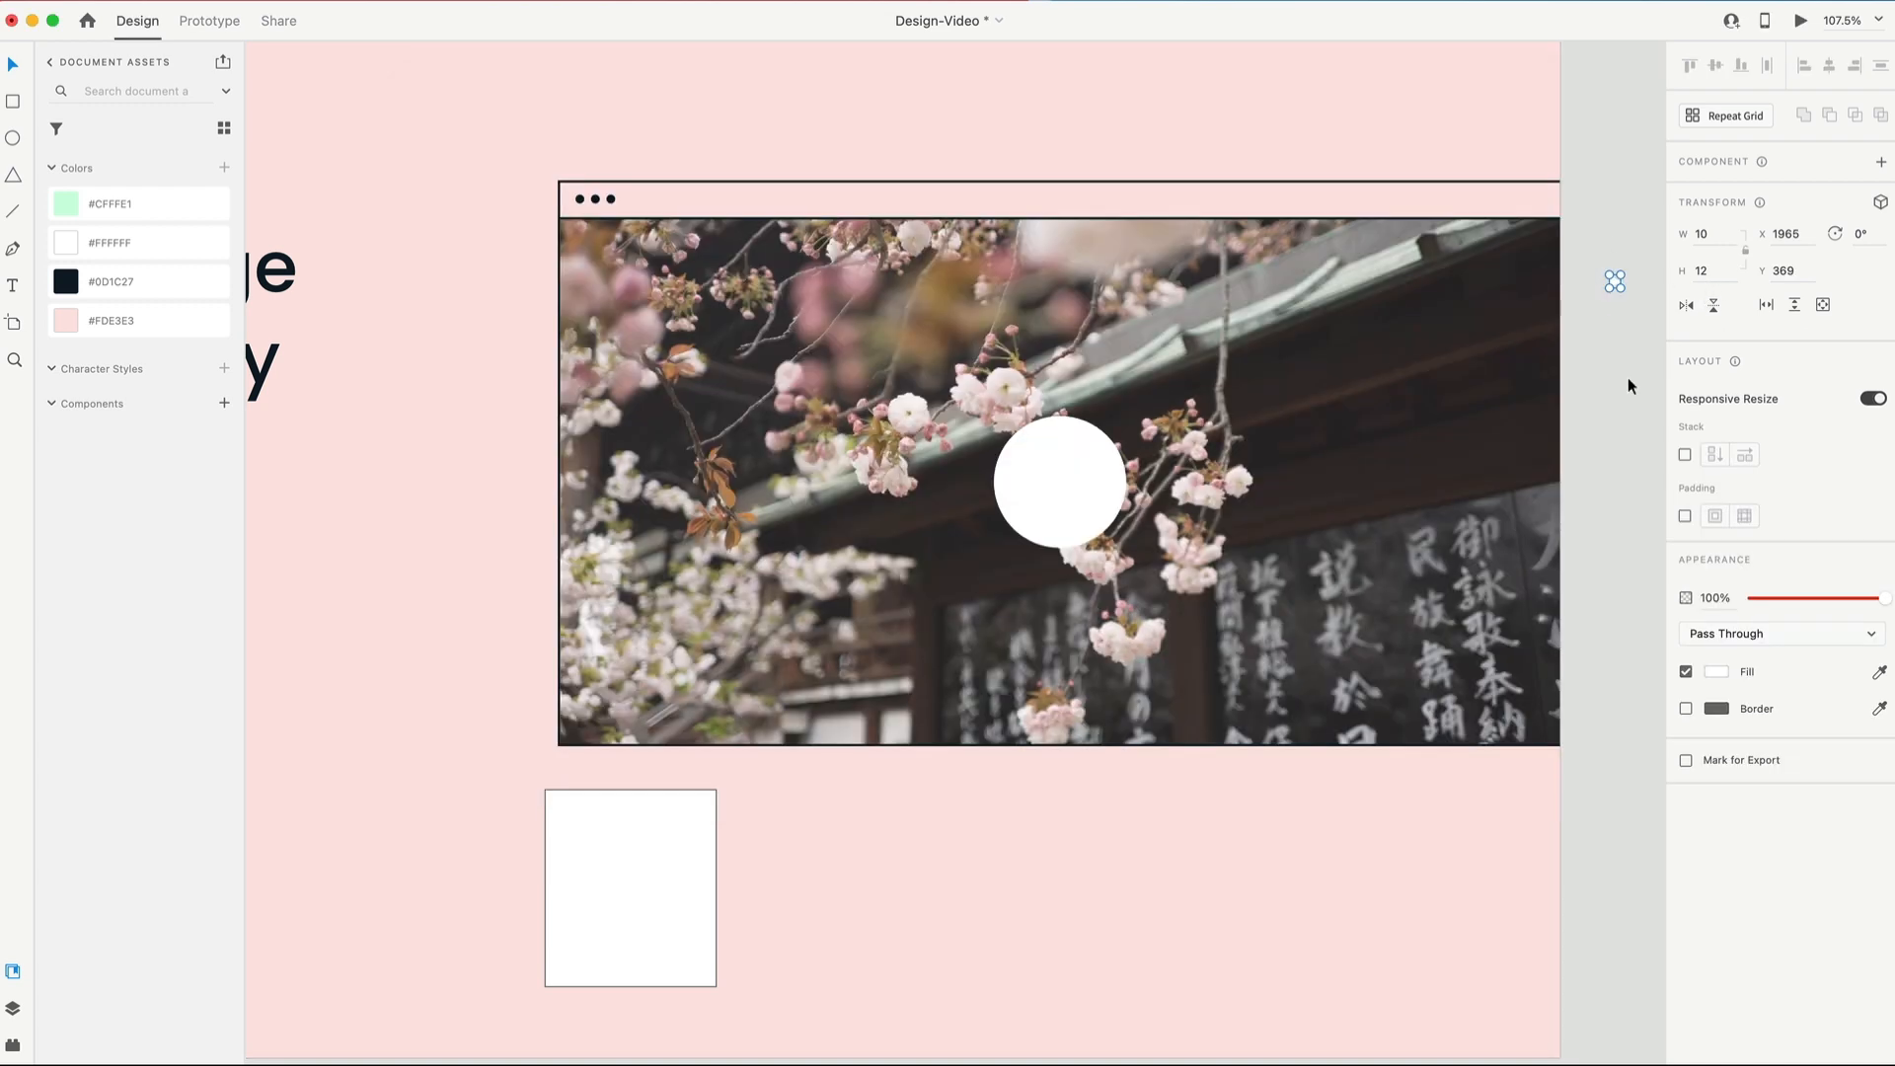
Step: Resize the play icon to 30×36, fill it #0D1C27 and centre it in the circle
click(111, 282)
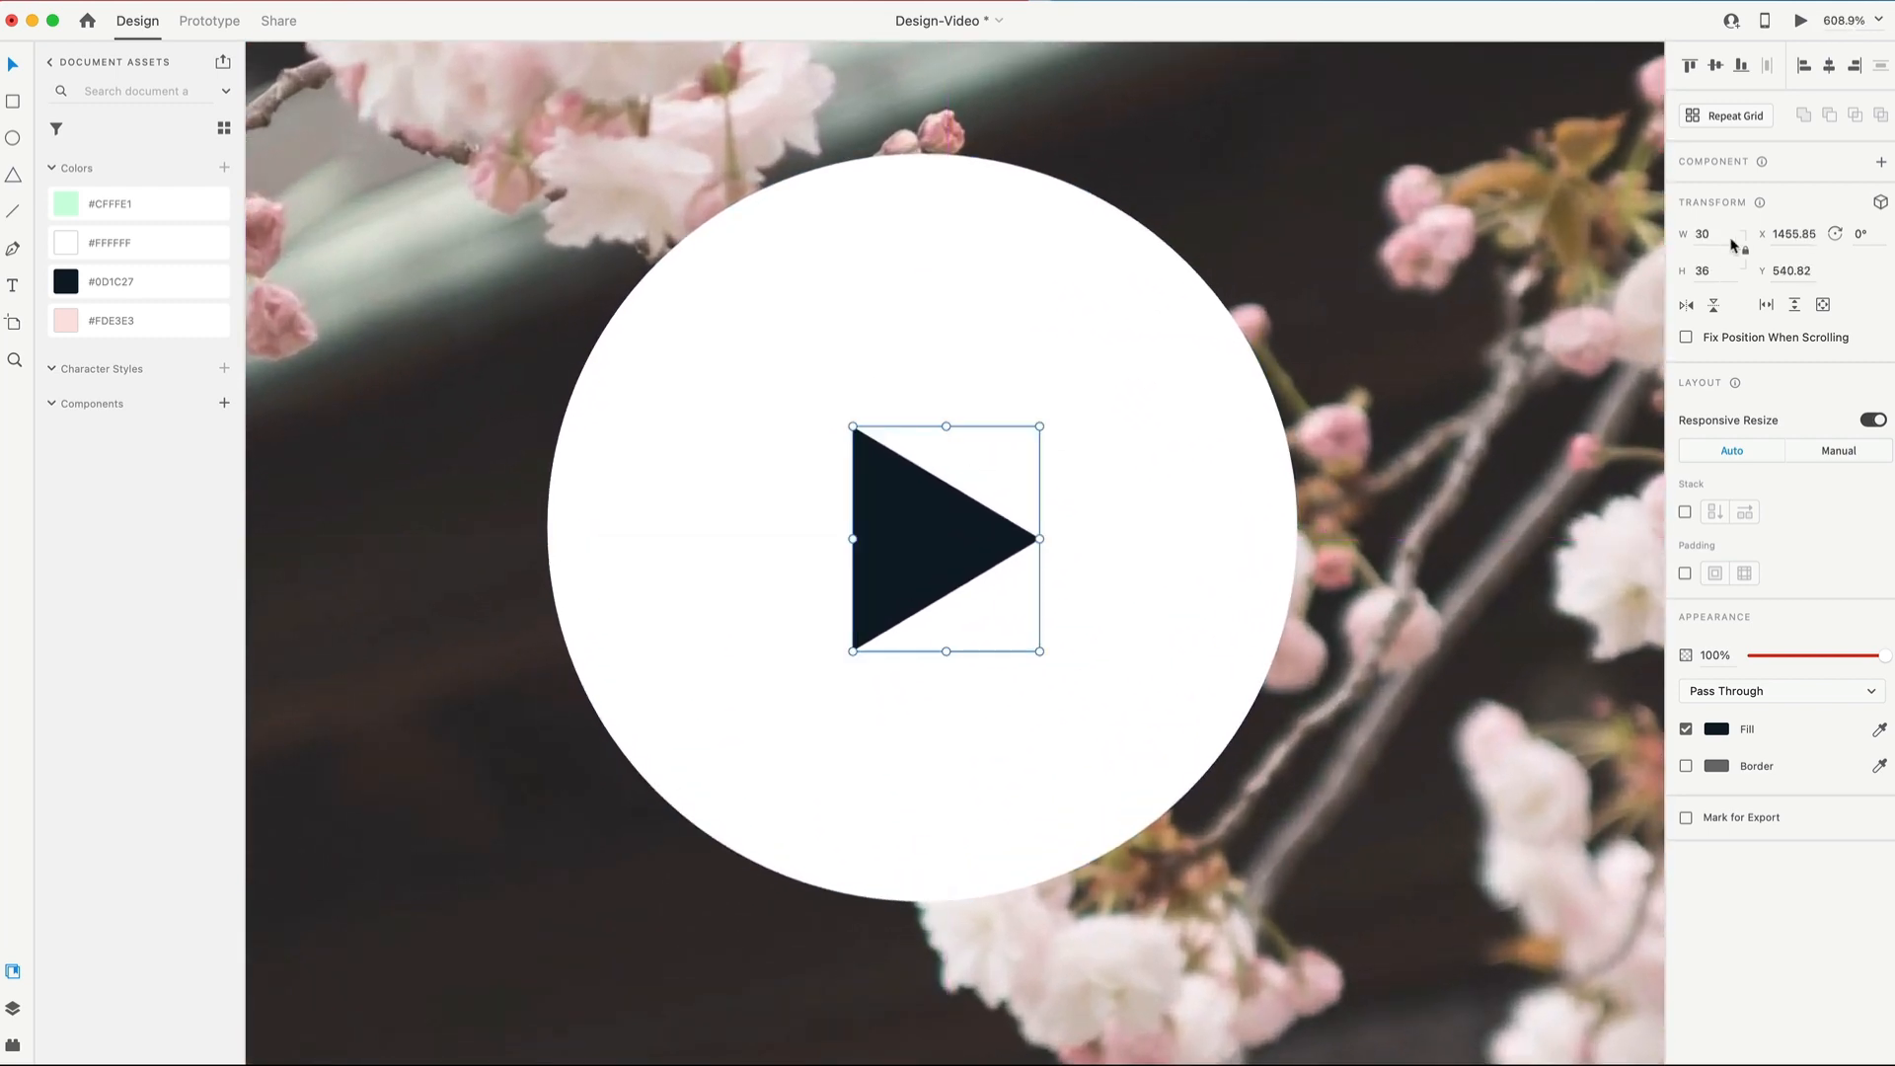
mouse_move(914, 525)
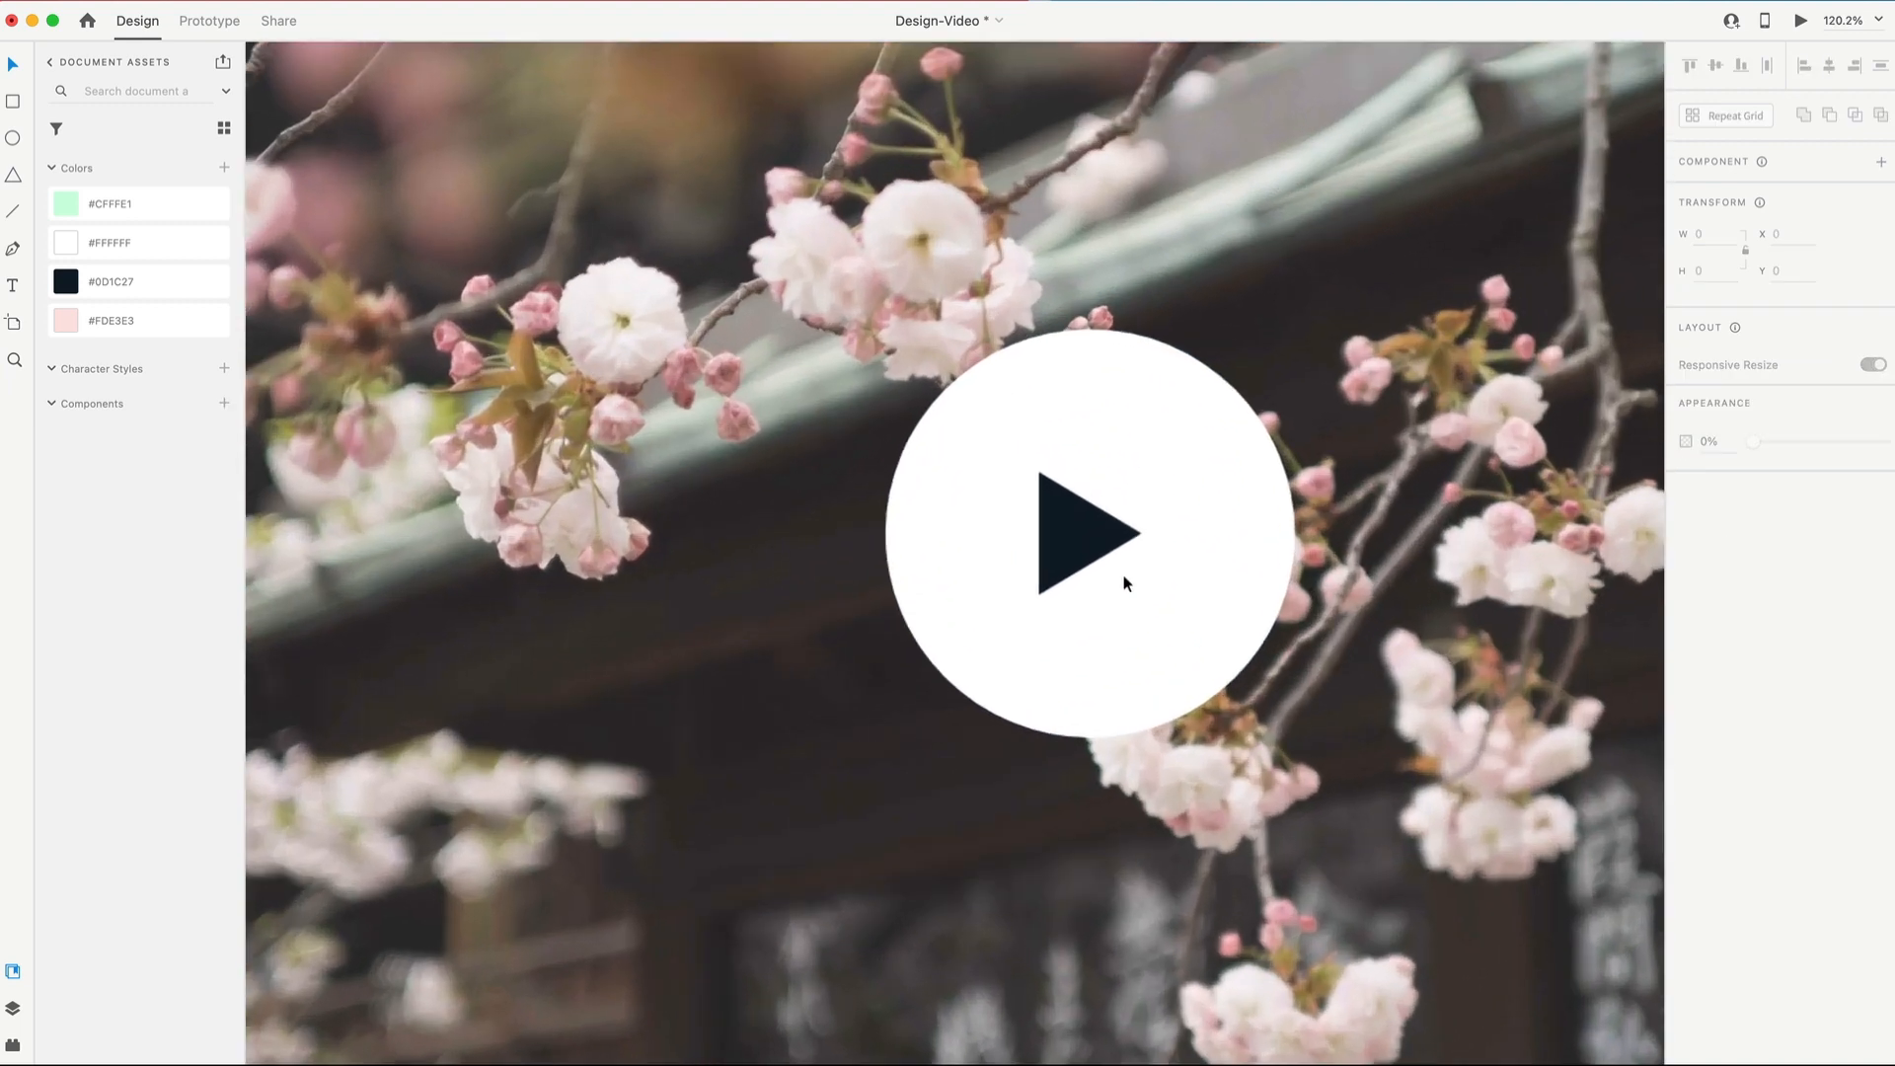
click(1088, 531)
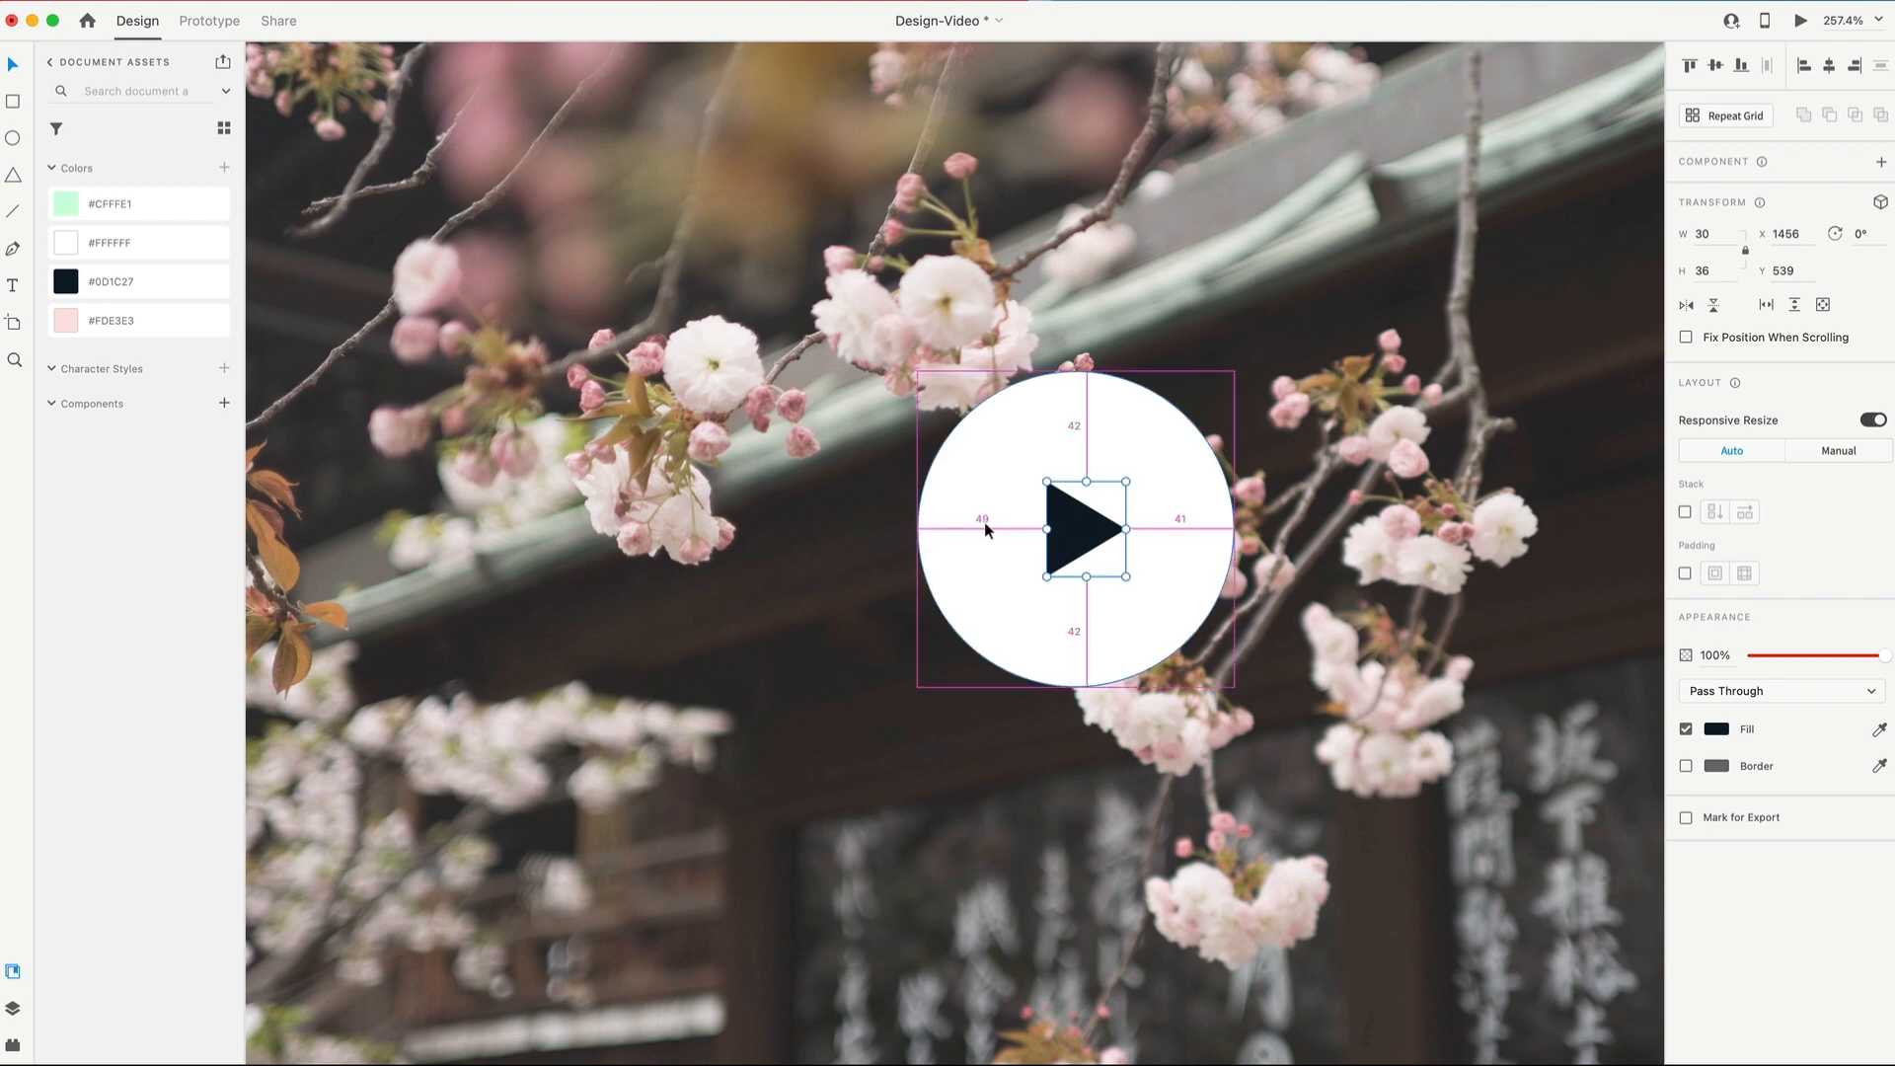
mouse_move(1218, 519)
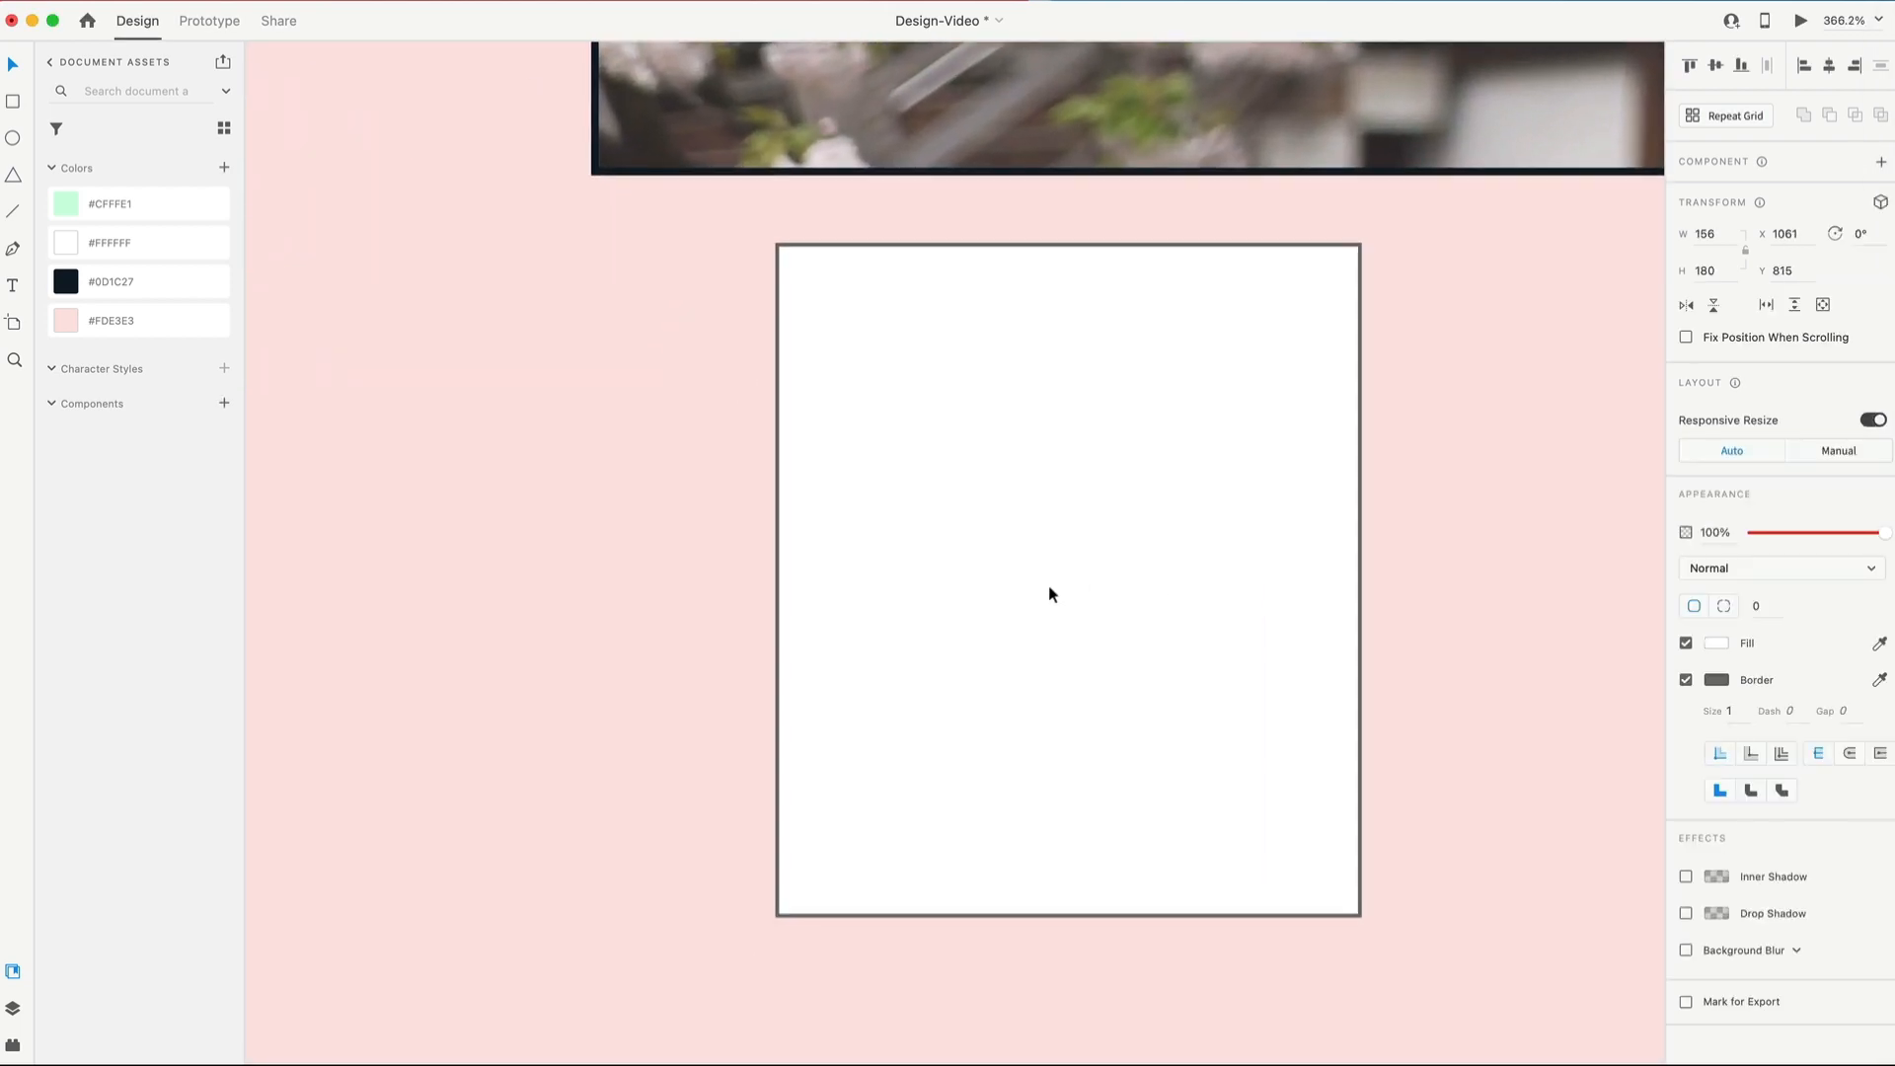
Step: Fill the card rectangle mint #CFFFE1 with a 2 px dark navy #0D1C27 border
click(1068, 580)
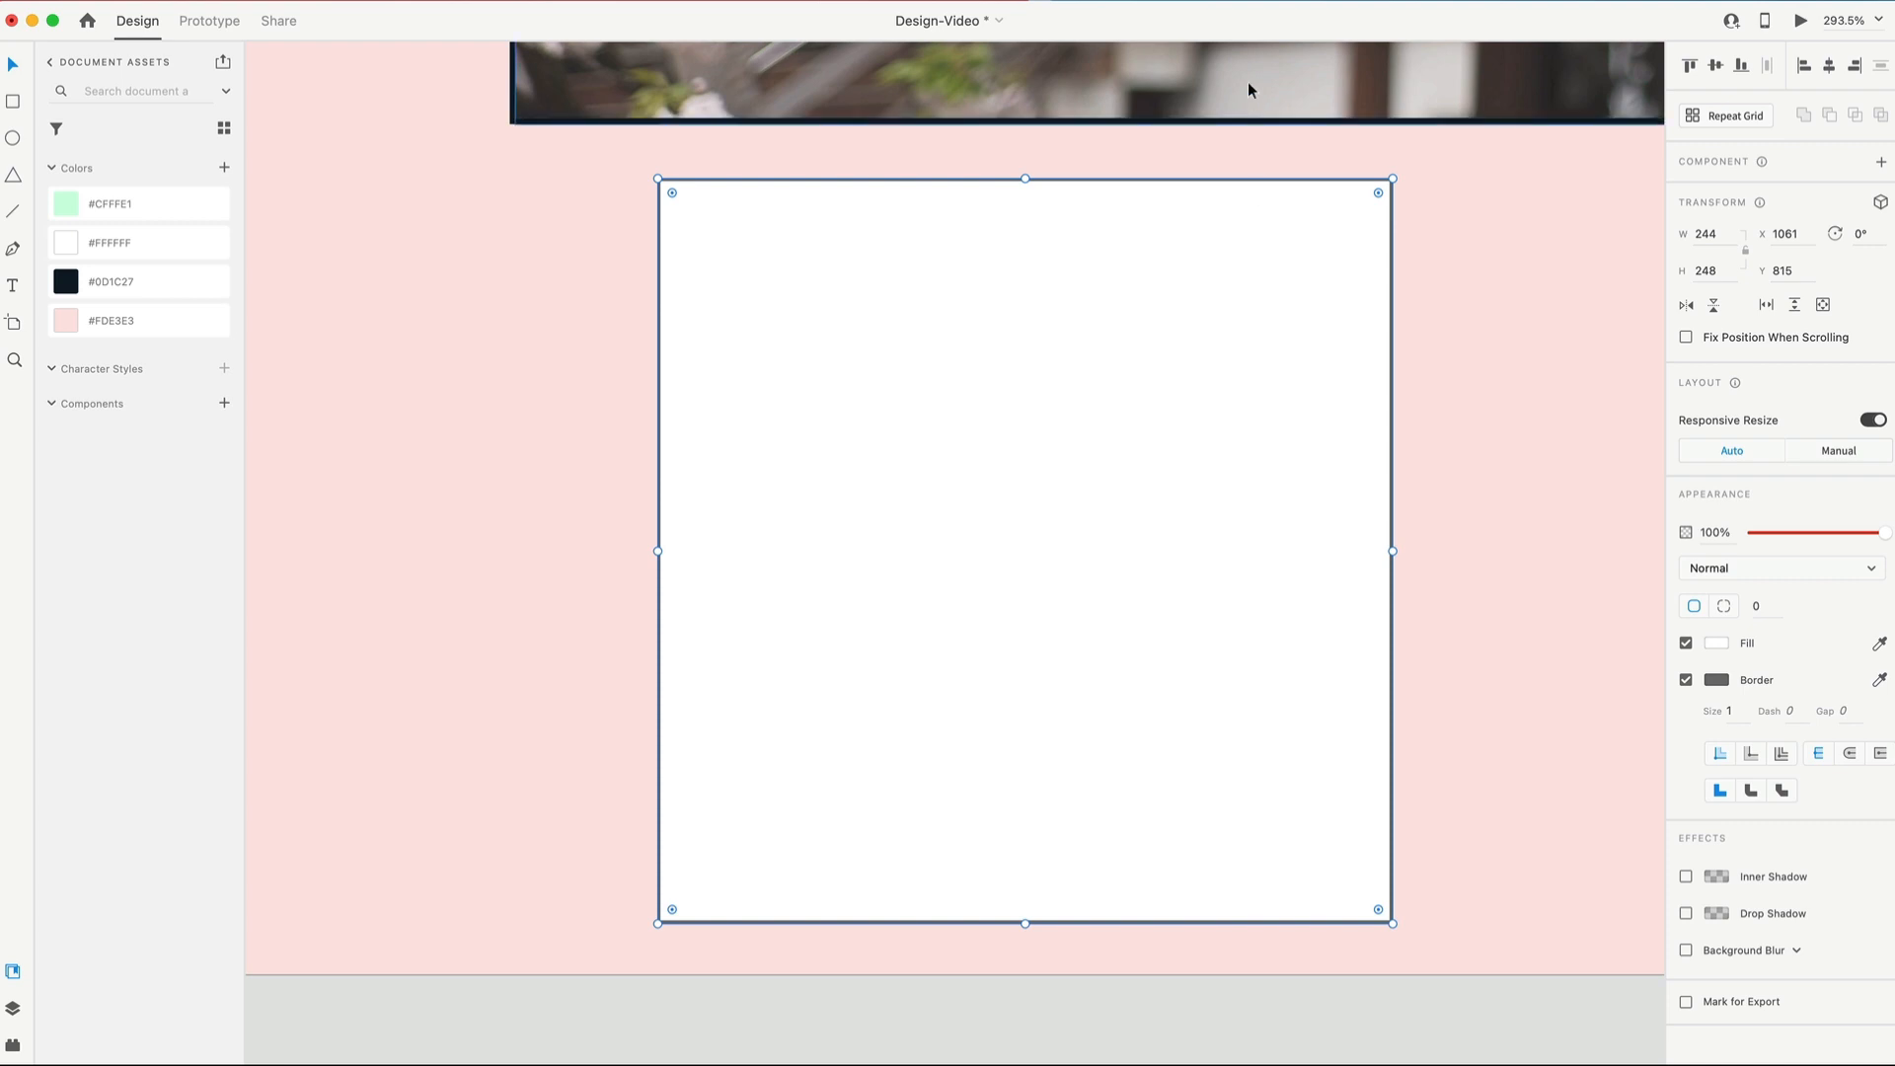
click(1731, 709)
text(2)
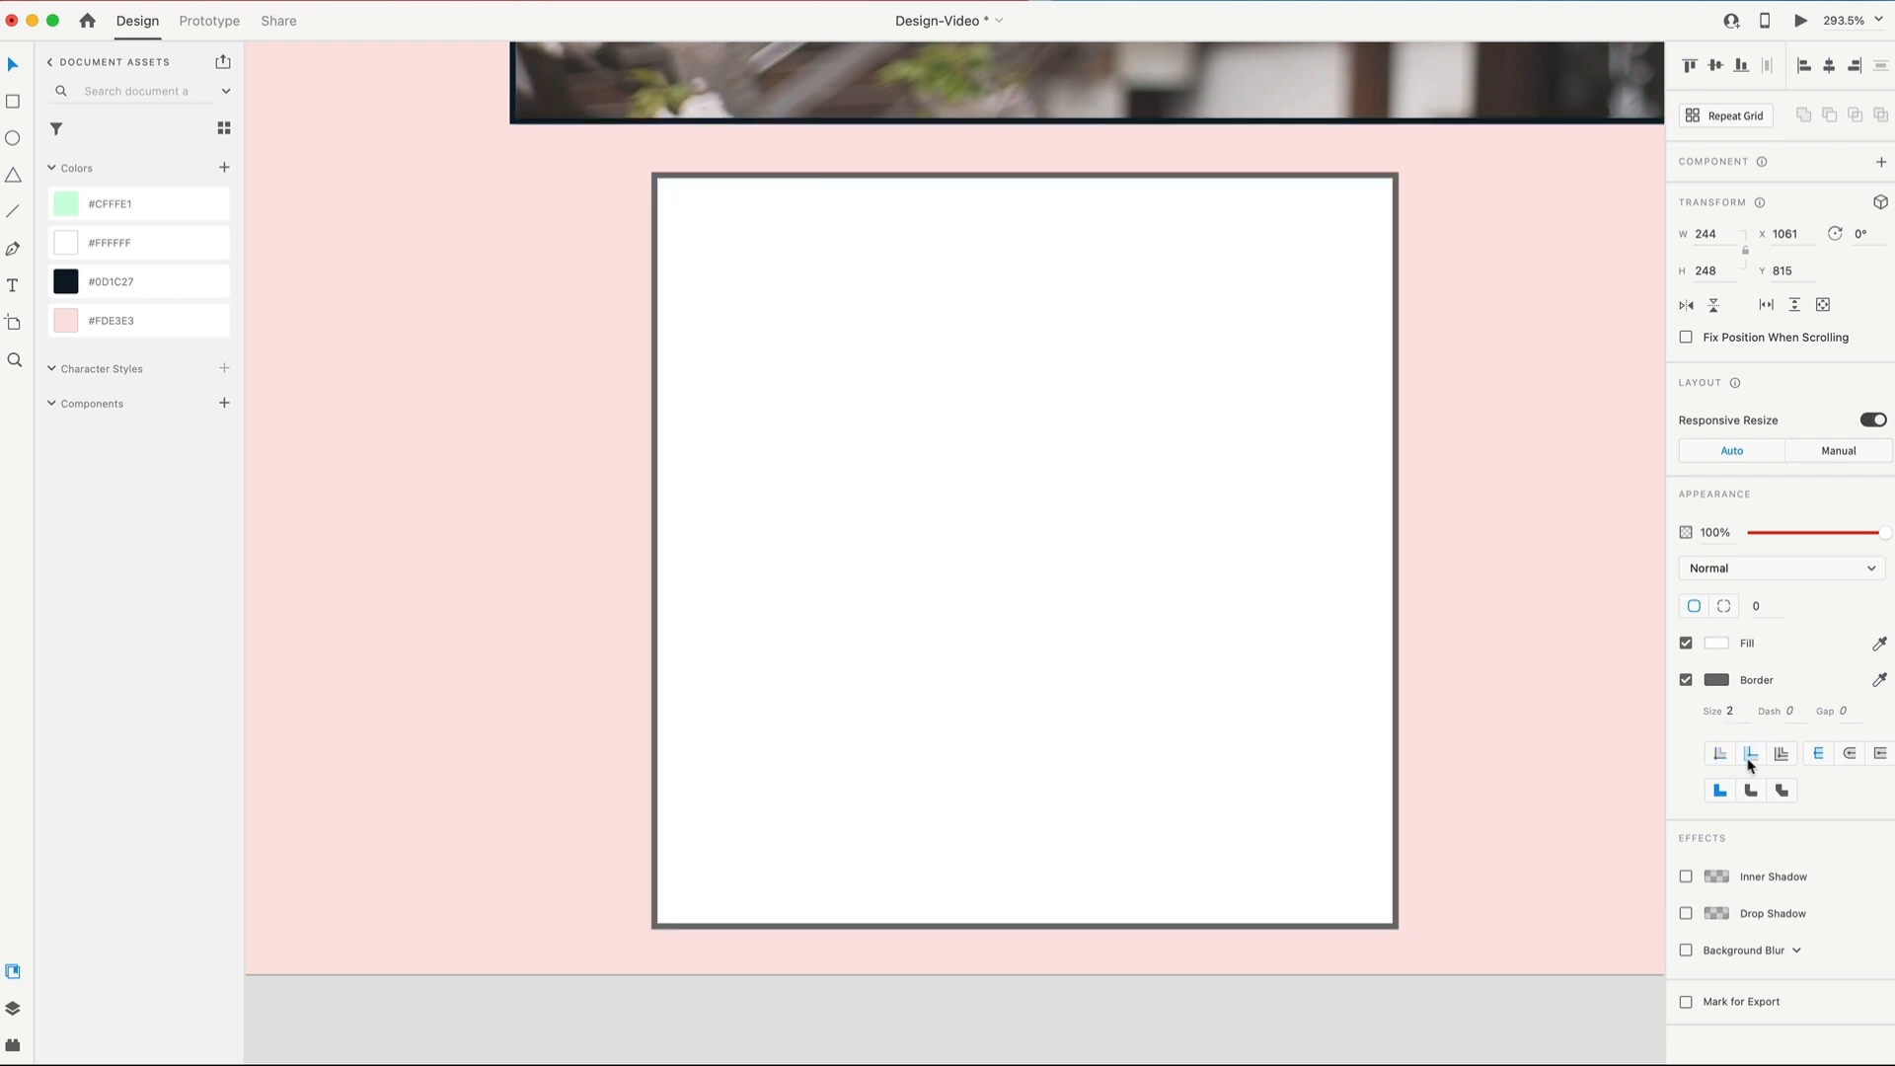
right_click(108, 282)
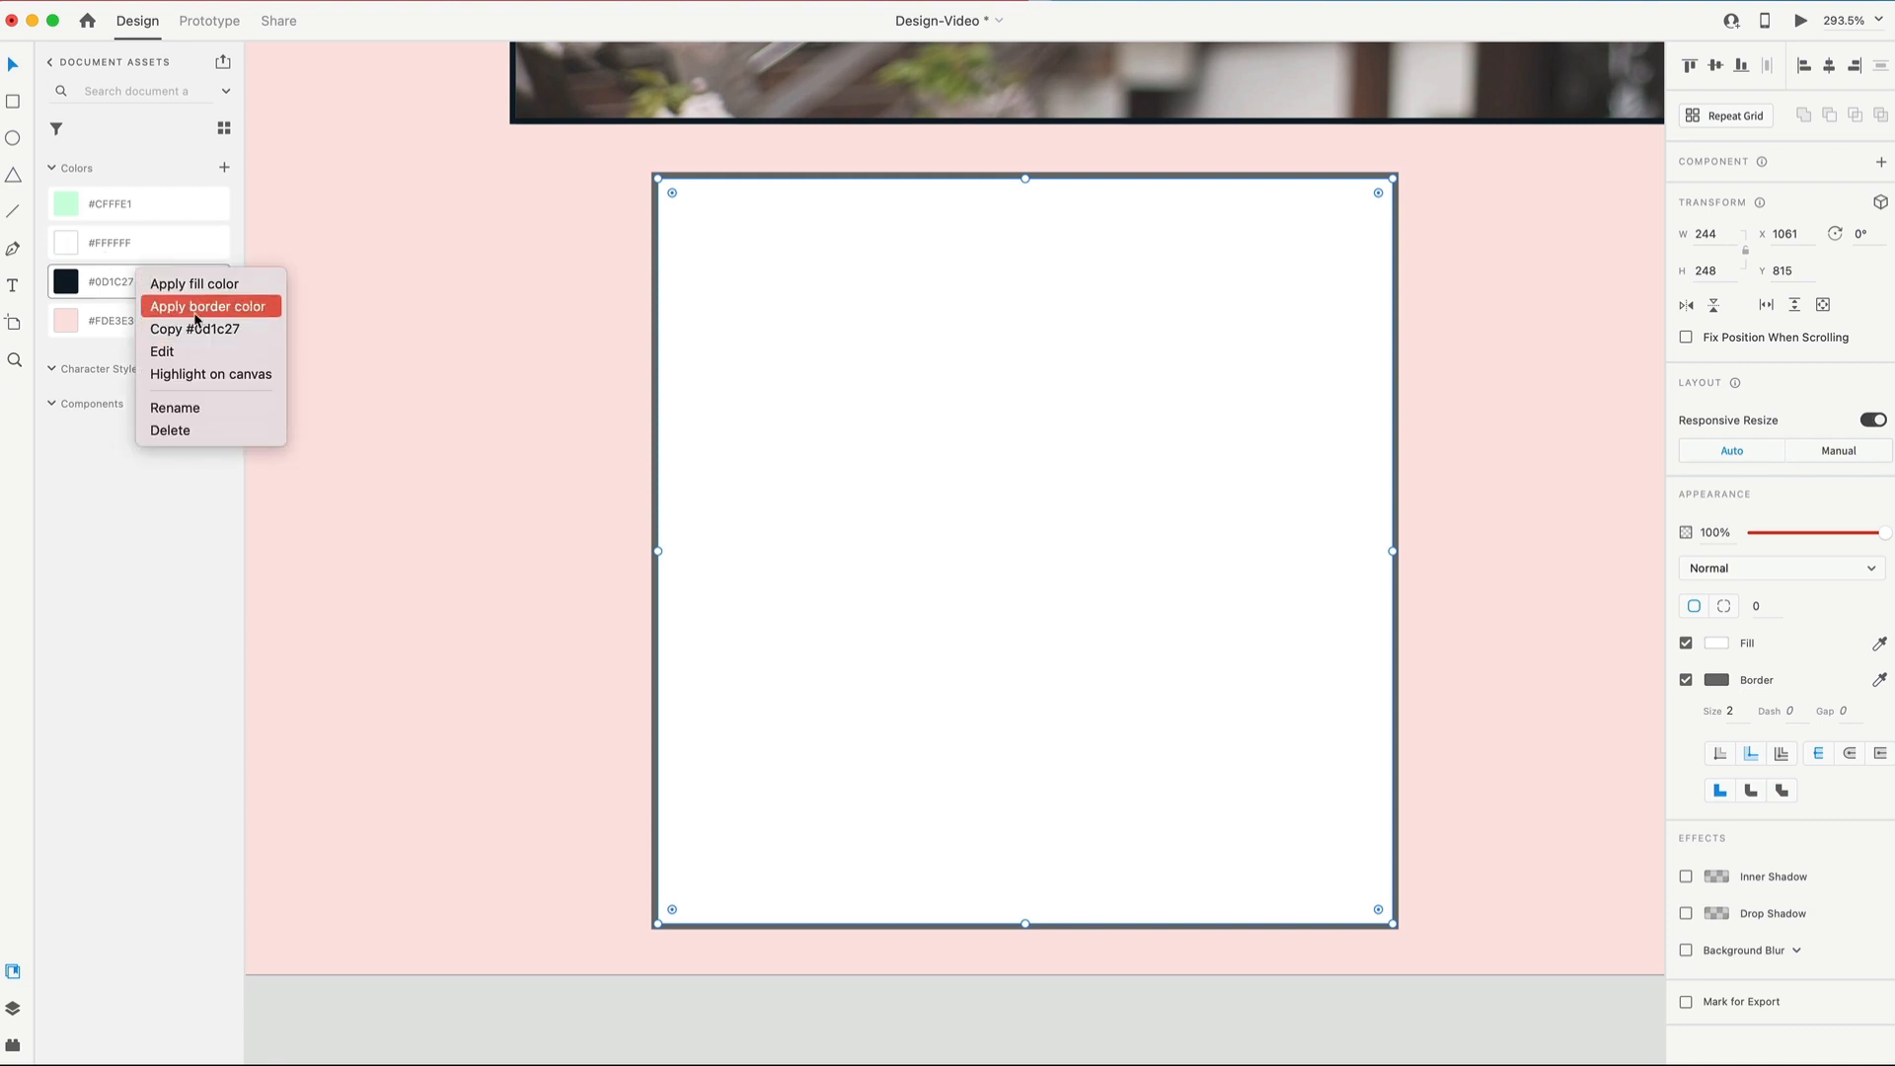
click(208, 306)
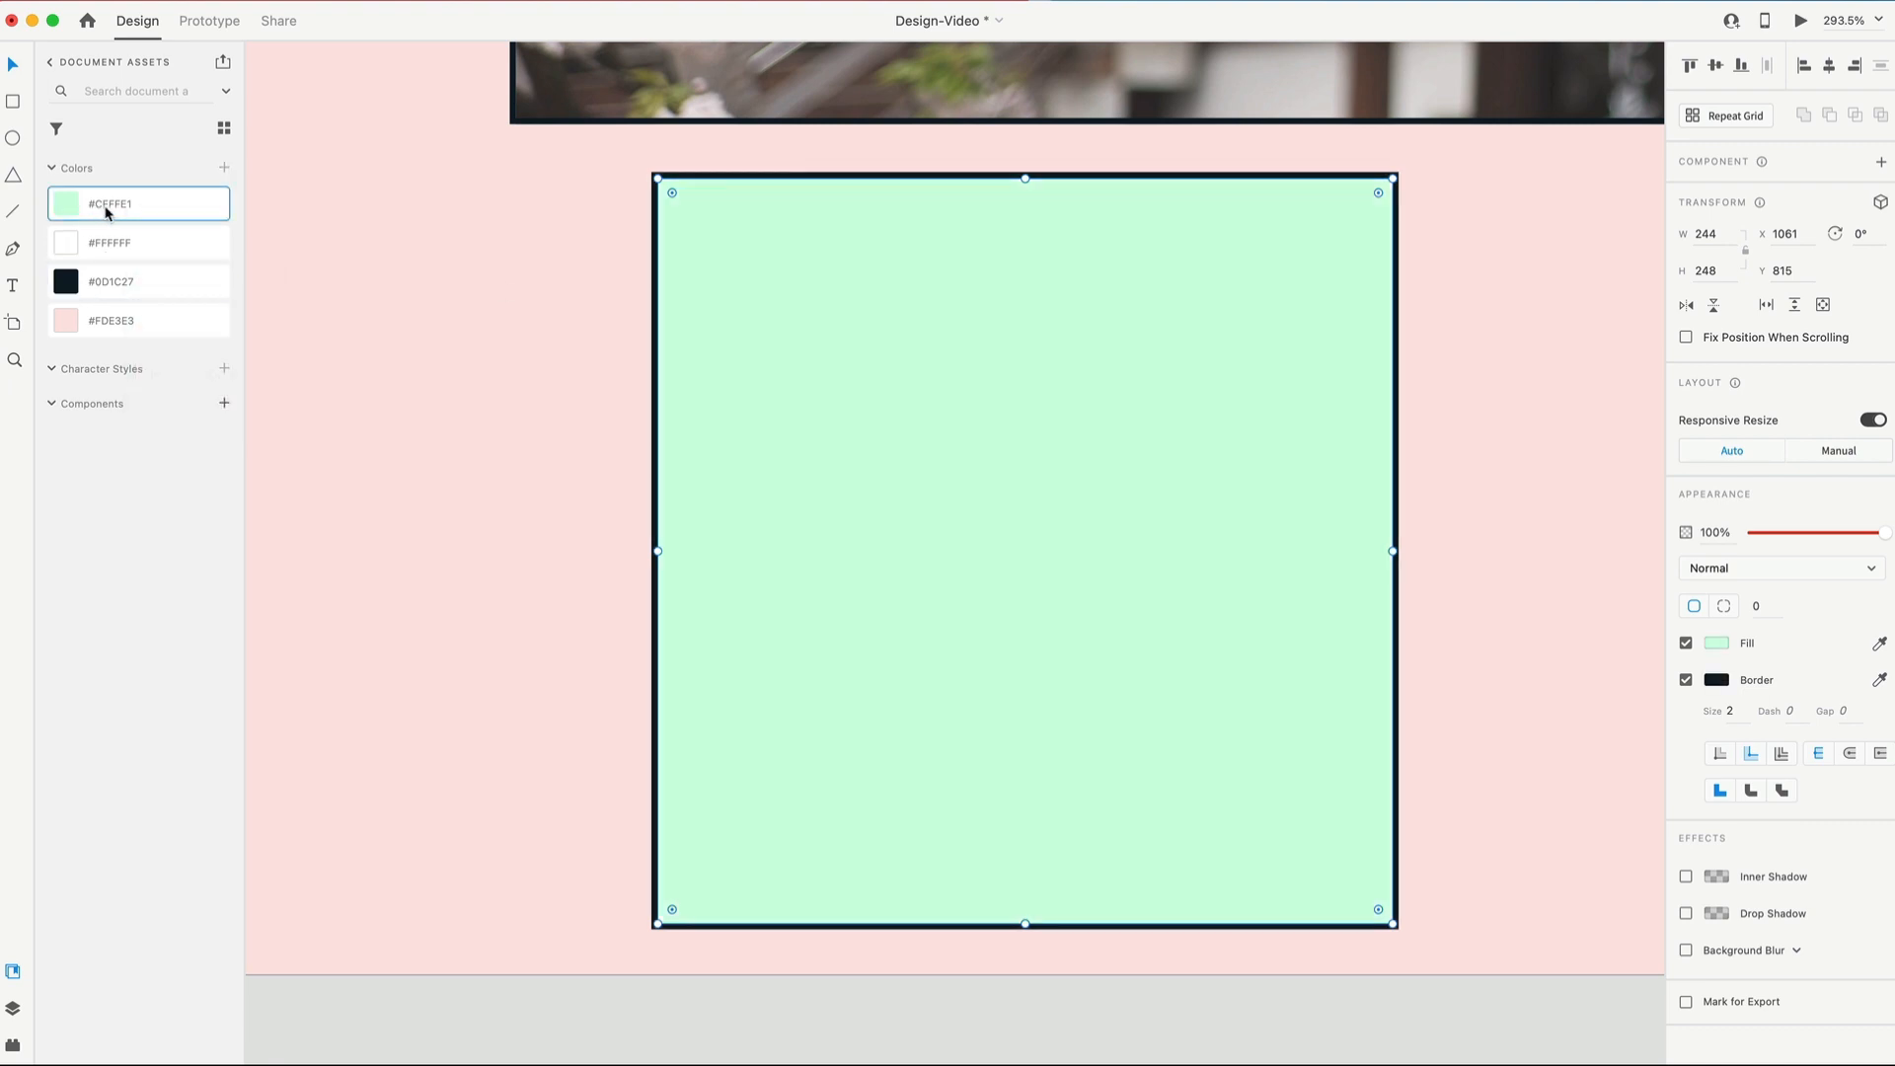
mouse_move(241, 215)
text(Ti)
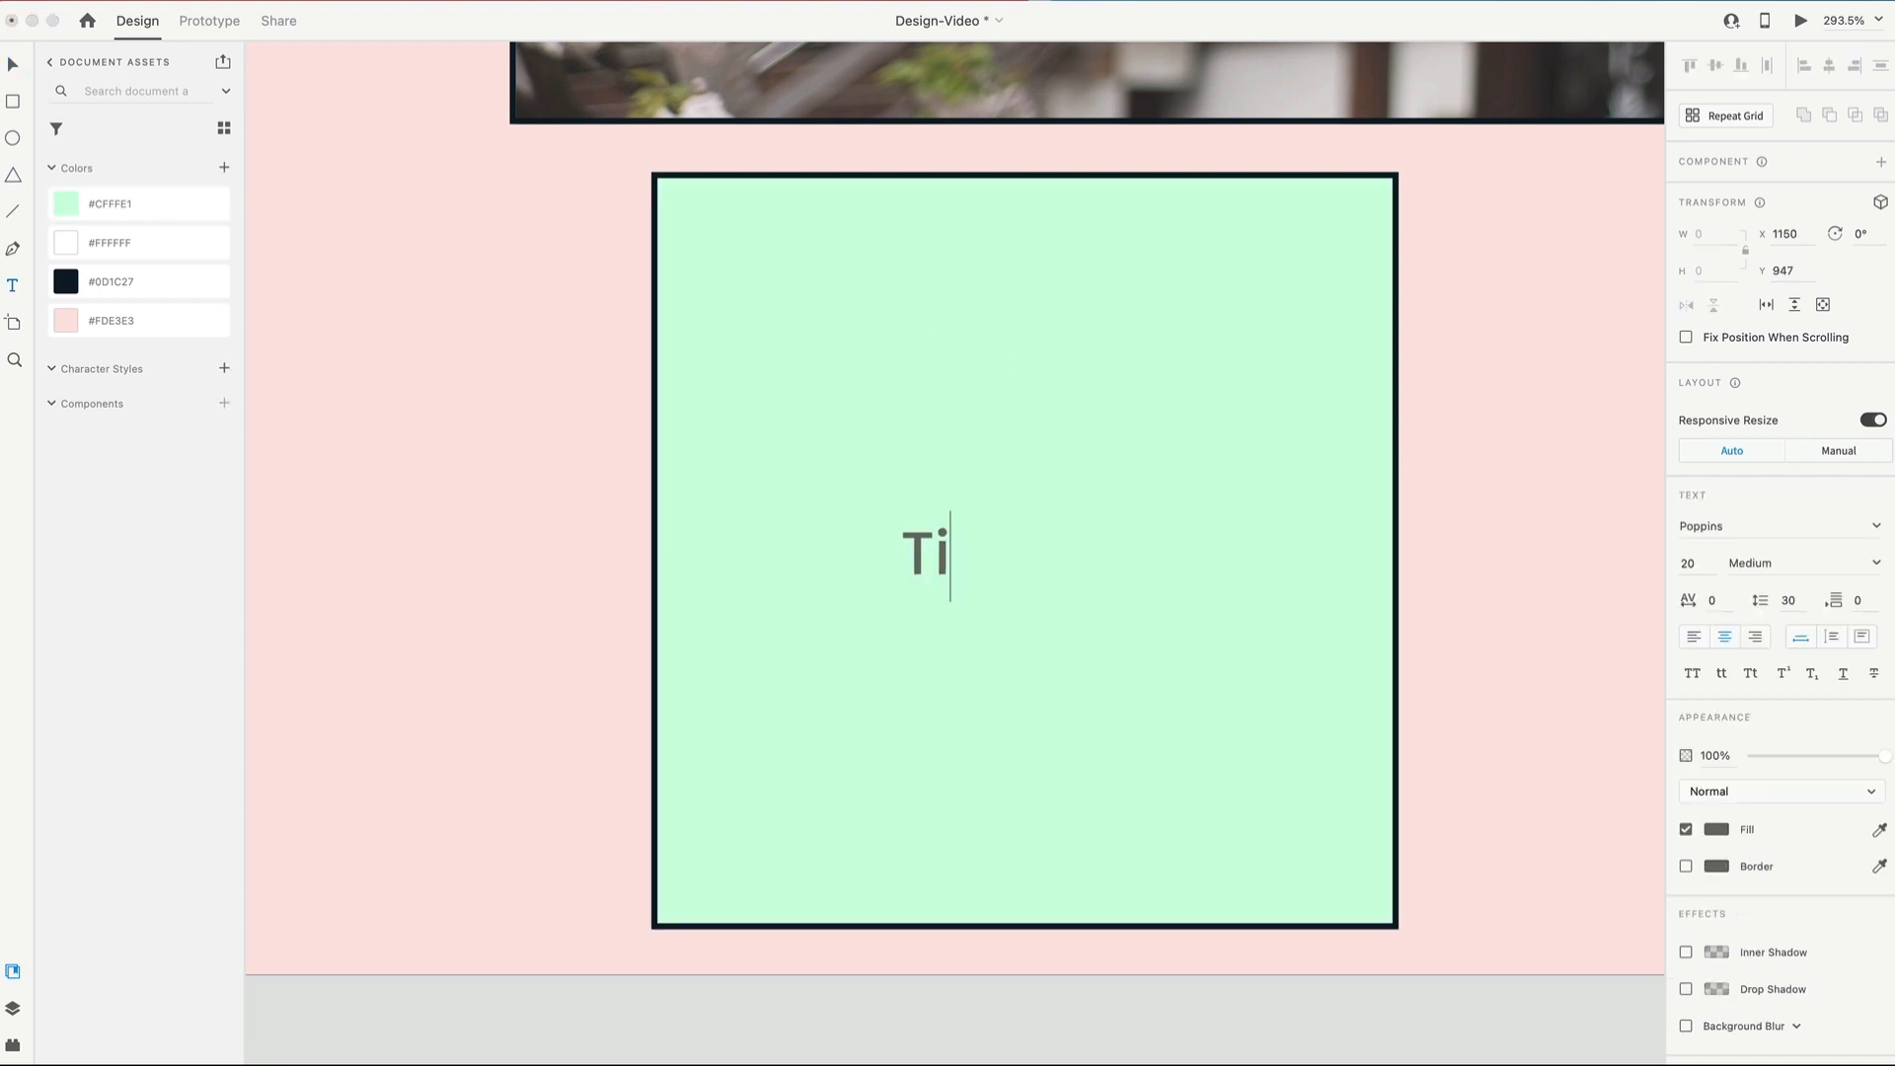
Step: Add a 'Title' heading and a '12 total hours | 72 lectures' line in Poppins inside the mint card
text(tle)
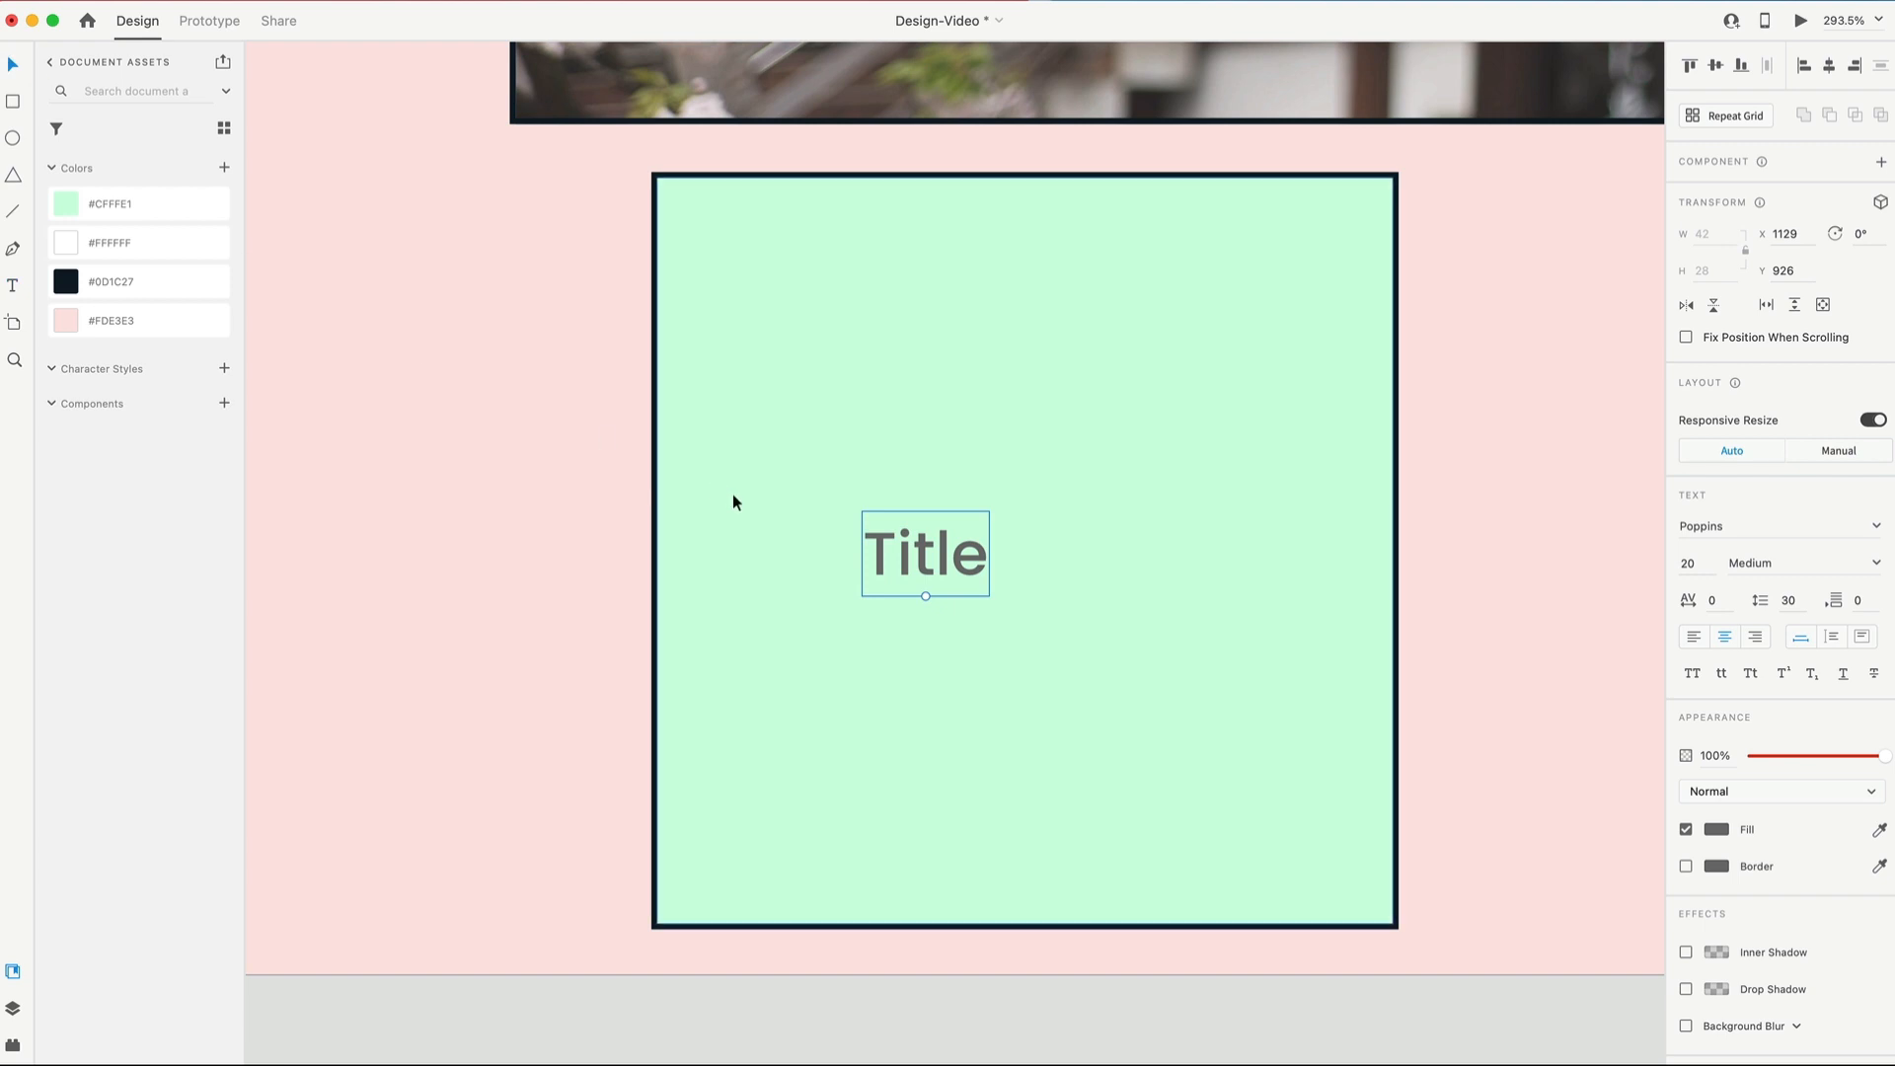
click(136, 282)
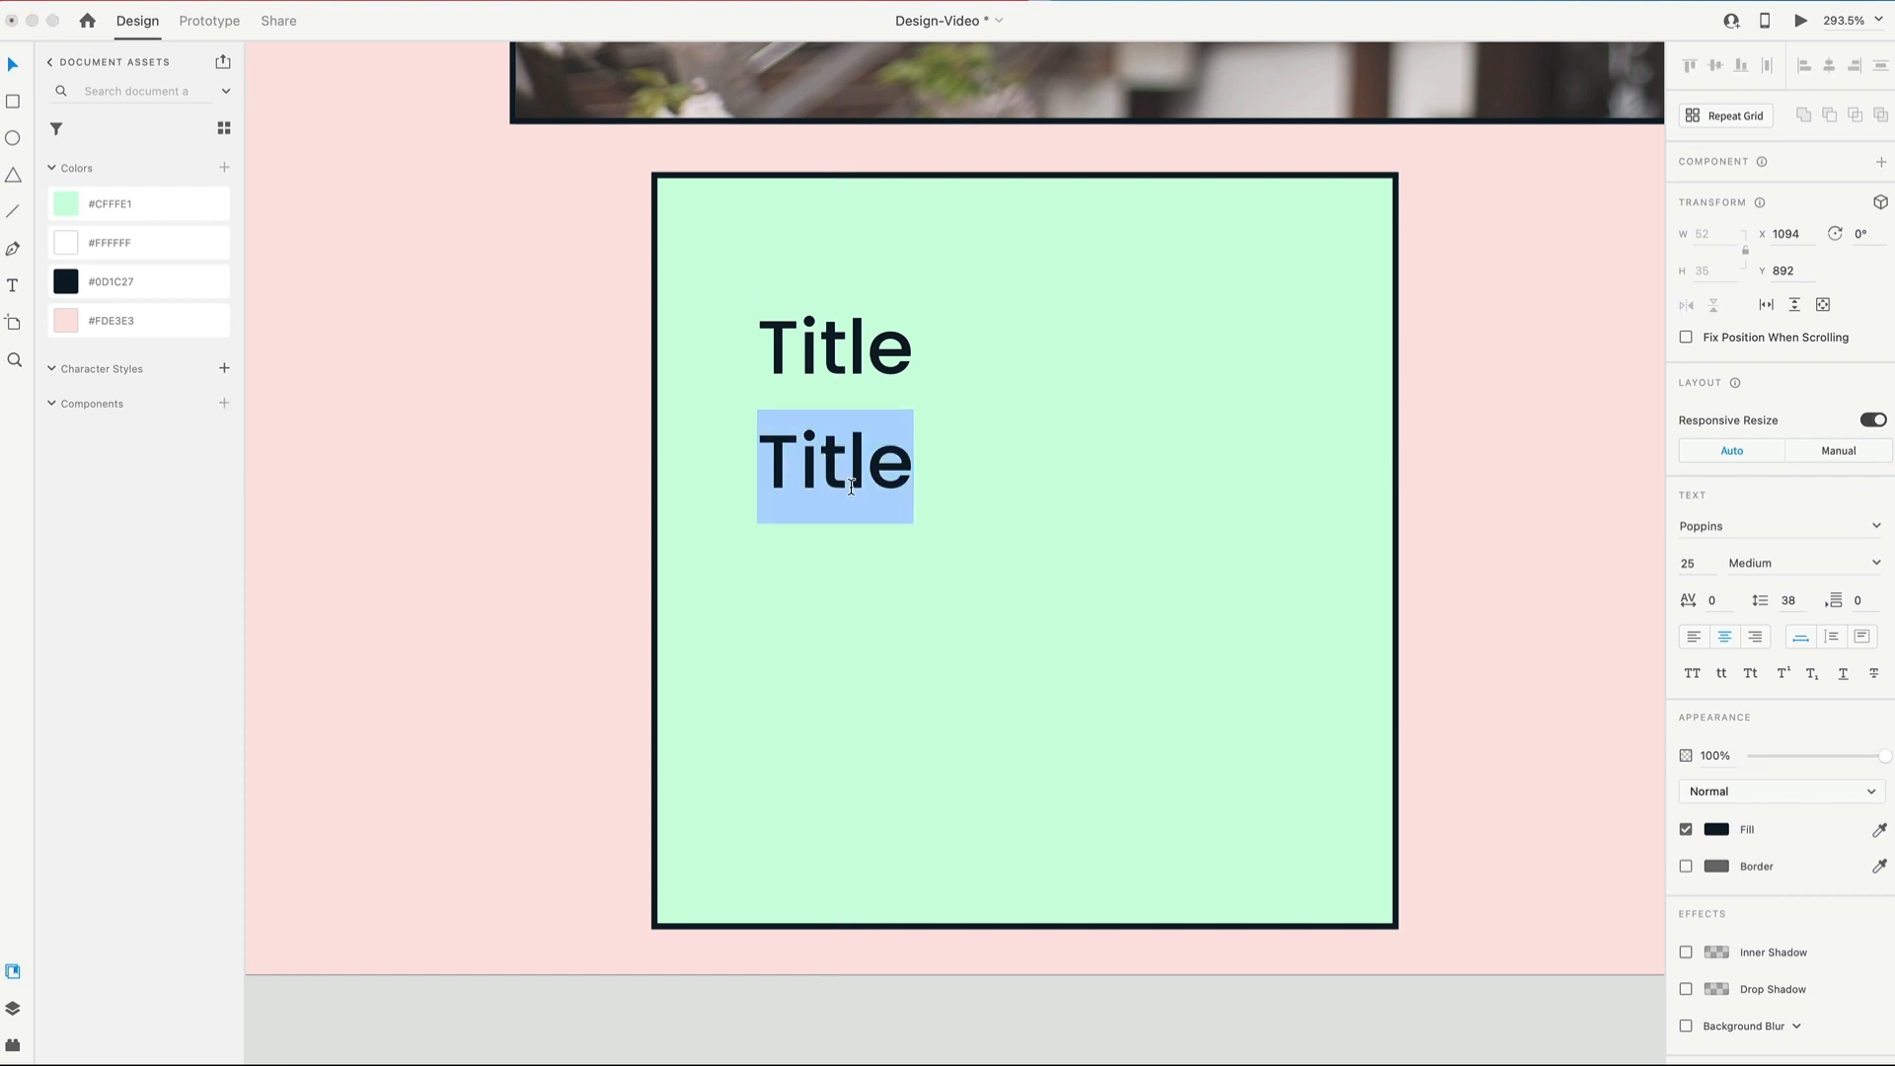
text(12 total hours | 72 lectures)
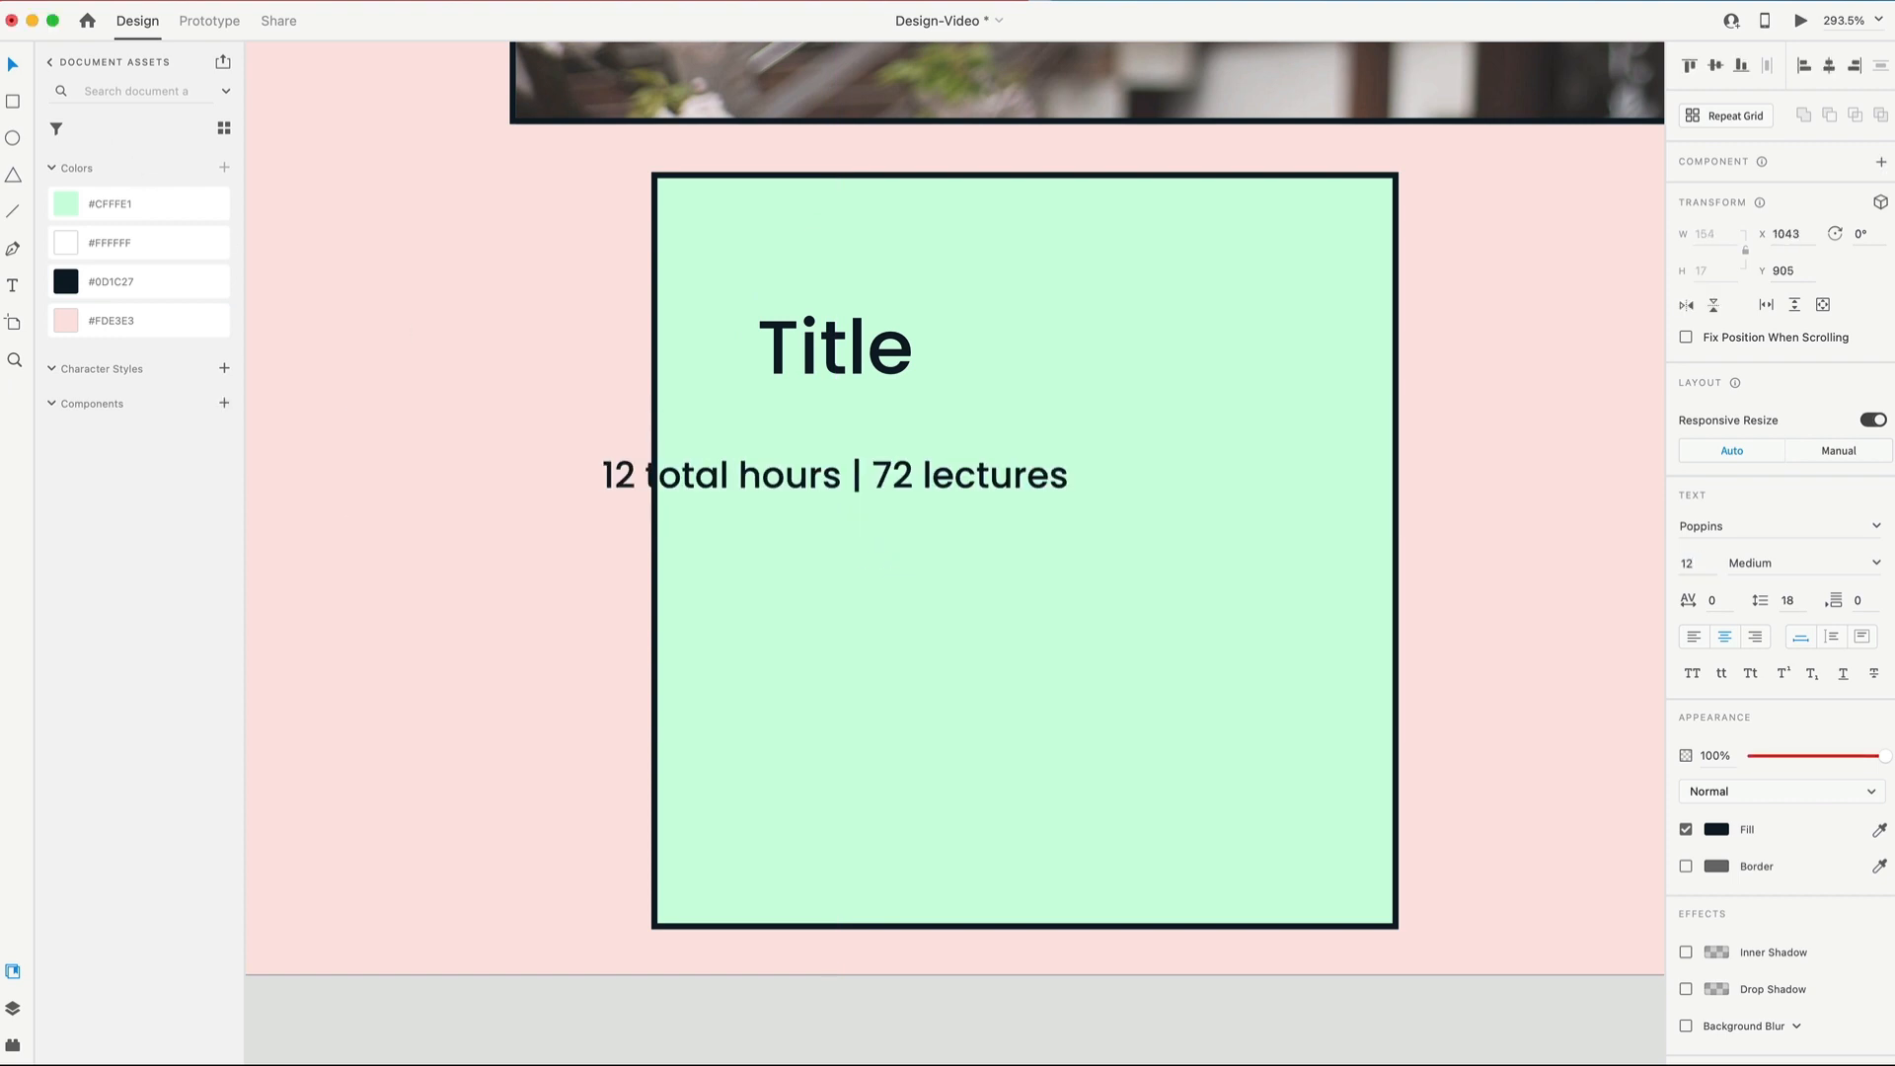
click(1800, 563)
text(TRENDING)
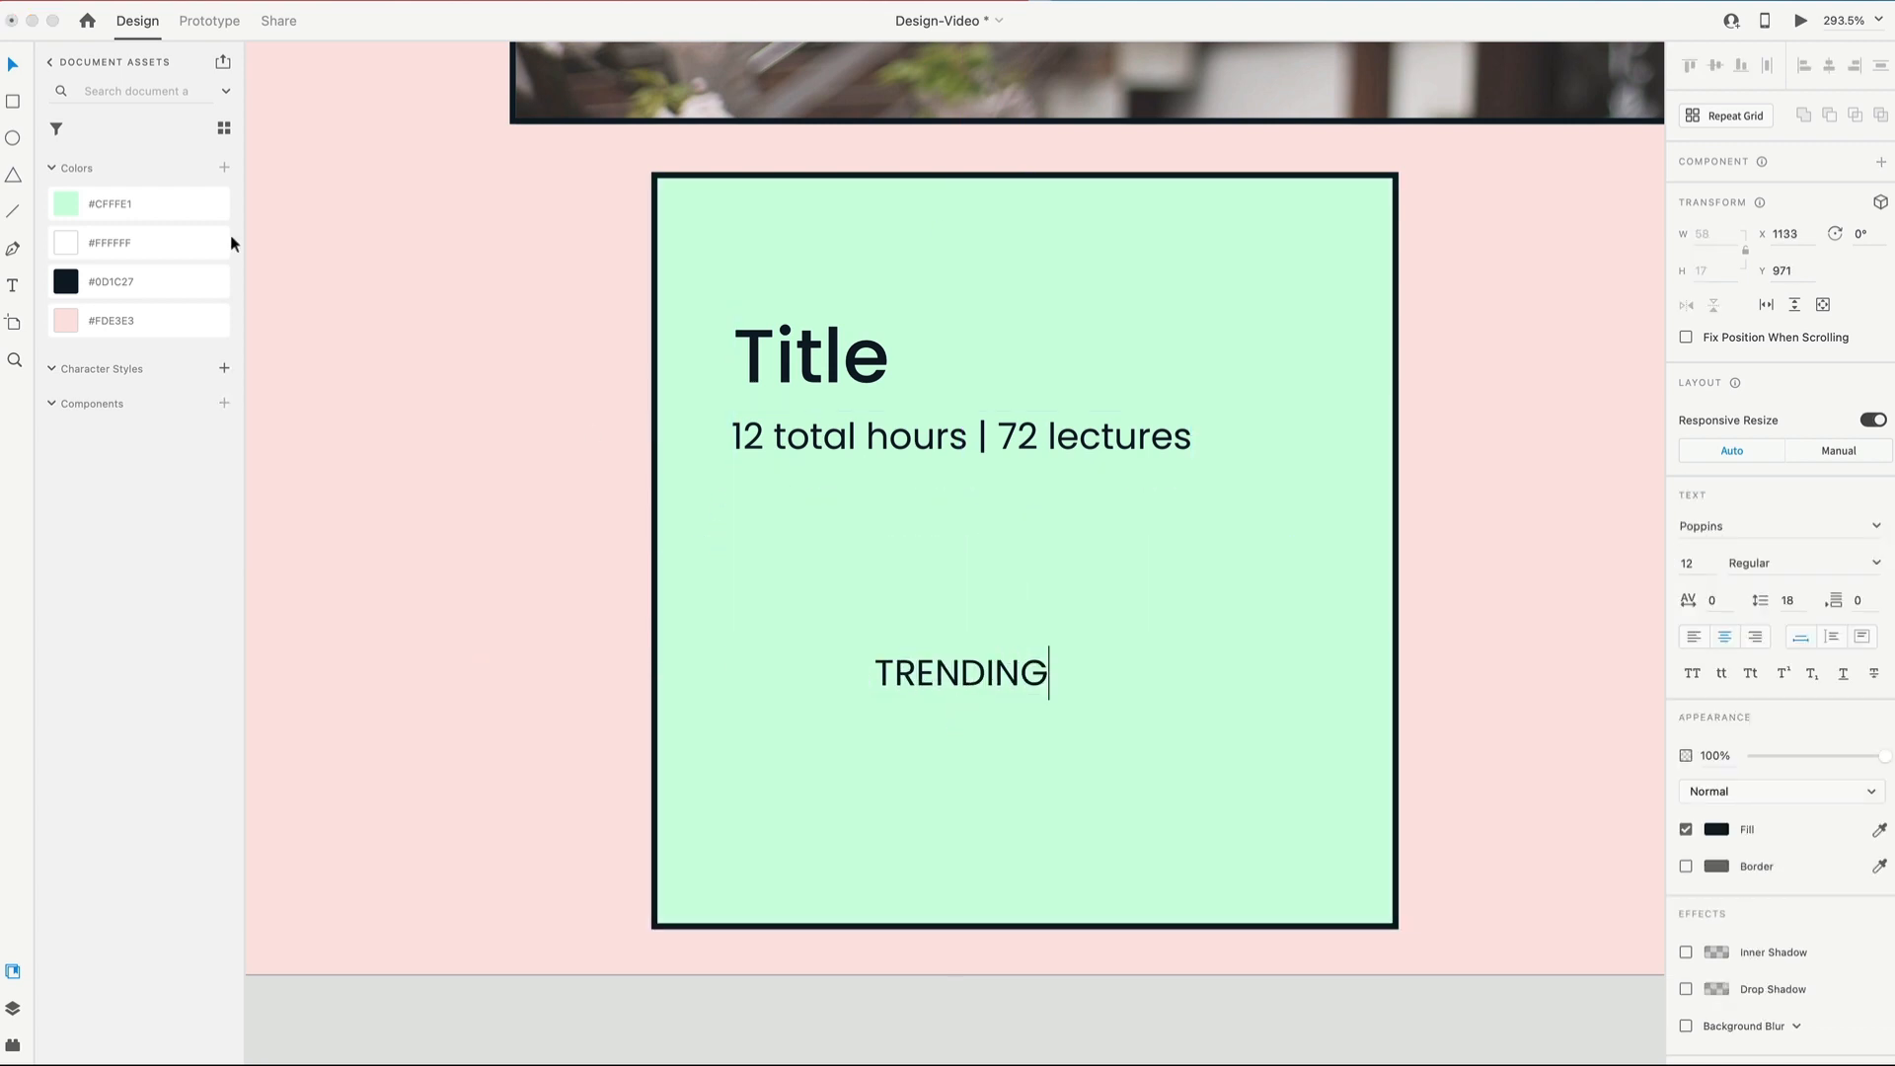
Step: Add a 'TRENDING' label at 14 Regular below the lecture line
click(960, 671)
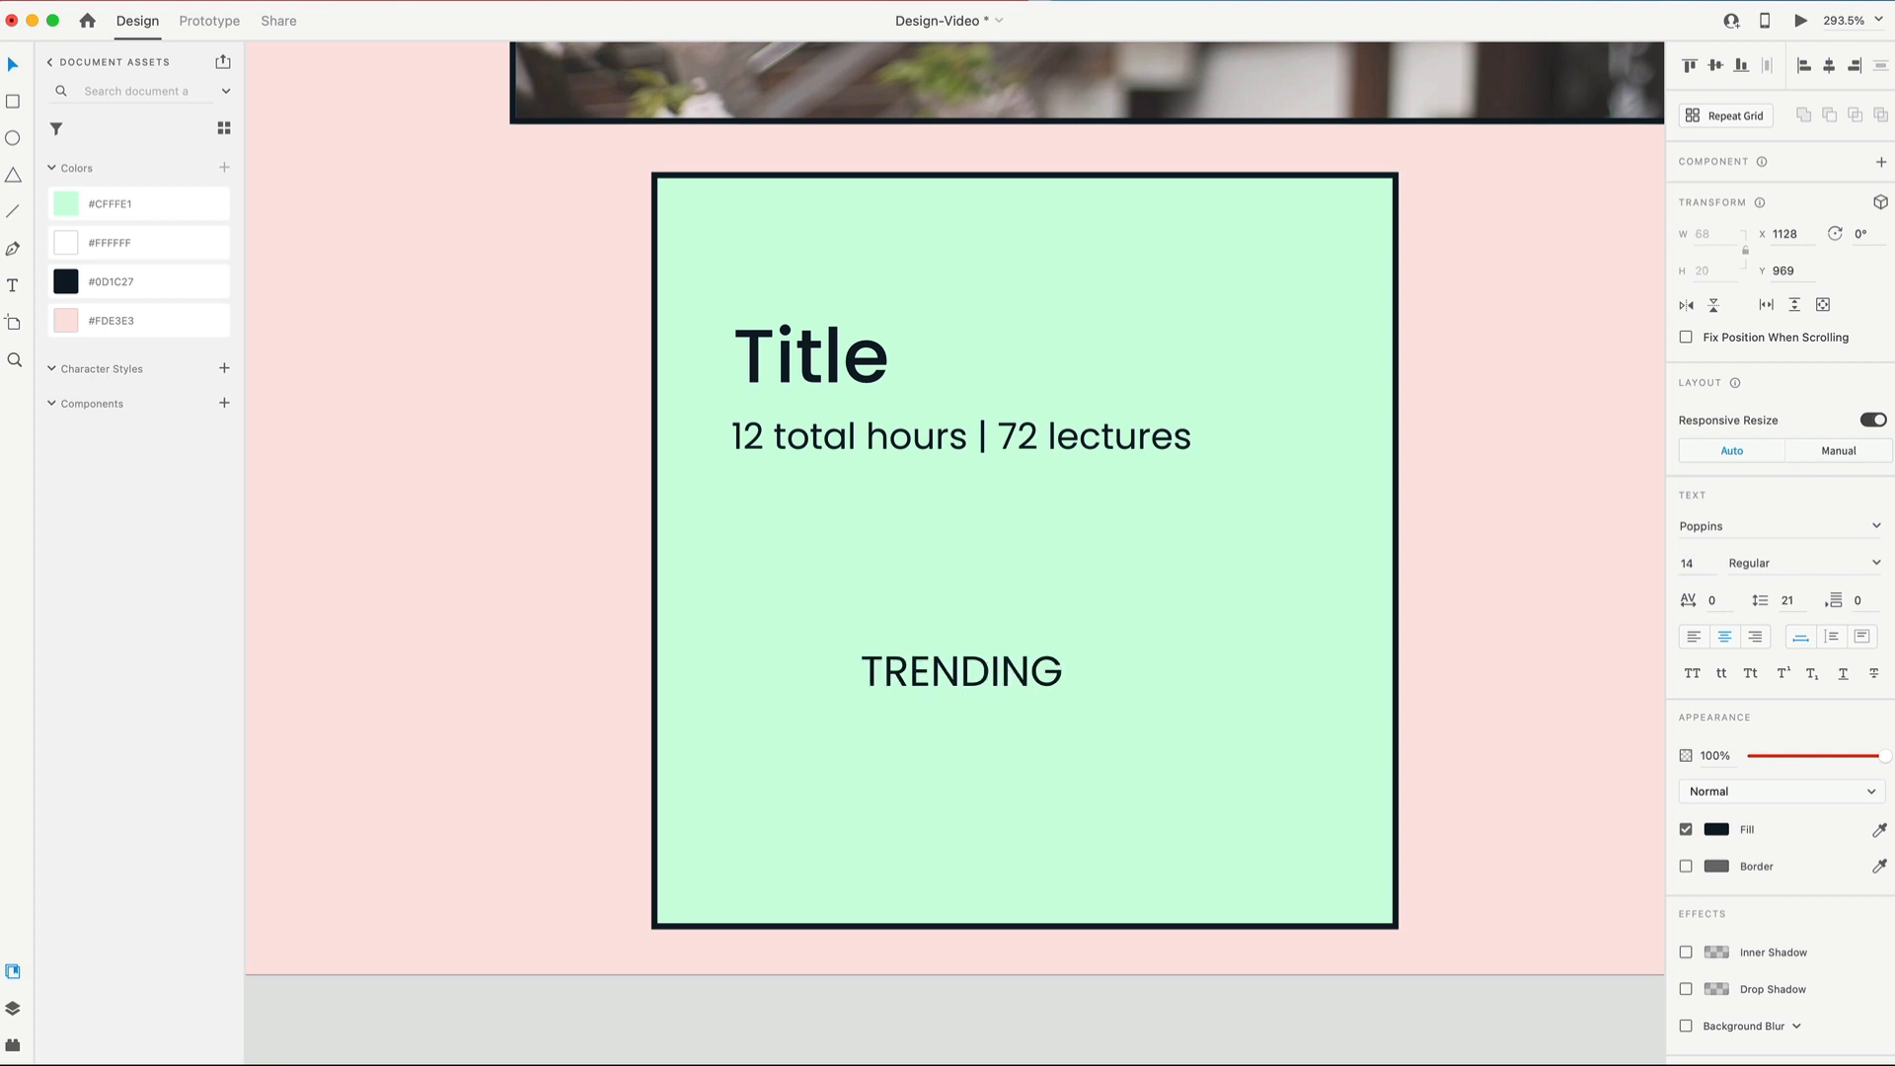
click(962, 671)
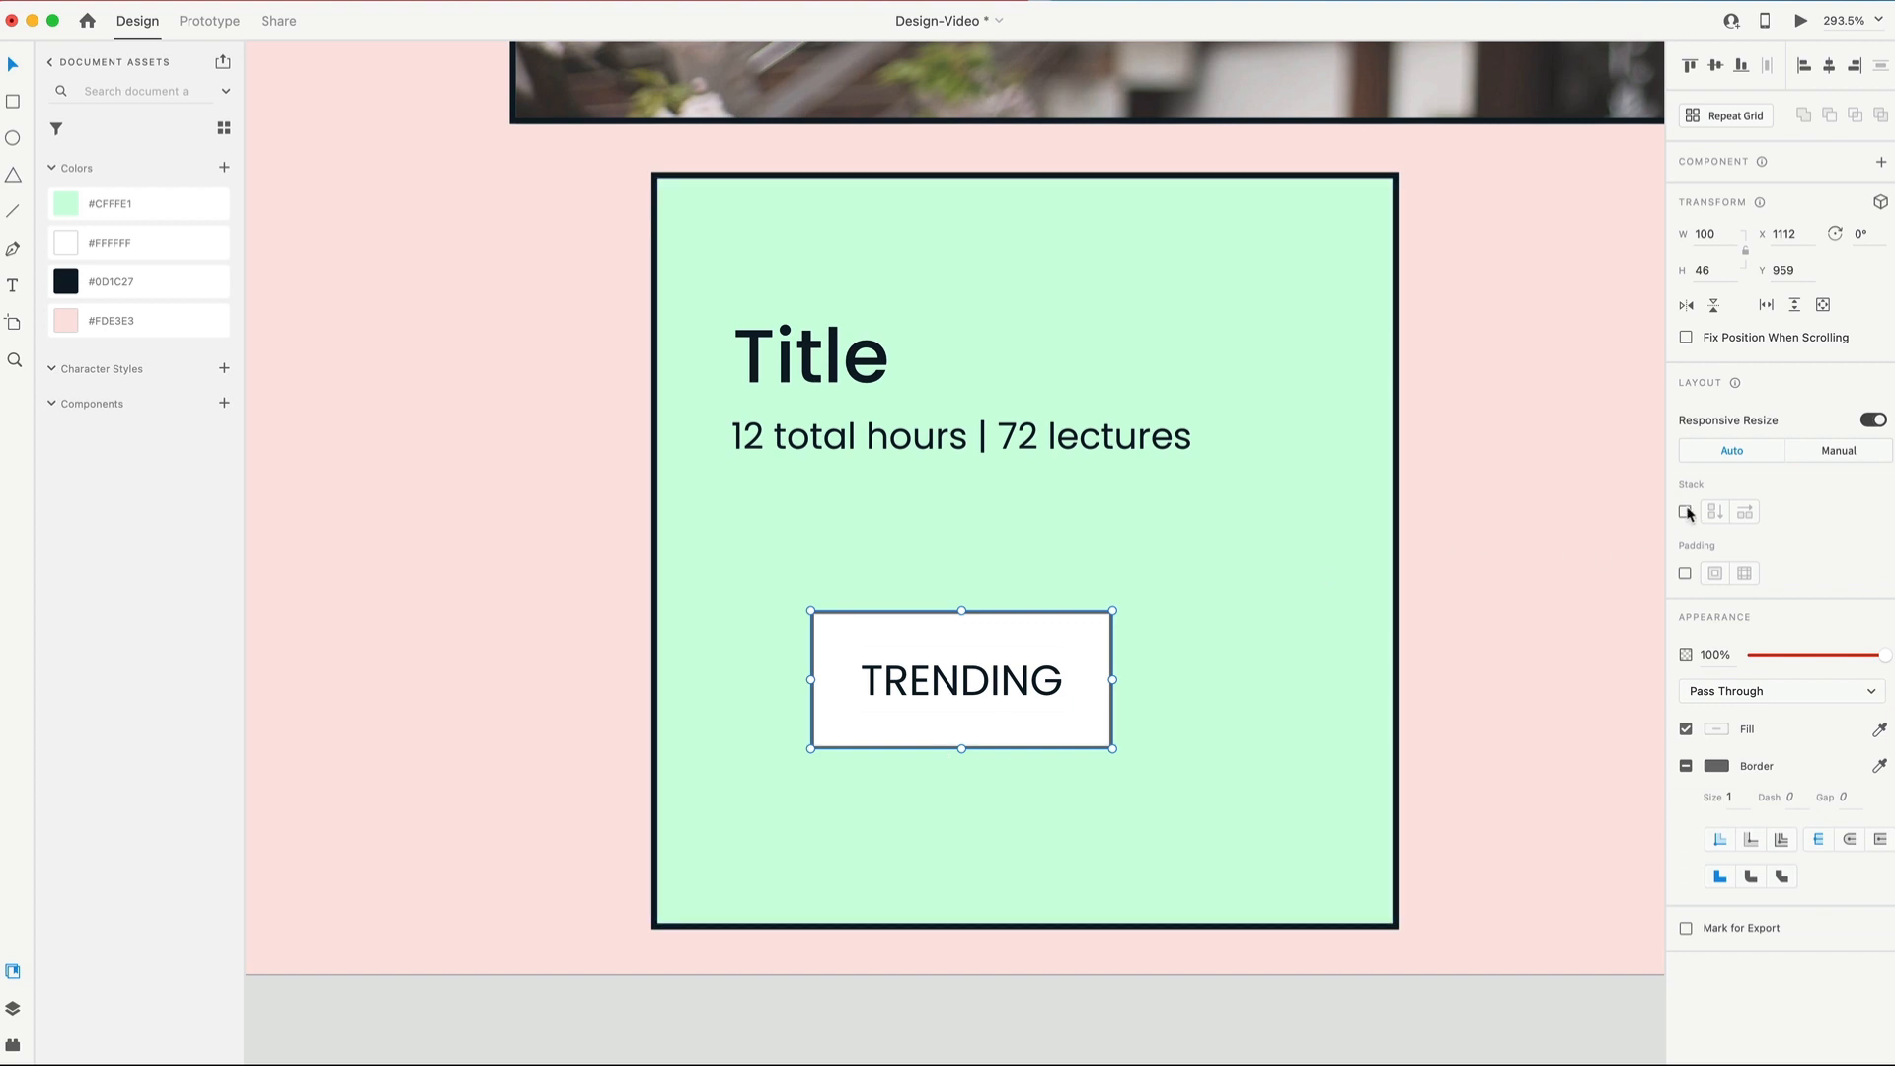
Step: Pad the TRENDING group and give its rectangle a borderless #0D1C27 dark navy fill
click(1743, 572)
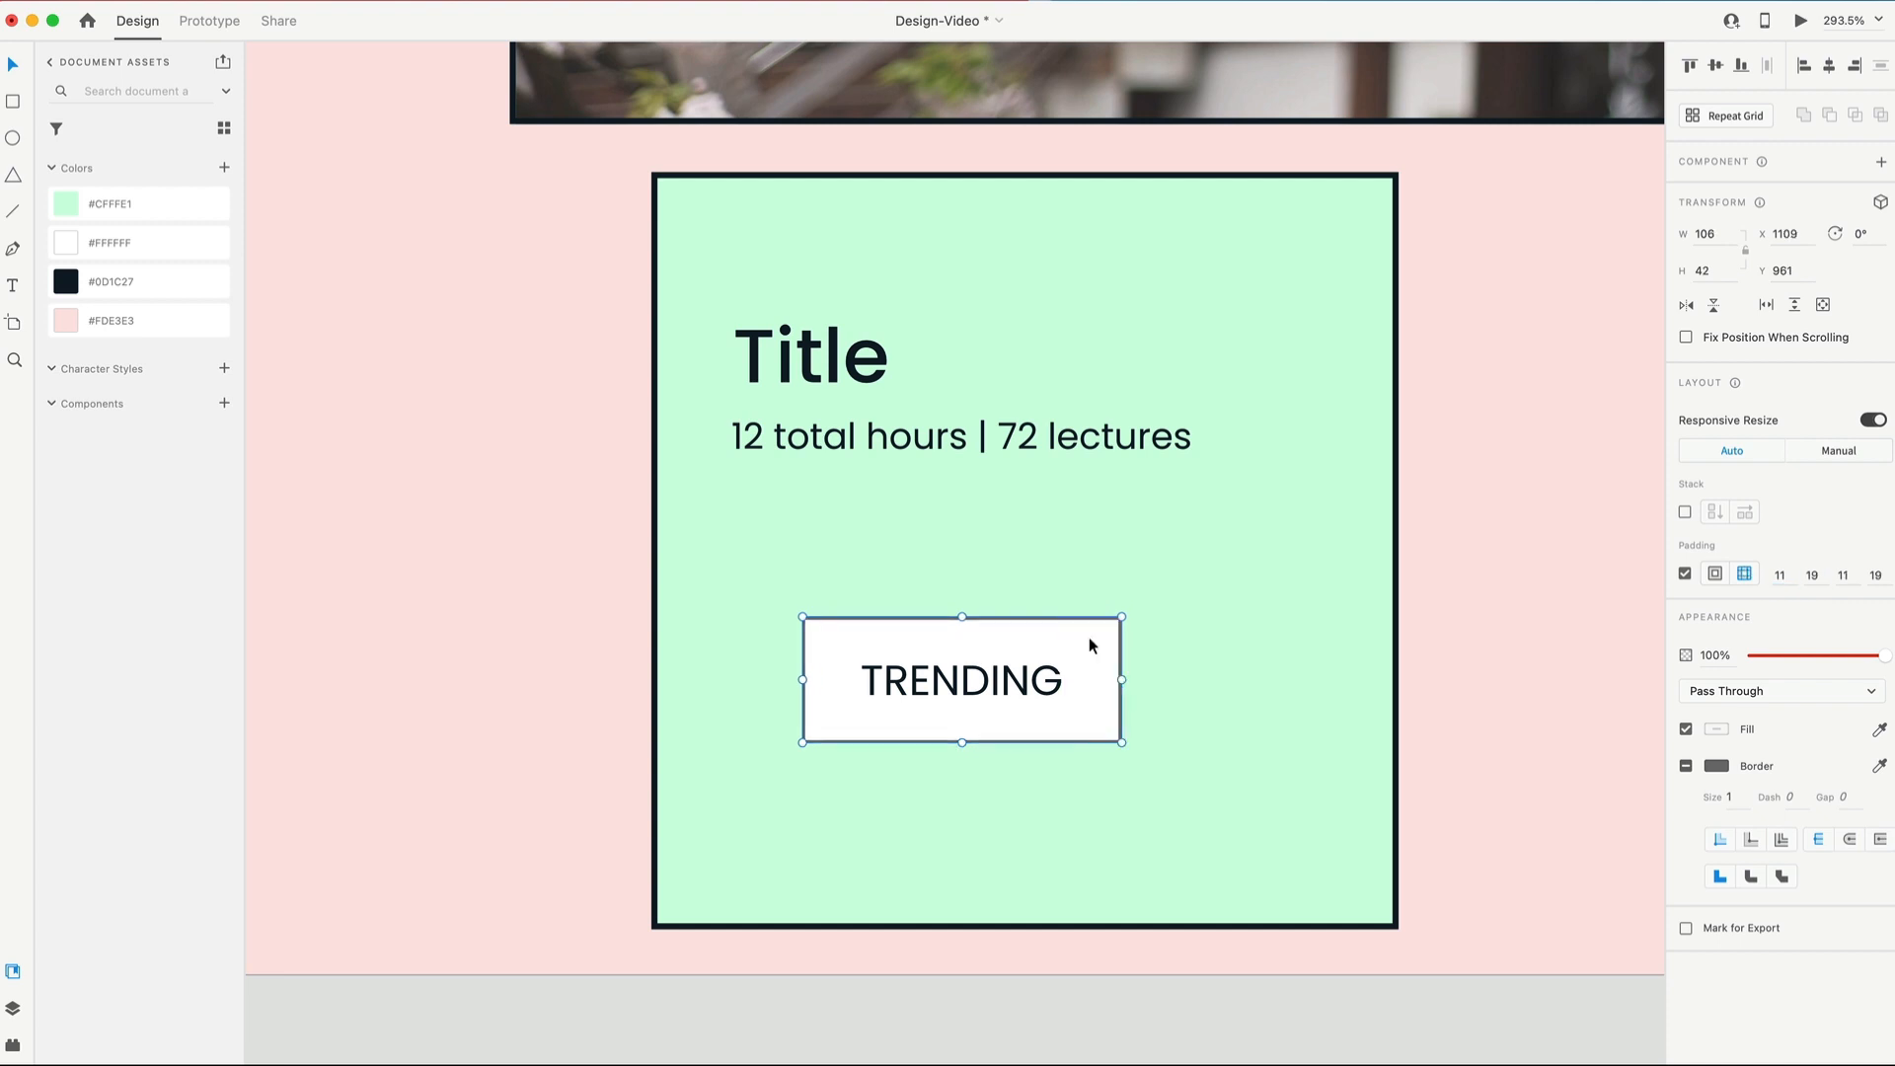
click(960, 679)
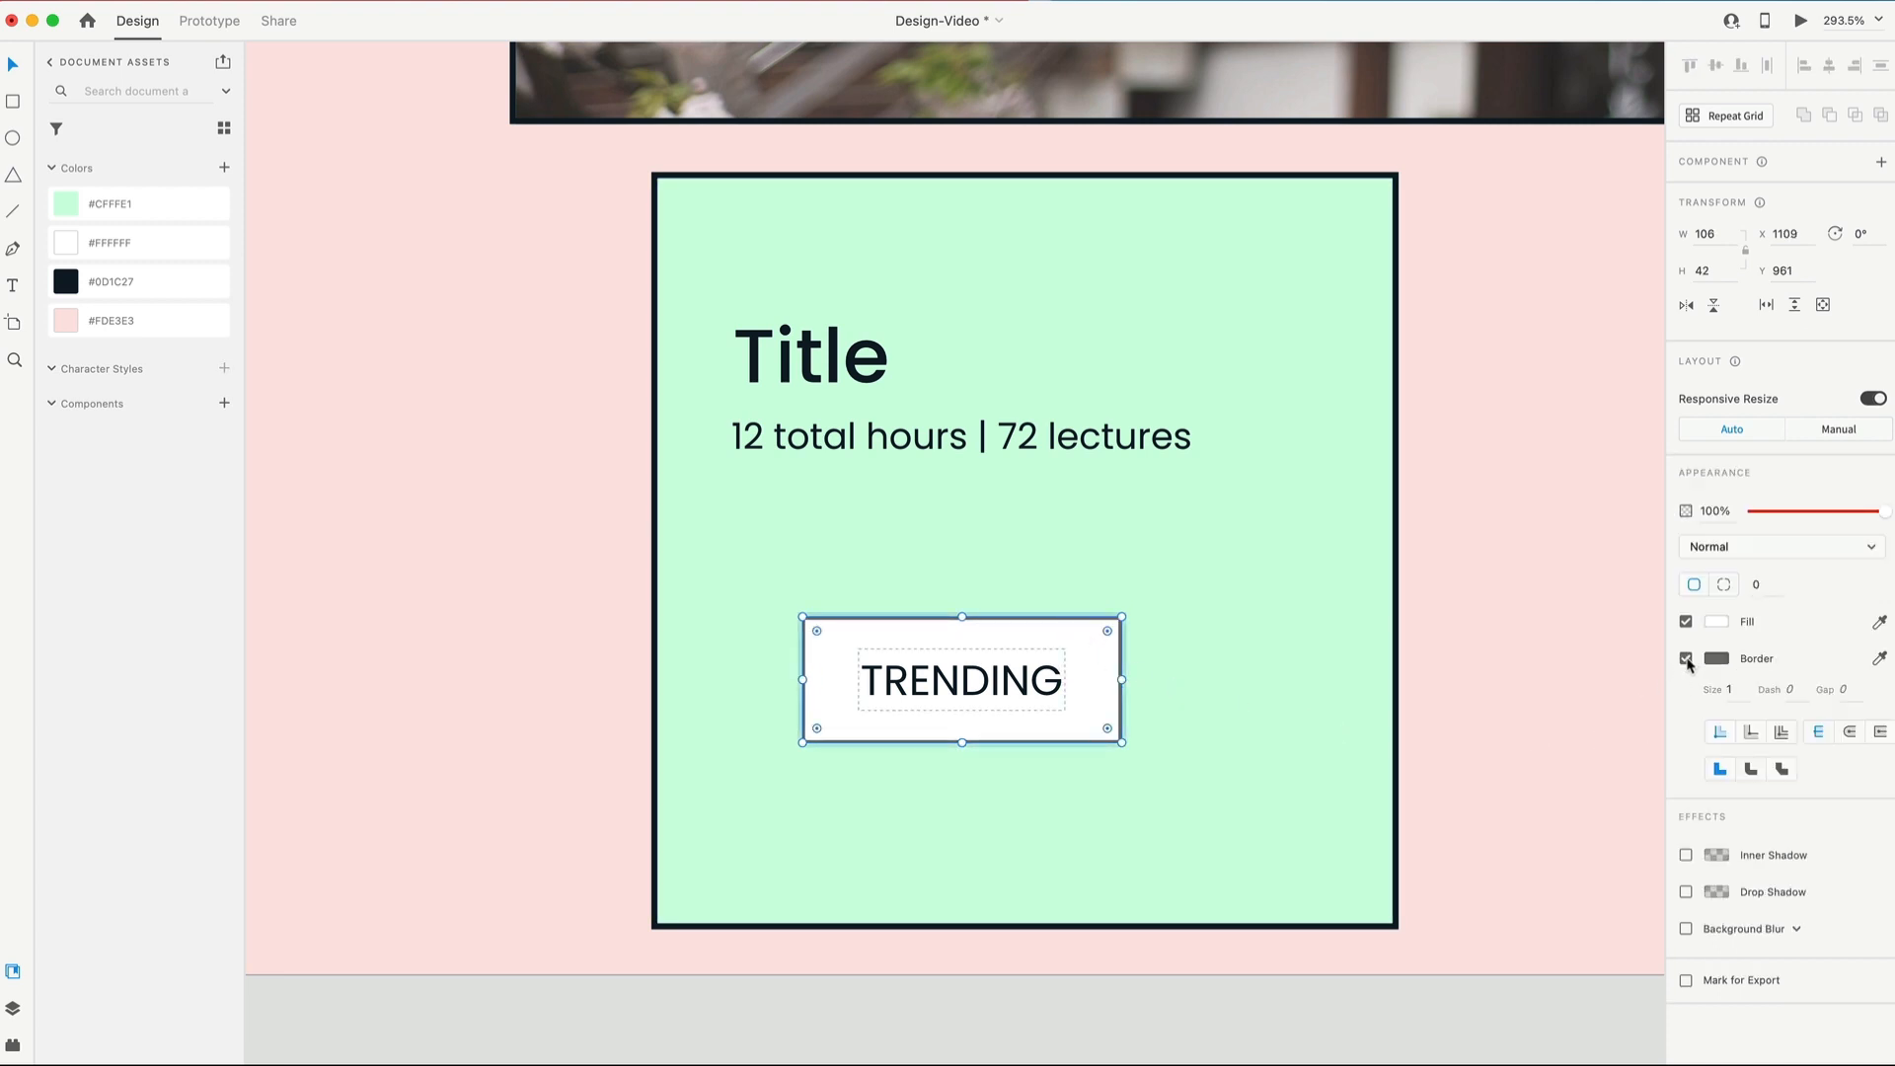
right_click(110, 282)
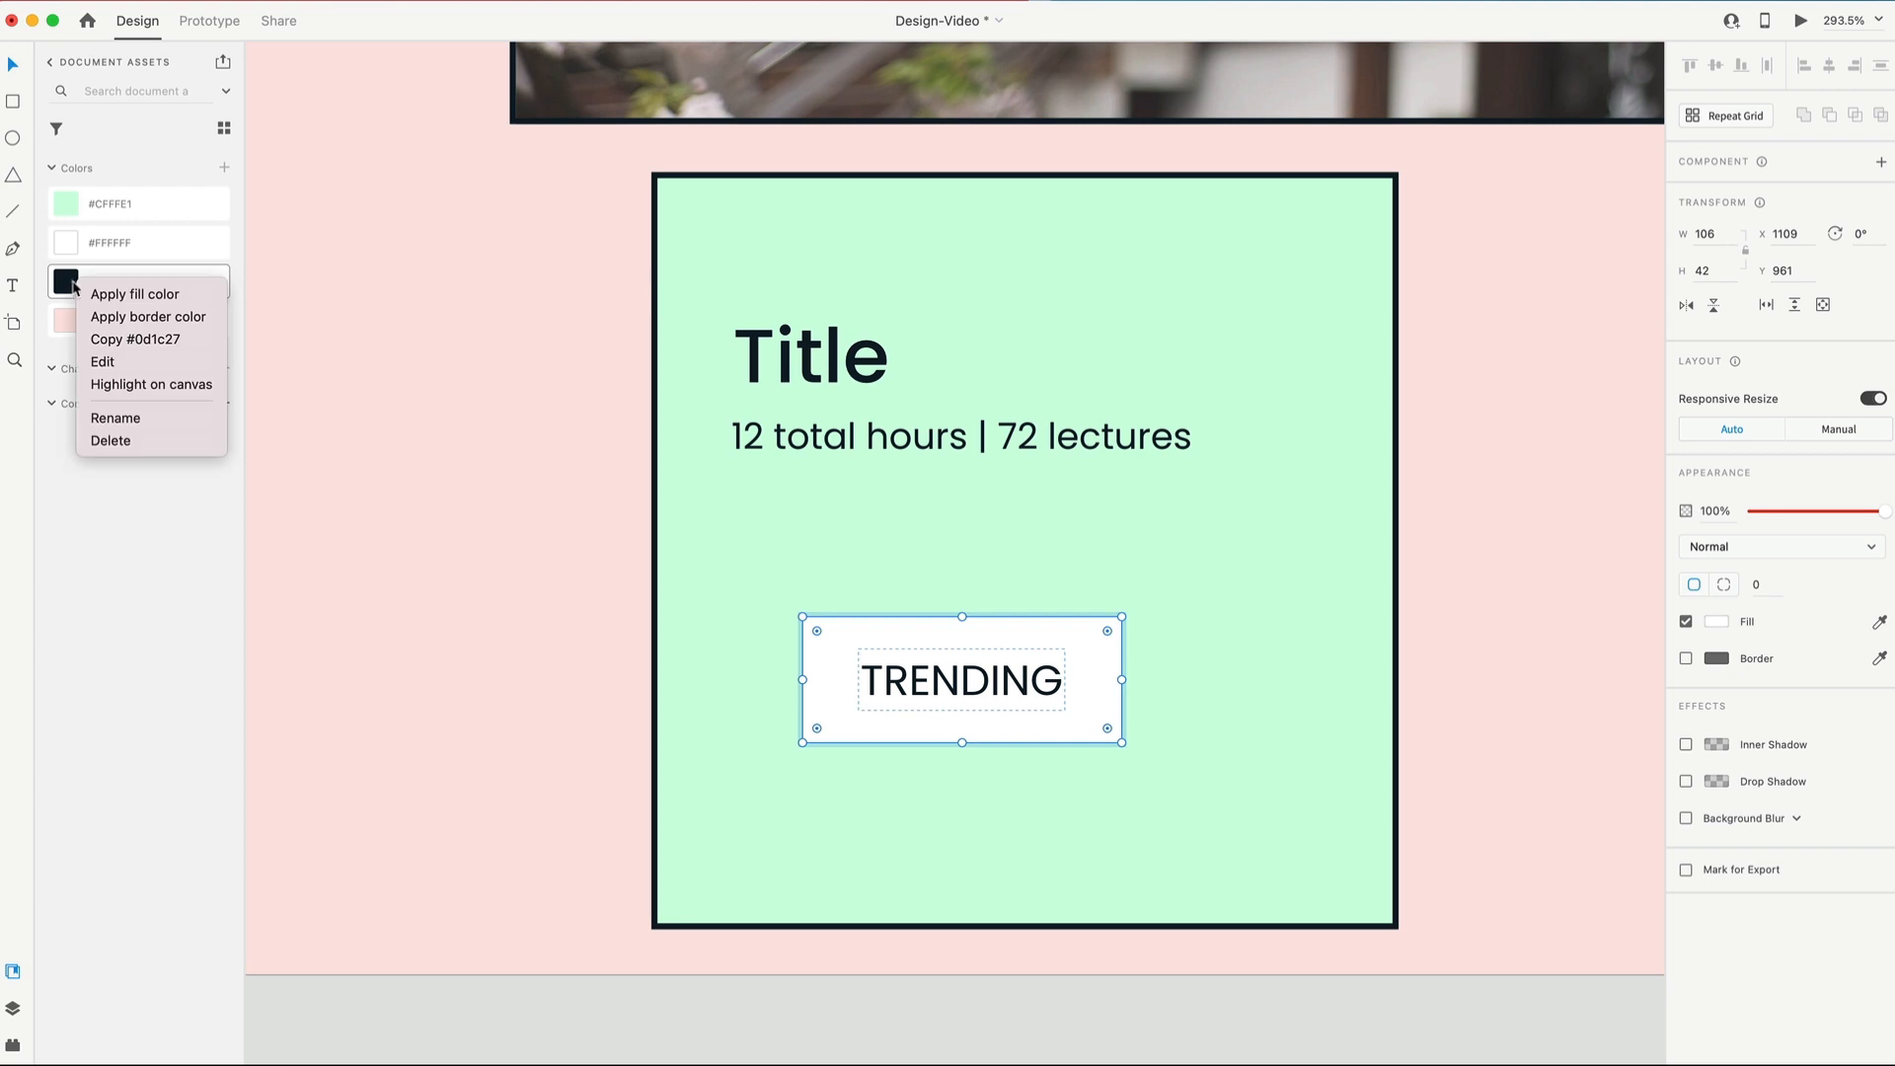
click(134, 294)
text(link)
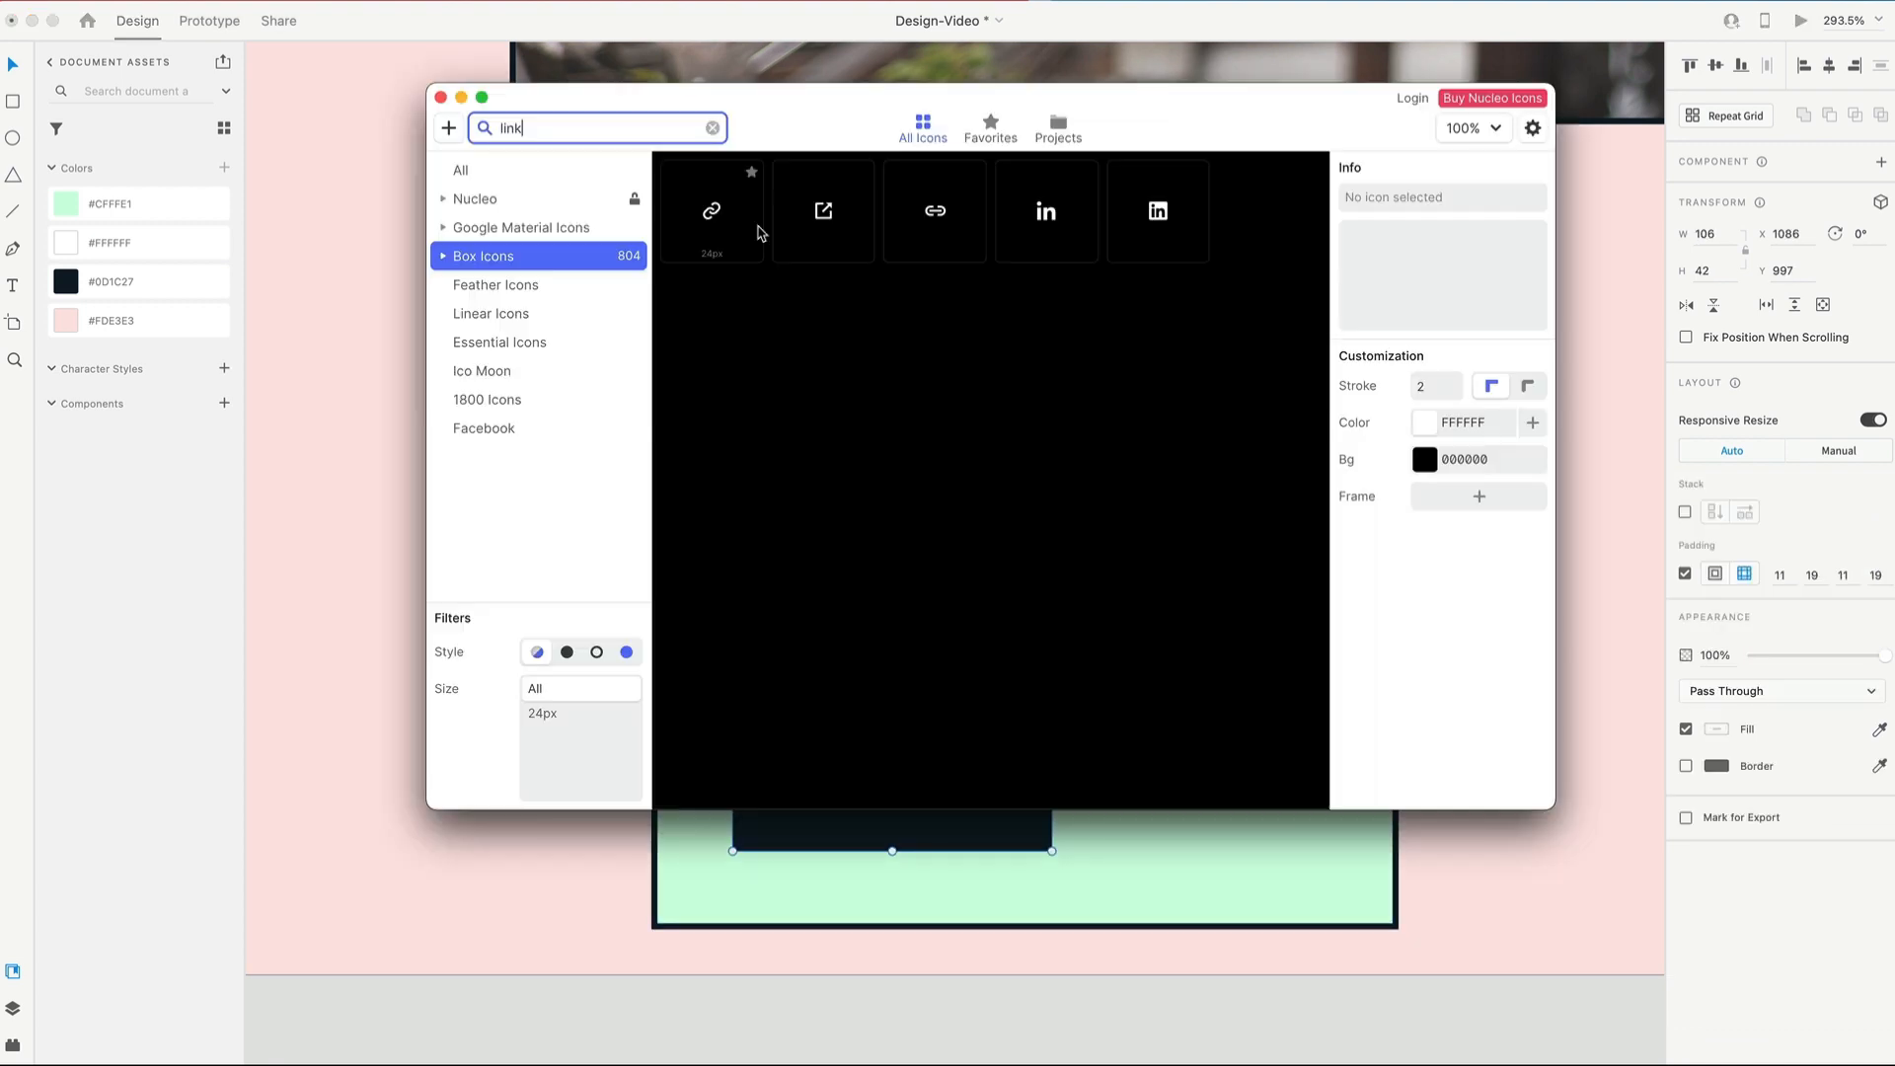
Step: Insert the Nucleo external-link icon into the card's top-right corner
click(821, 211)
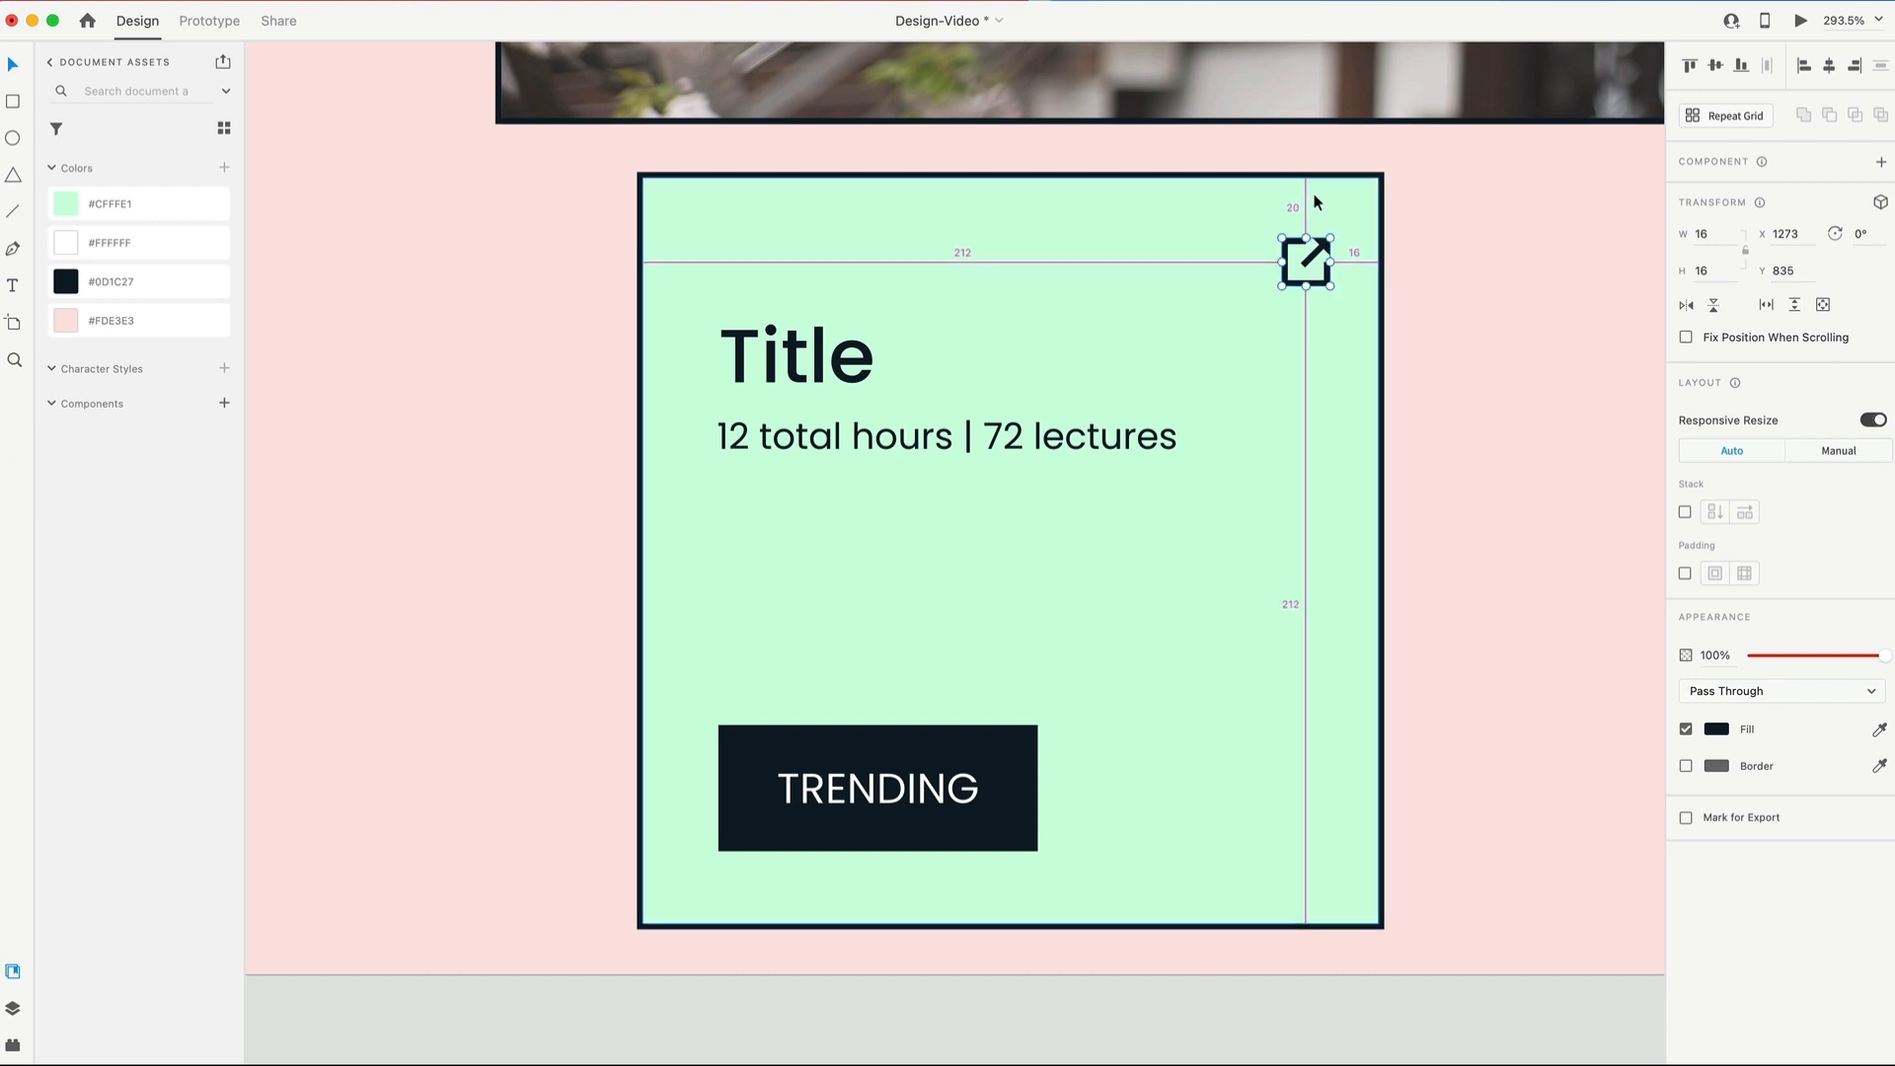
Step: Move the title and lecture line lower and nudge the TRENDING tag right using smart guides
click(795, 355)
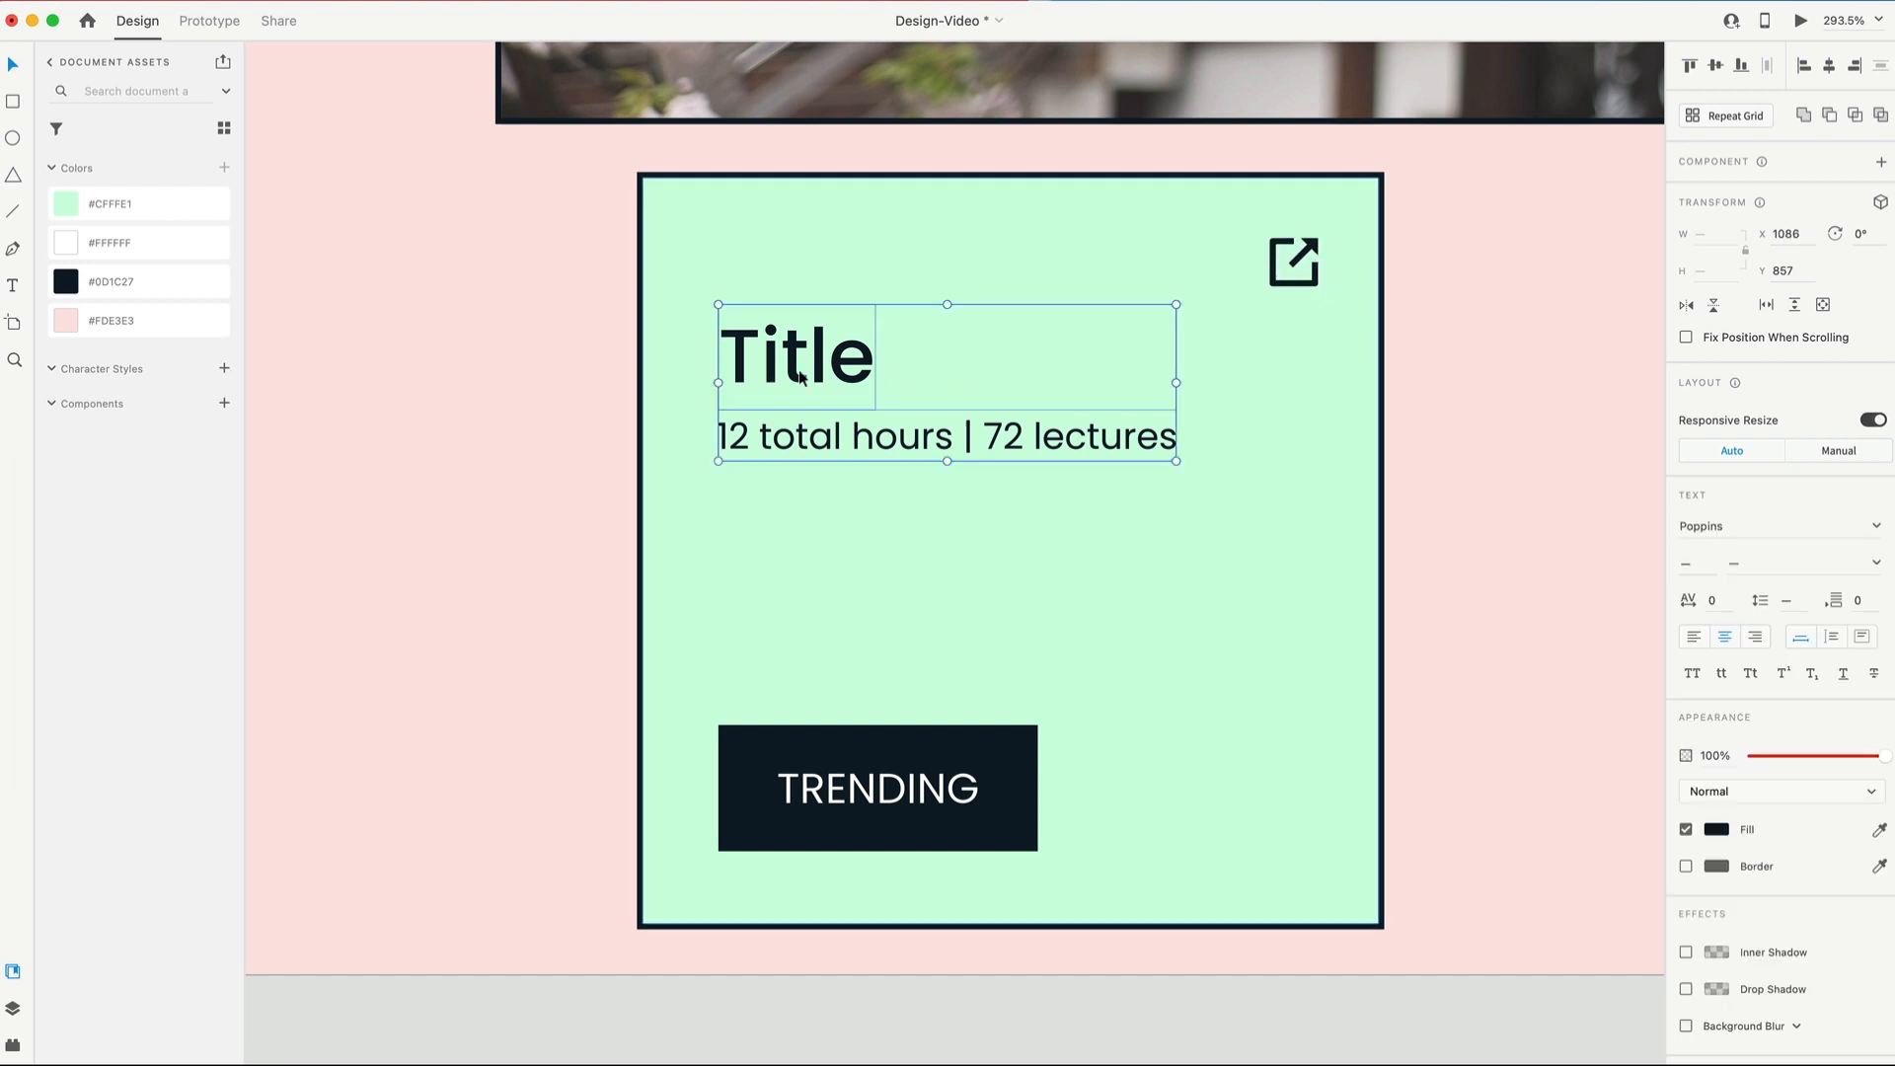
mouse_move(1293, 260)
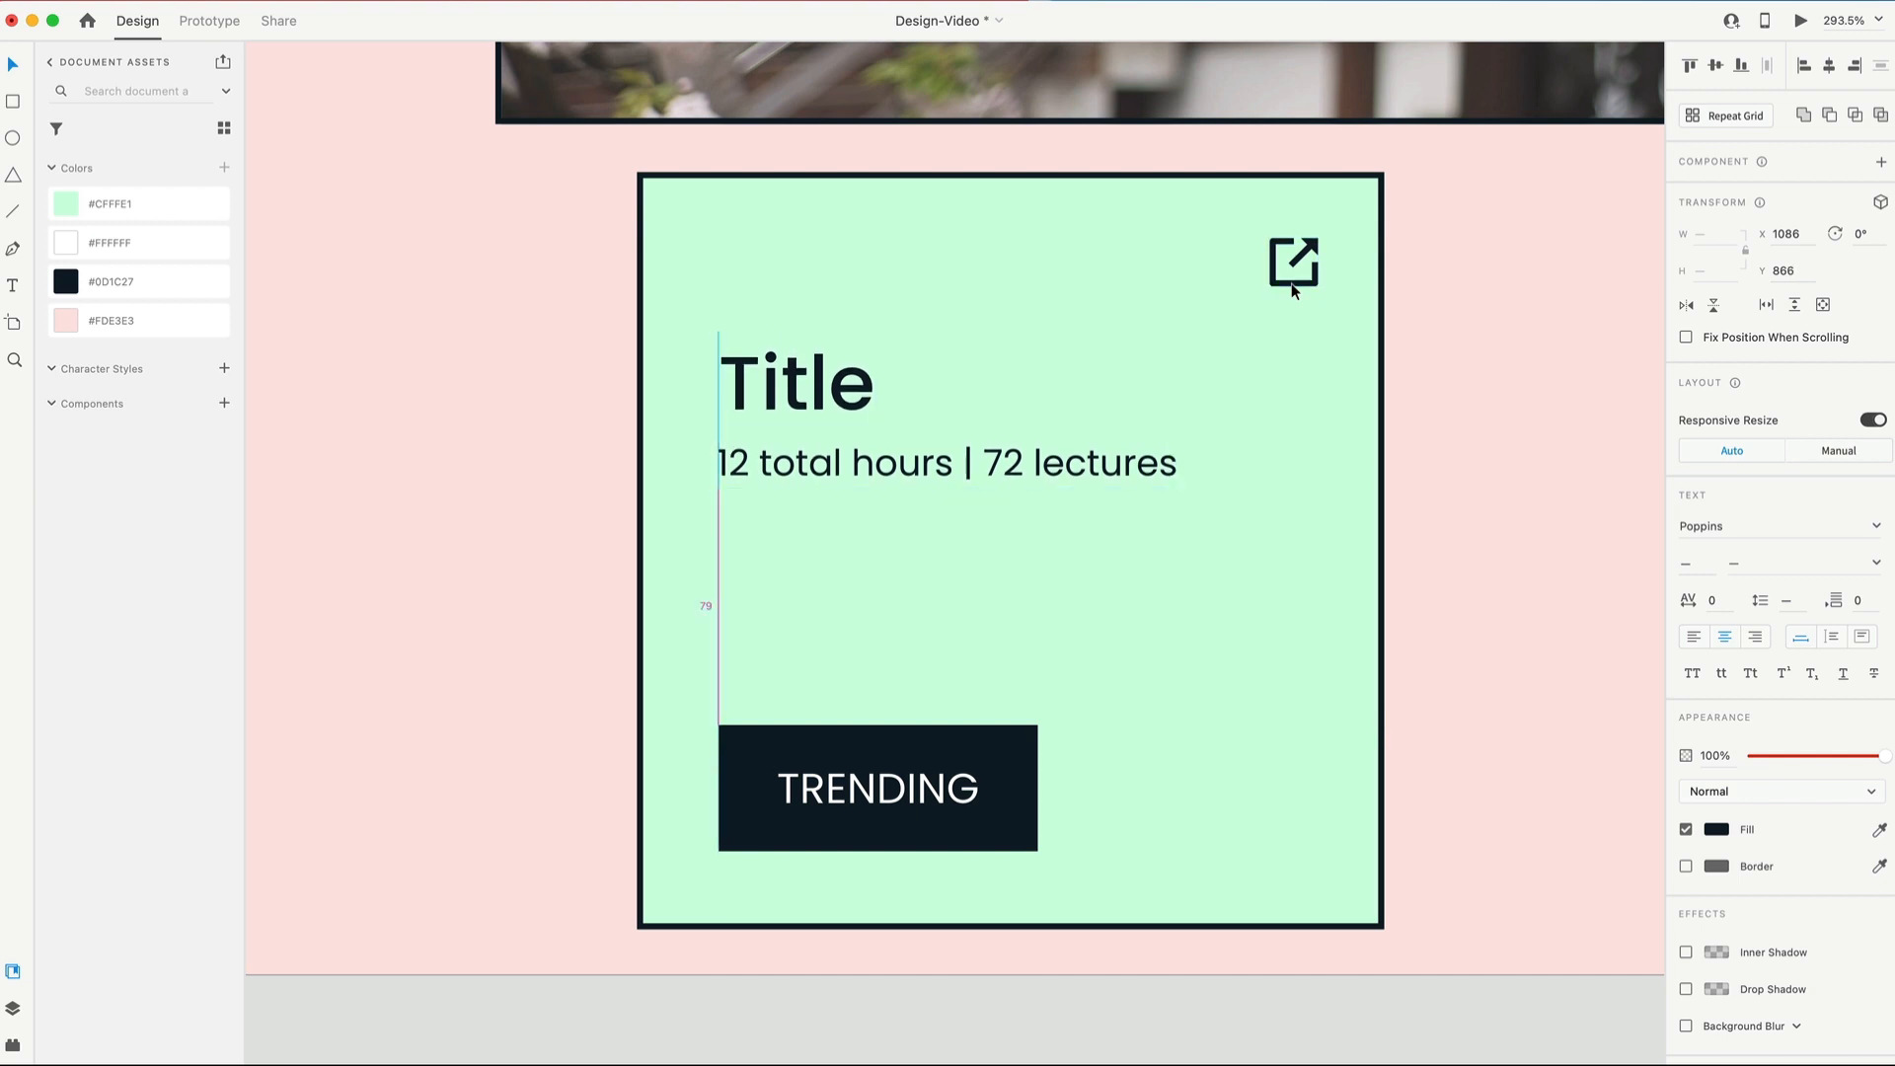
click(794, 381)
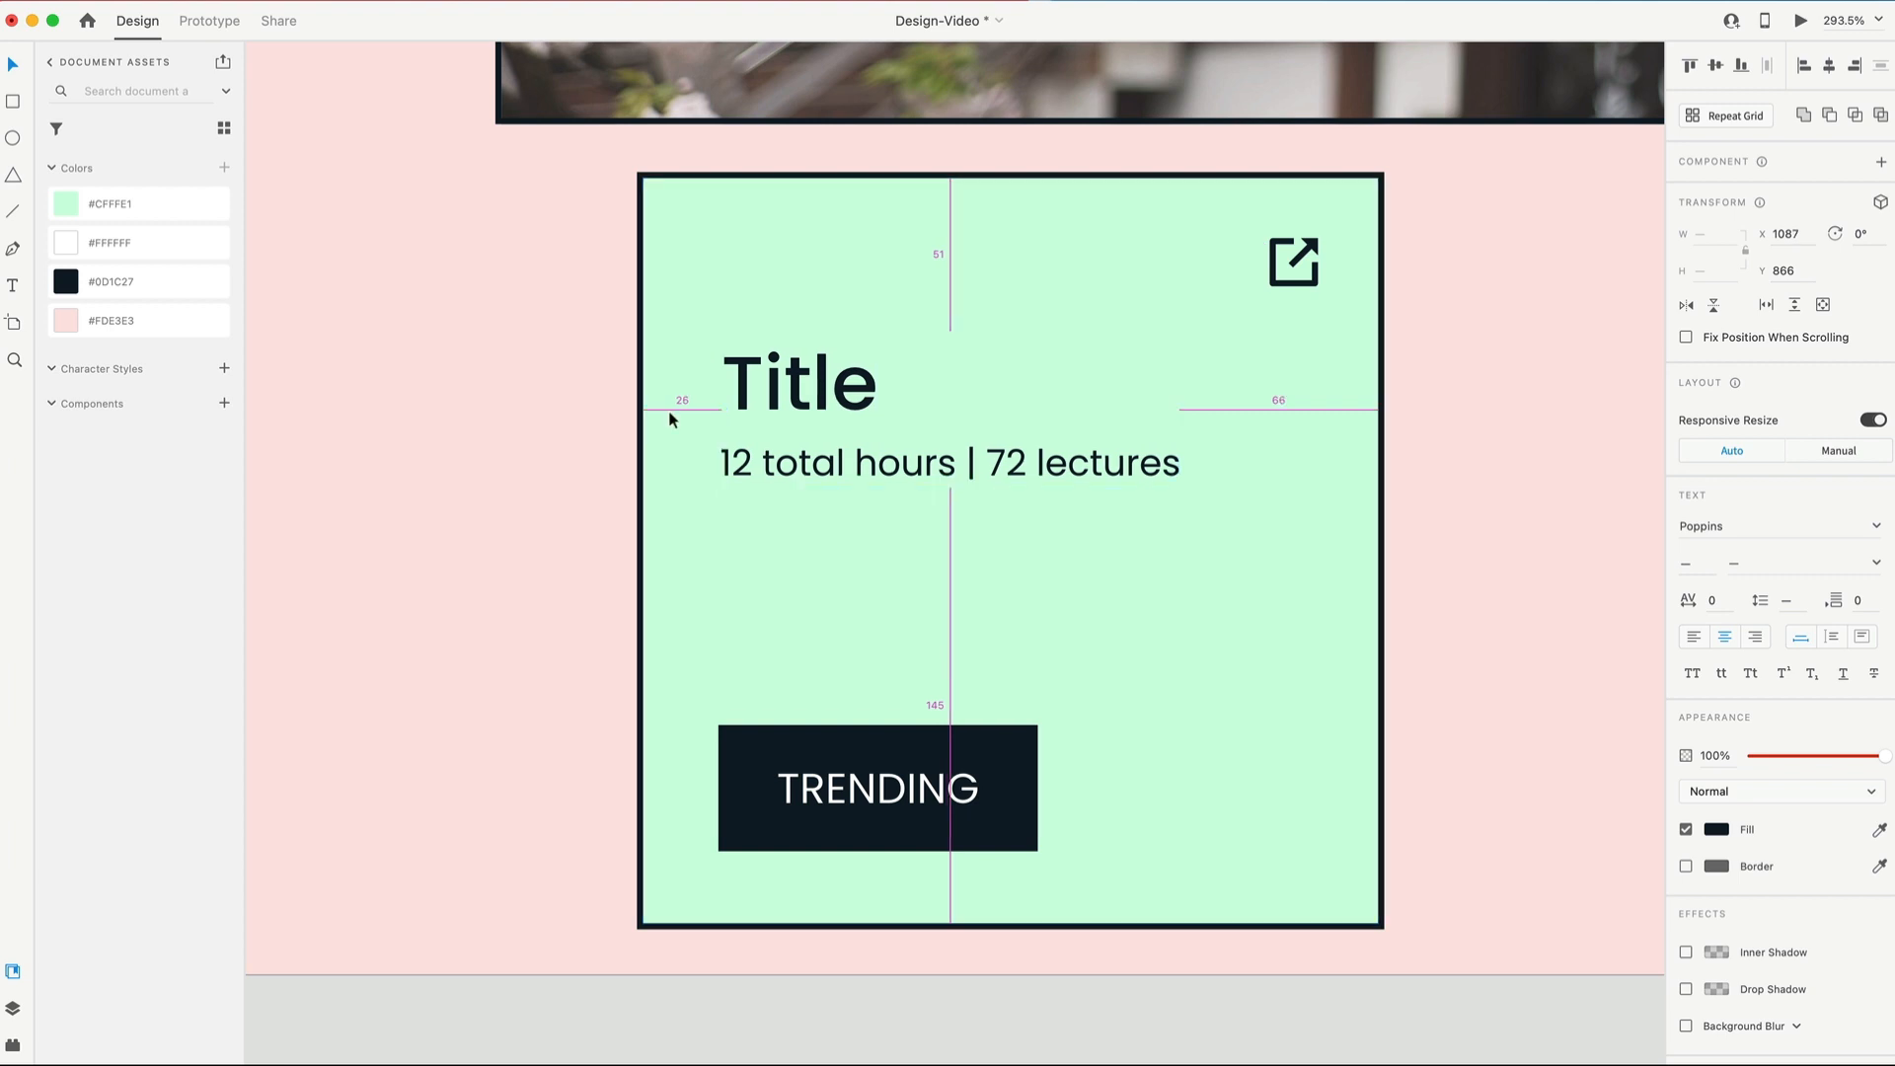
click(877, 787)
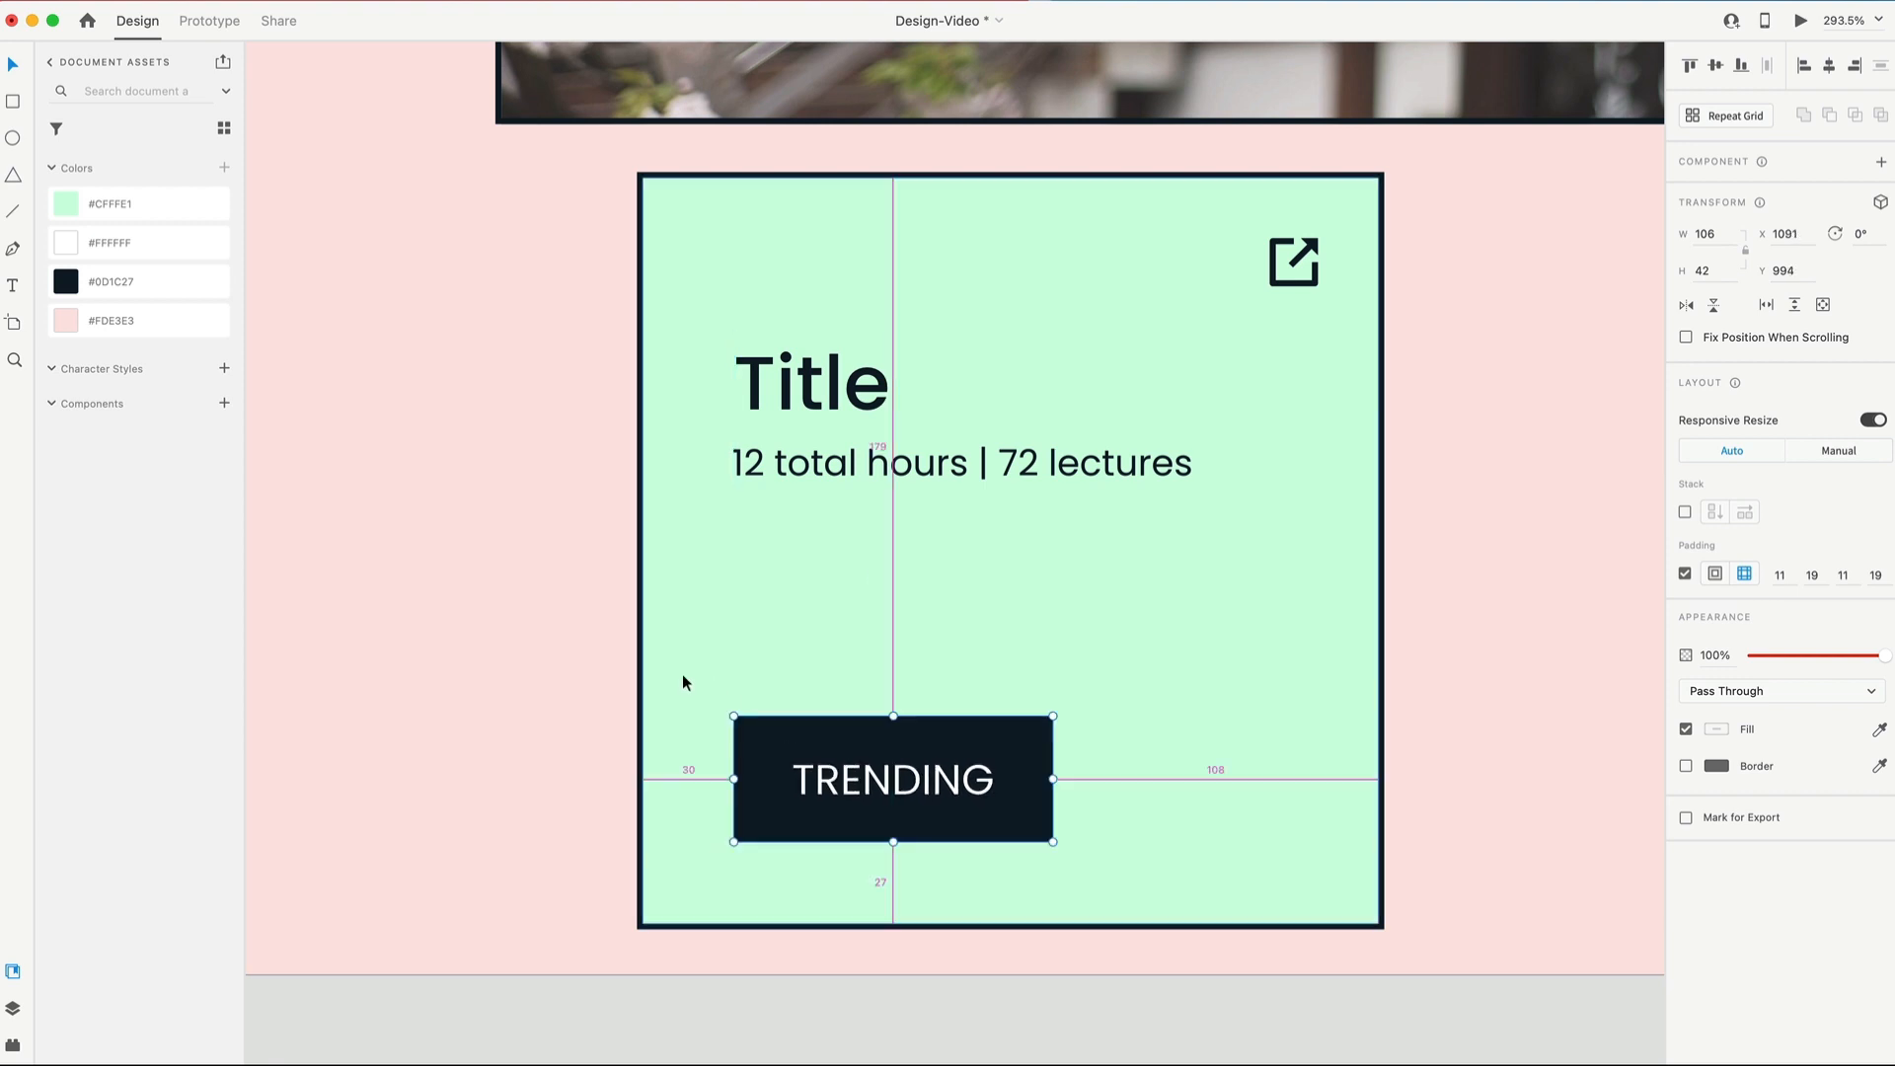
mouse_move(705, 829)
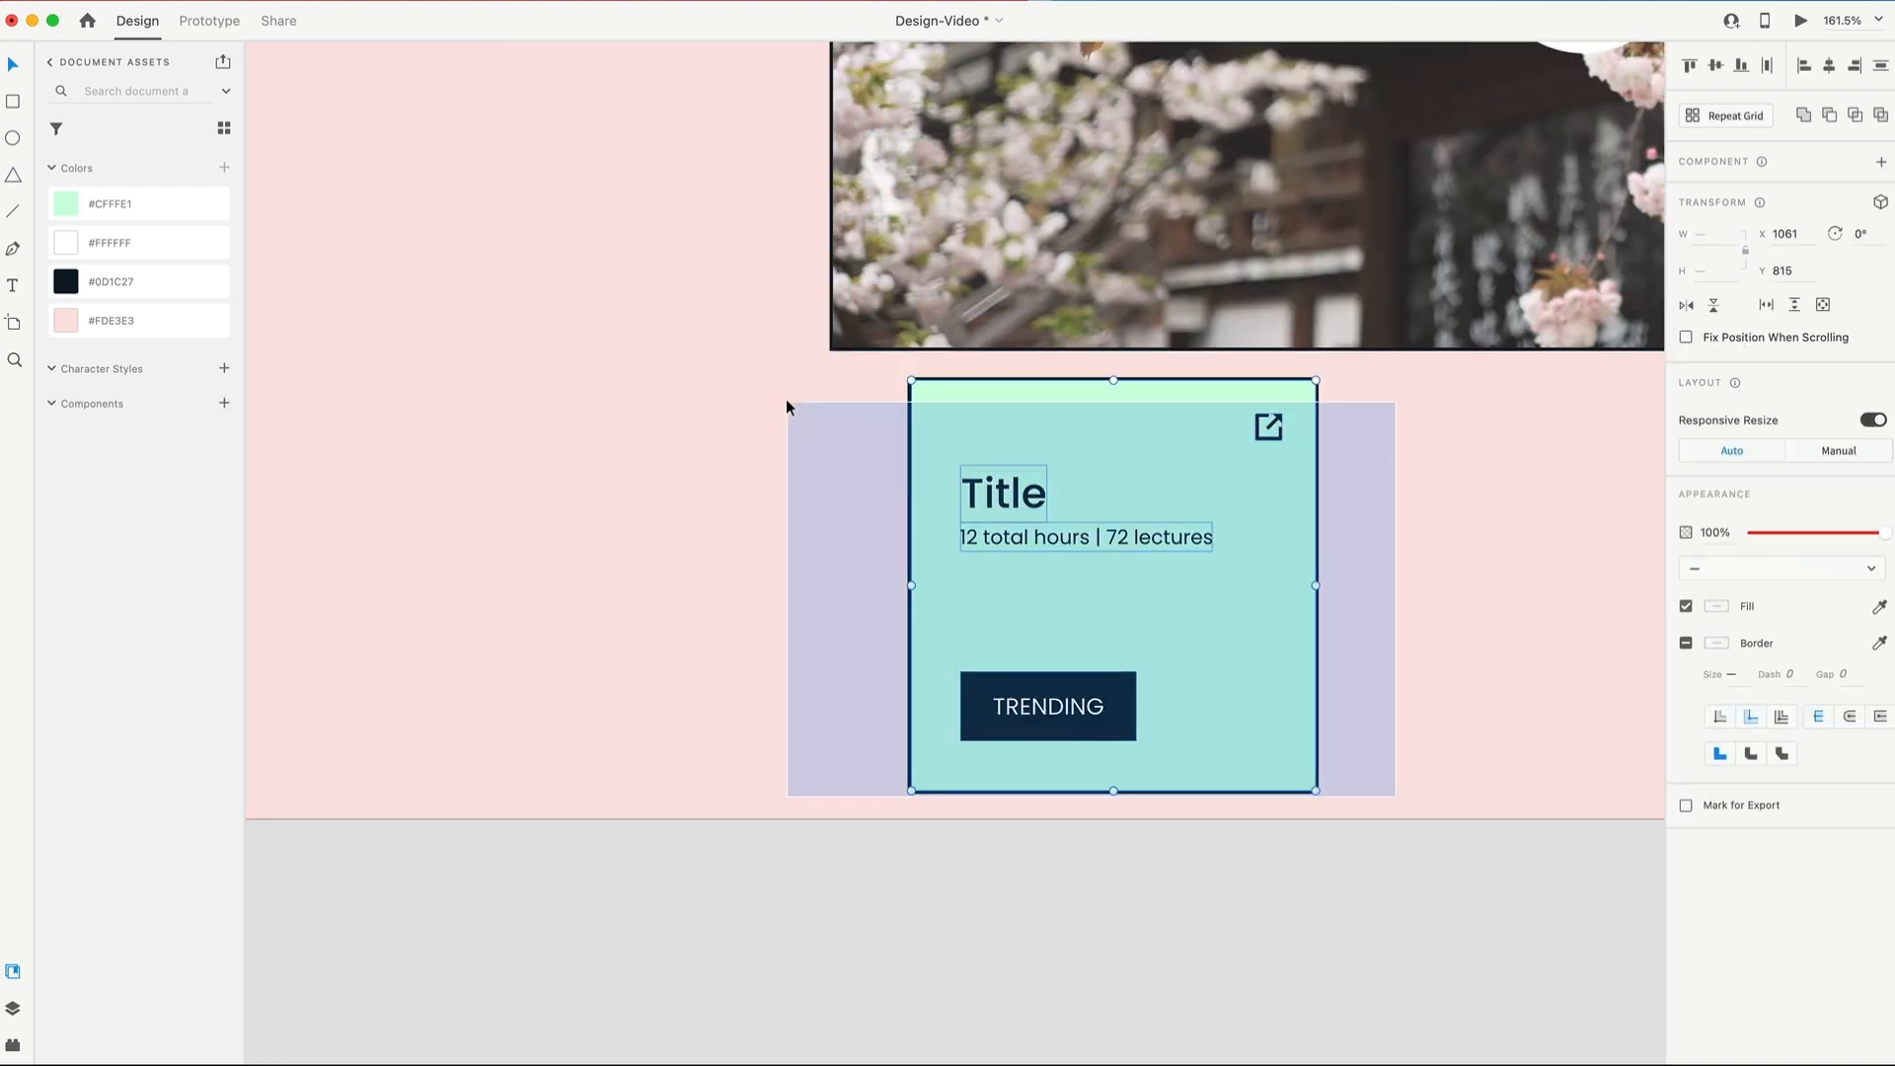
Step: Give the whole mint card group 20/20/30/30 padding, then begin editing its heading
click(1112, 584)
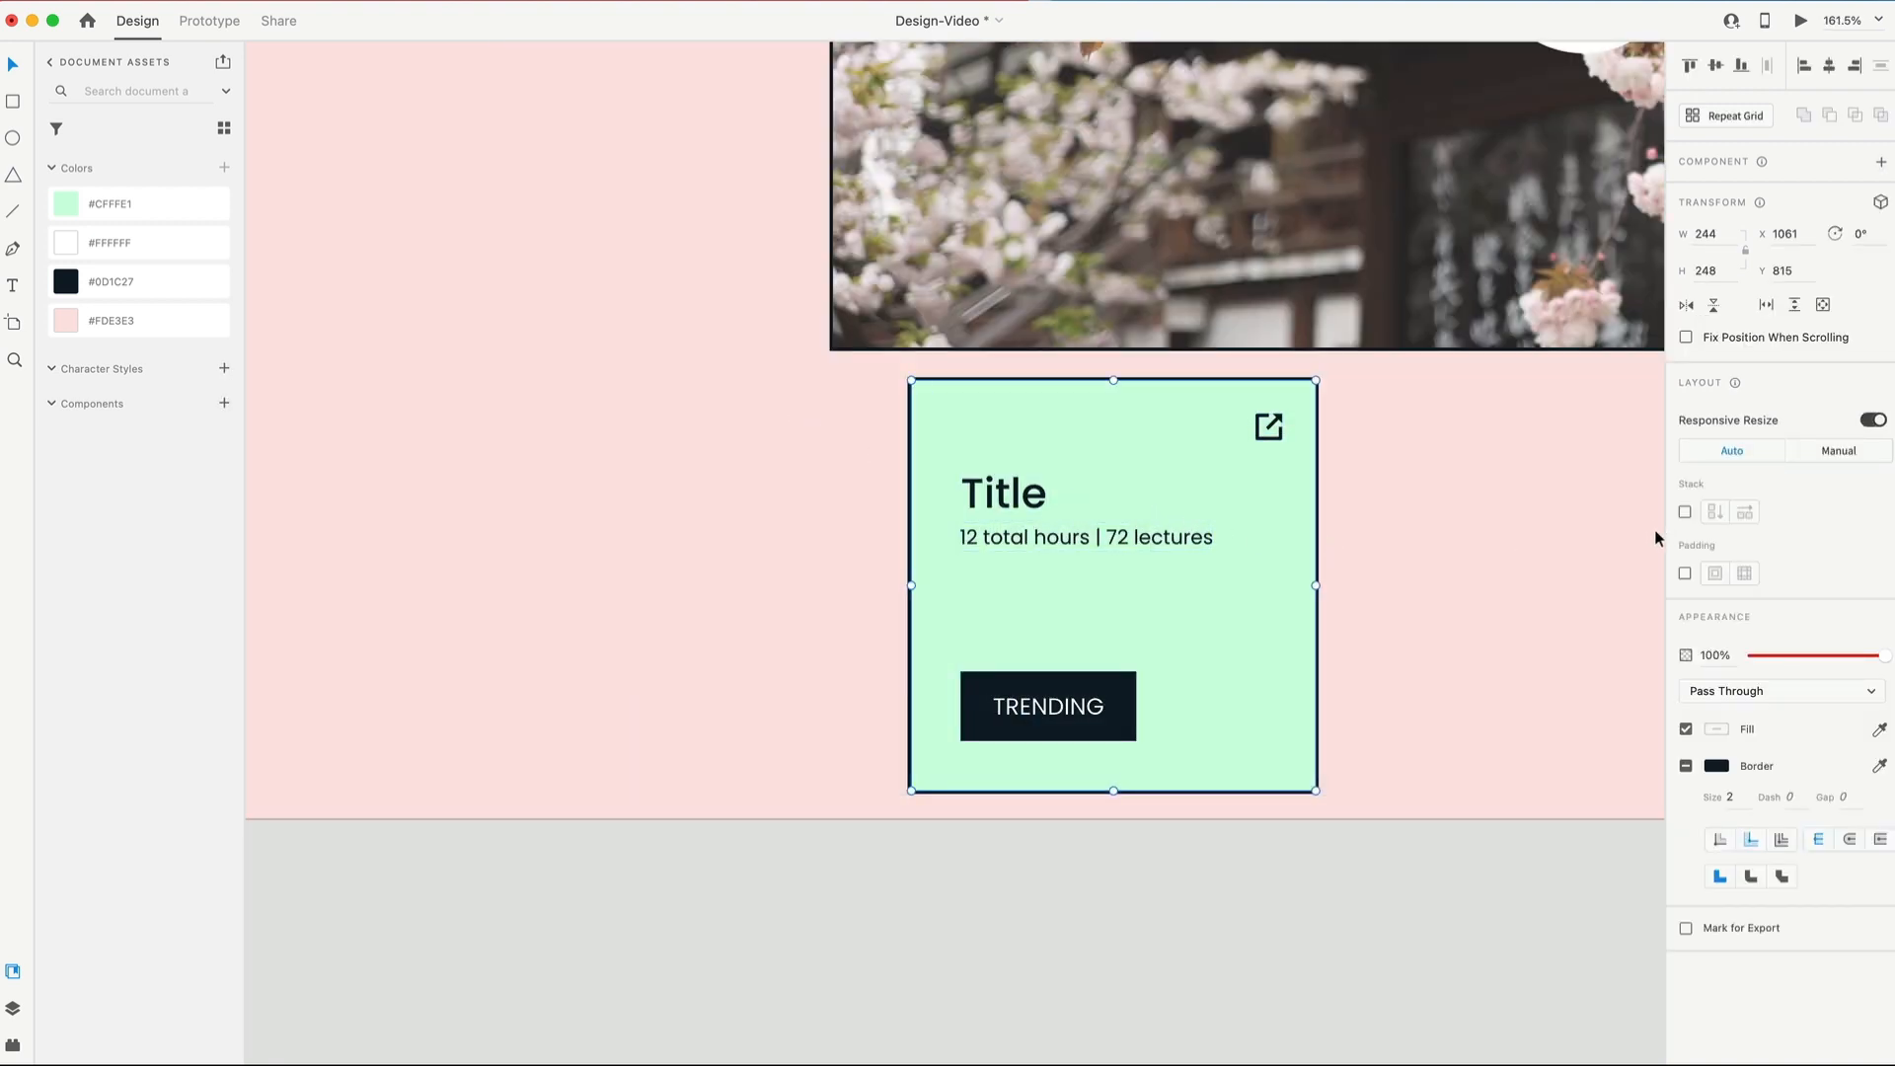
click(1684, 572)
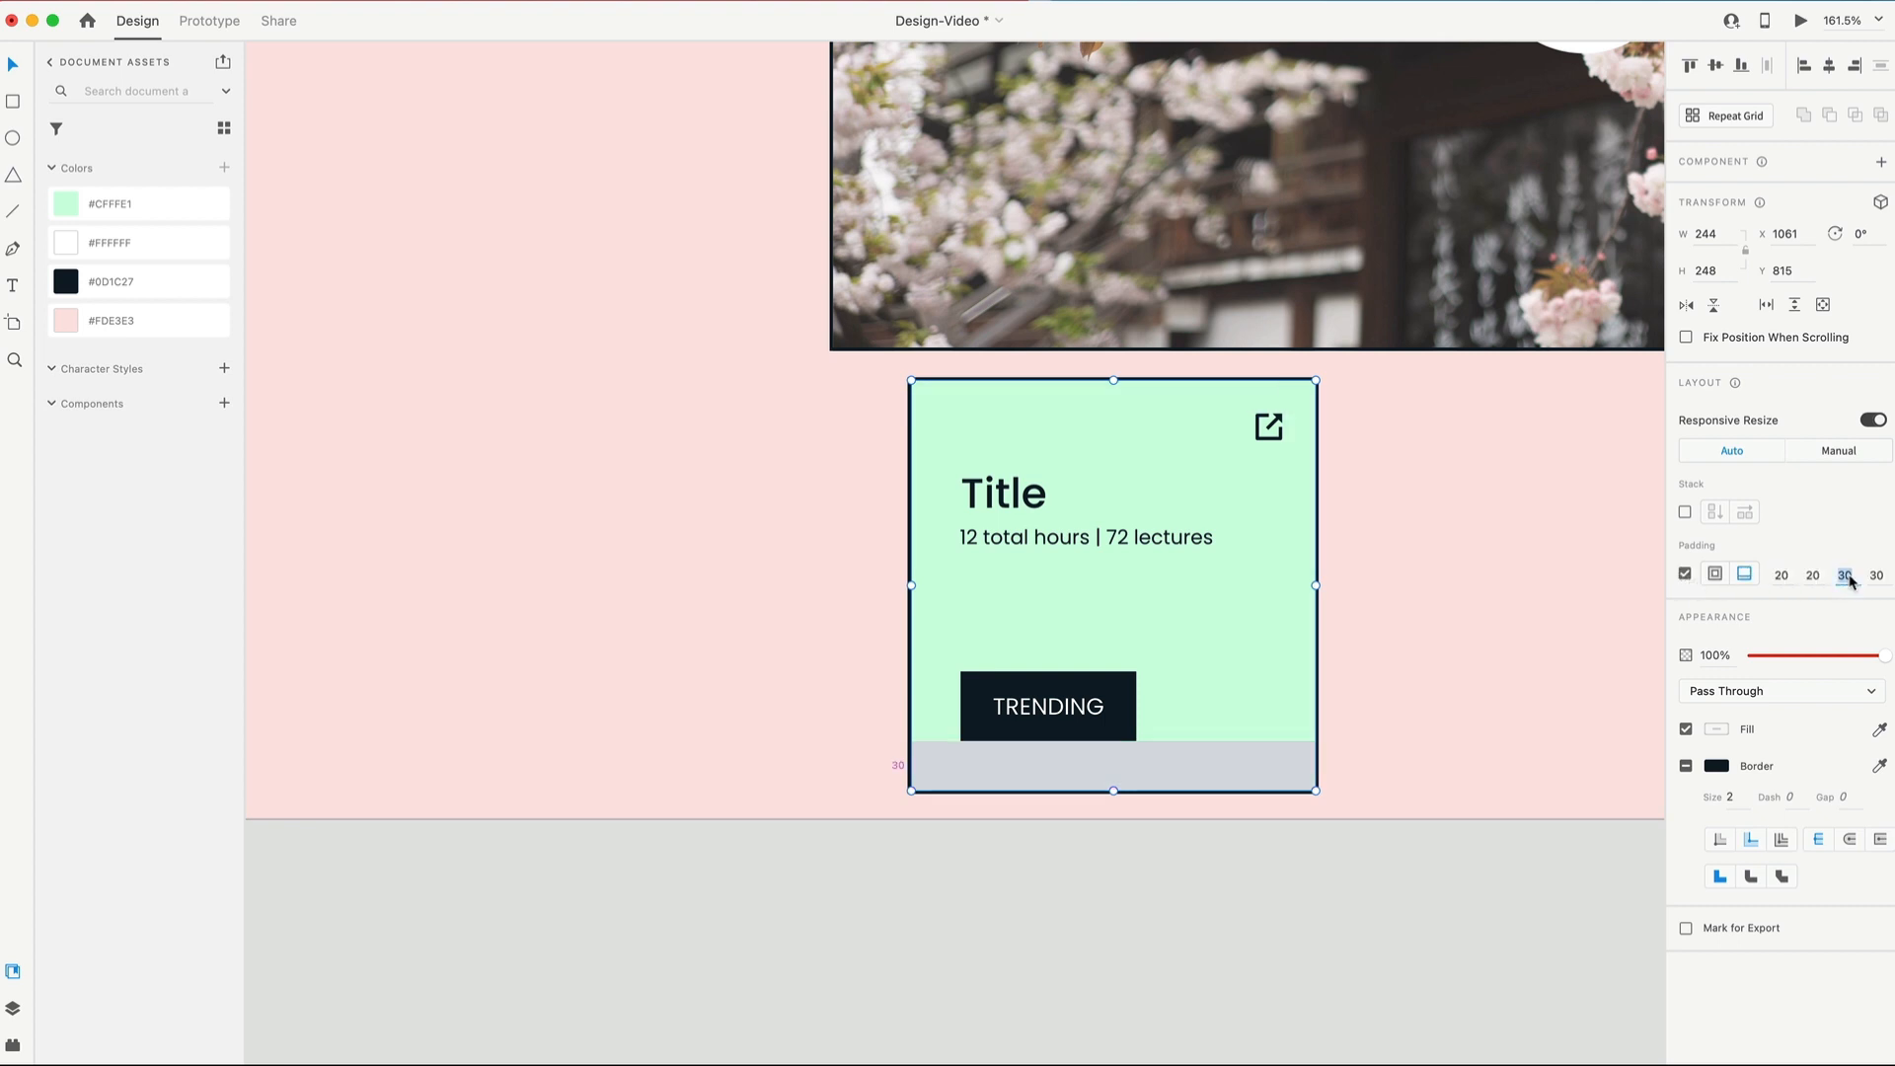
click(1878, 575)
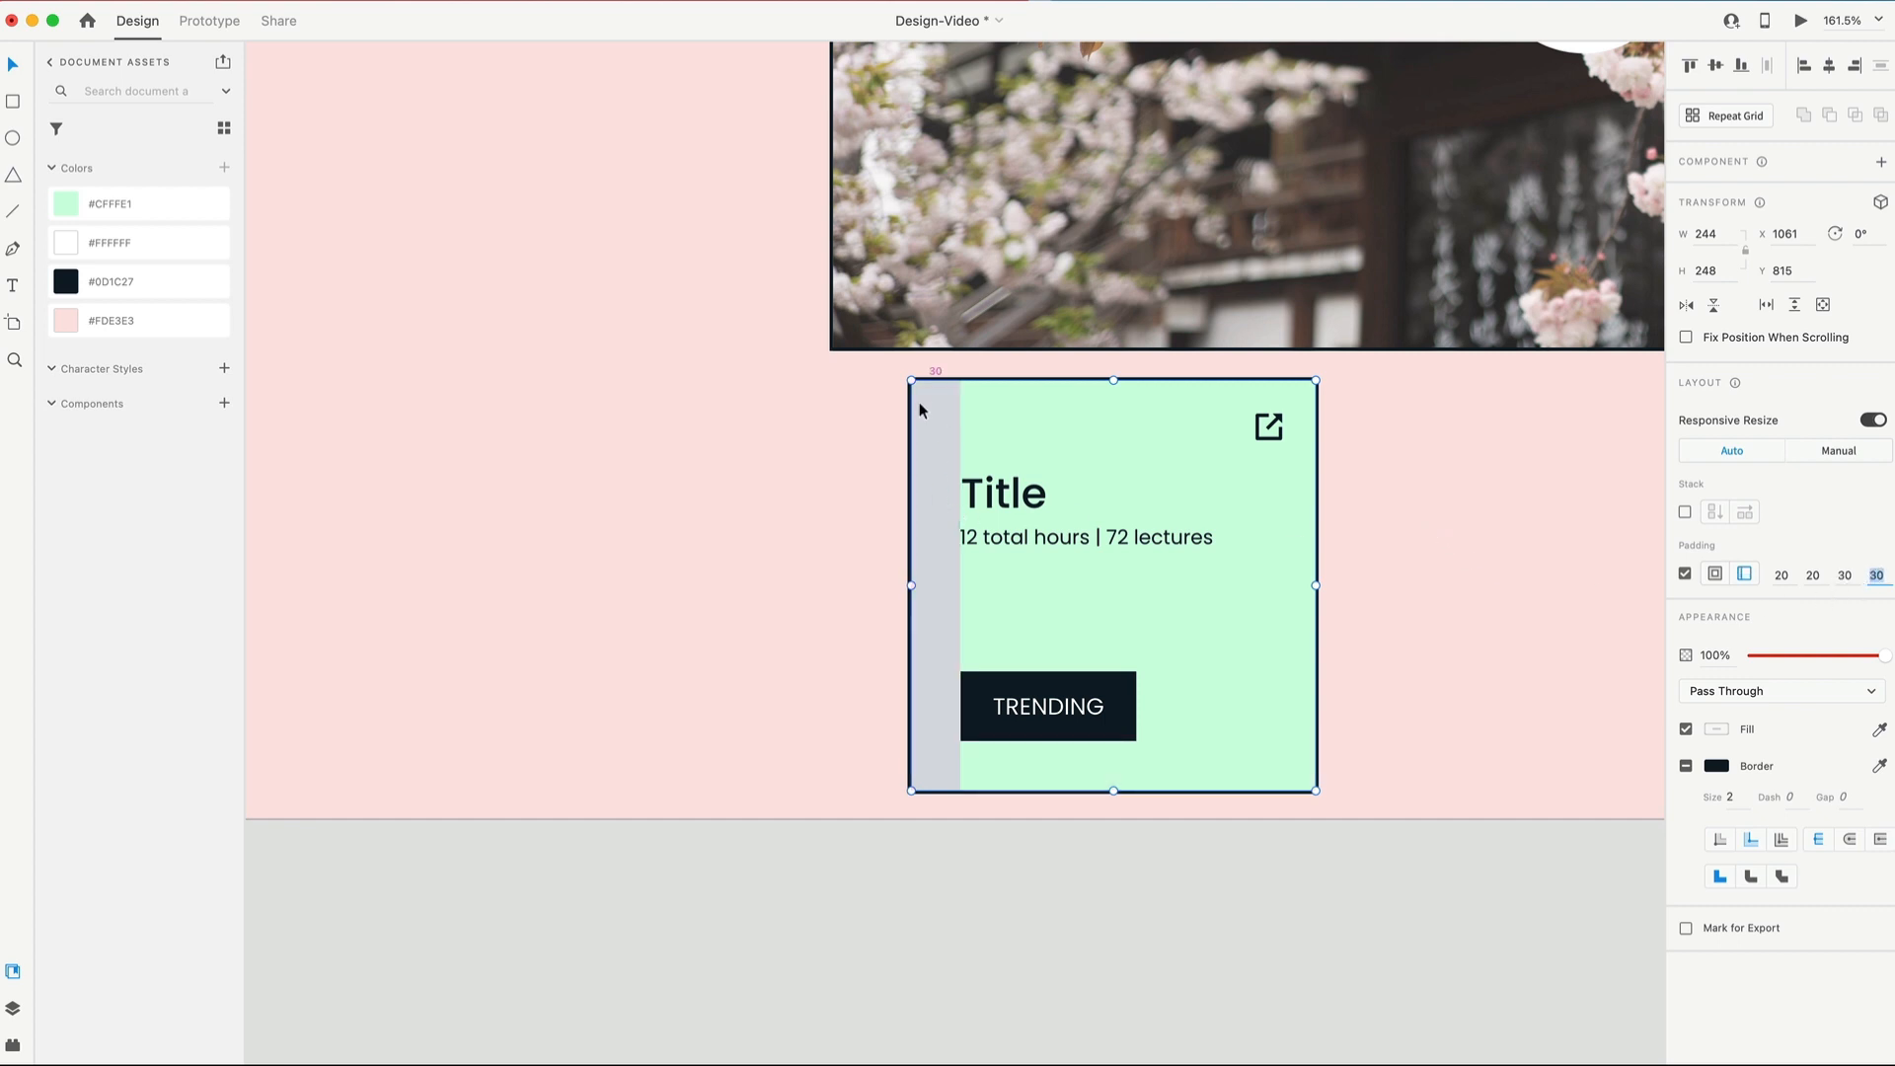
mouse_move(1240, 342)
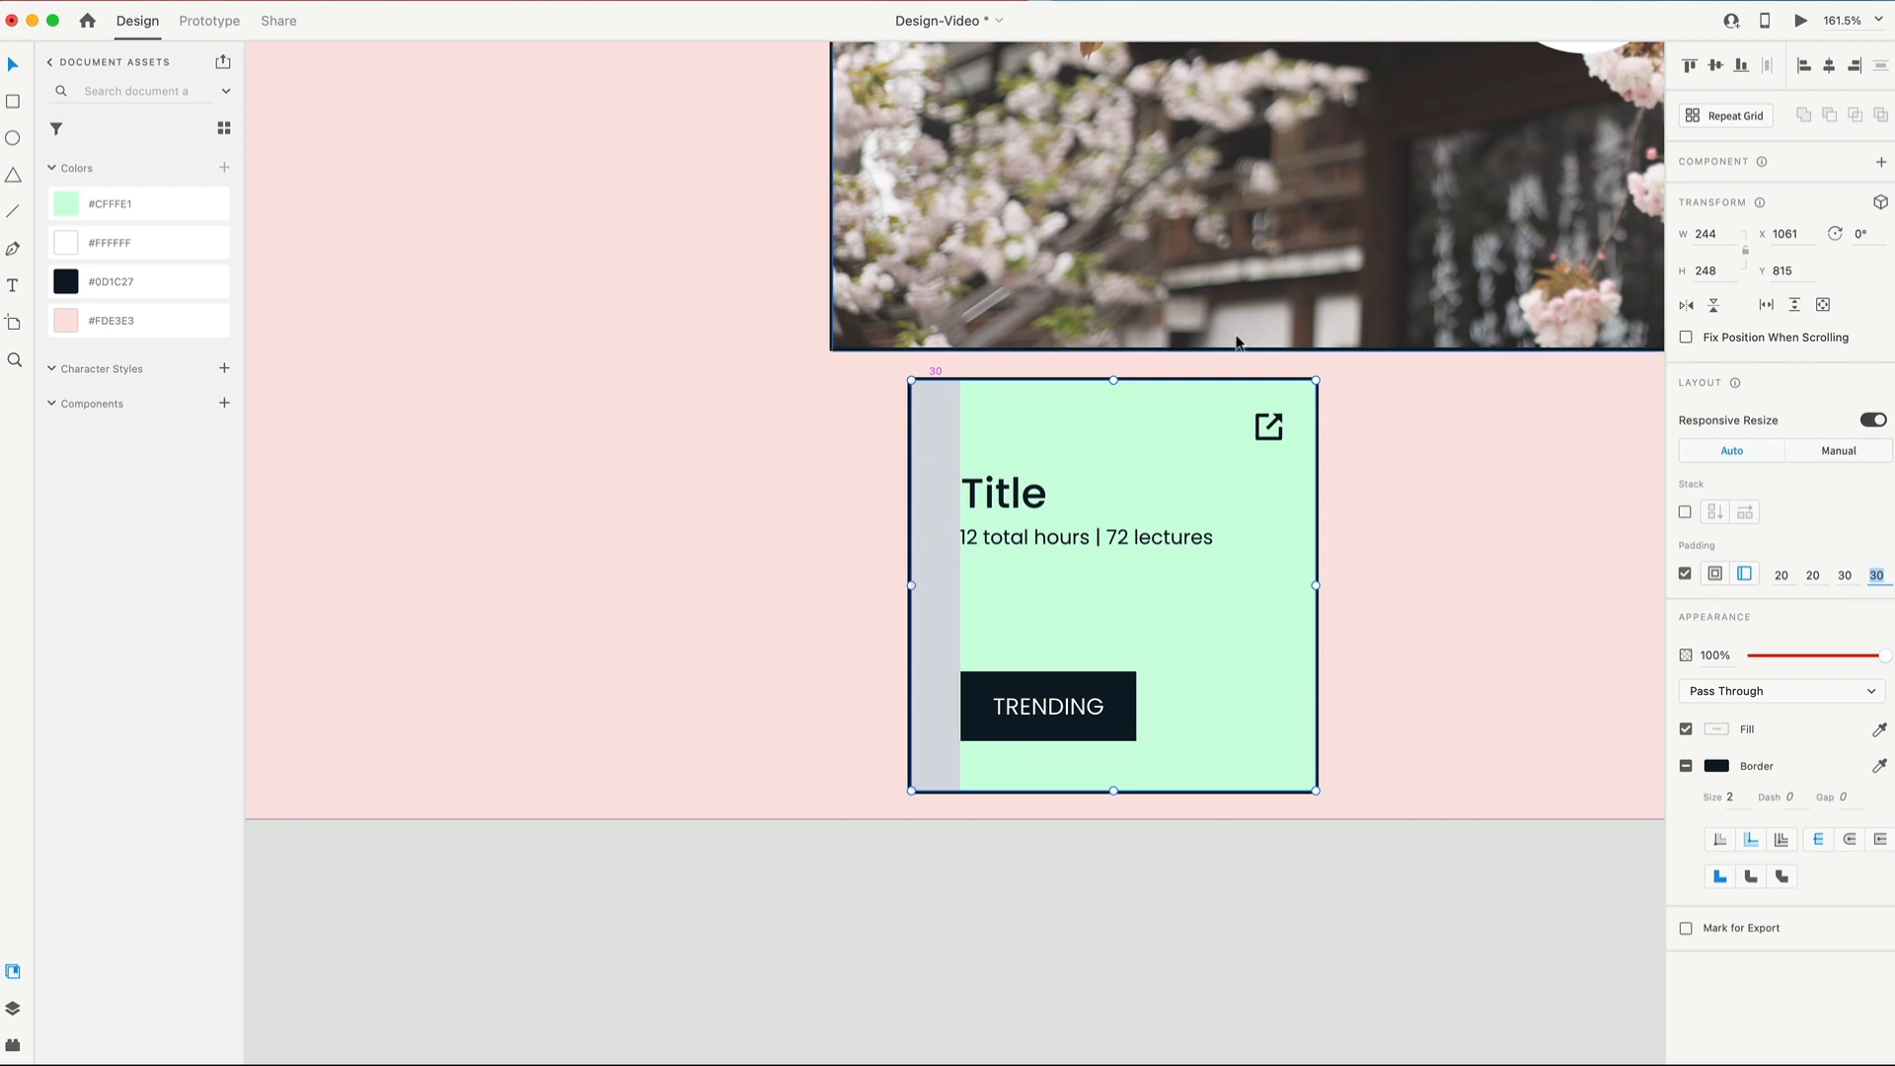
double_click(1003, 491)
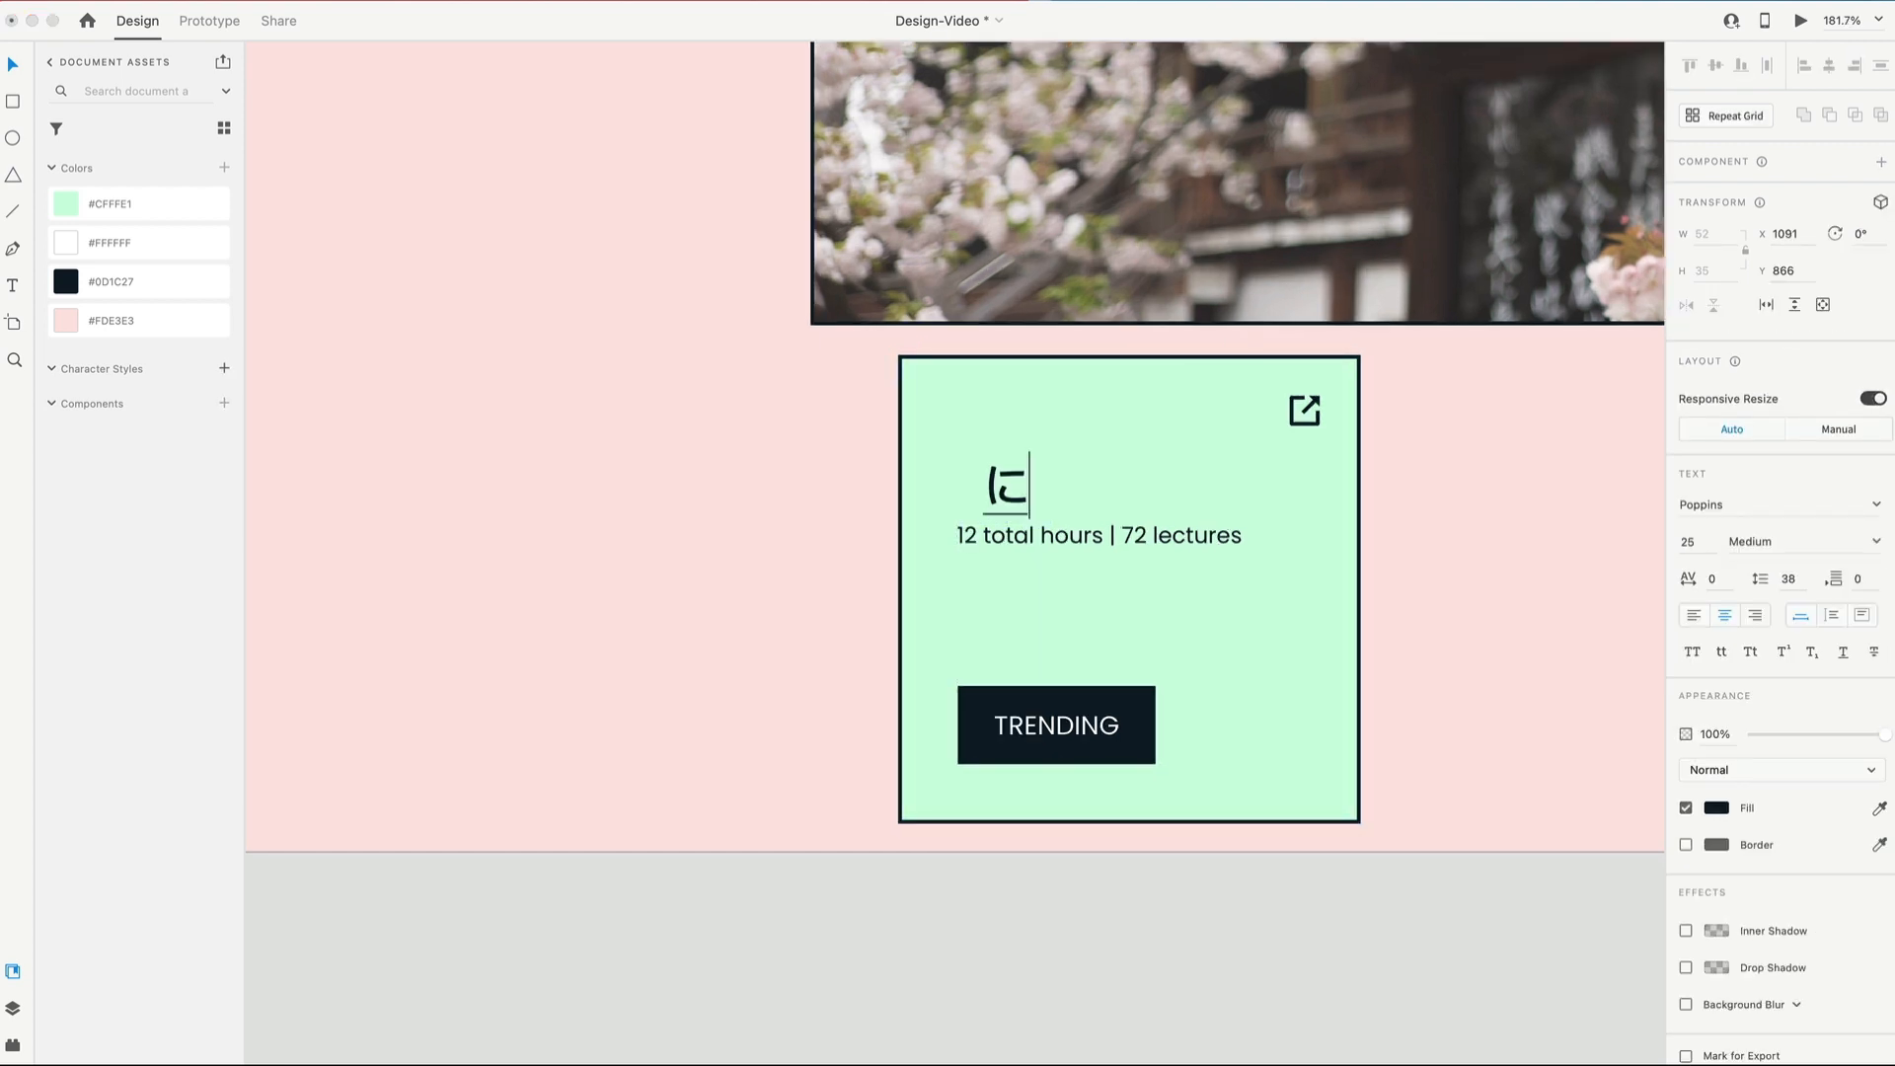
Step: Replace the heading text with '日本語'
text(日本語)
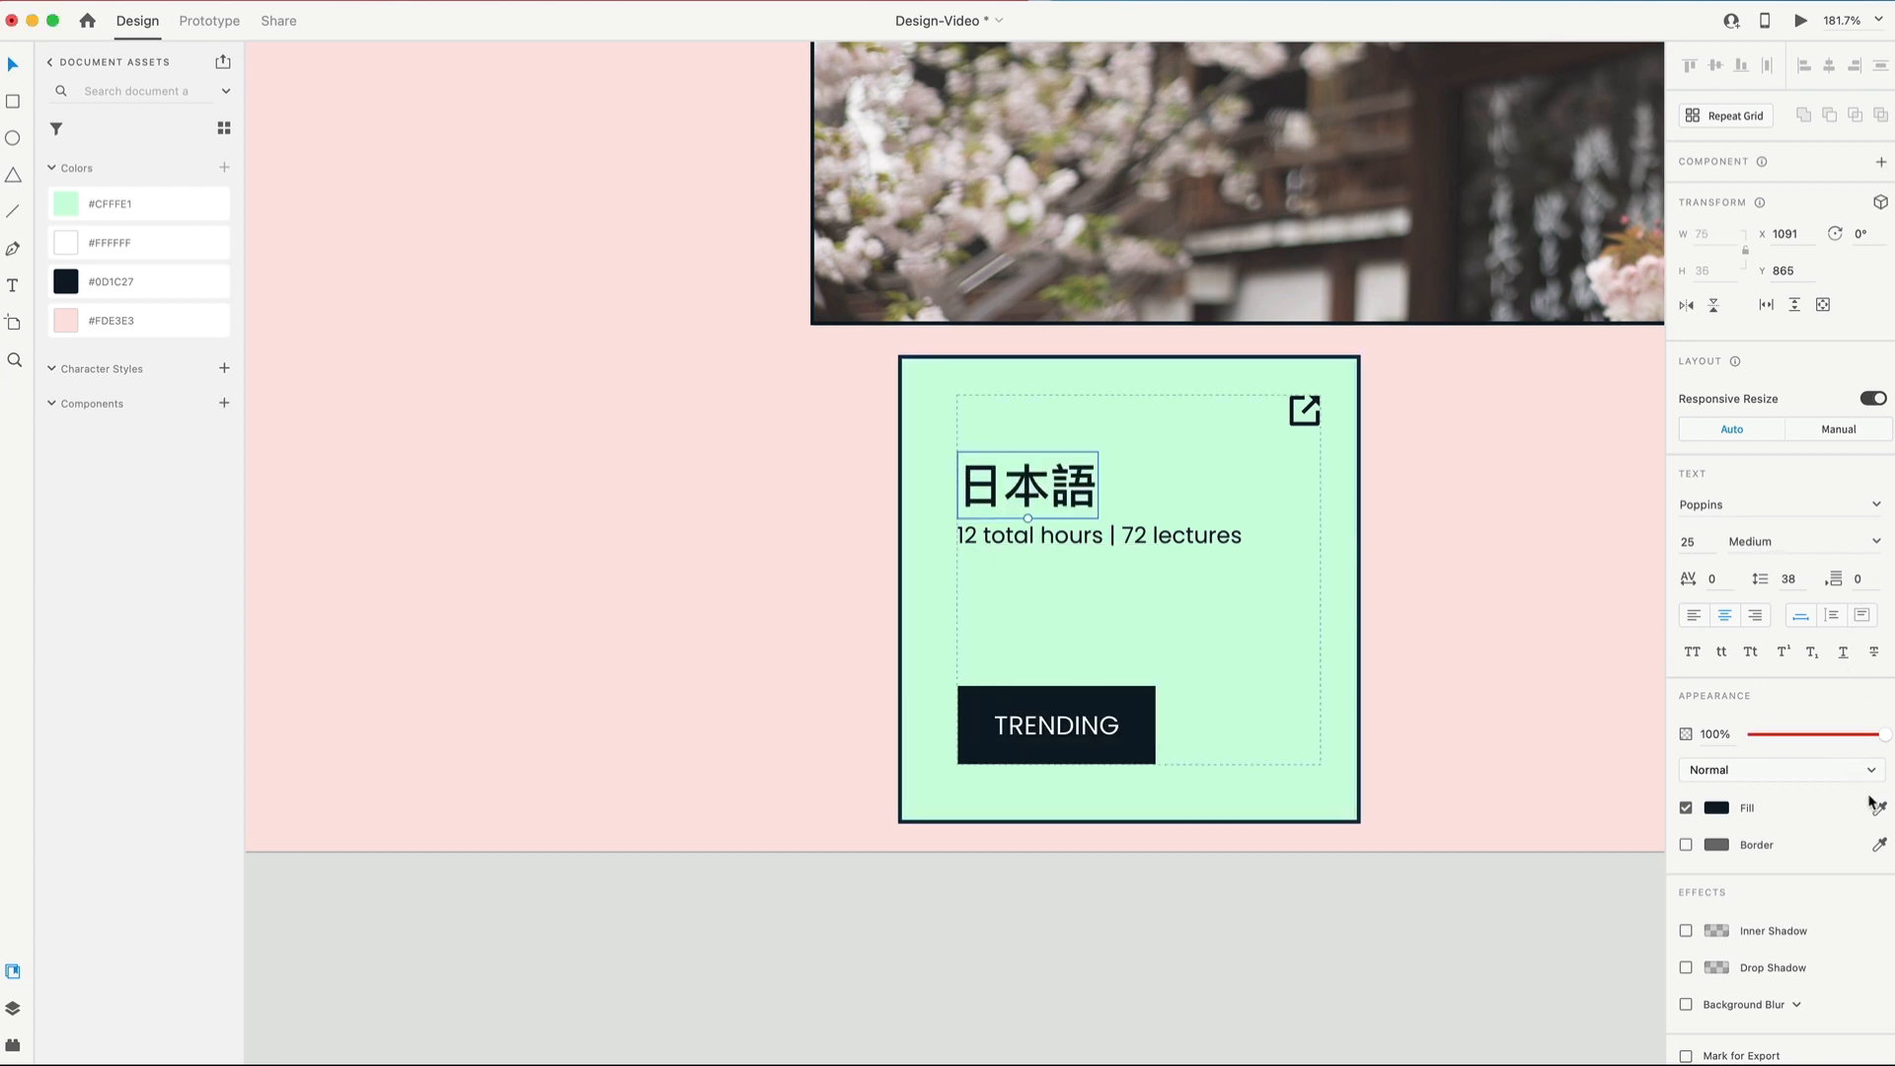
click(1785, 541)
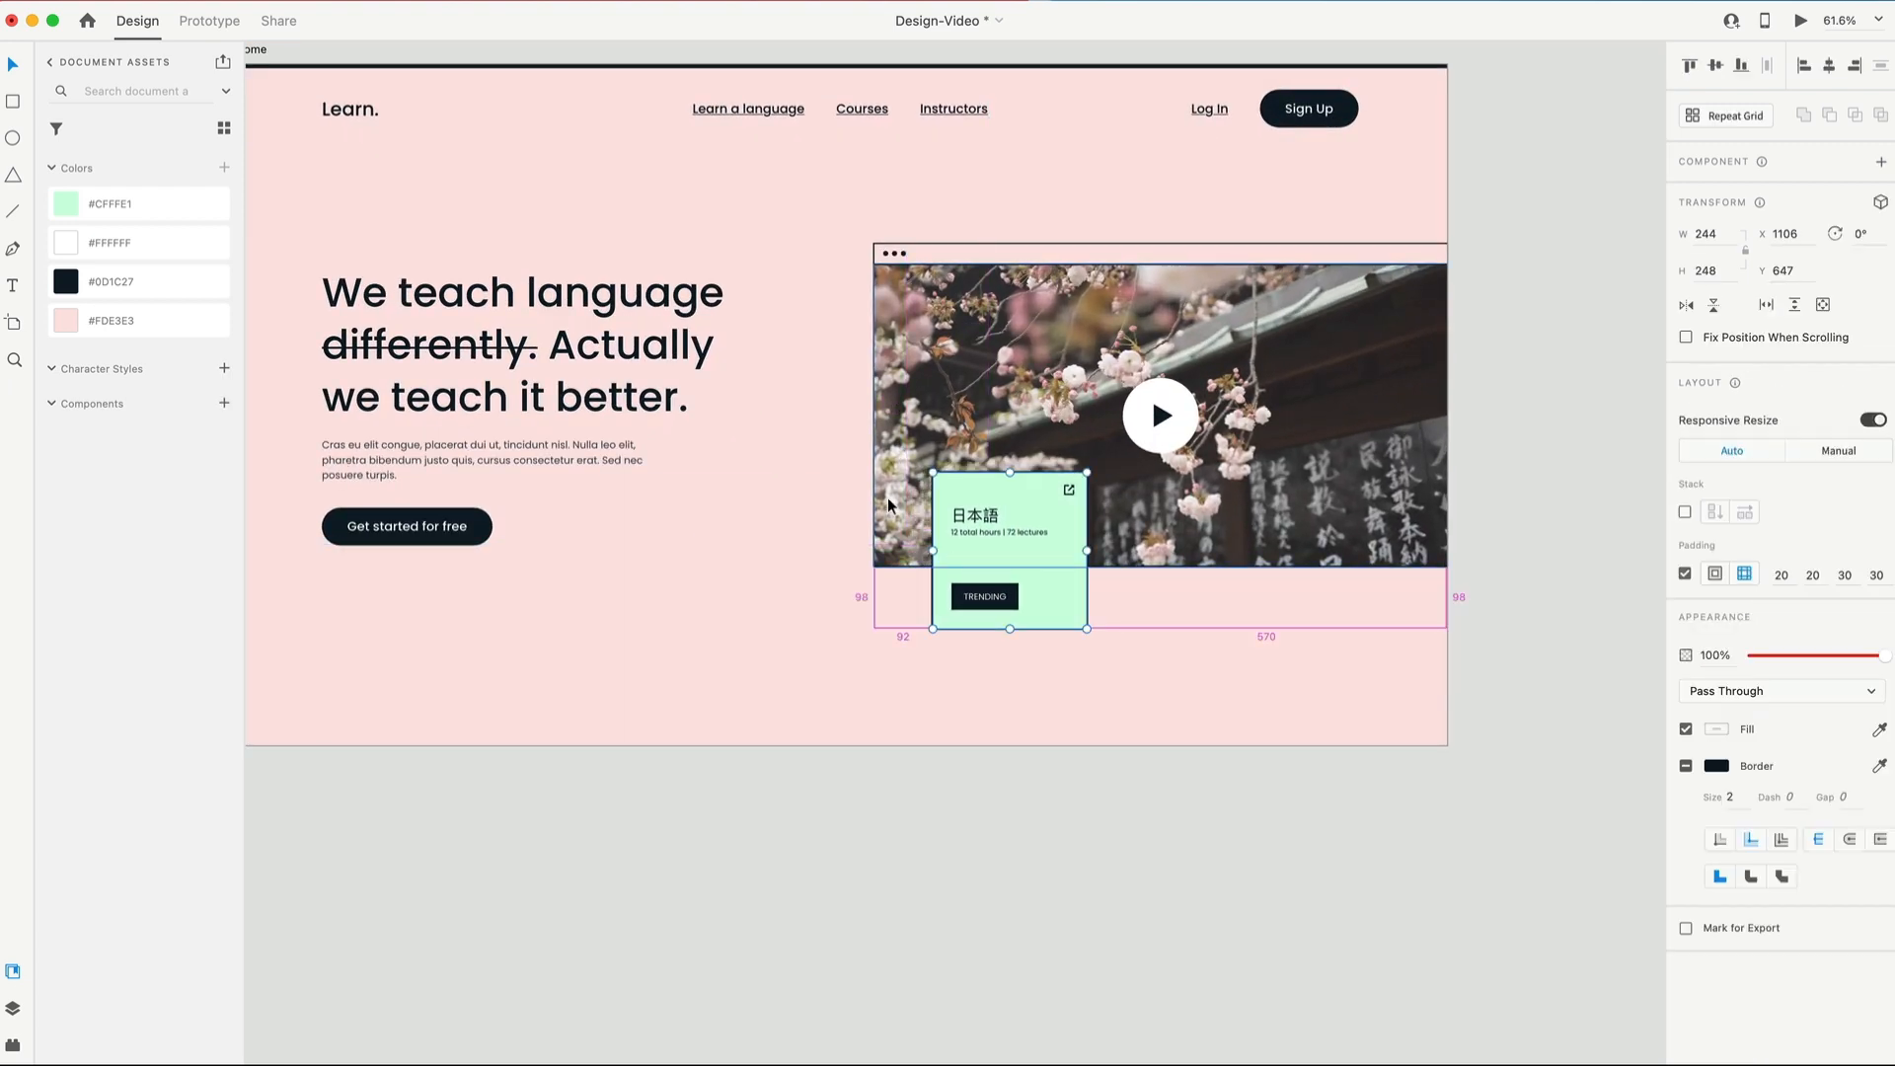
mouse_move(896, 551)
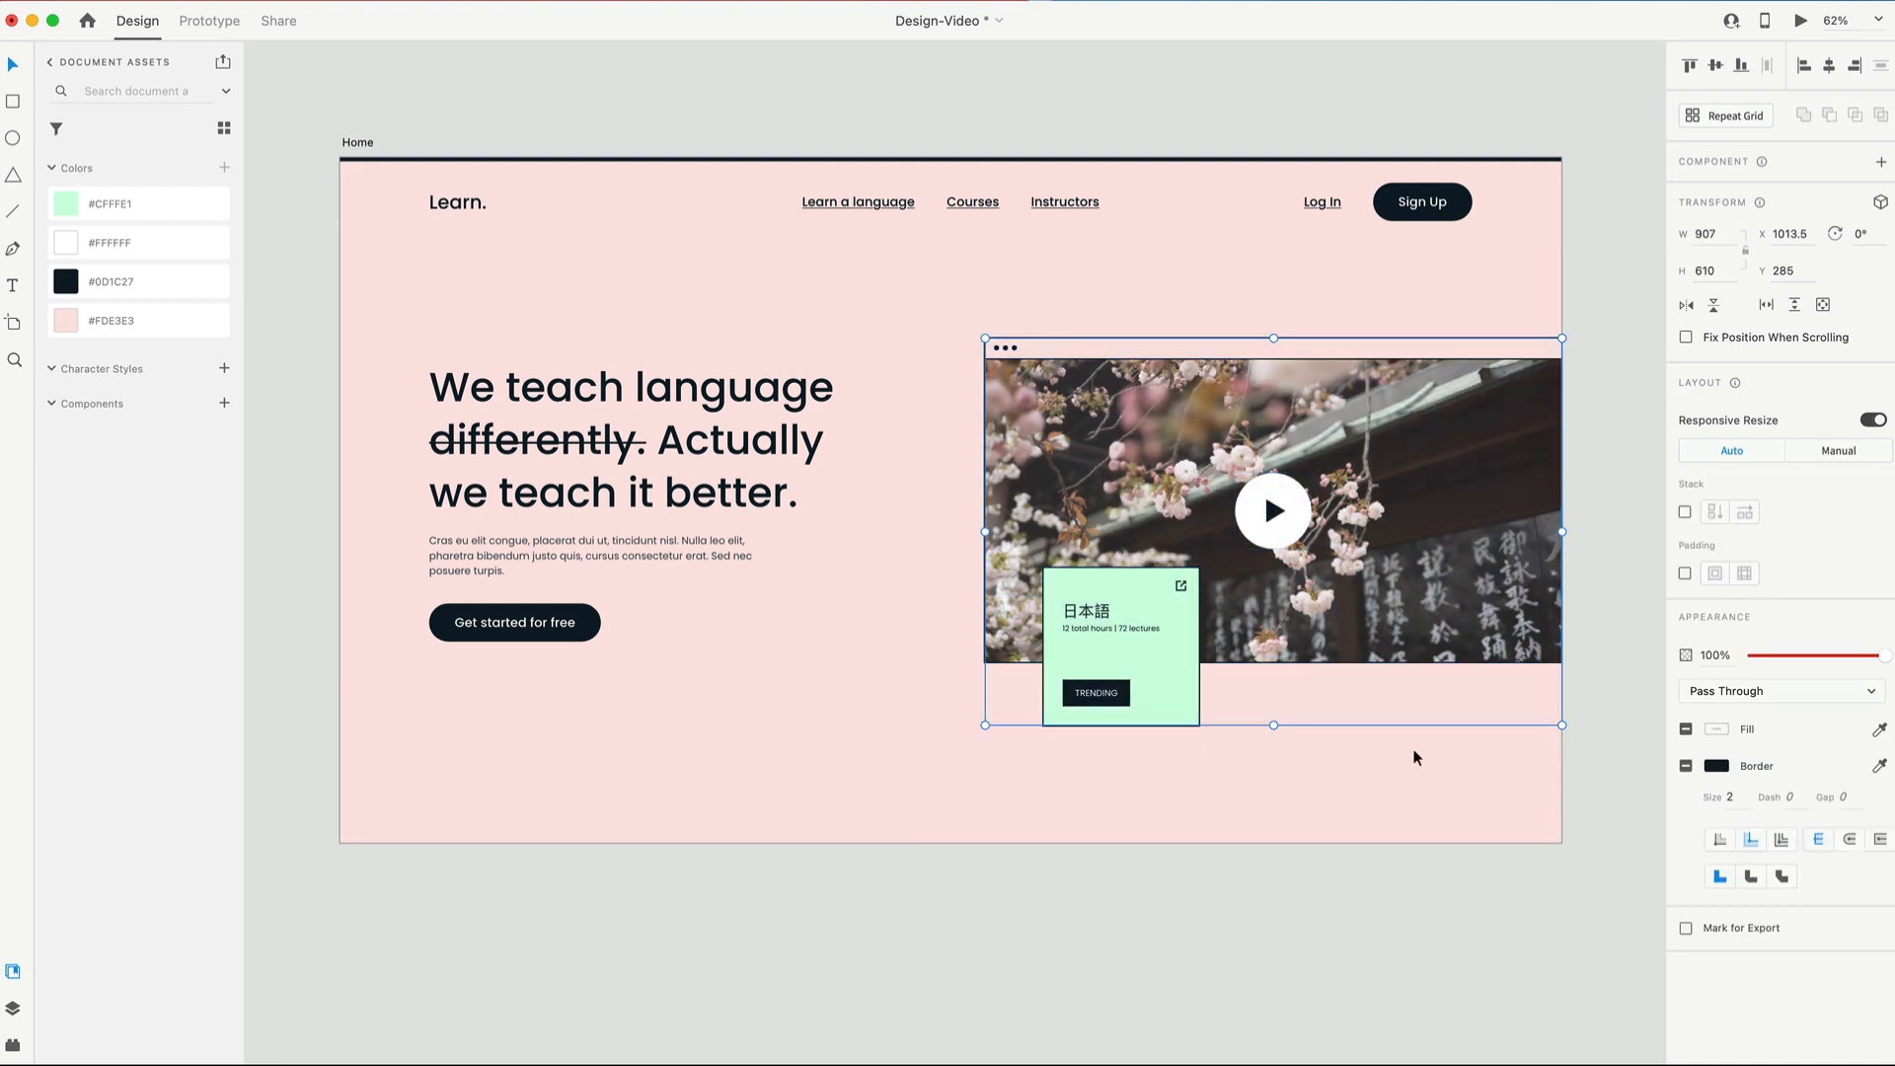
Step: Select the video frame with its card and nudge it slightly right in the hero
click(1575, 421)
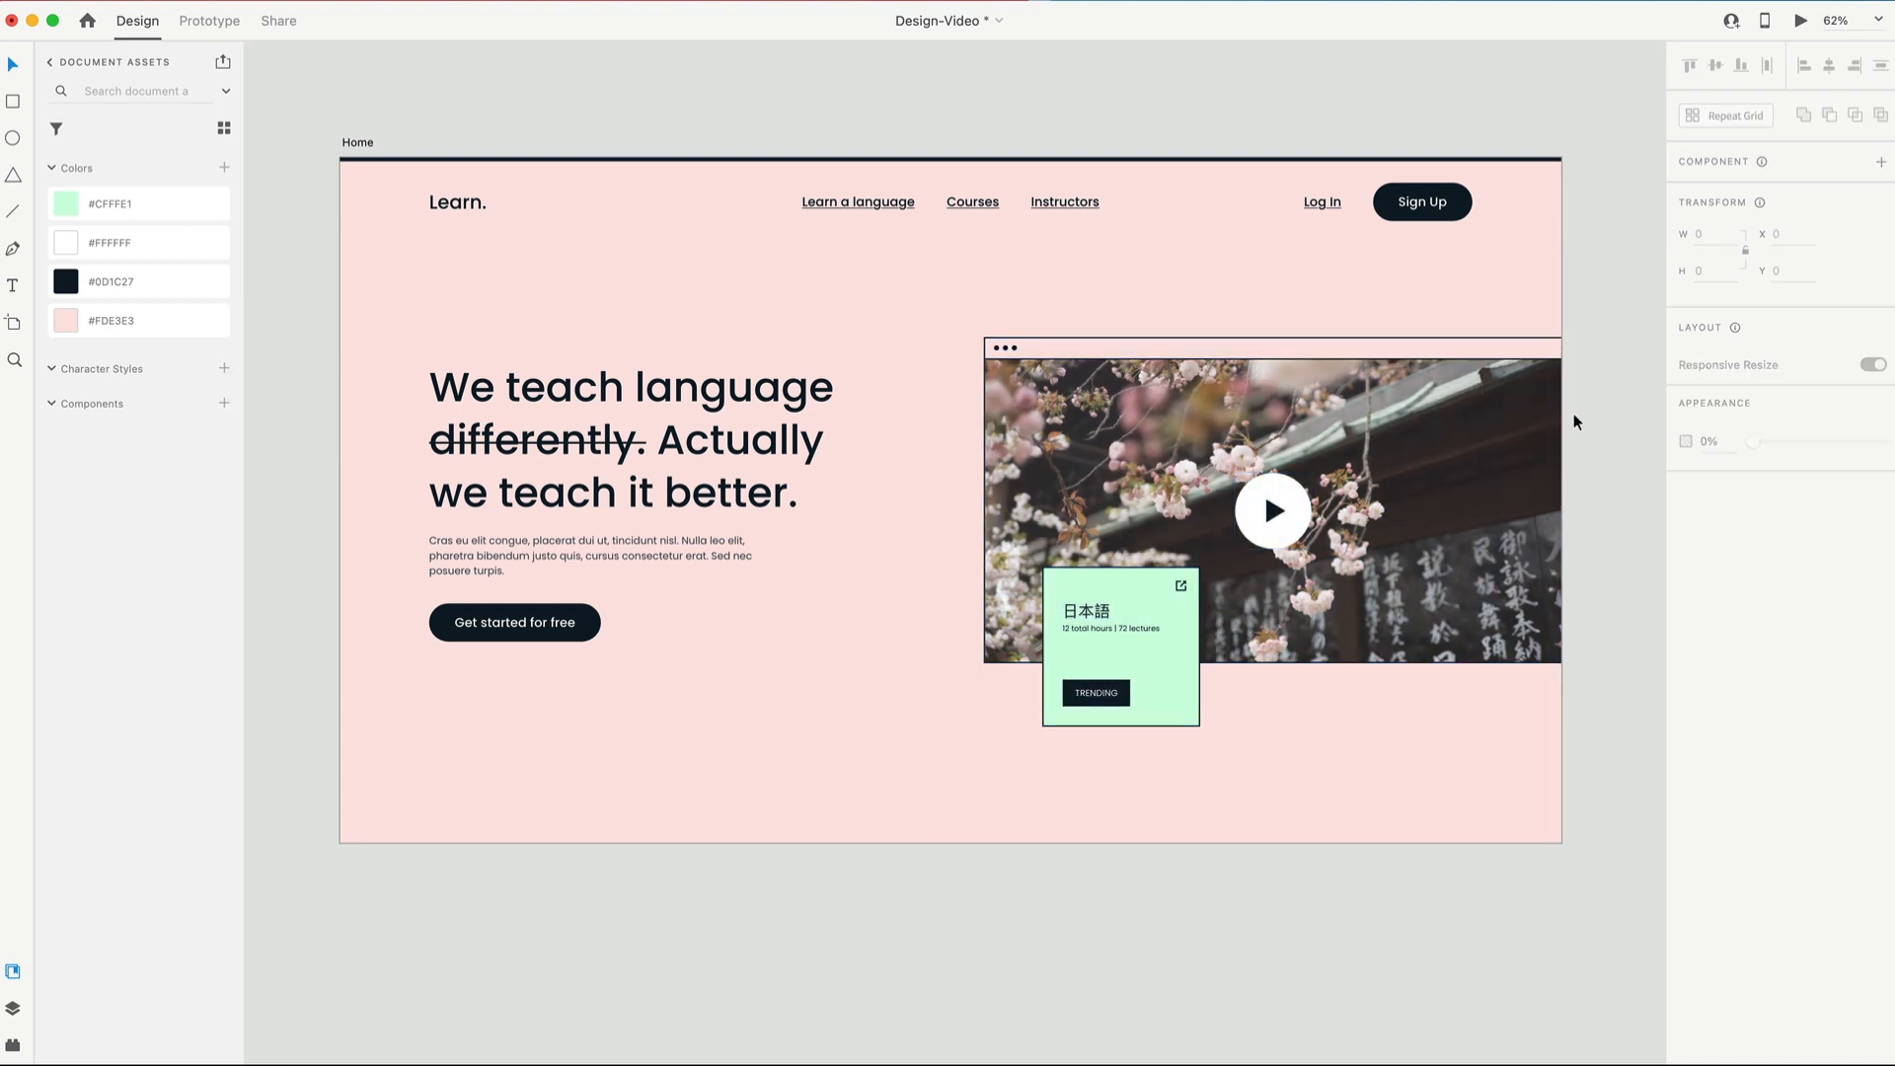
click(1271, 507)
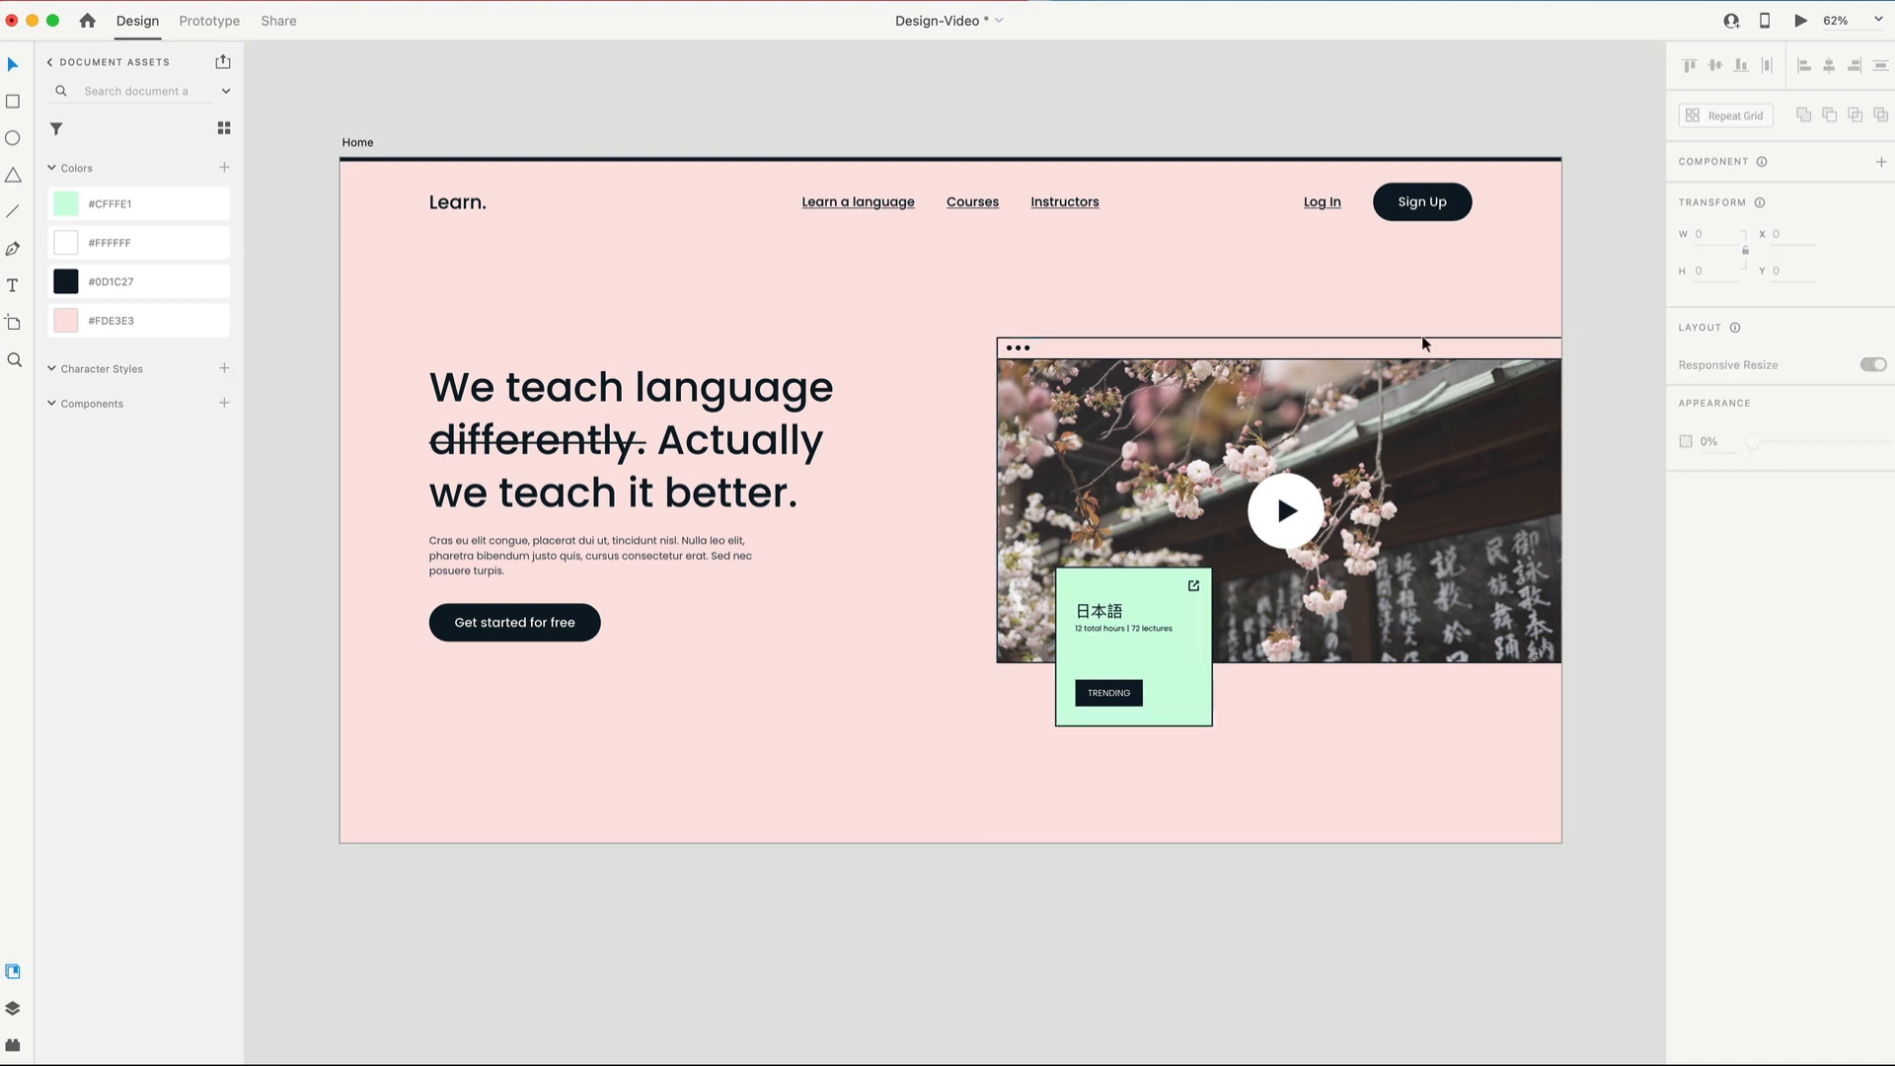
scroll(down, 3)
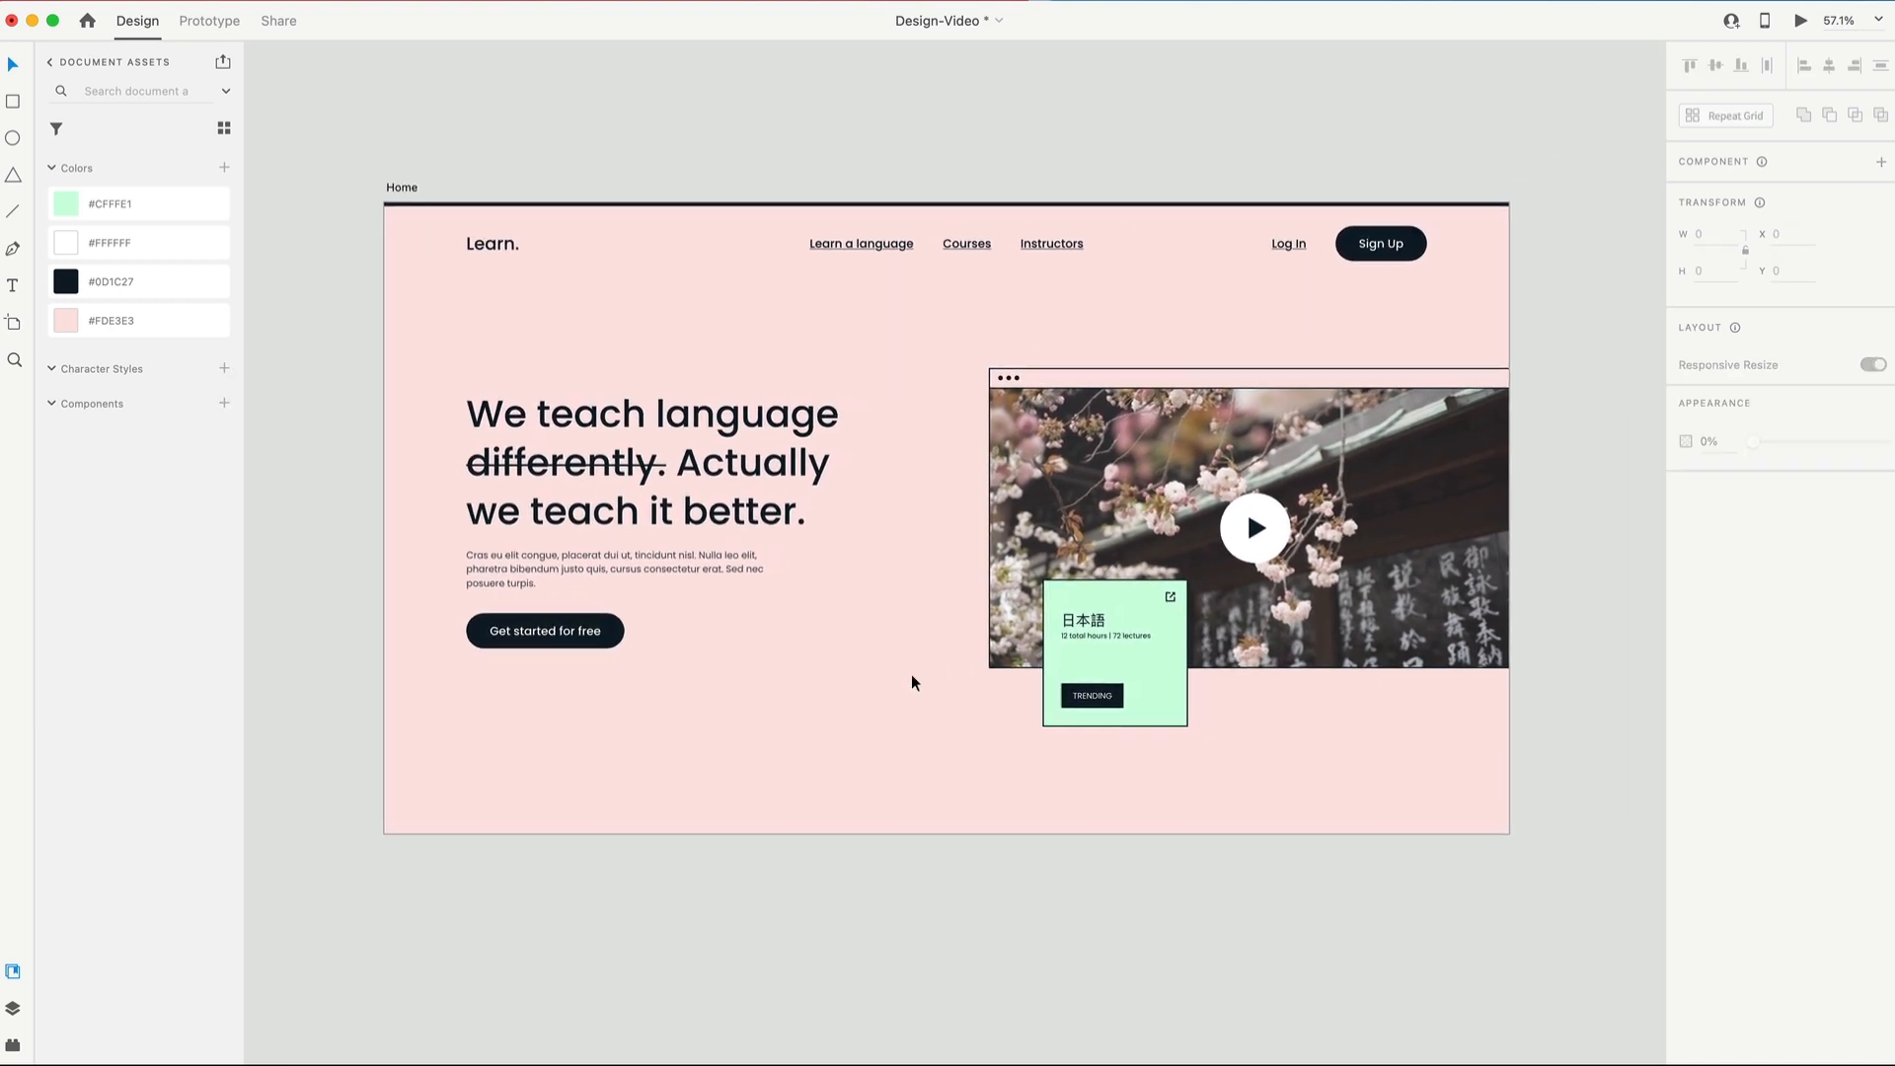